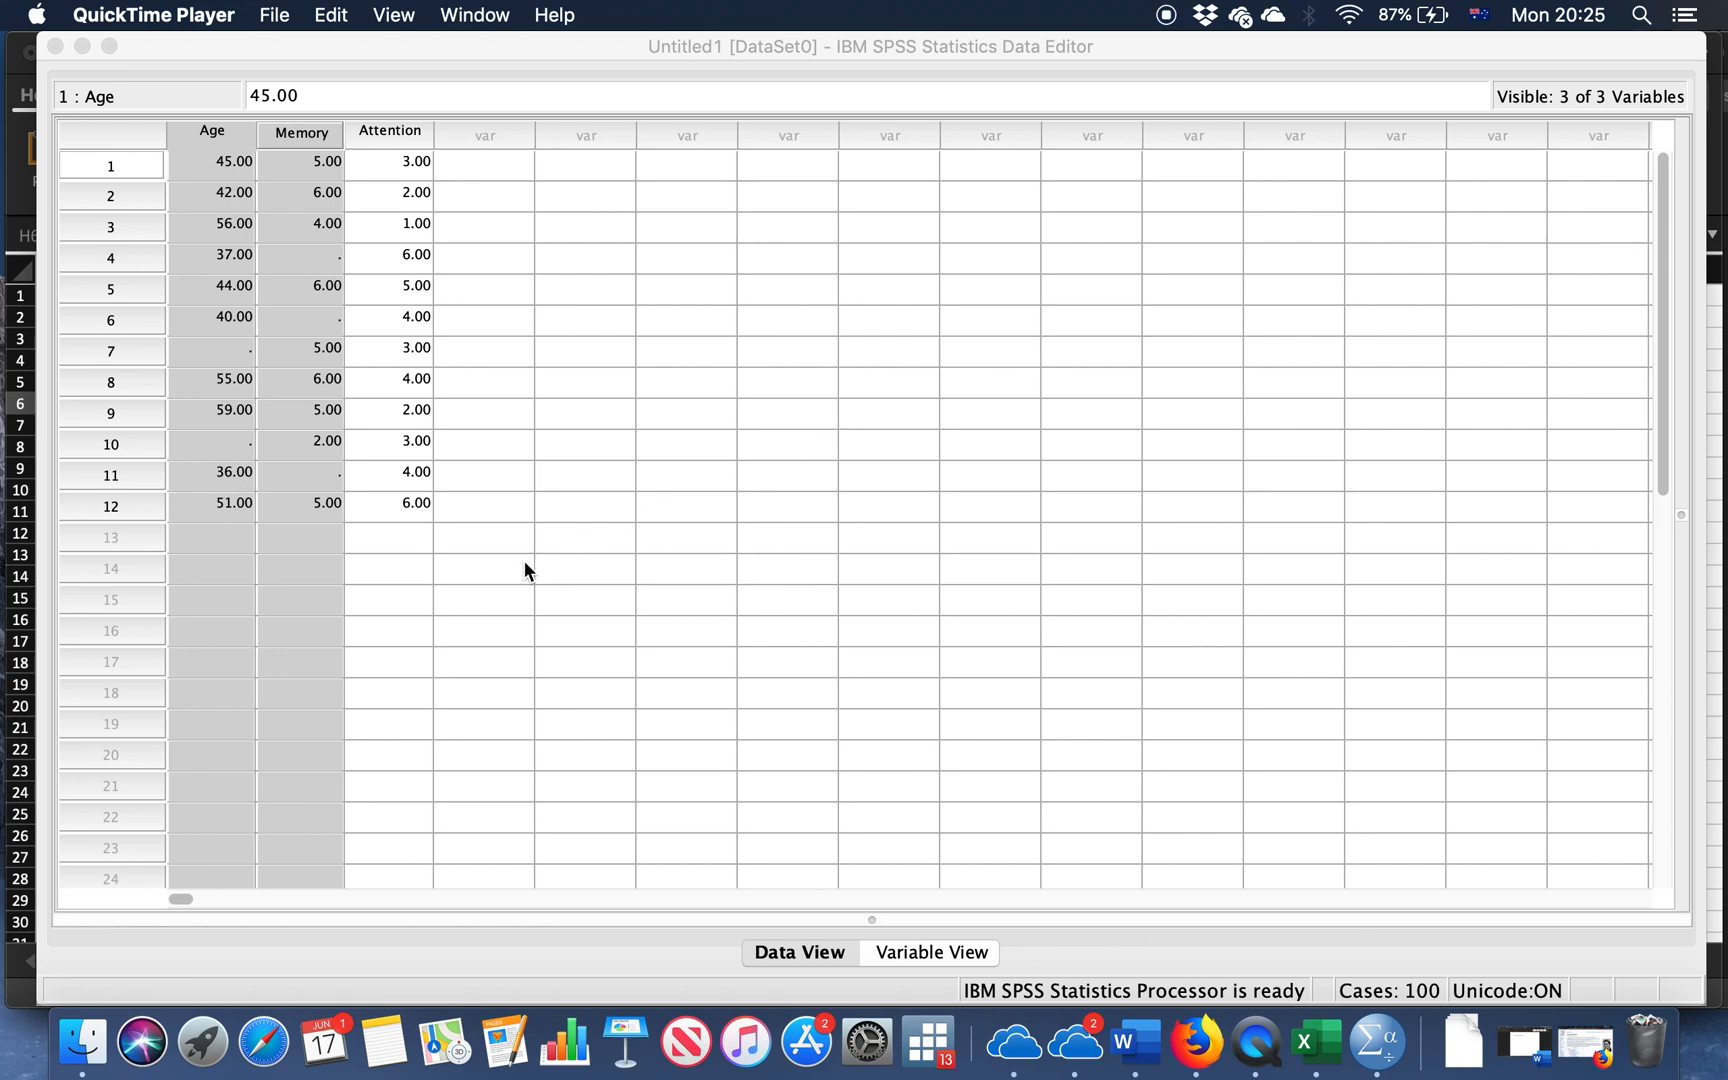
Inspect the missing Age and Memory values for cases 1, 4, 6 and 7 in the data editor
left_click(586, 320)
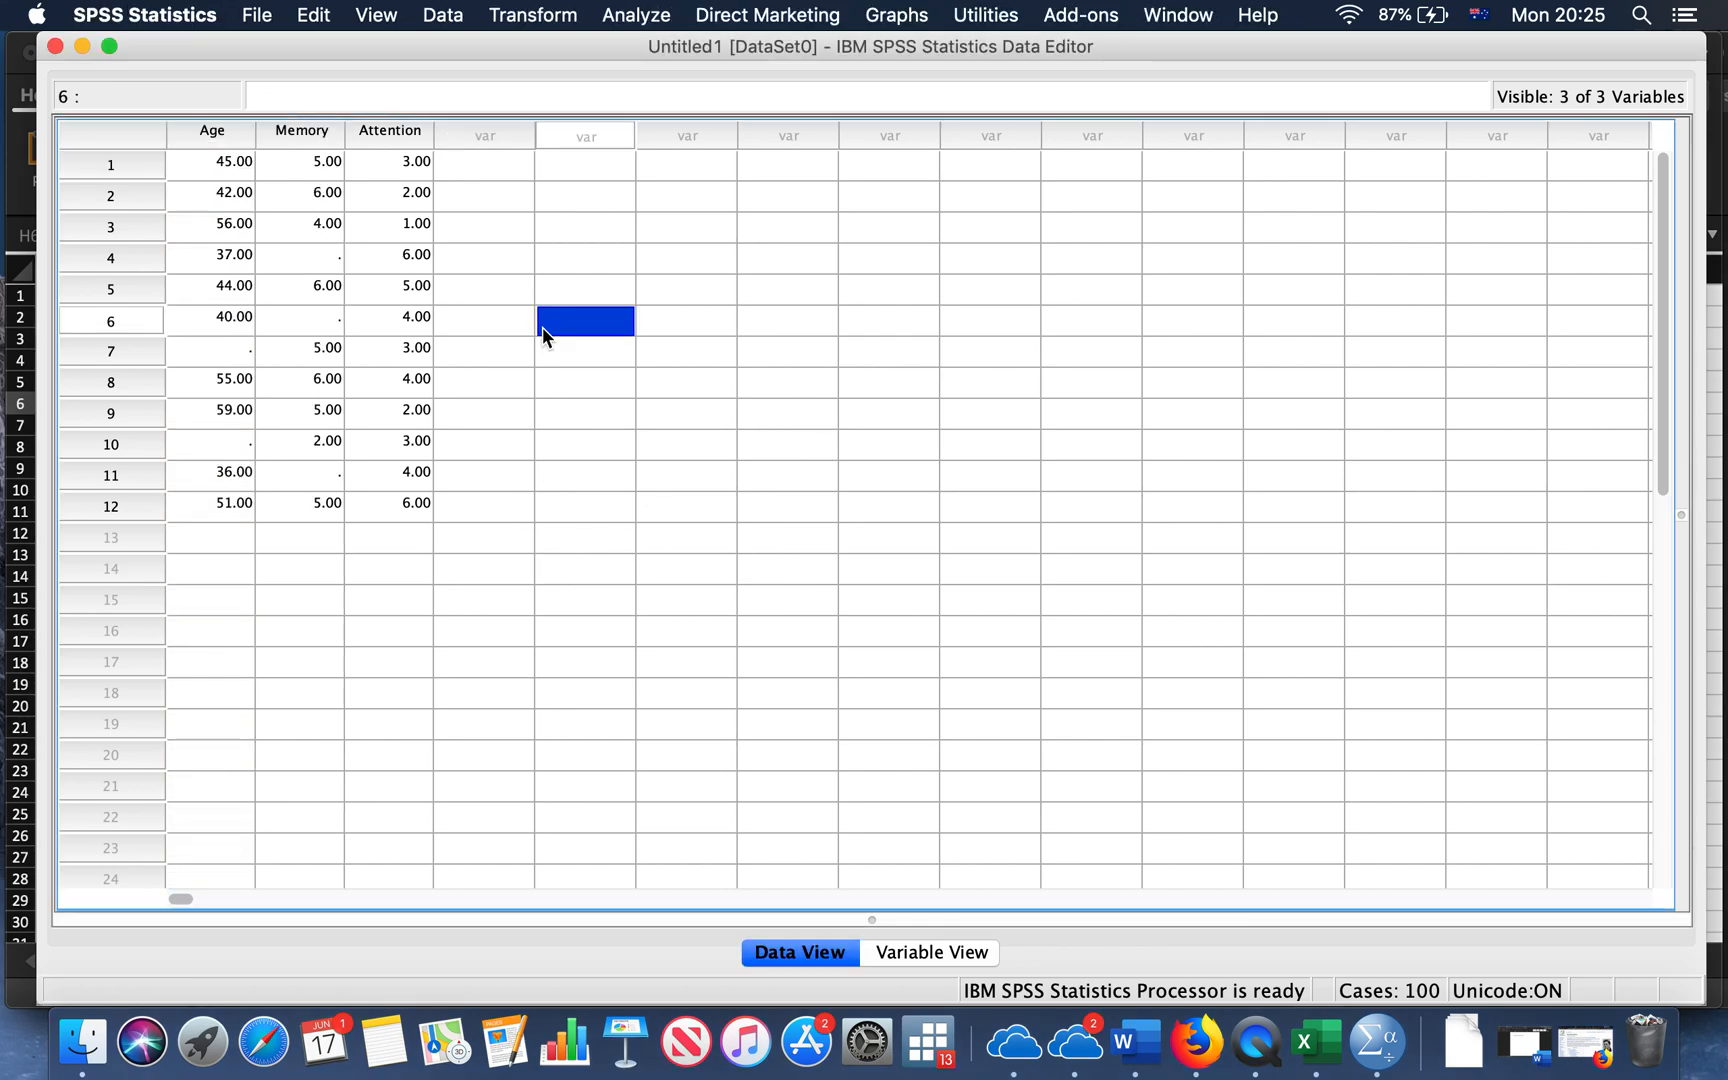
mouse_move(570, 398)
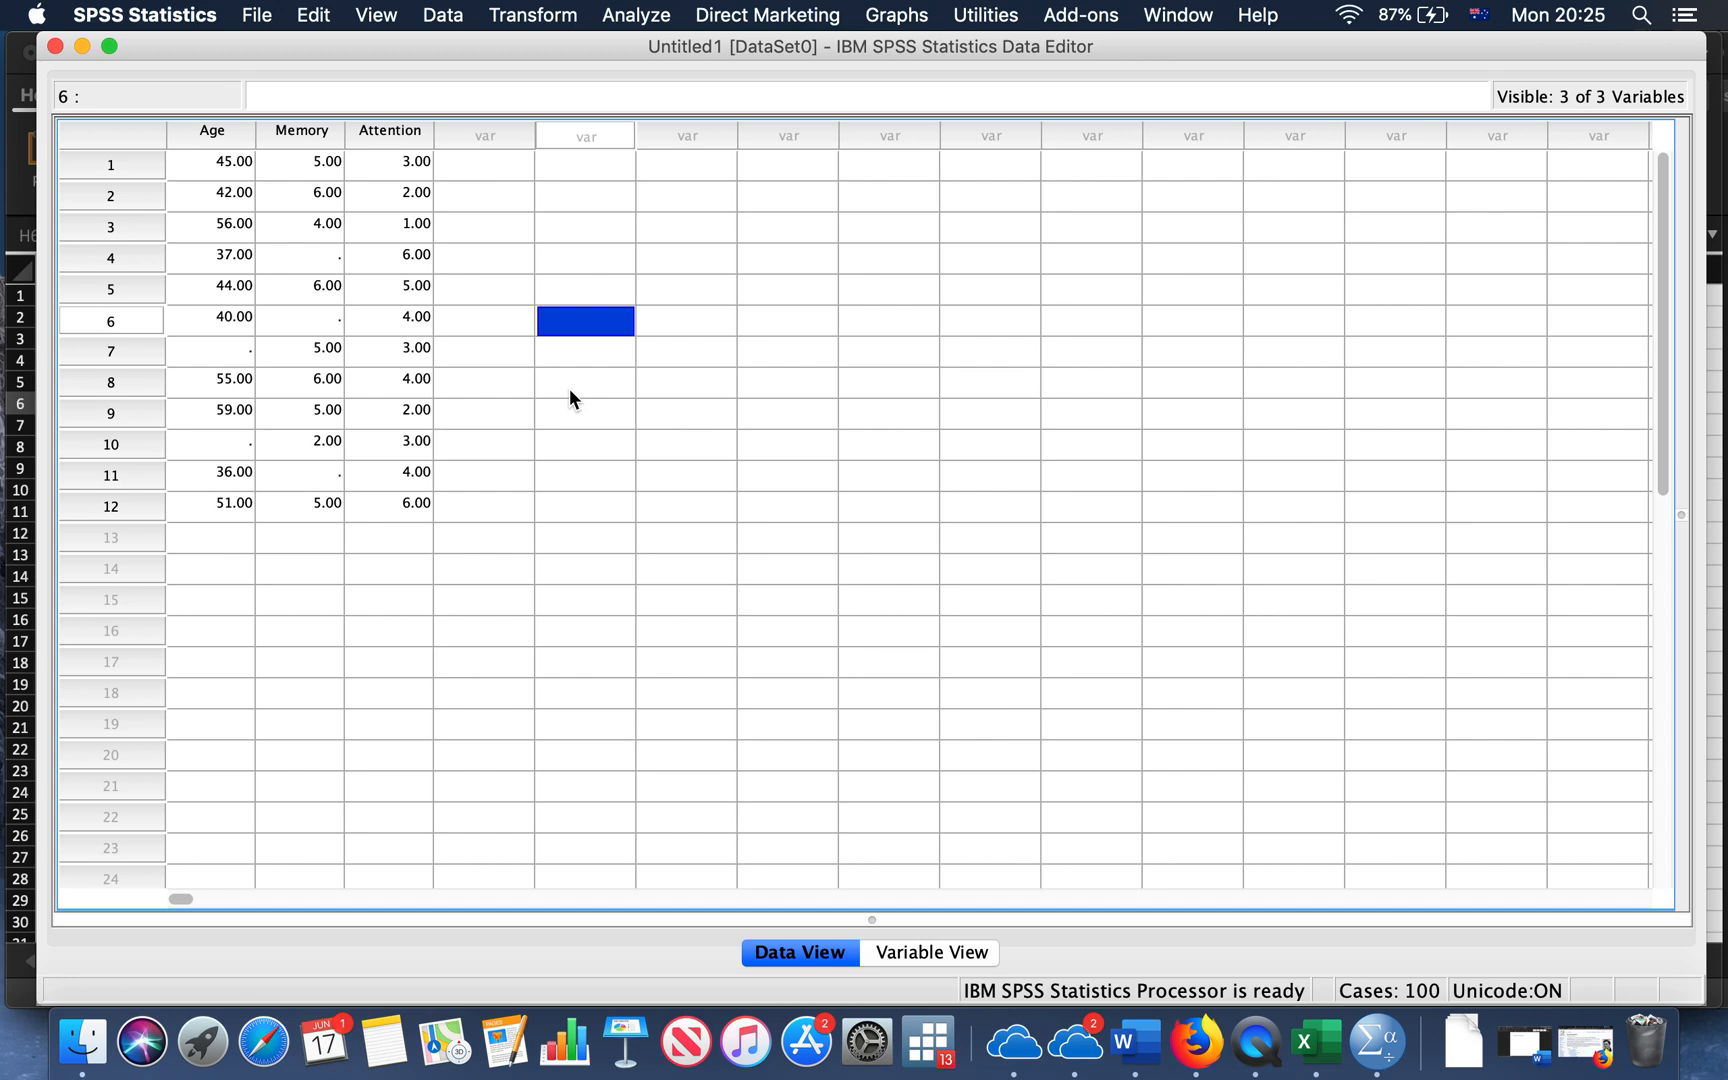
mouse_move(332, 372)
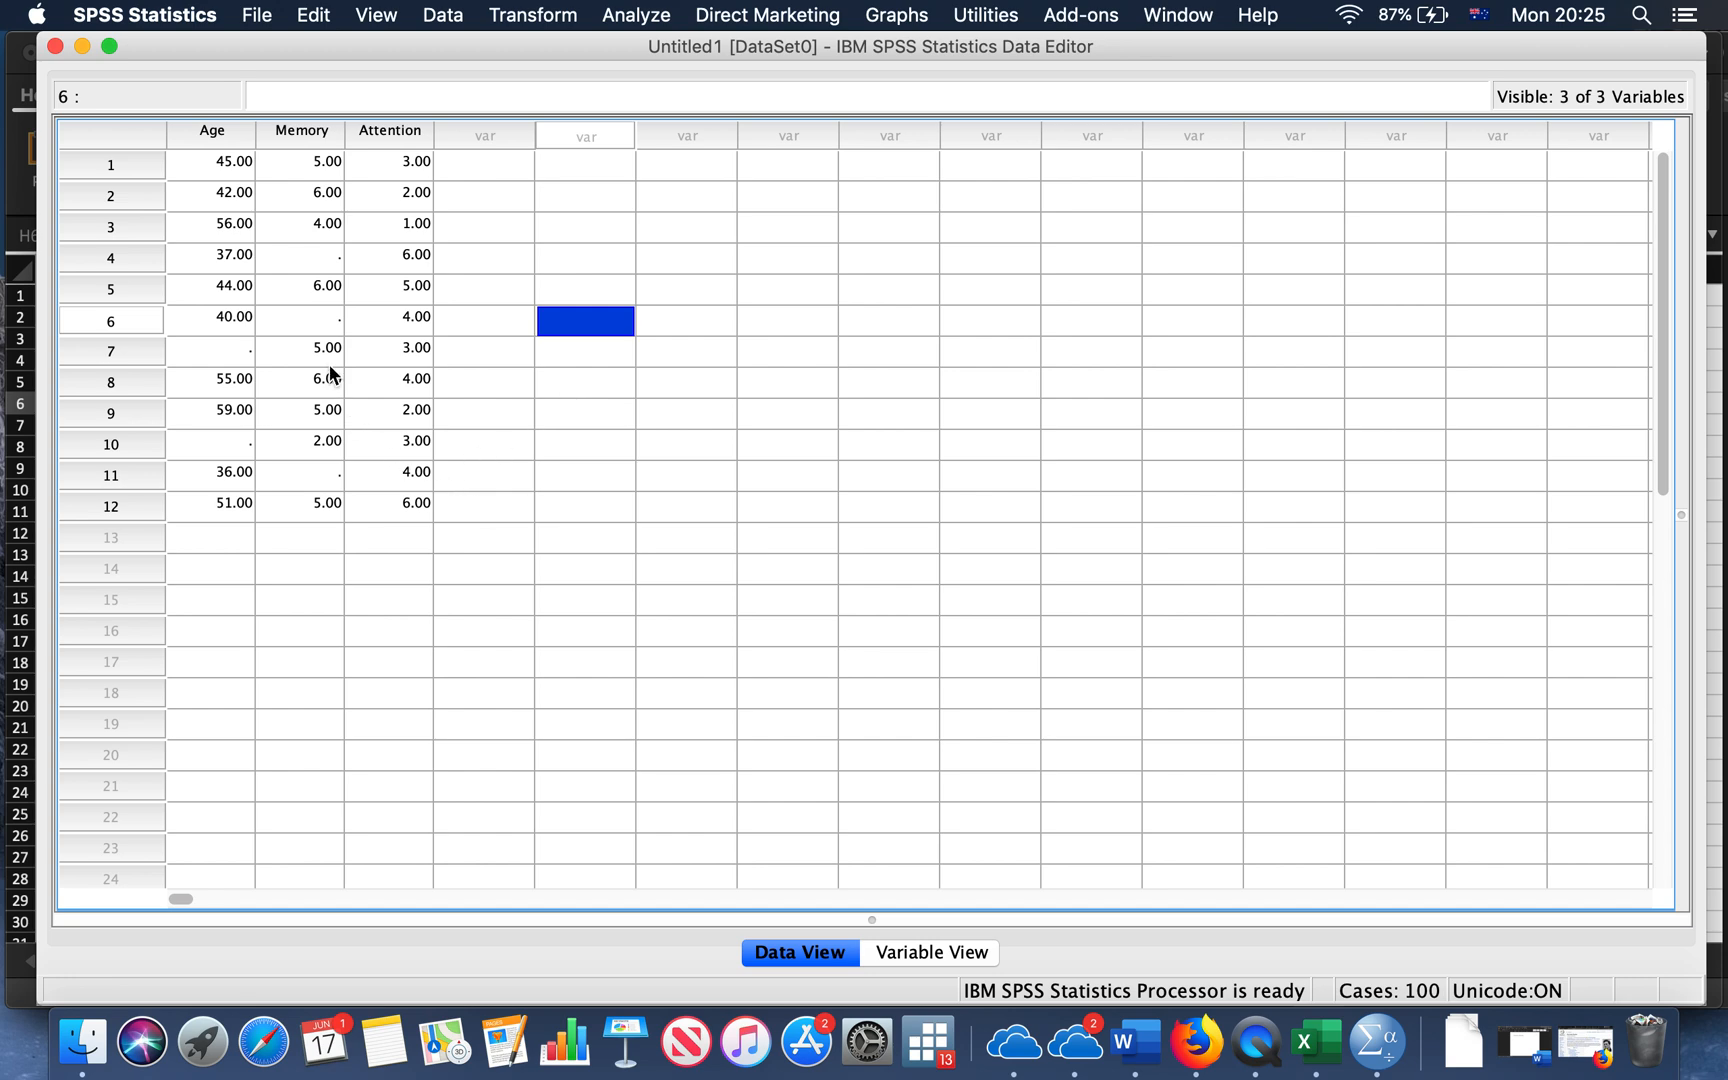
left_click(300, 254)
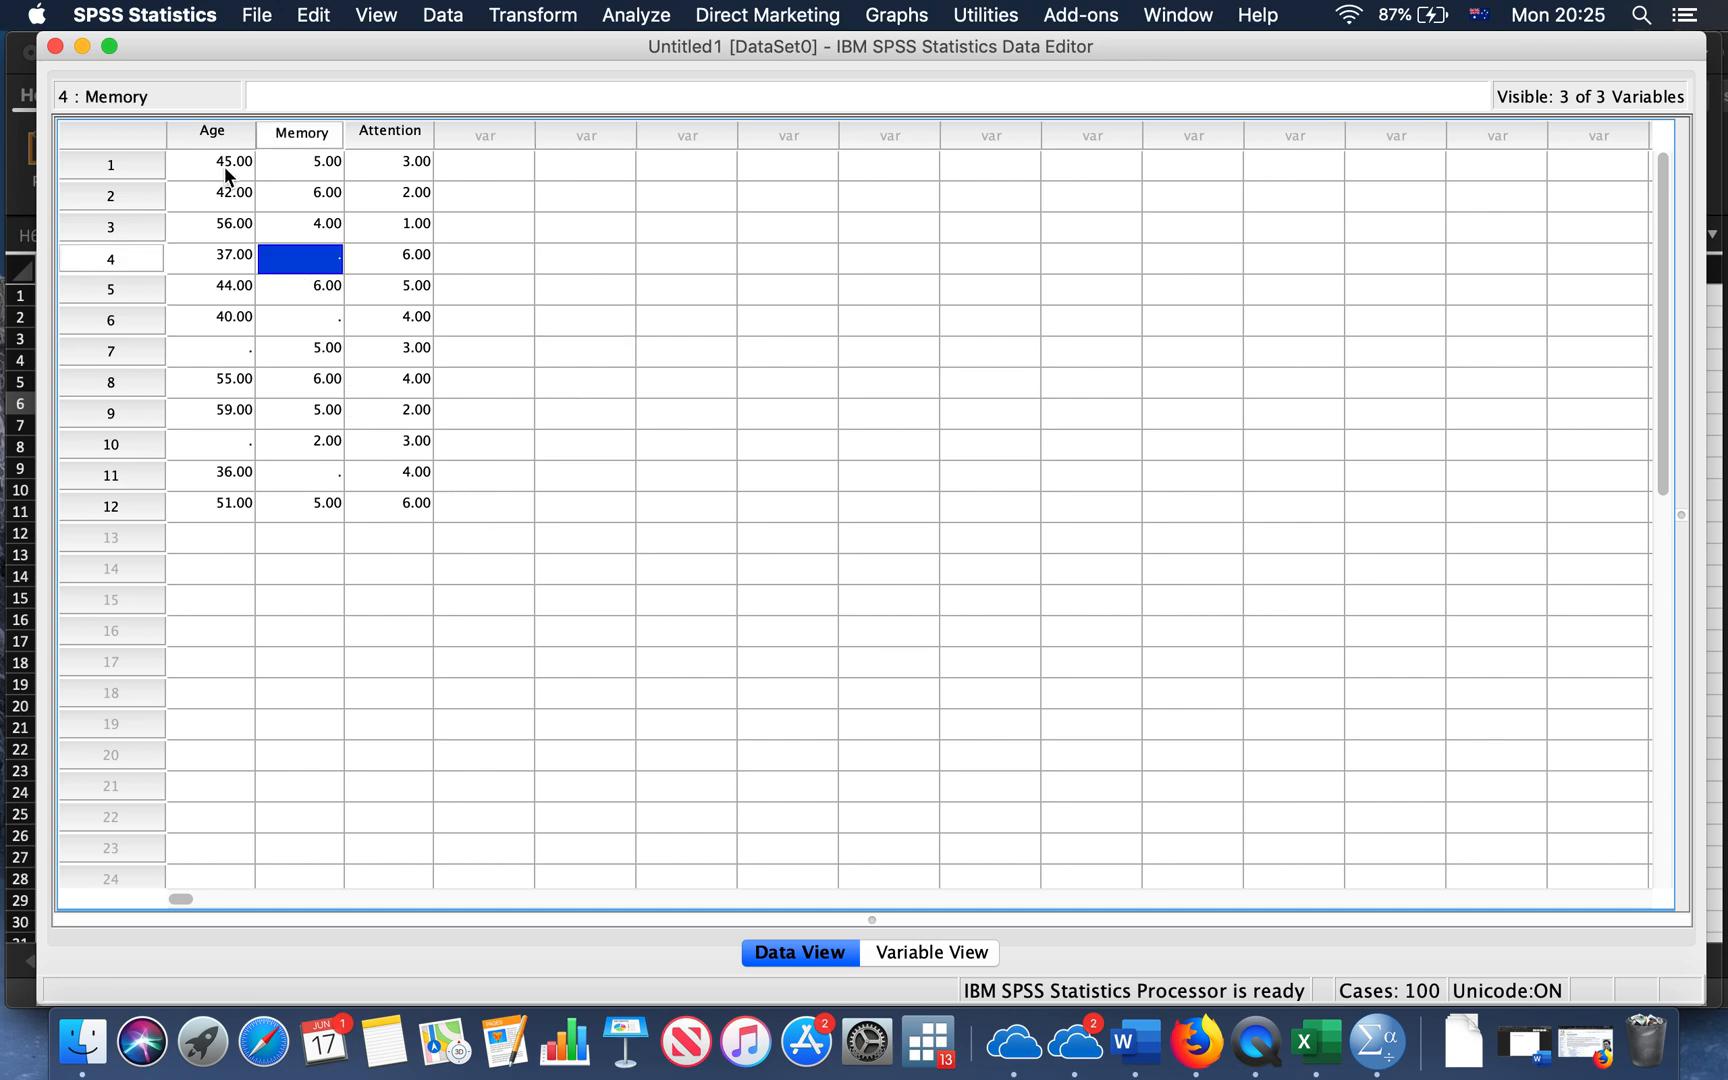
left_click(210, 160)
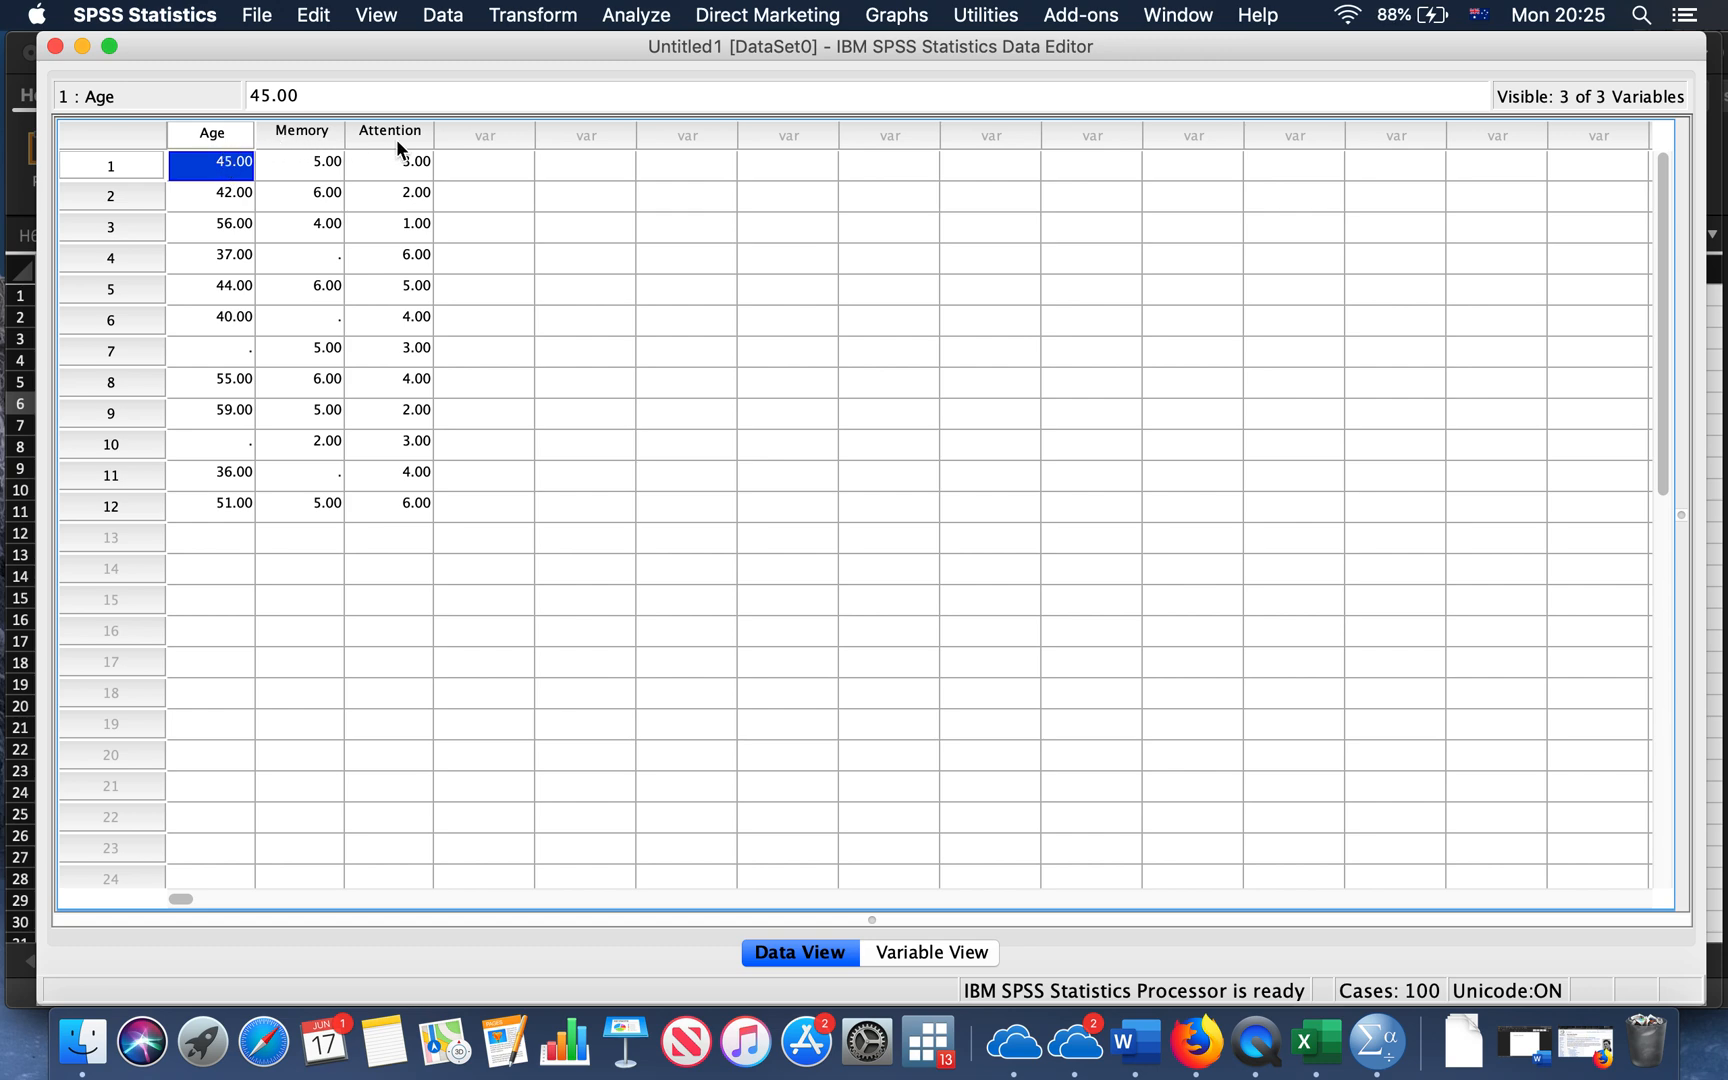
left_click(300, 318)
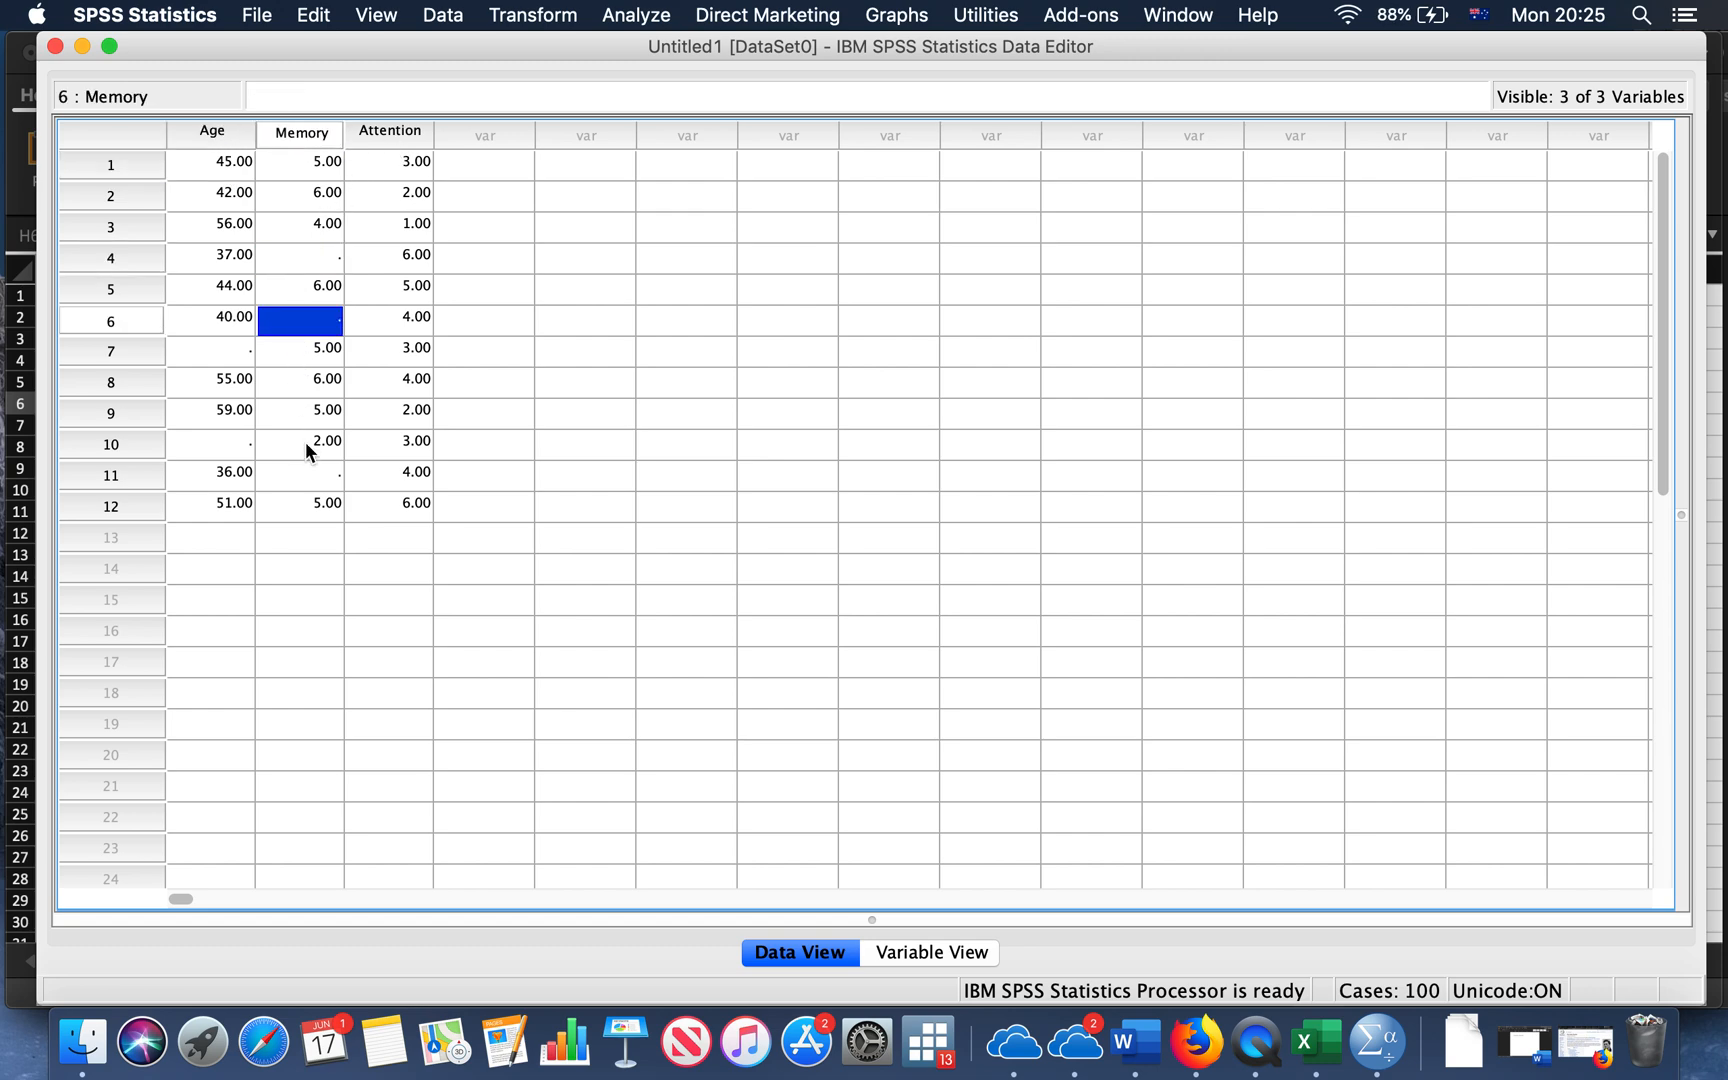
left_click(210, 350)
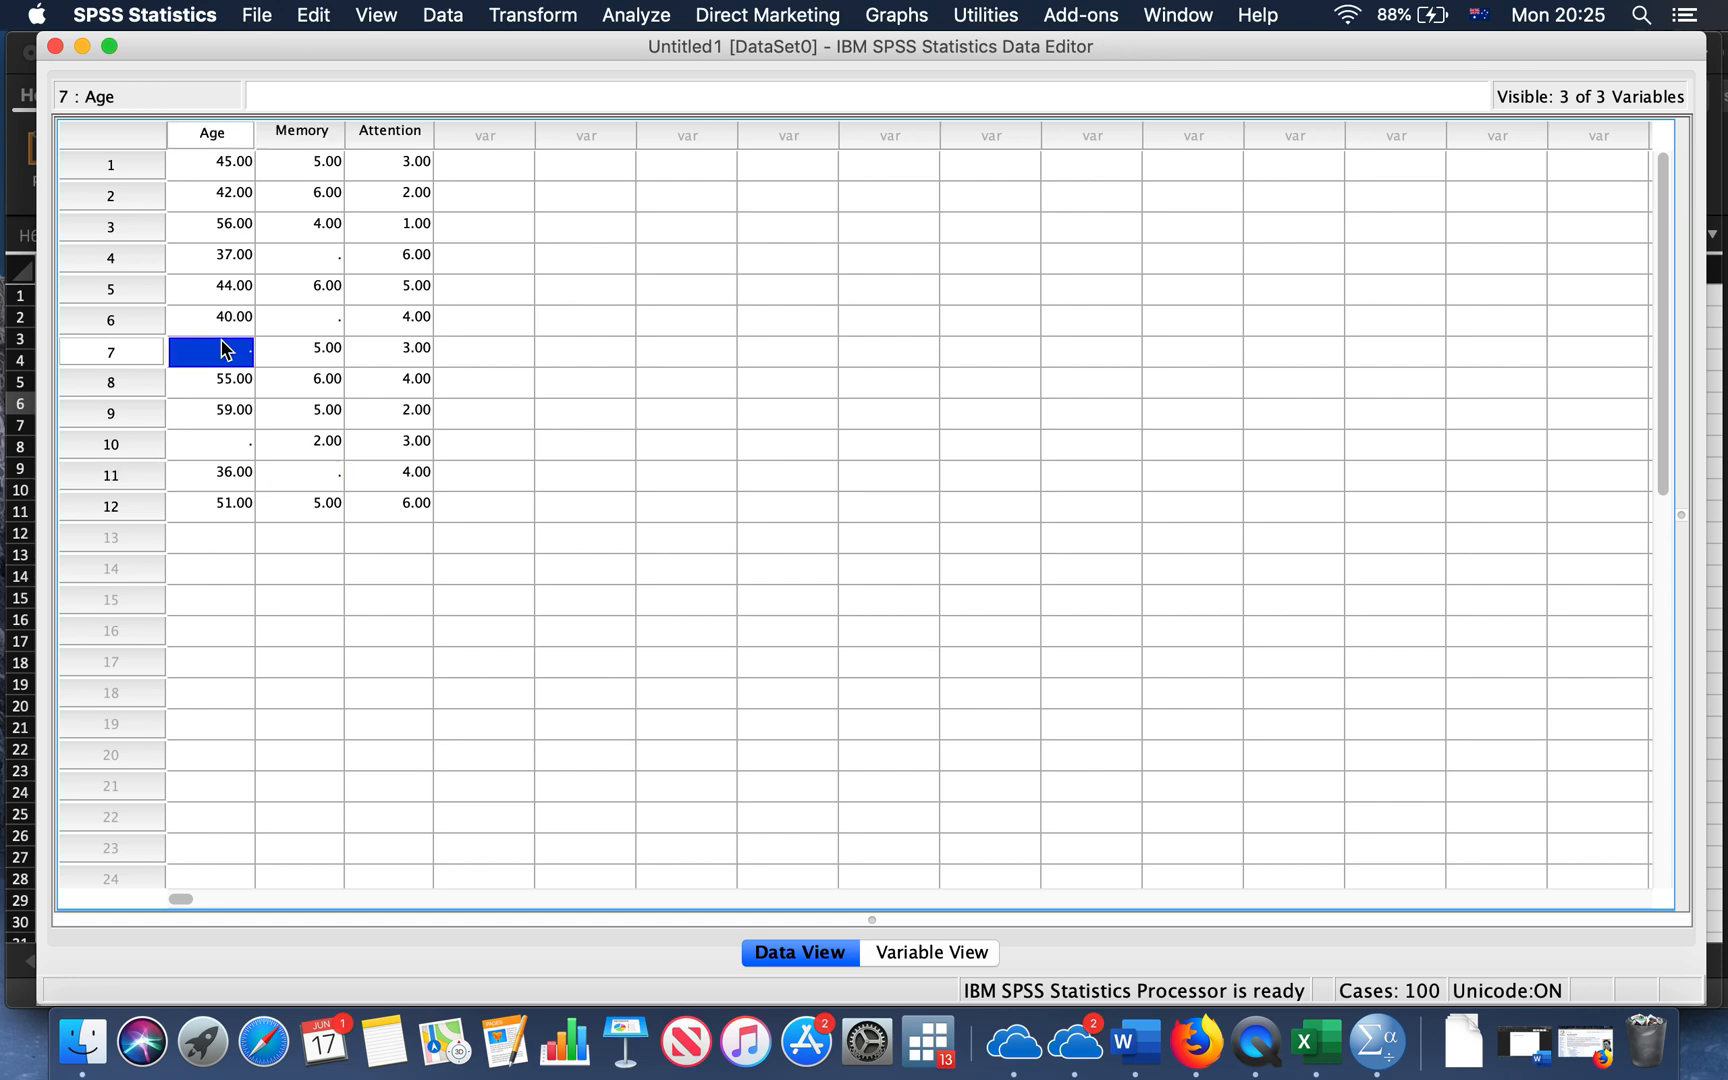
mouse_move(386, 168)
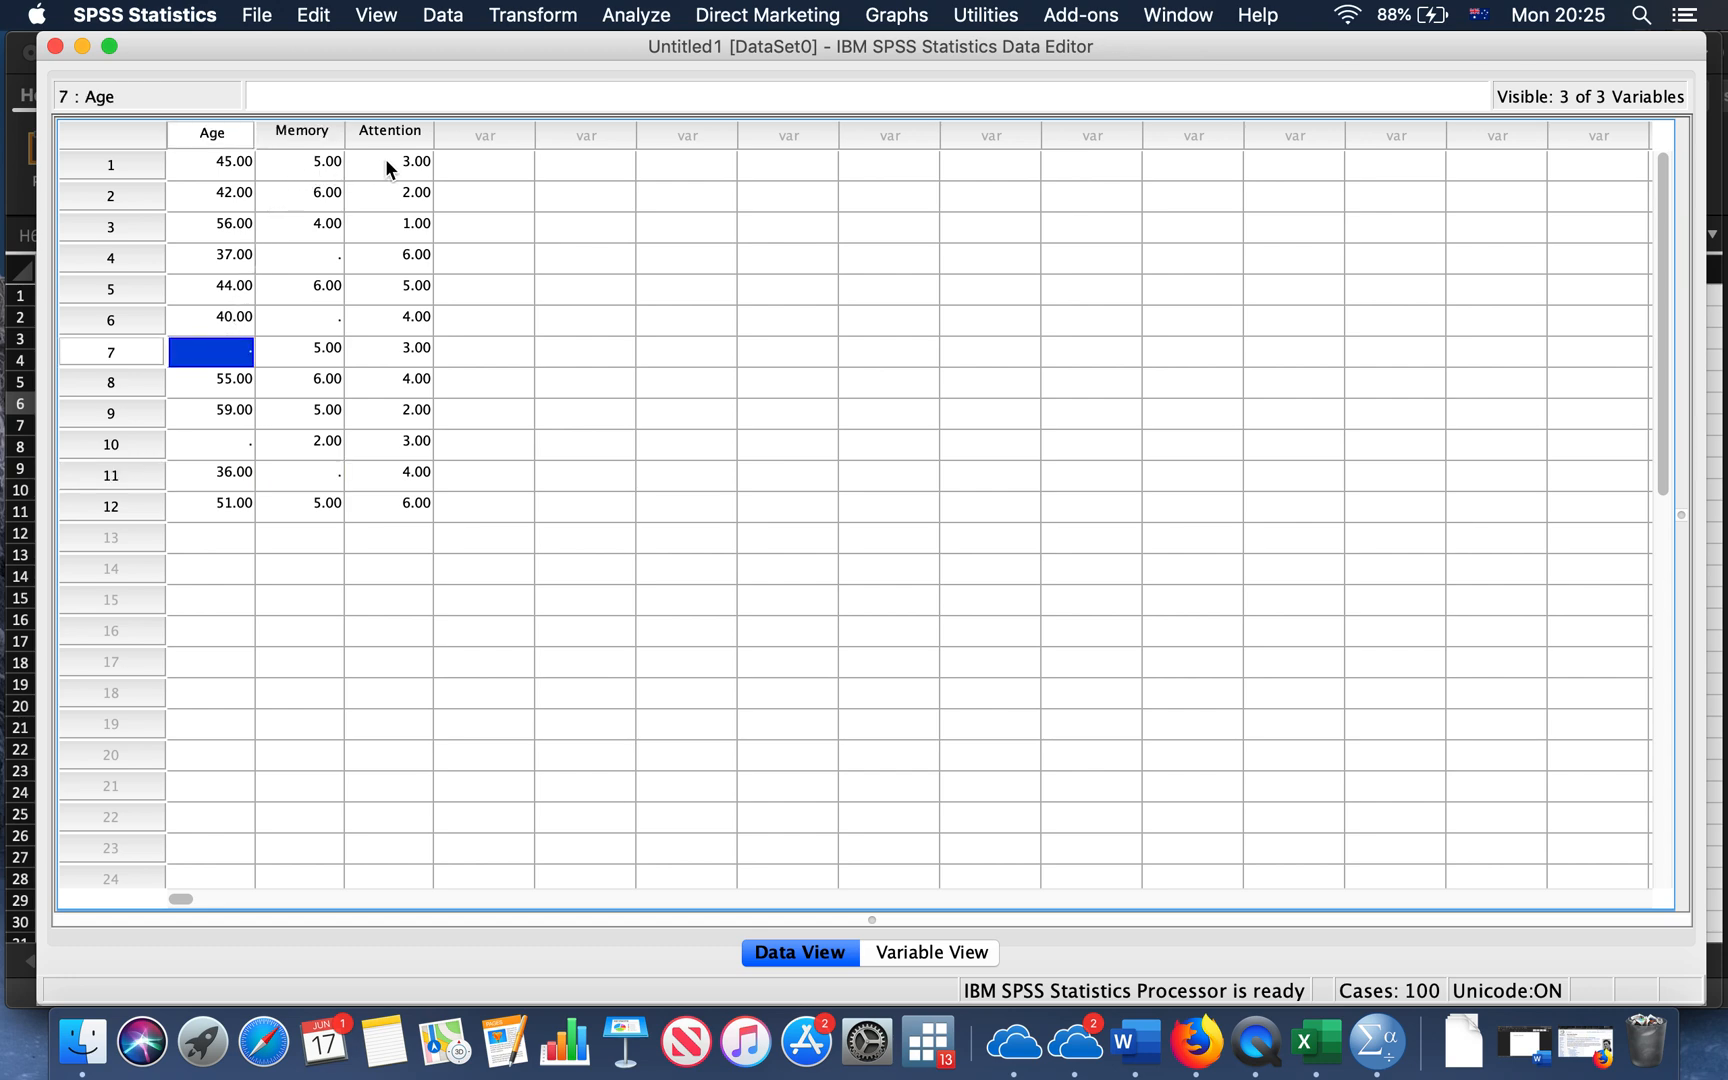
Select the entire Attention variable column, then clear the selection
left_click(390, 134)
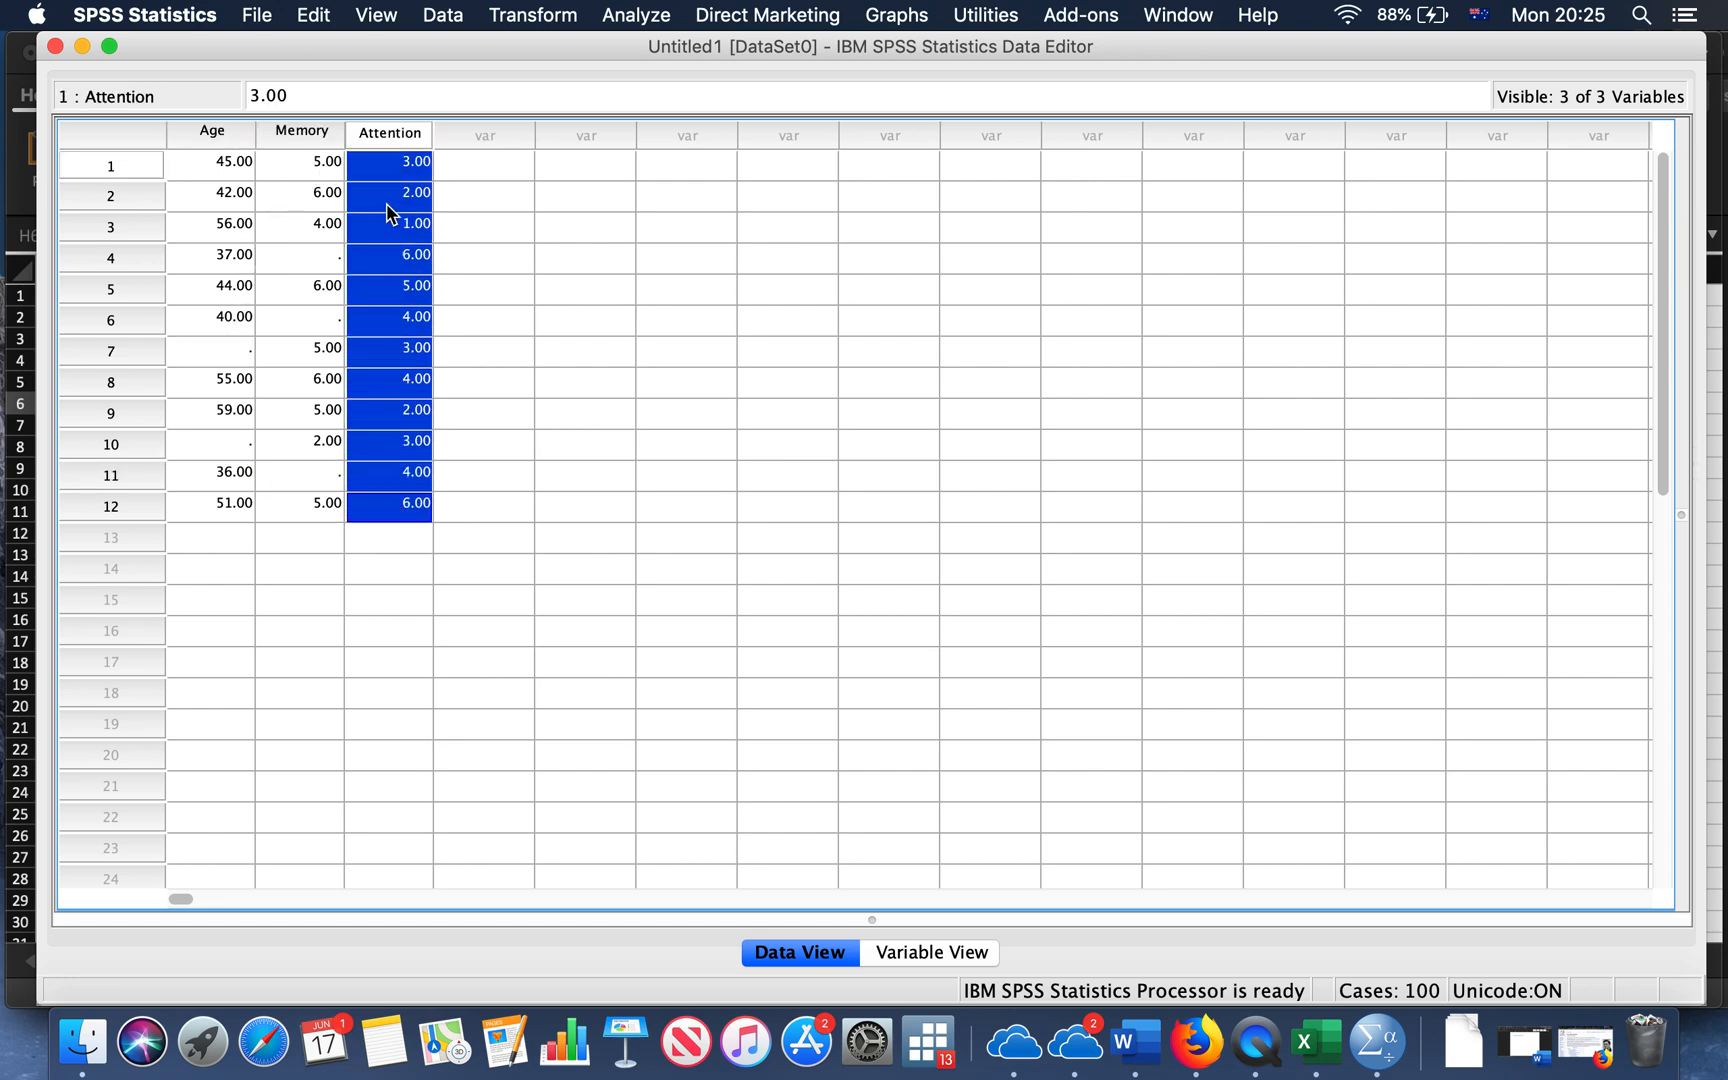
left_click(388, 132)
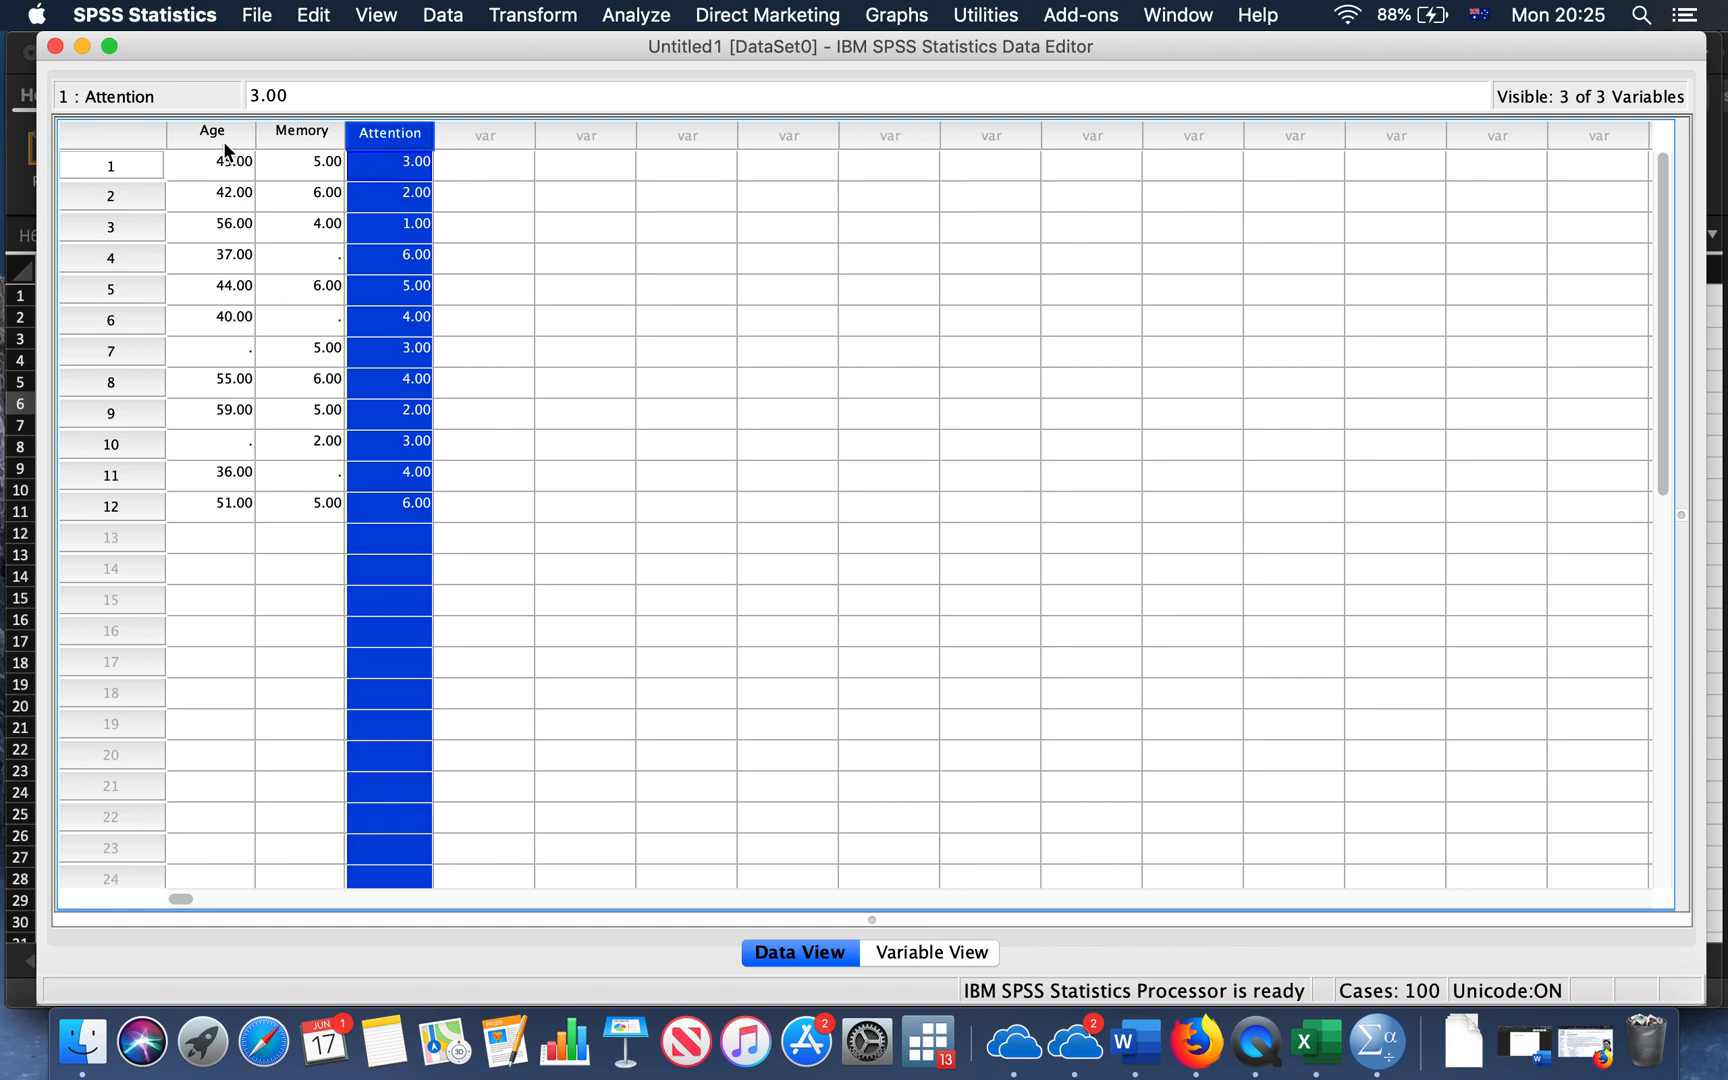
left_click(482, 444)
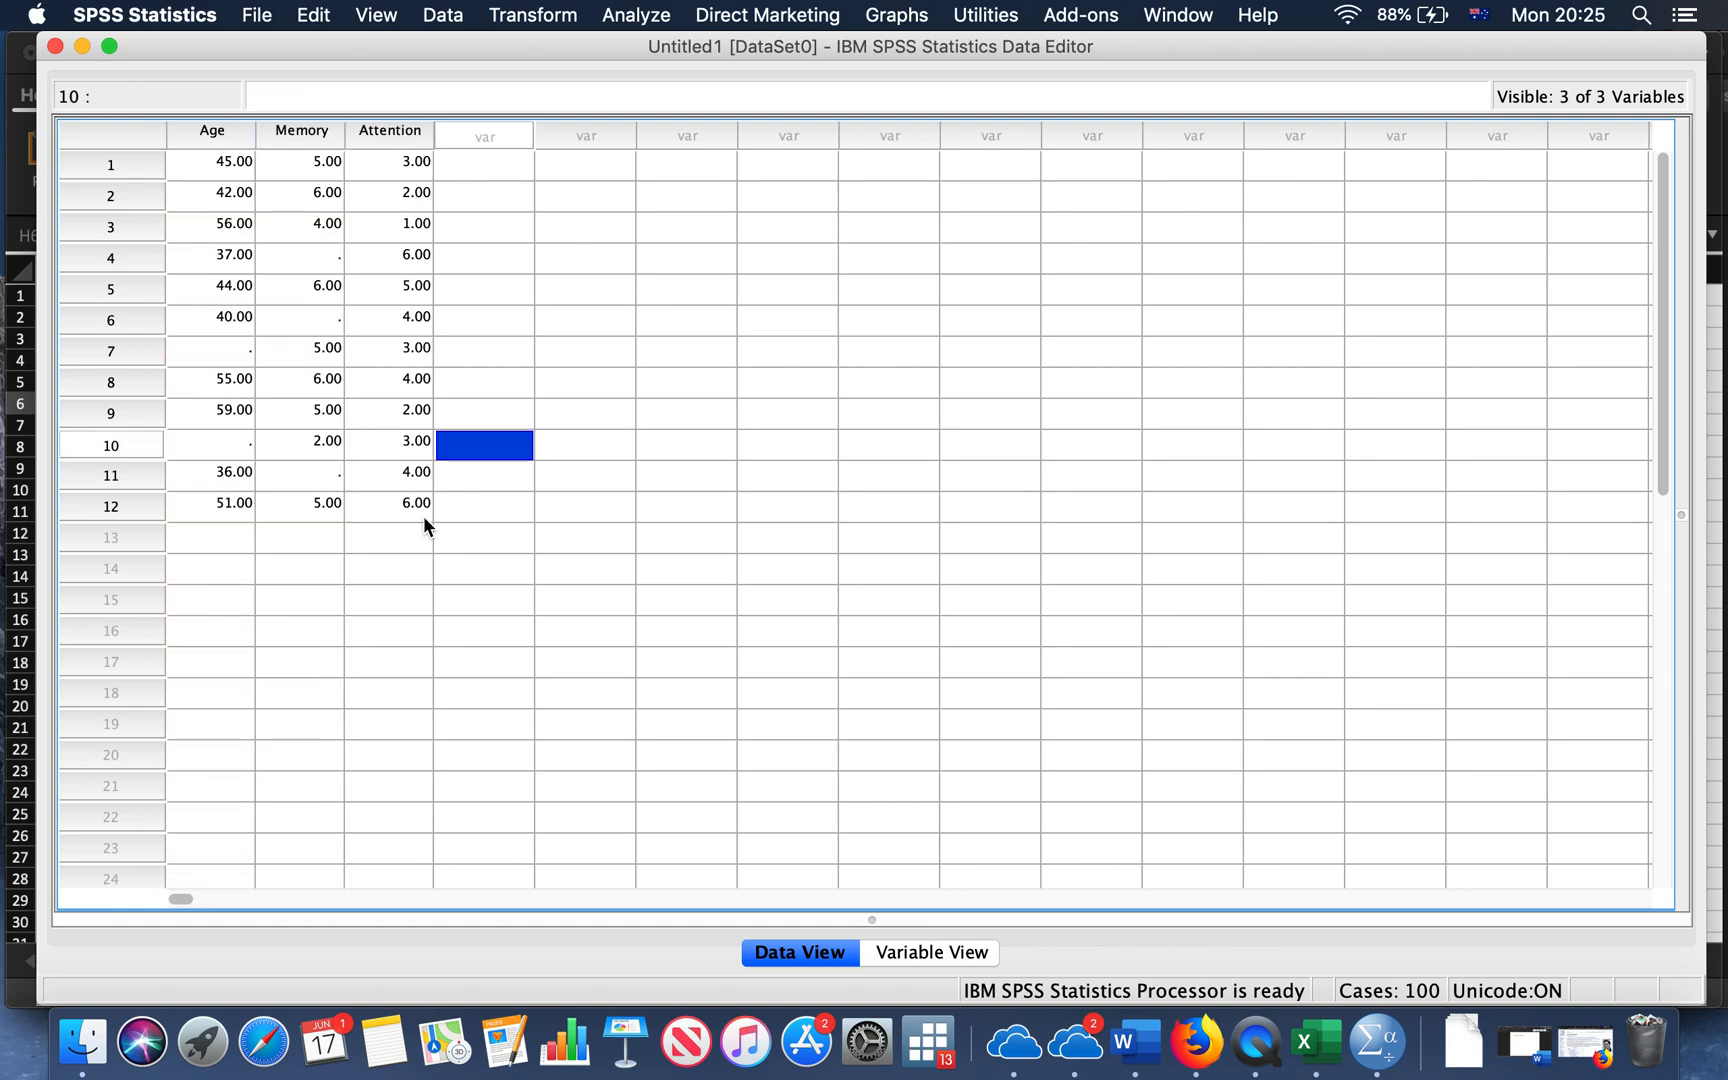
mouse_move(428, 508)
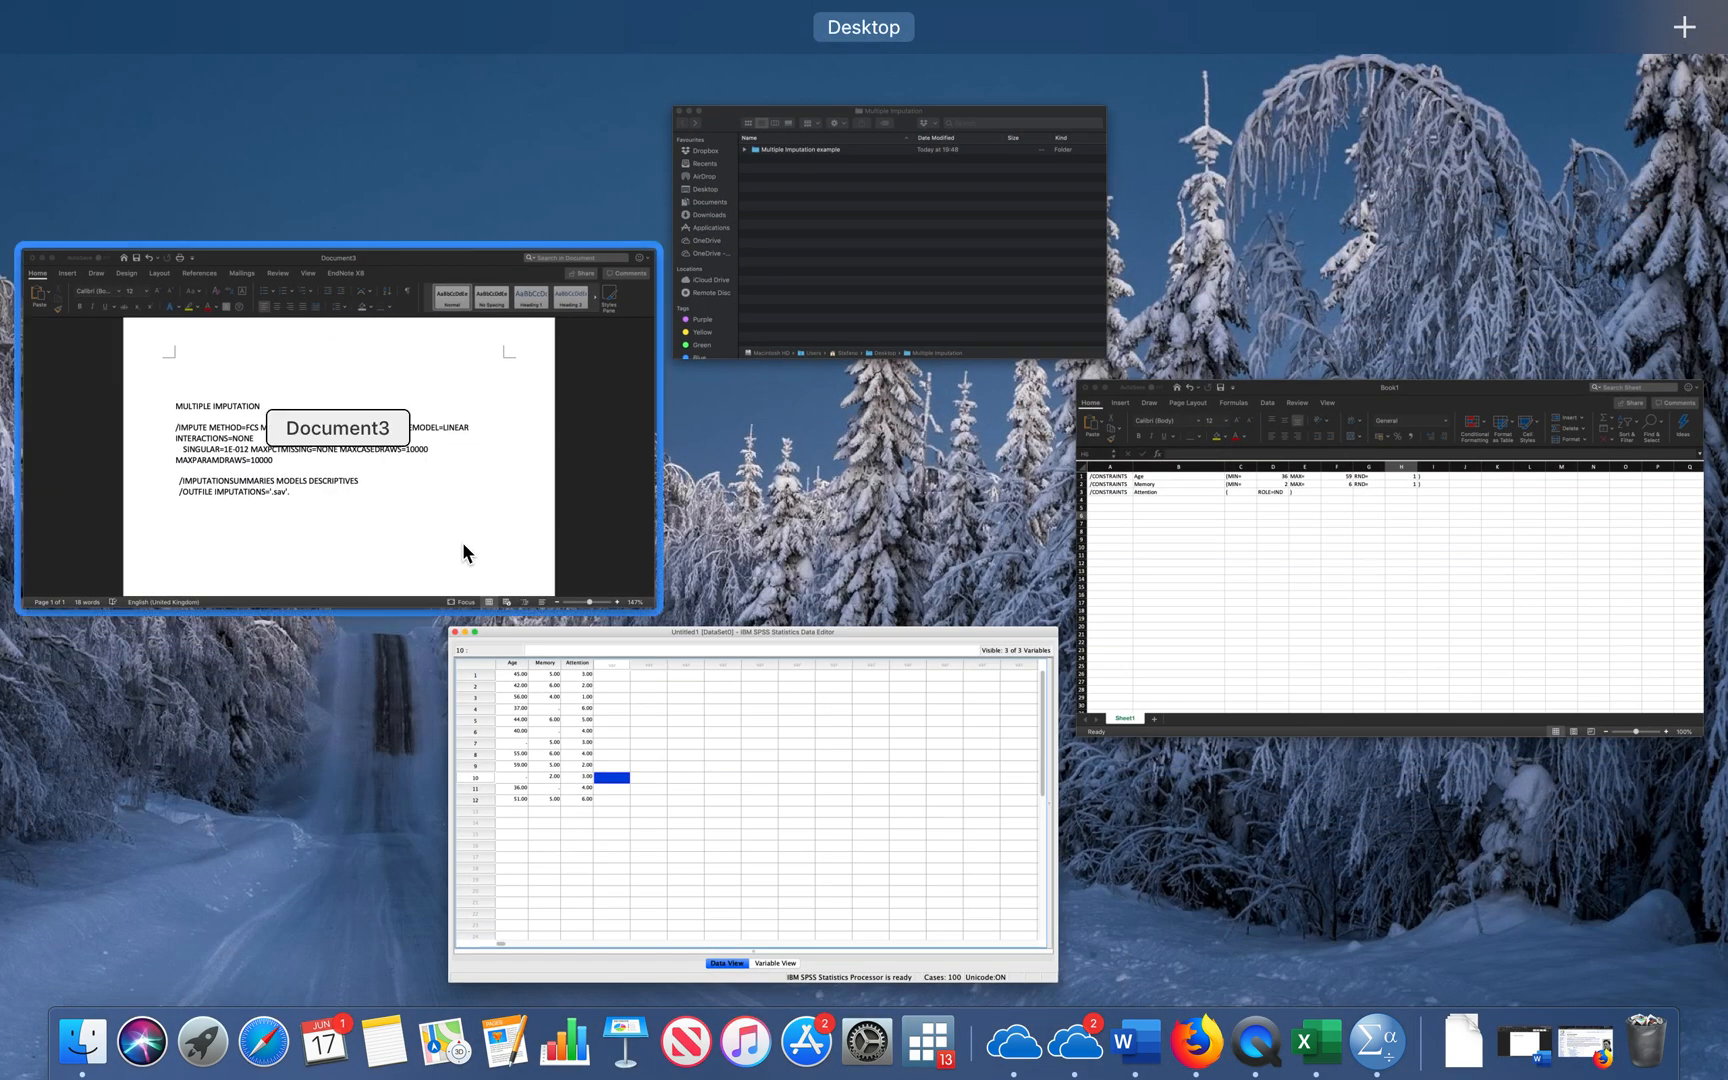
Bring up the Word document and highlight the IMPUTE block of the MULTIPLE IMPUTATION syntax
left_click(334, 428)
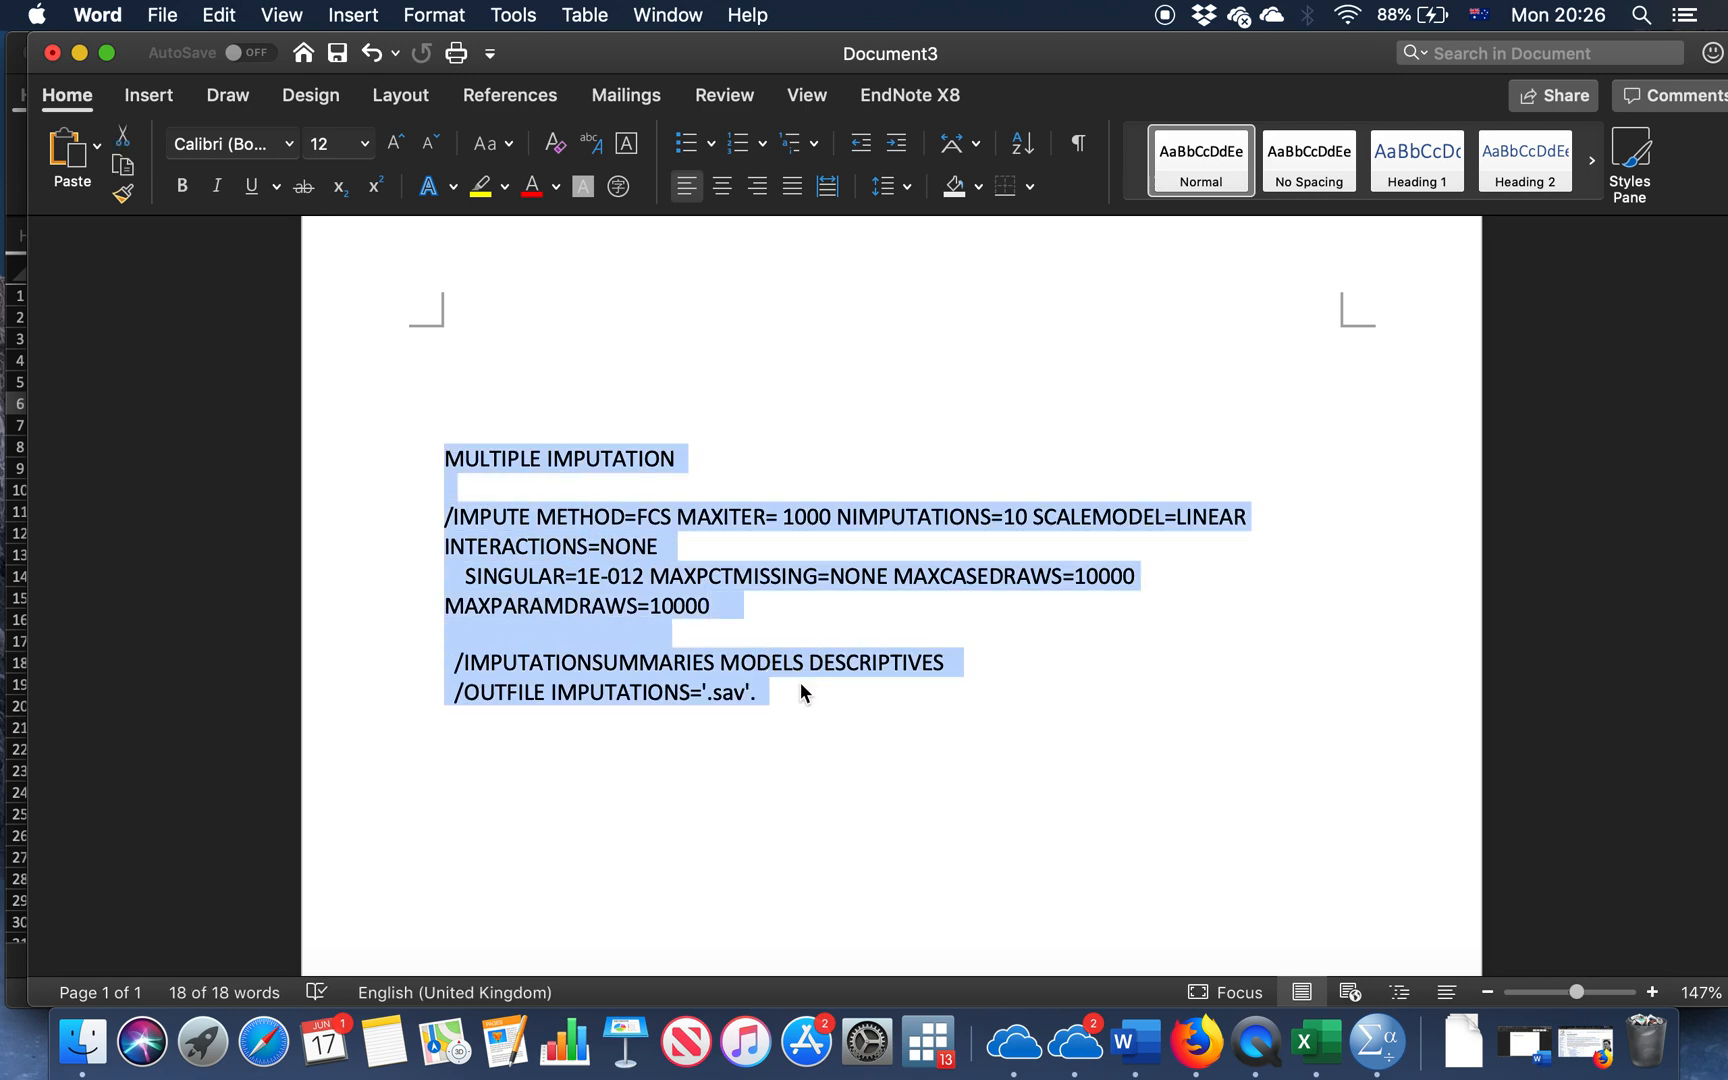
mouse_move(766, 764)
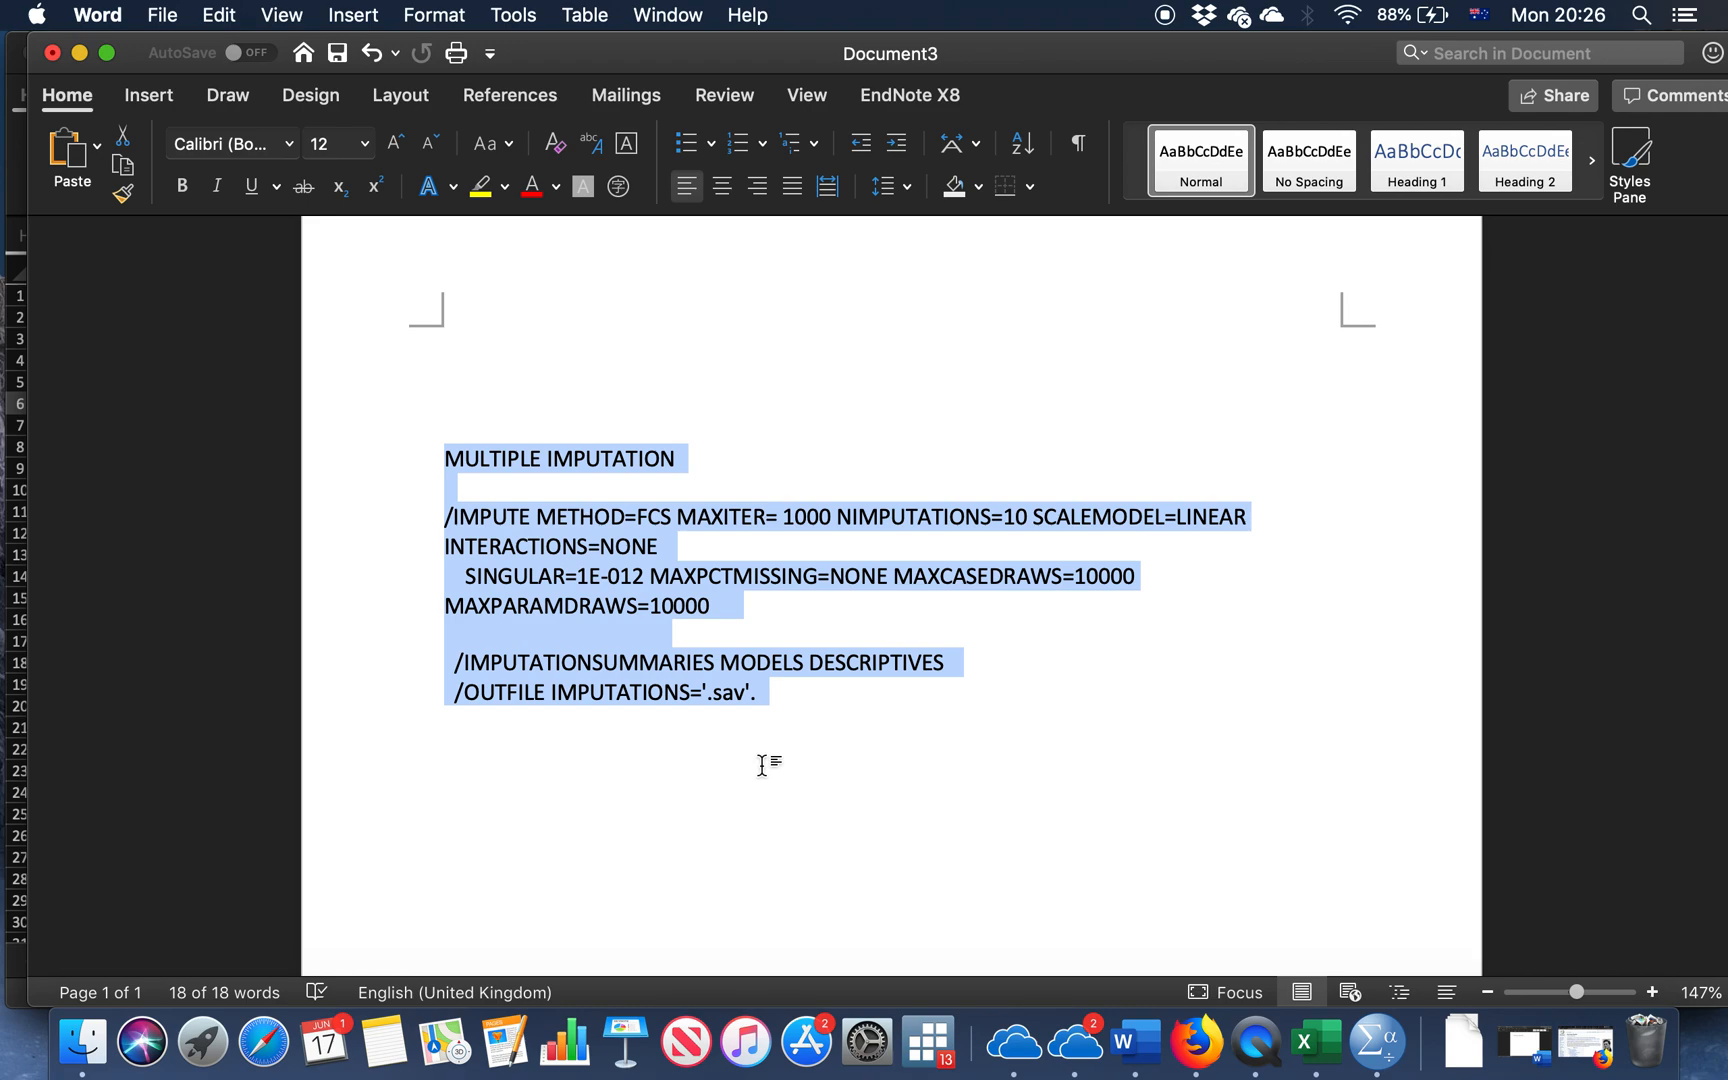
left_click(446, 720)
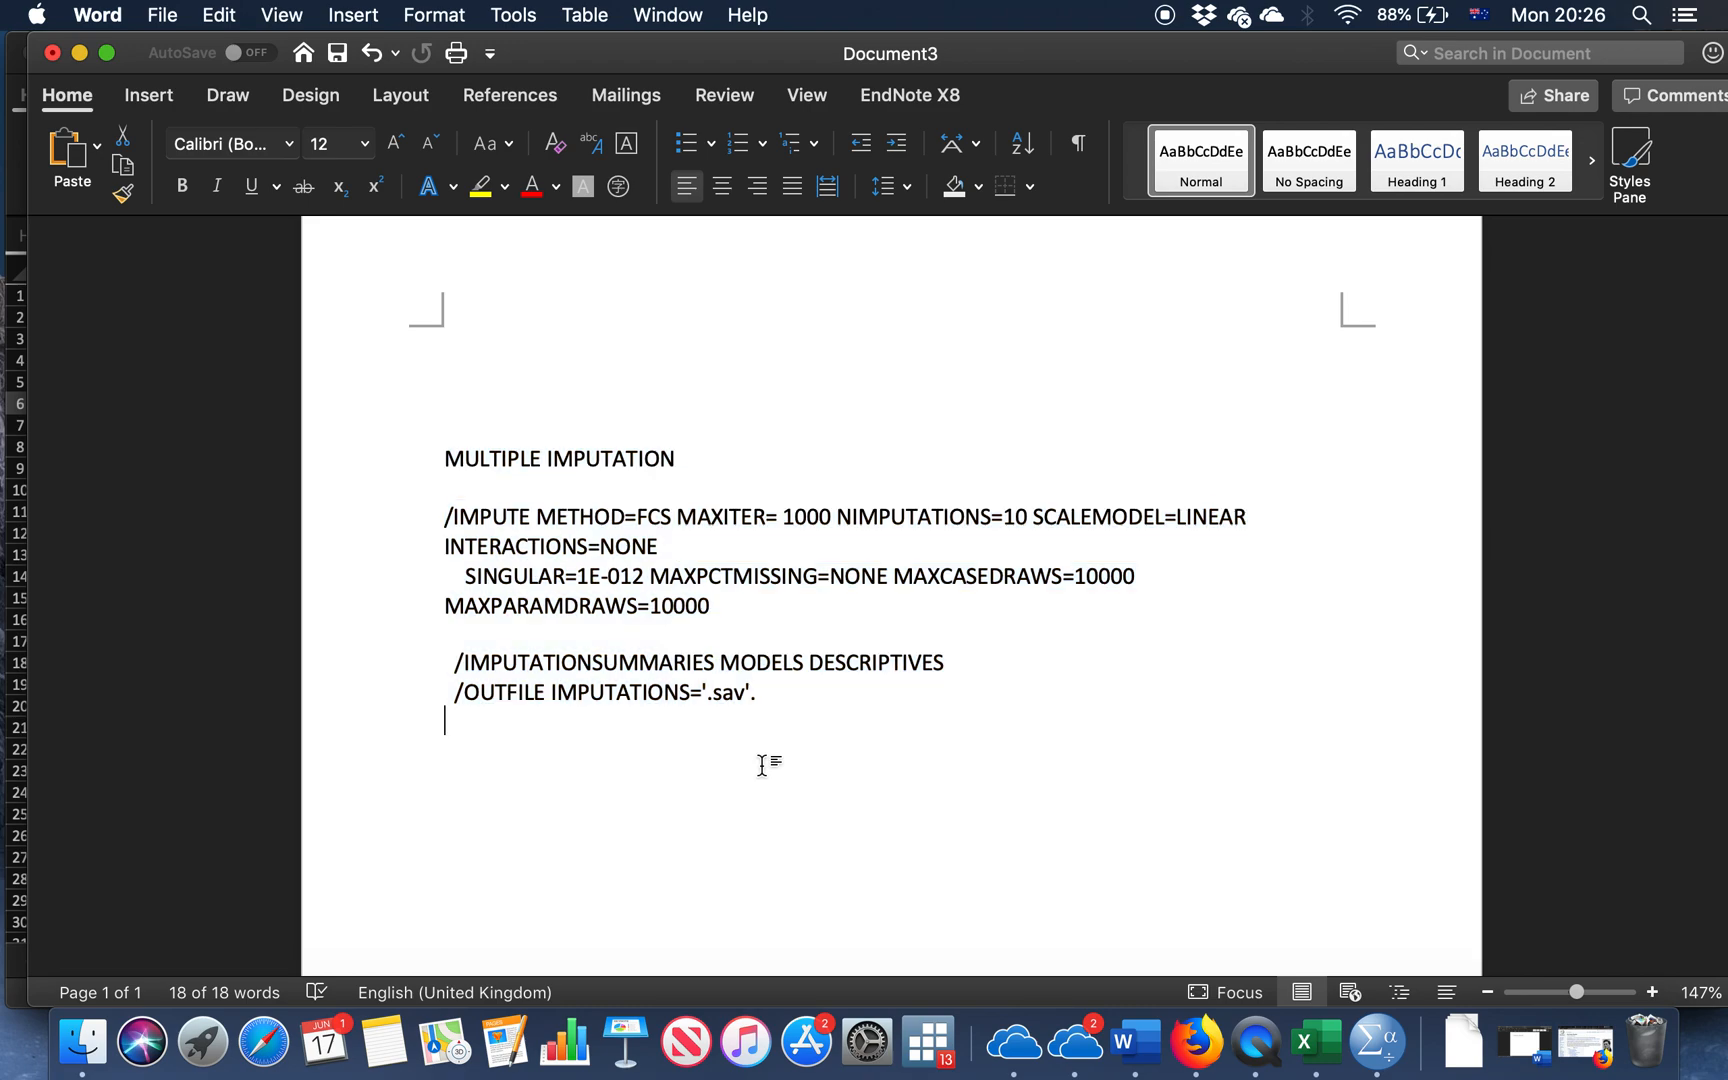
double_click(678, 606)
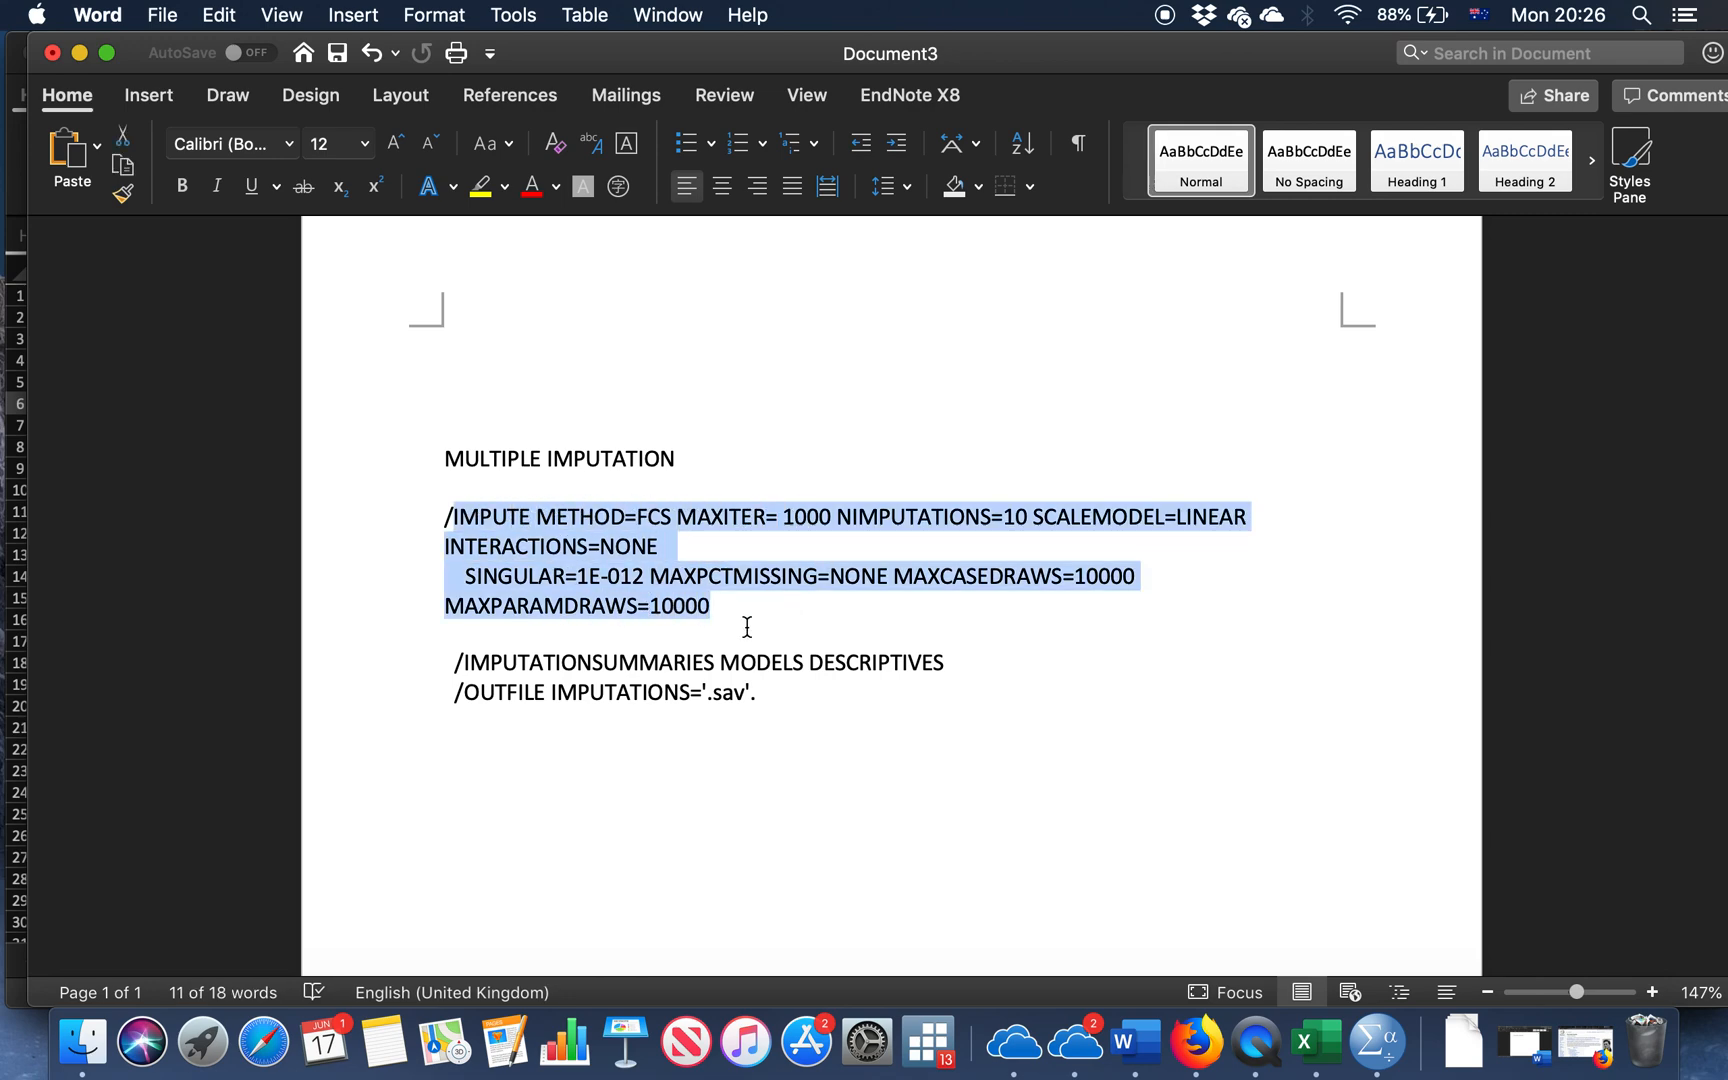
left_click(446, 632)
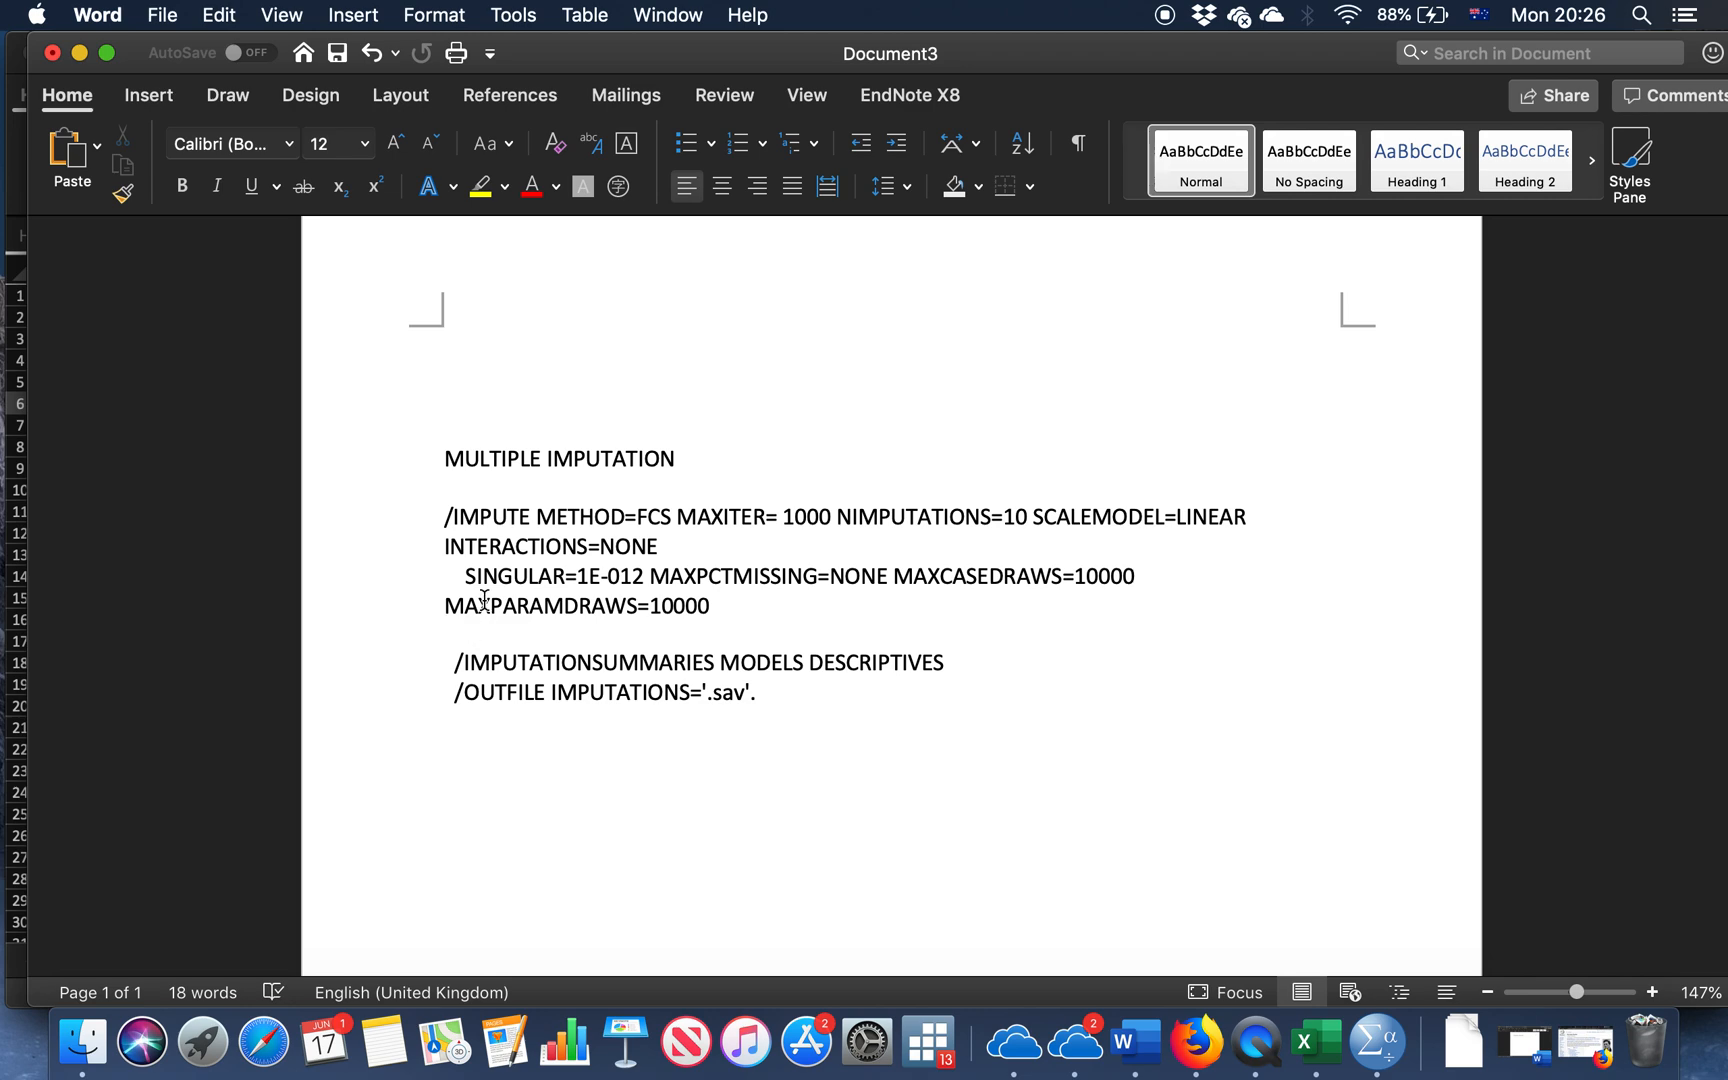
Bring up the Excel constraints sheet and pick out the Memory constraint entry
left_click(446, 634)
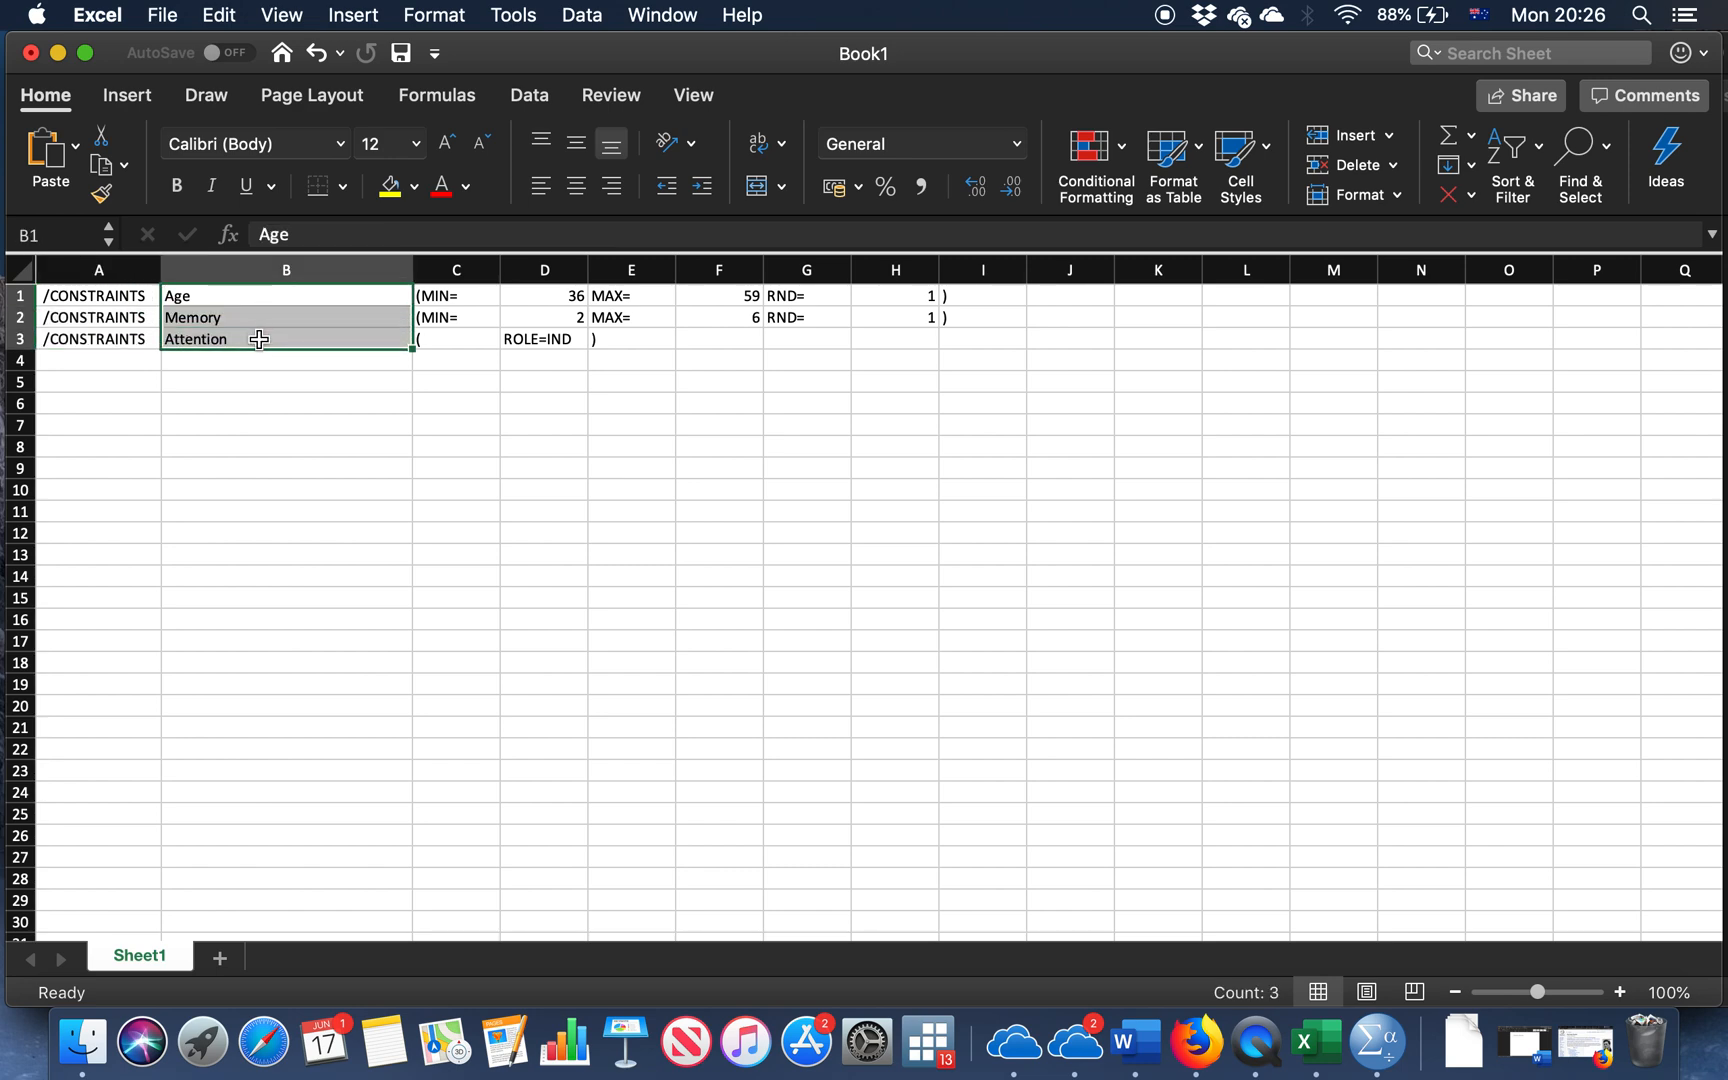
mouse_move(274, 318)
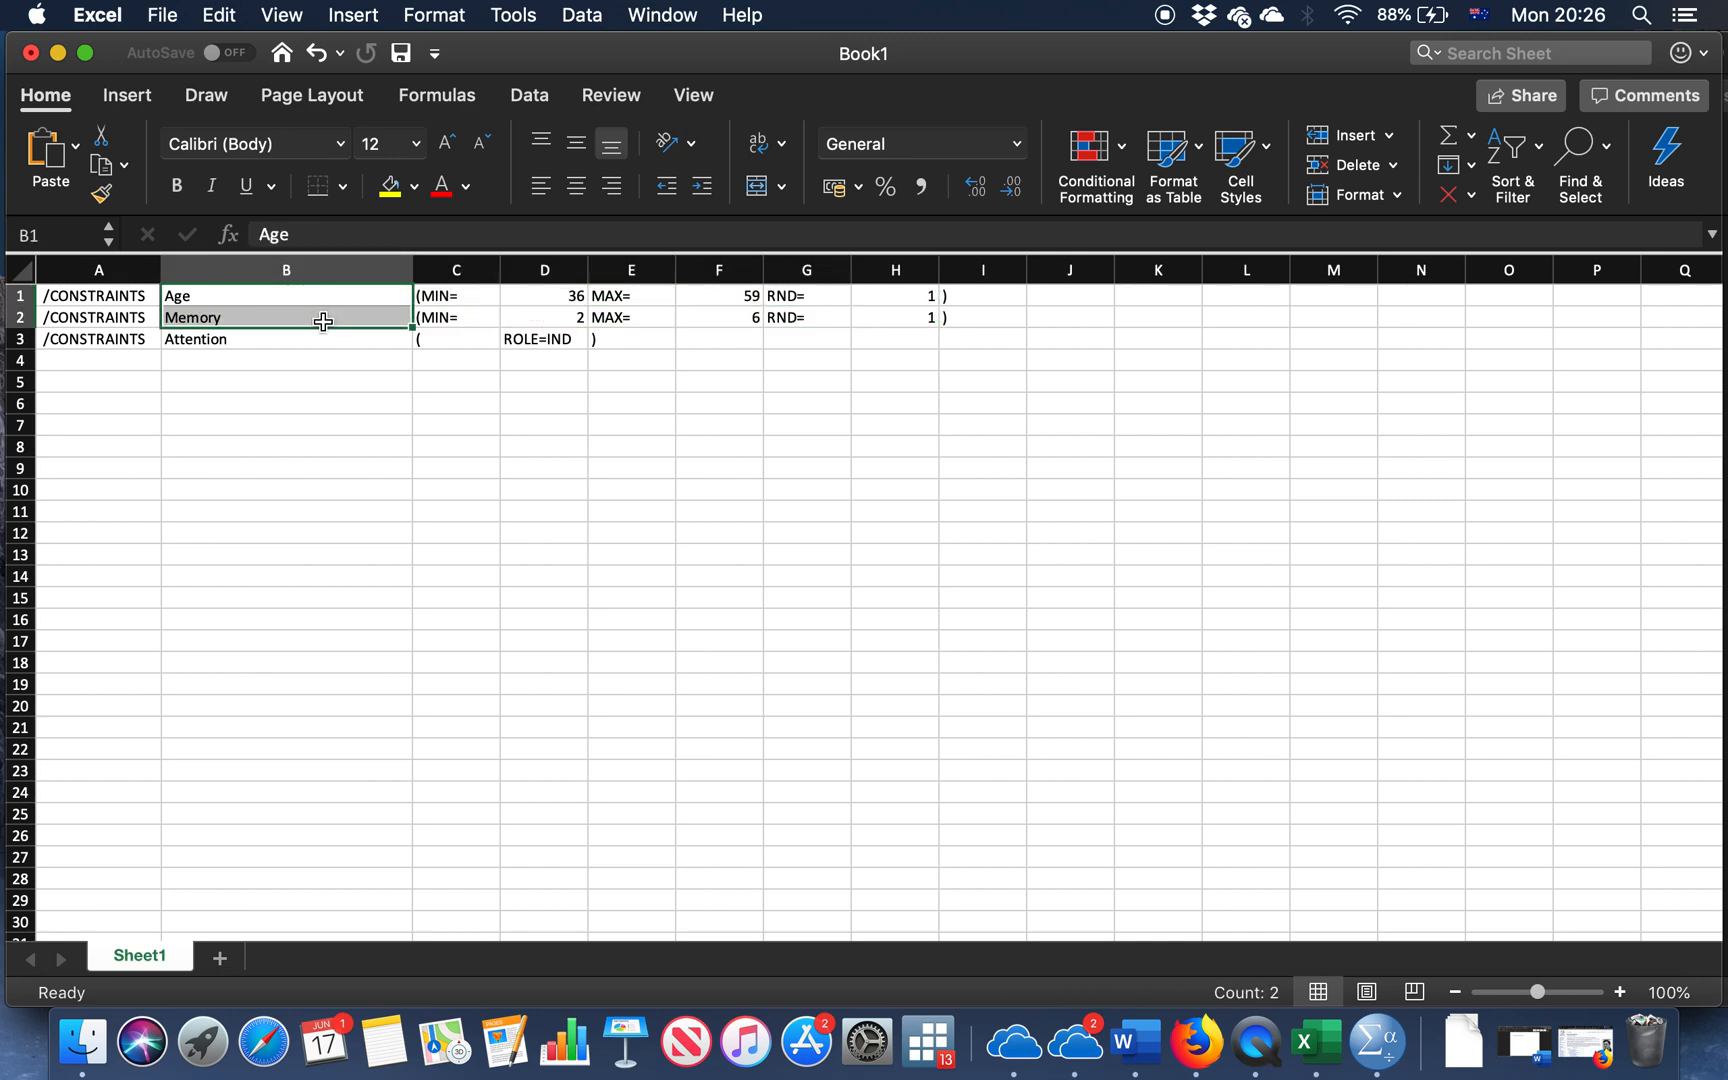
left_click(286, 404)
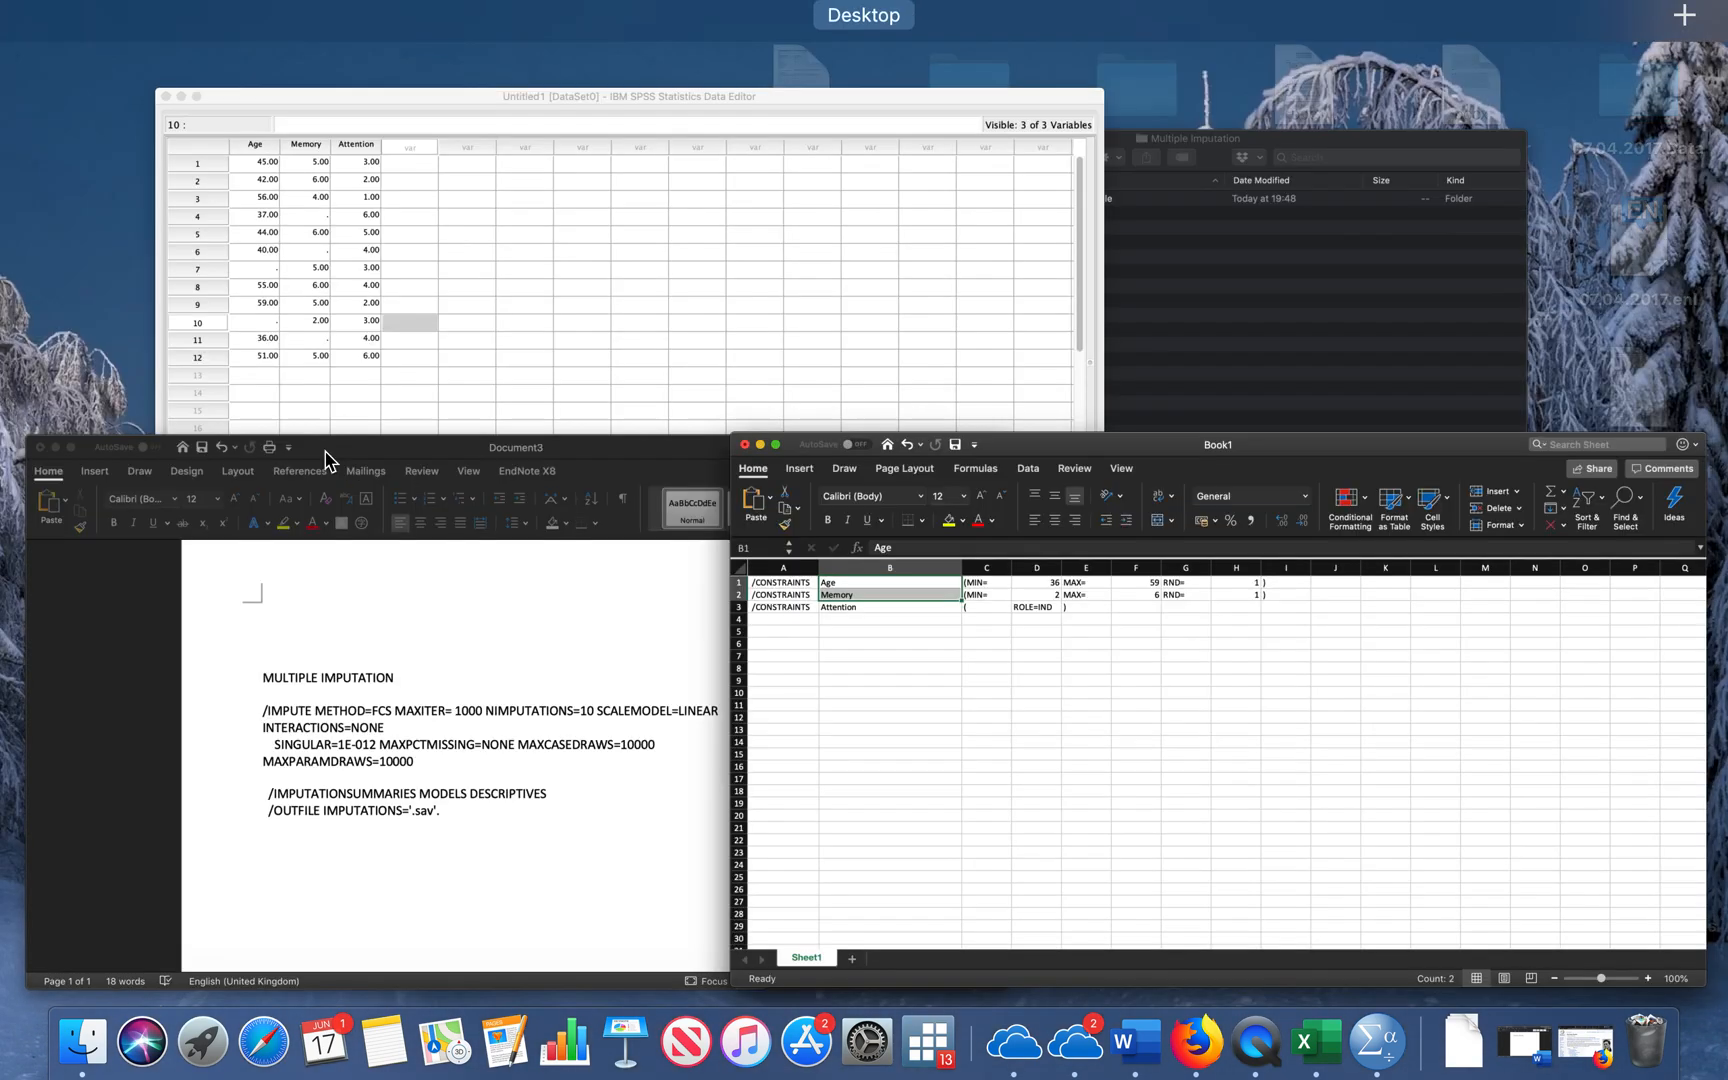
Run Descriptive Statistics on the Age and Memory columns to get frequency output in the Viewer
left_click(212, 132)
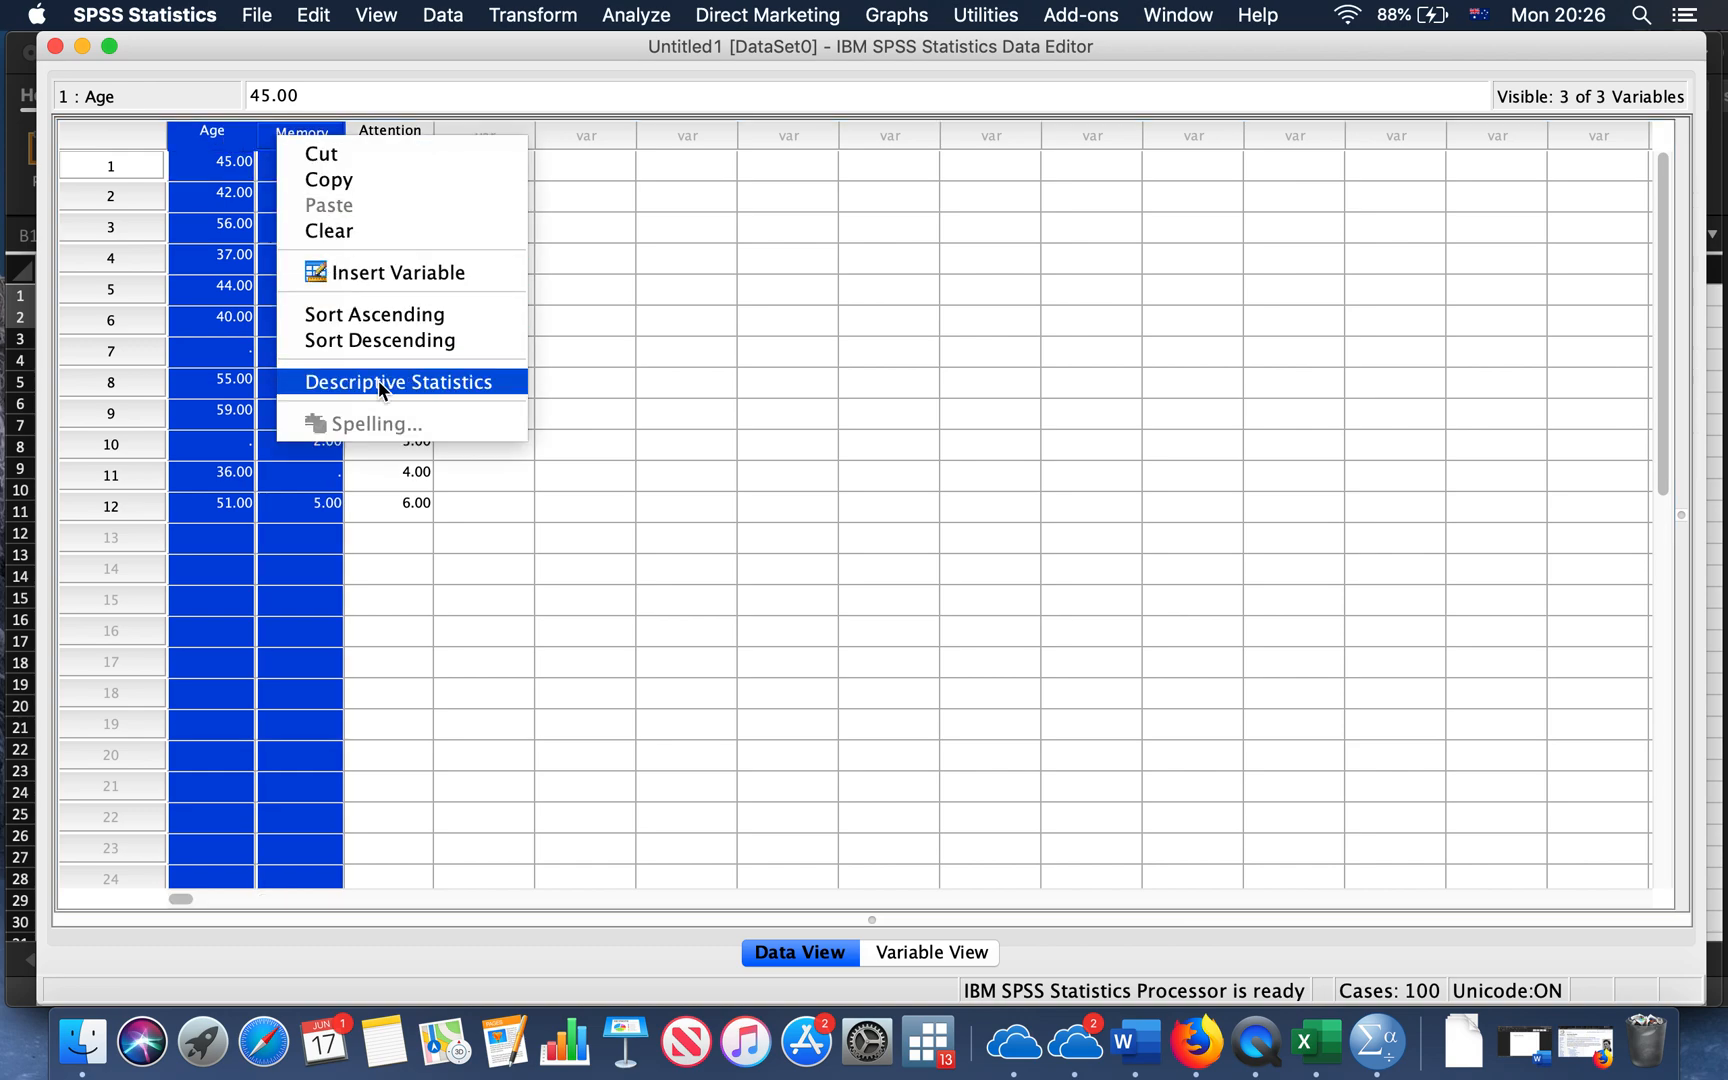
left_click(398, 382)
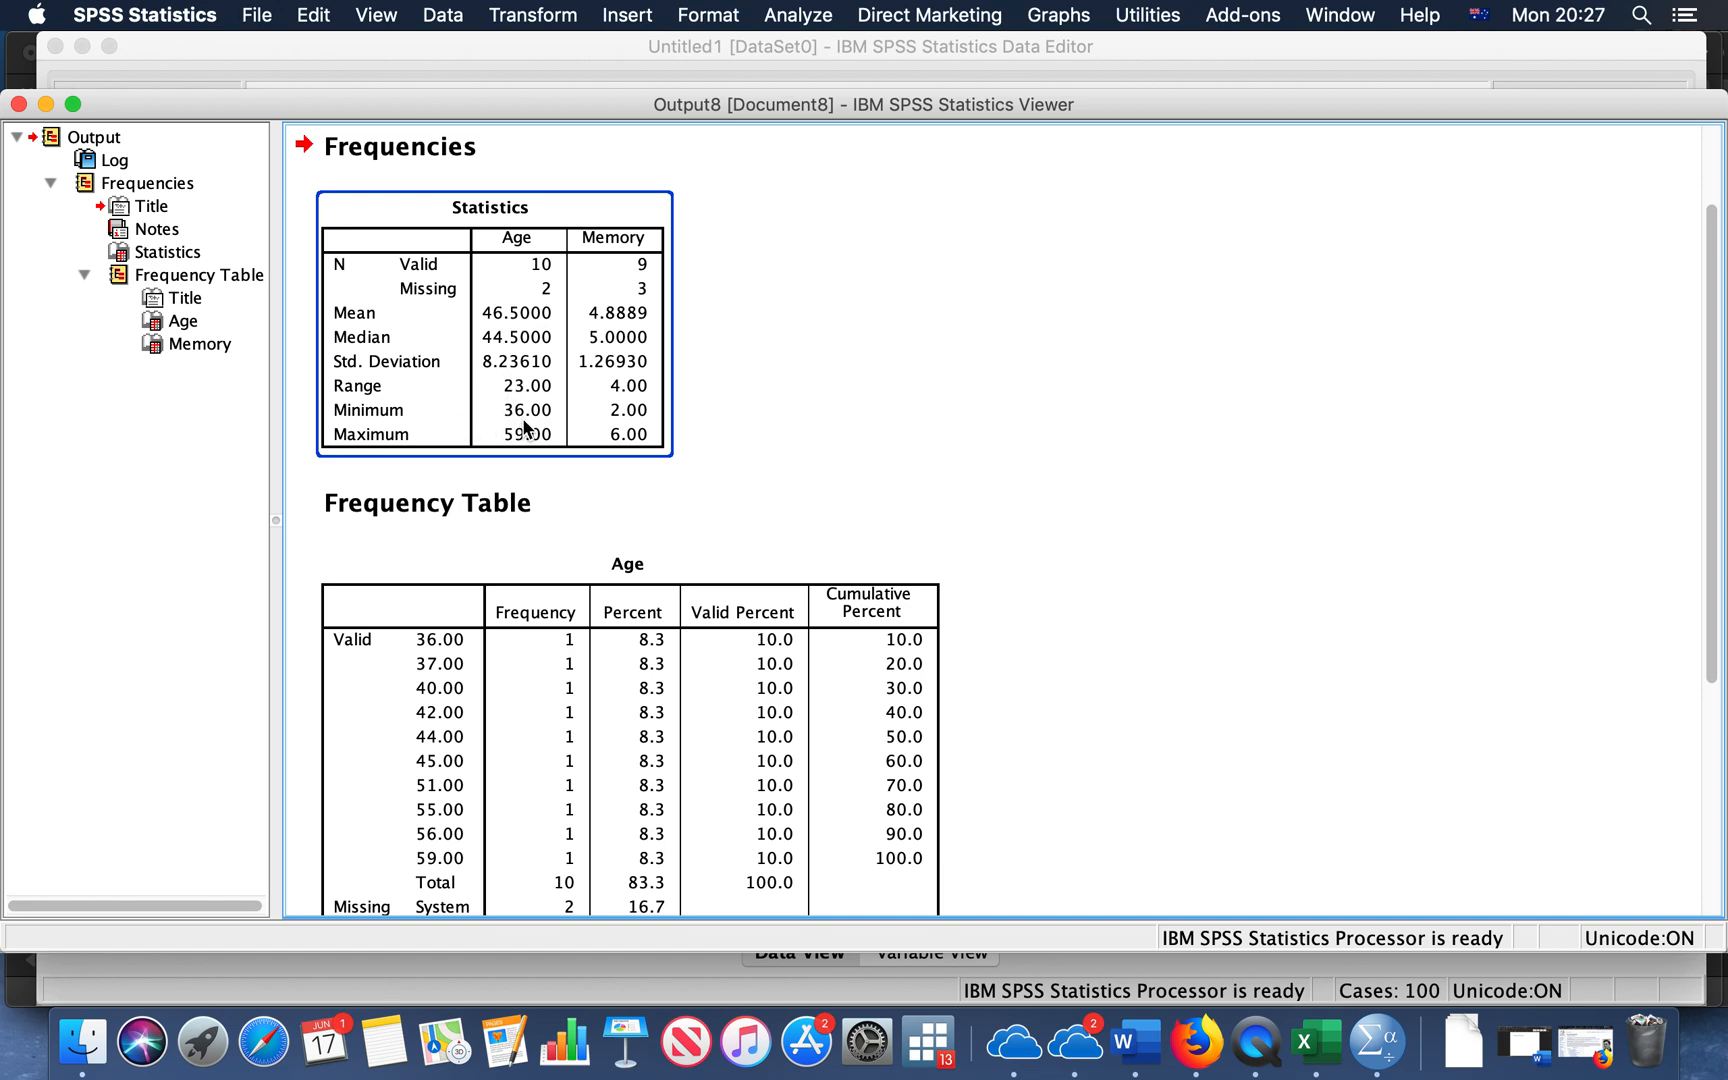
mouse_move(560, 440)
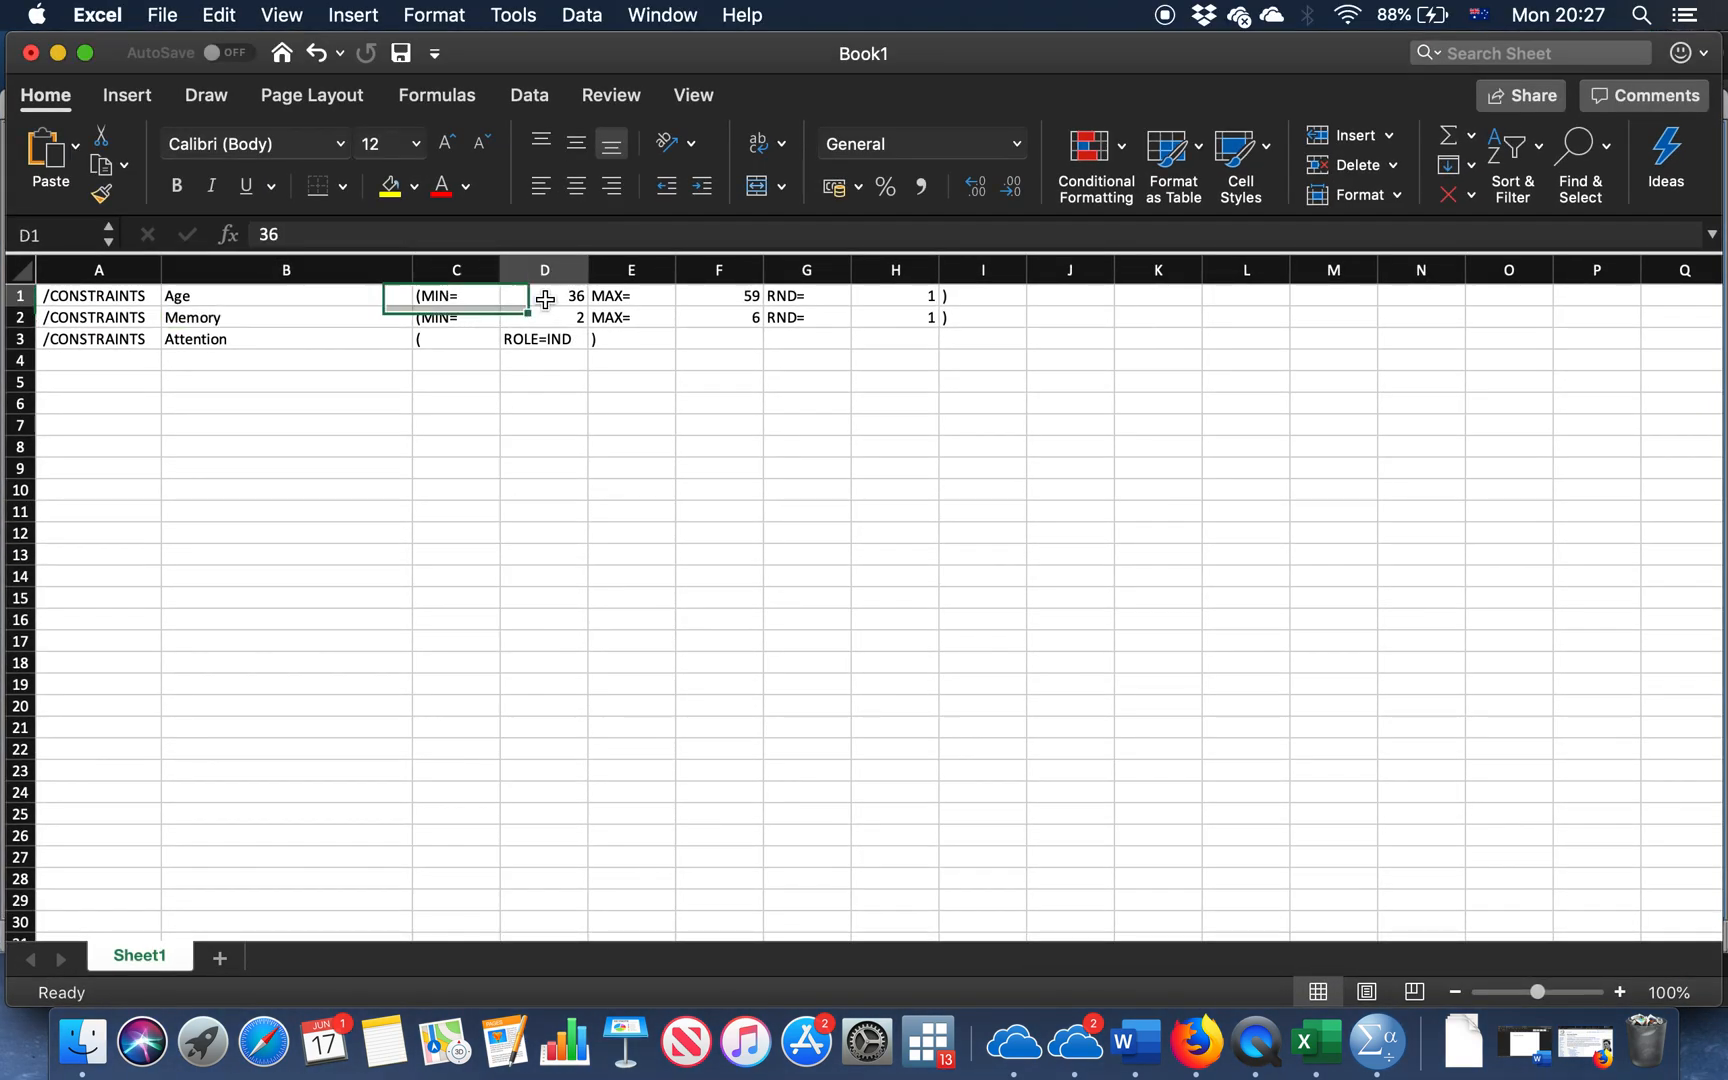
left_click(544, 318)
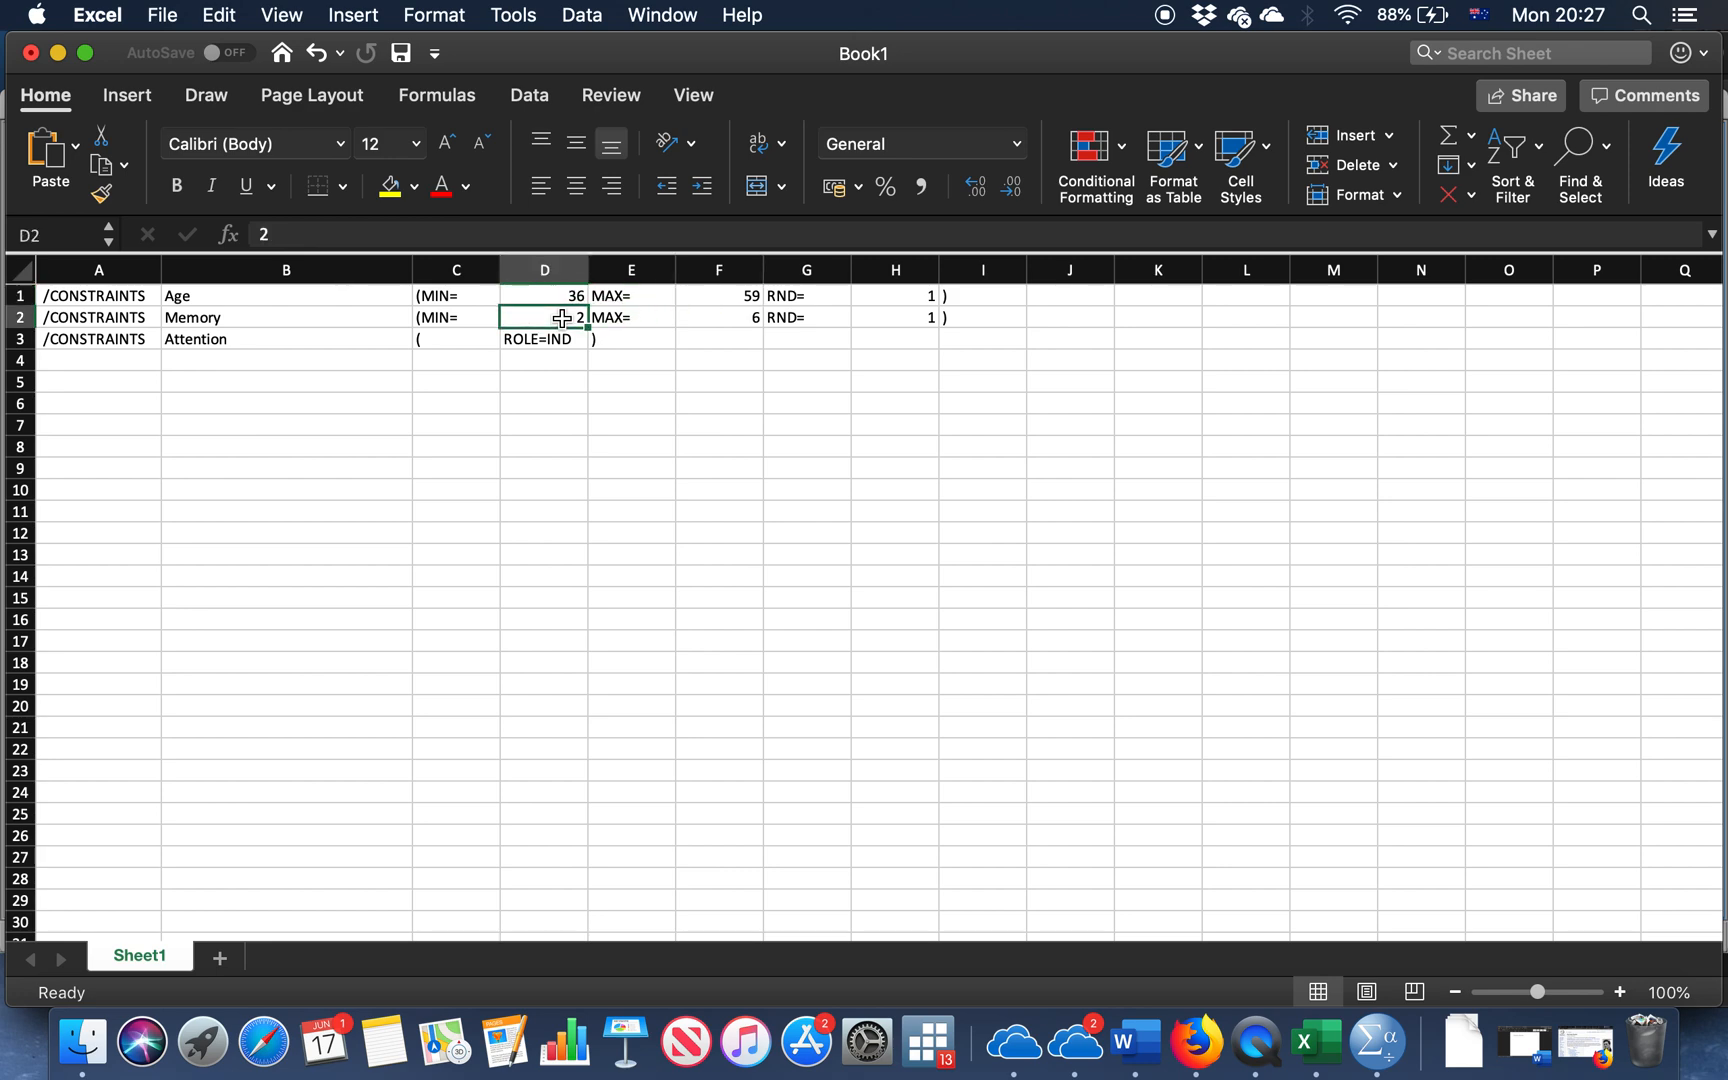
left_click(892, 294)
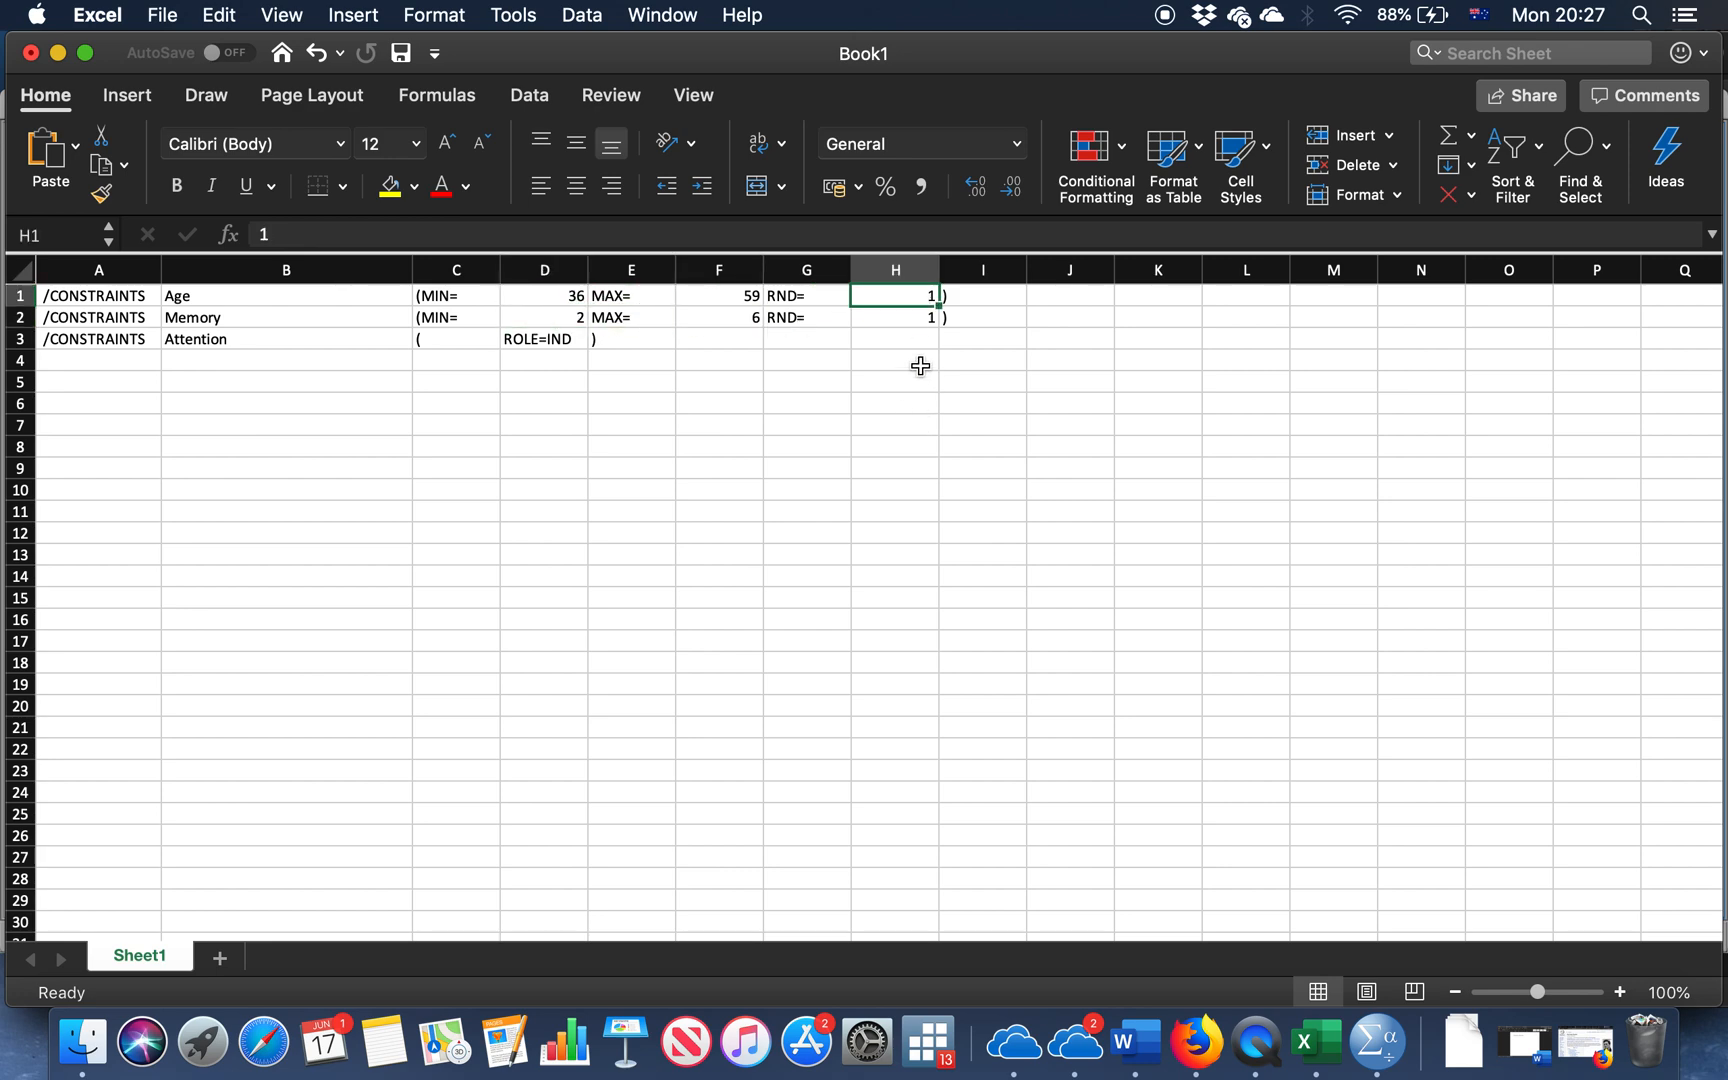
mouse_move(916, 298)
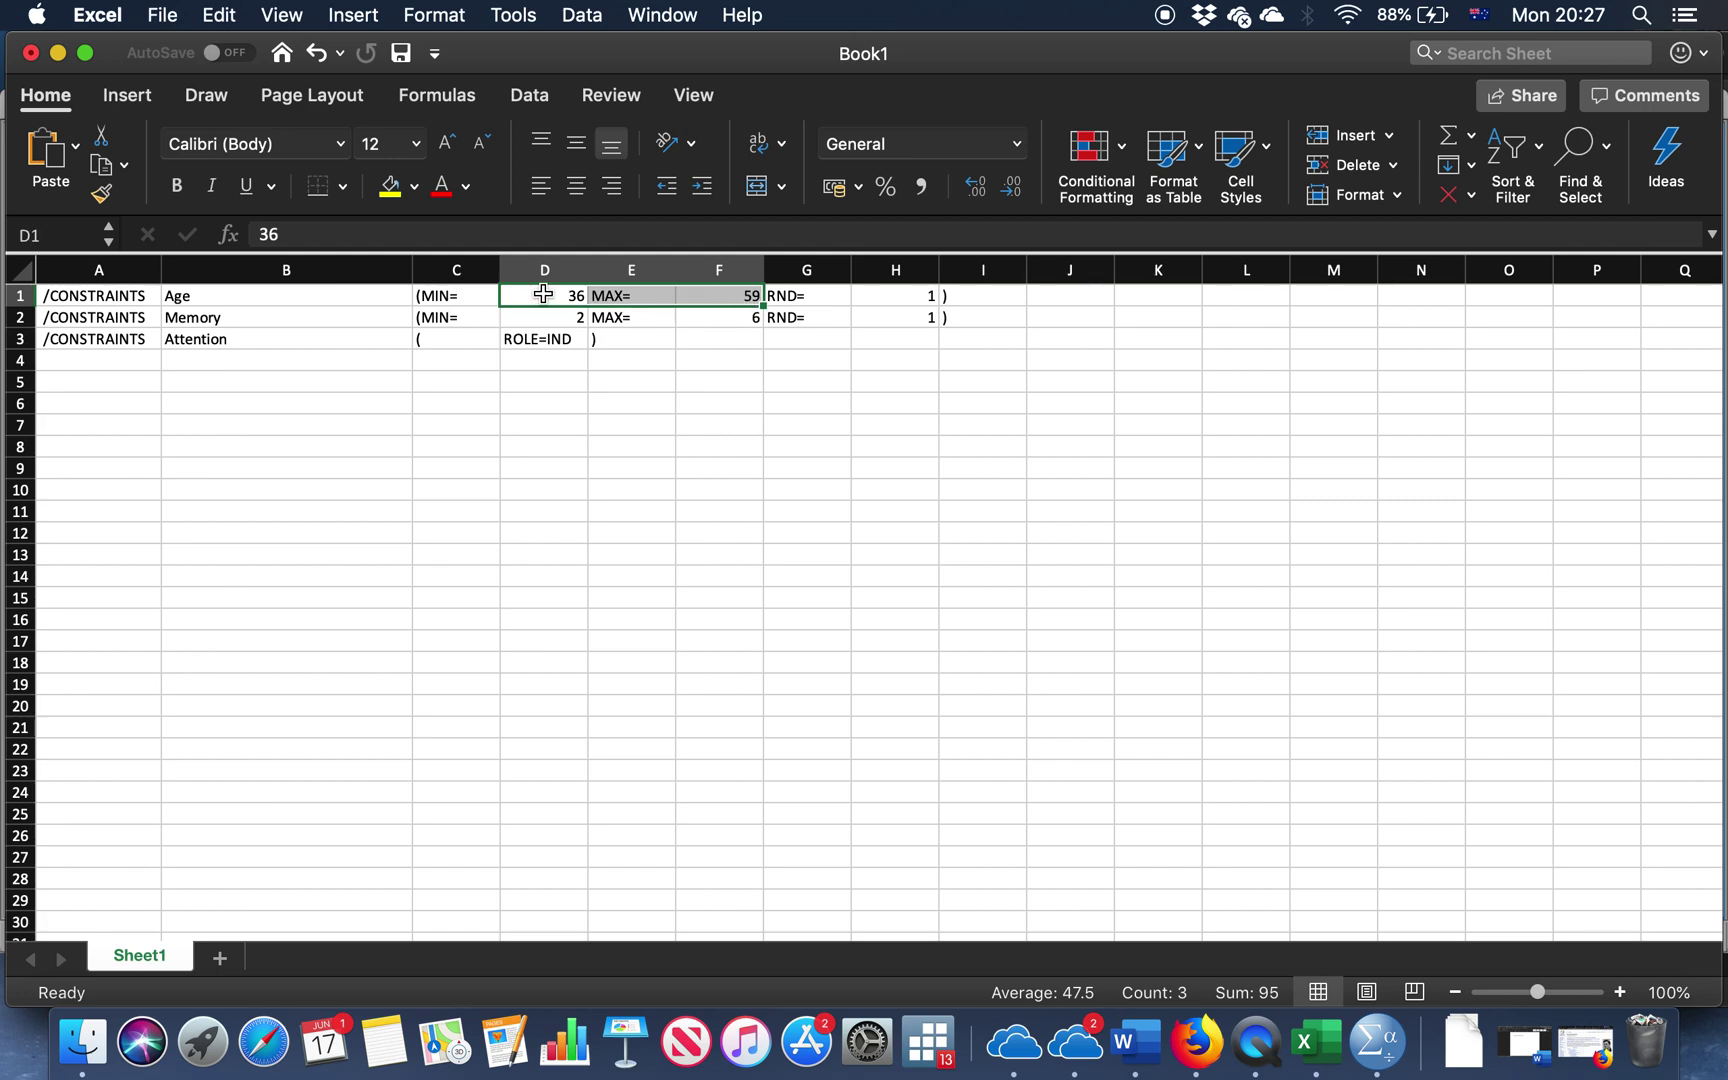
left_click(718, 294)
type("0.1")
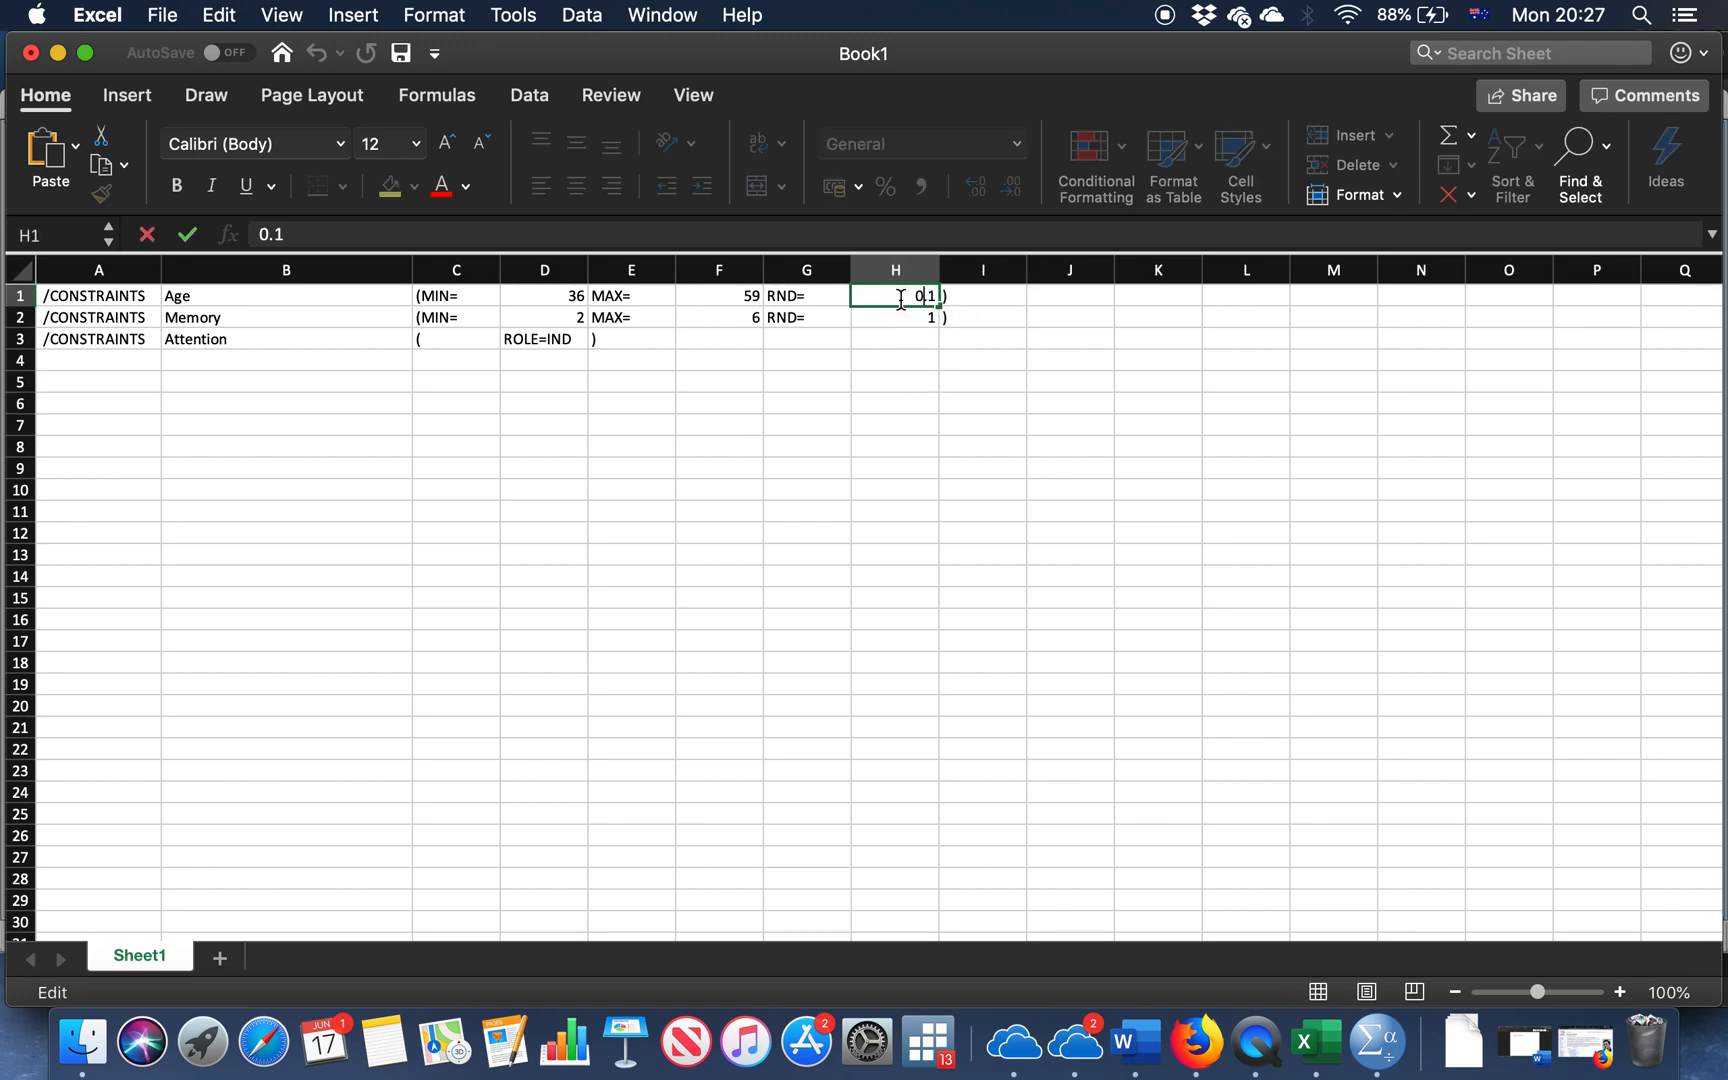
key("Return")
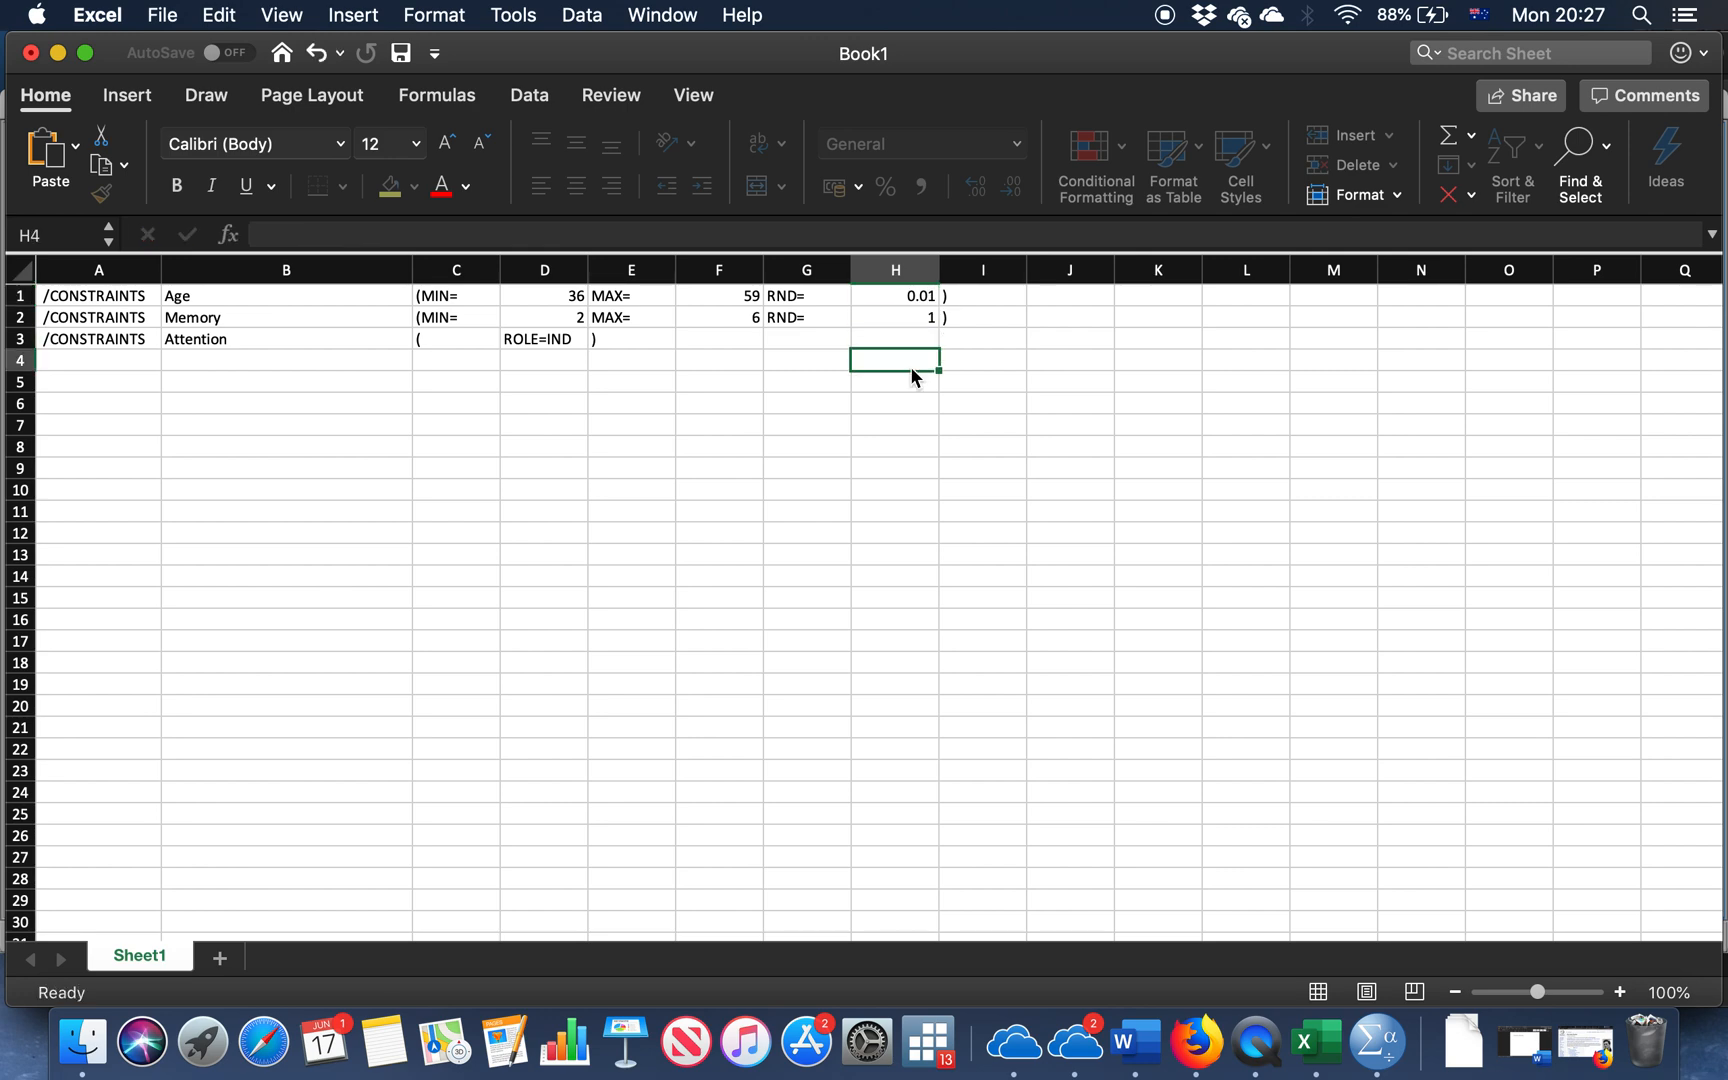
left_click(894, 296)
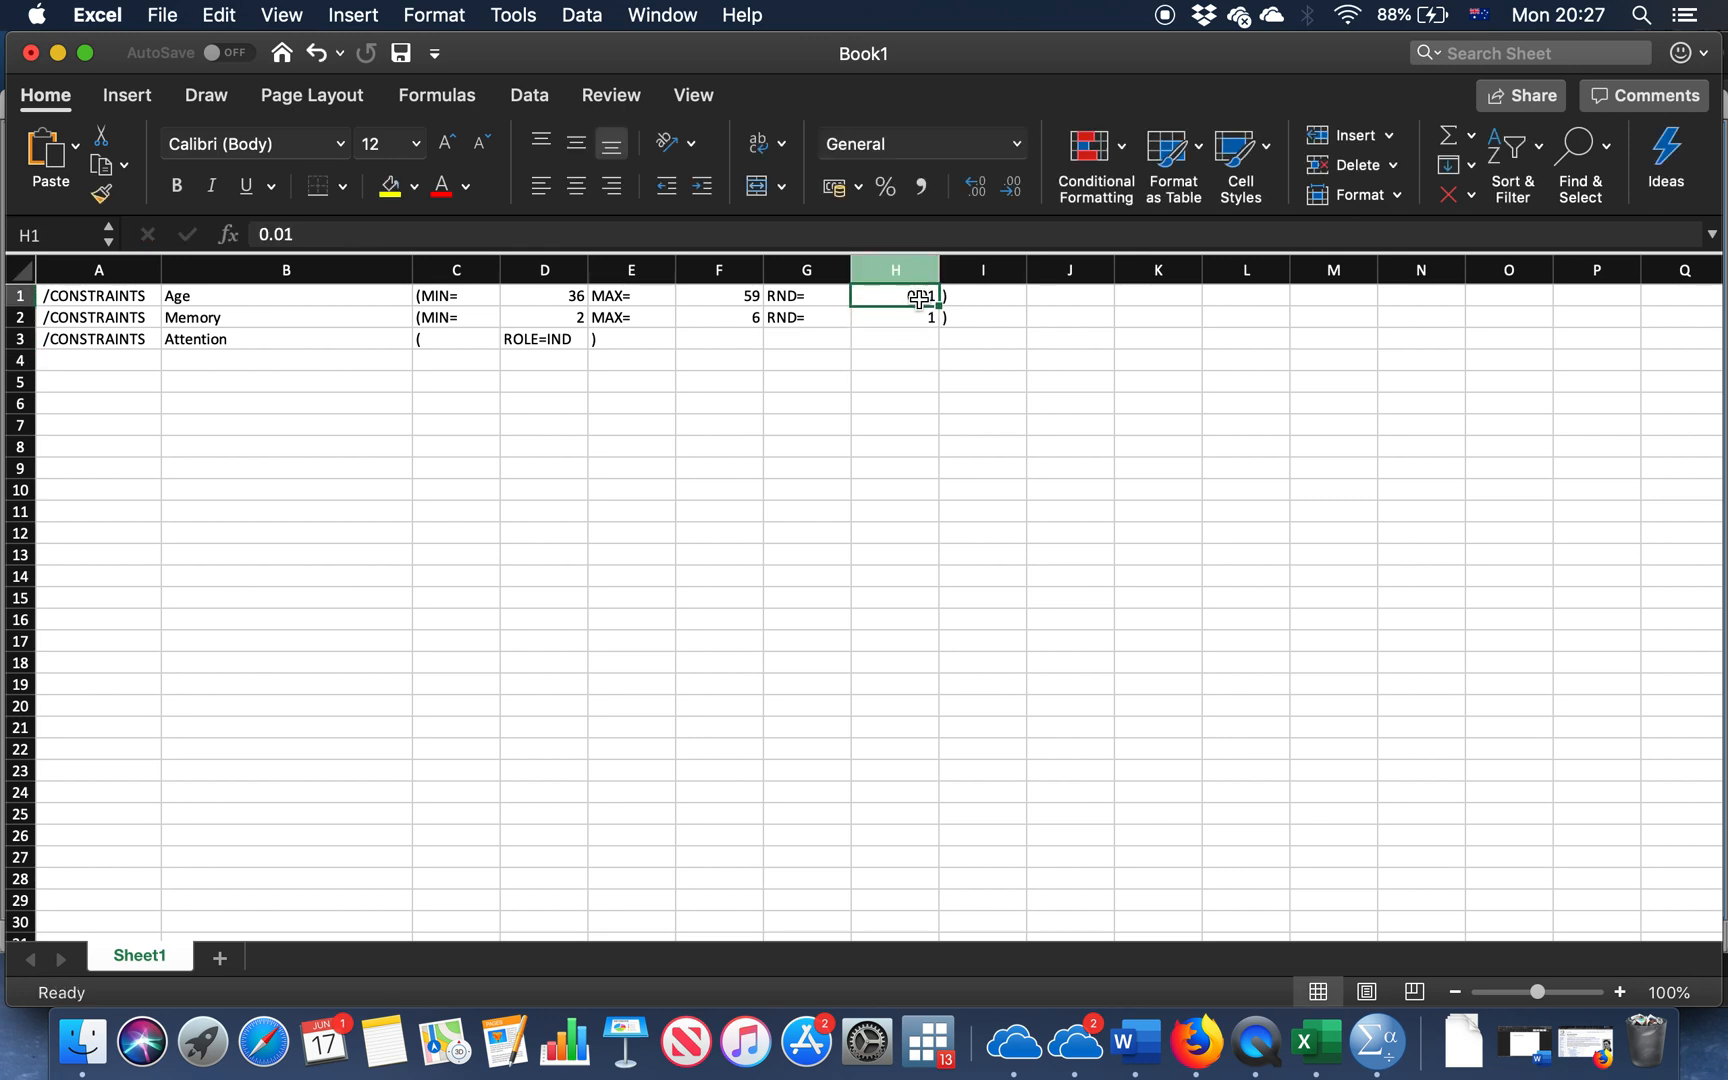
left_click(894, 424)
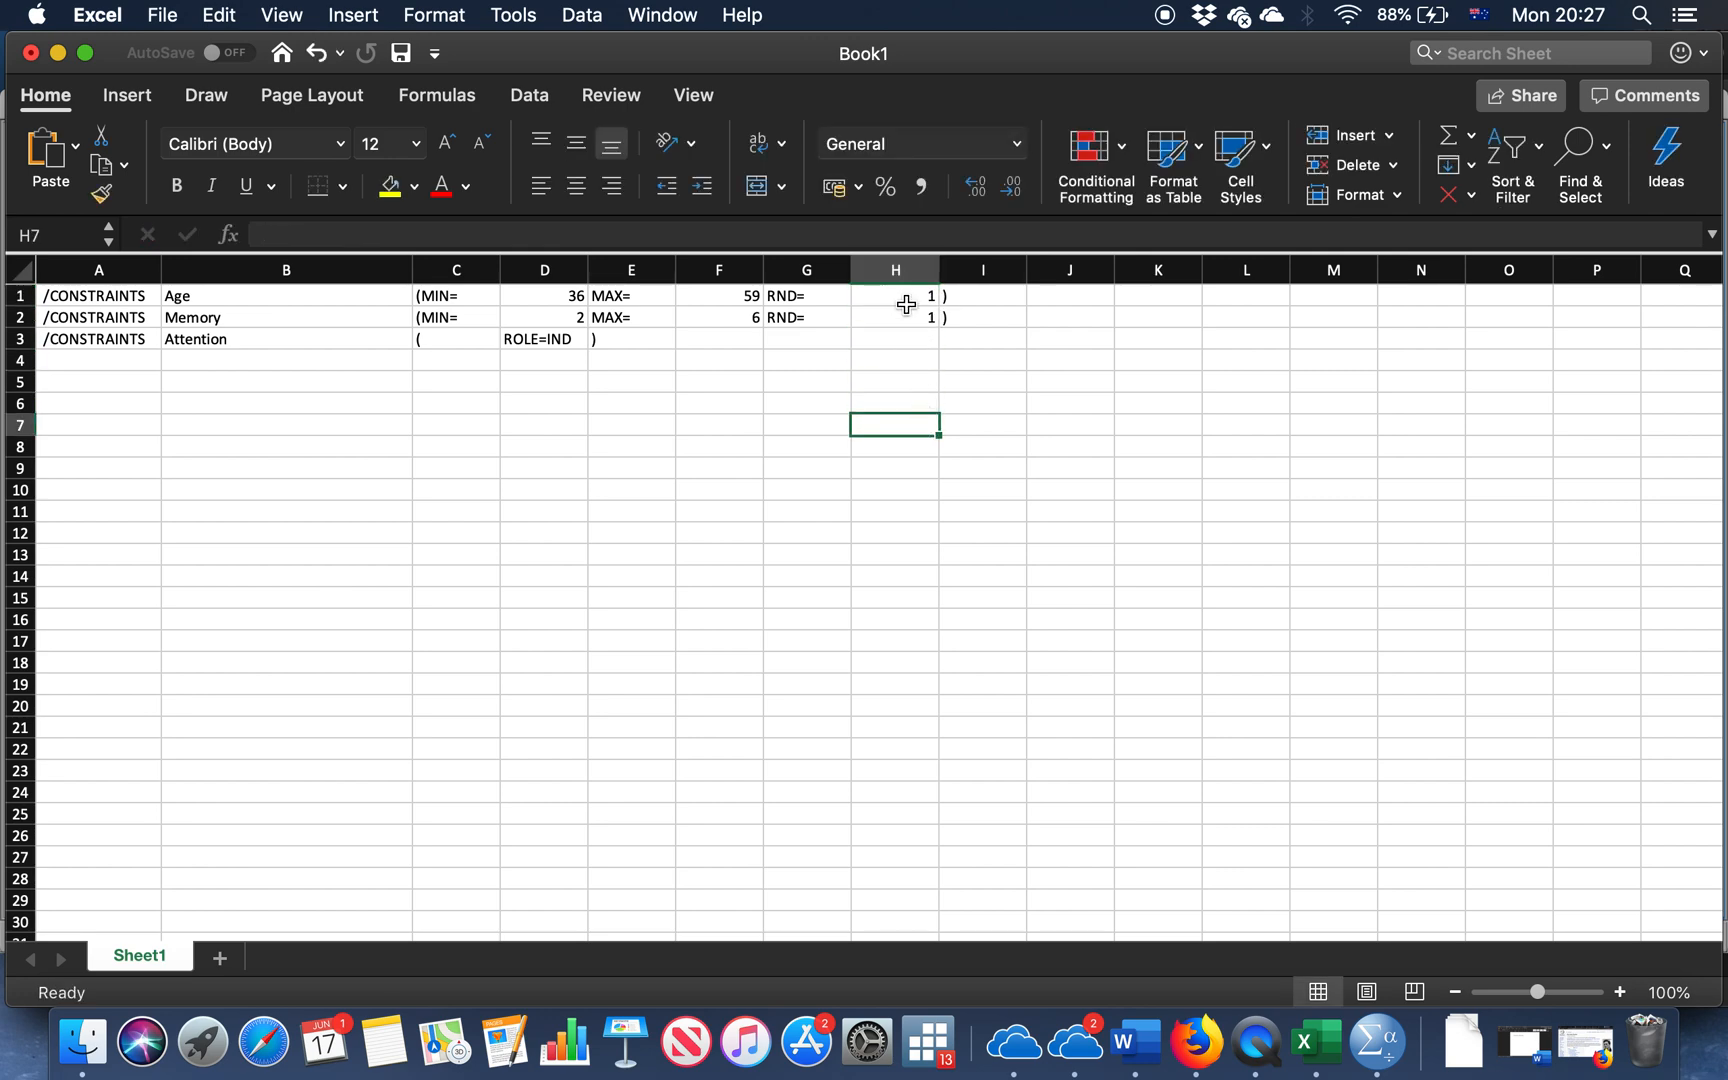
left_click(544, 296)
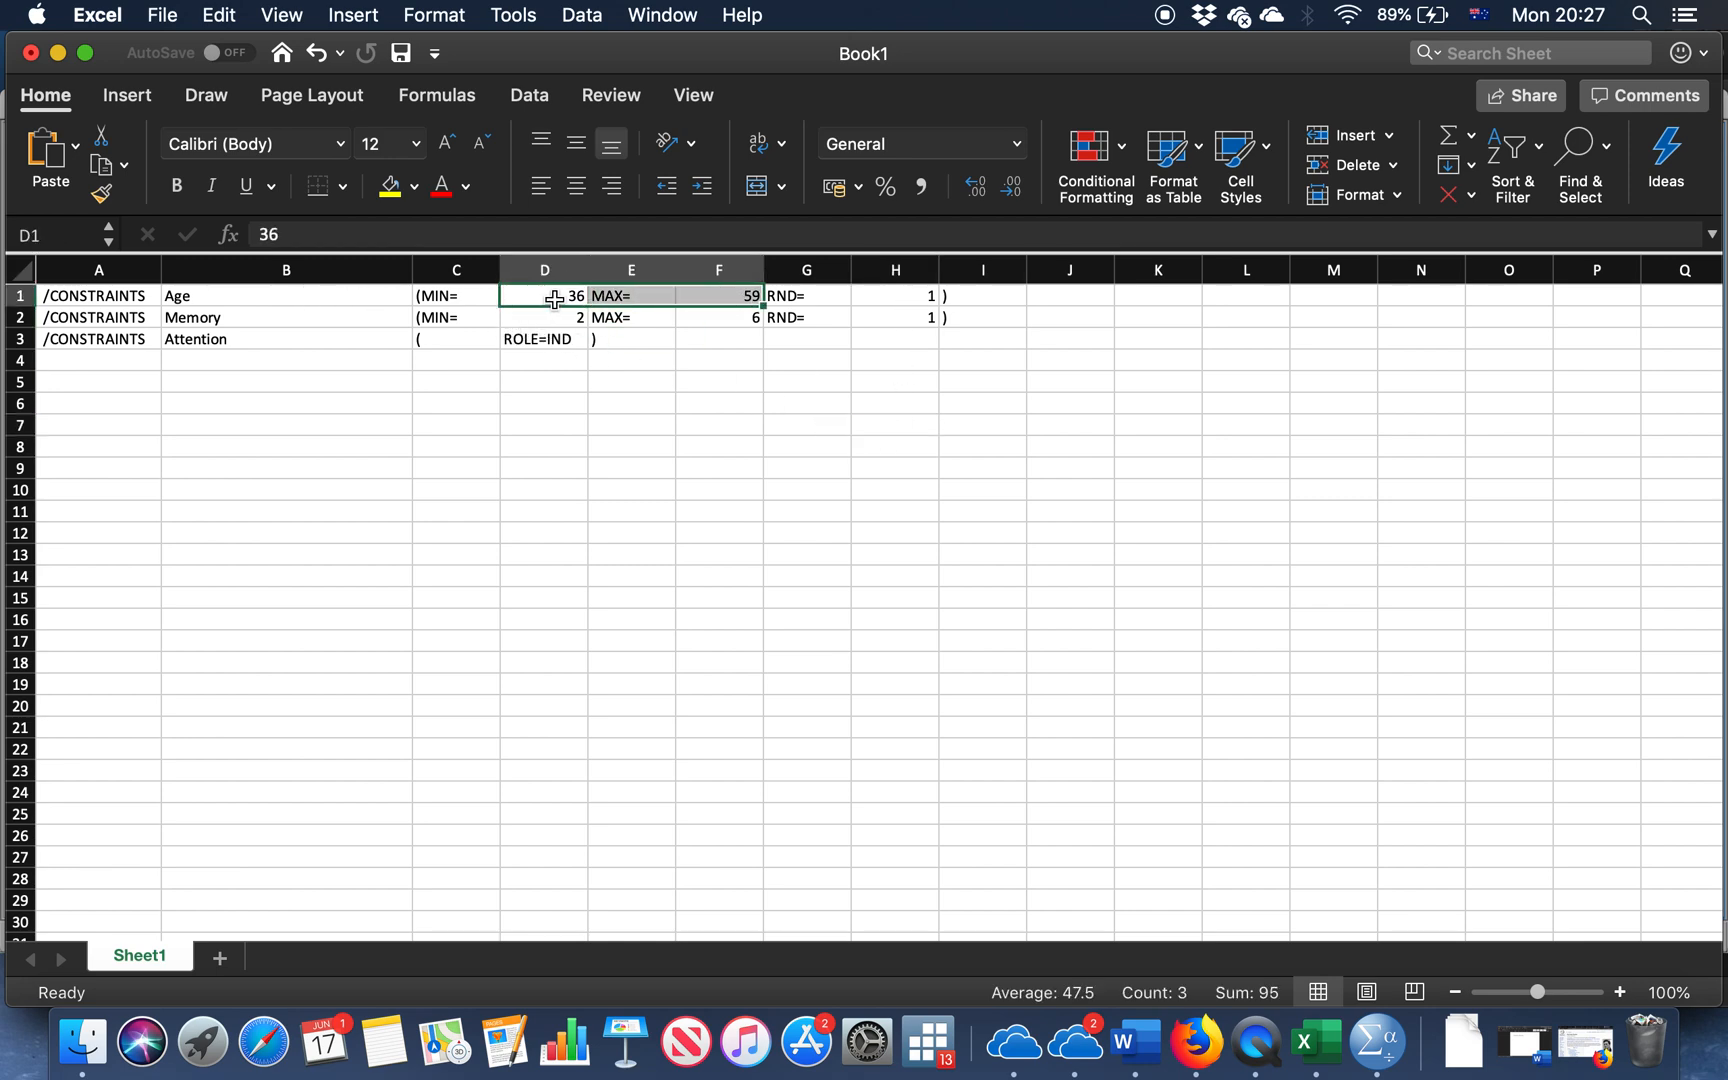
mouse_move(456, 464)
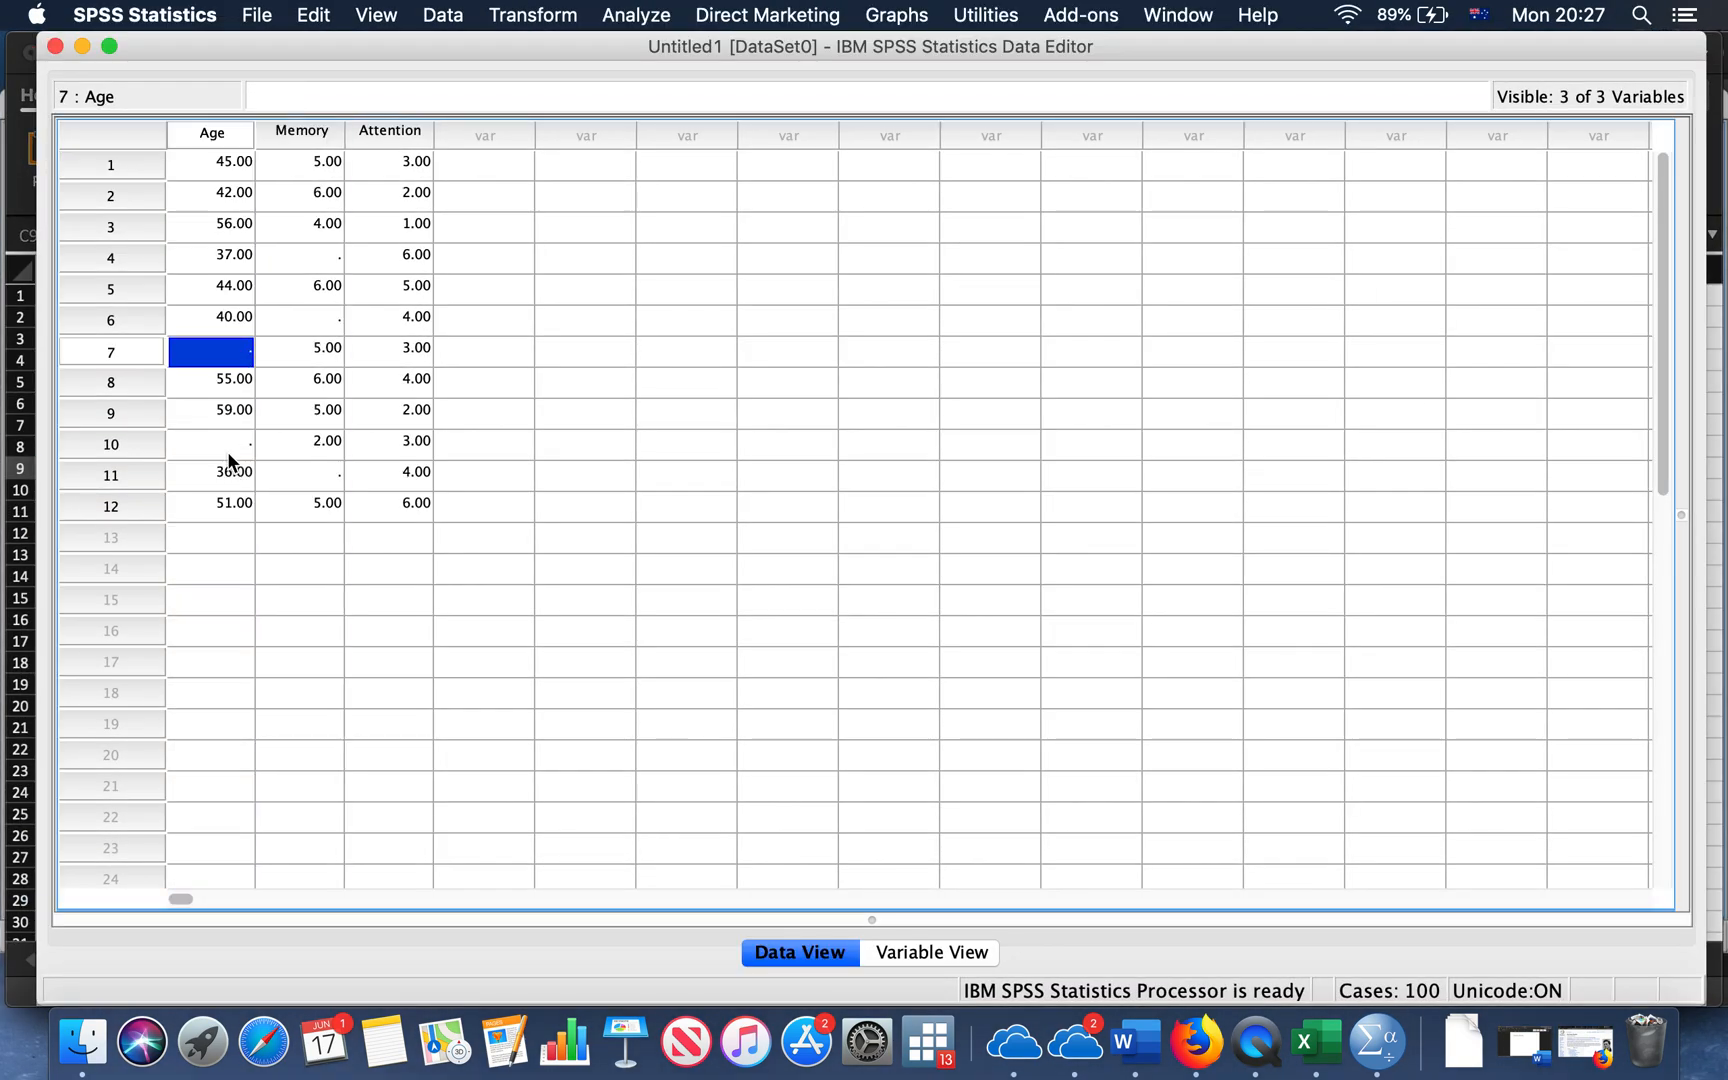
key("f3")
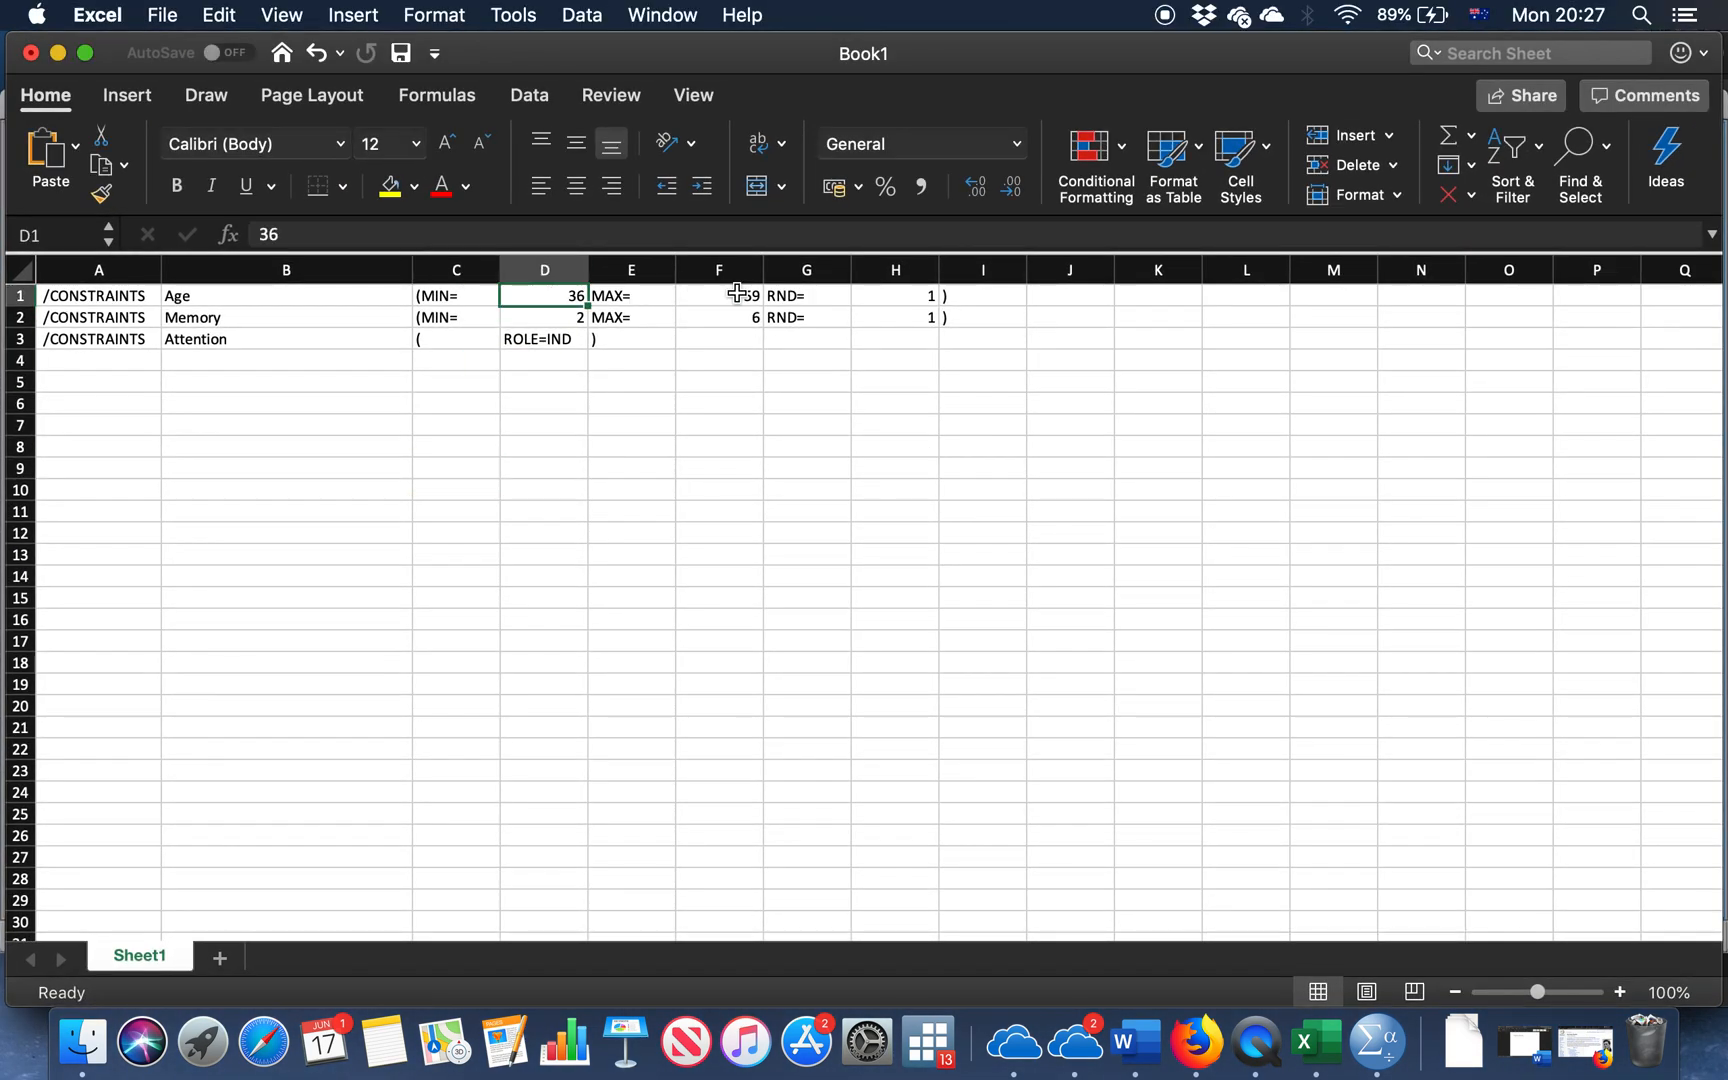
left_click(718, 294)
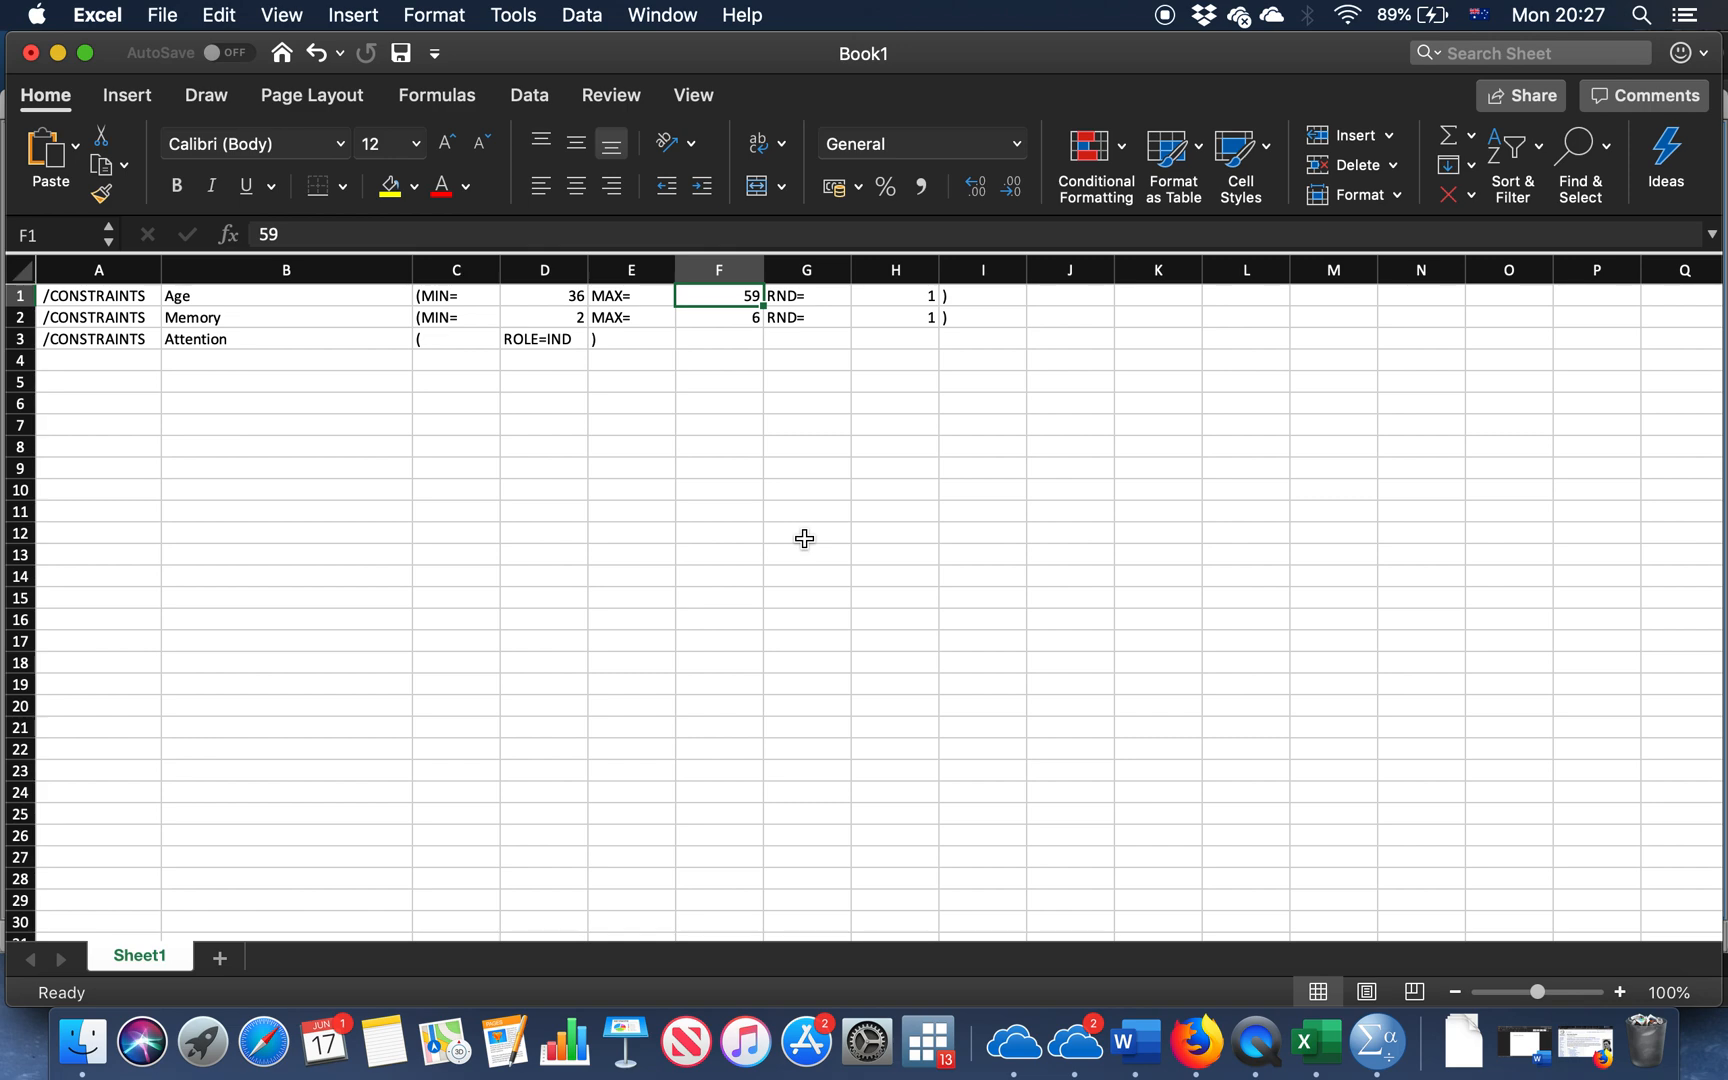
left_click(894, 294)
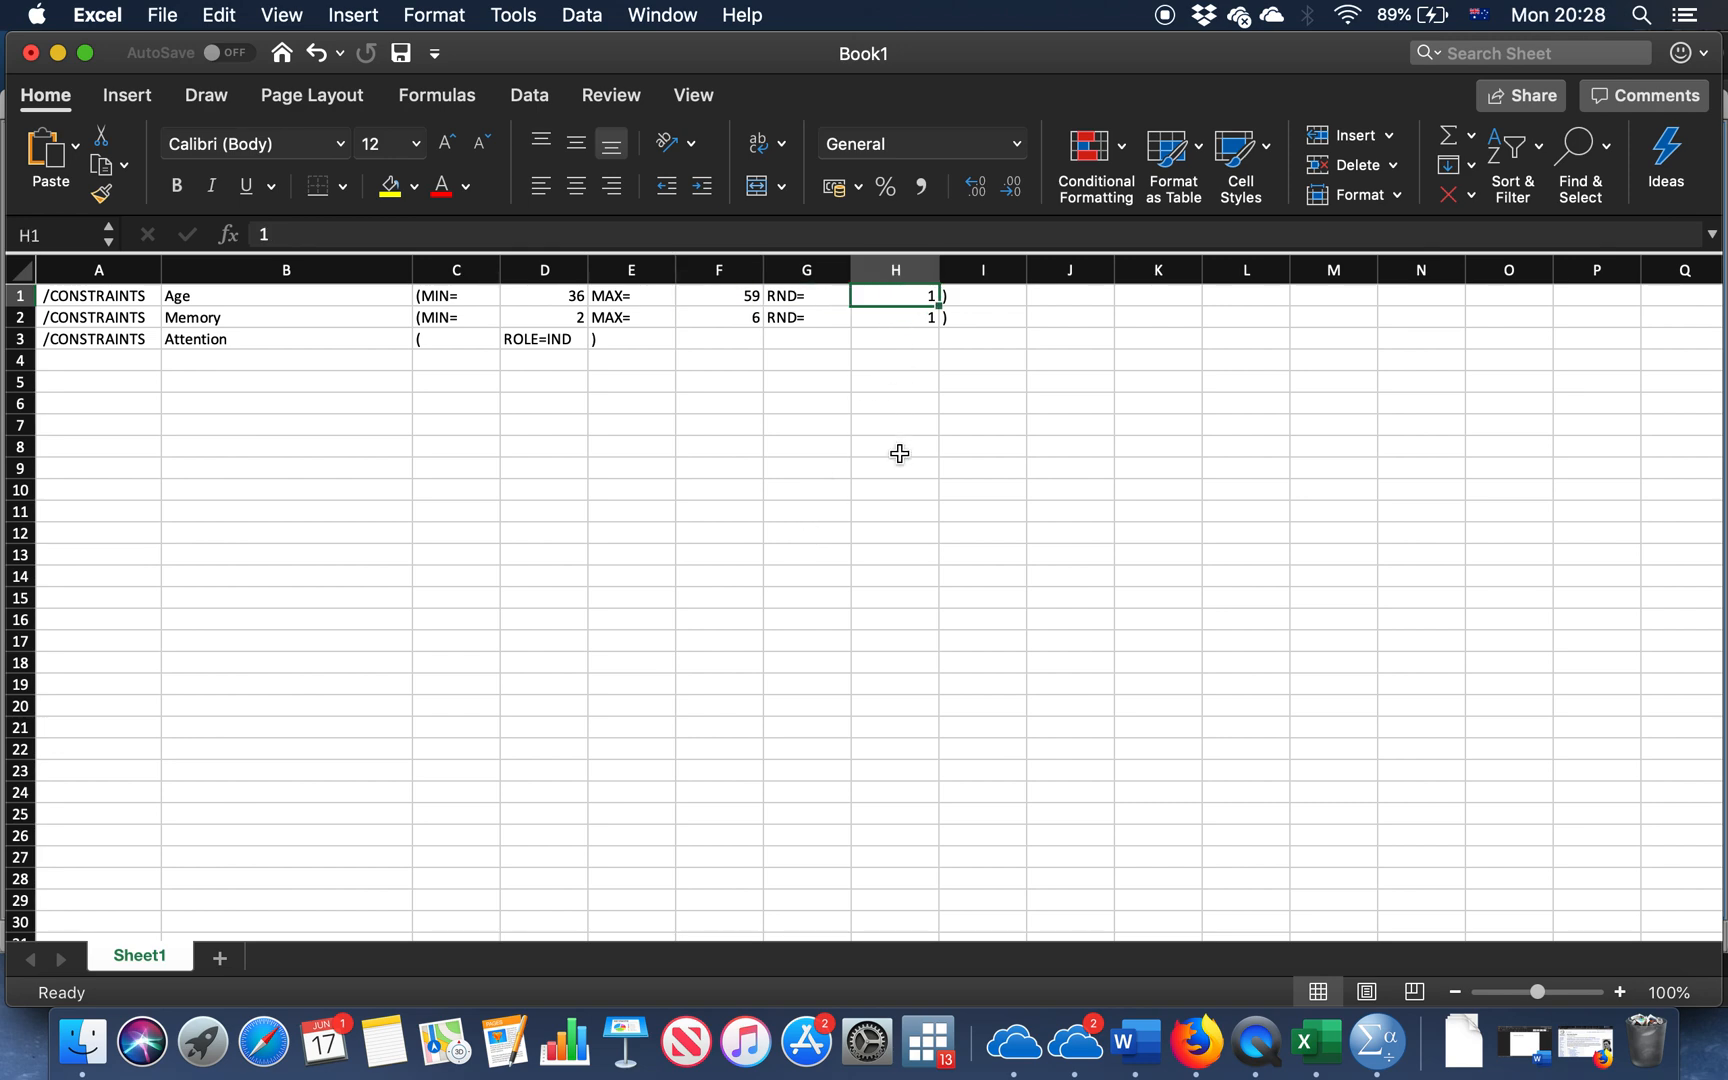
mouse_move(560, 318)
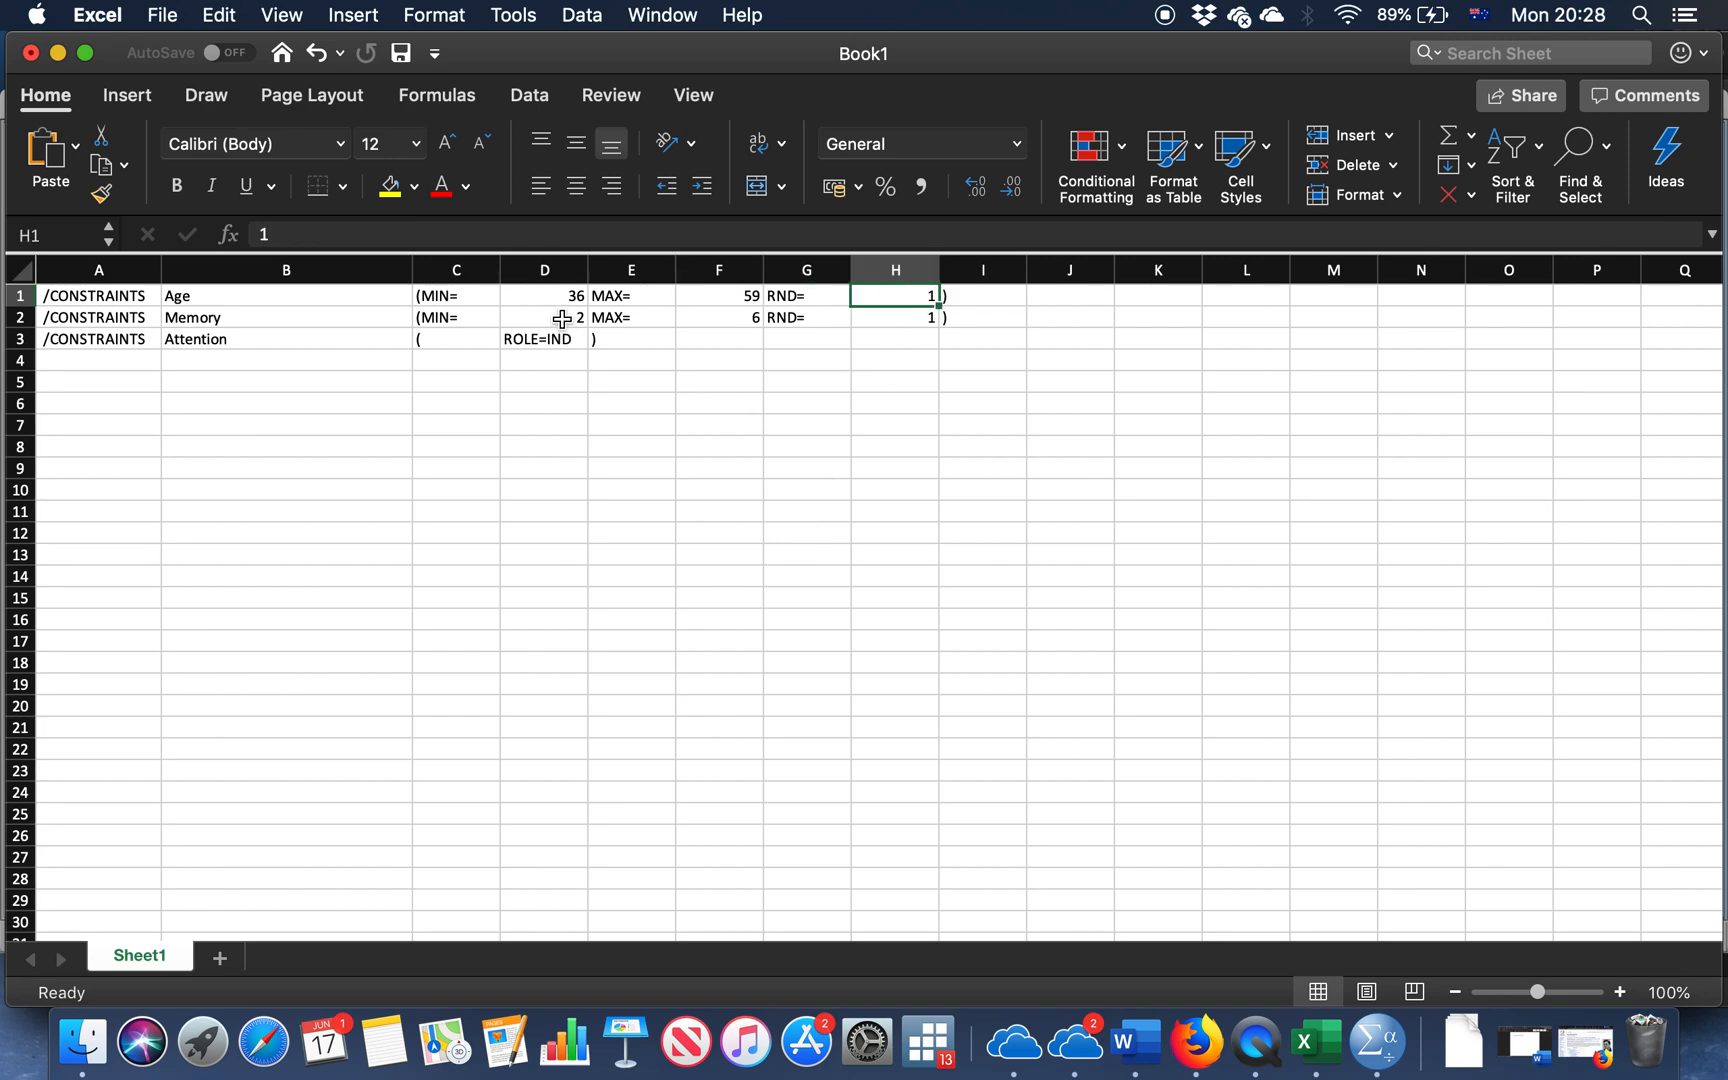
left_click(718, 318)
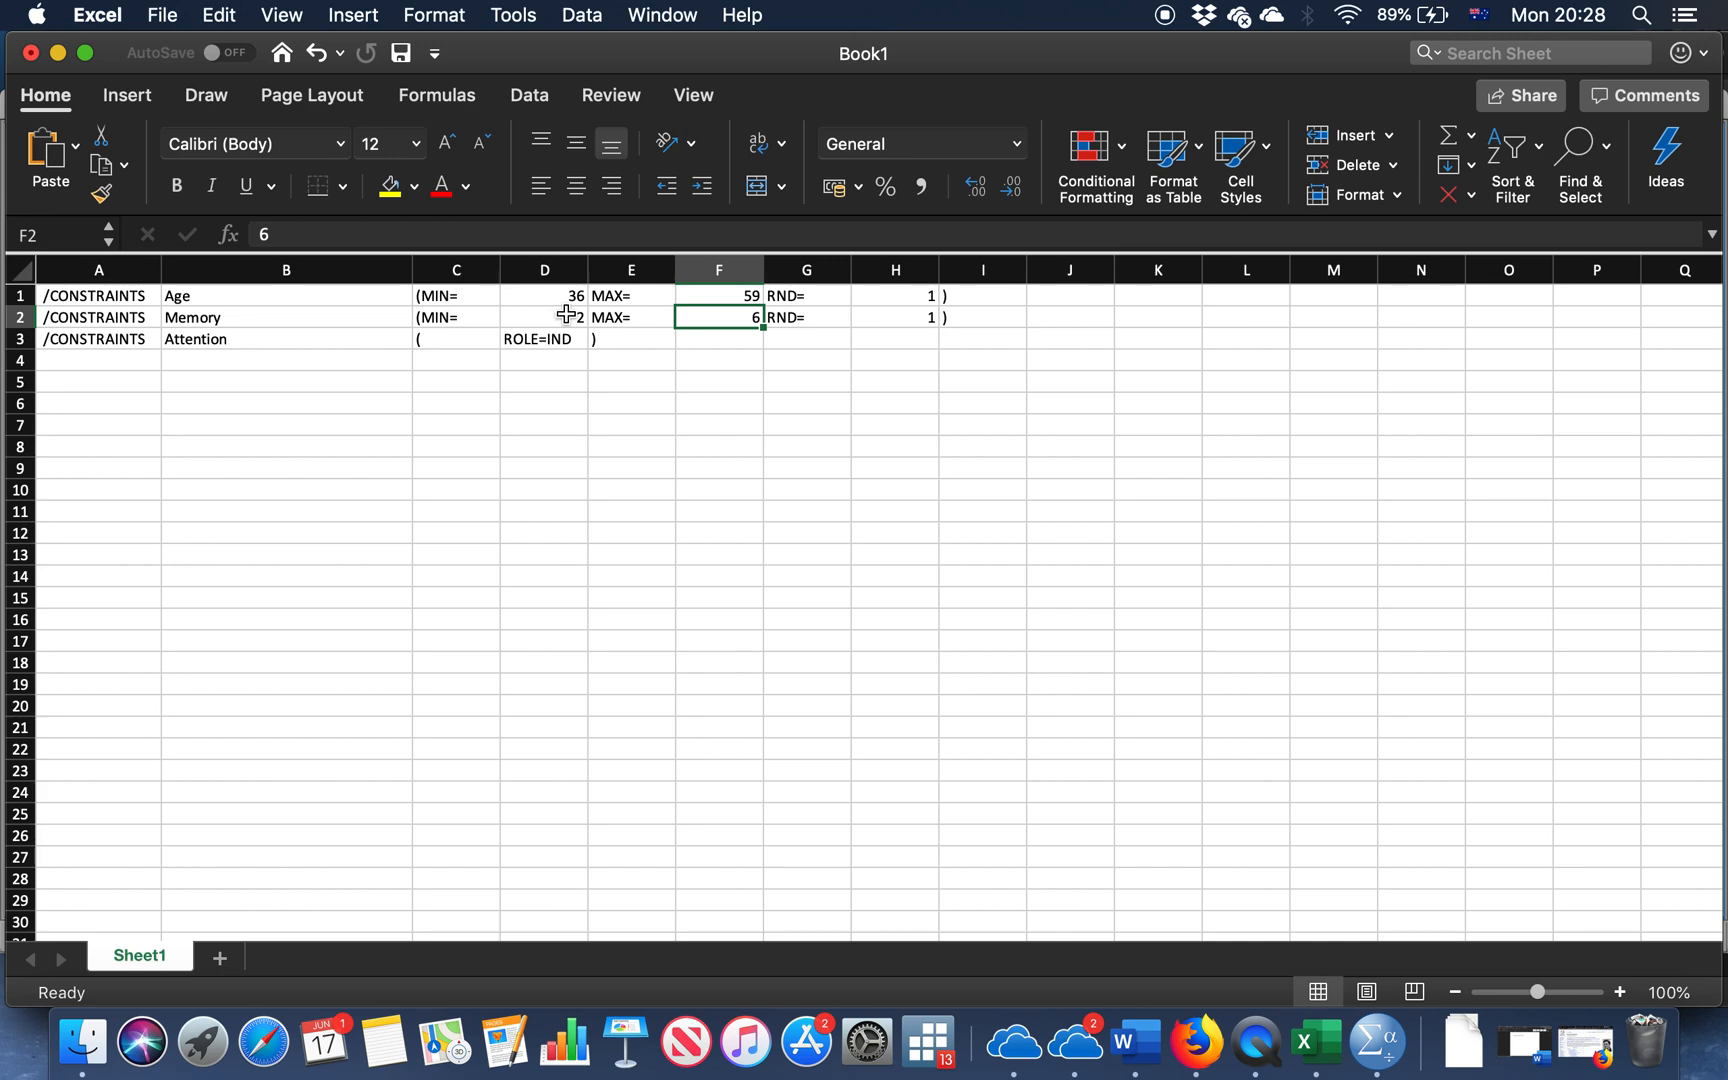
mouse_move(678, 468)
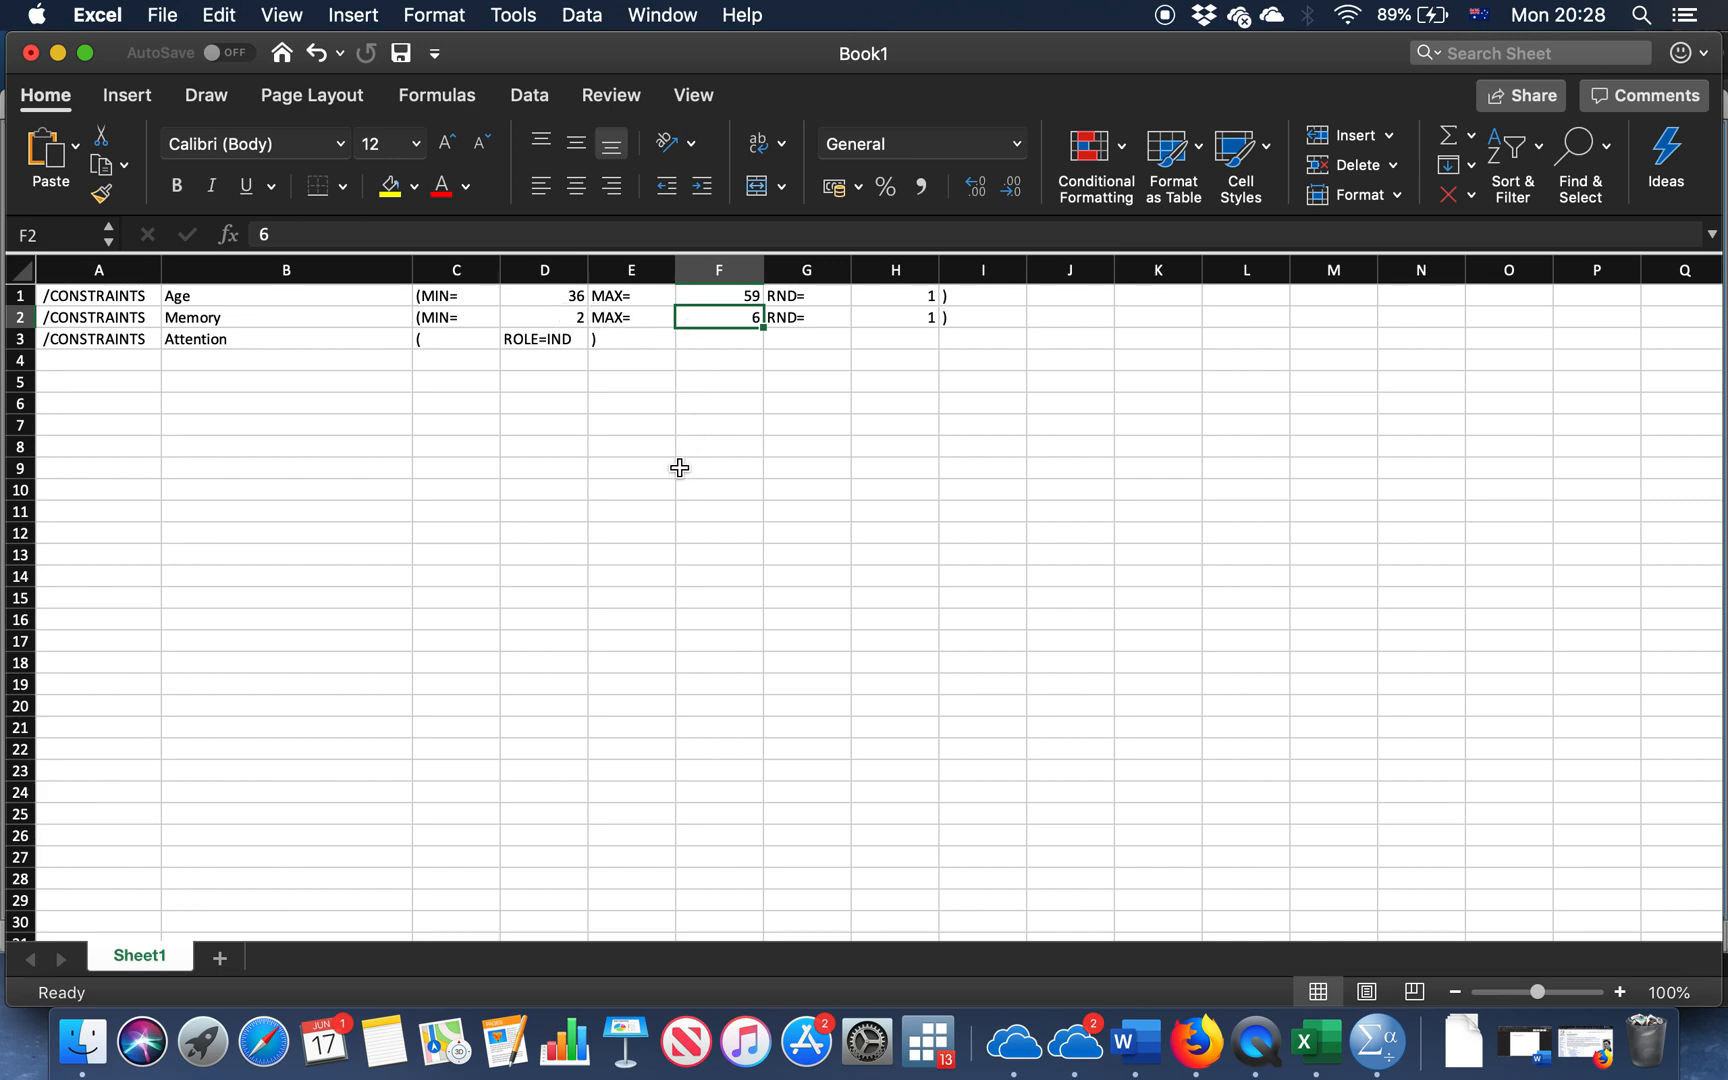
left_click(286, 338)
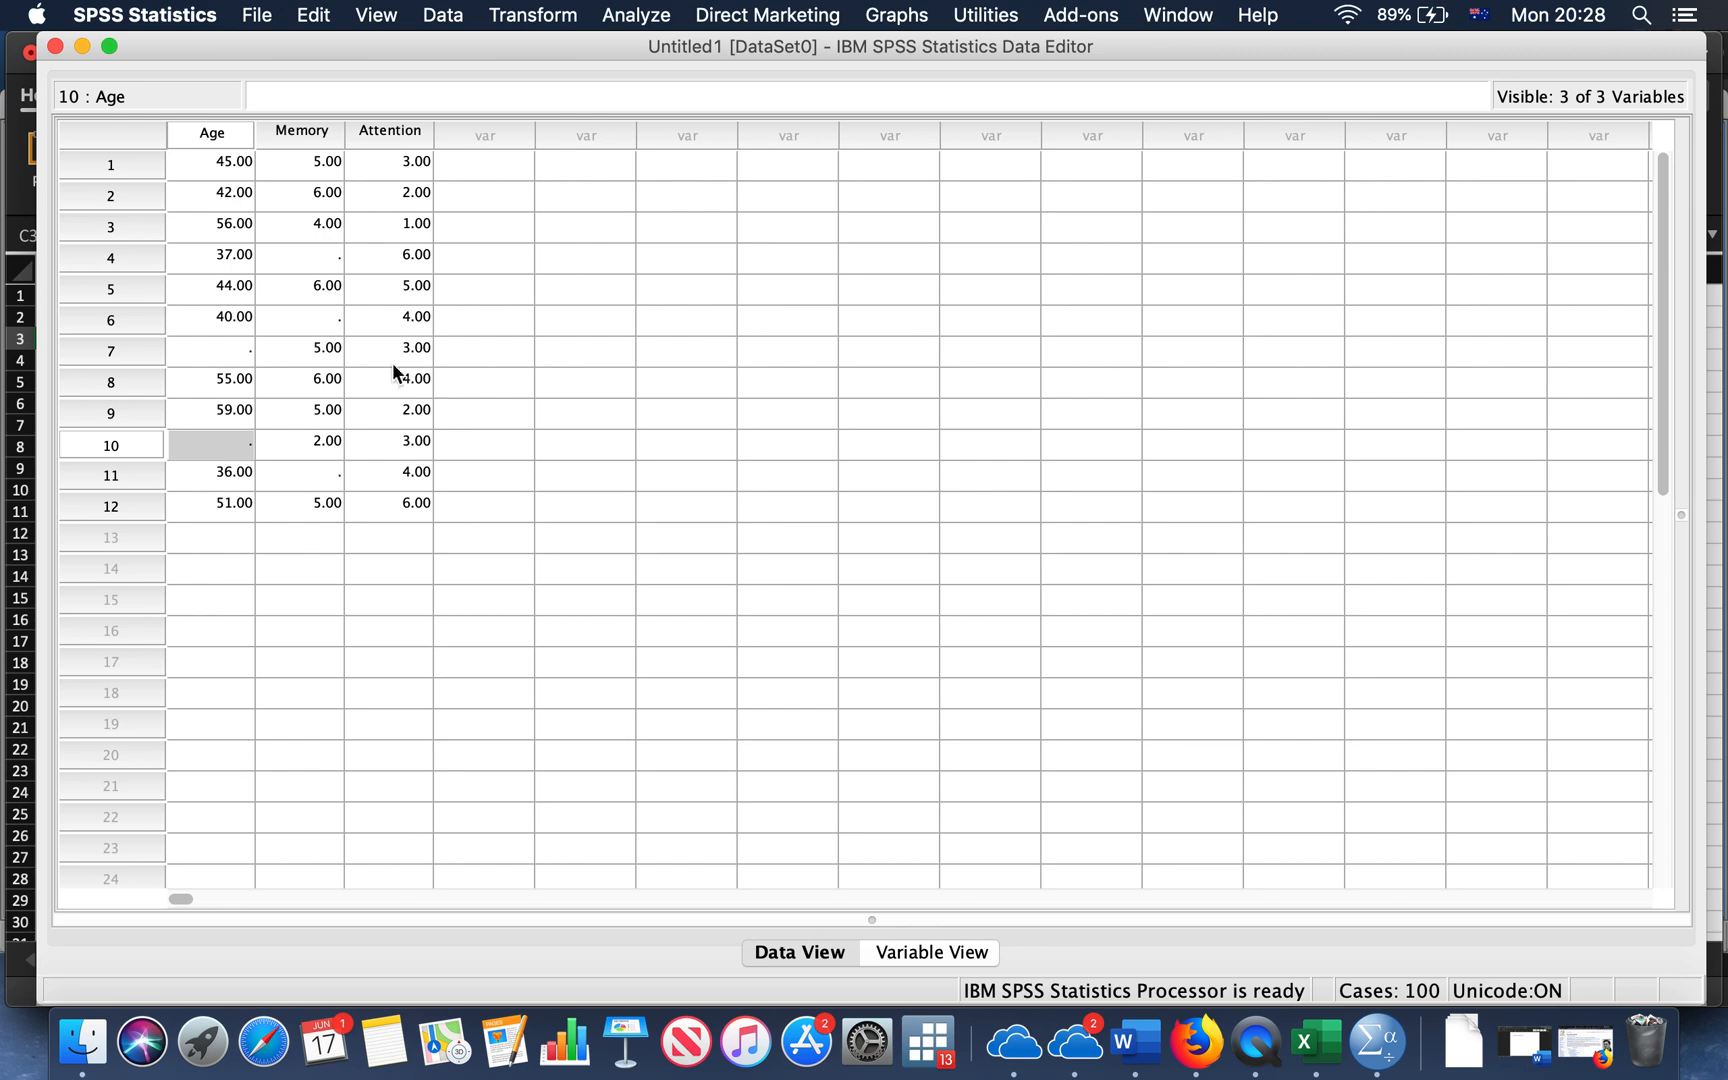
left_click(300, 316)
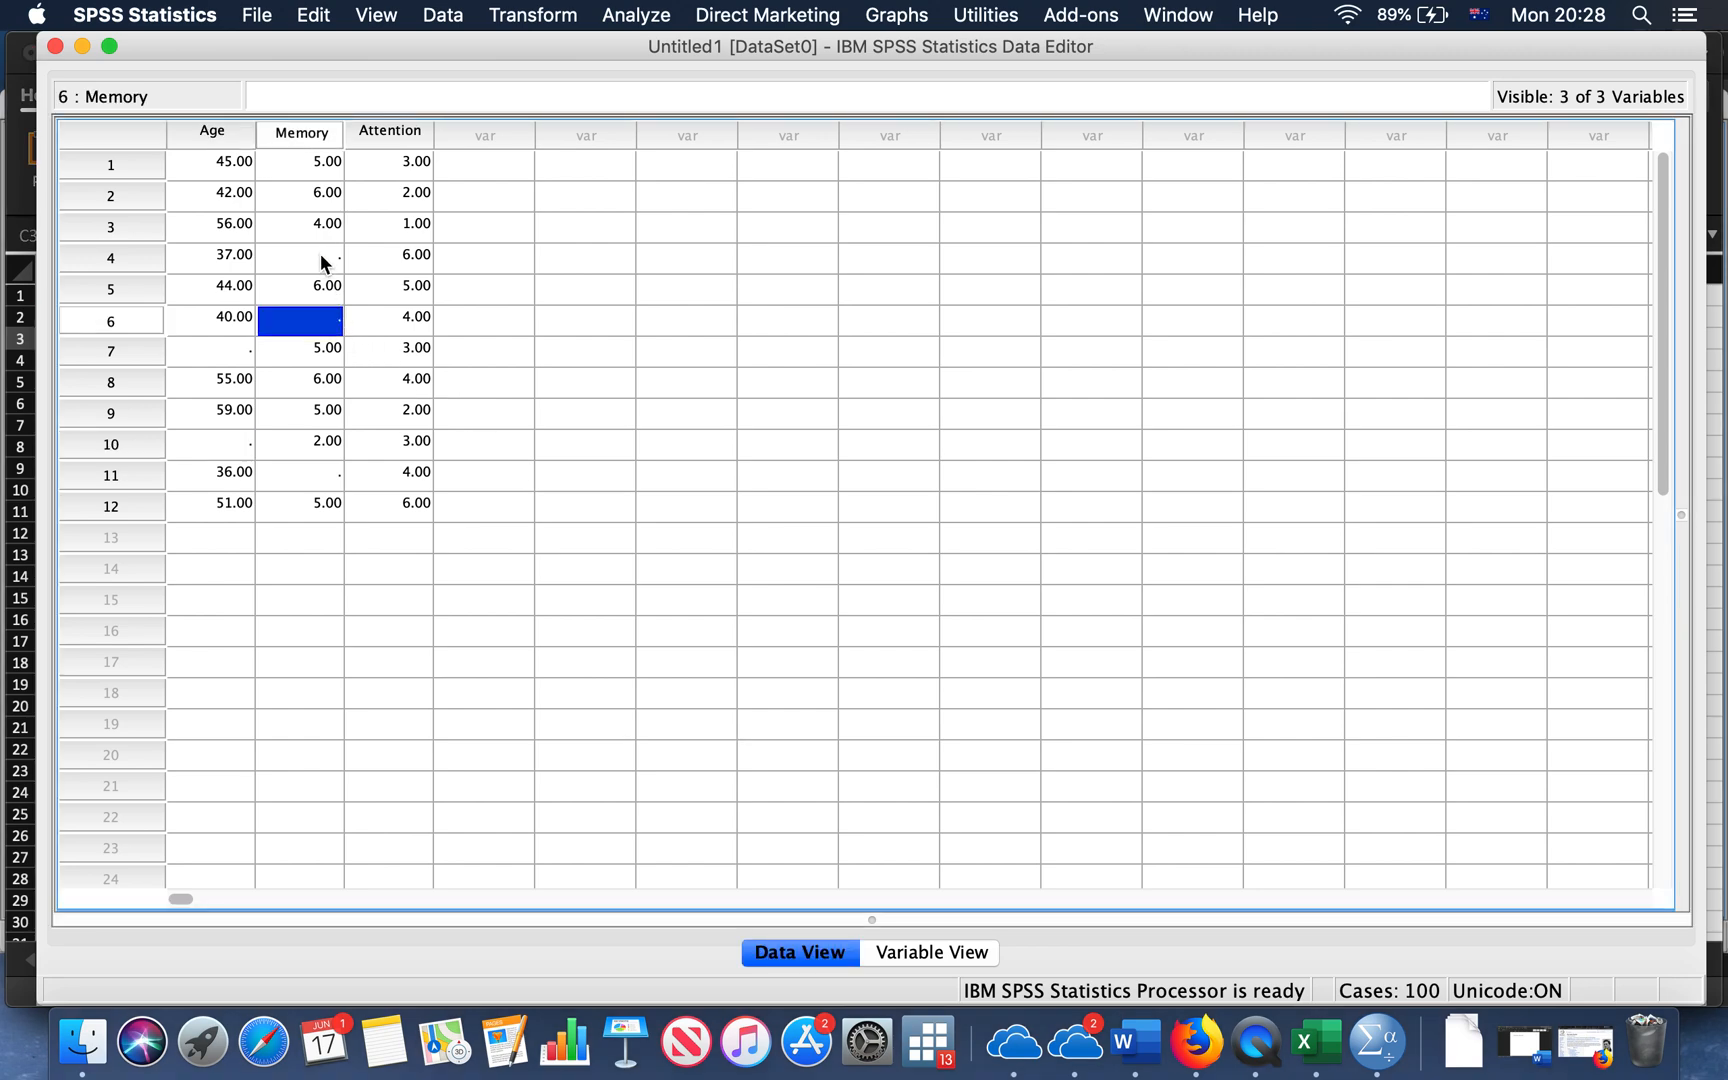
left_click(300, 474)
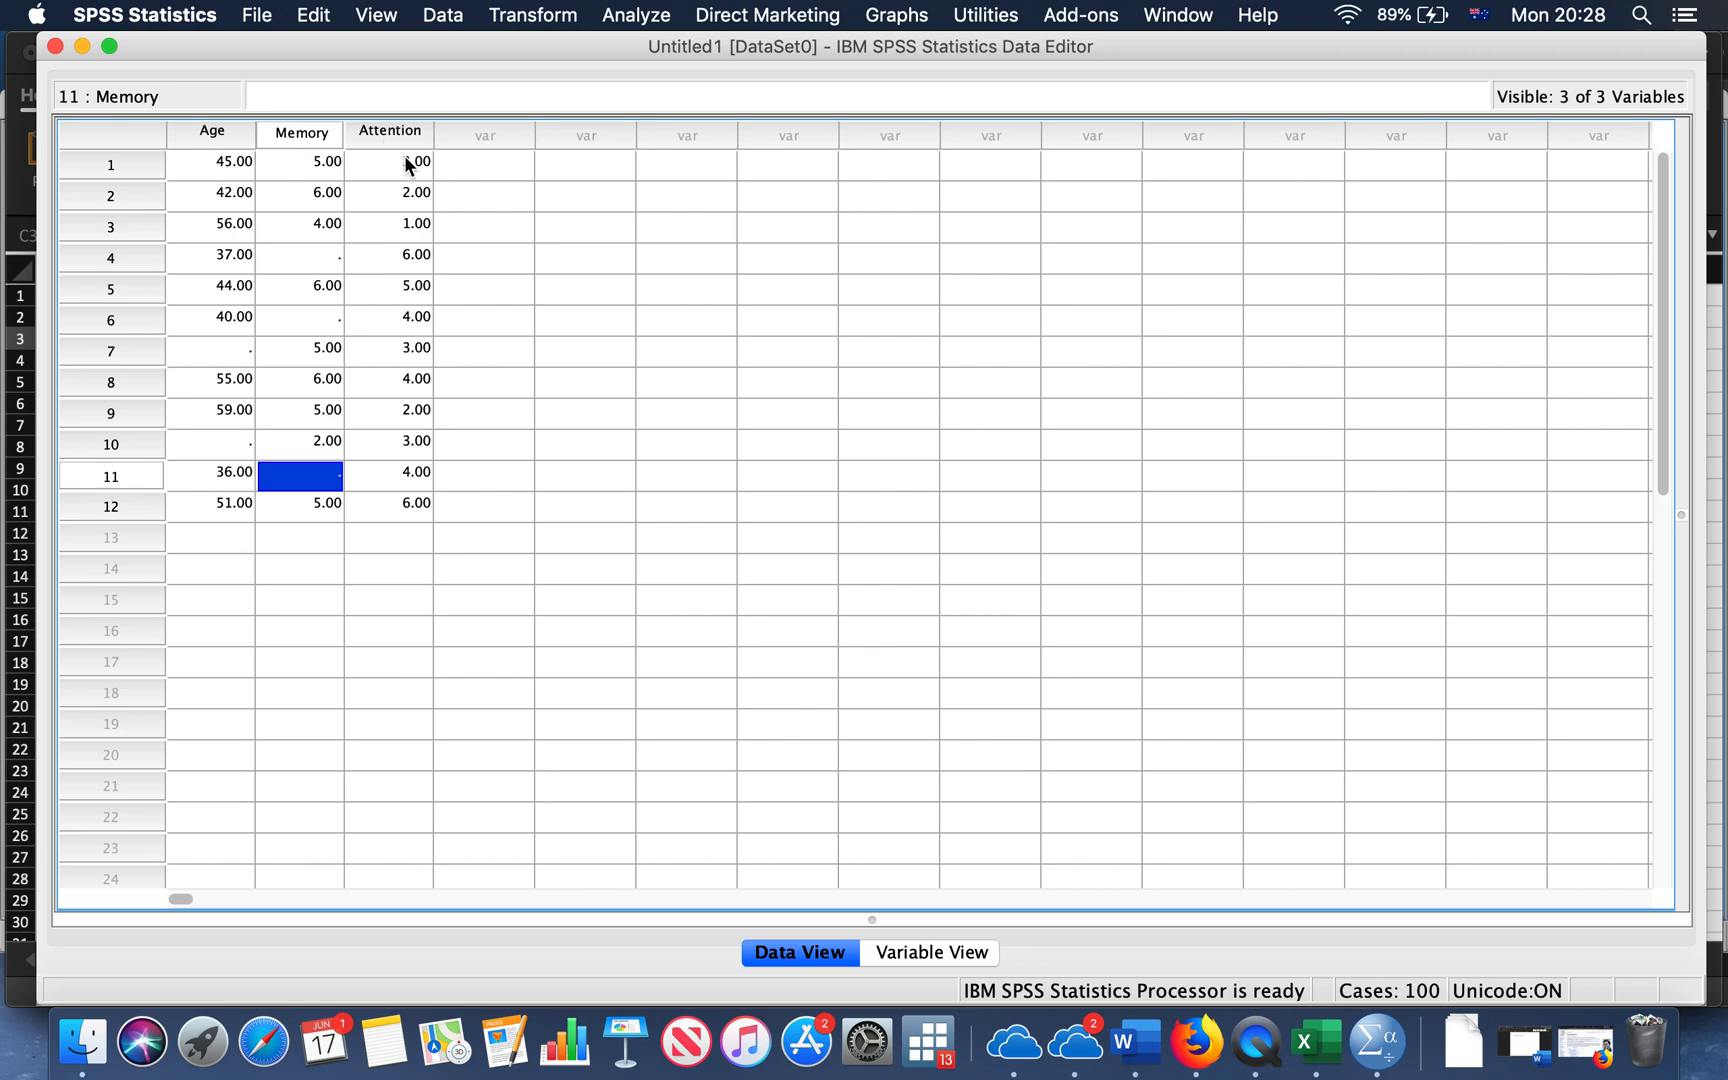
left_click(390, 132)
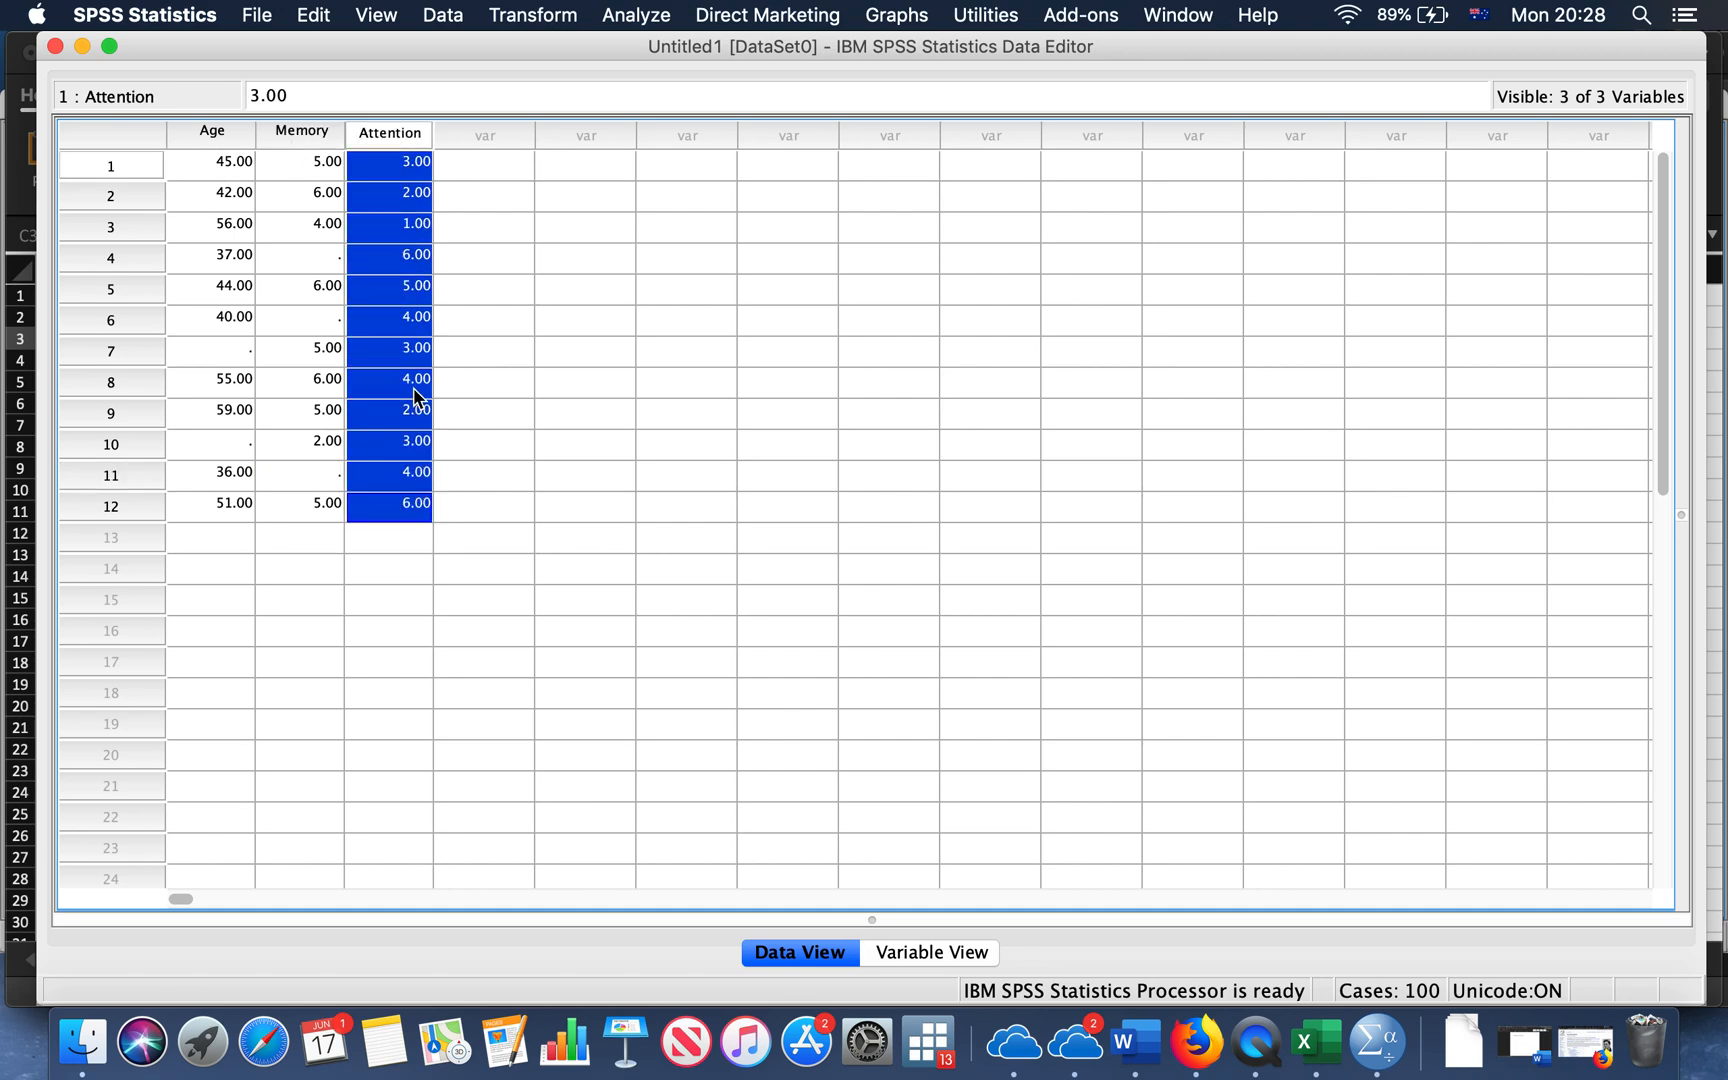
left_click(300, 320)
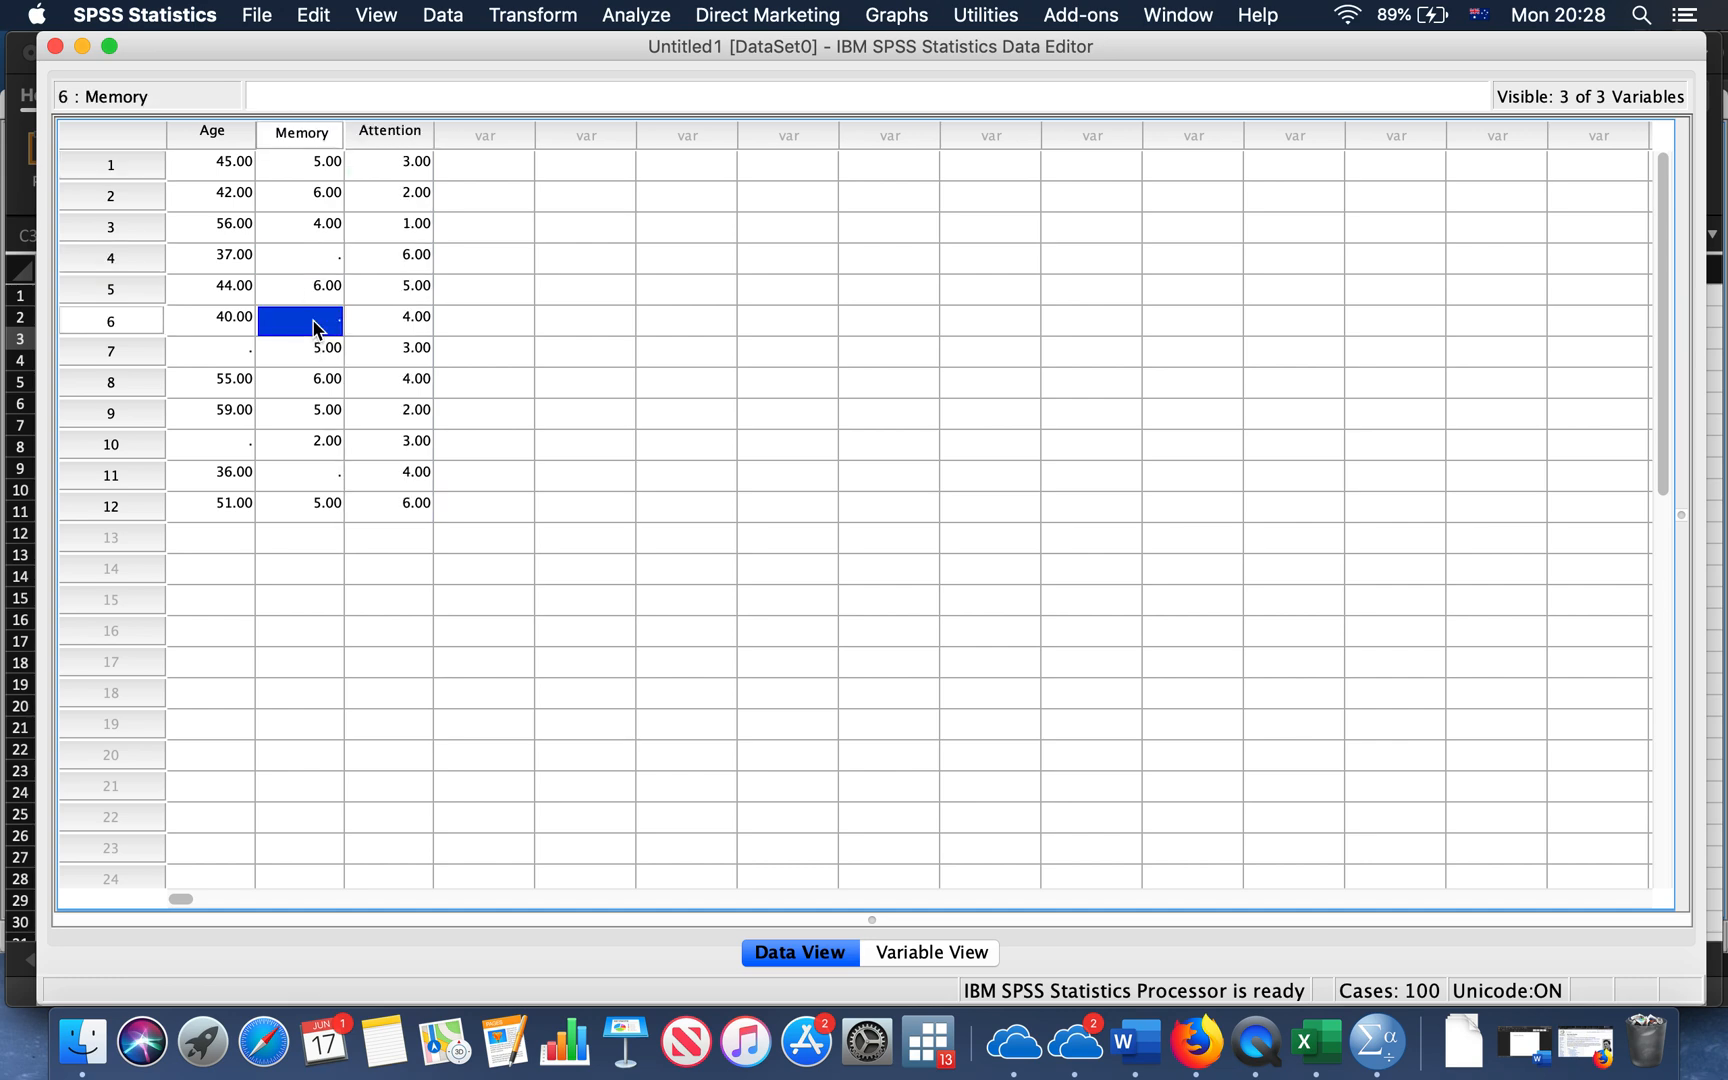
left_click(210, 350)
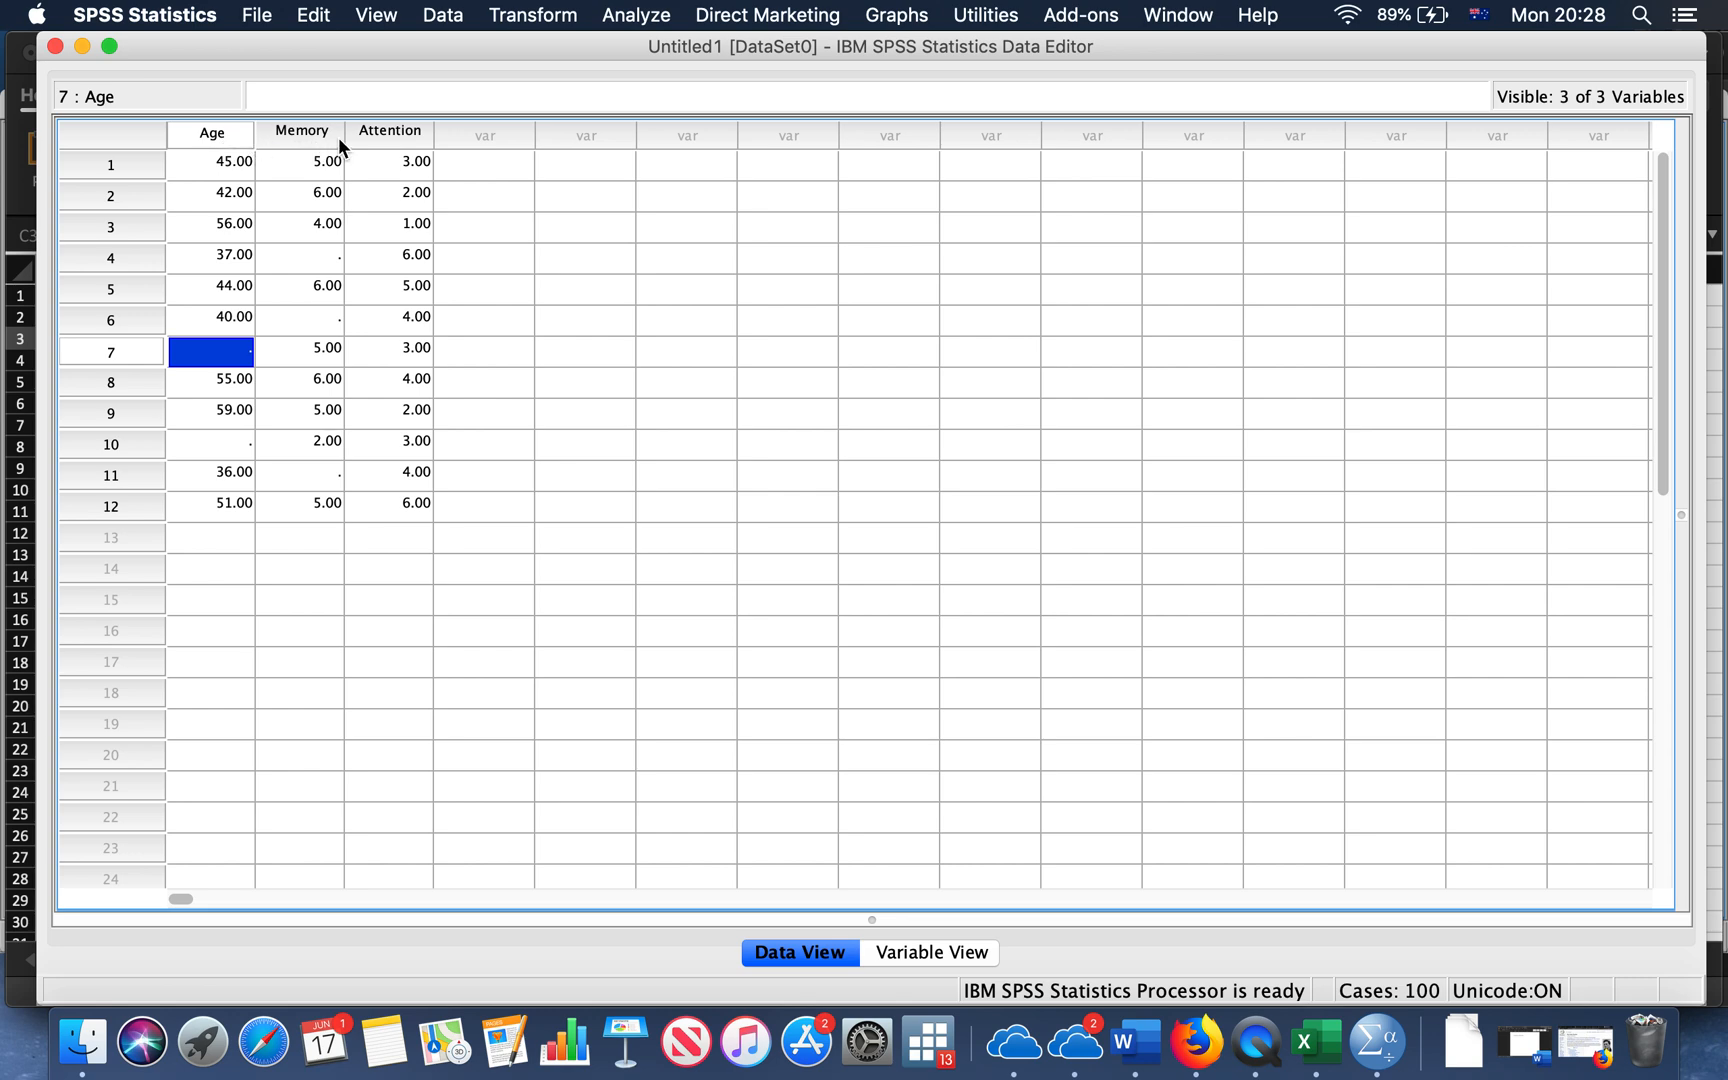
left_click(300, 254)
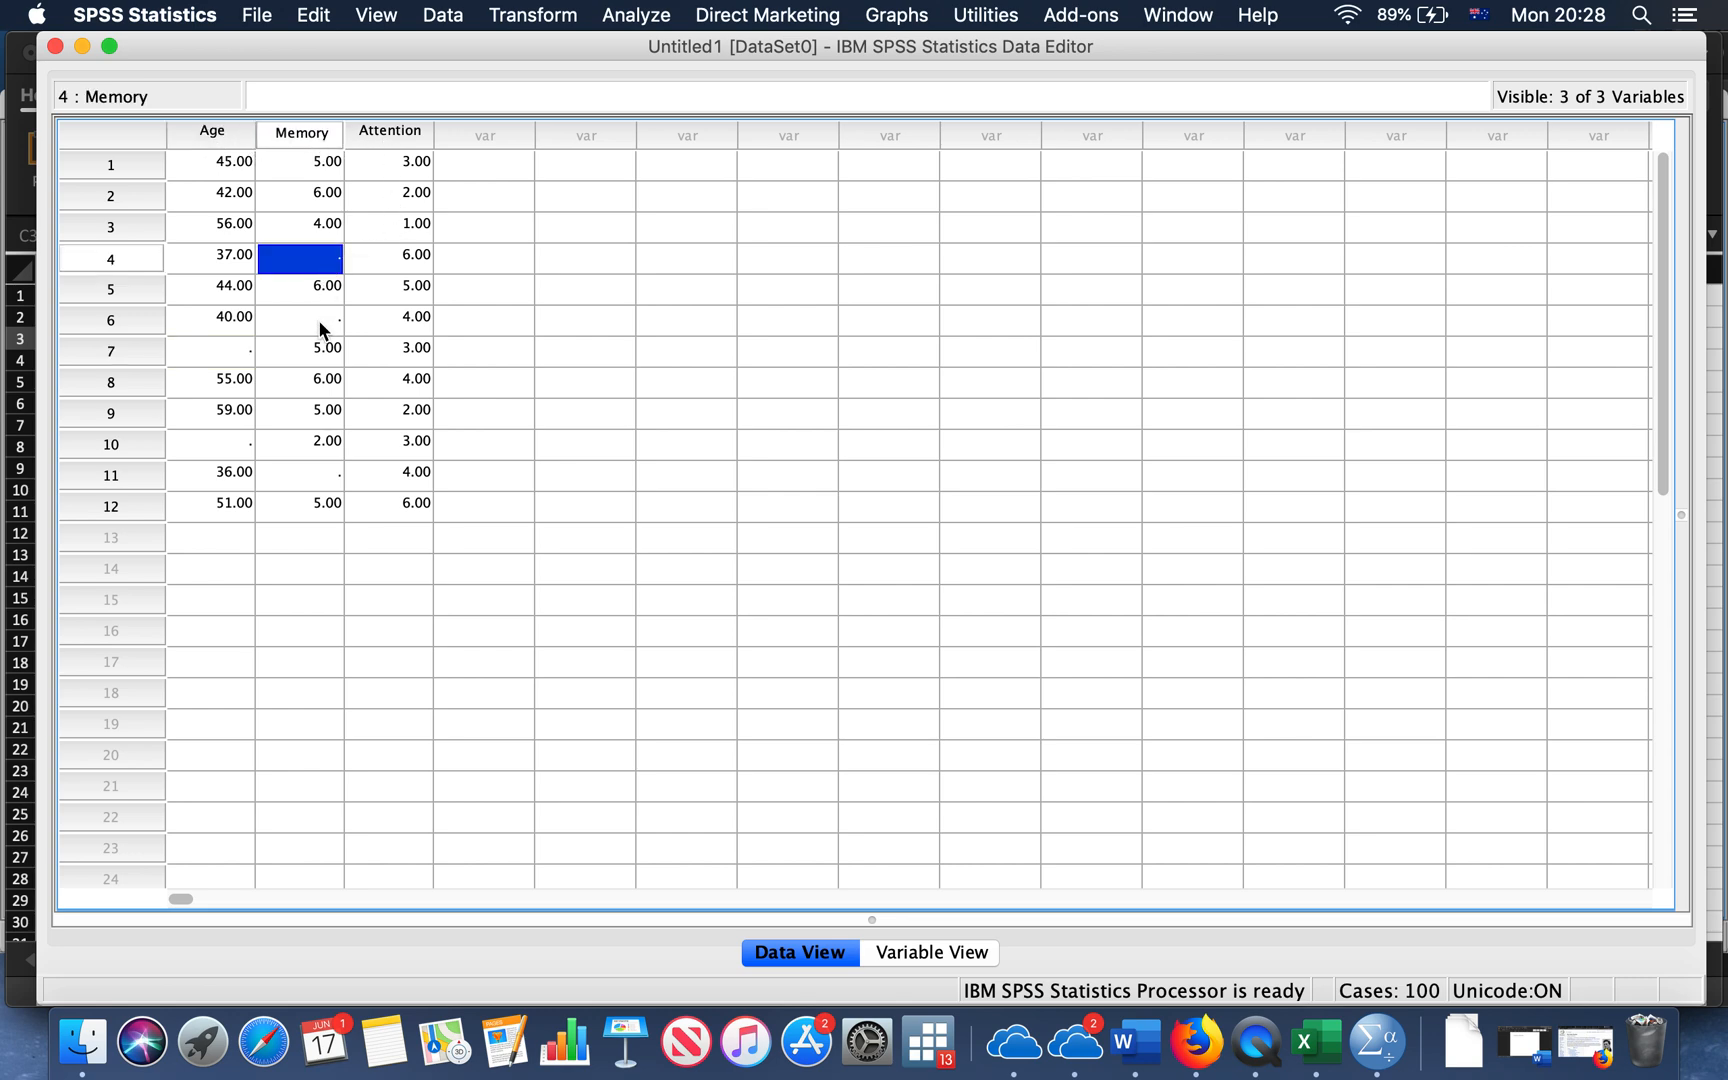
left_click(586, 444)
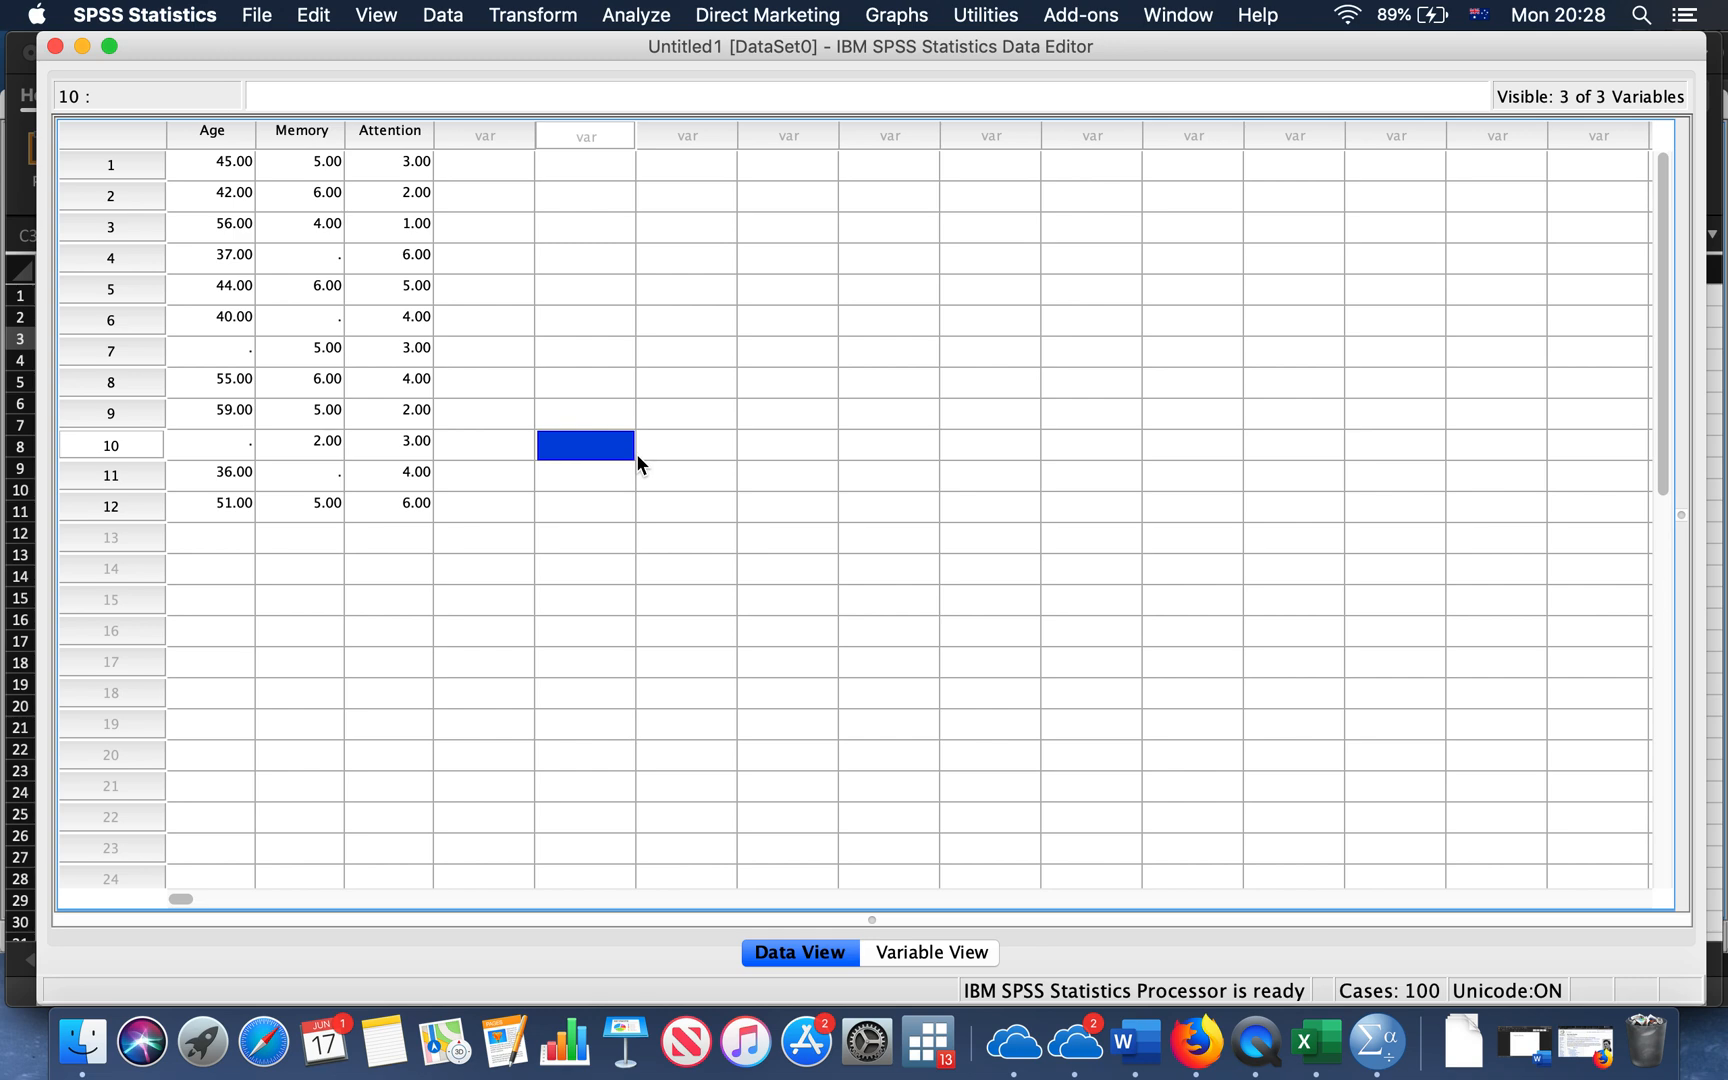
mouse_move(578, 372)
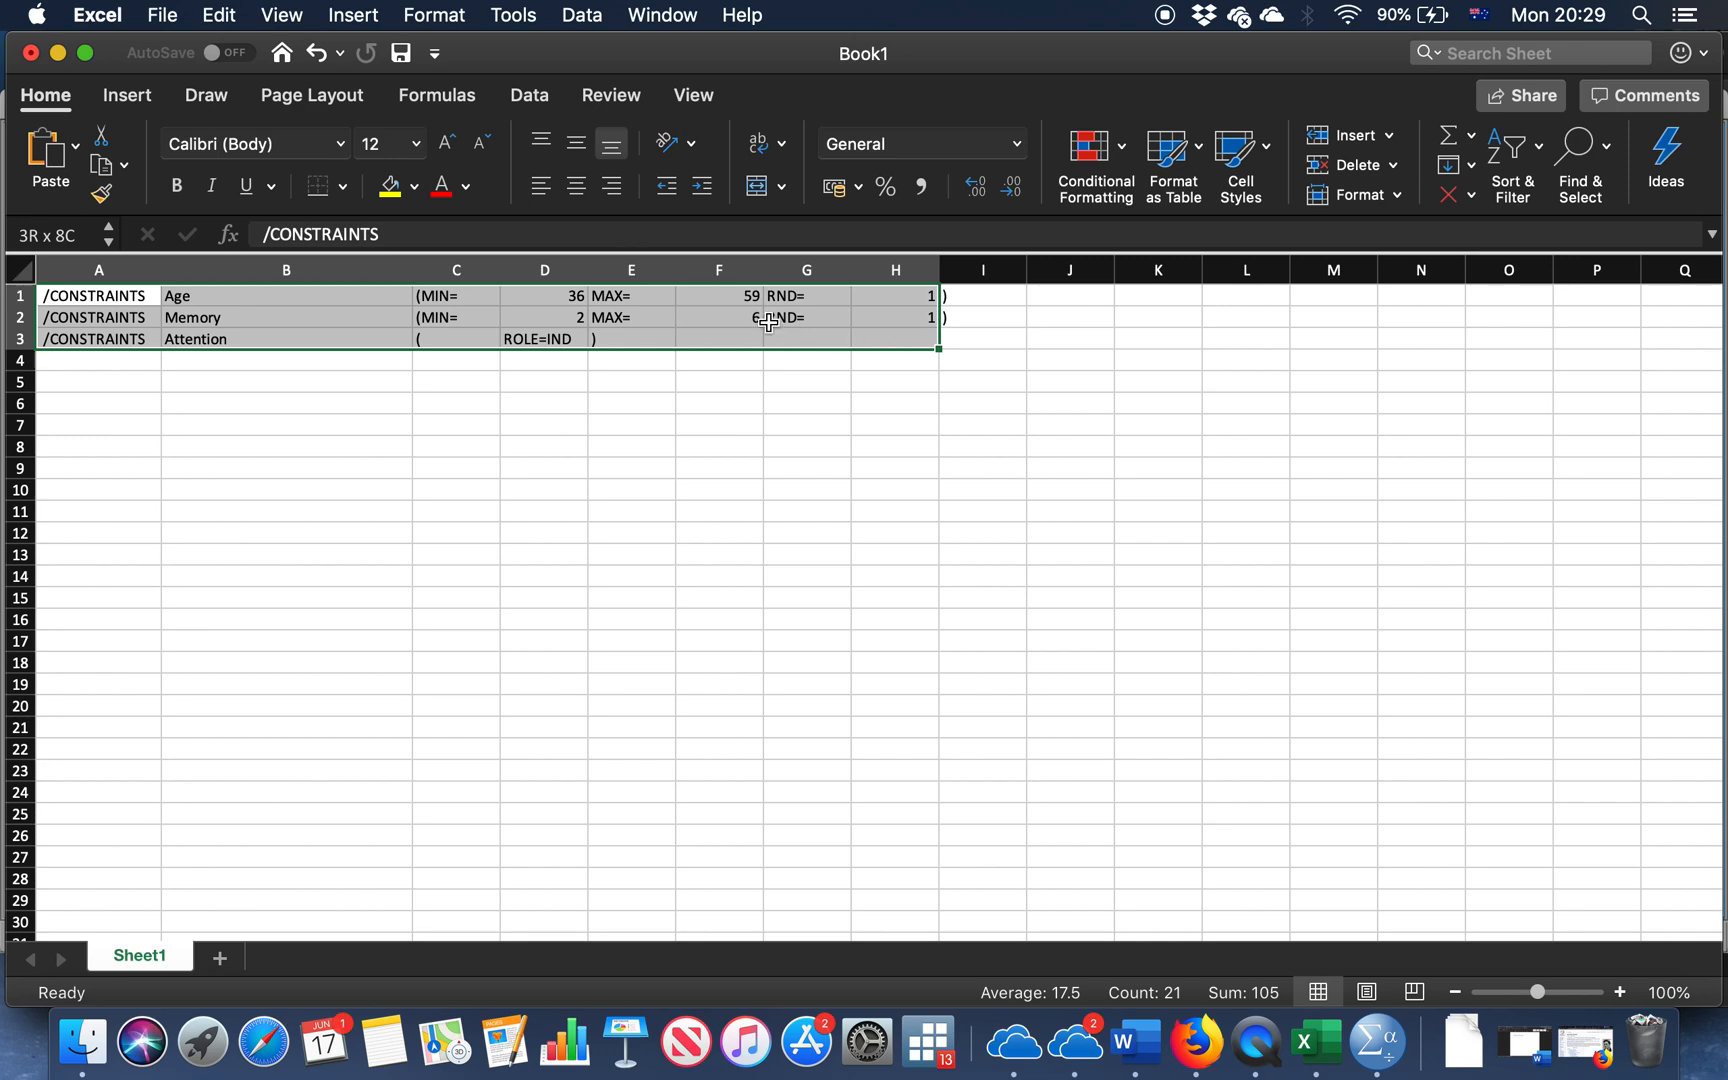
Copy the variable names Age, Memory and Attention from cells B1:B3
left_click(286, 296)
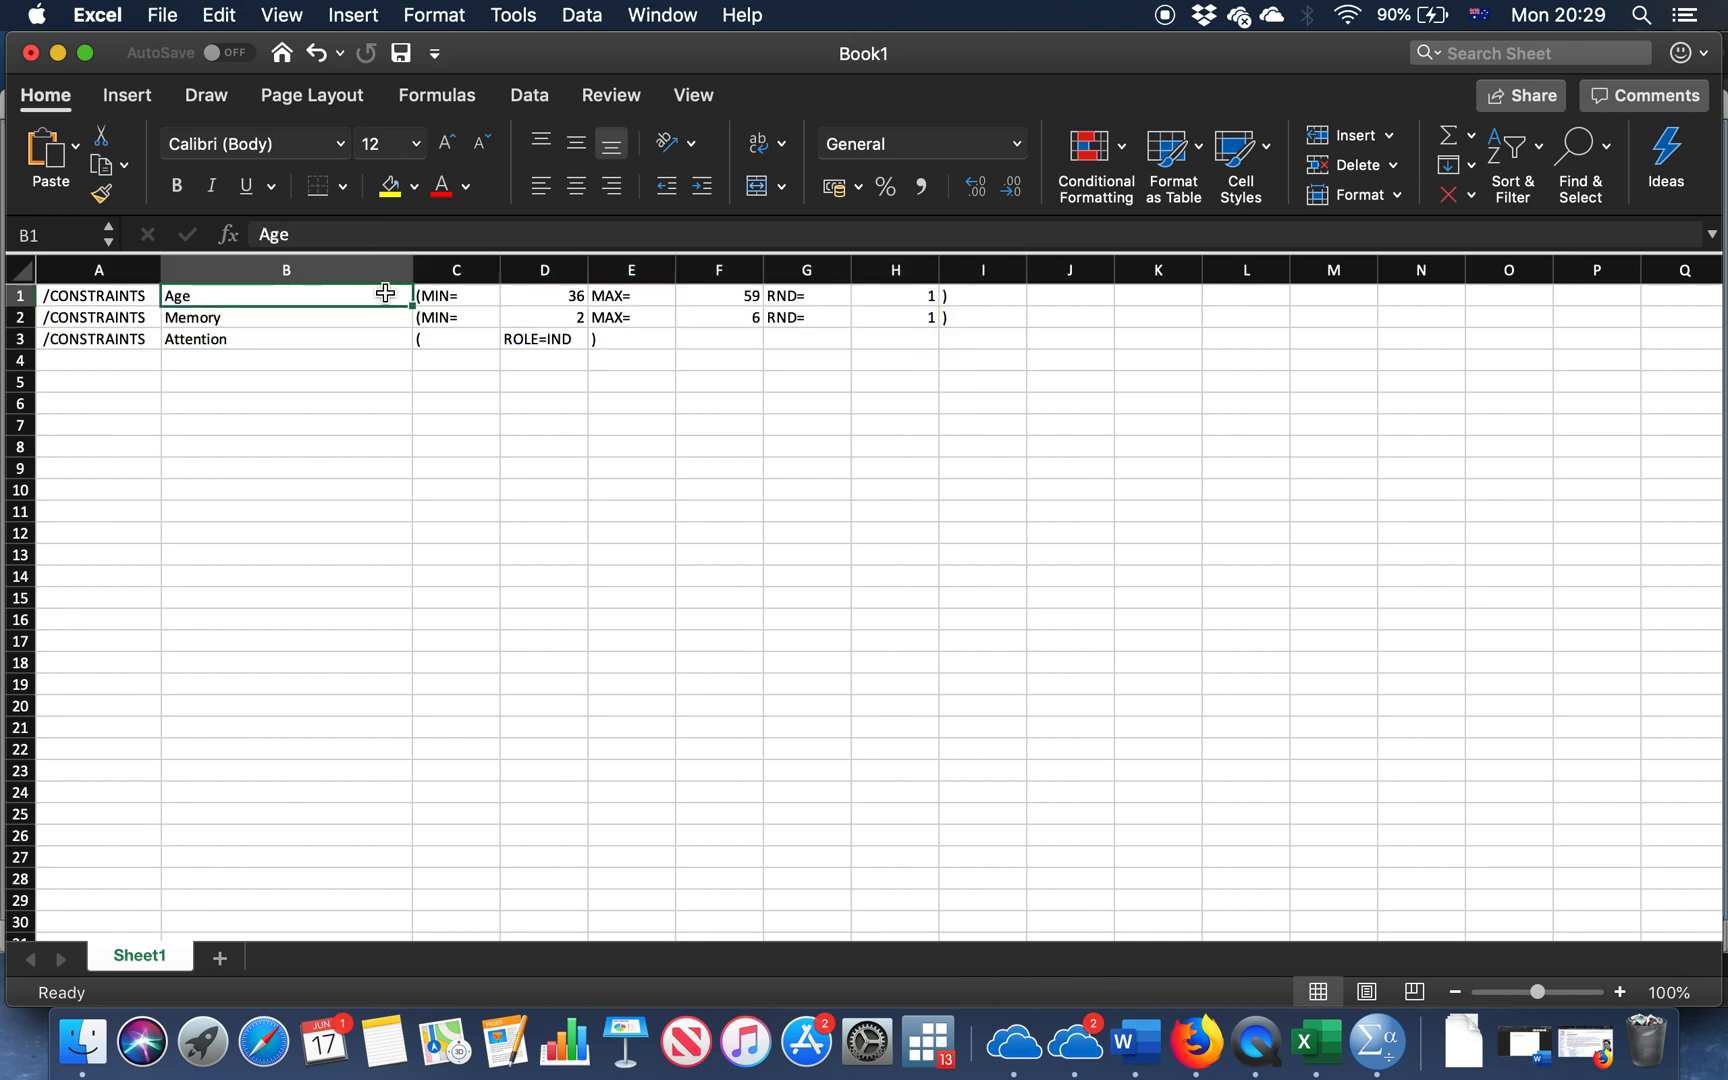
mouse_move(342, 296)
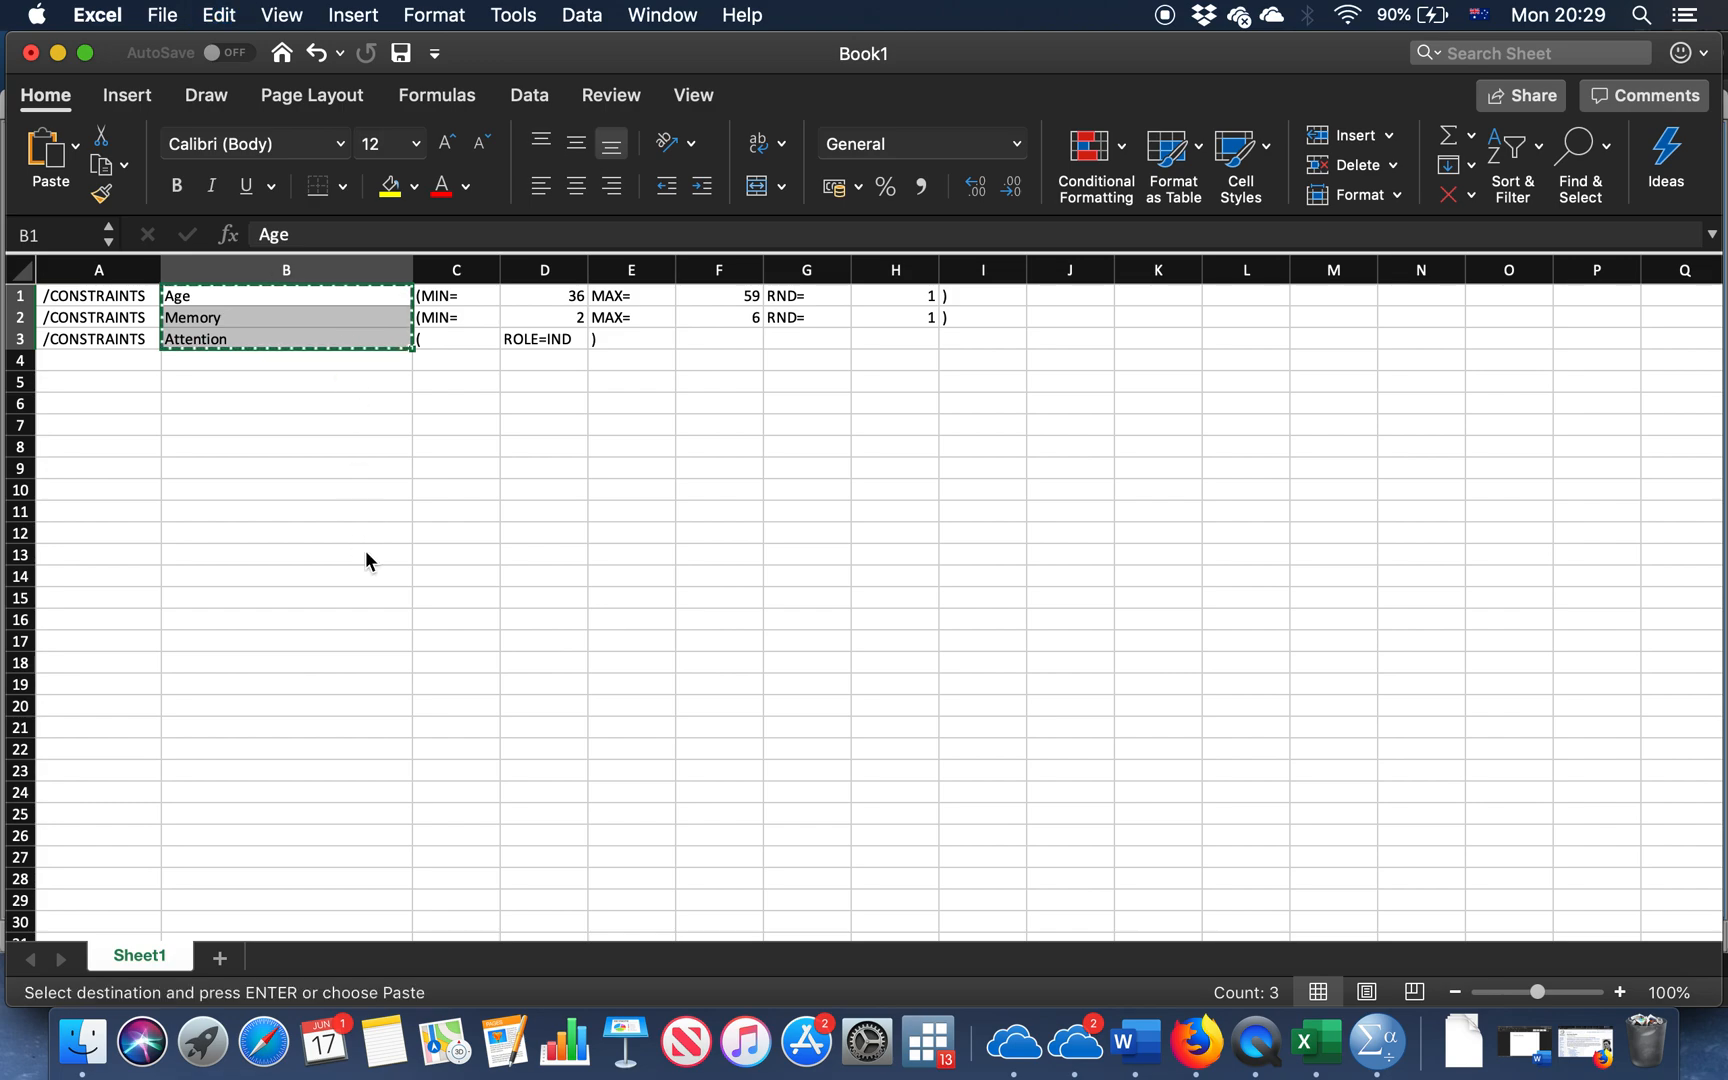
Paste Age, Memory and Attention under MULTIPLE IMPUTATION, then copy the constraint rows A1:I3 in Excel
left_click(1136, 1040)
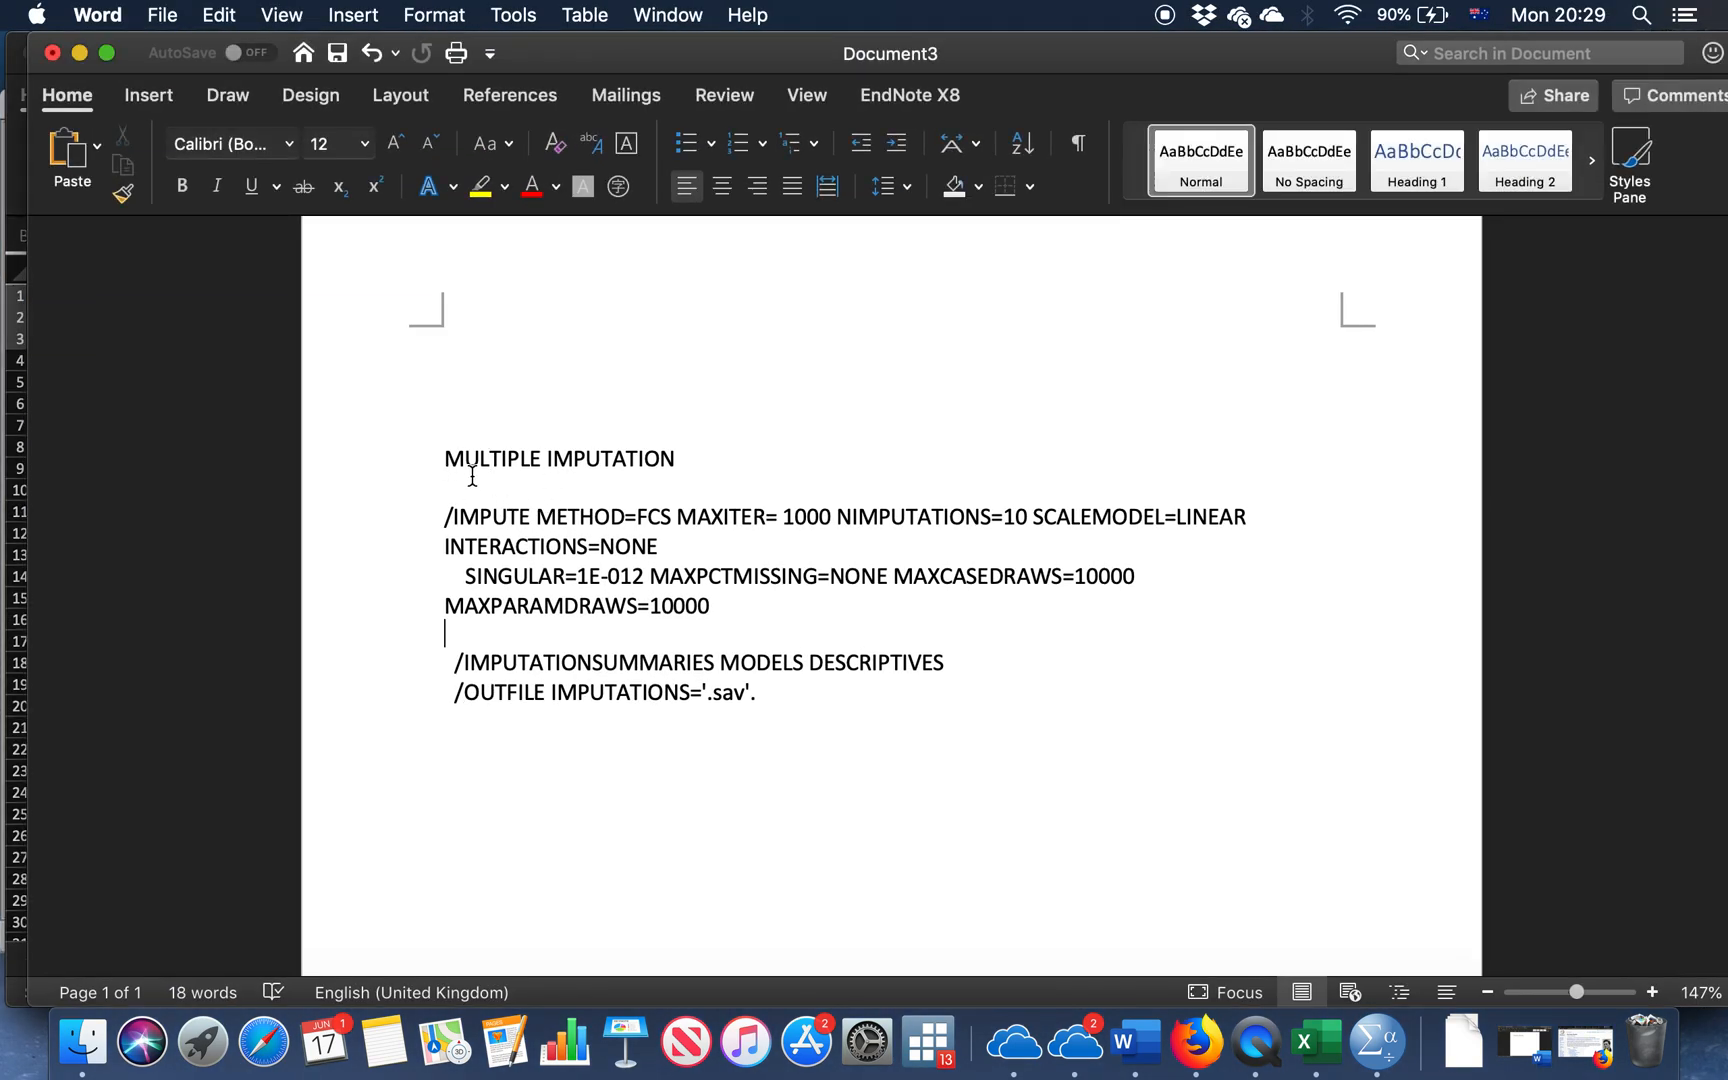
left_click(446, 484)
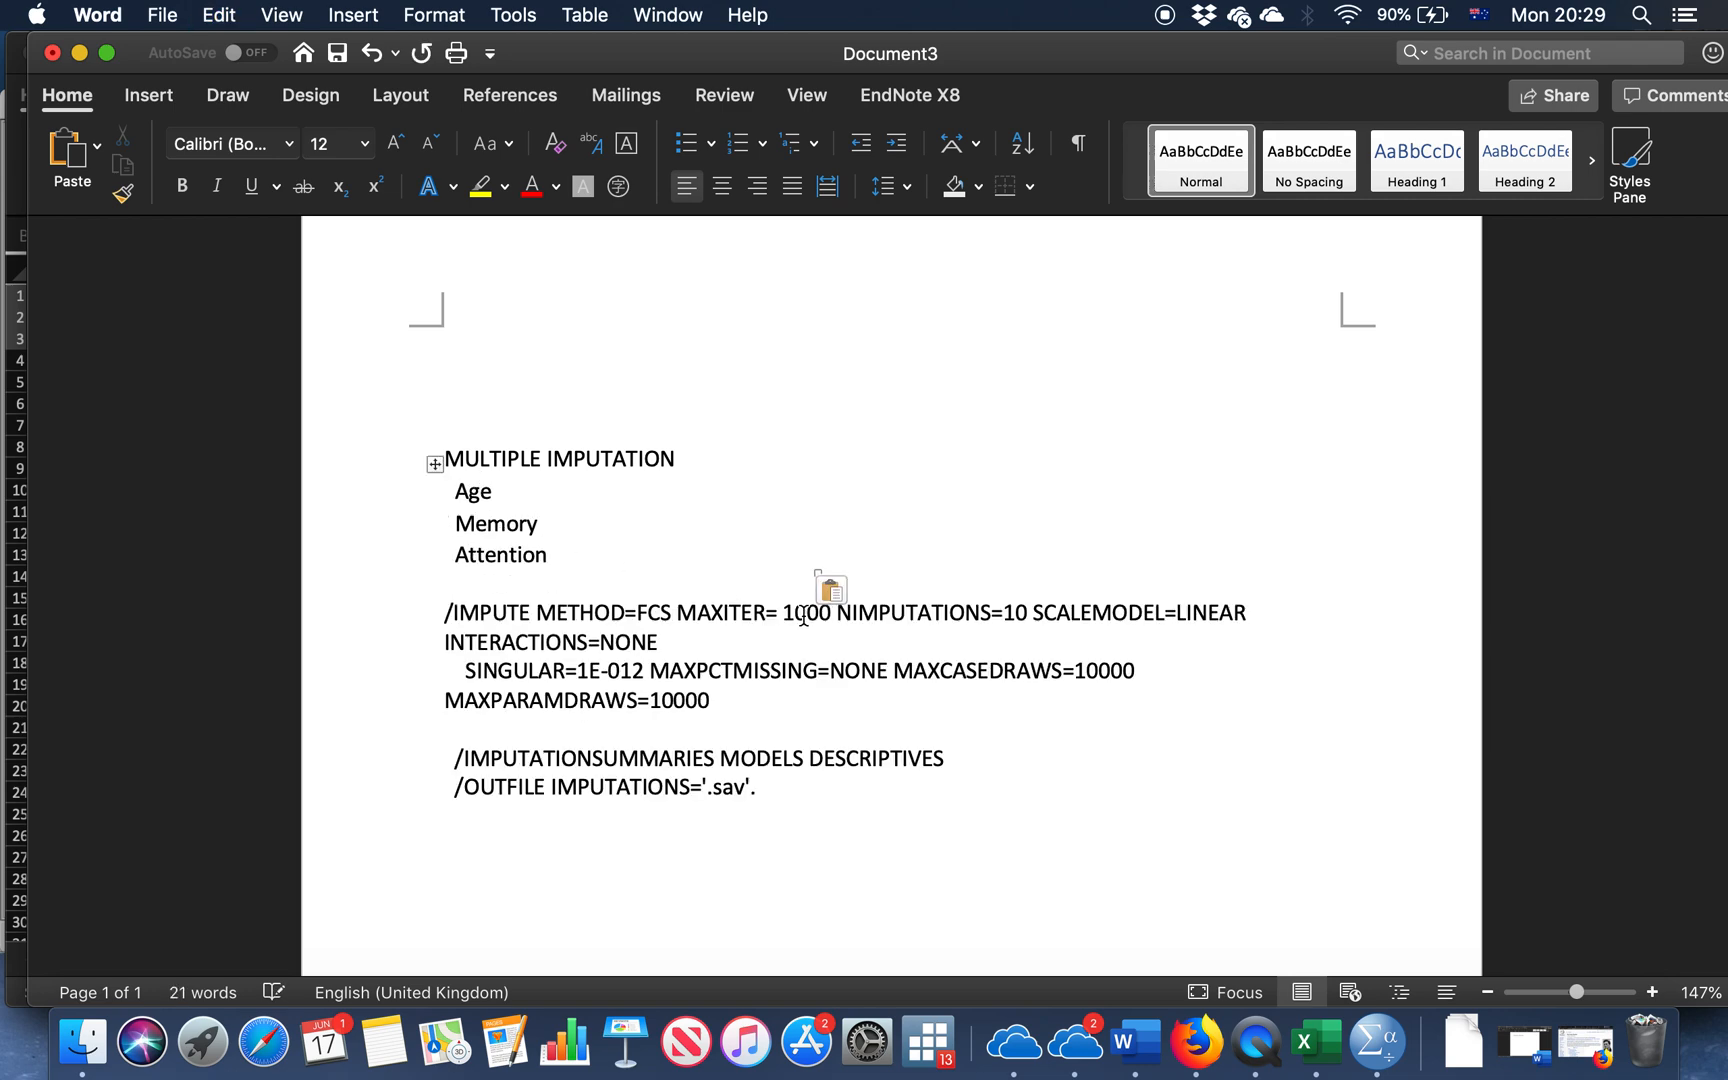
left_click(840, 588)
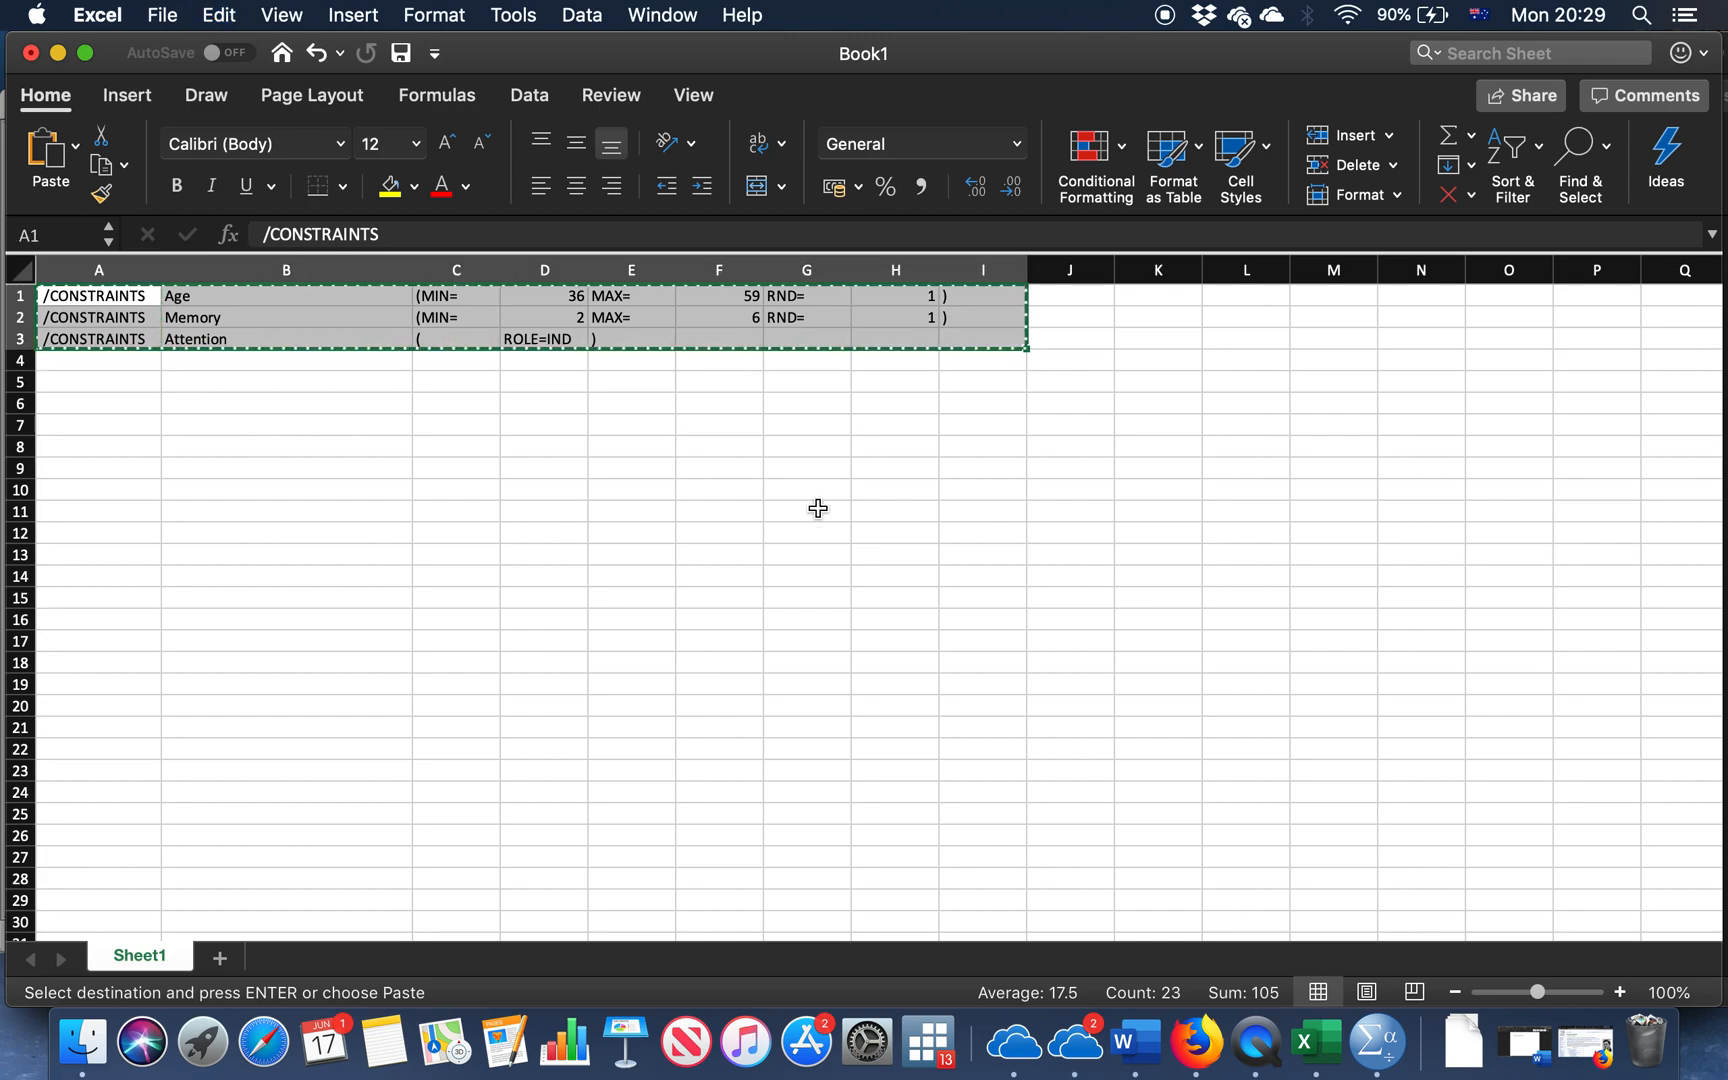
Paste the three /CONSTRAINTS lines after the MAXPARAMDRAWS=10000 line in the Word syntax
left_click(1136, 1040)
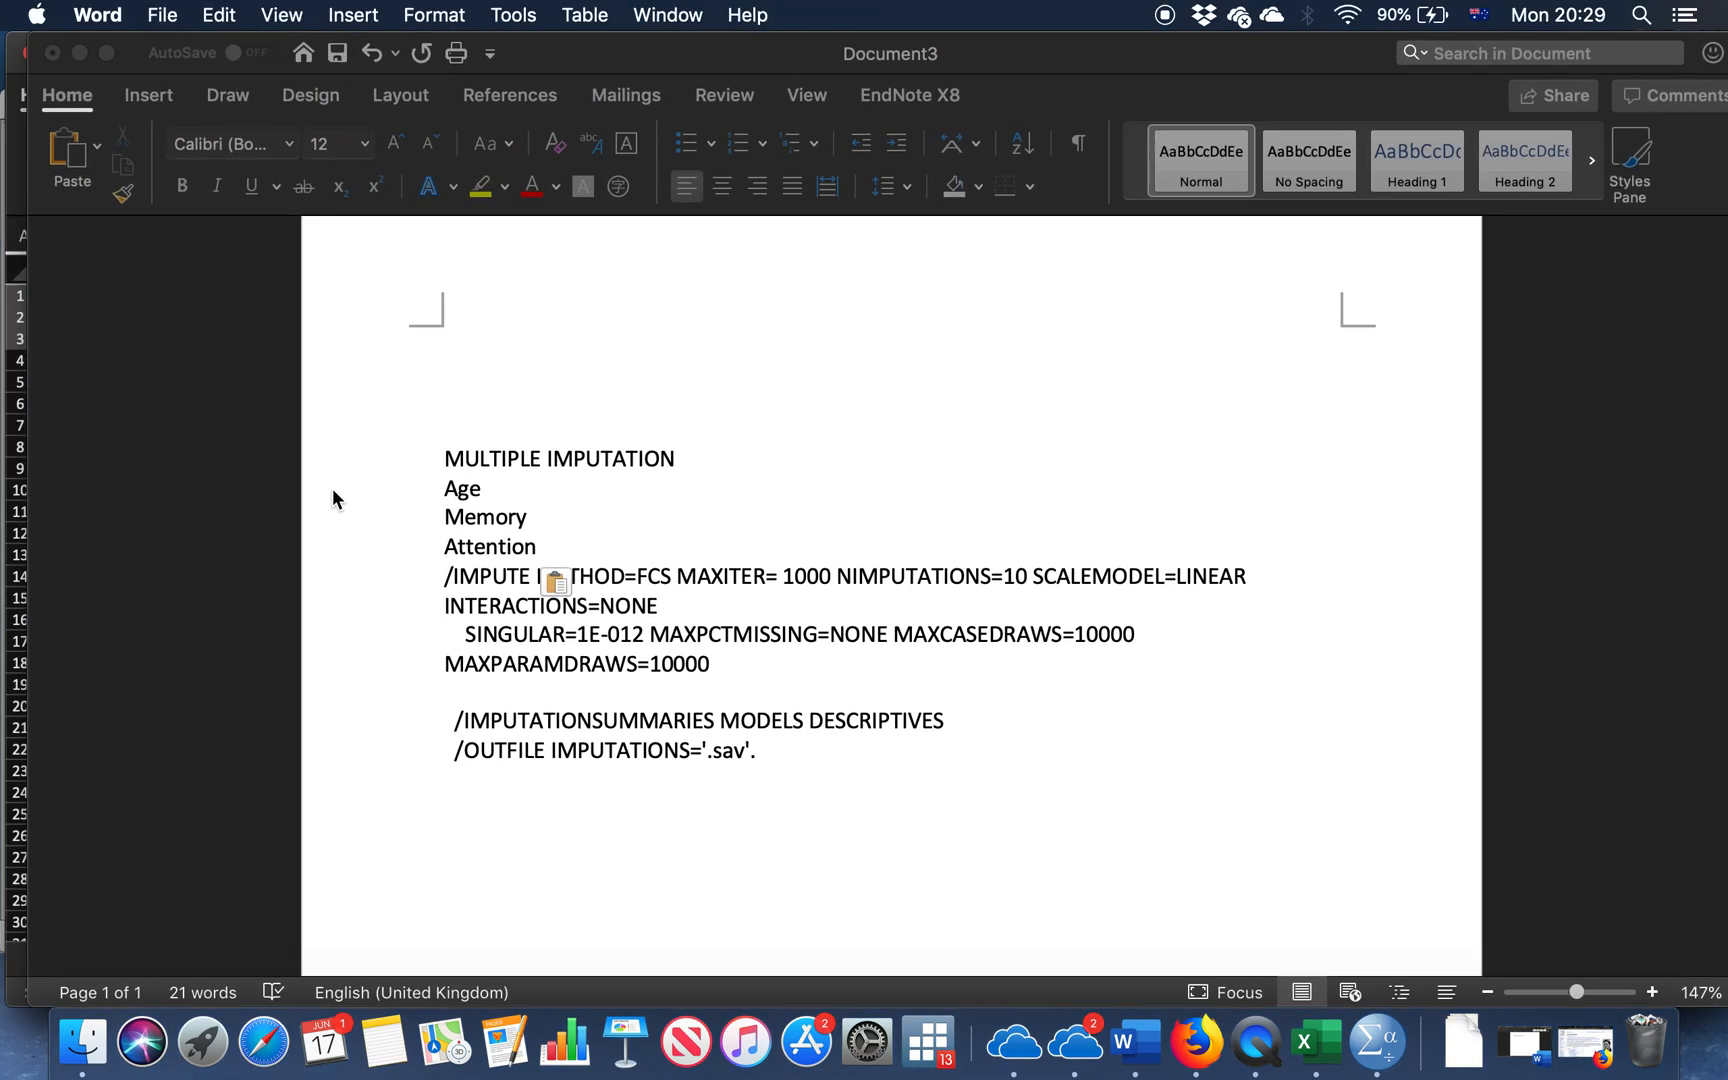
left_click(518, 692)
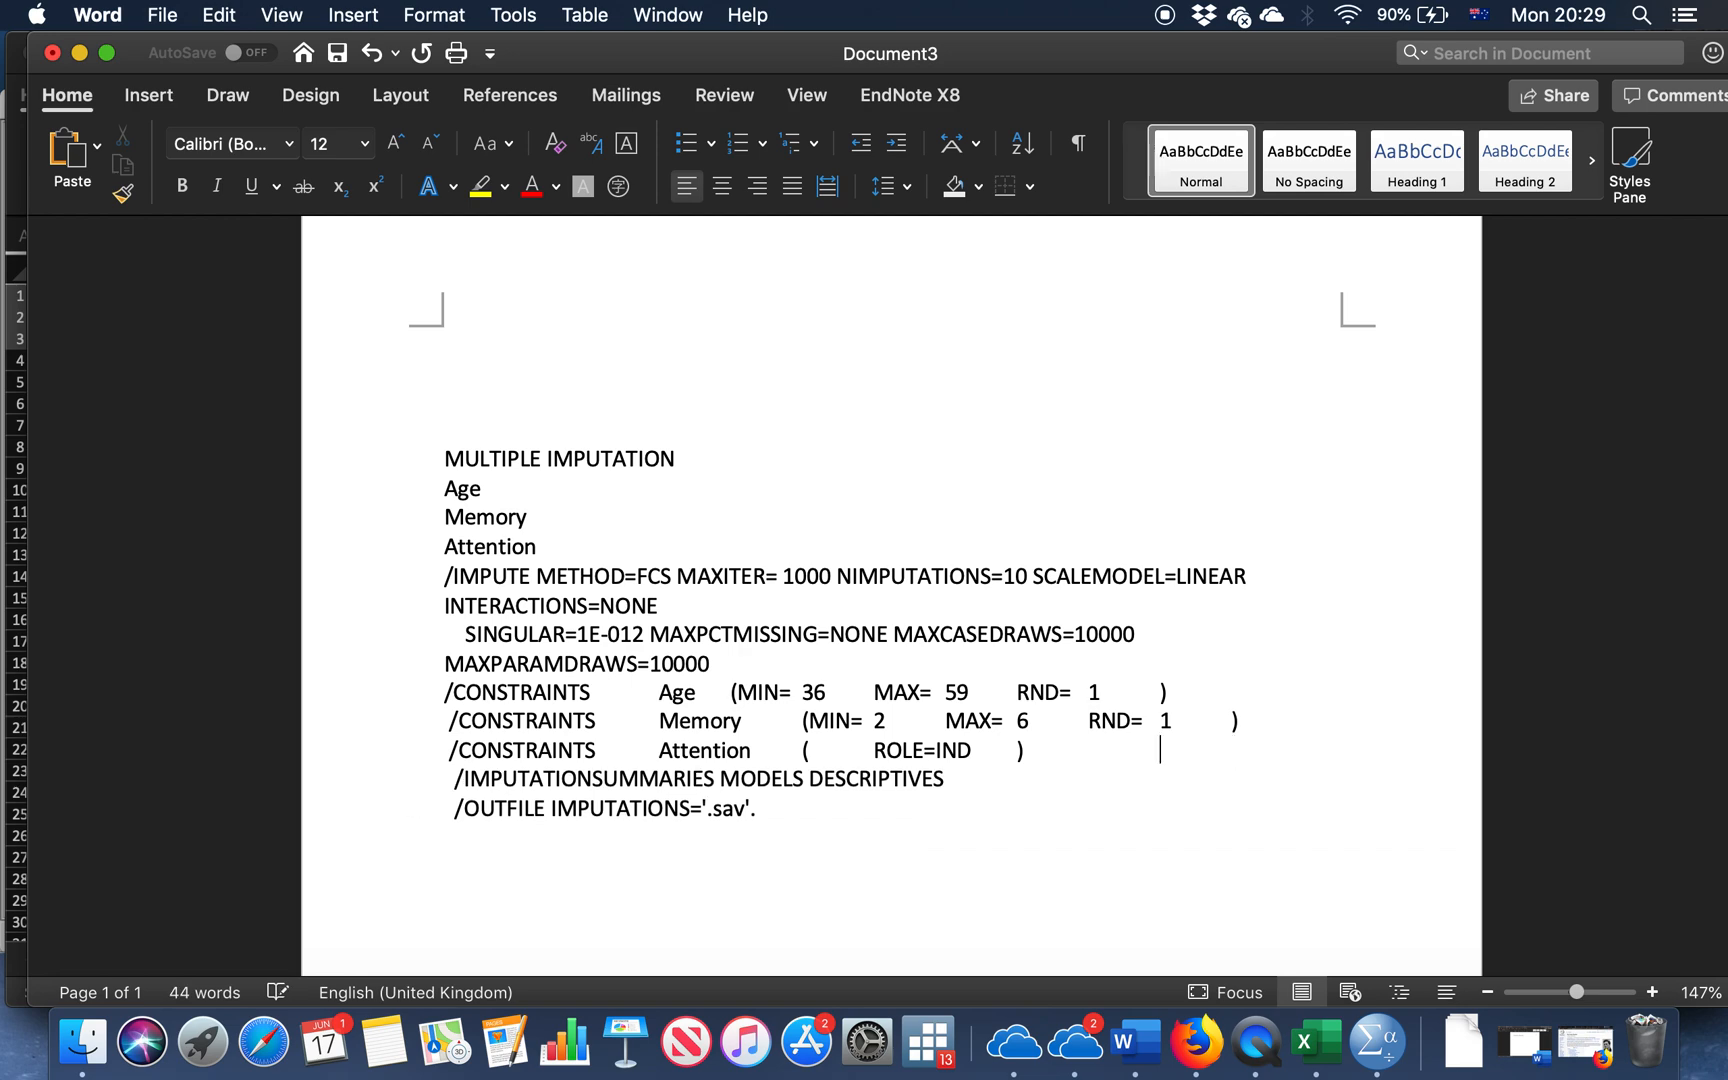
left_click(700, 808)
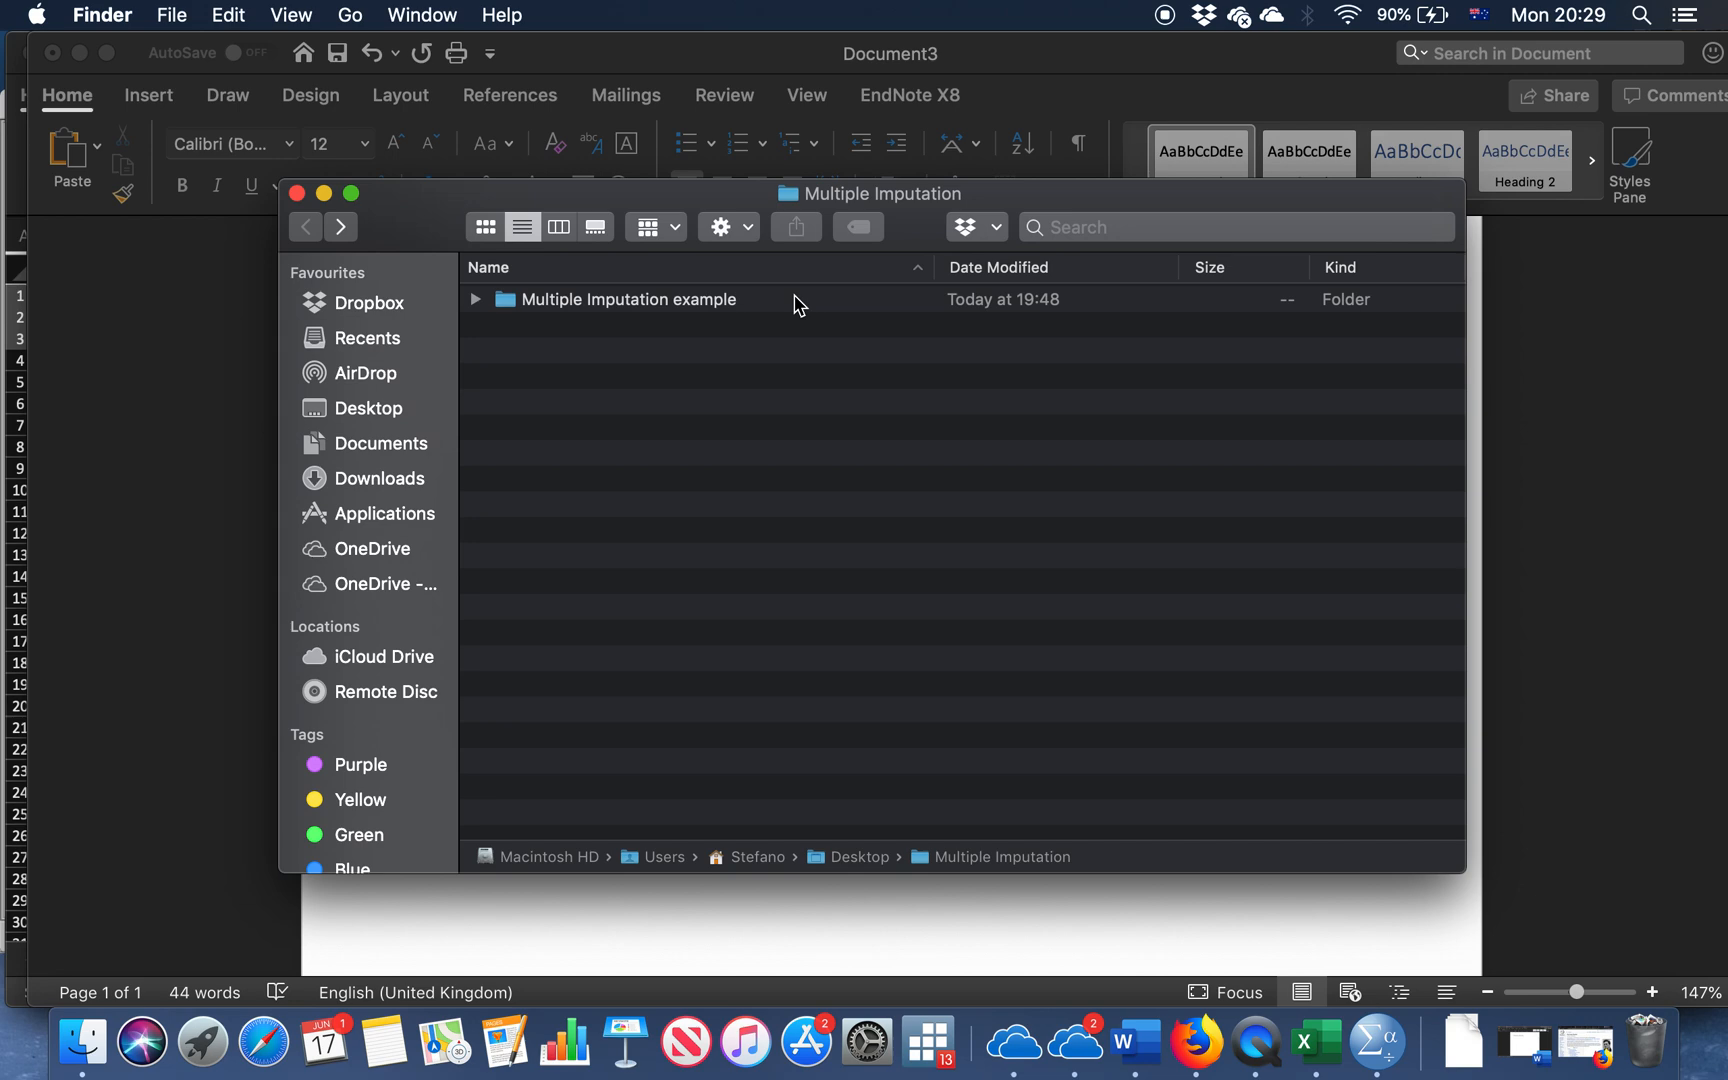
mouse_move(908, 420)
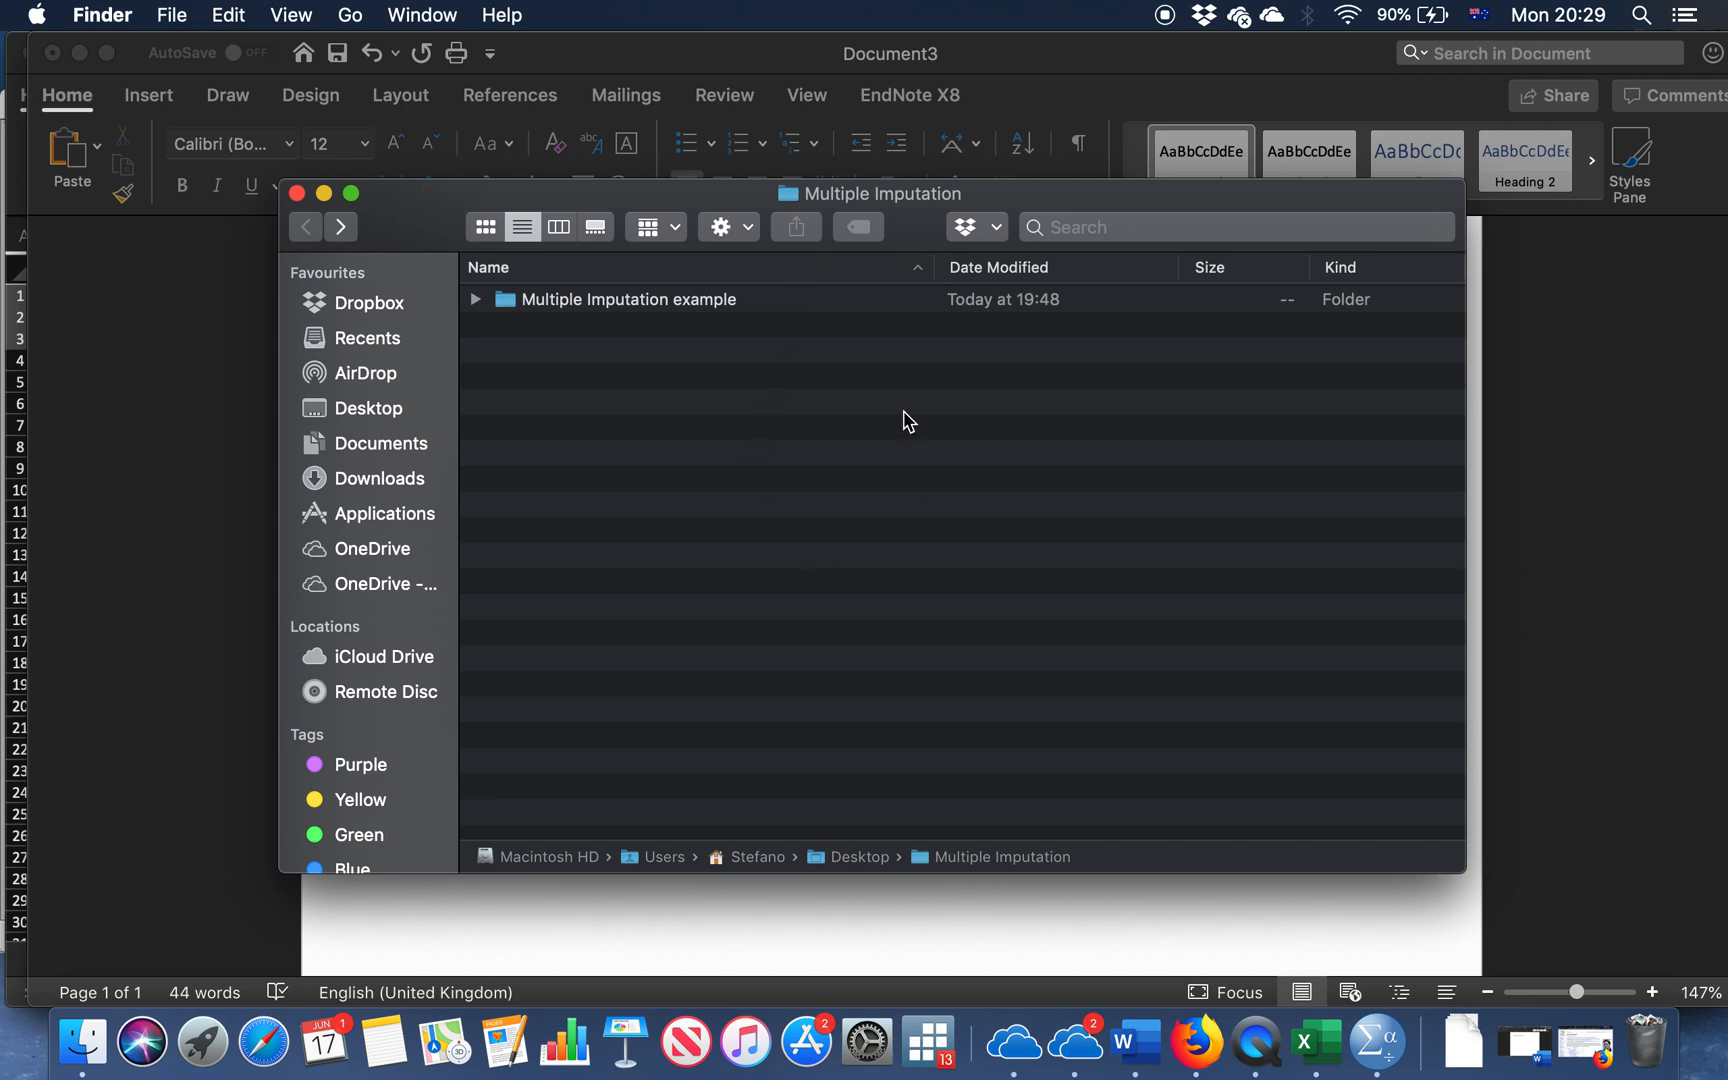
mouse_move(816, 212)
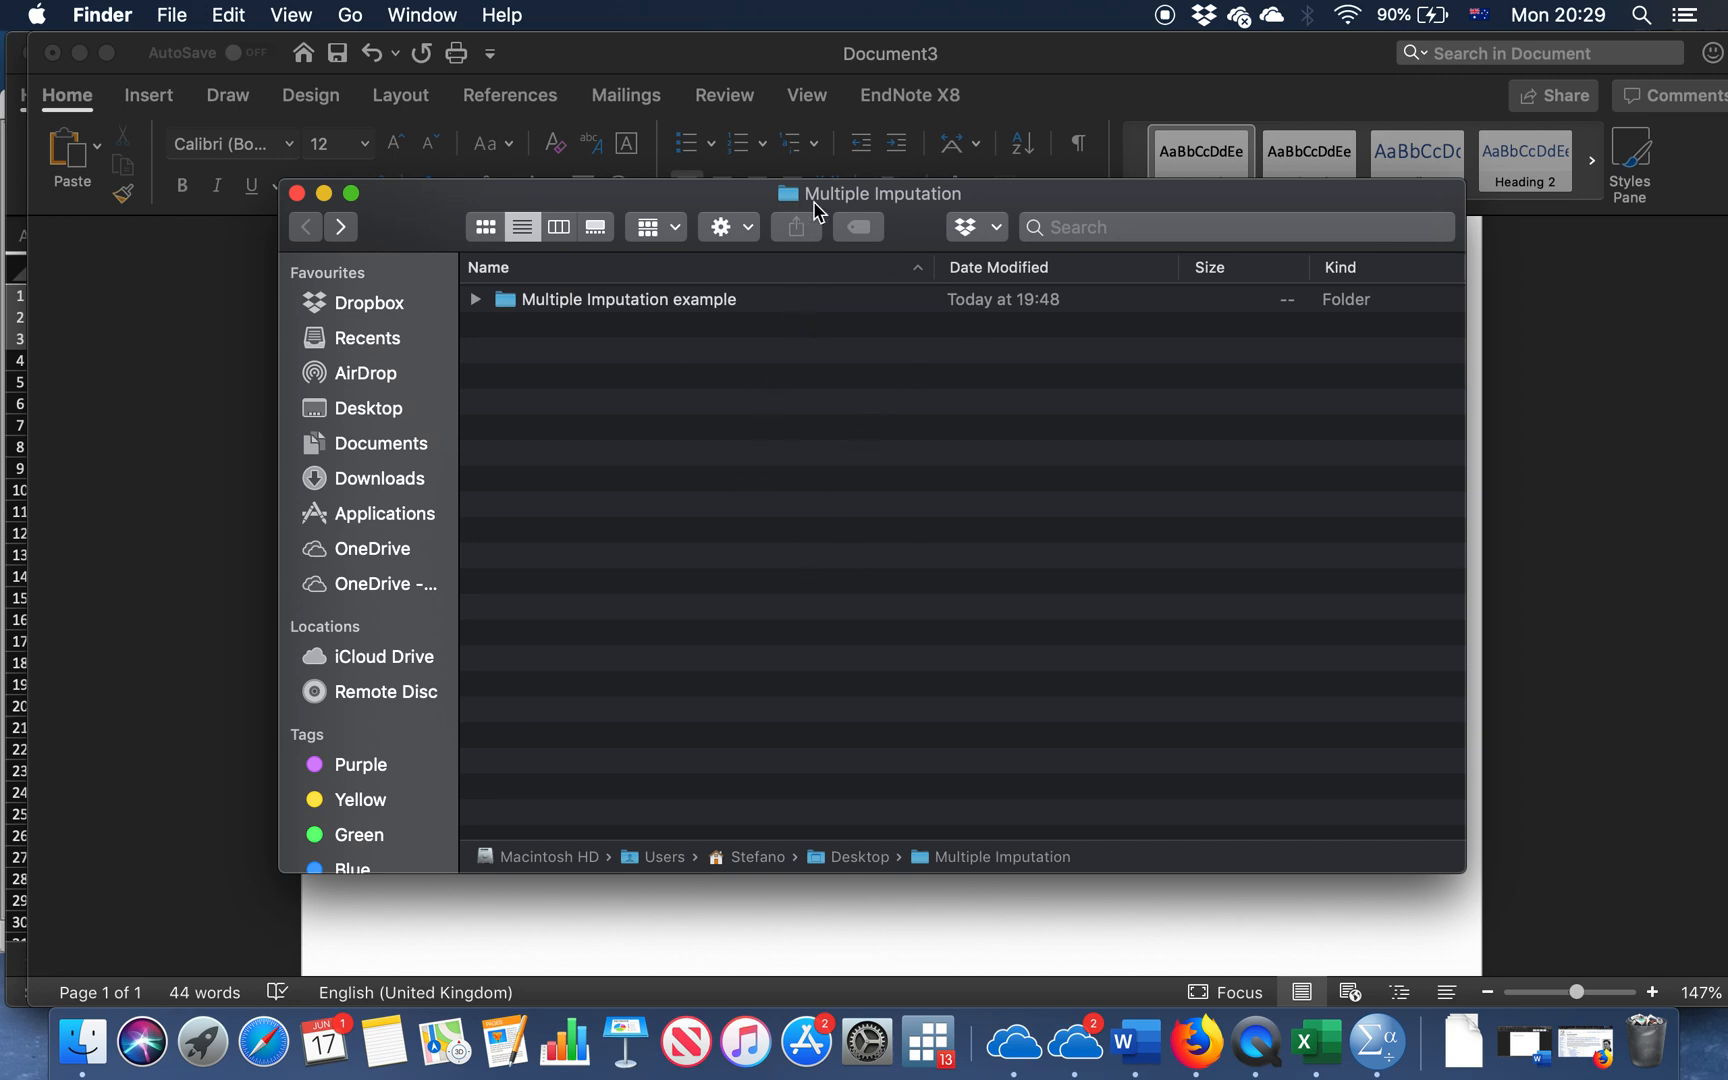
mouse_move(894, 216)
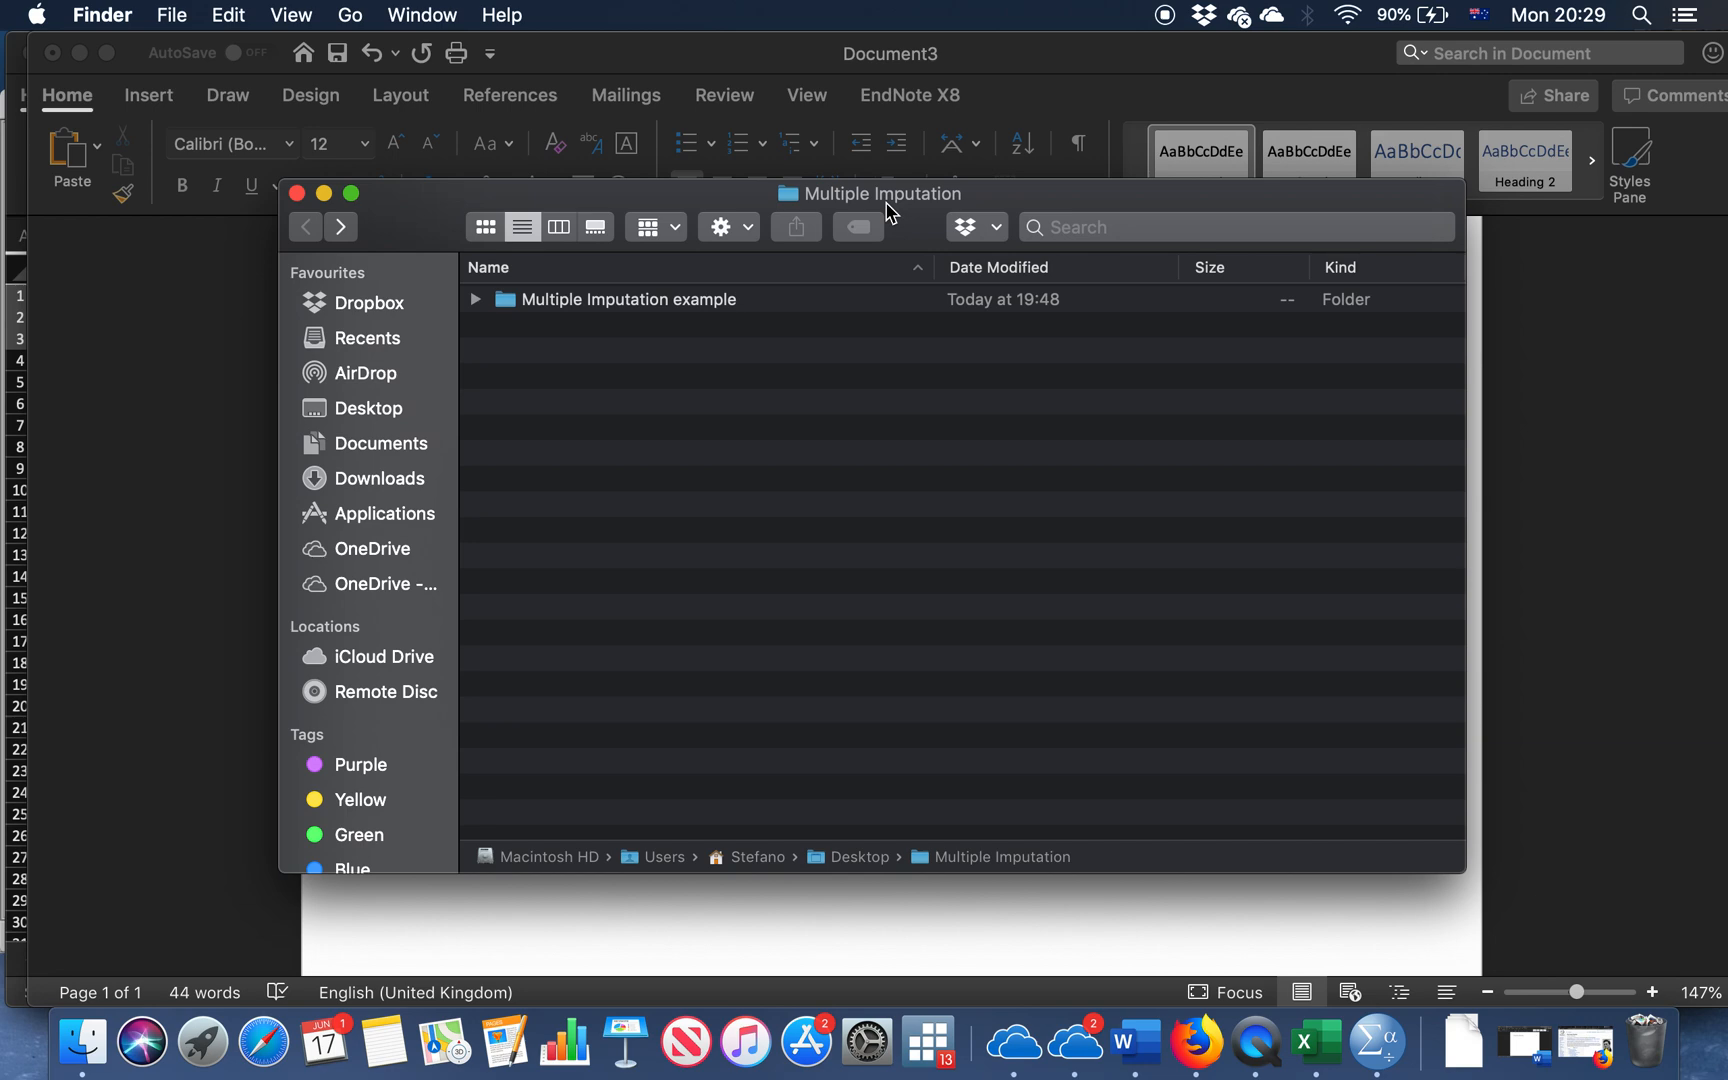
mouse_move(610, 378)
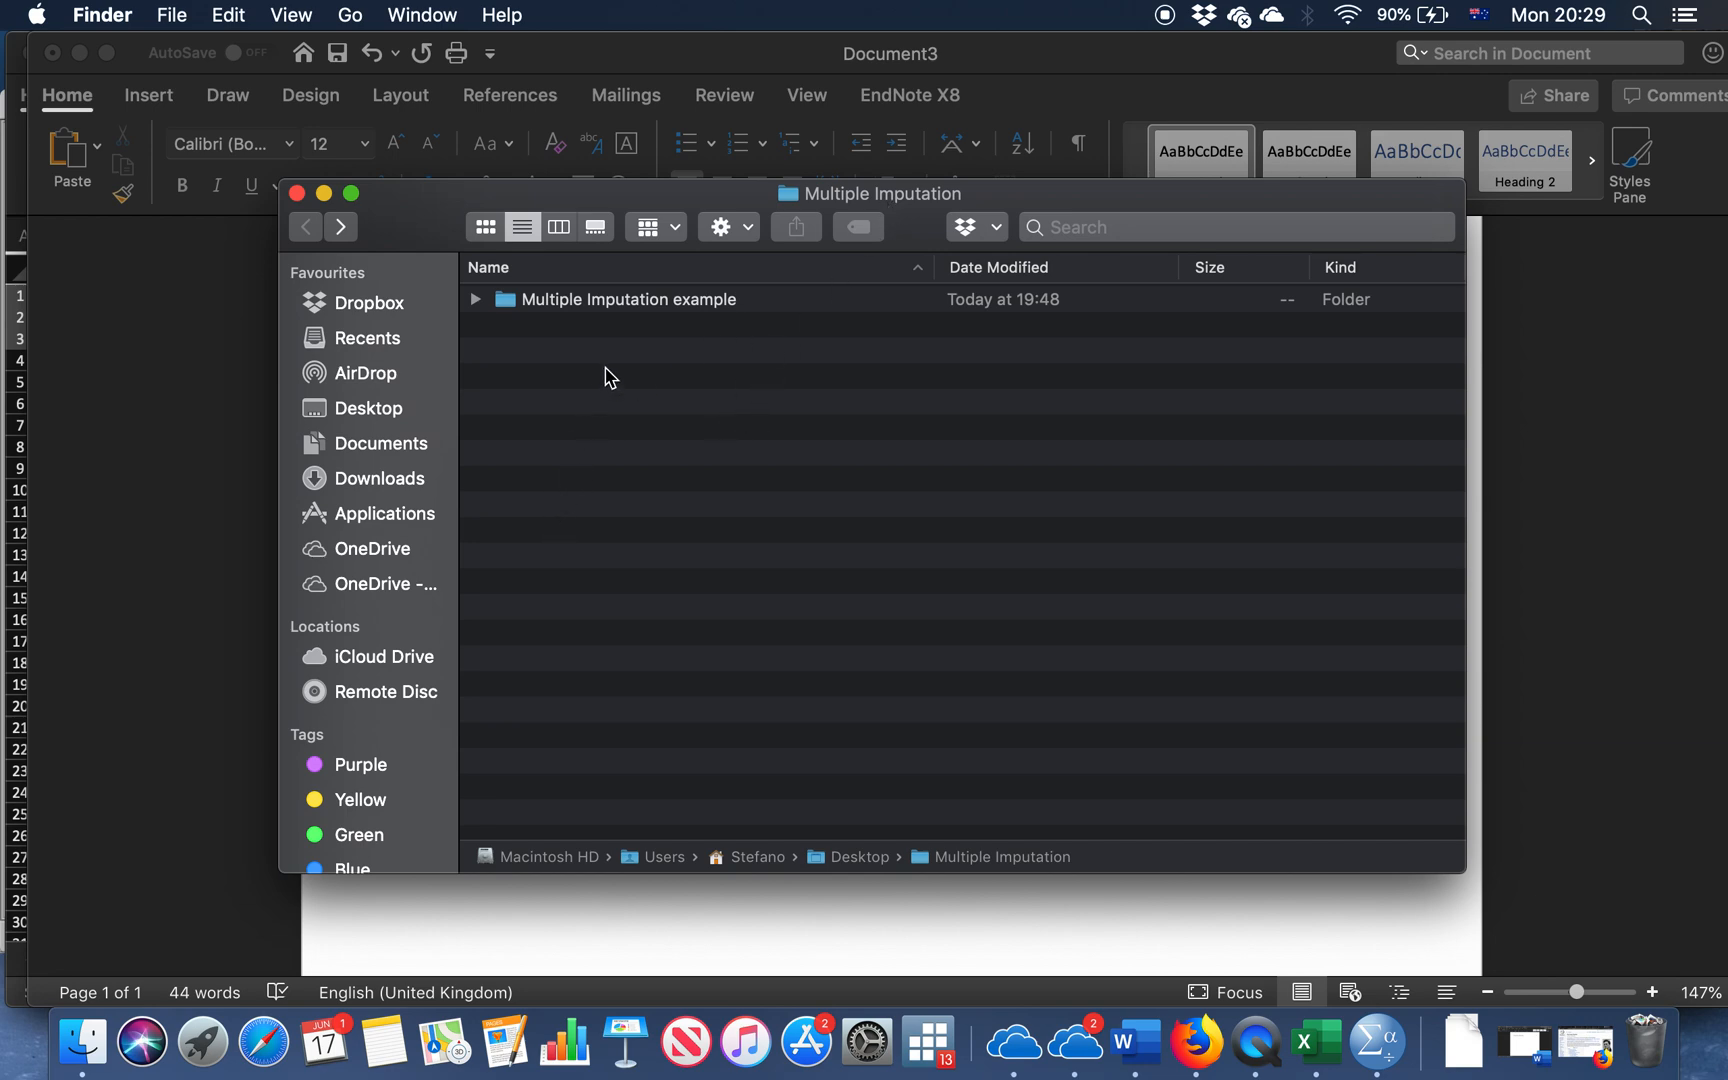
Open the Multiple Imputation example folder and copy its full pathname from the path bar
left_click(628, 298)
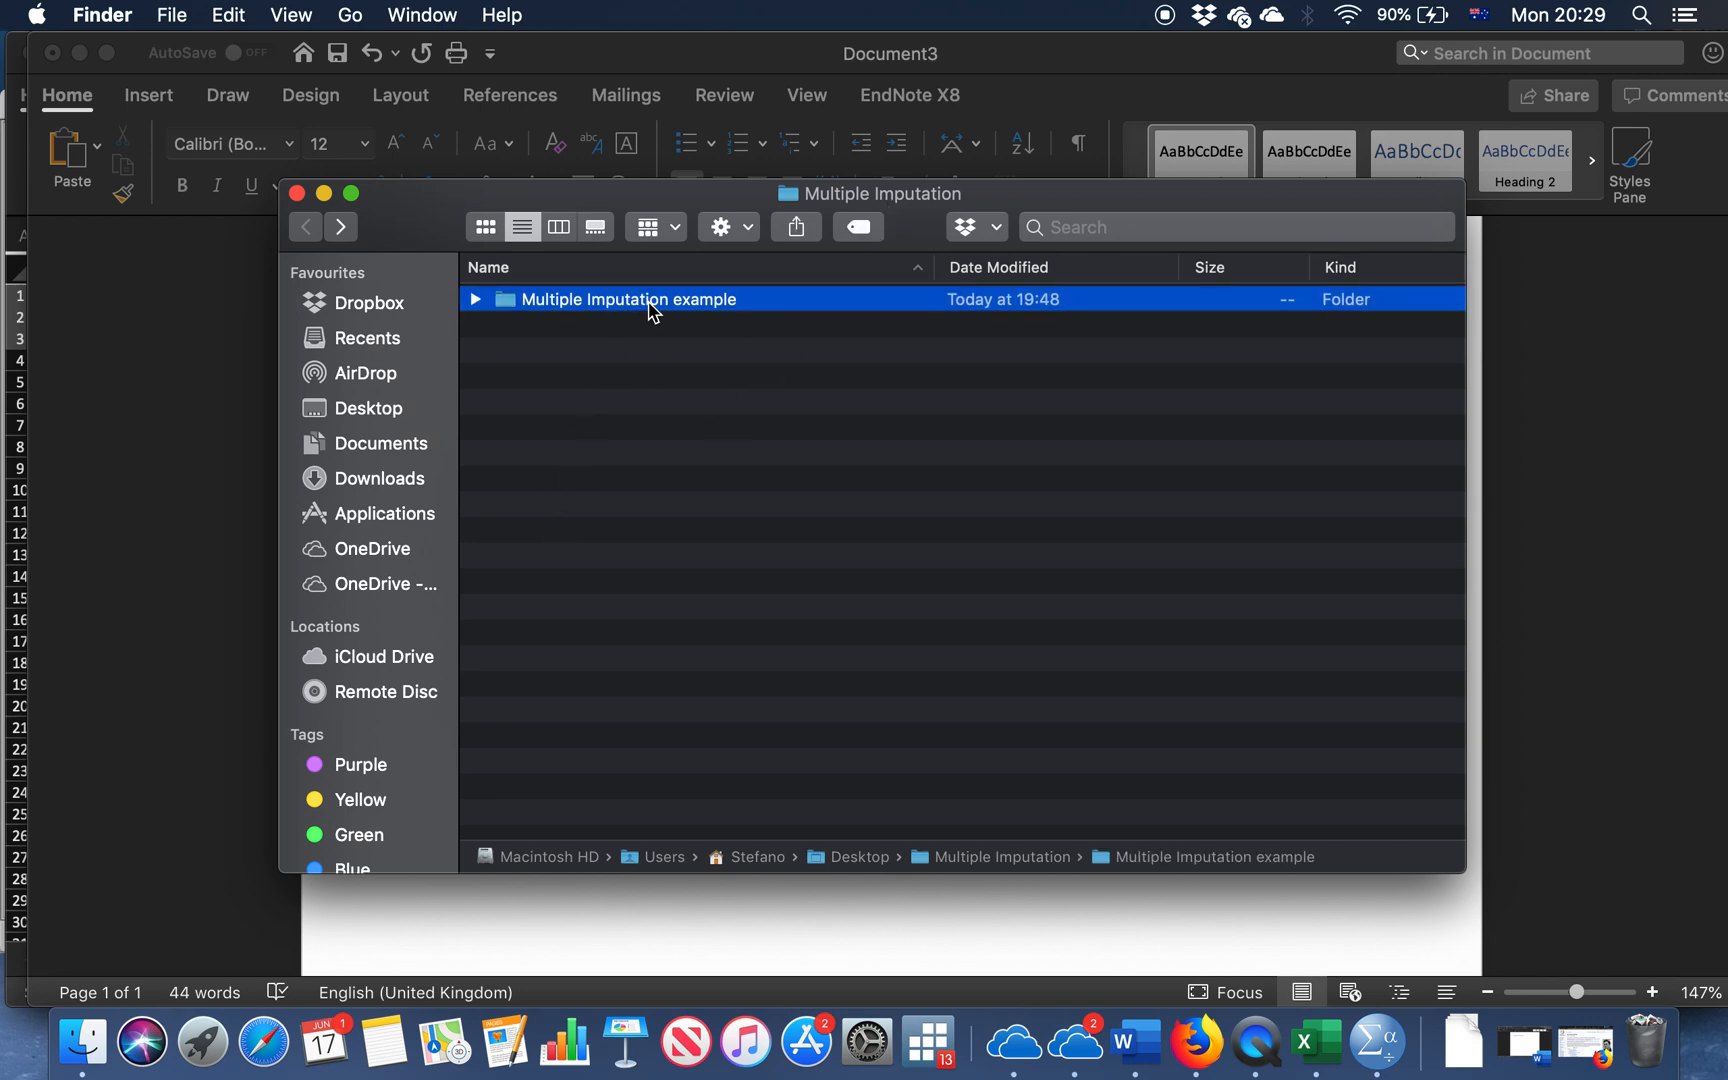
double_click(628, 298)
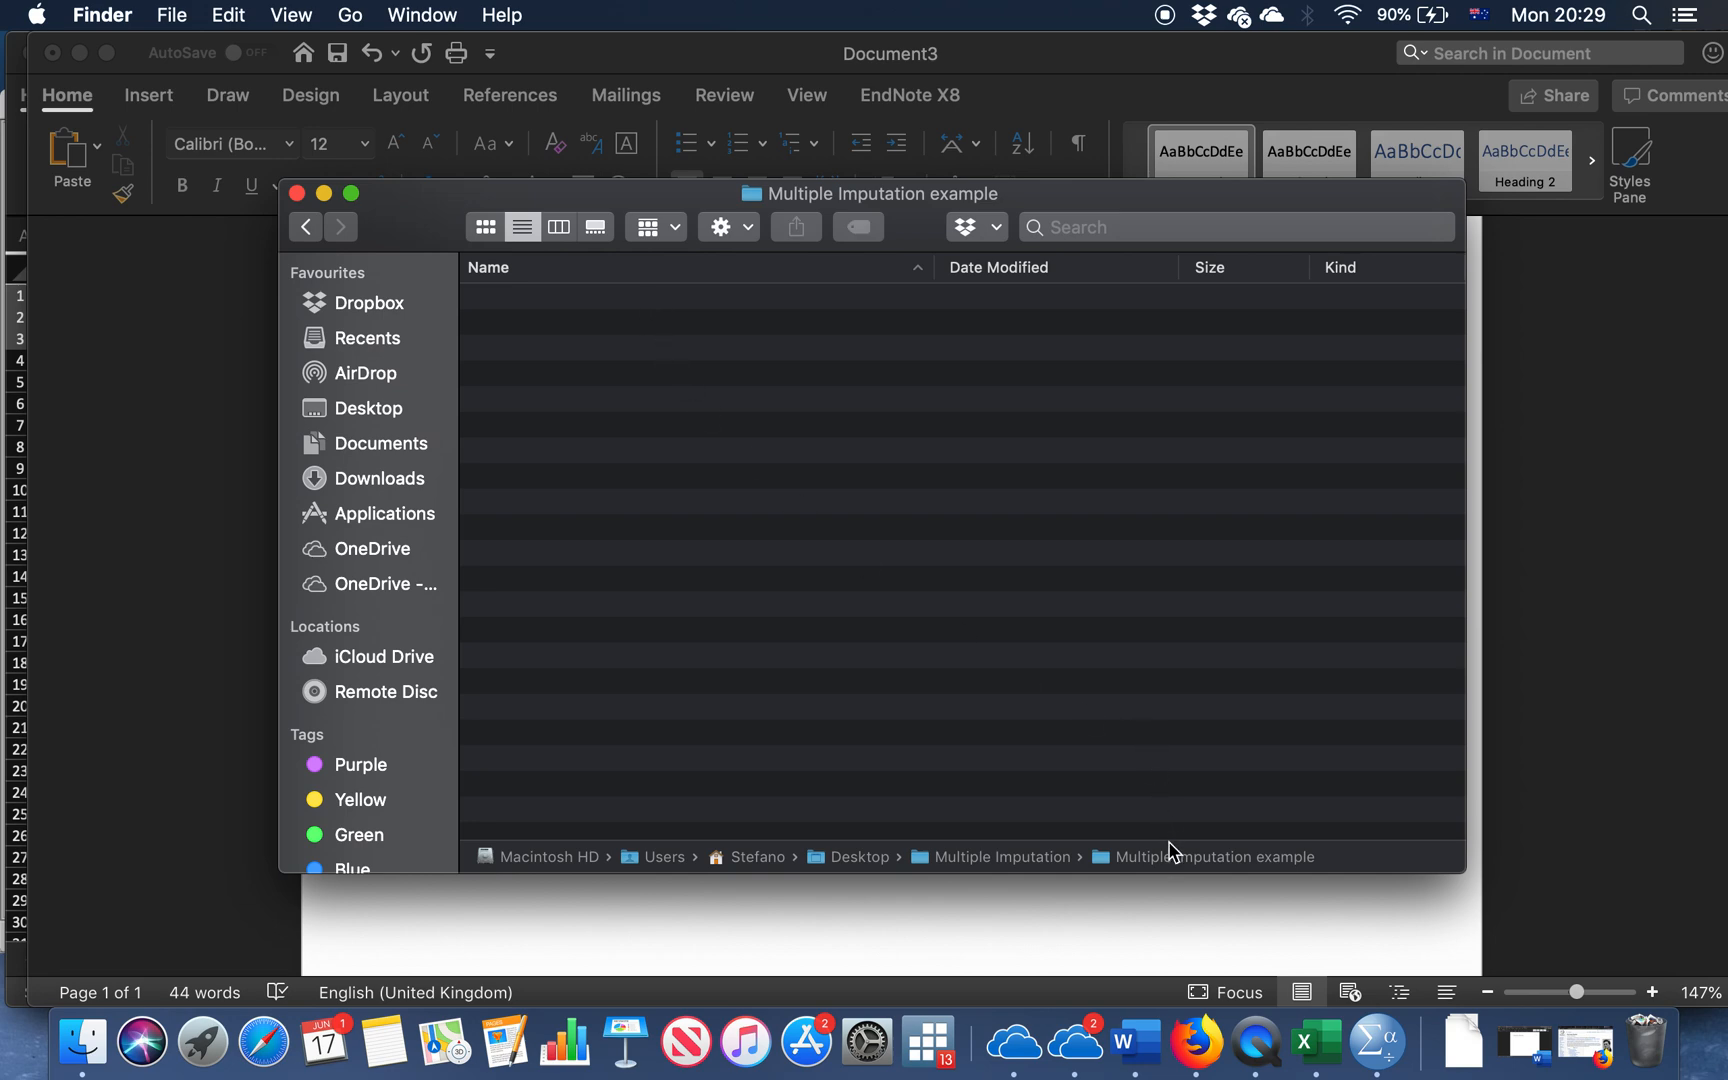
mouse_move(888, 860)
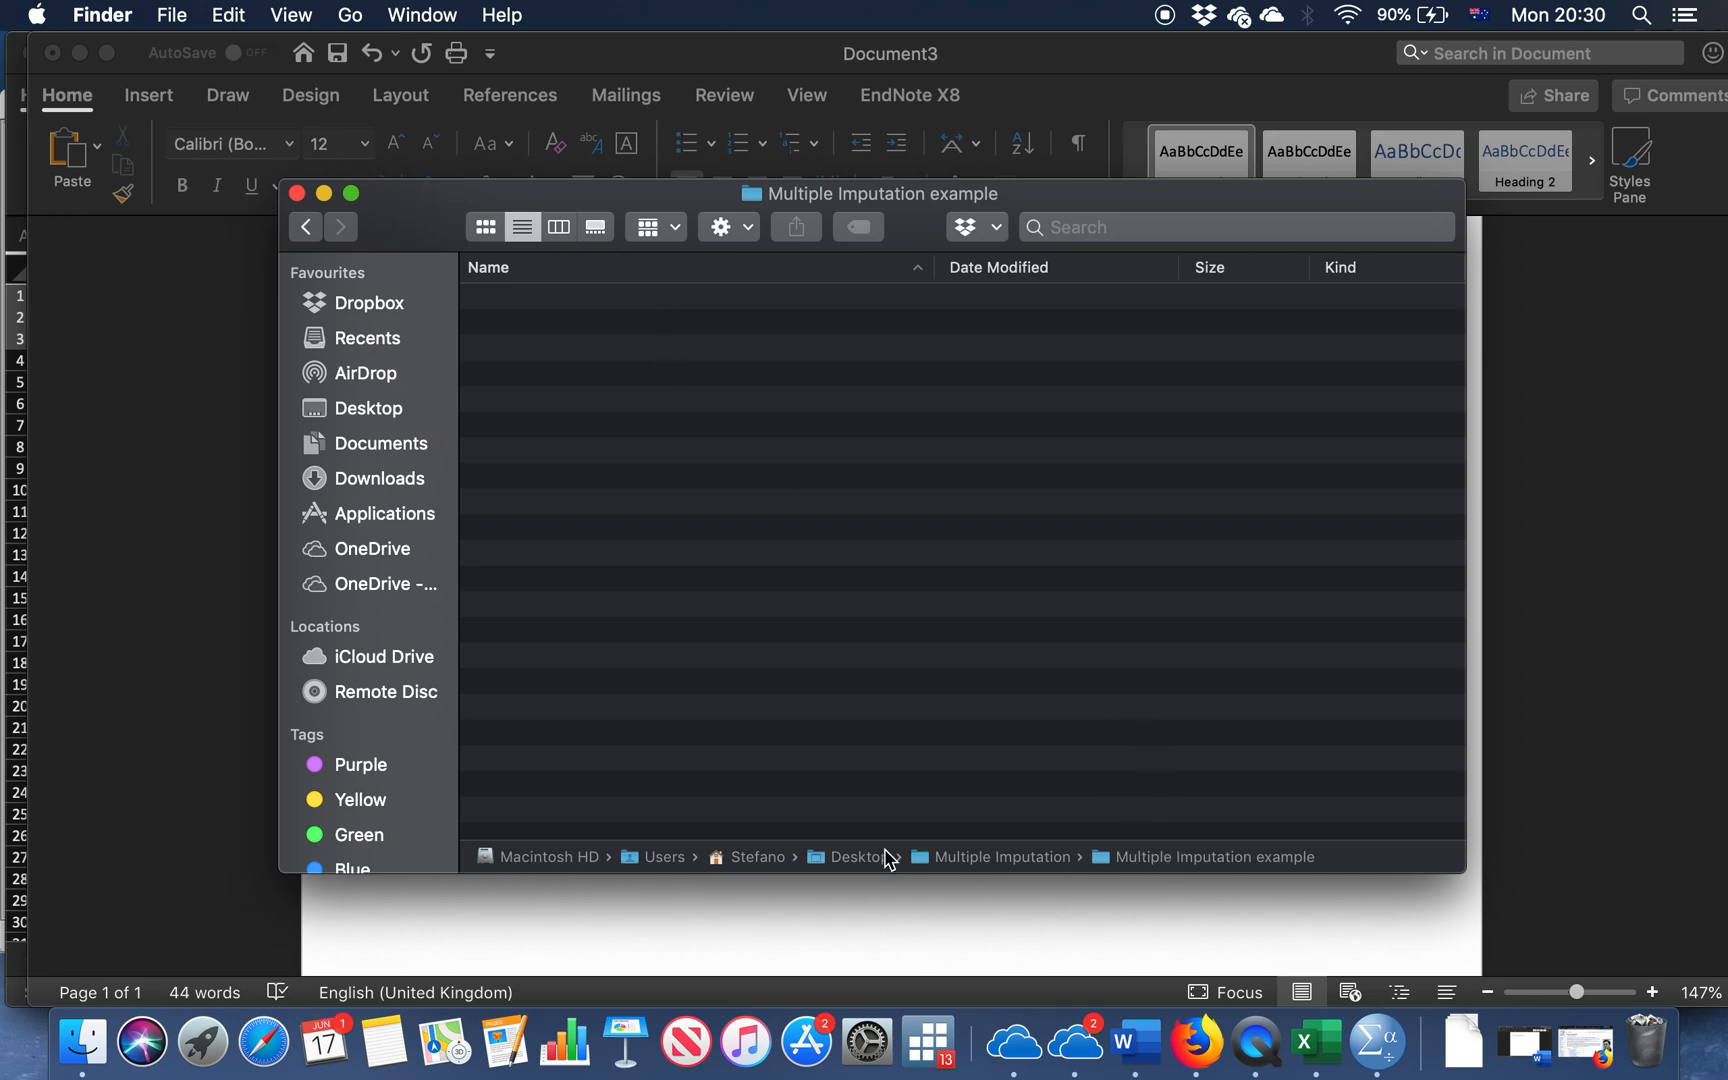
mouse_move(538, 892)
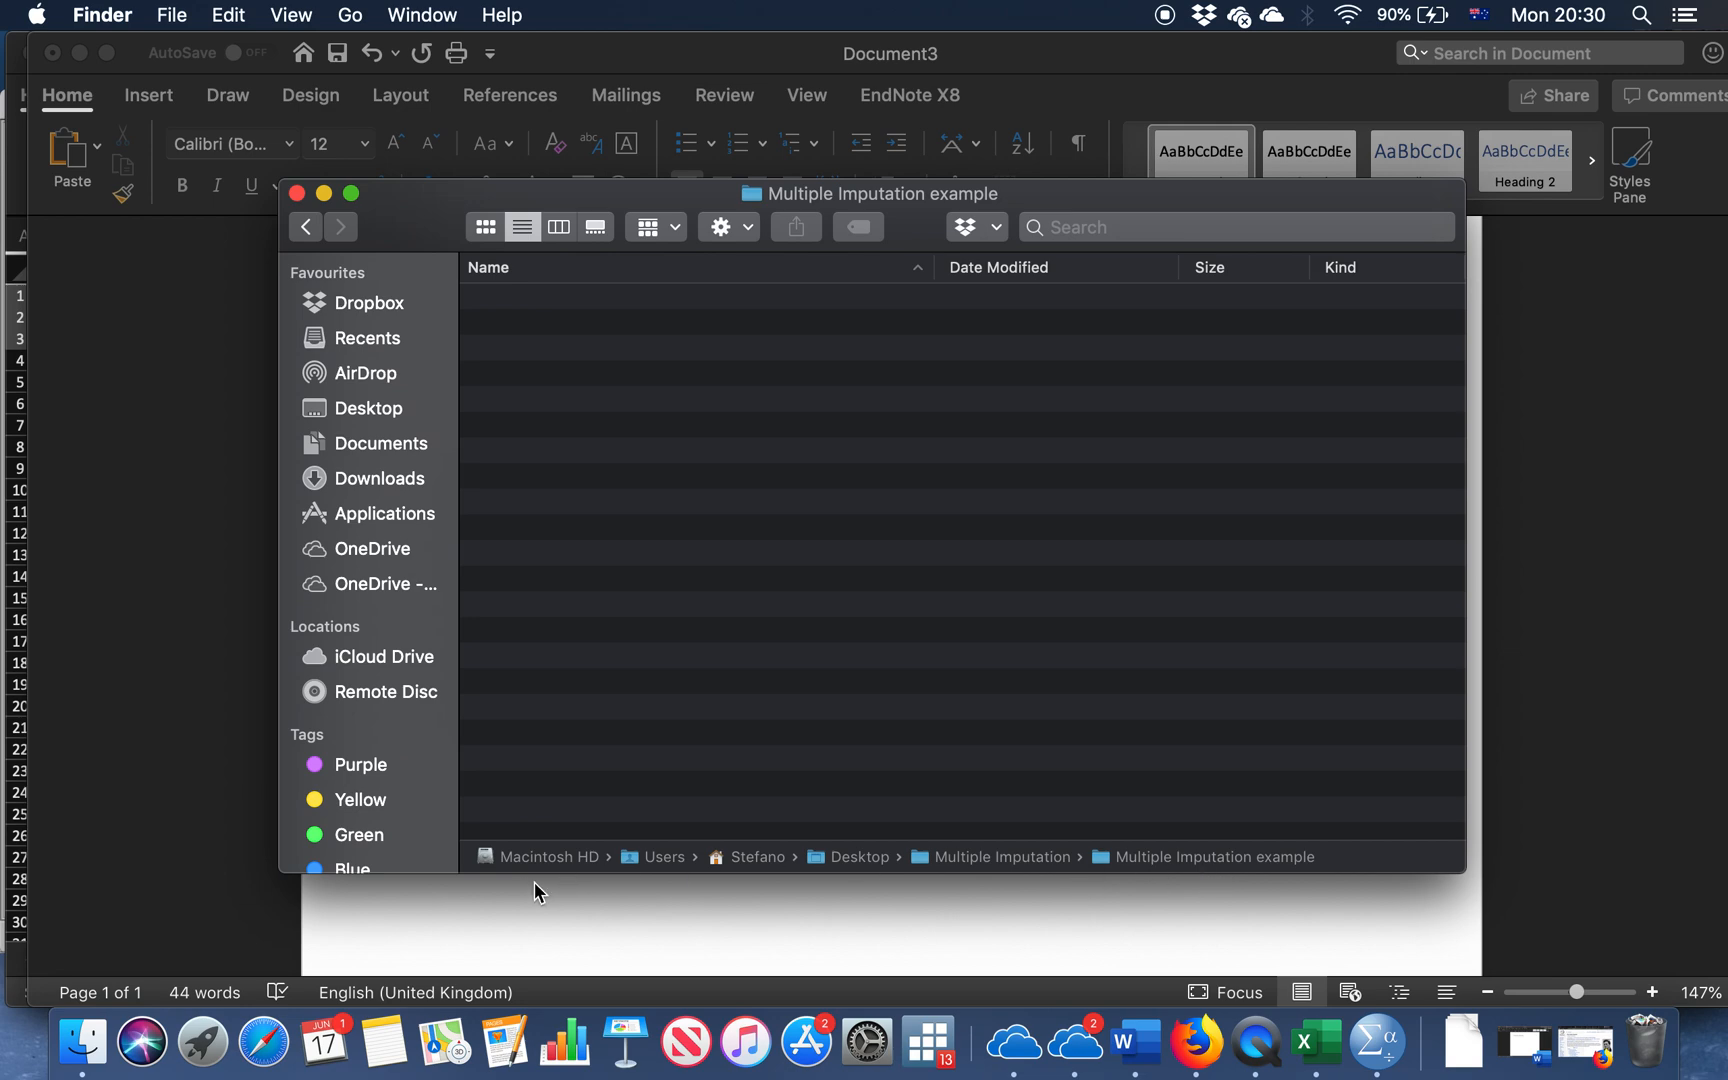
mouse_move(1184, 866)
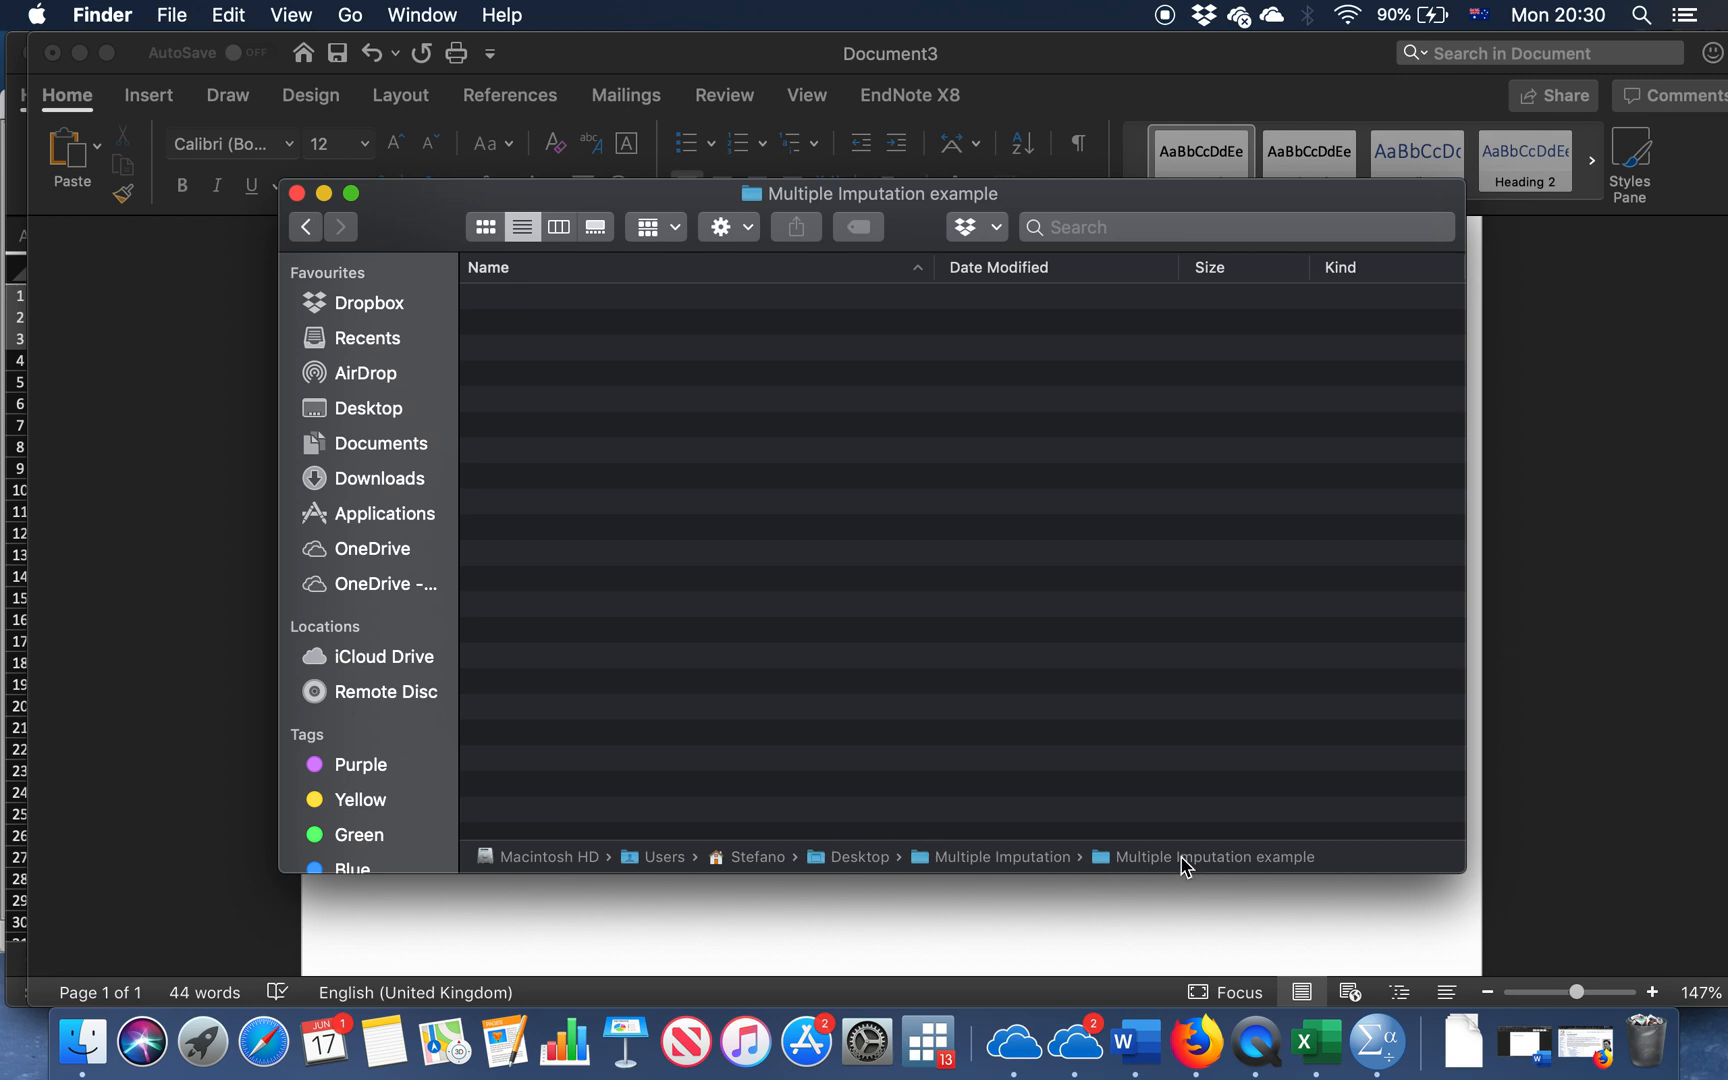
right_click(1206, 856)
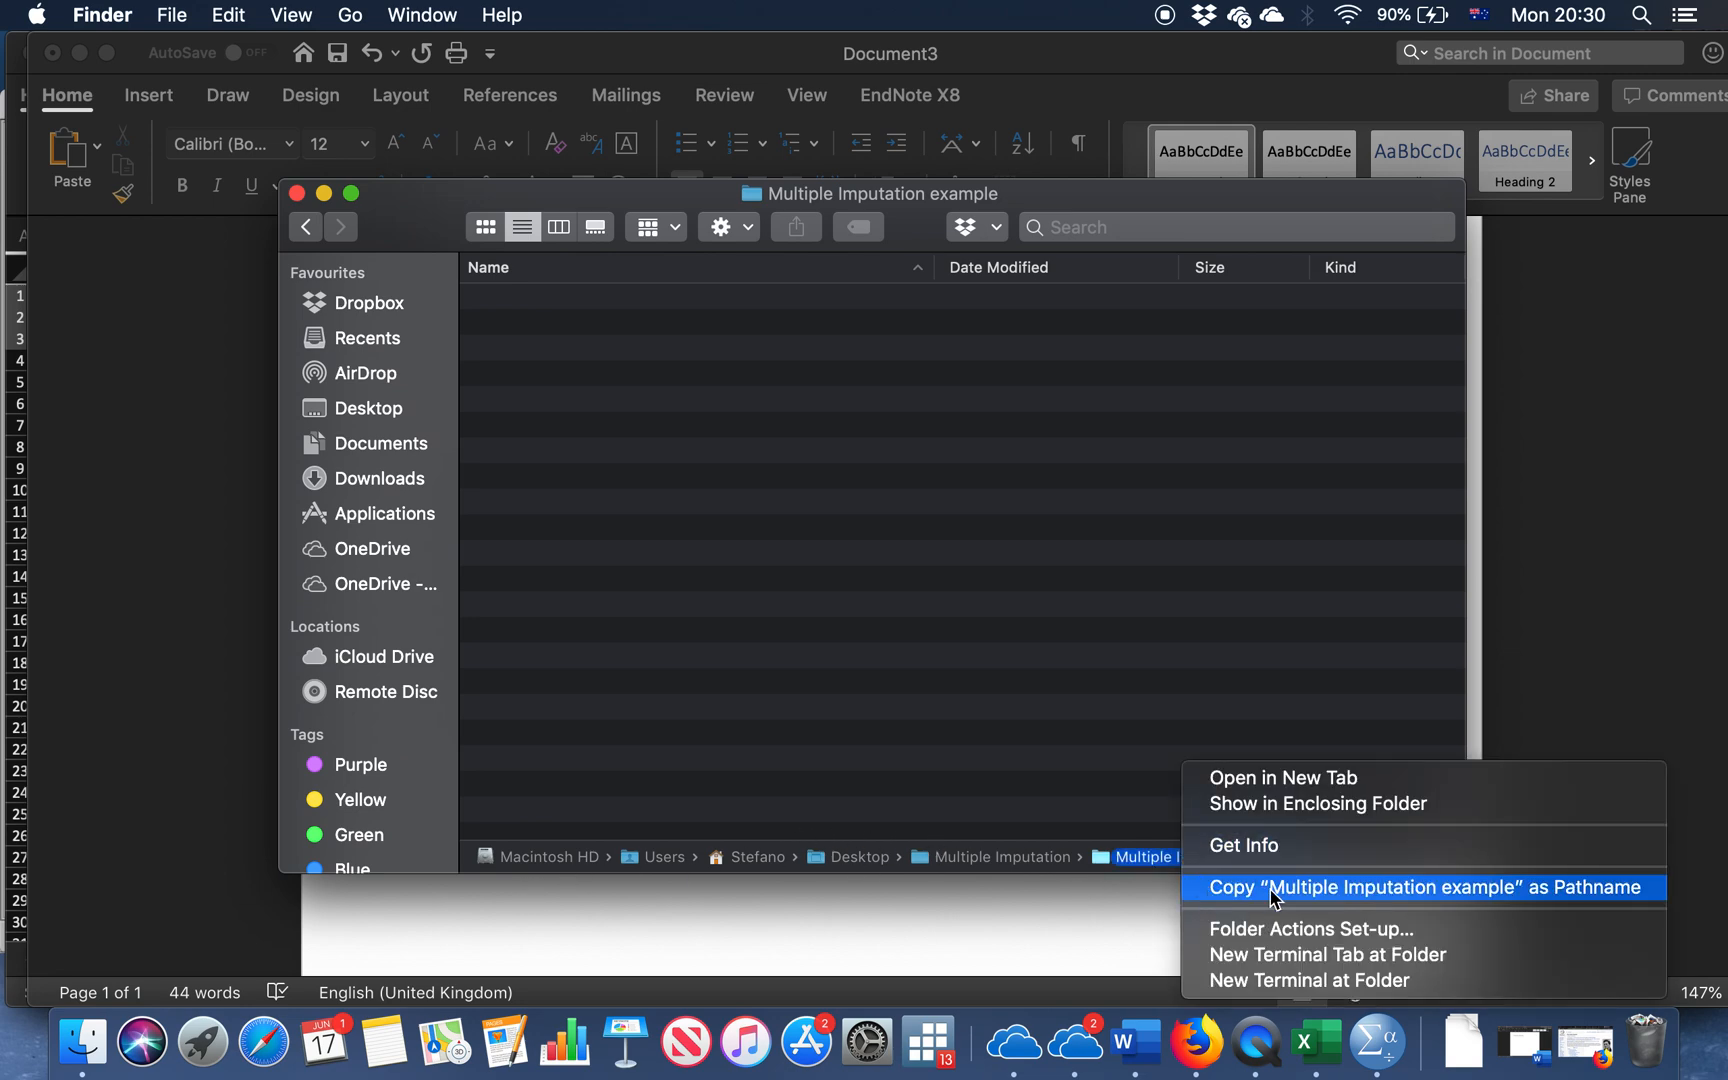
mouse_move(1560, 898)
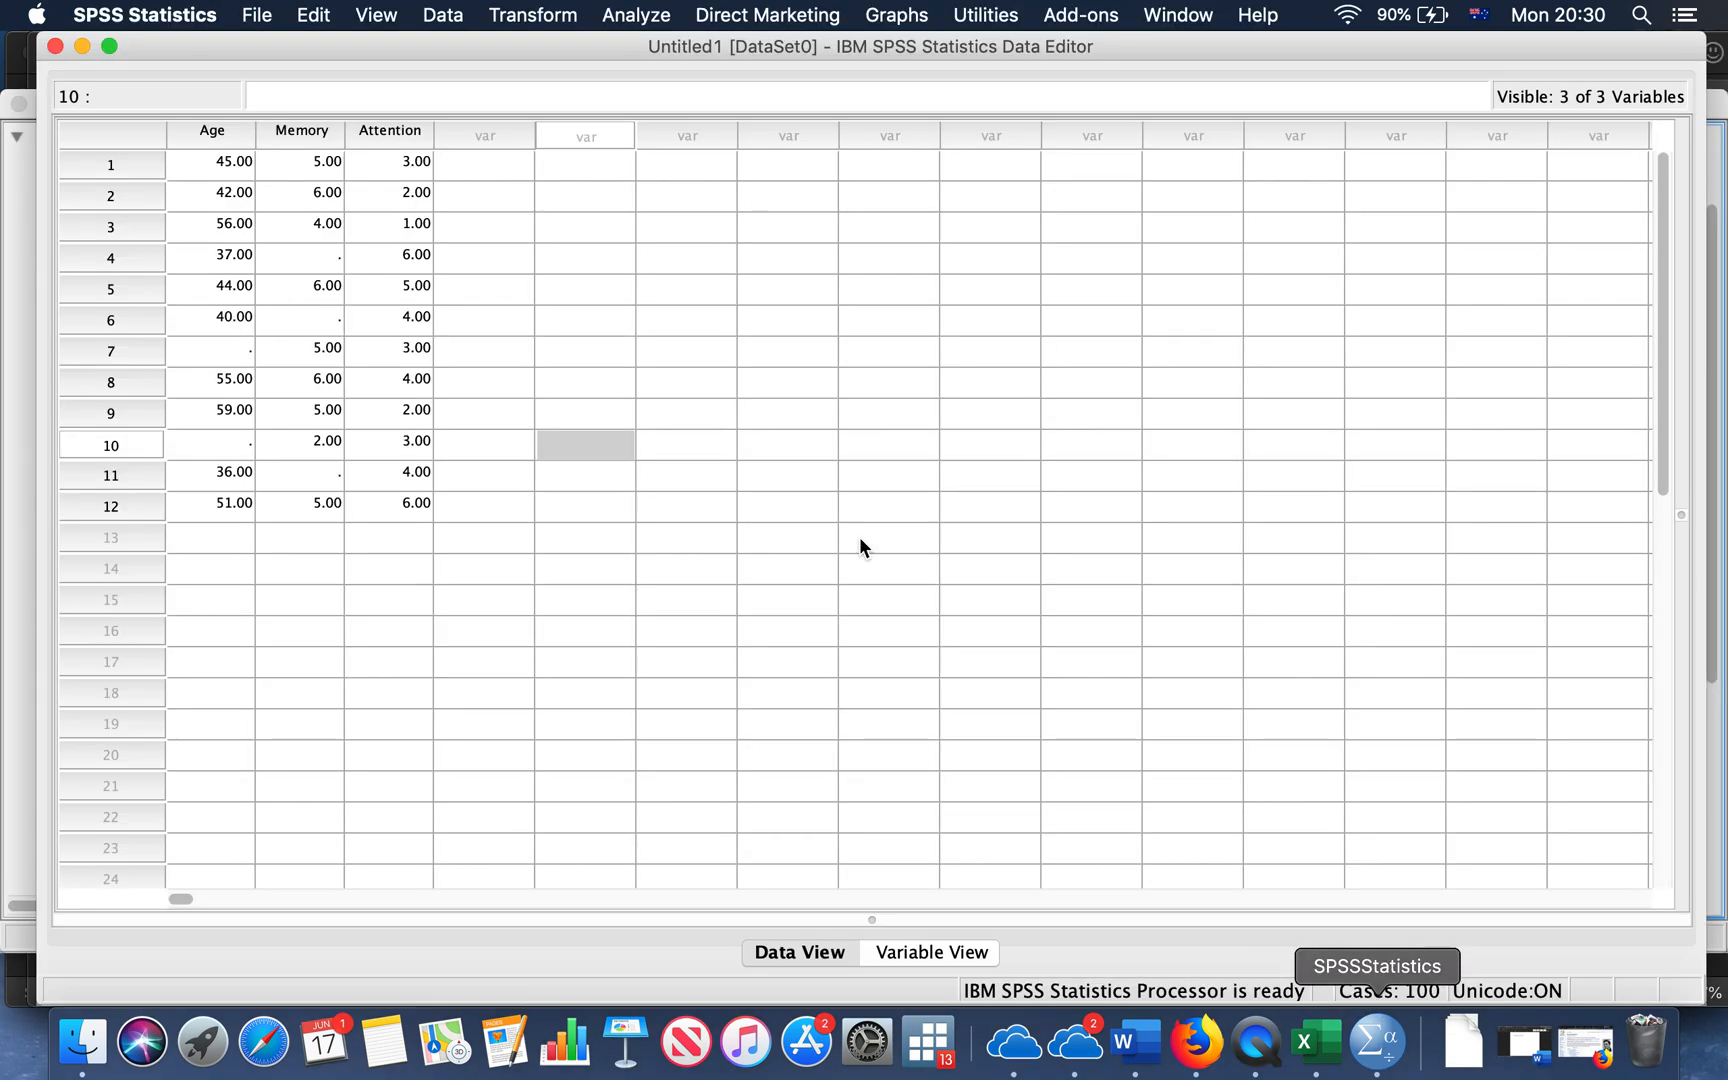
Create a new syntax document via File > New > Syntax for the MULTIPLE IMPUTATION command
left_click(256, 14)
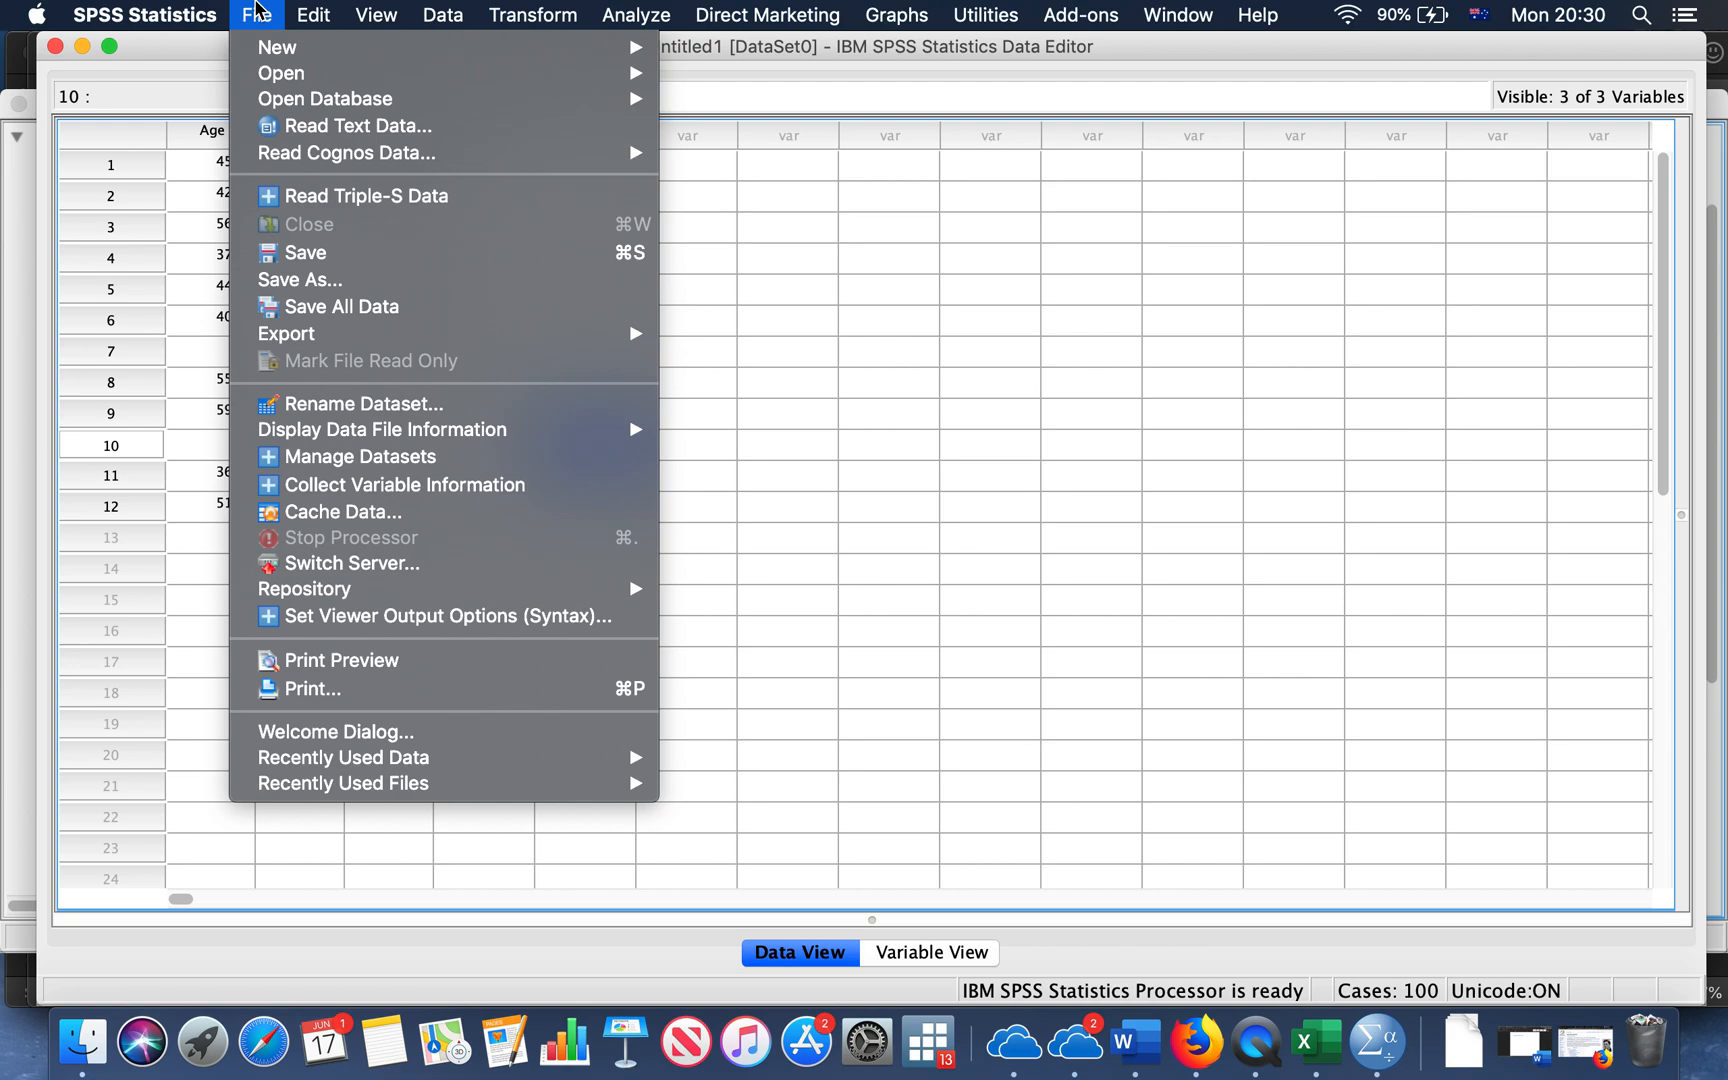
mouse_move(276, 48)
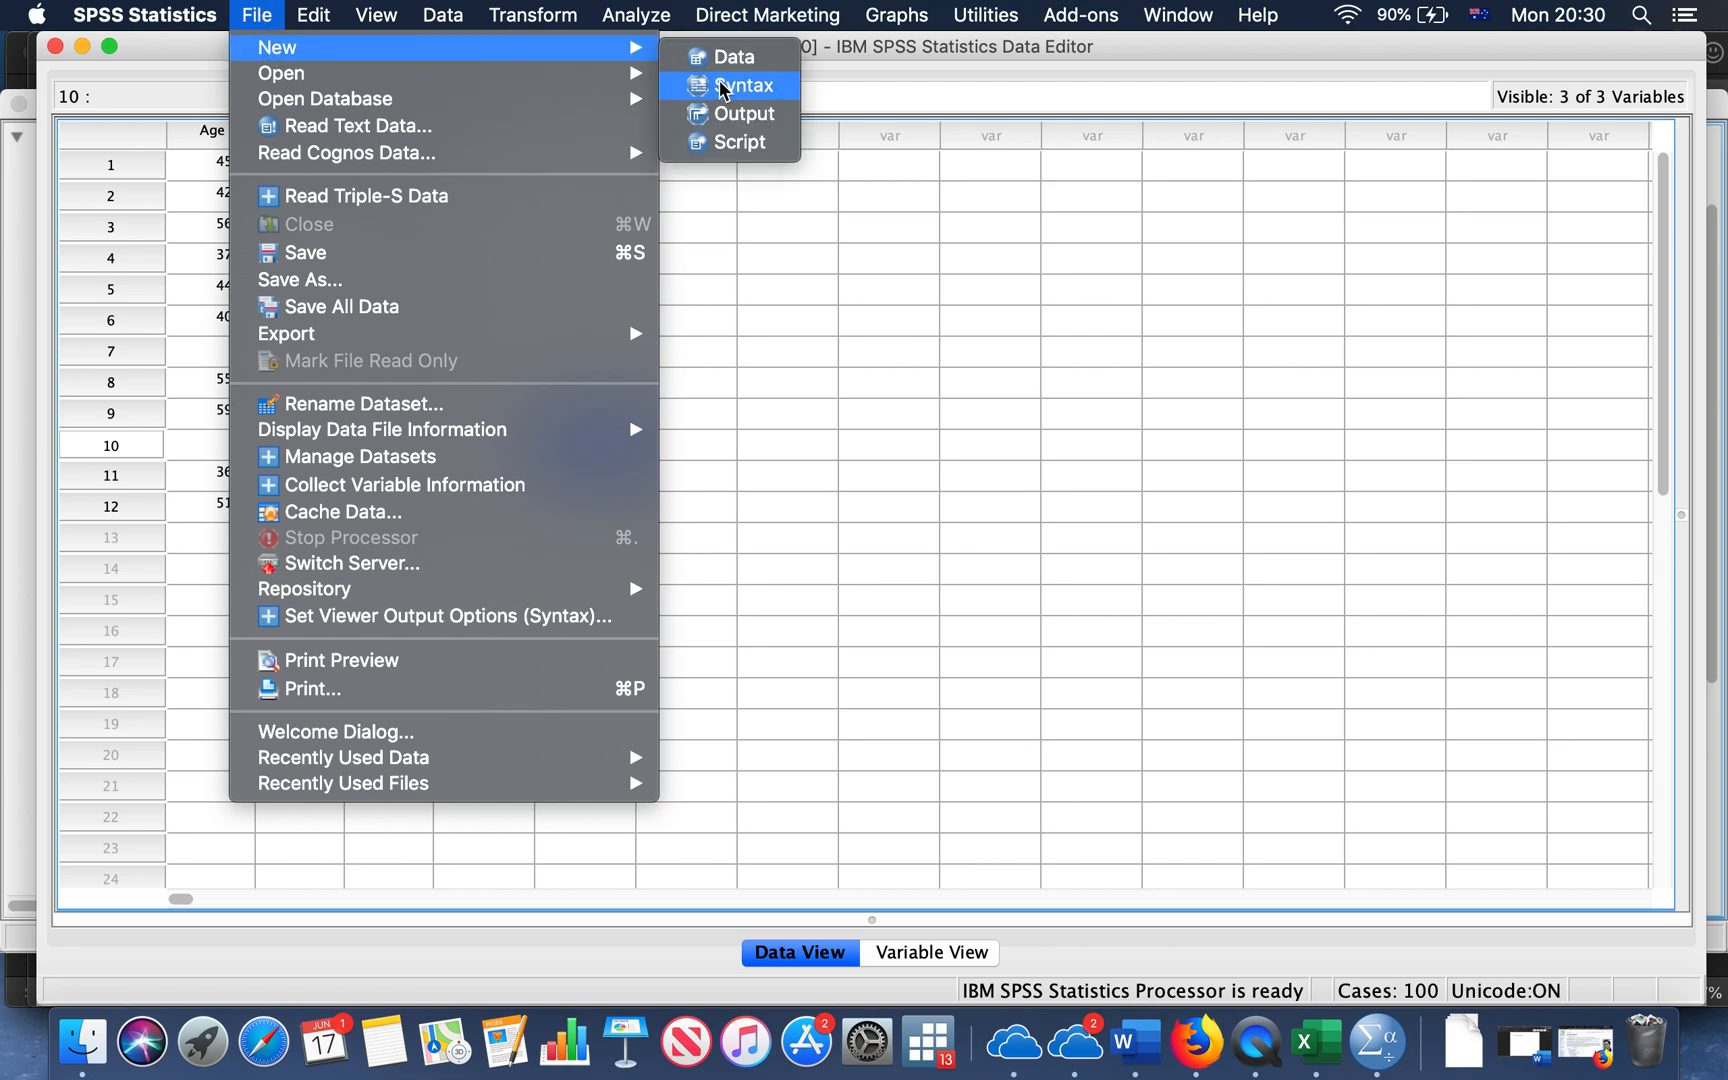
left_click(742, 84)
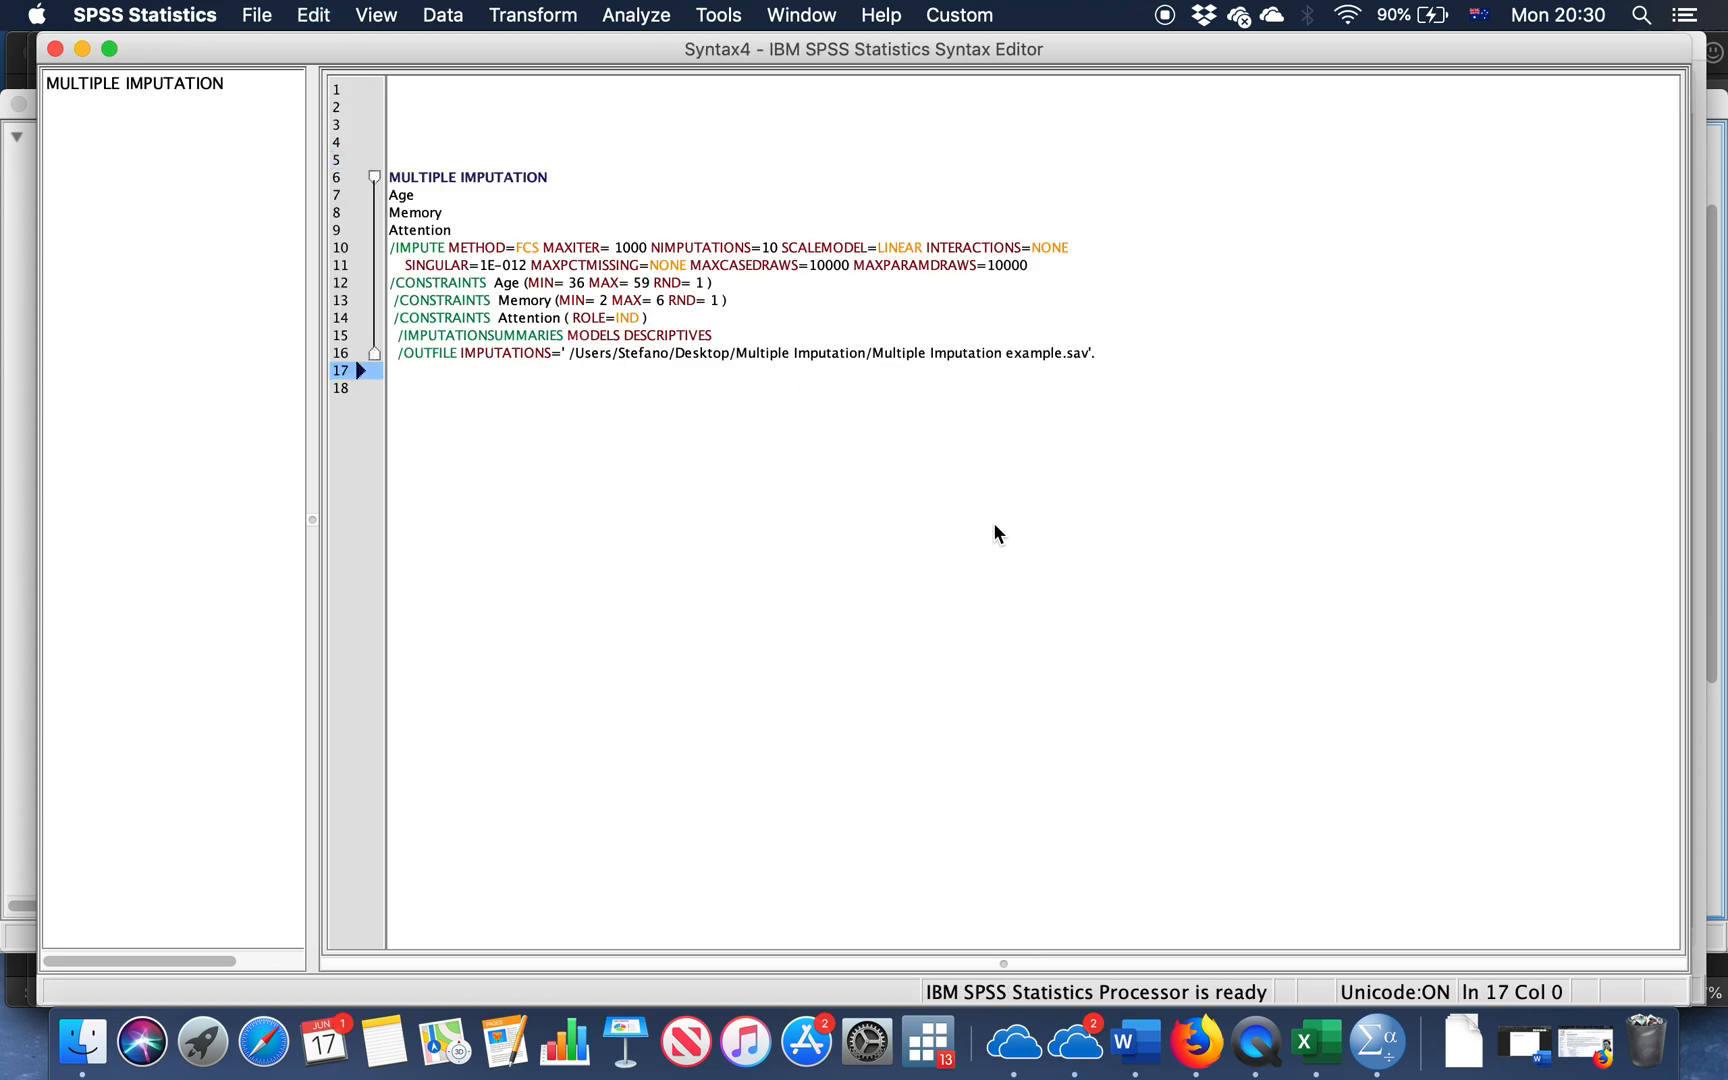
mouse_move(588, 244)
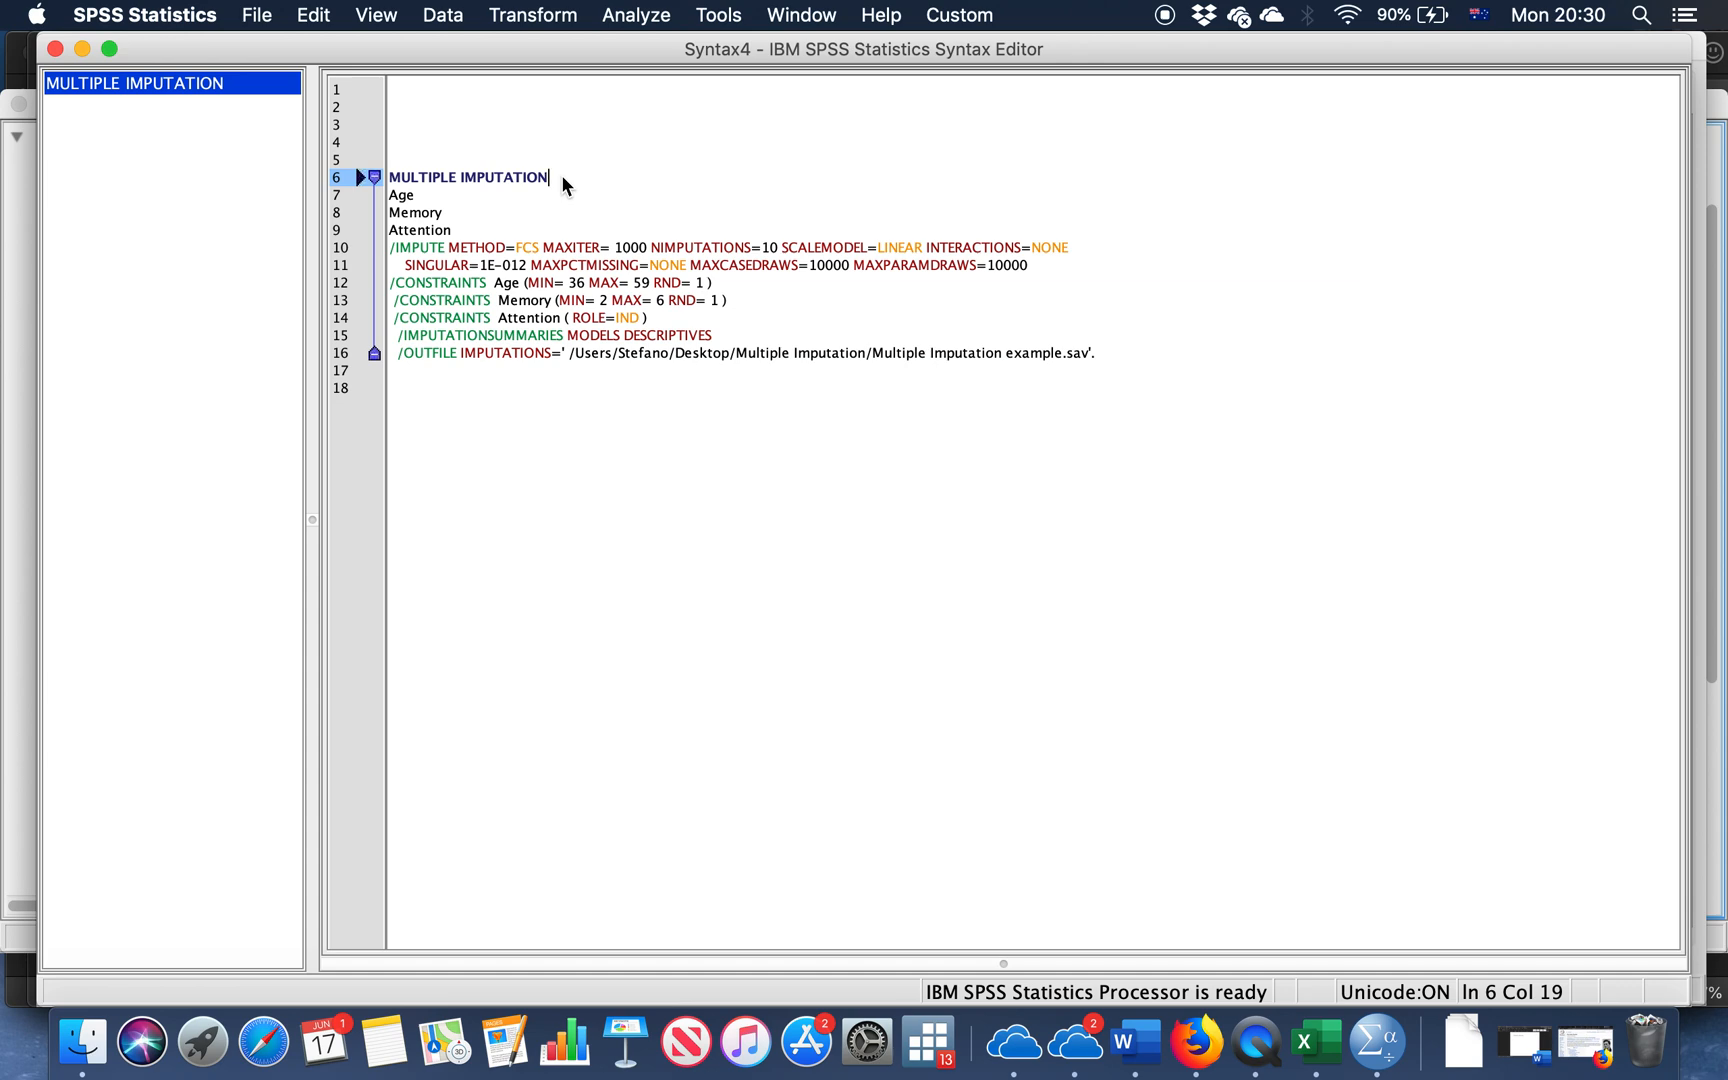
mouse_move(426, 204)
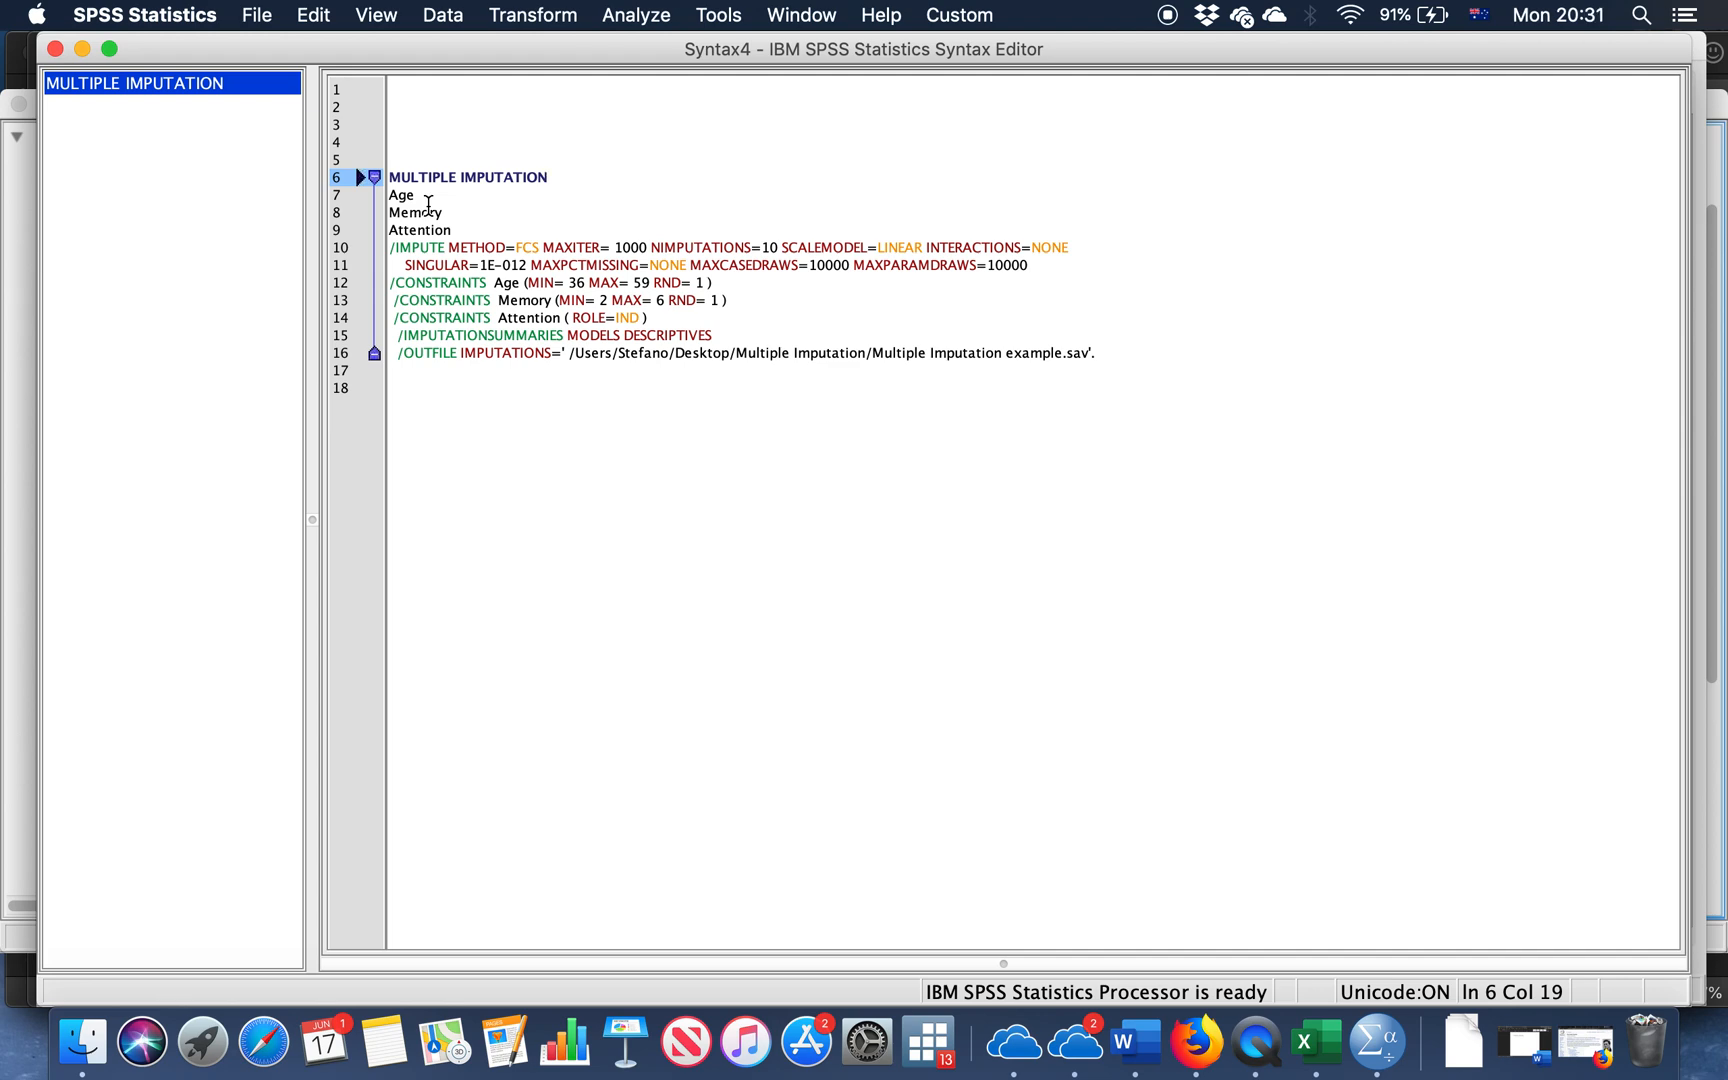
mouse_move(596, 178)
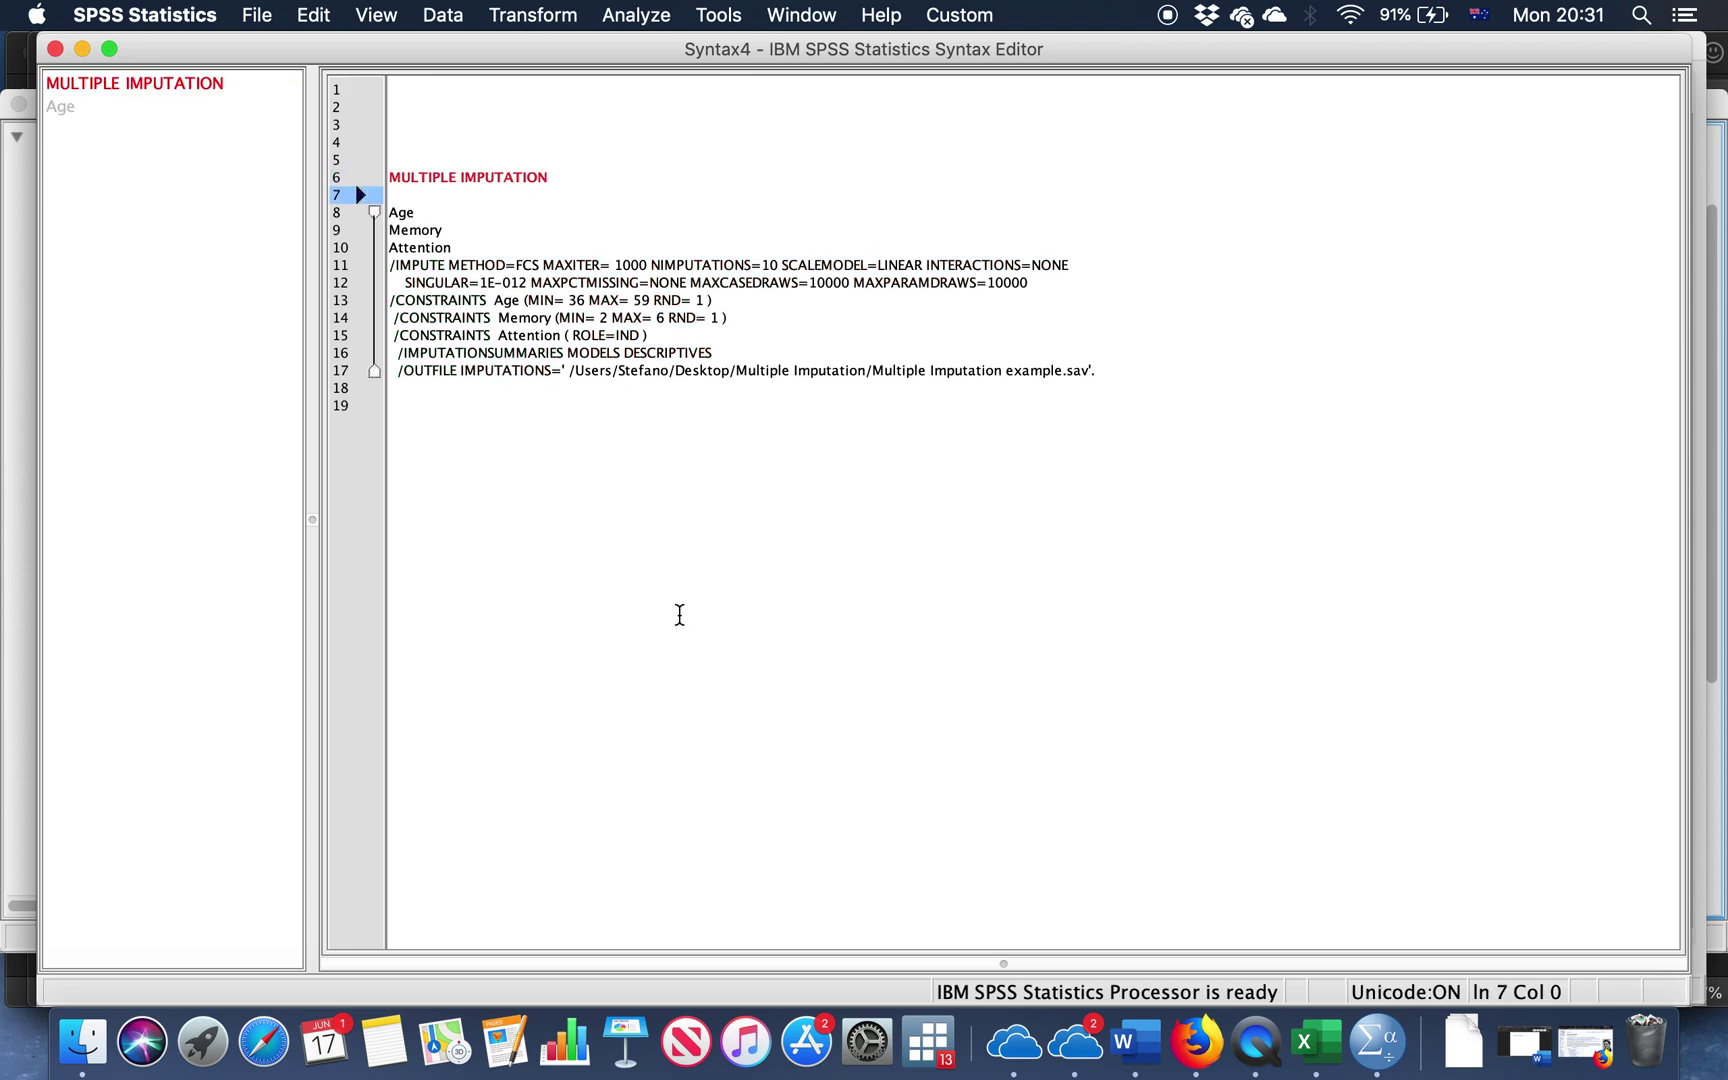
left_click(1096, 370)
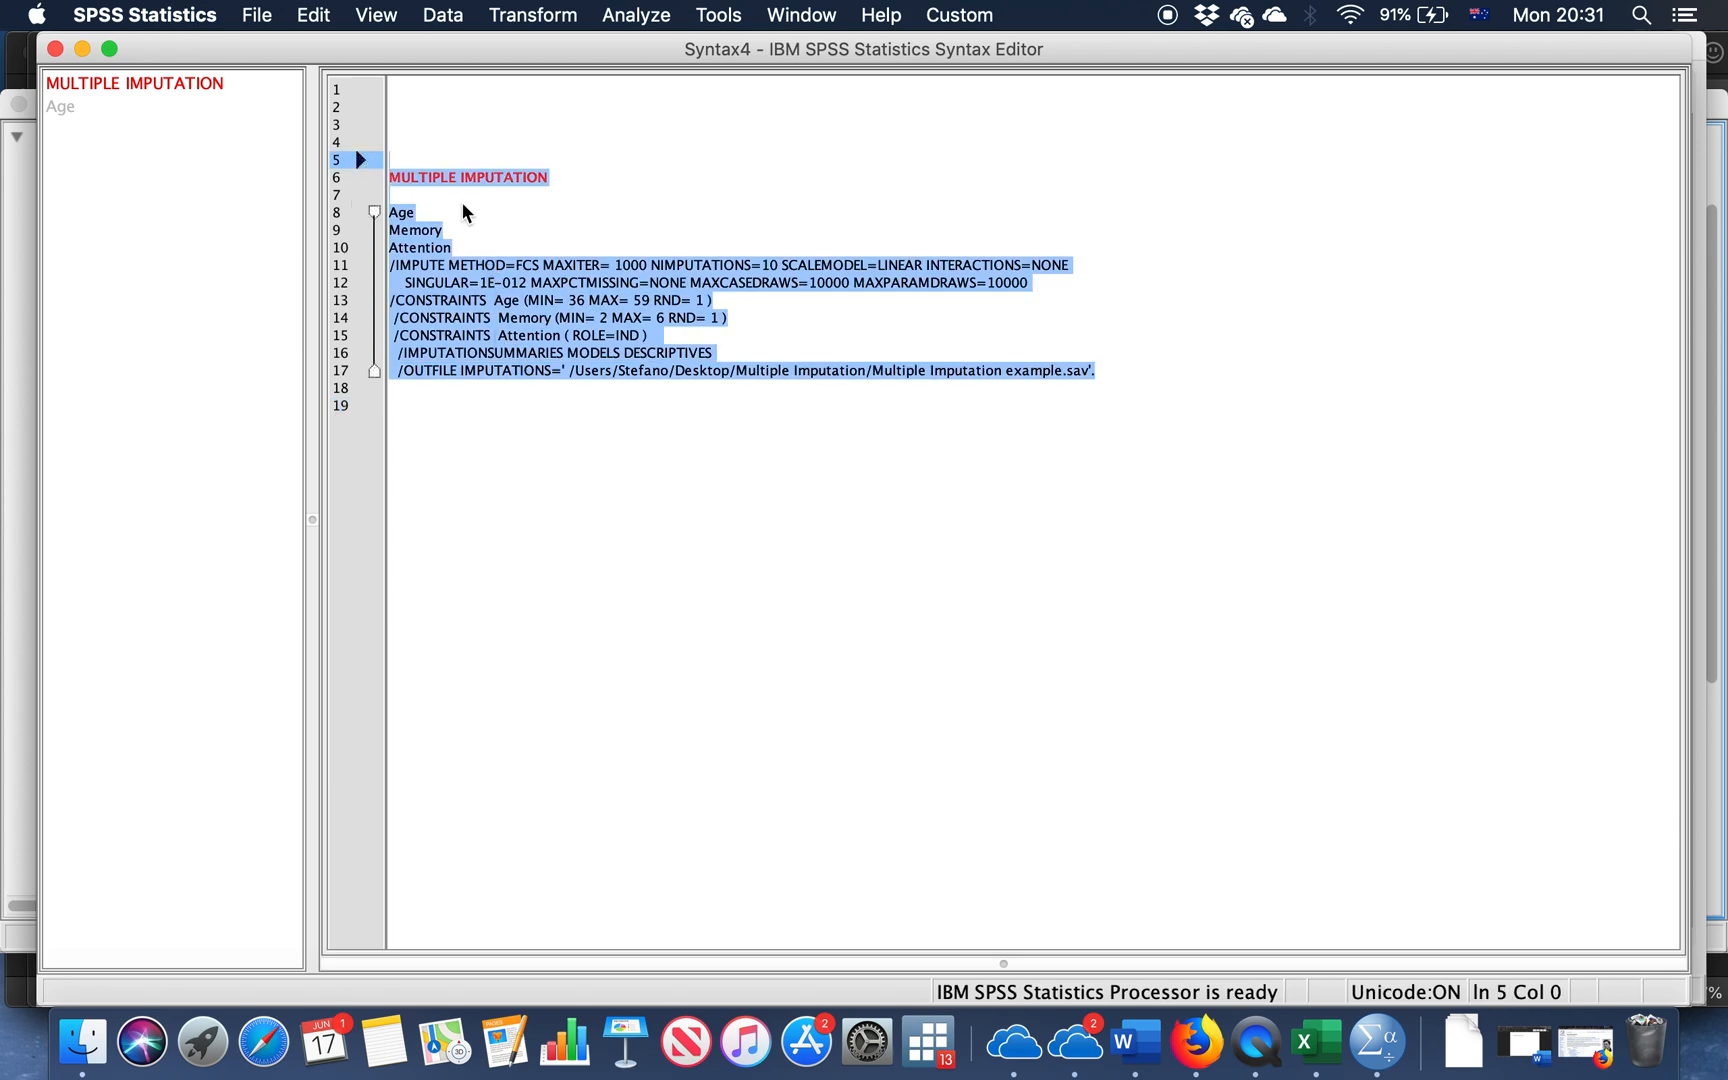
left_click(440, 196)
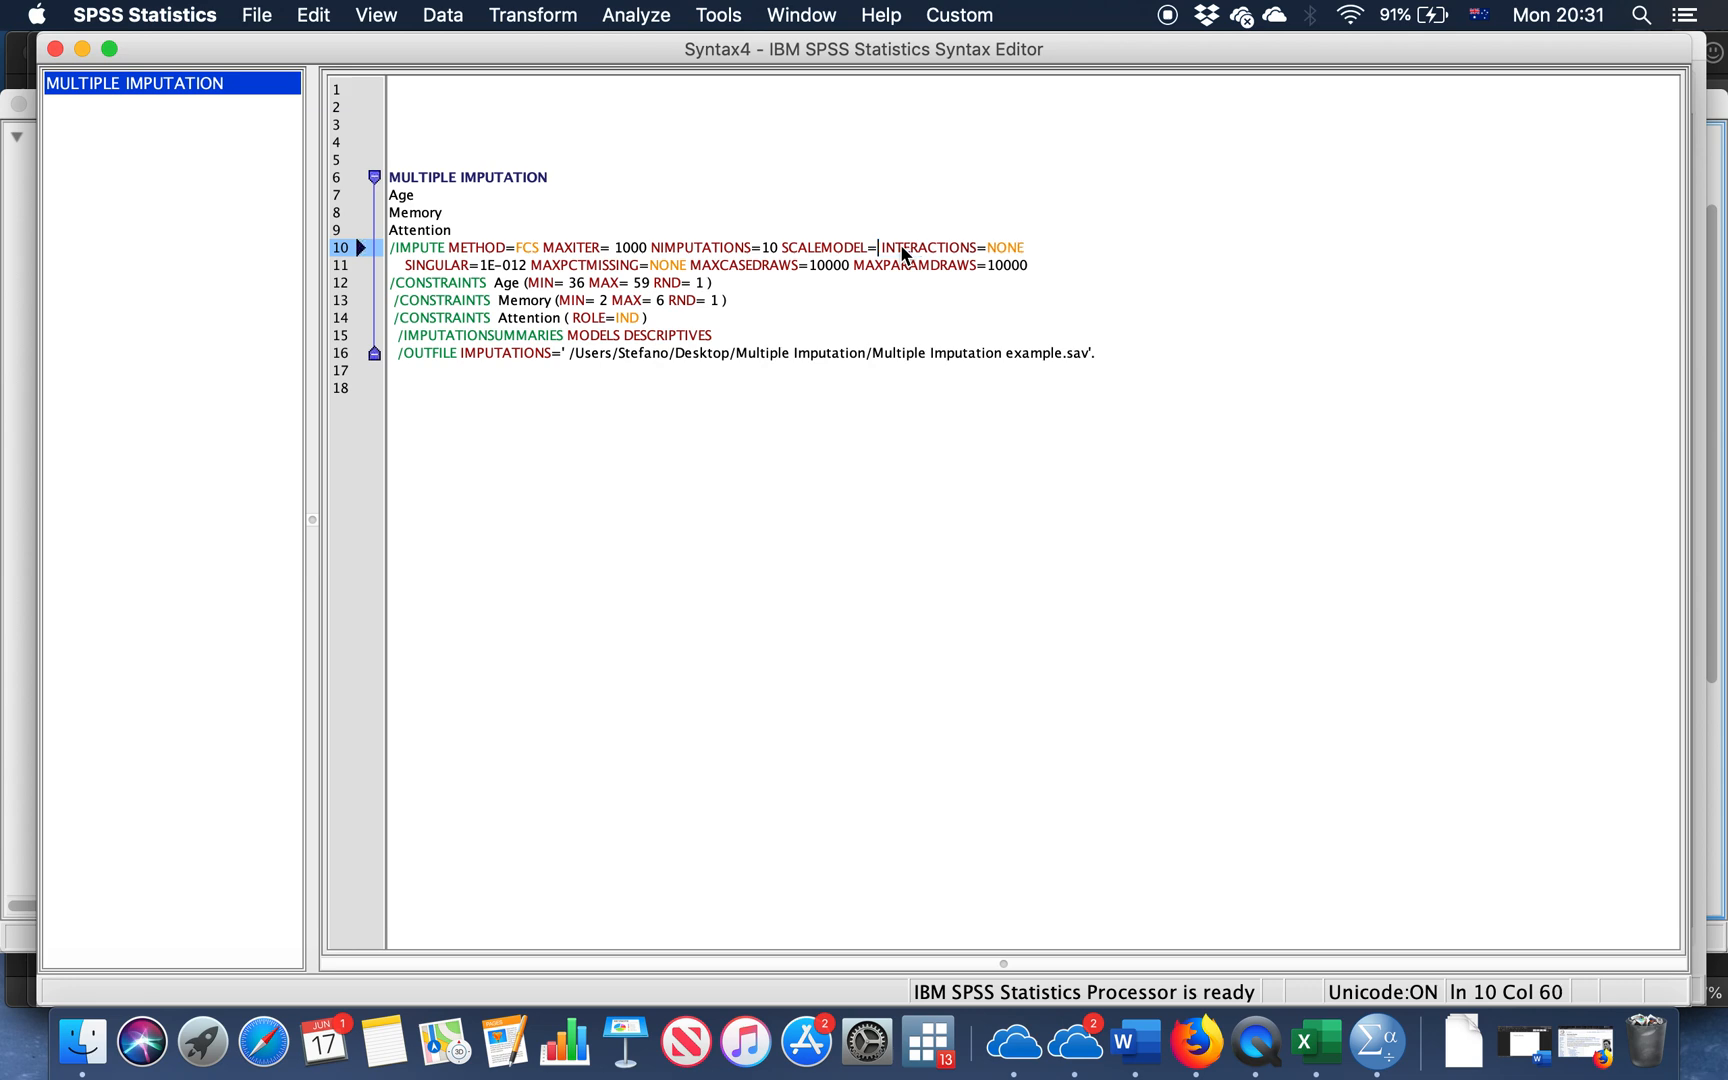
left_click(880, 246)
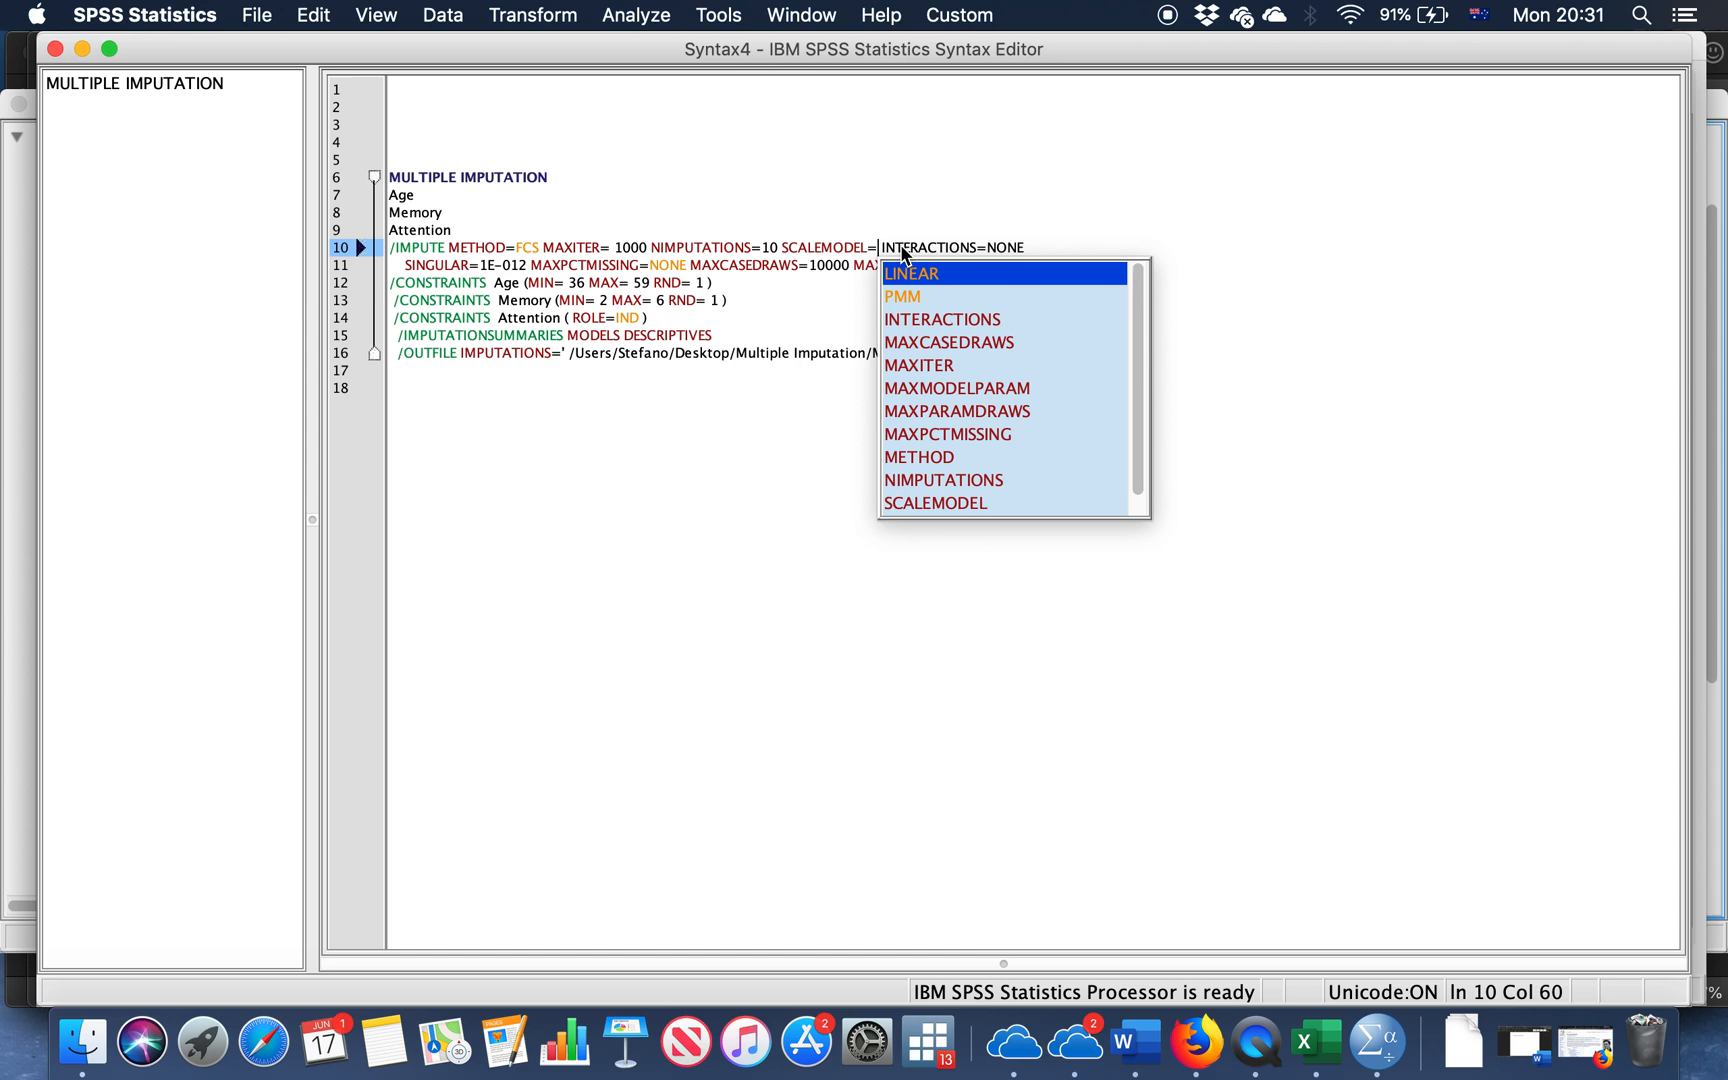
mouse_move(910, 306)
type("PMM")
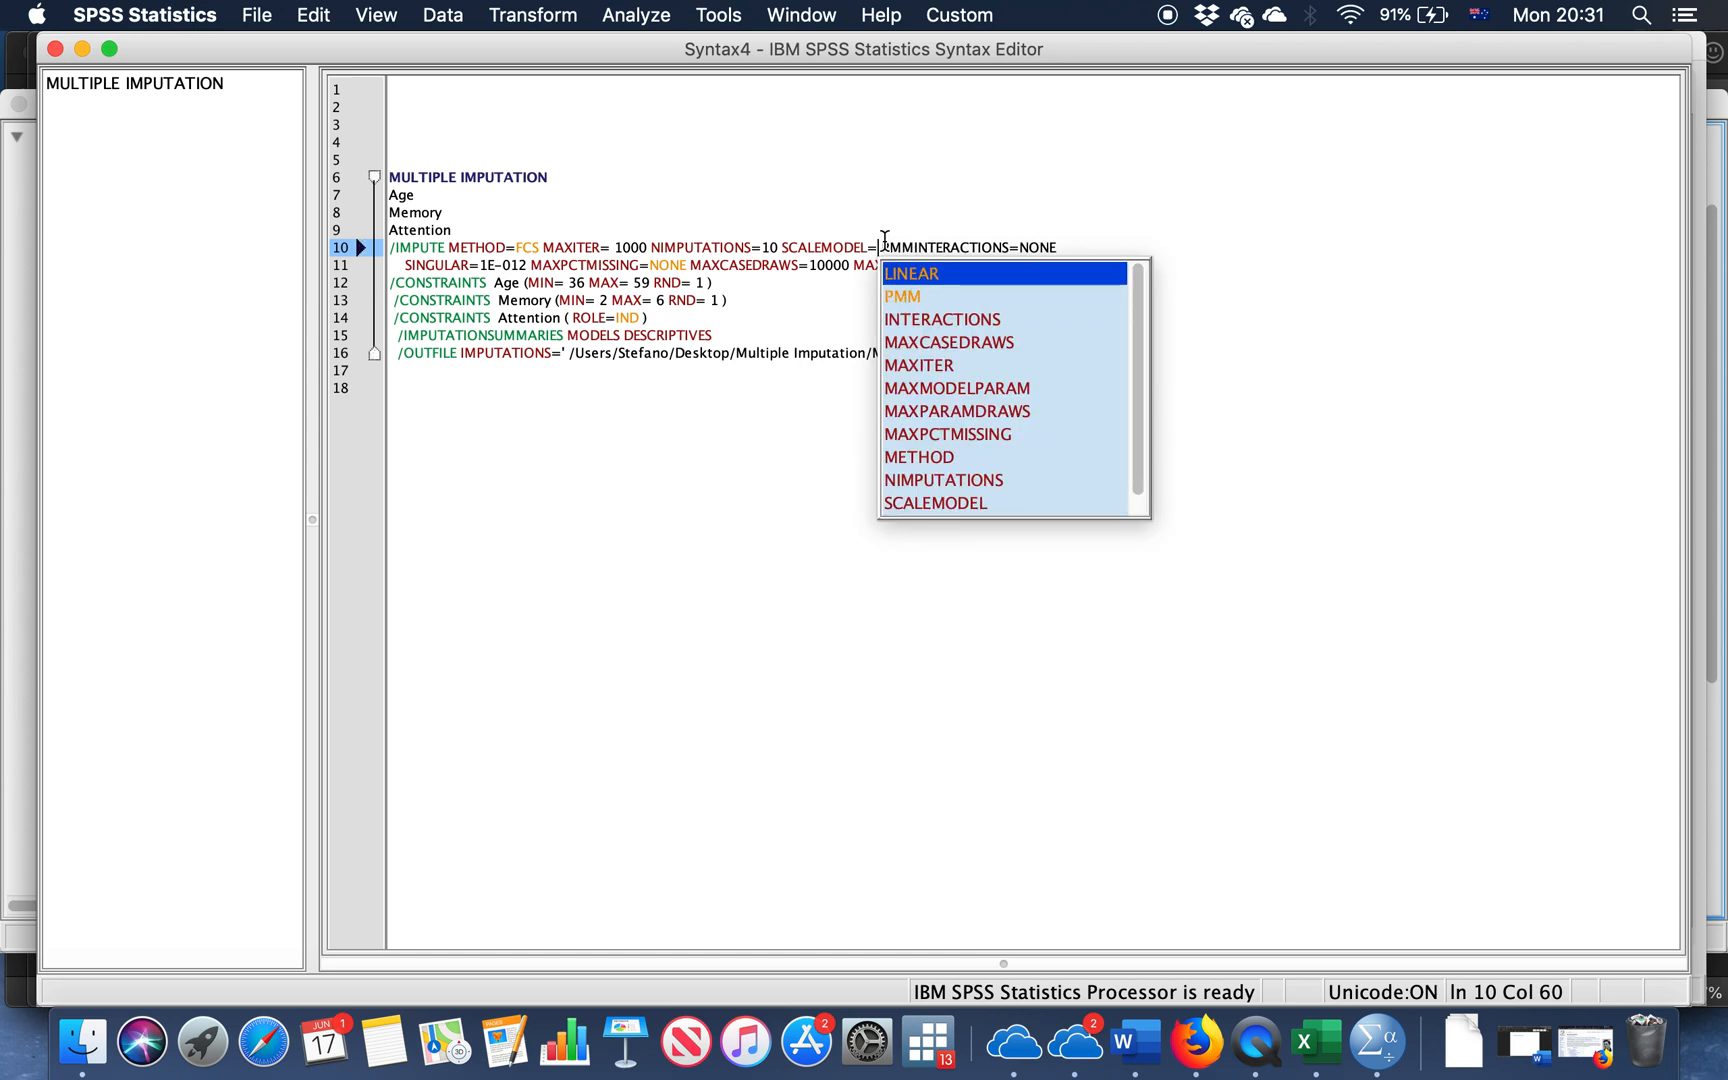
left_click(912, 274)
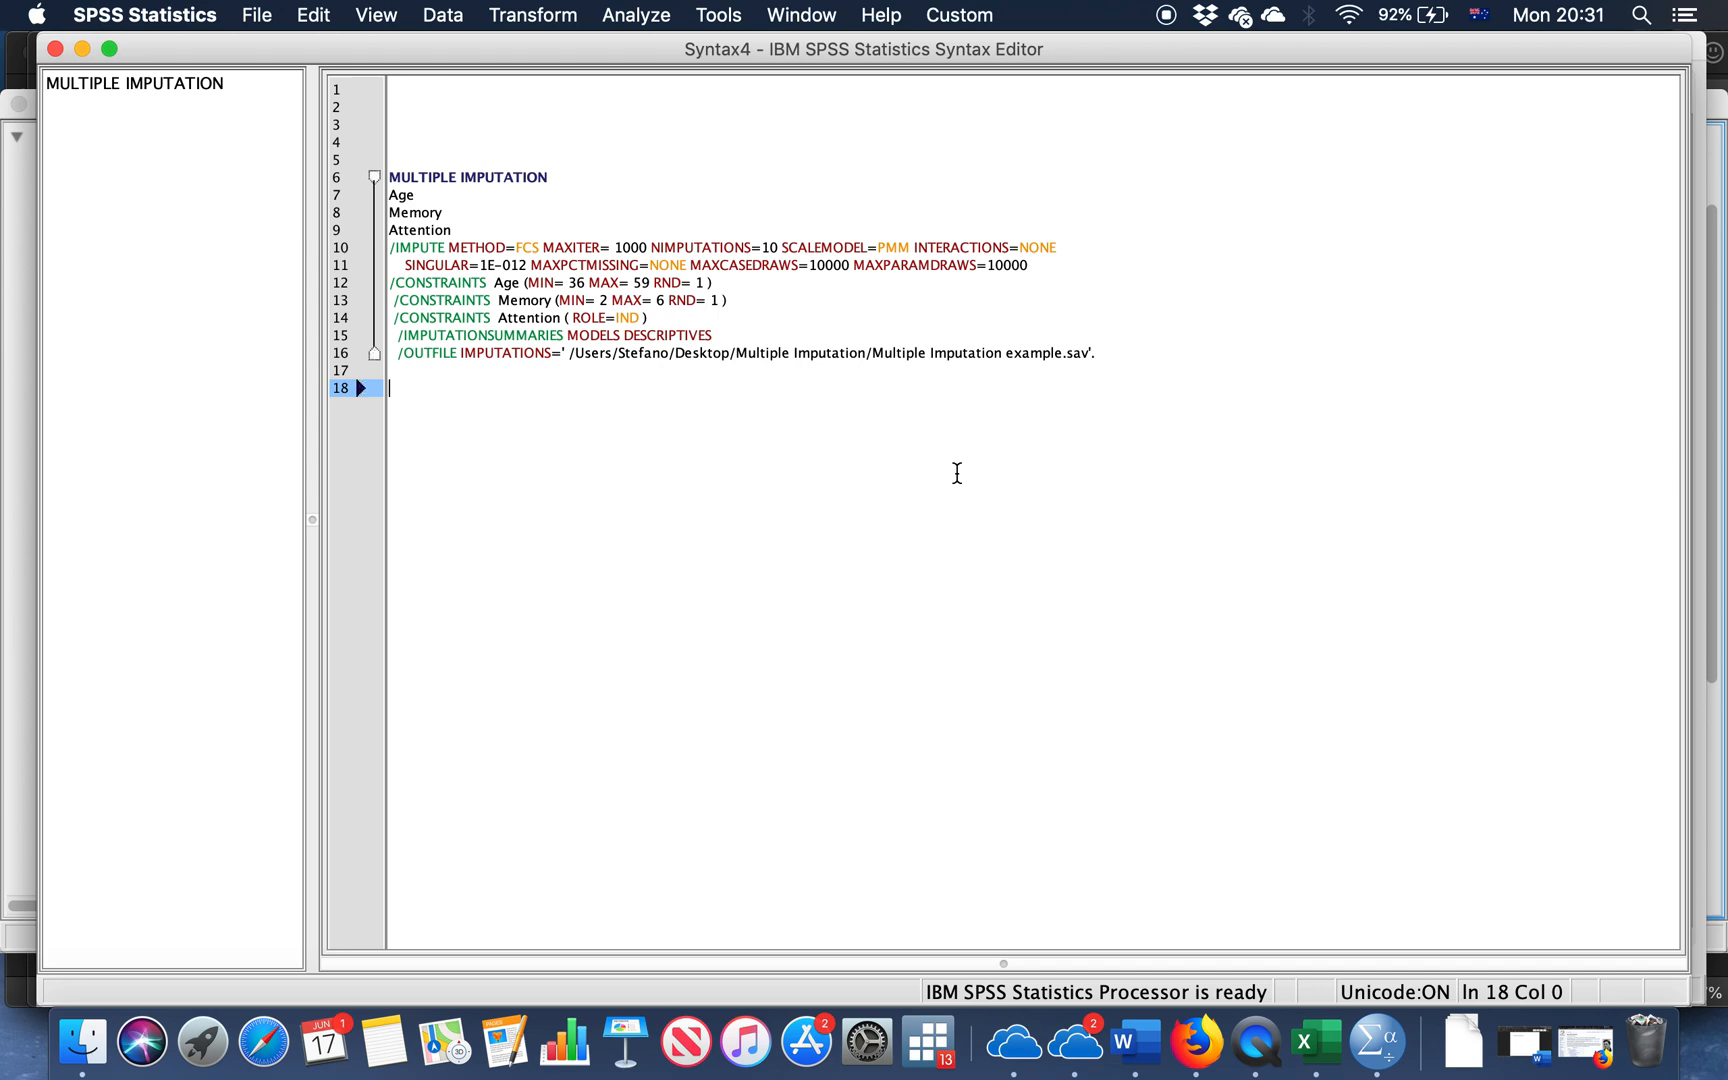
mouse_move(884, 248)
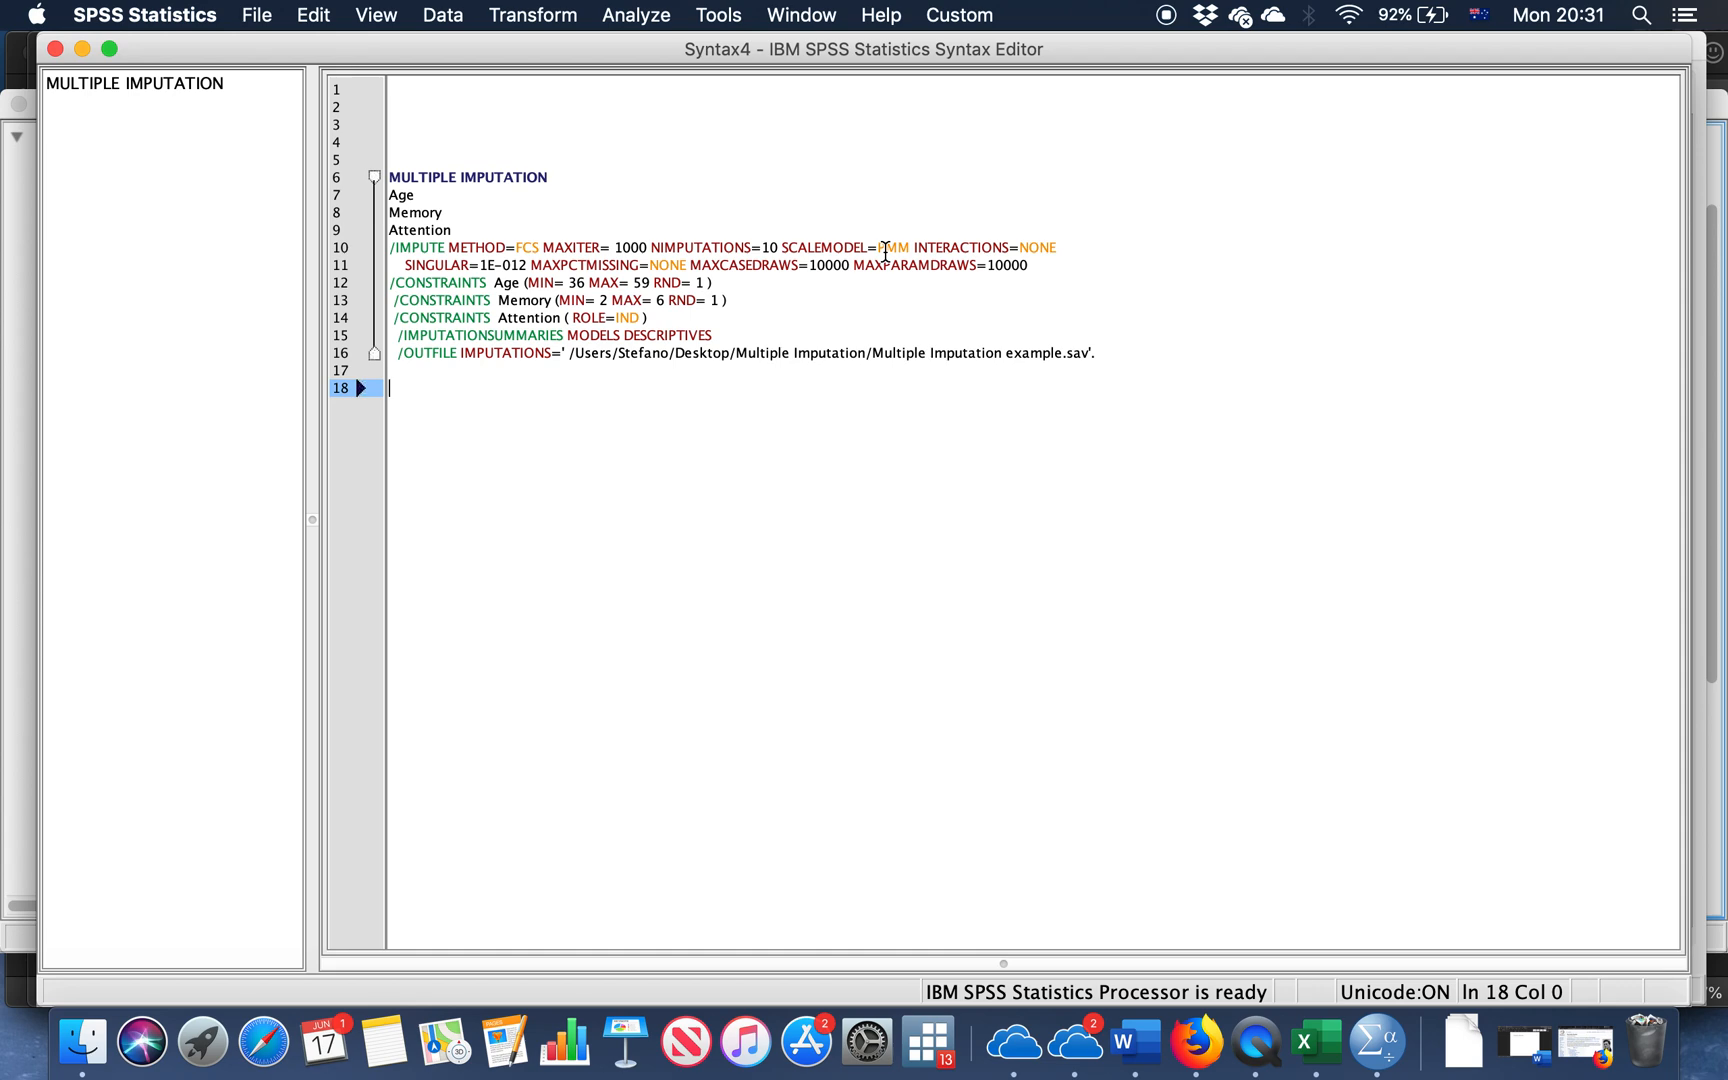
left_click(892, 246)
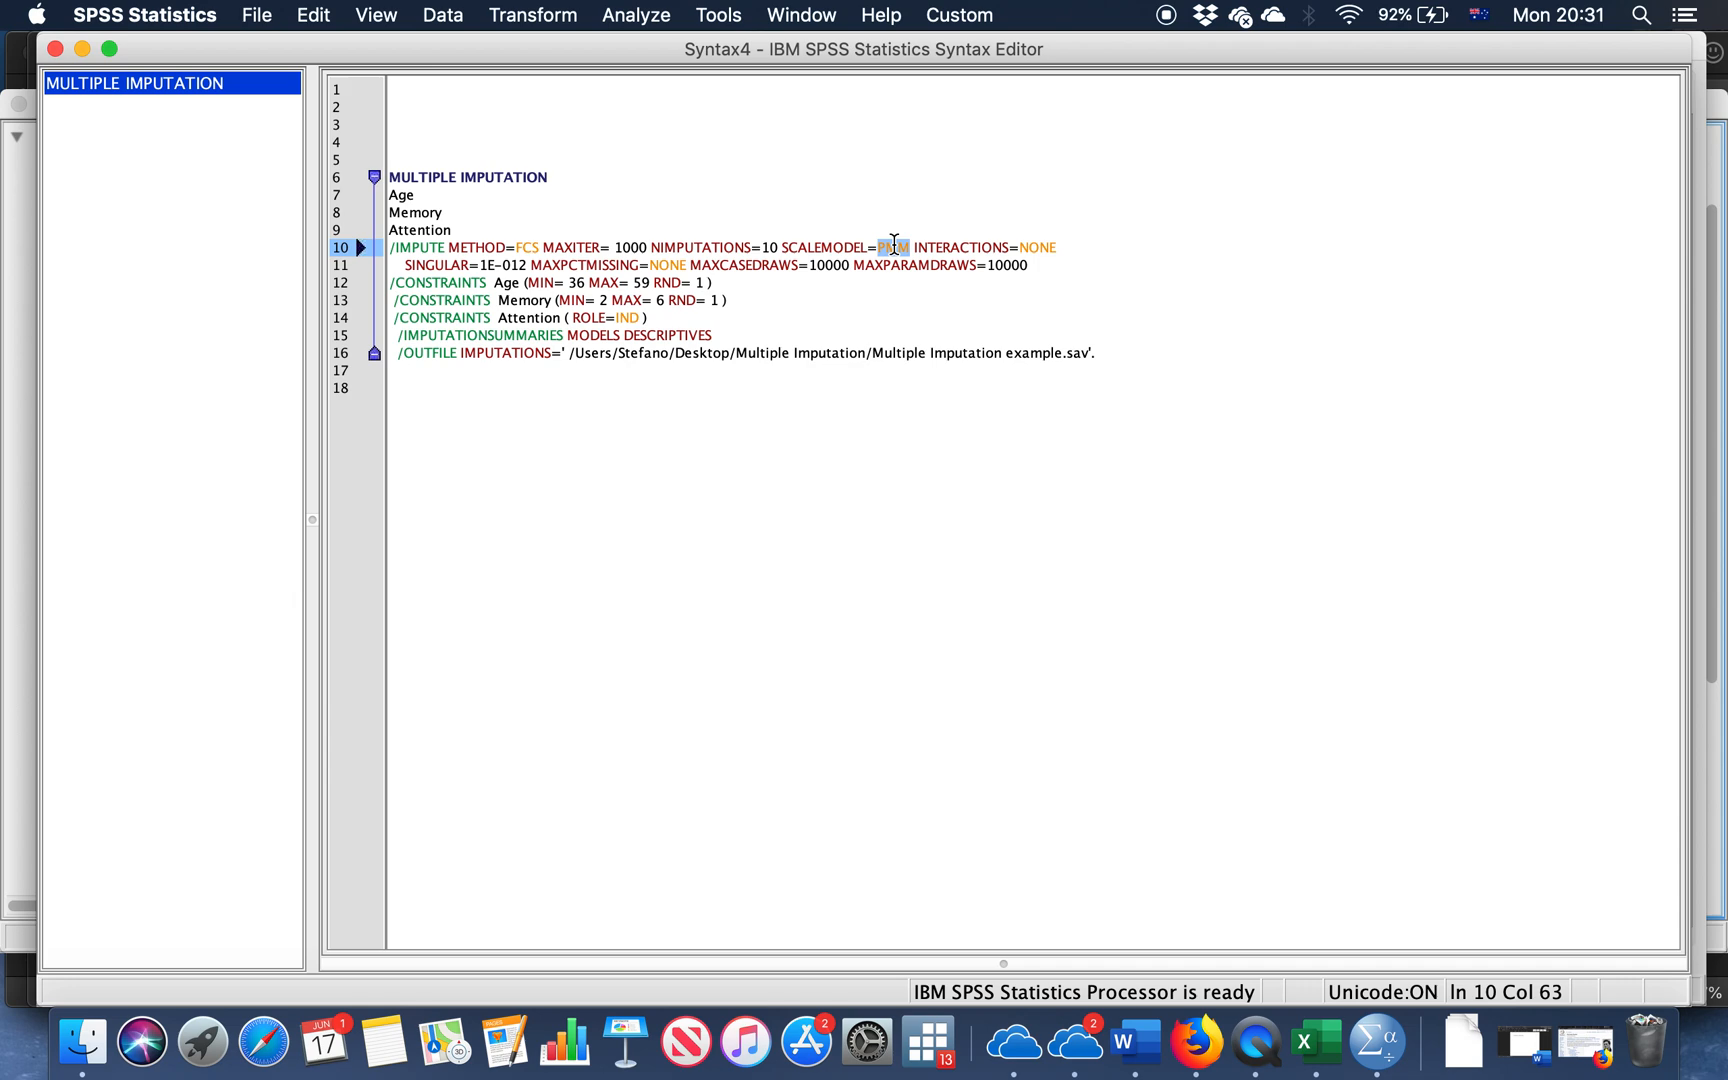
type("LINEAR")
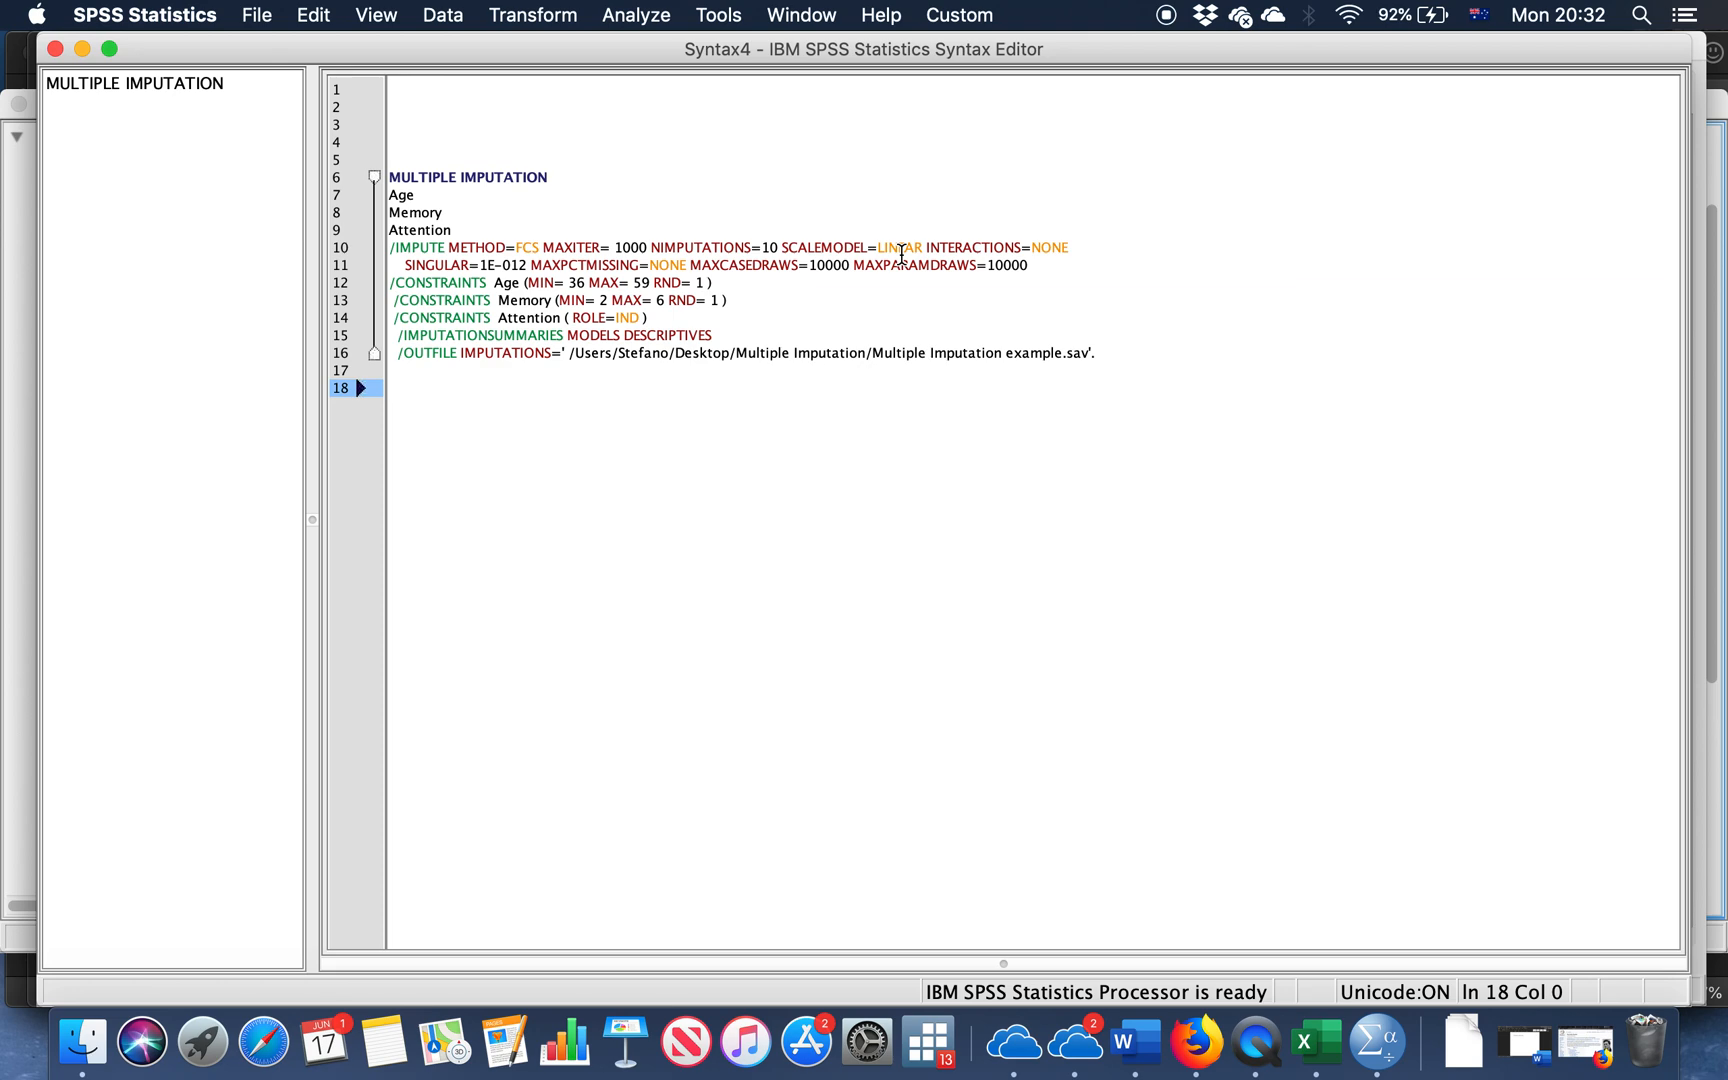
double_click(898, 246)
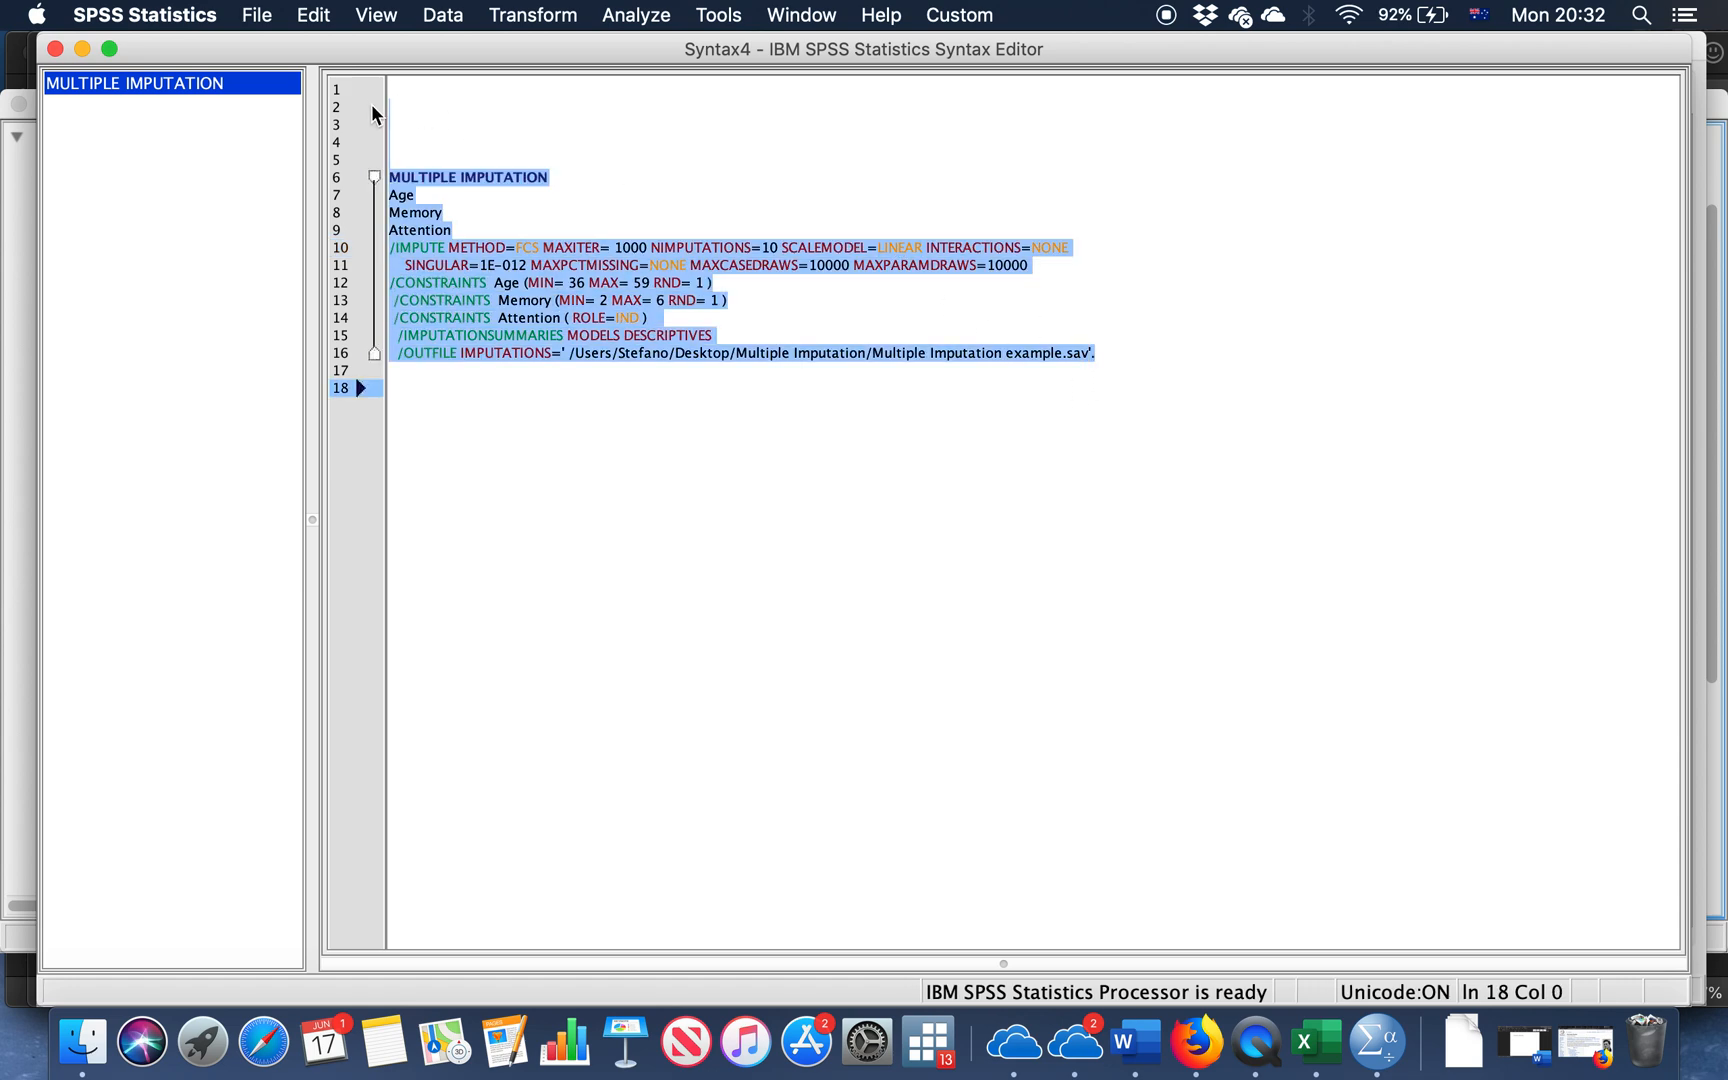
Run the selected MULTIPLE IMPUTATION command and scroll through its specifications and constraints output
right_click(438, 284)
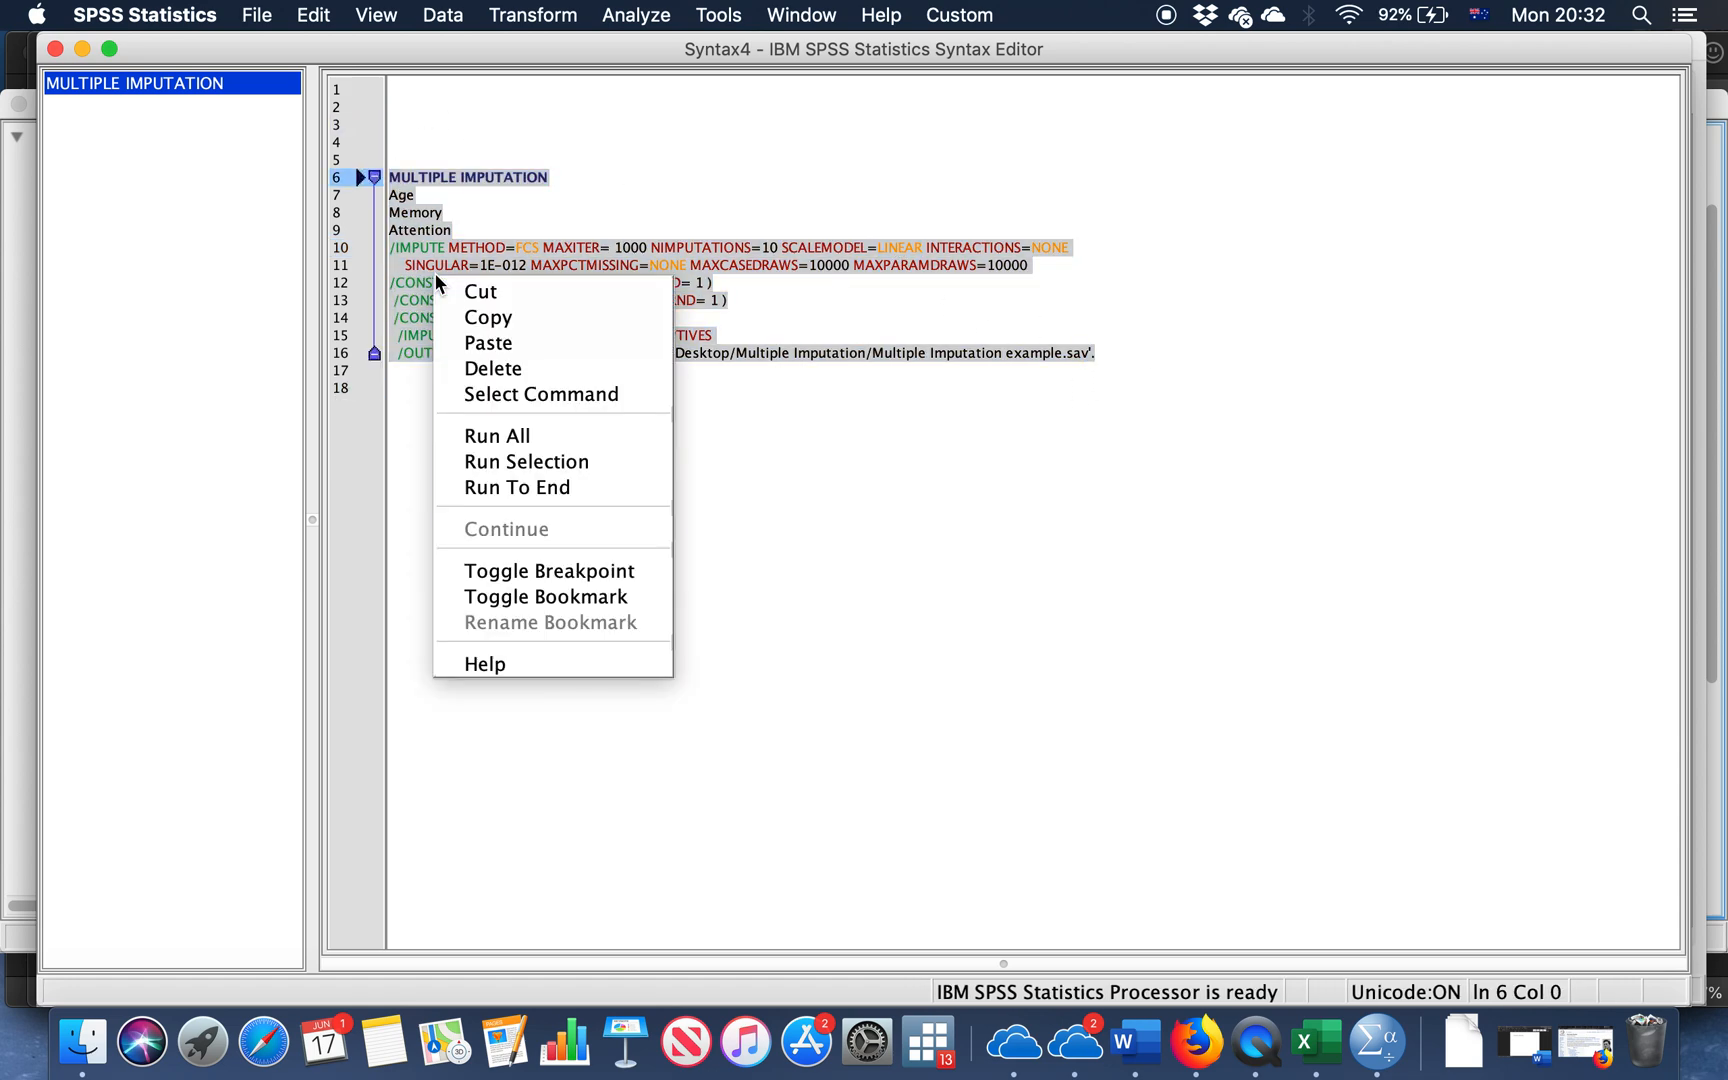
left_click(496, 436)
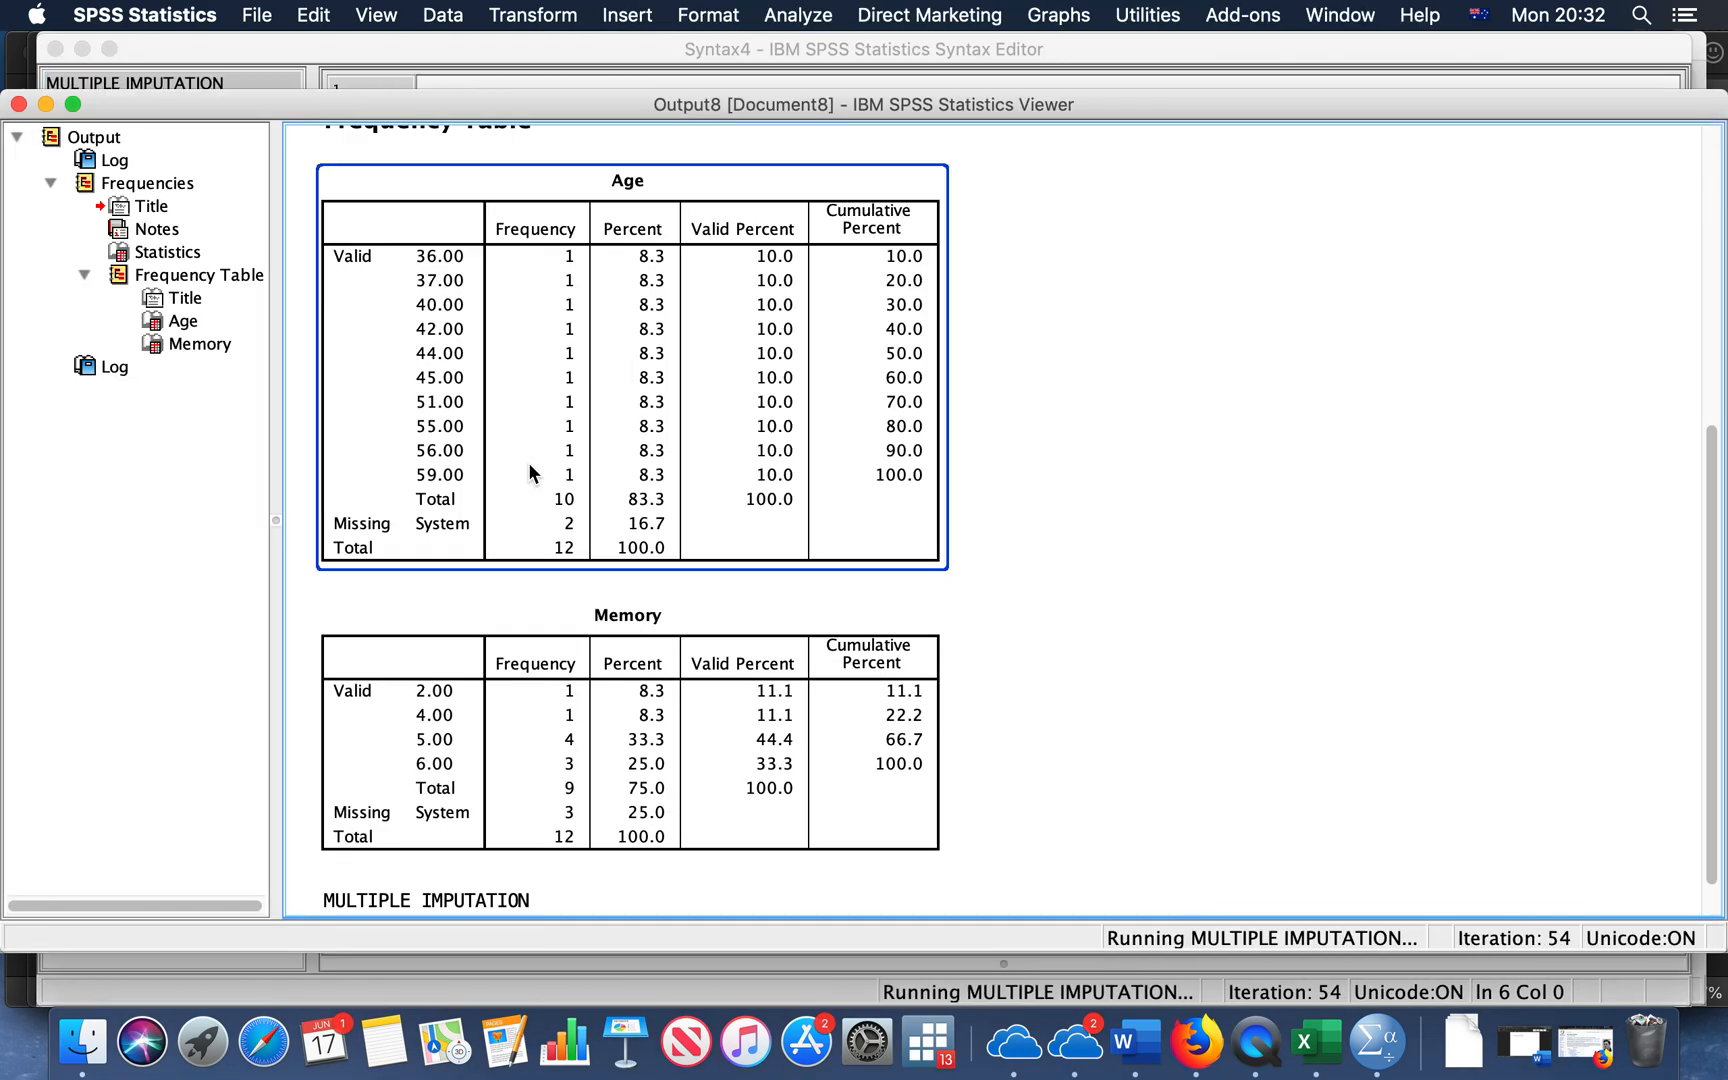
scroll("down", 3)
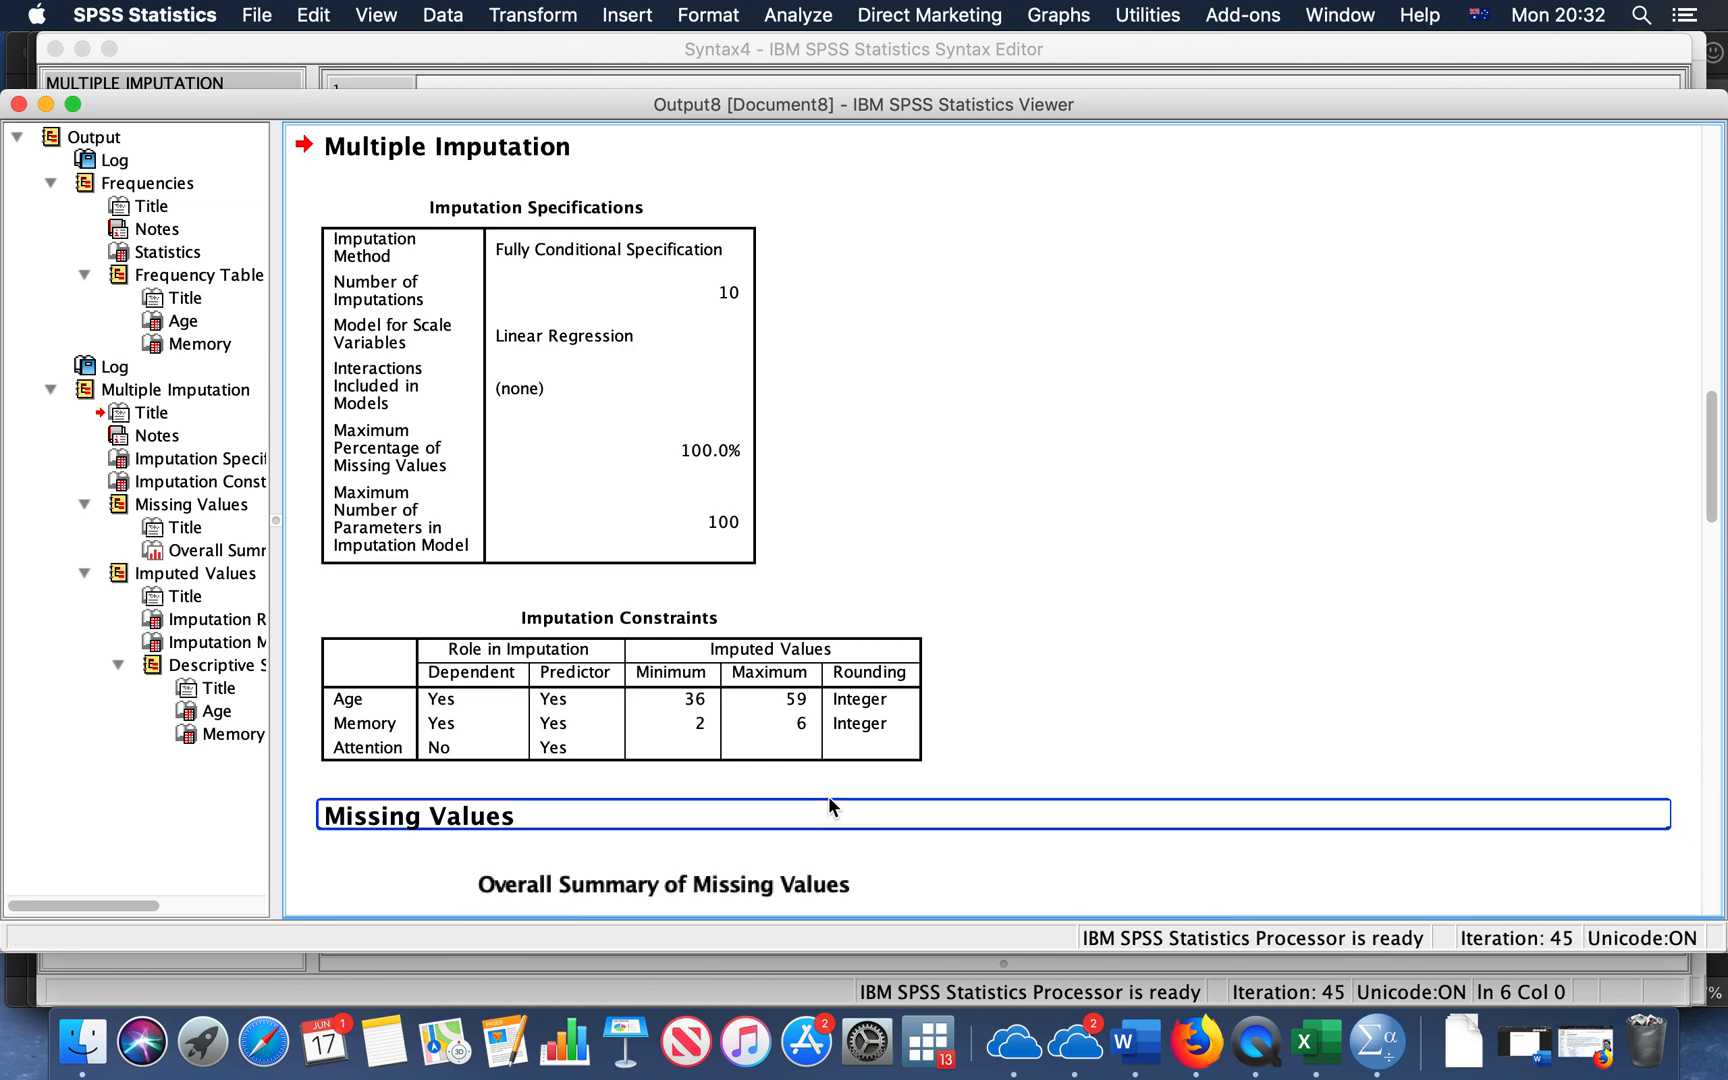
scroll("down", 3)
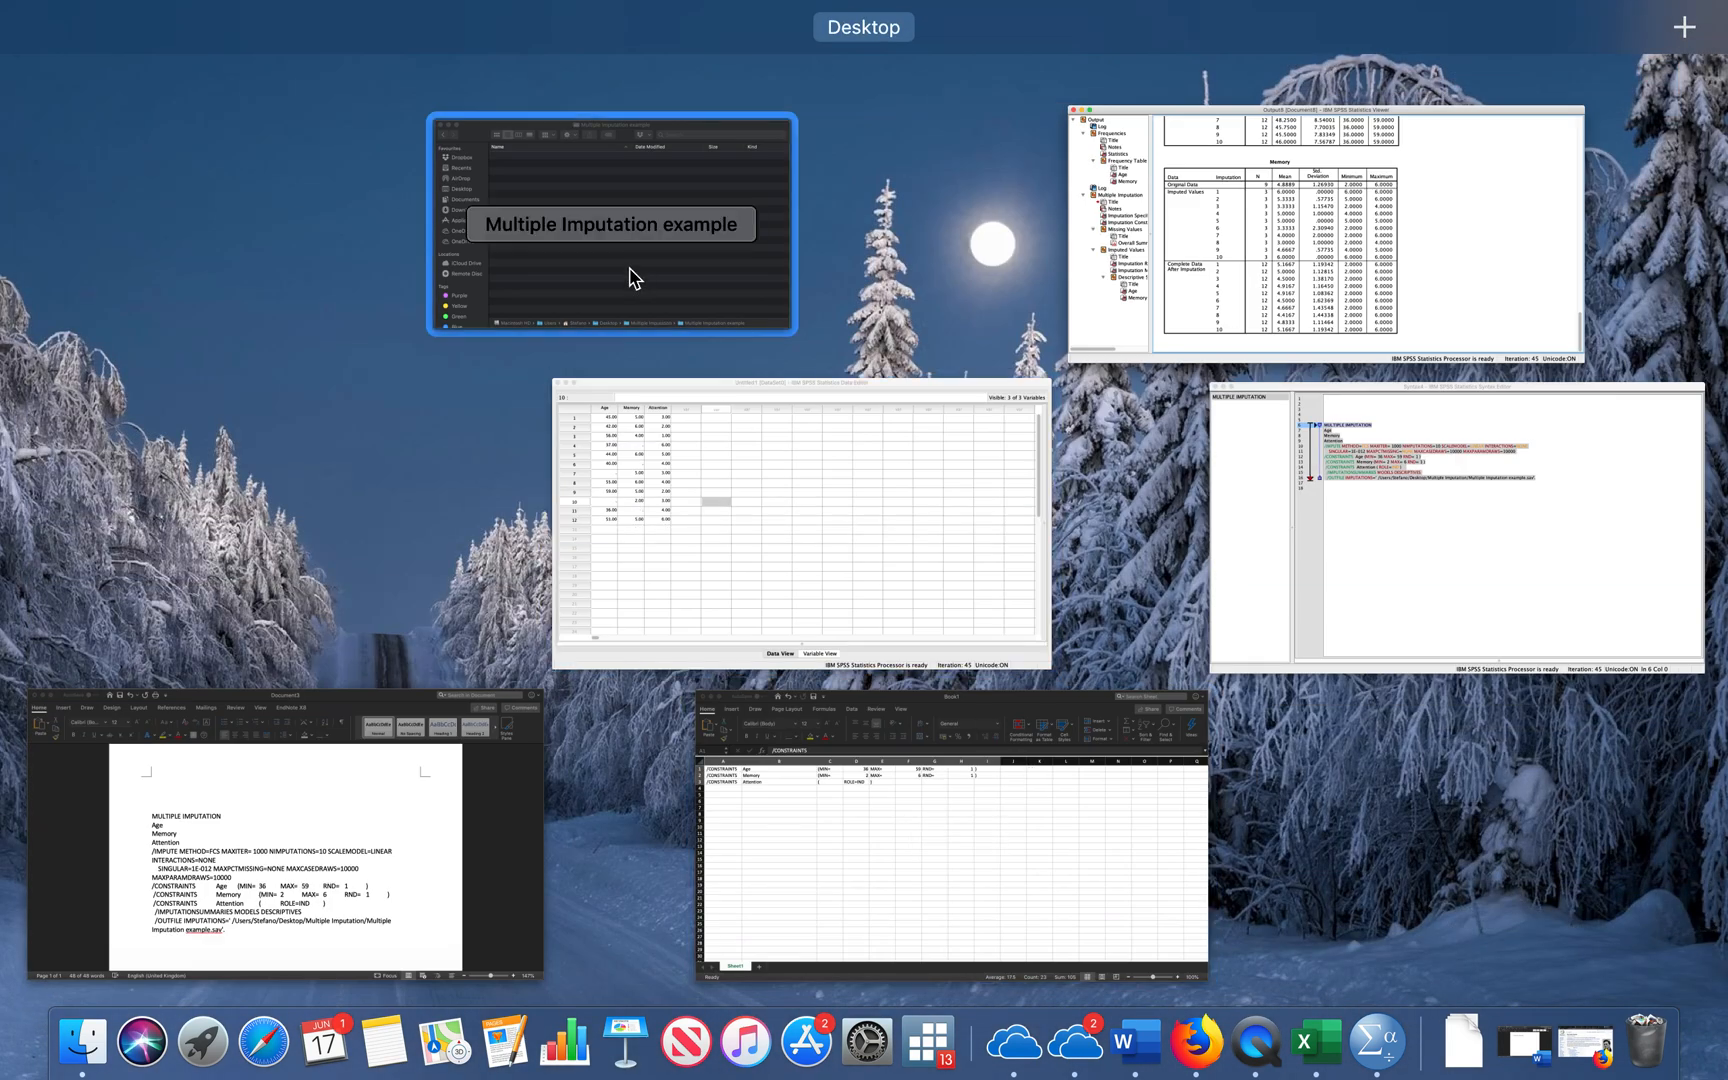
Locate the newly saved Multiple Imputation example.sav file in the Multiple Imputation folder
left_click(612, 224)
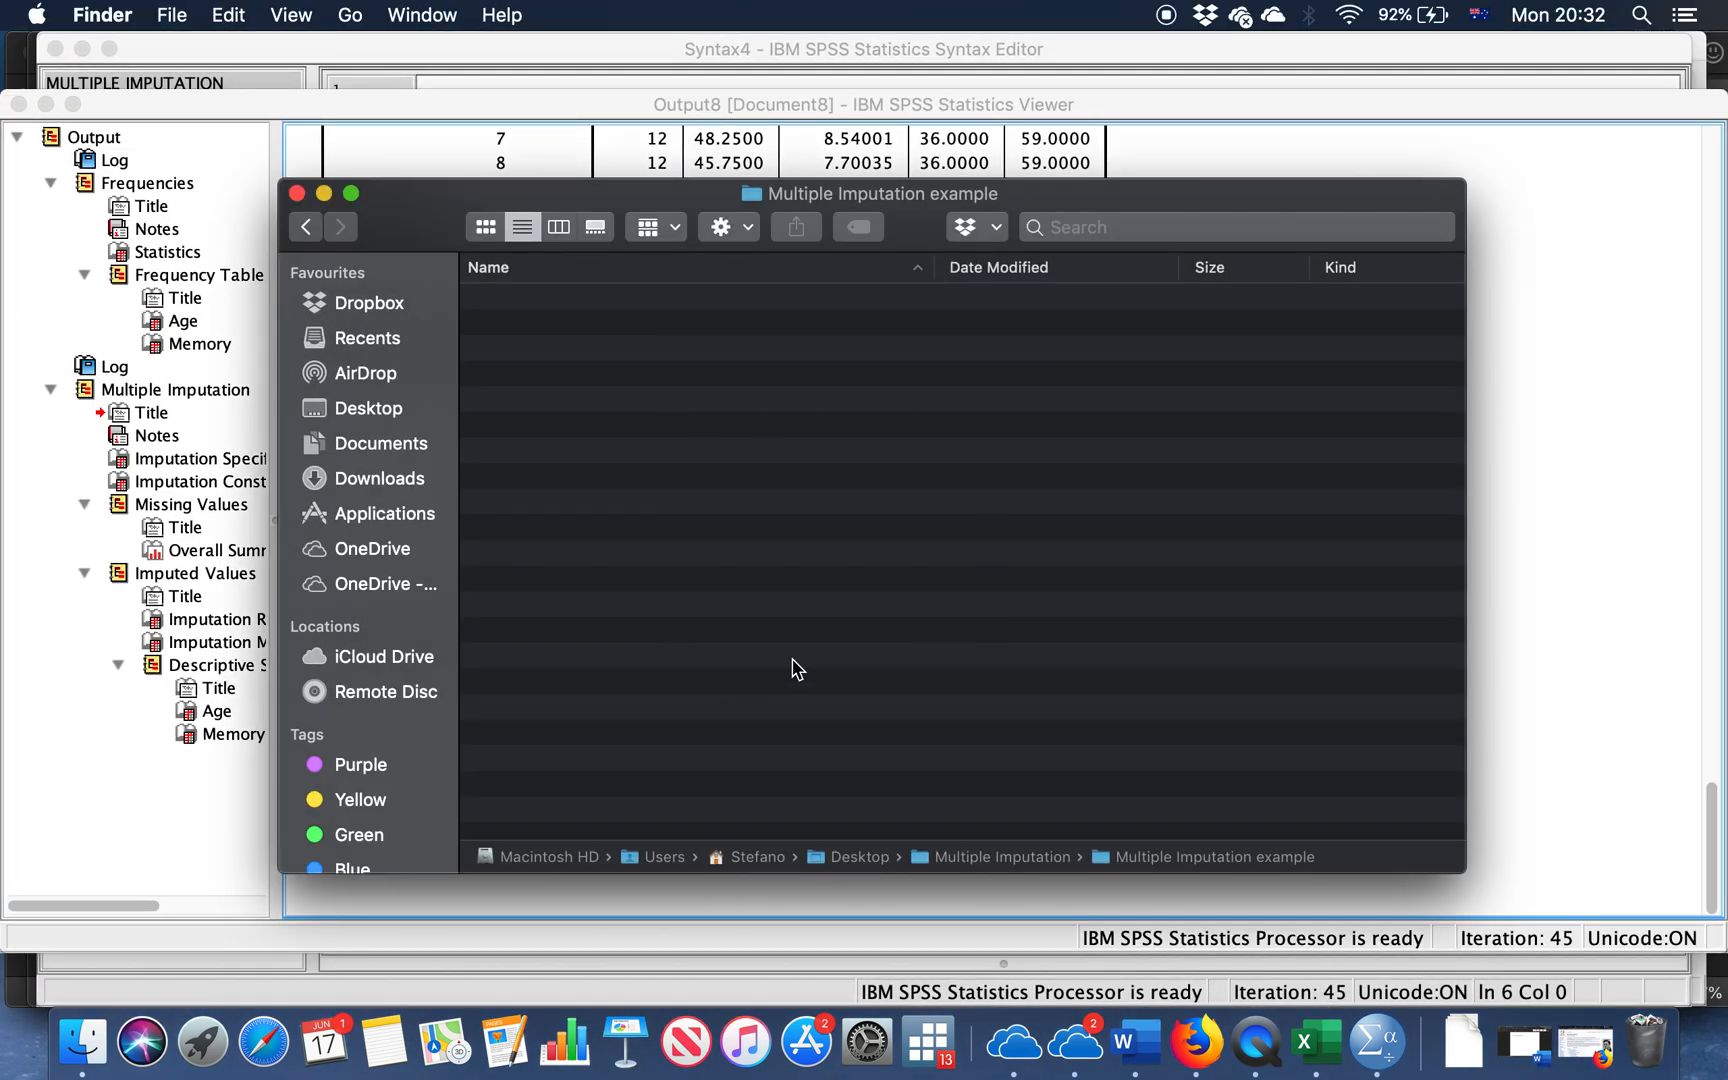
left_click(306, 228)
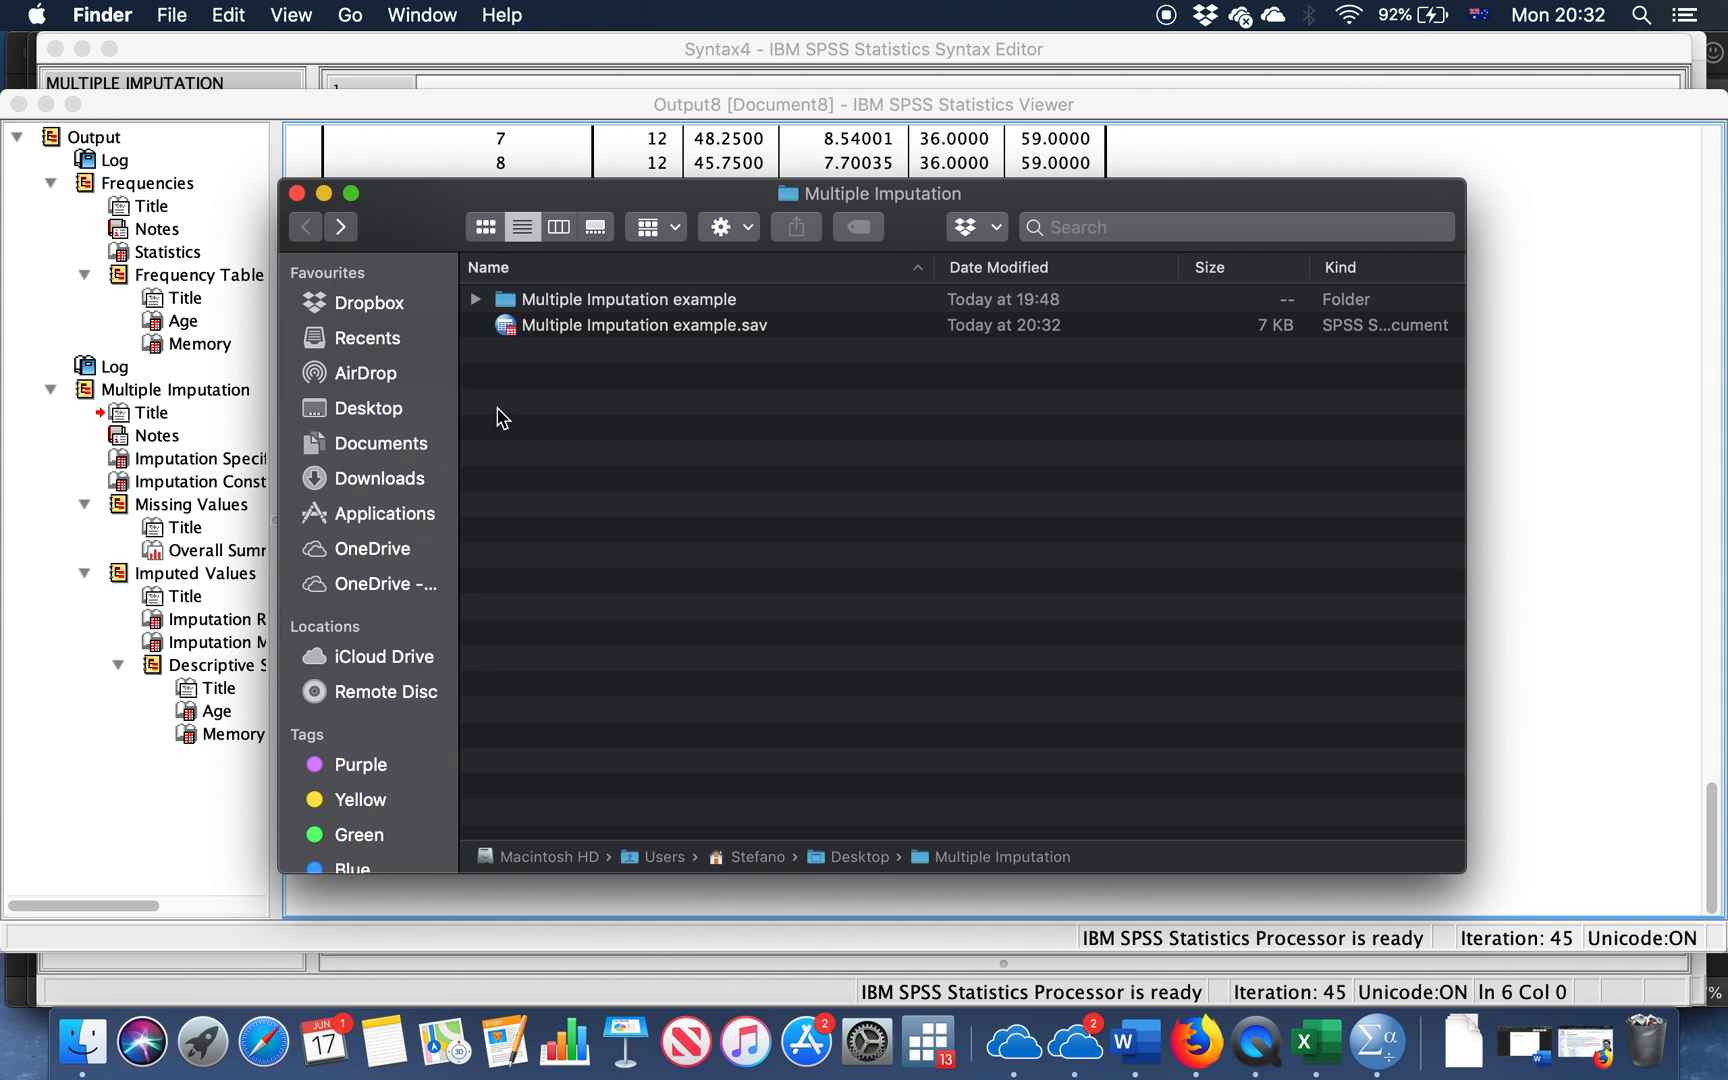
left_click(644, 324)
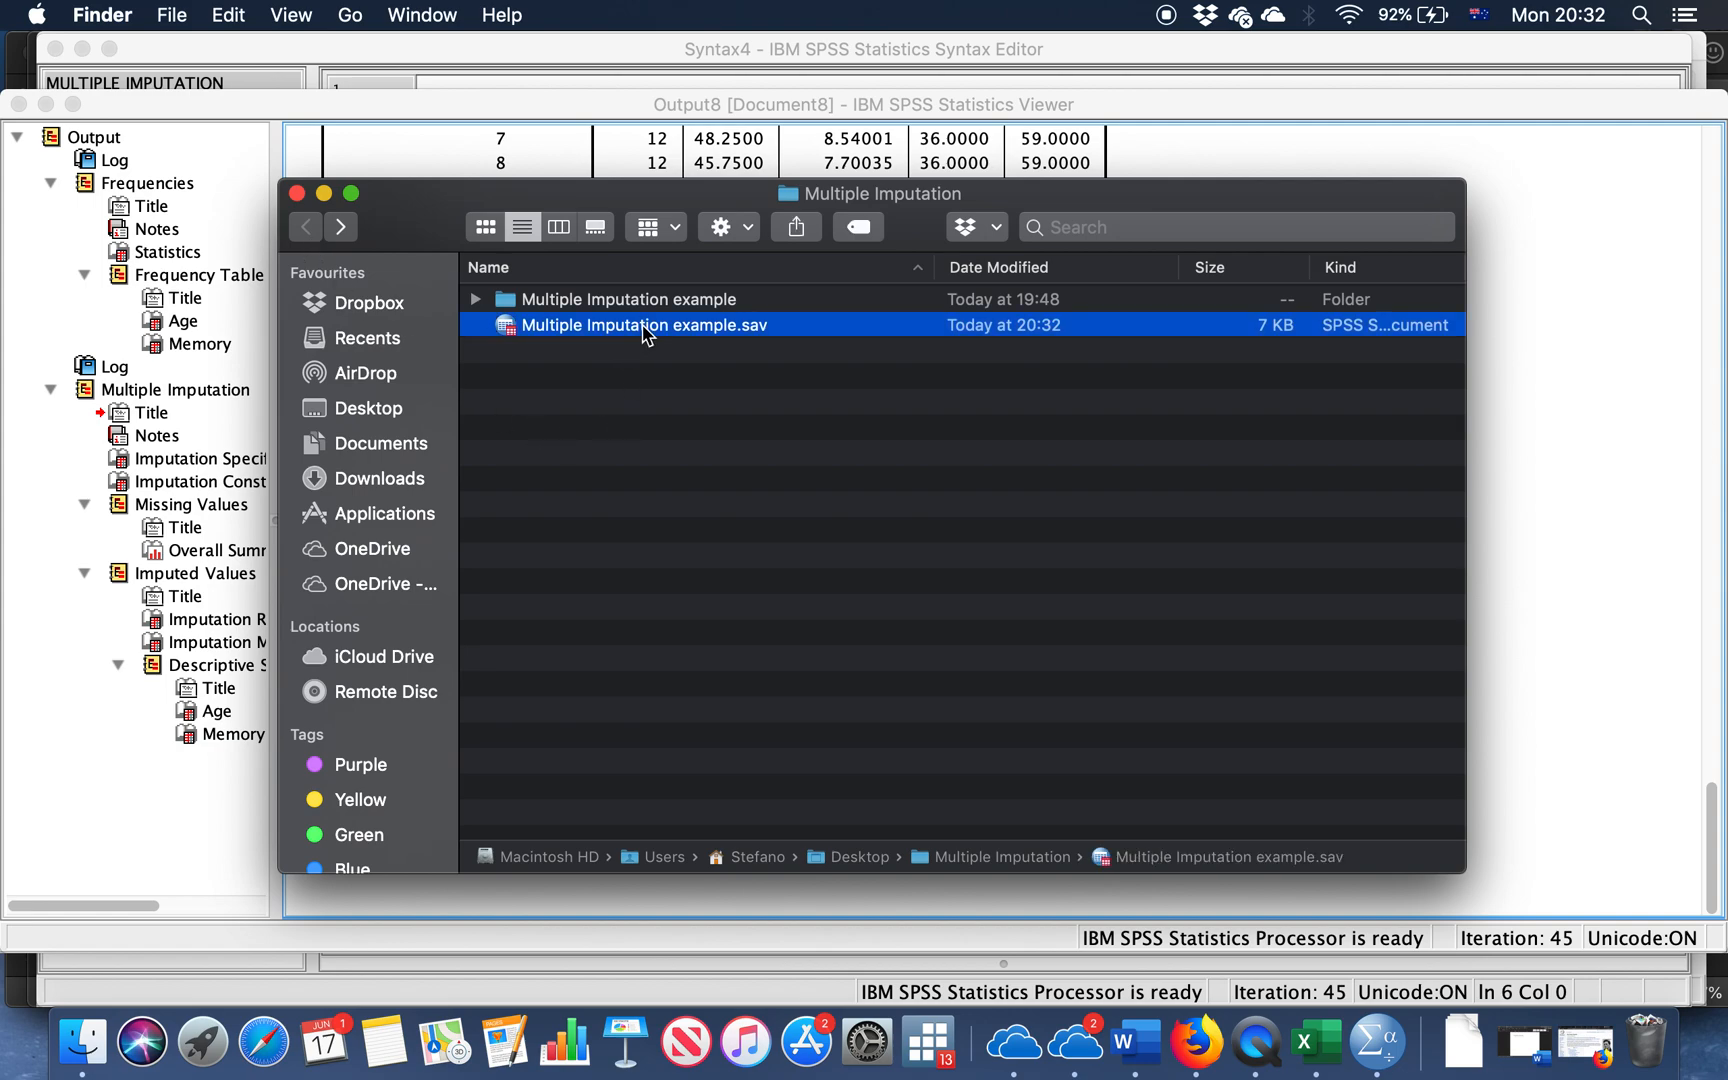
mouse_move(678, 342)
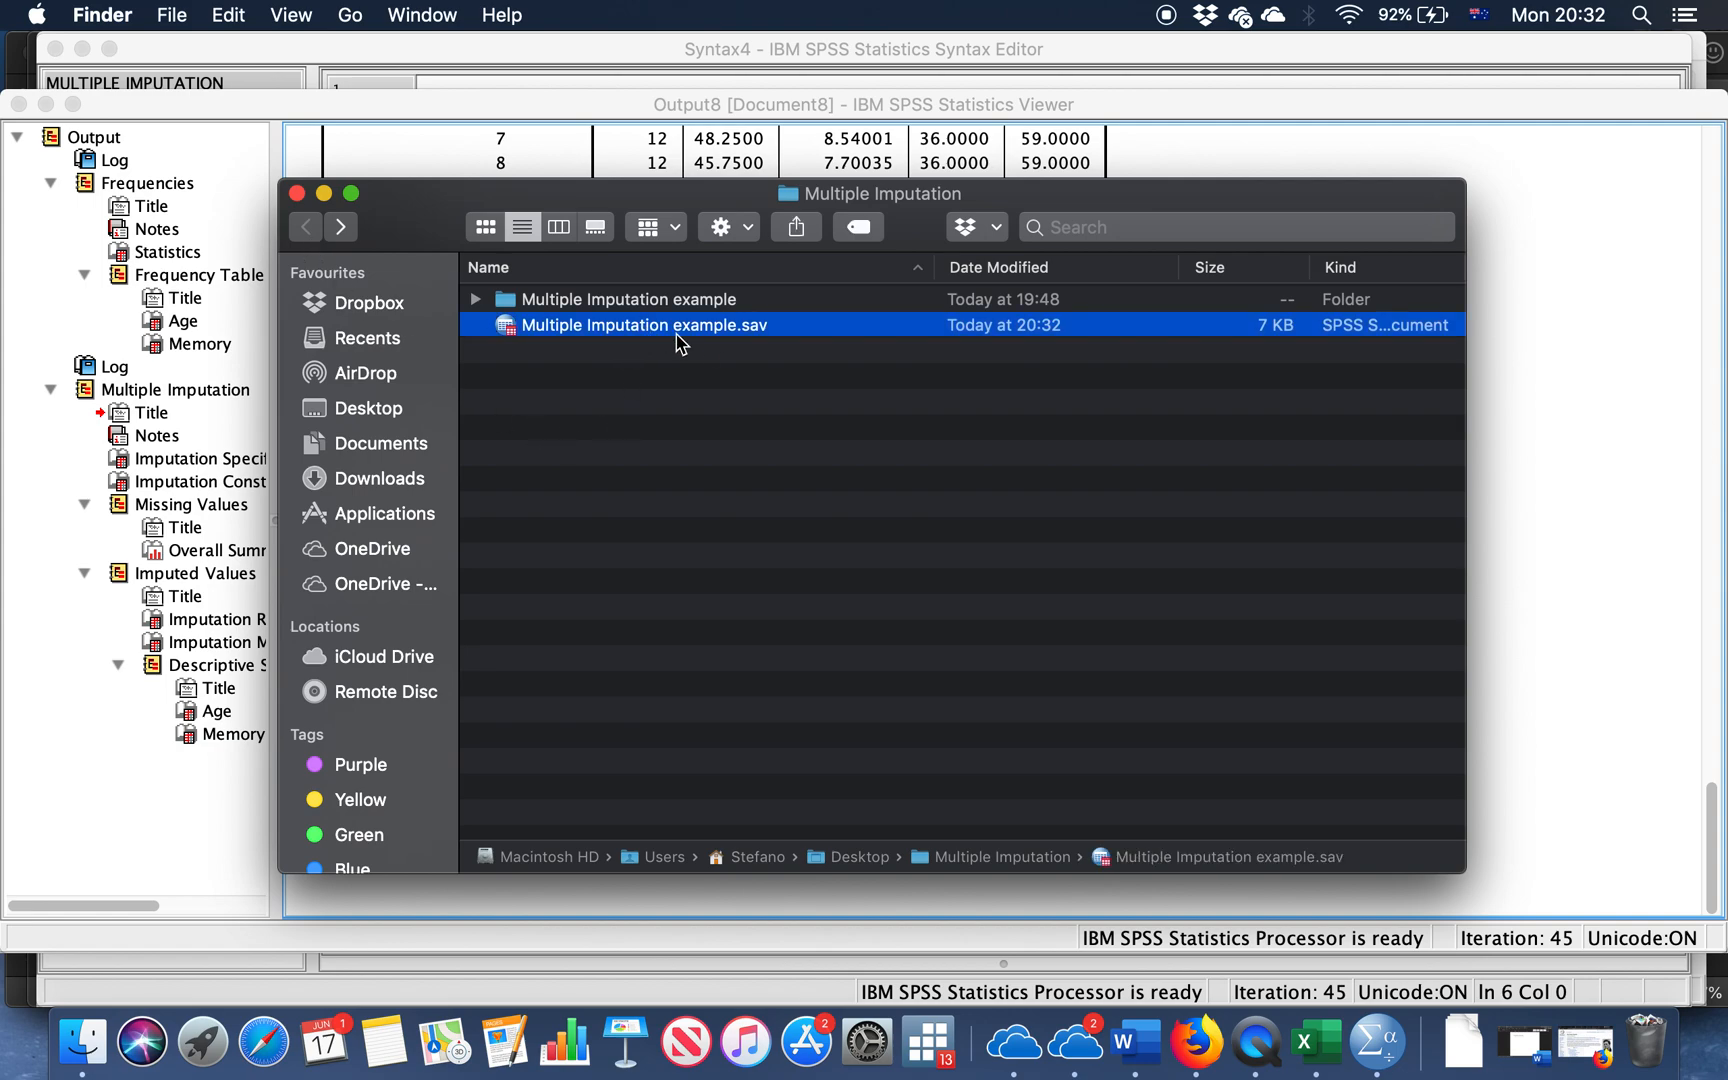
double_click(628, 298)
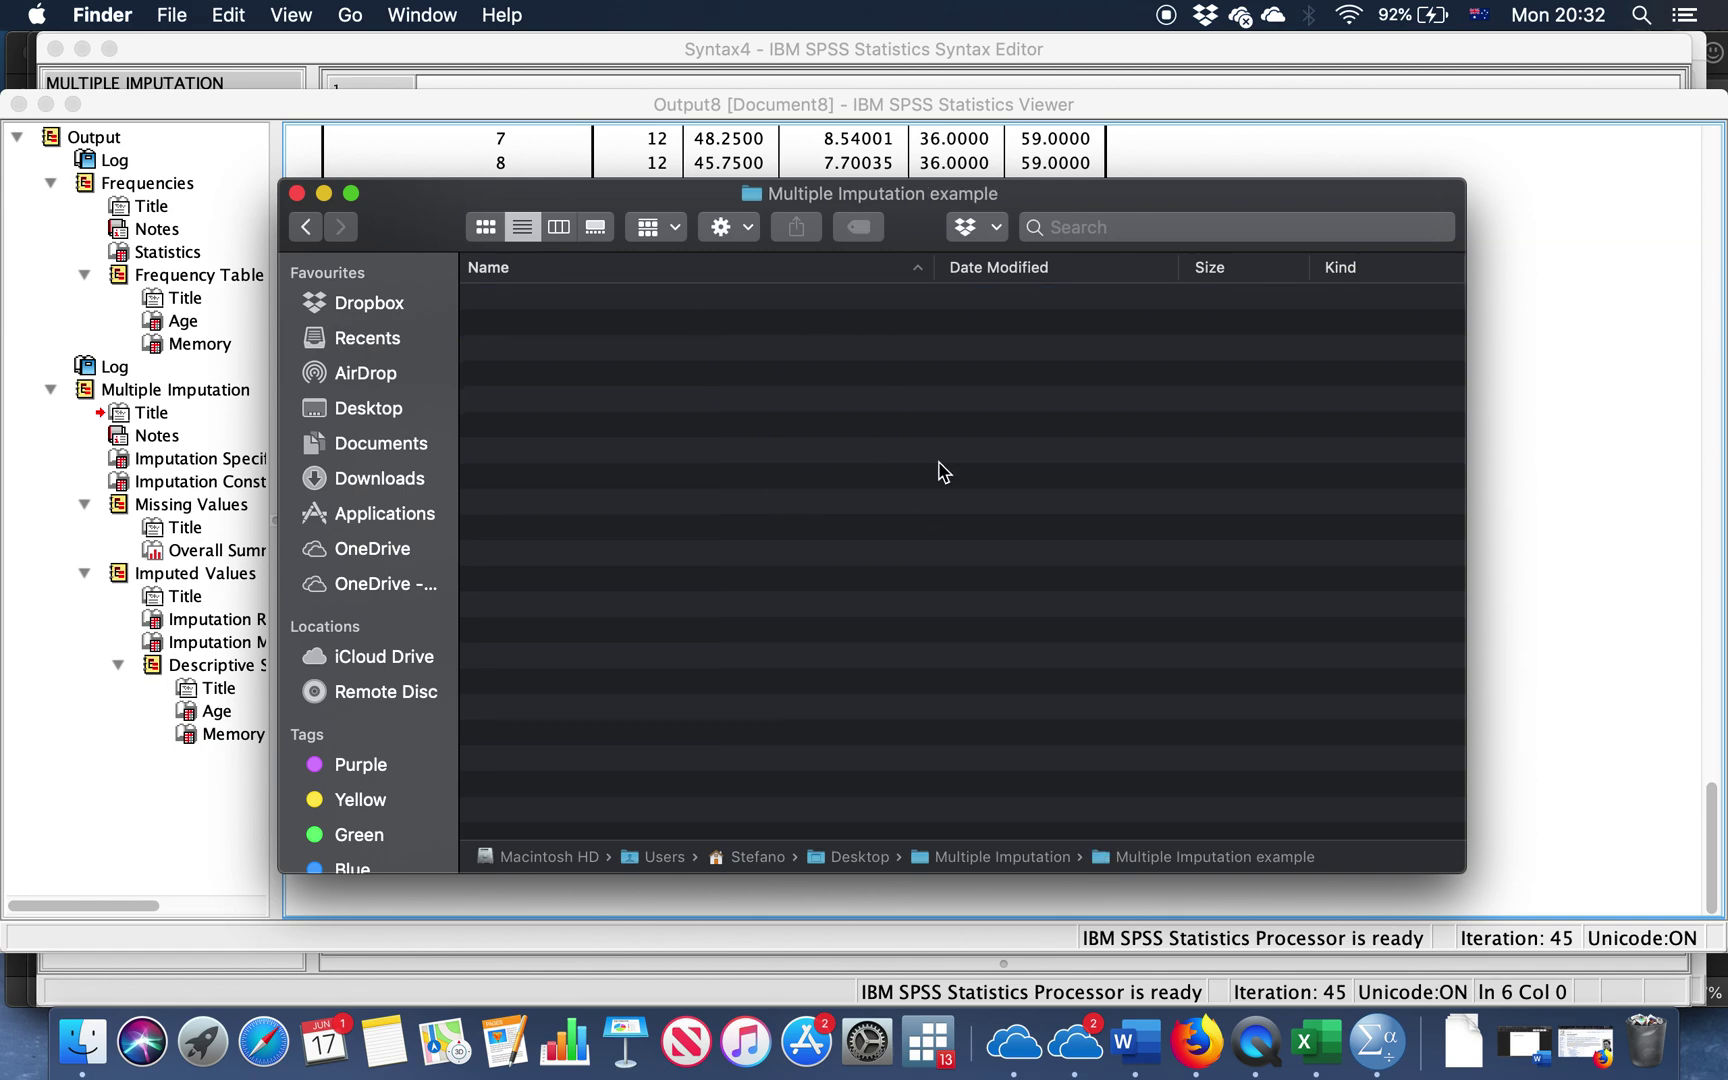
mouse_move(410, 872)
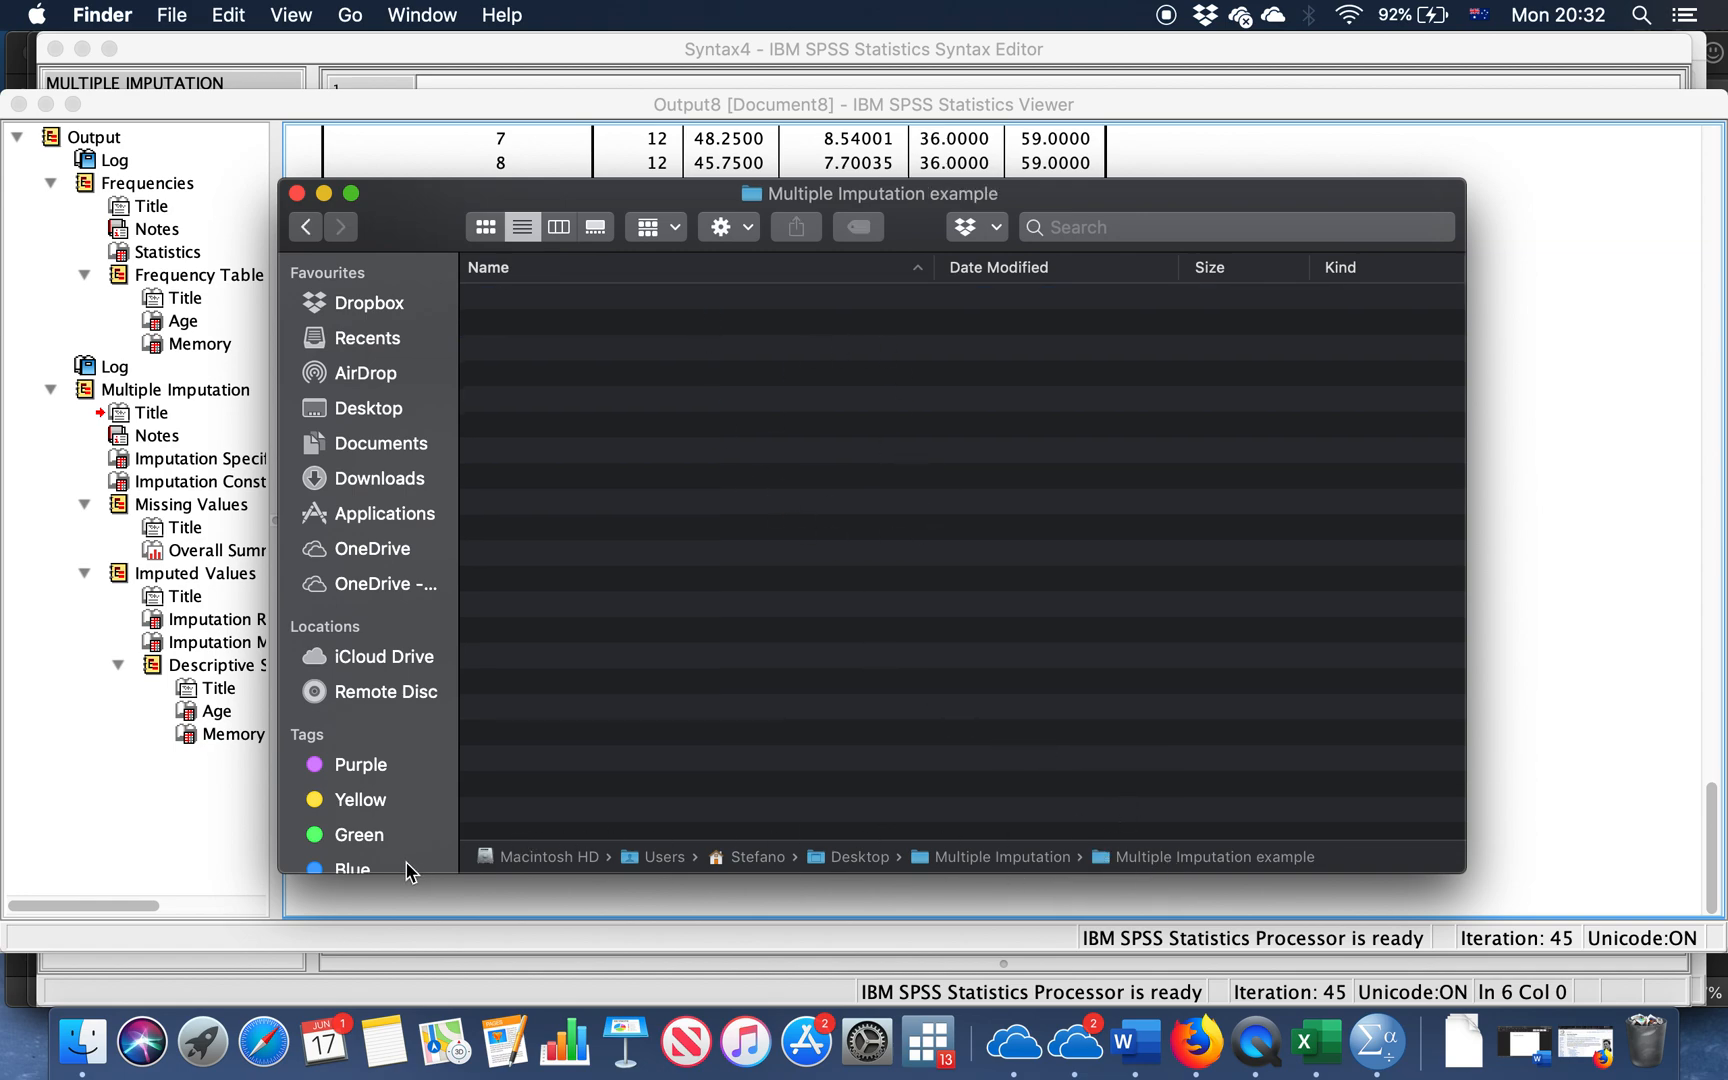
mouse_move(1186, 866)
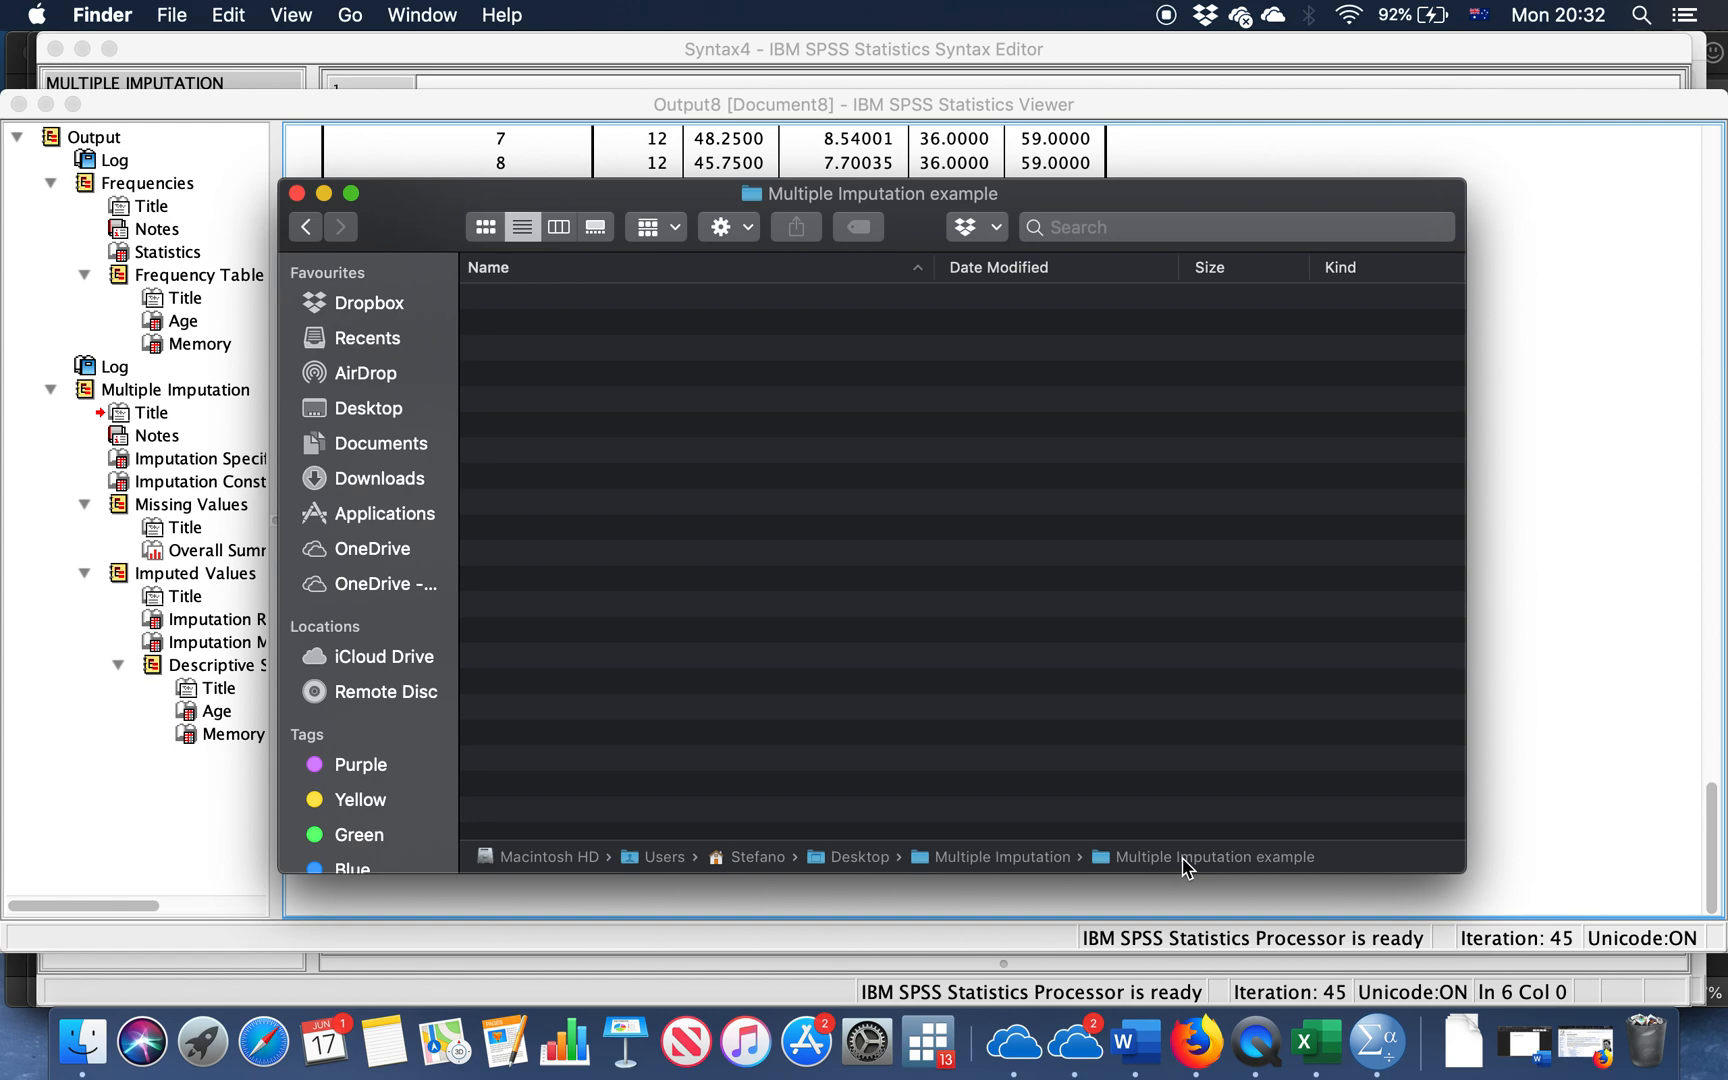
mouse_move(306, 238)
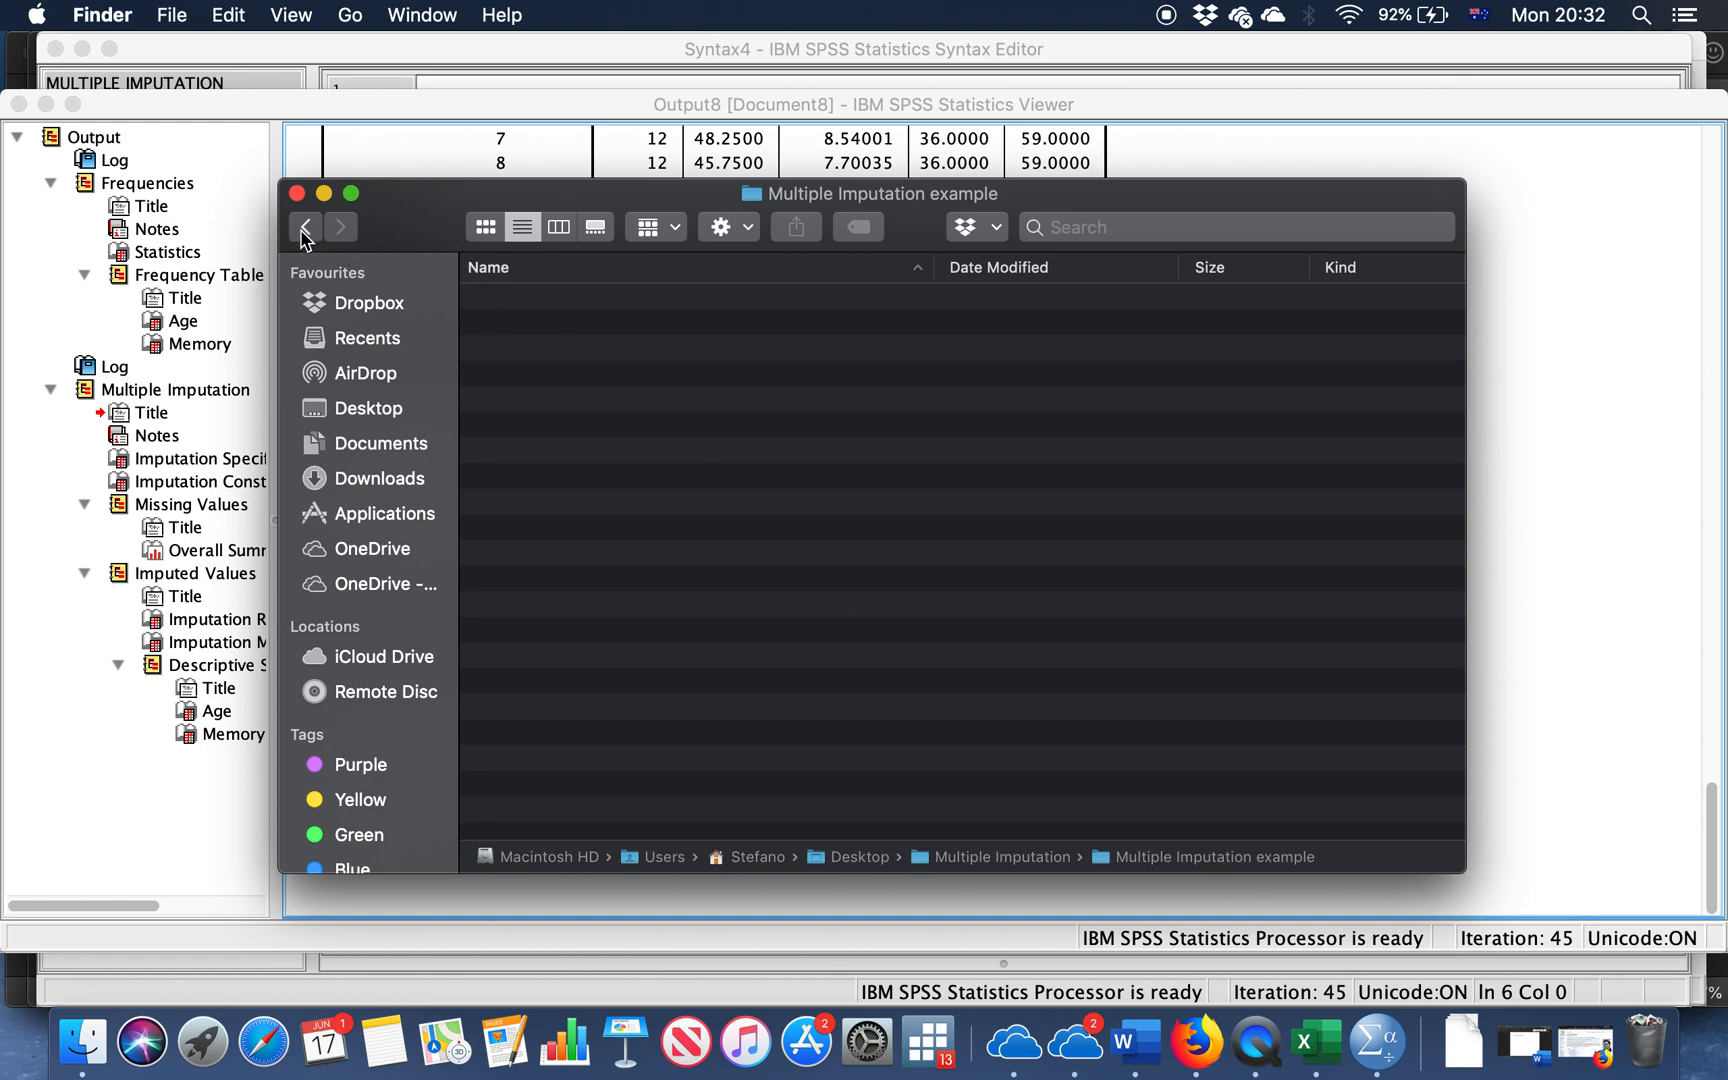
left_click(306, 228)
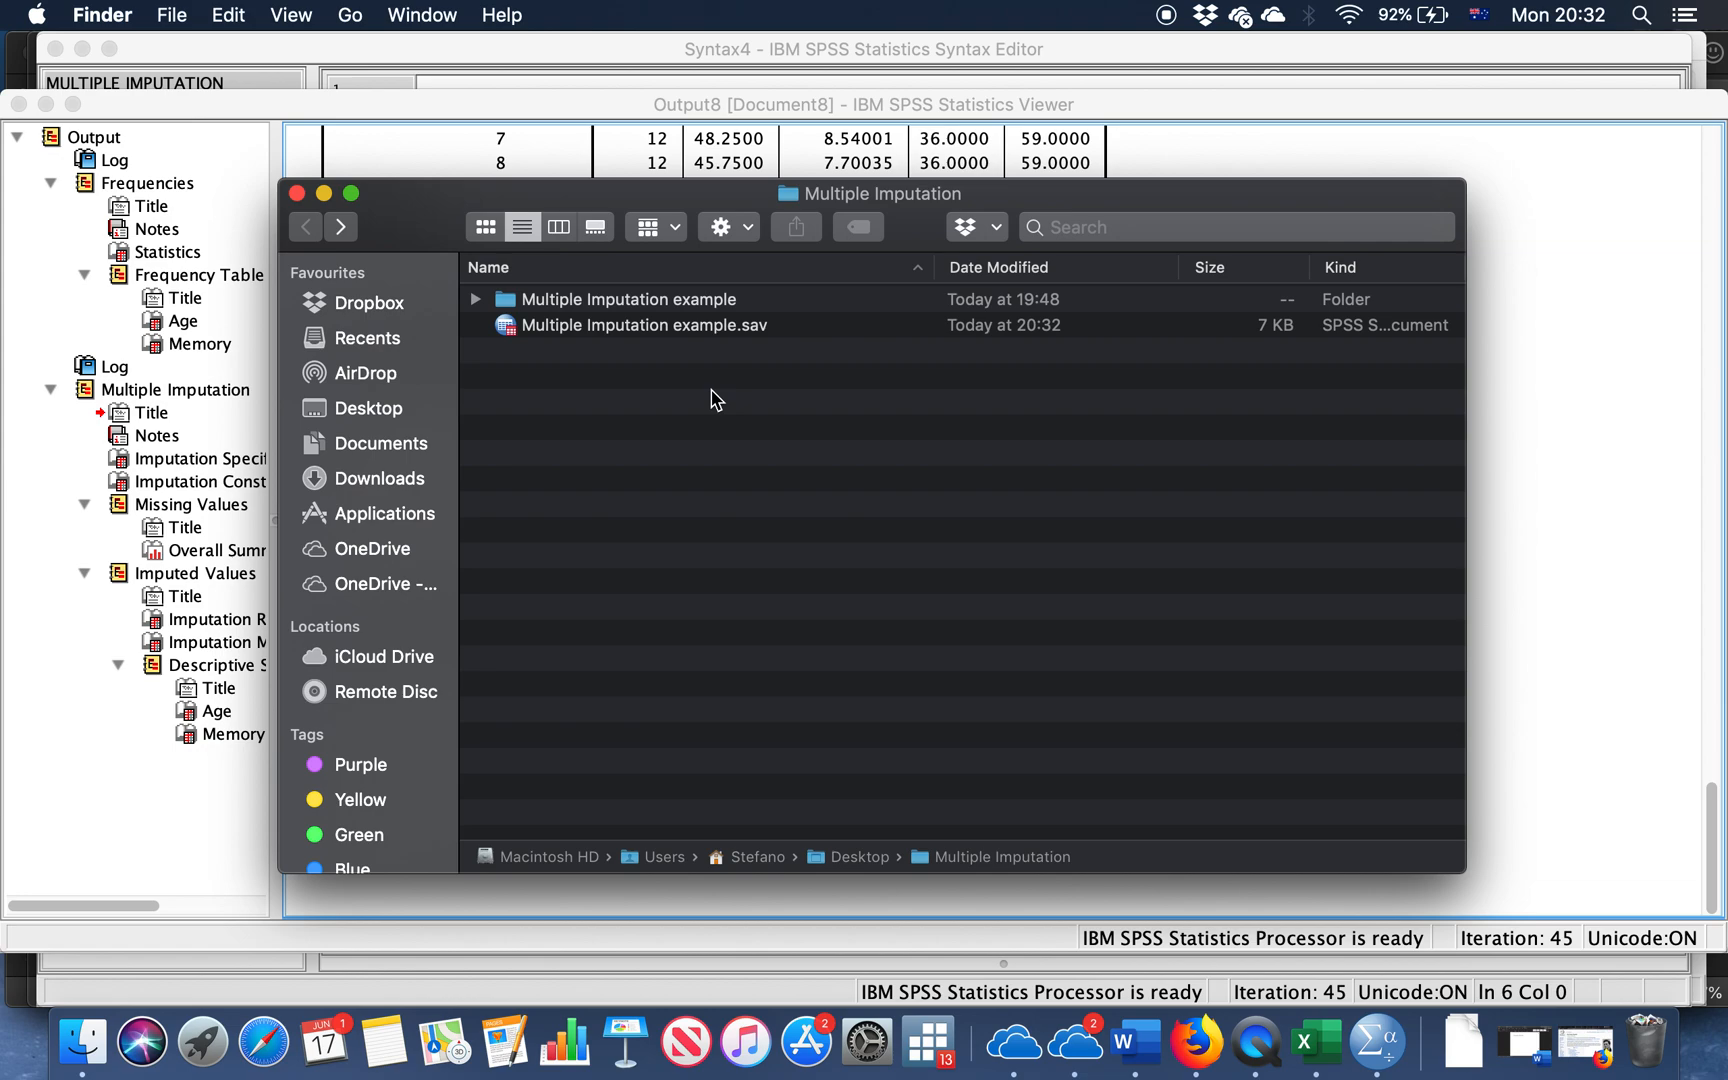
mouse_move(650, 460)
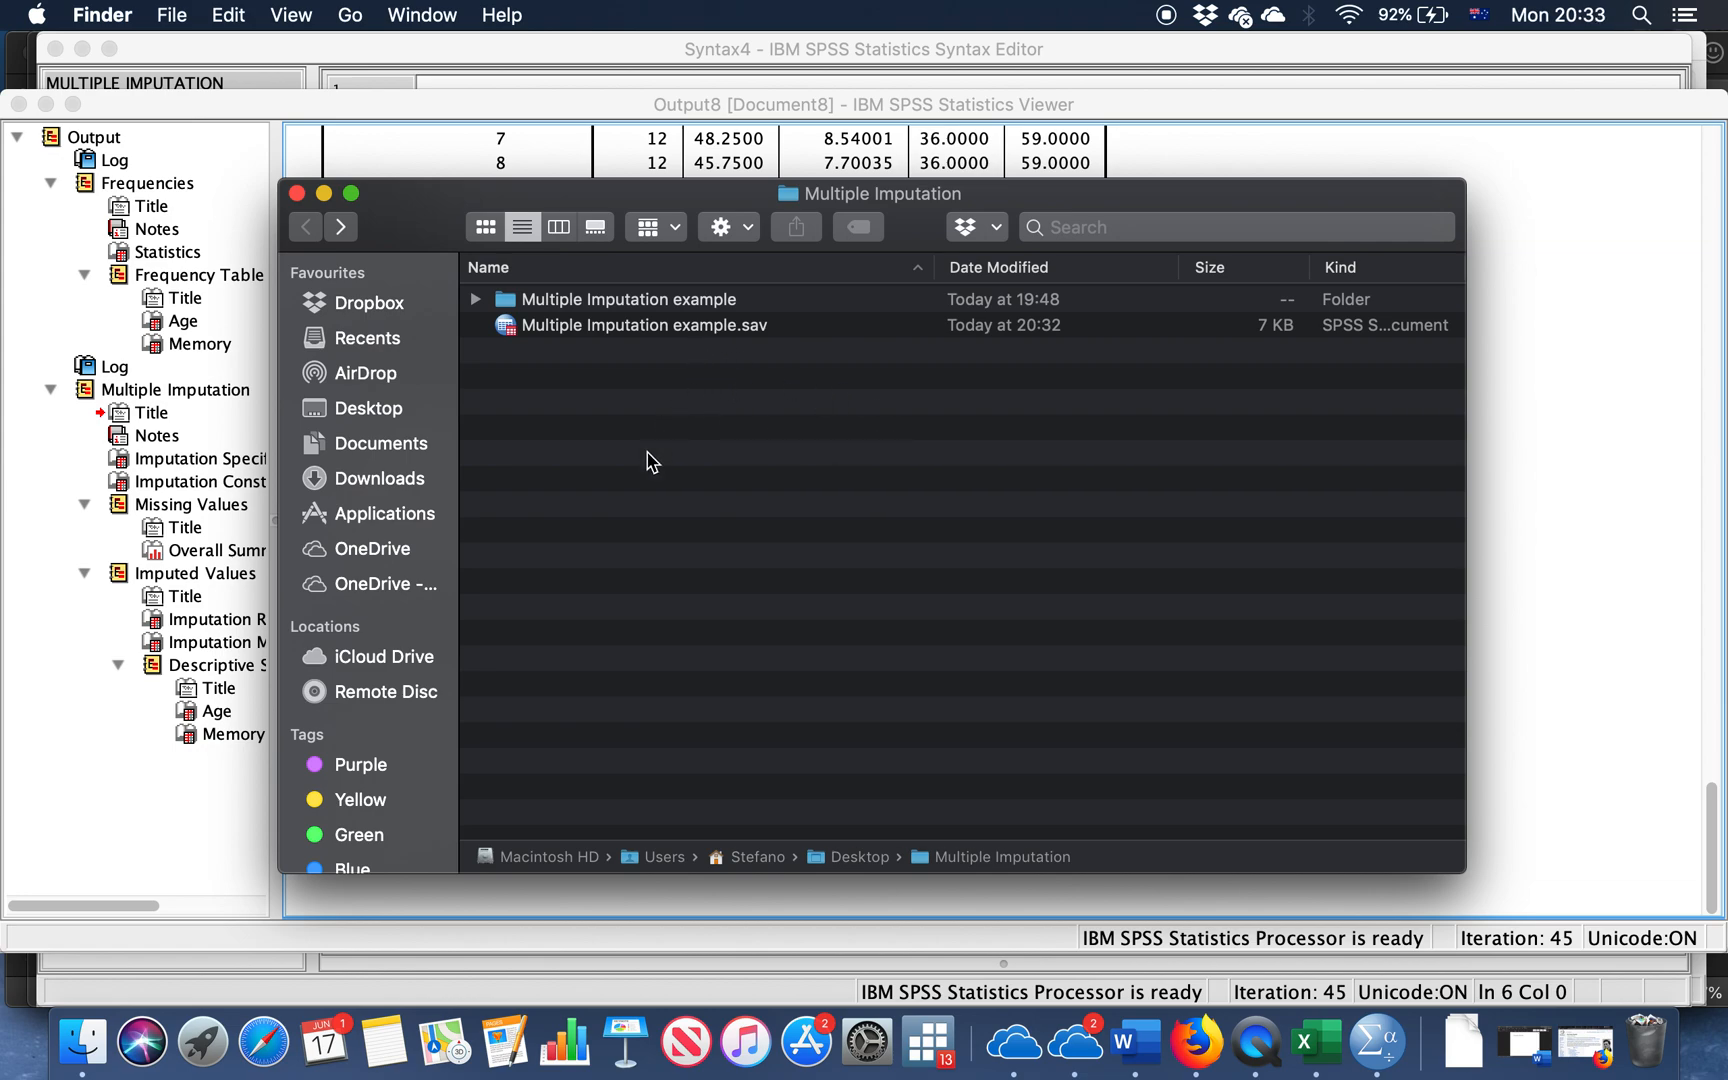
mouse_move(620, 338)
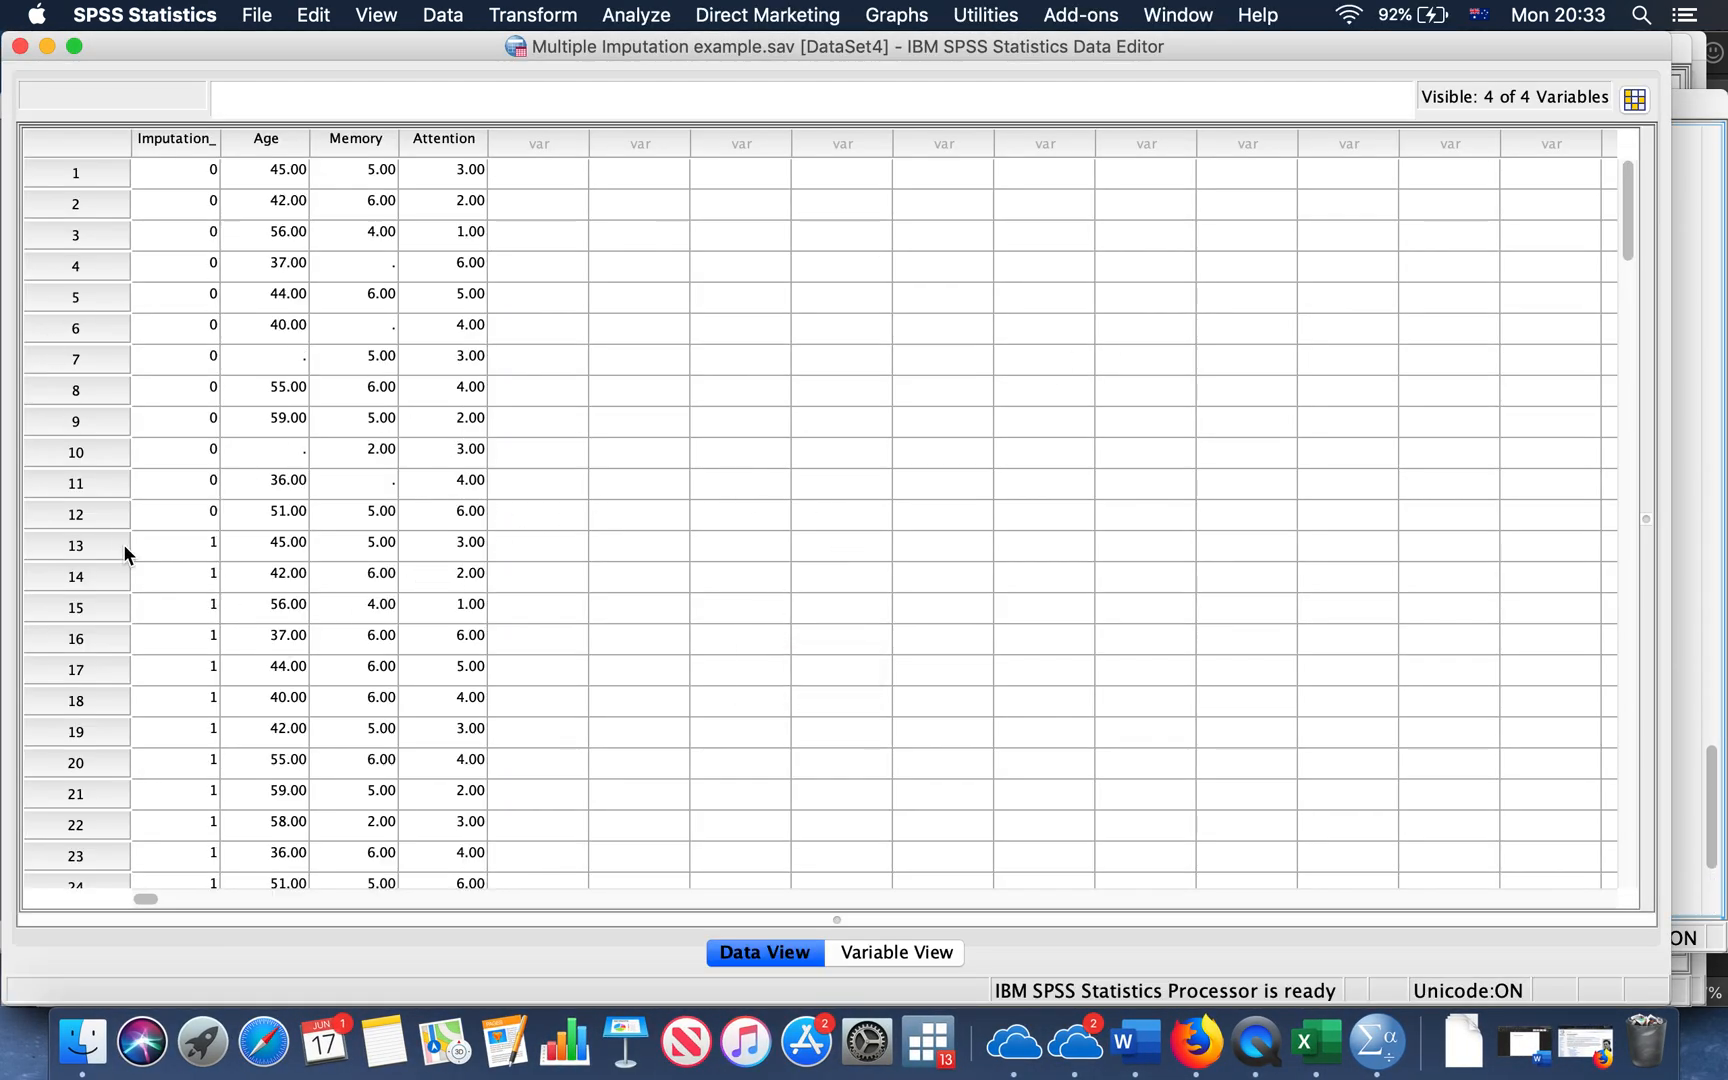
mouse_move(374, 742)
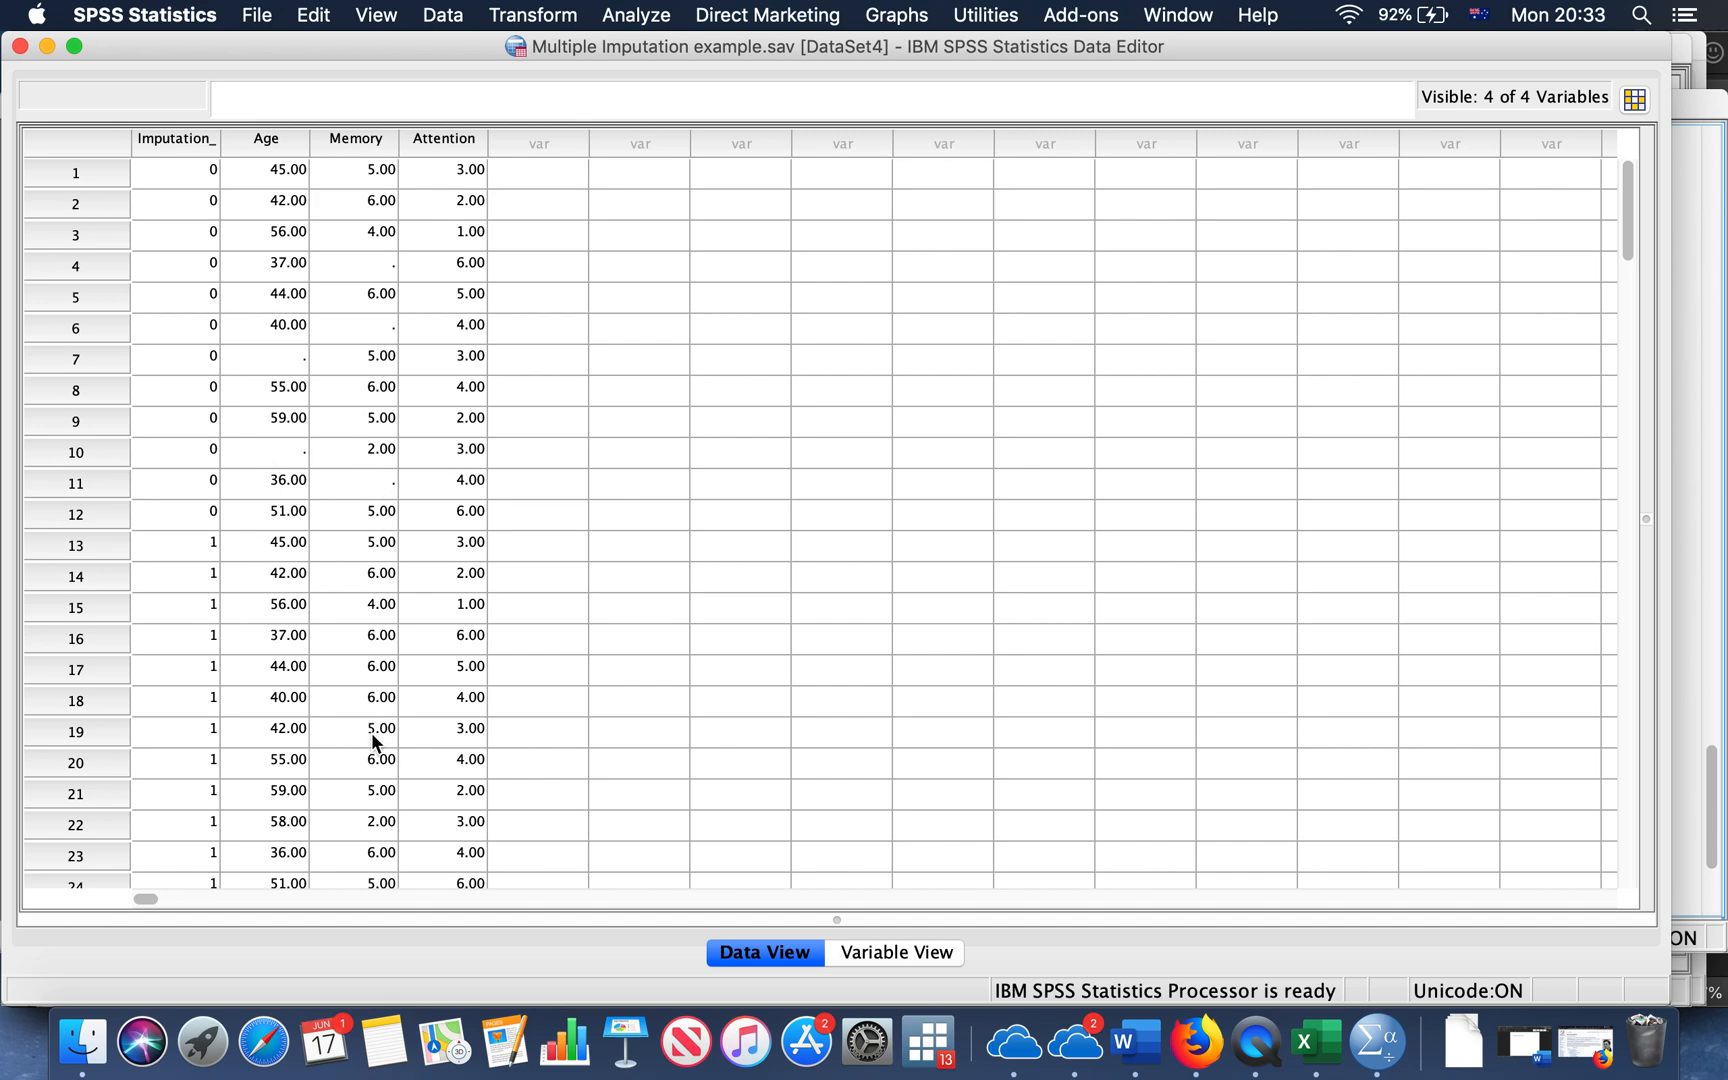
mouse_move(428, 510)
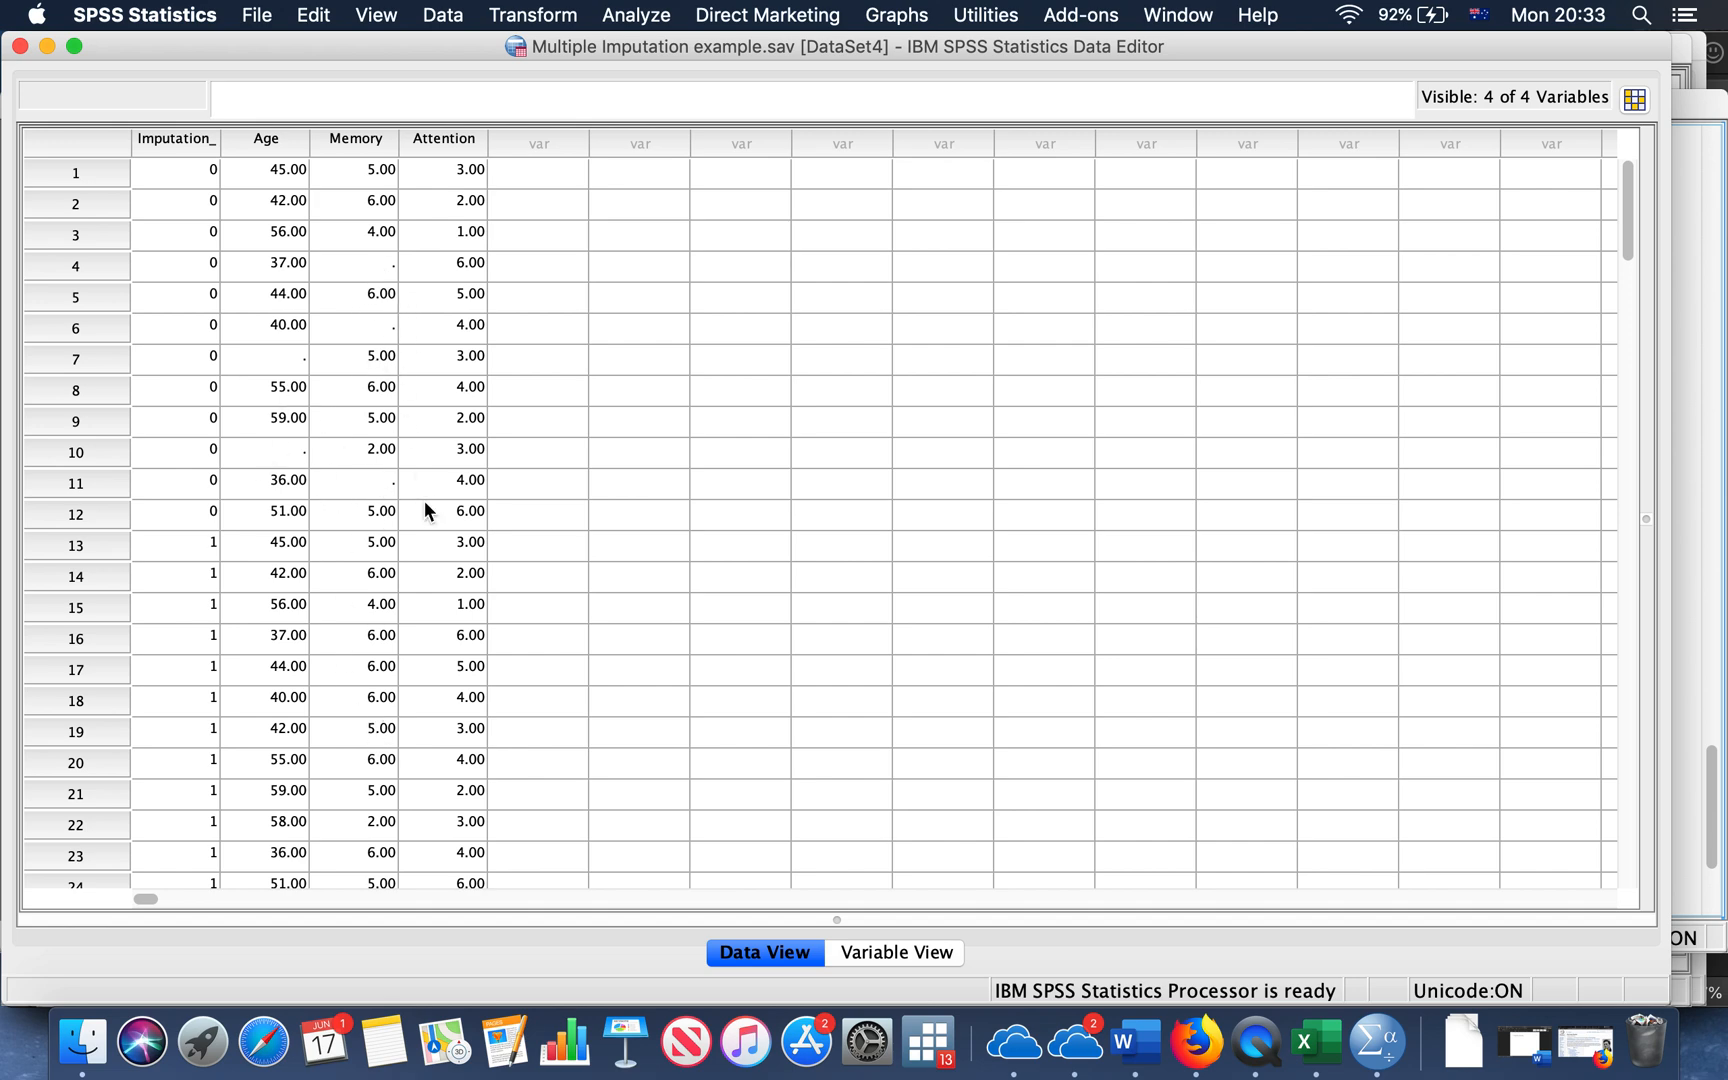
mouse_move(1646, 104)
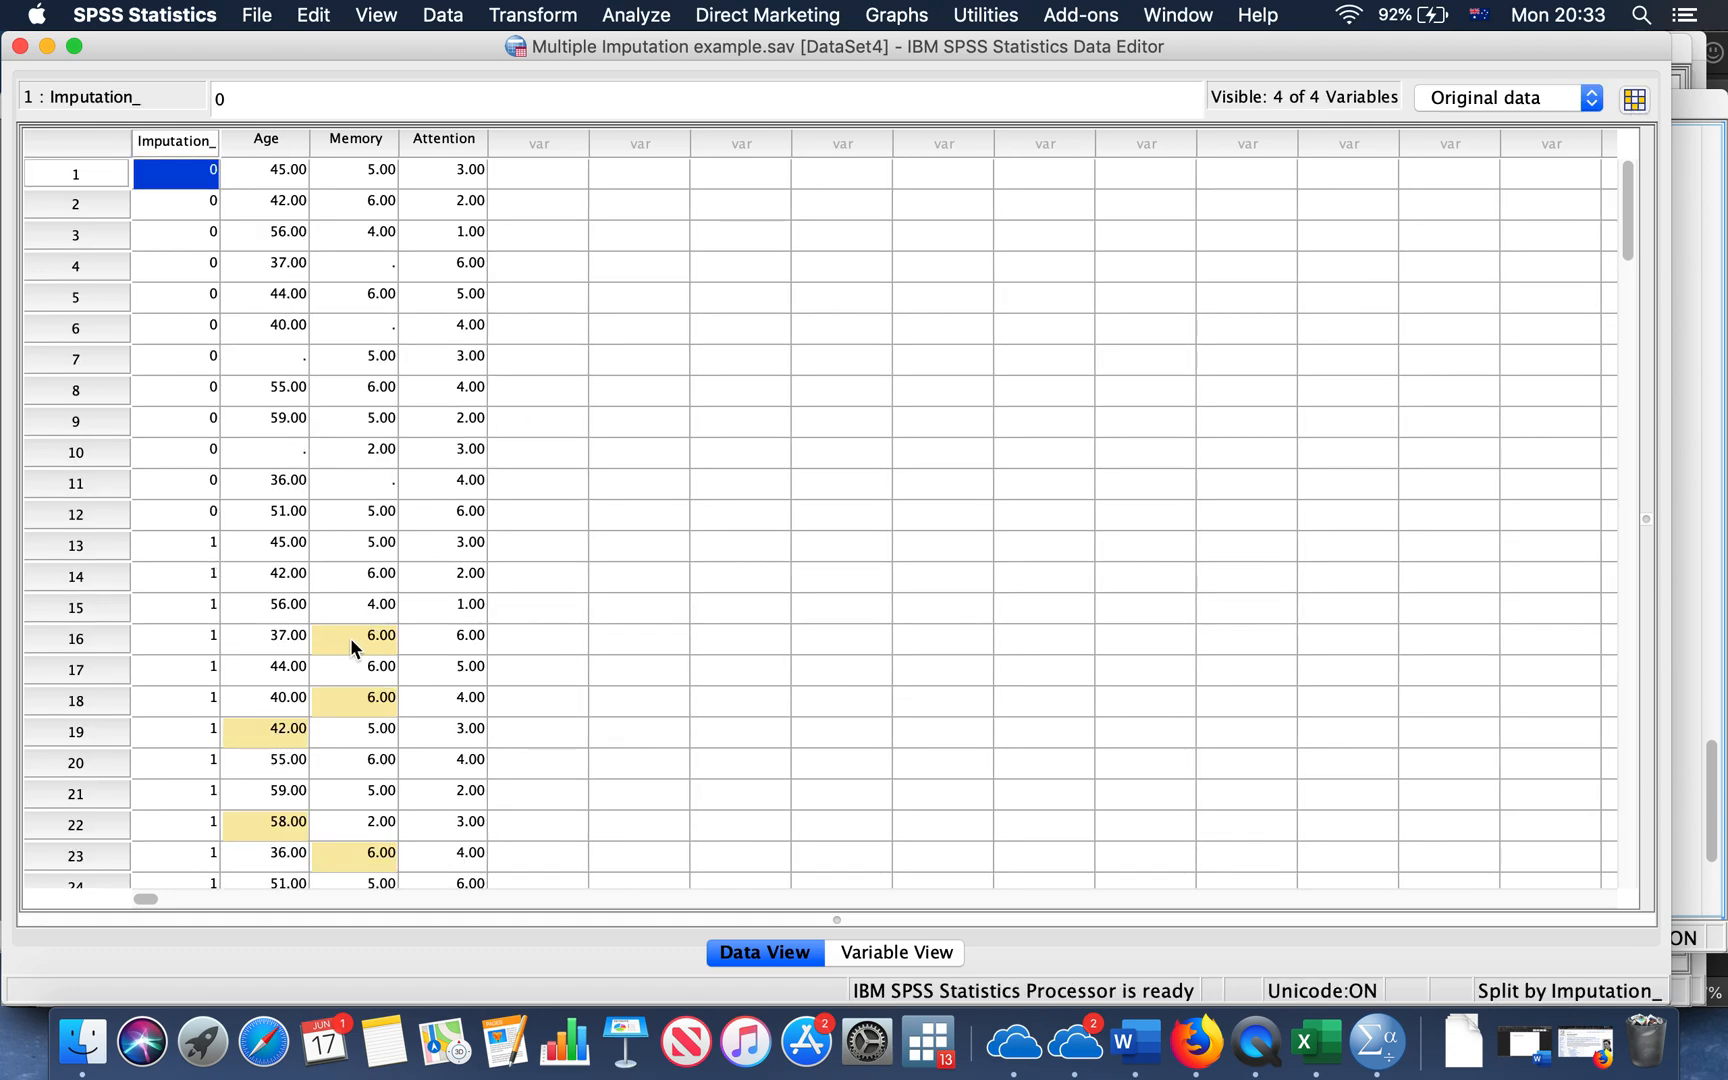
mouse_move(370, 872)
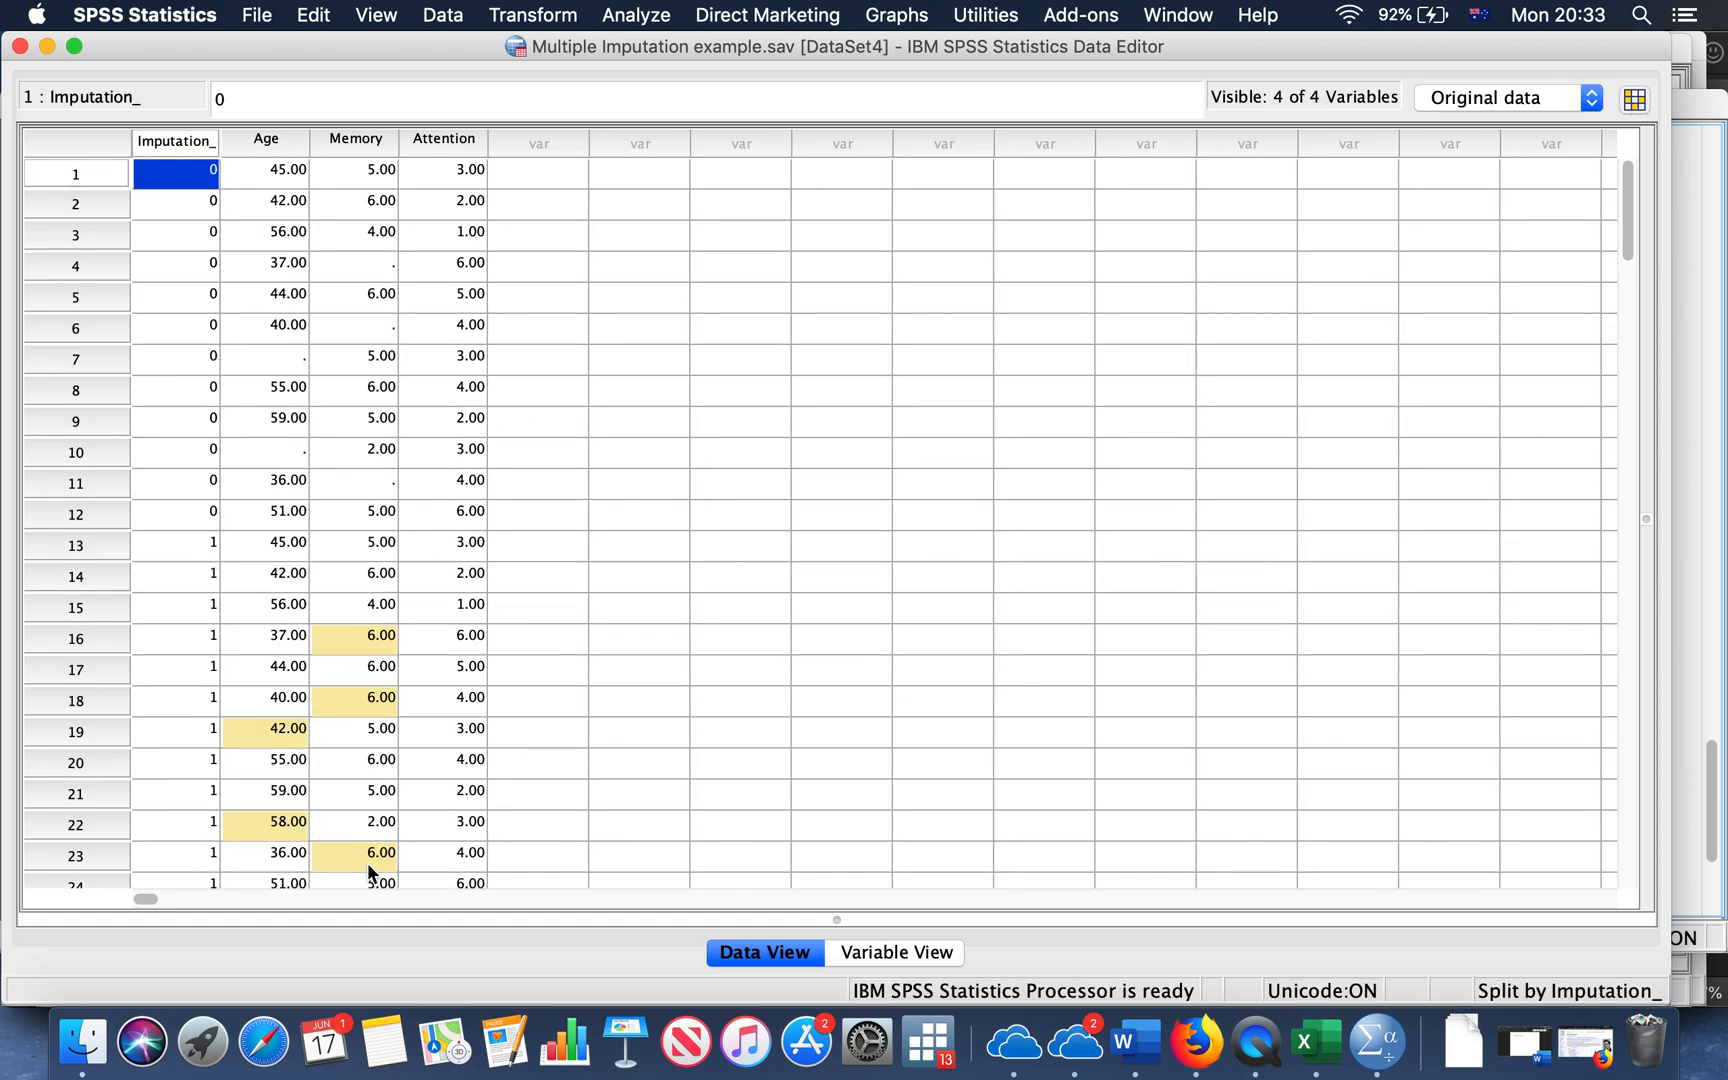
mouse_move(1016, 344)
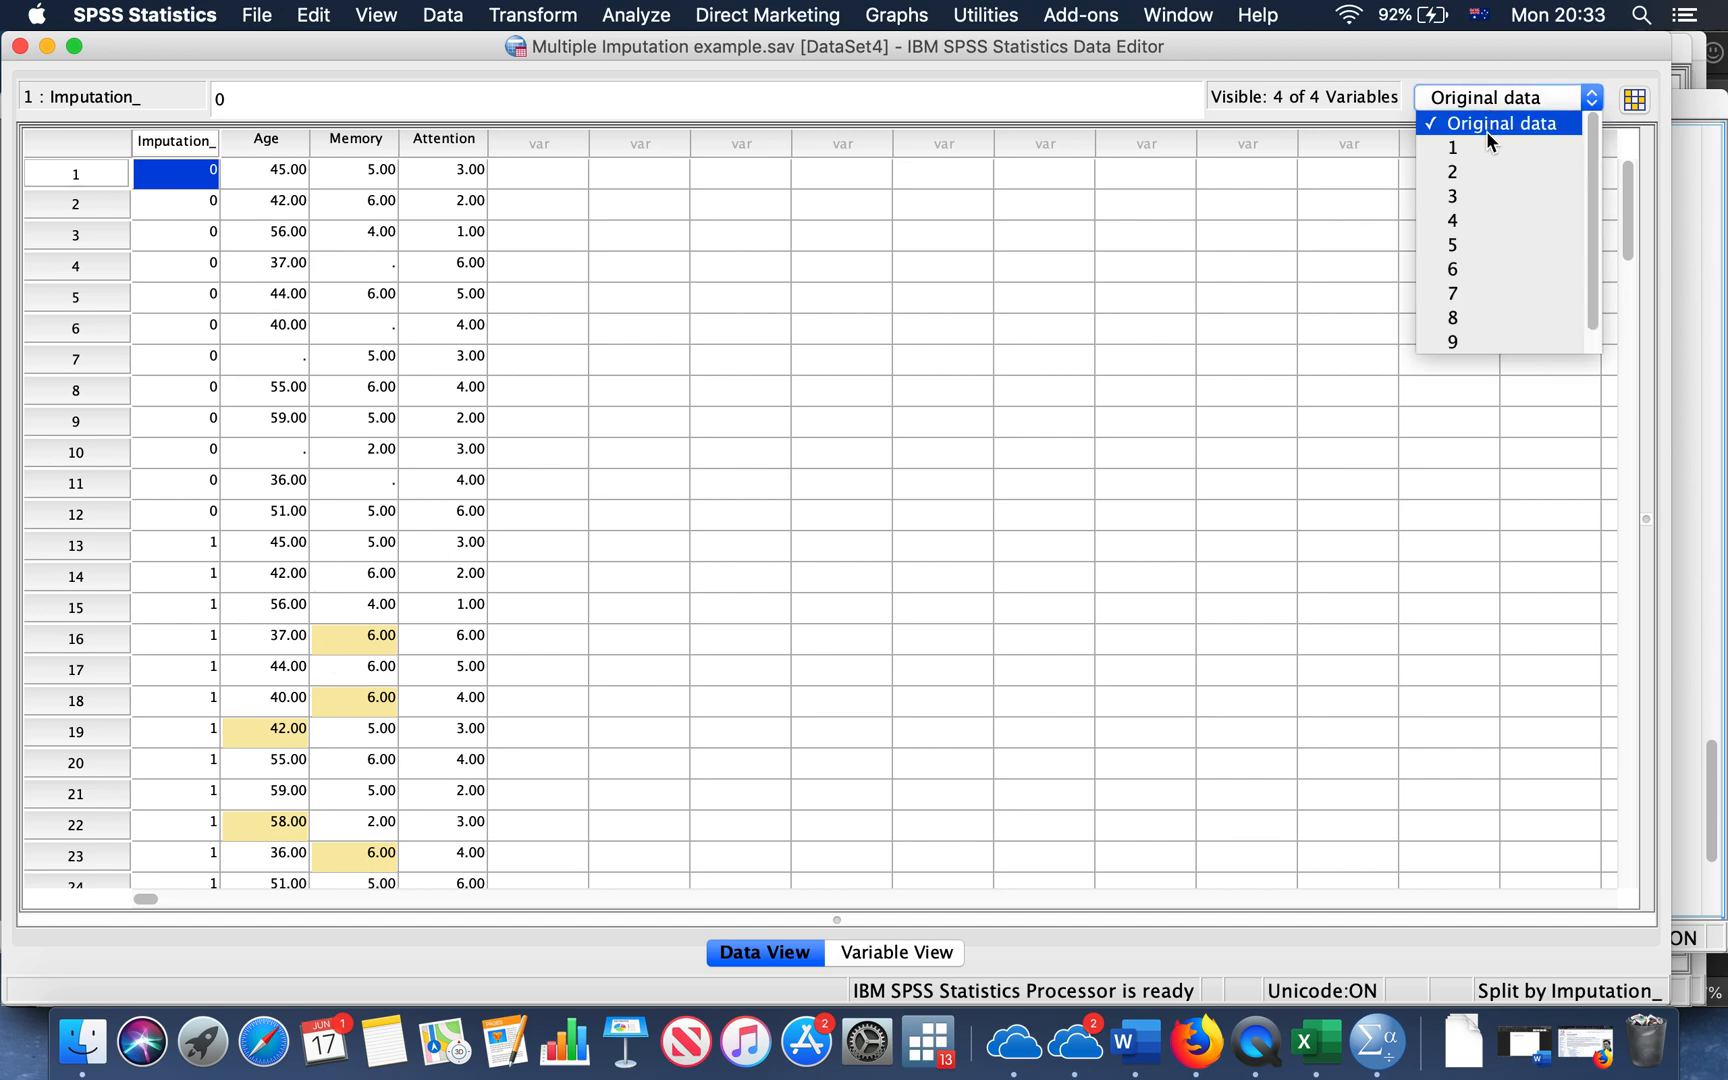
mouse_move(1496, 318)
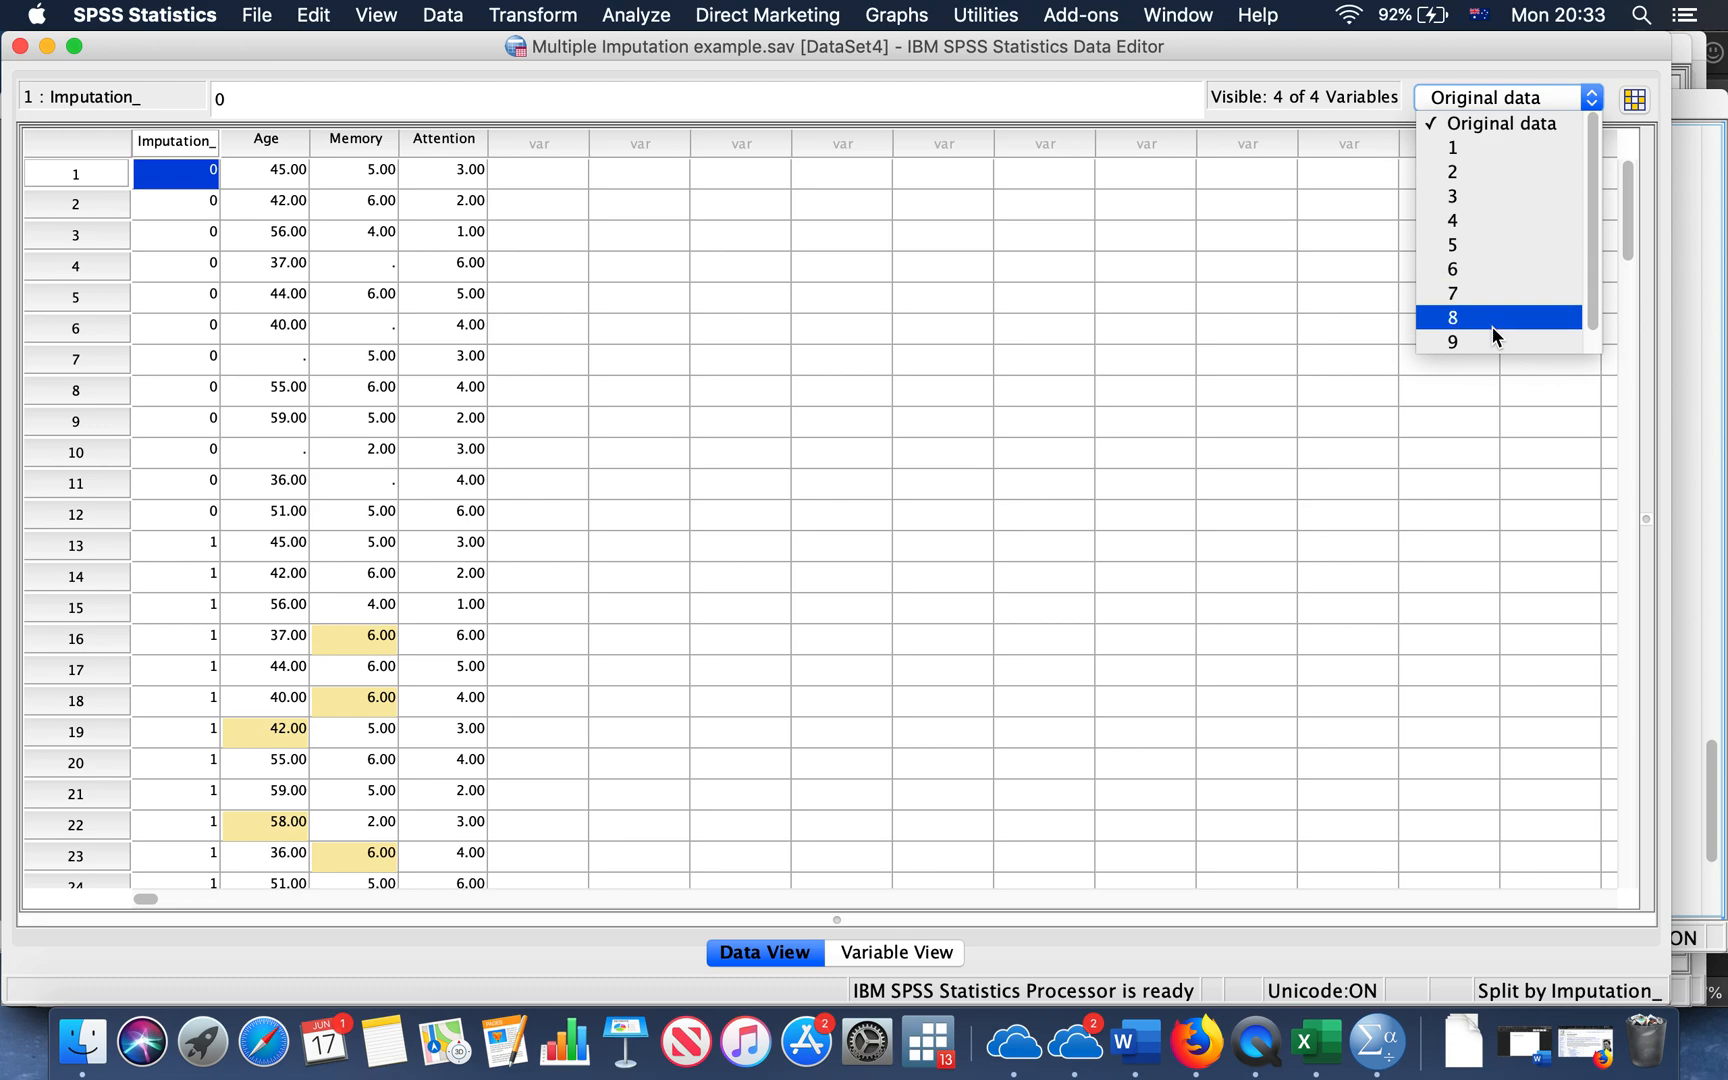
mouse_move(1504, 196)
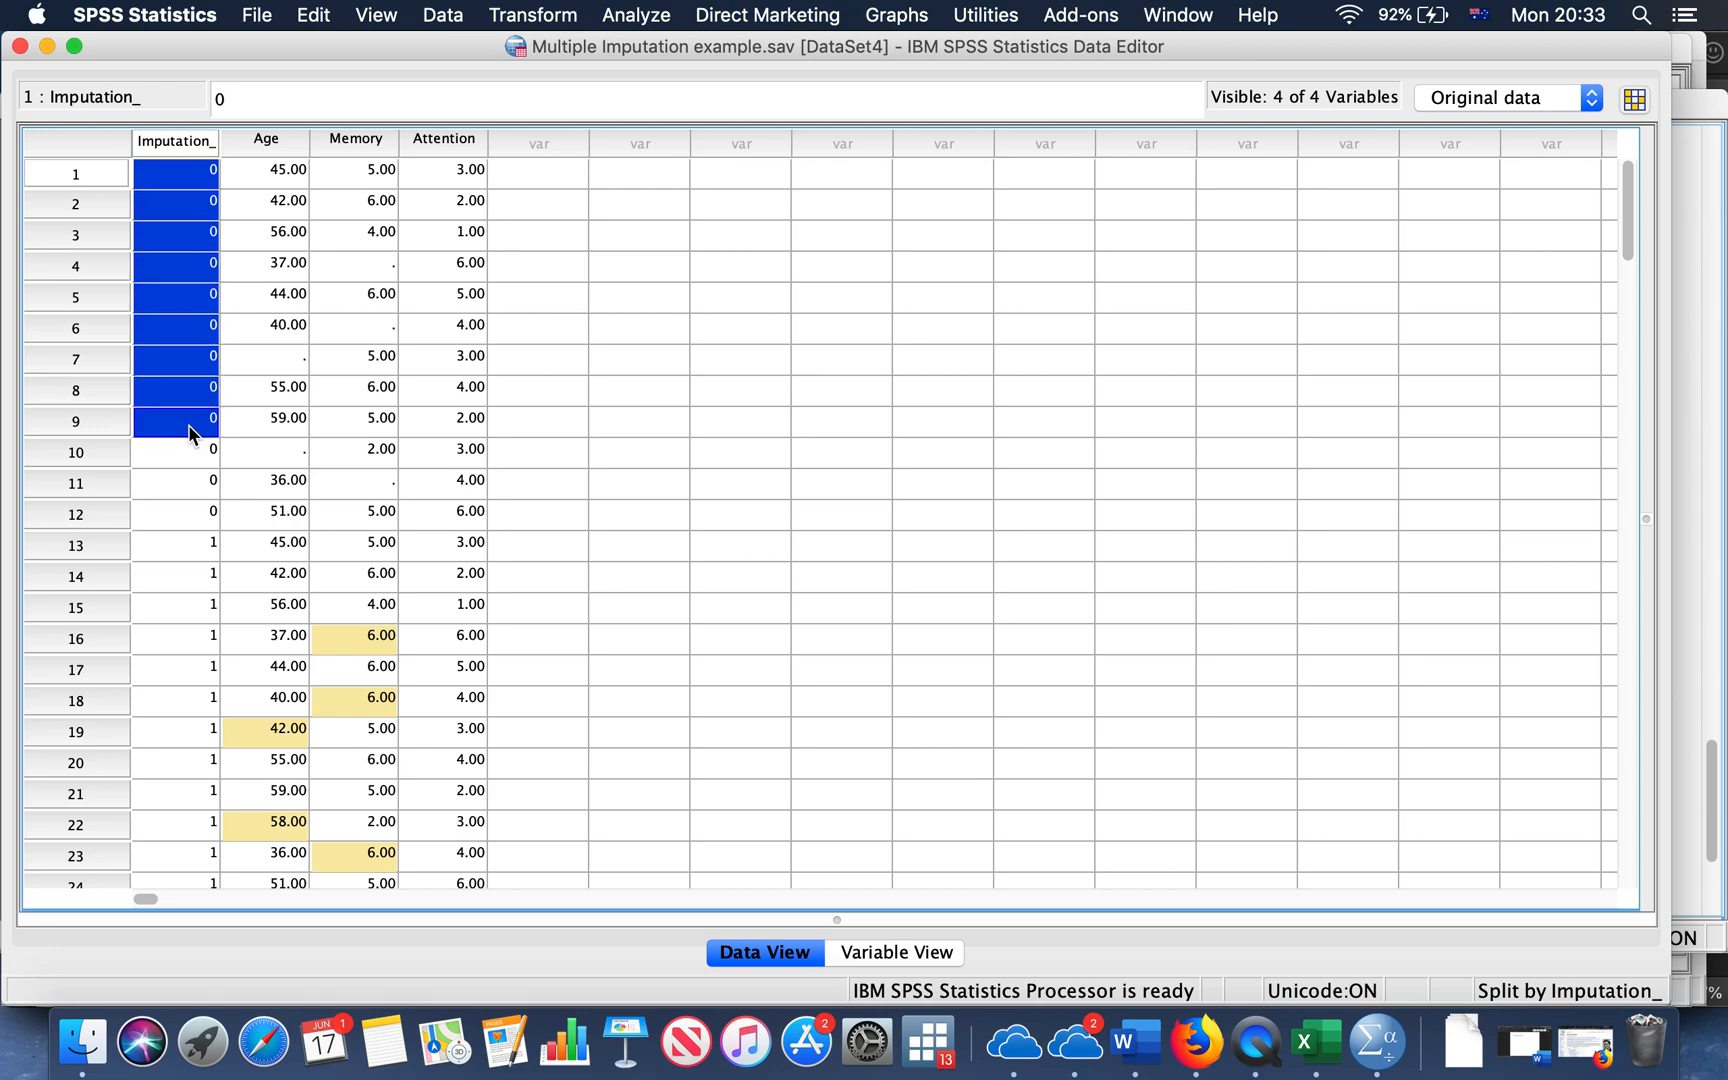
Select the original-data rows 1 to 12 and the imputation 1 rows via the Imputation_ cells
left_click(176, 510)
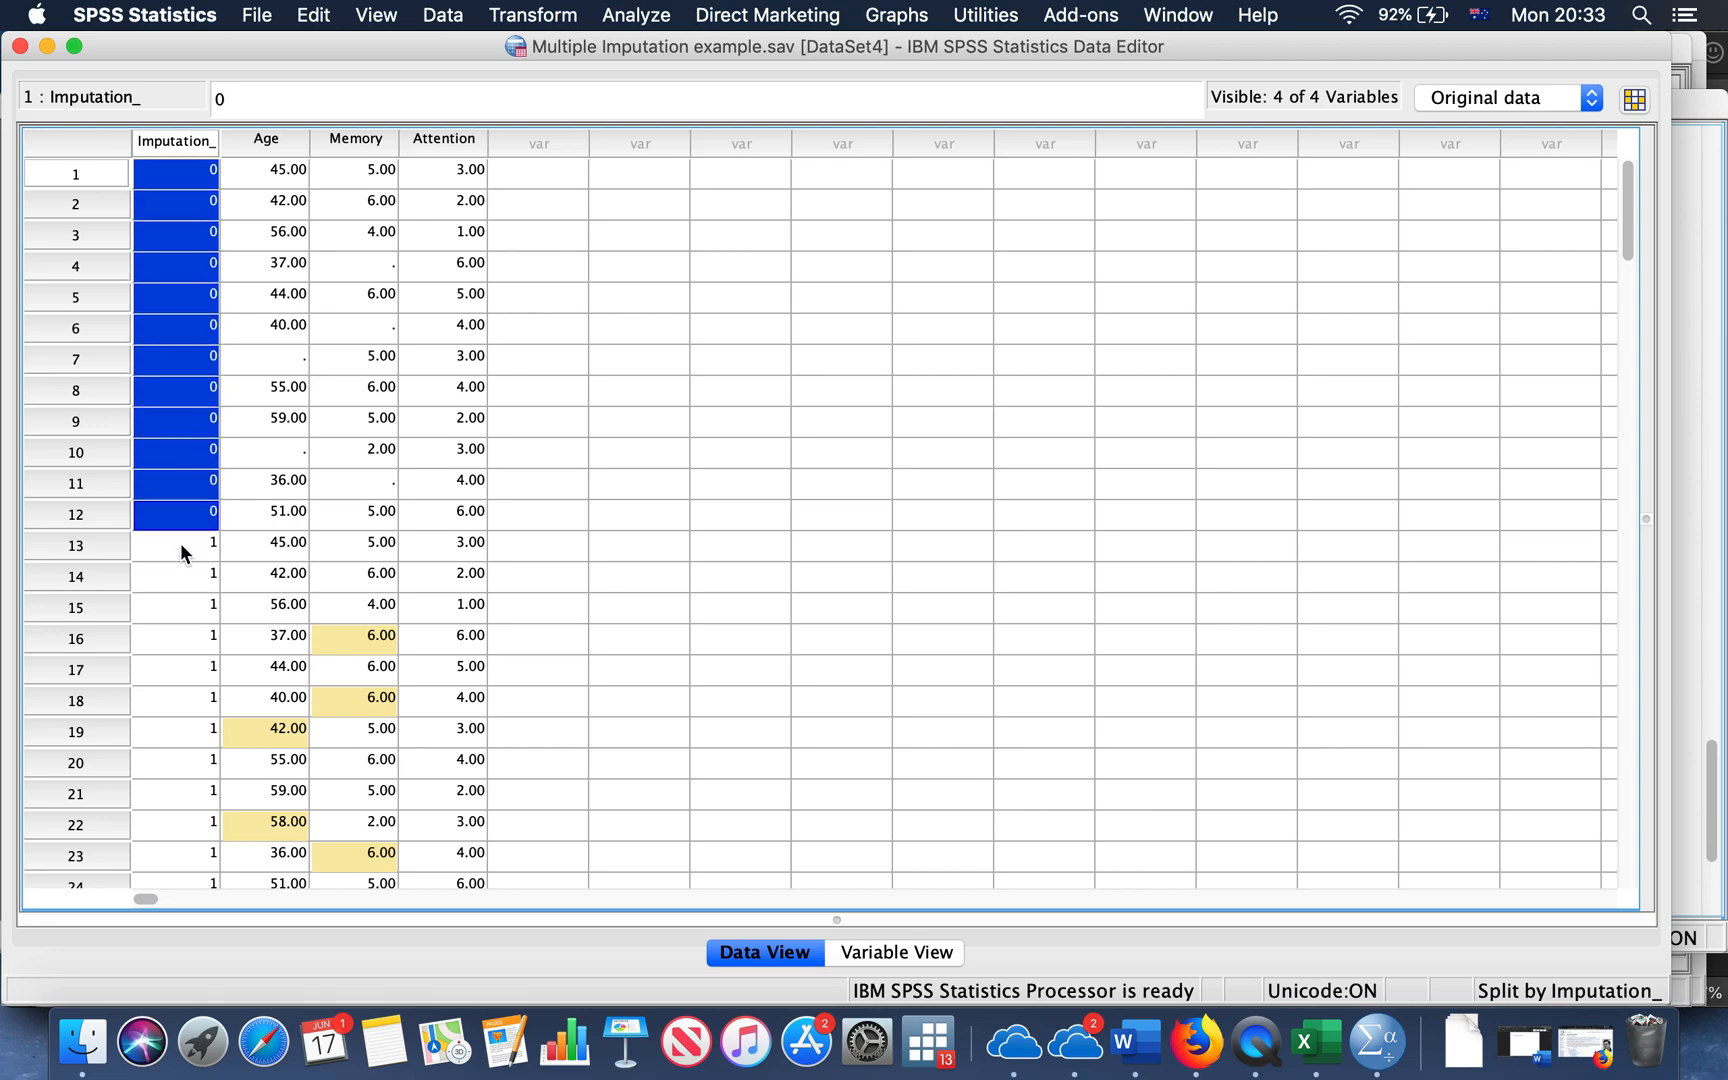
left_click(186, 544)
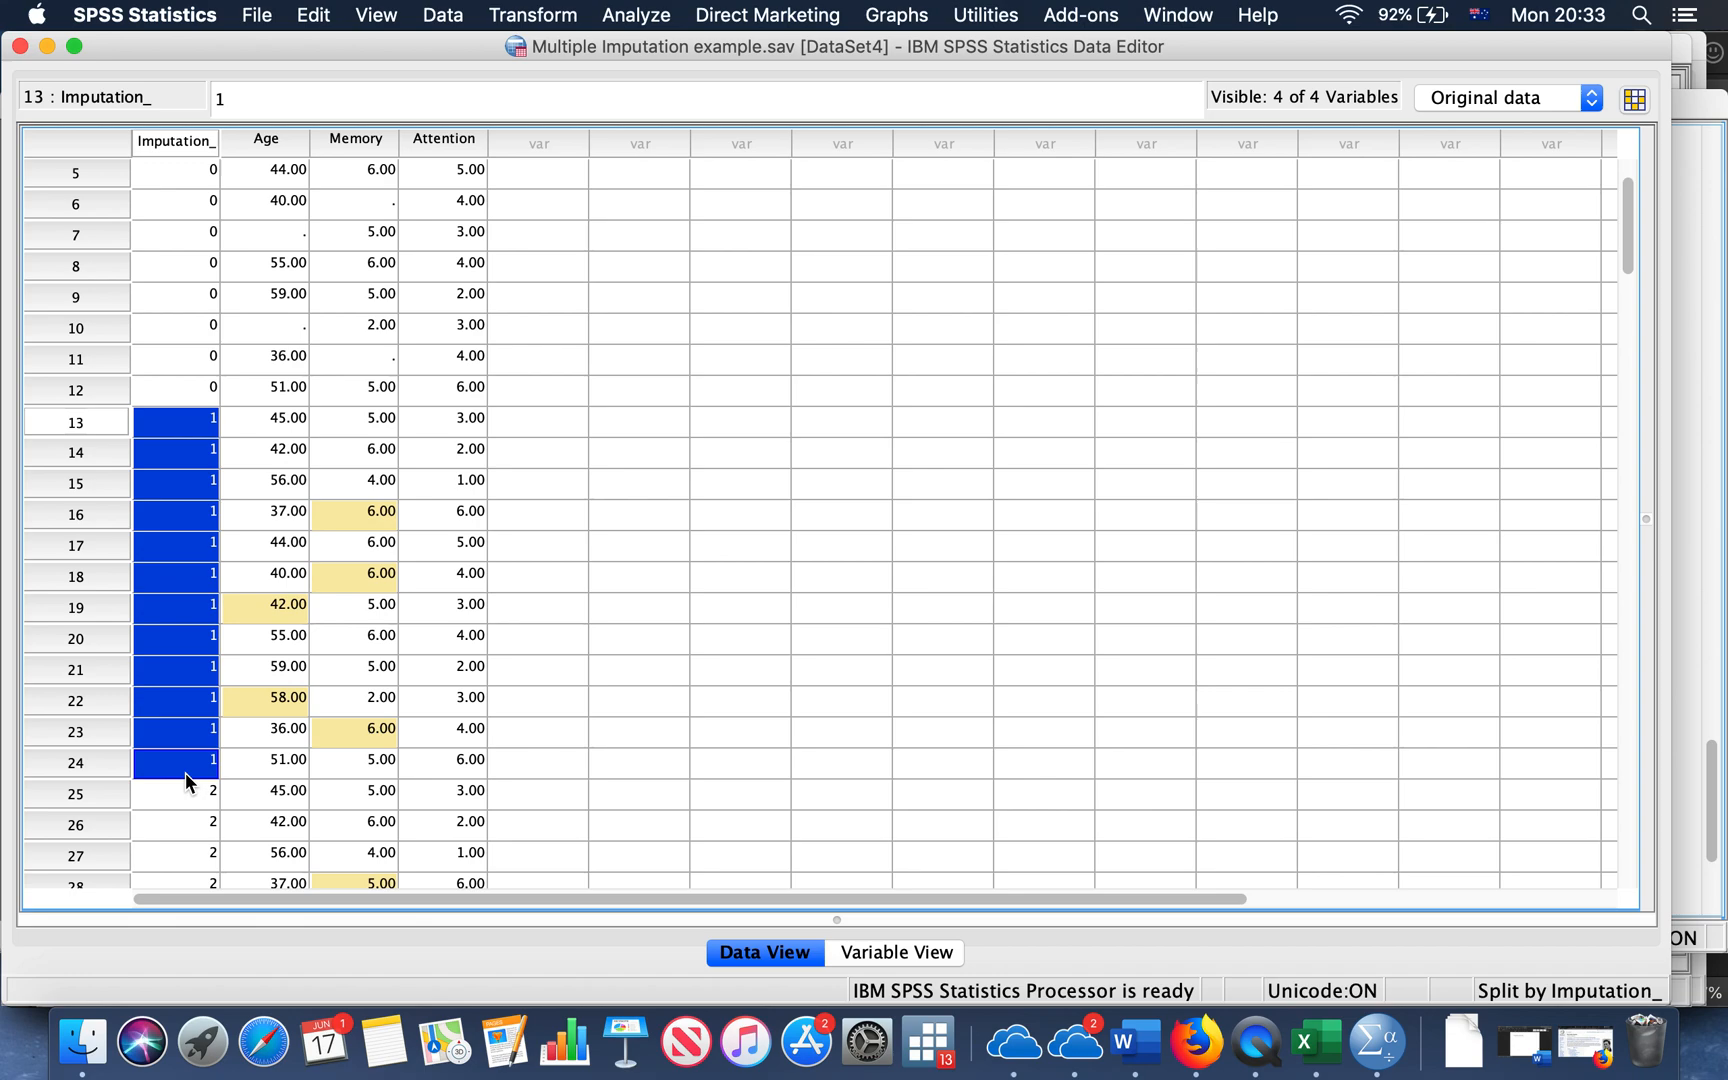
scroll("down", 3)
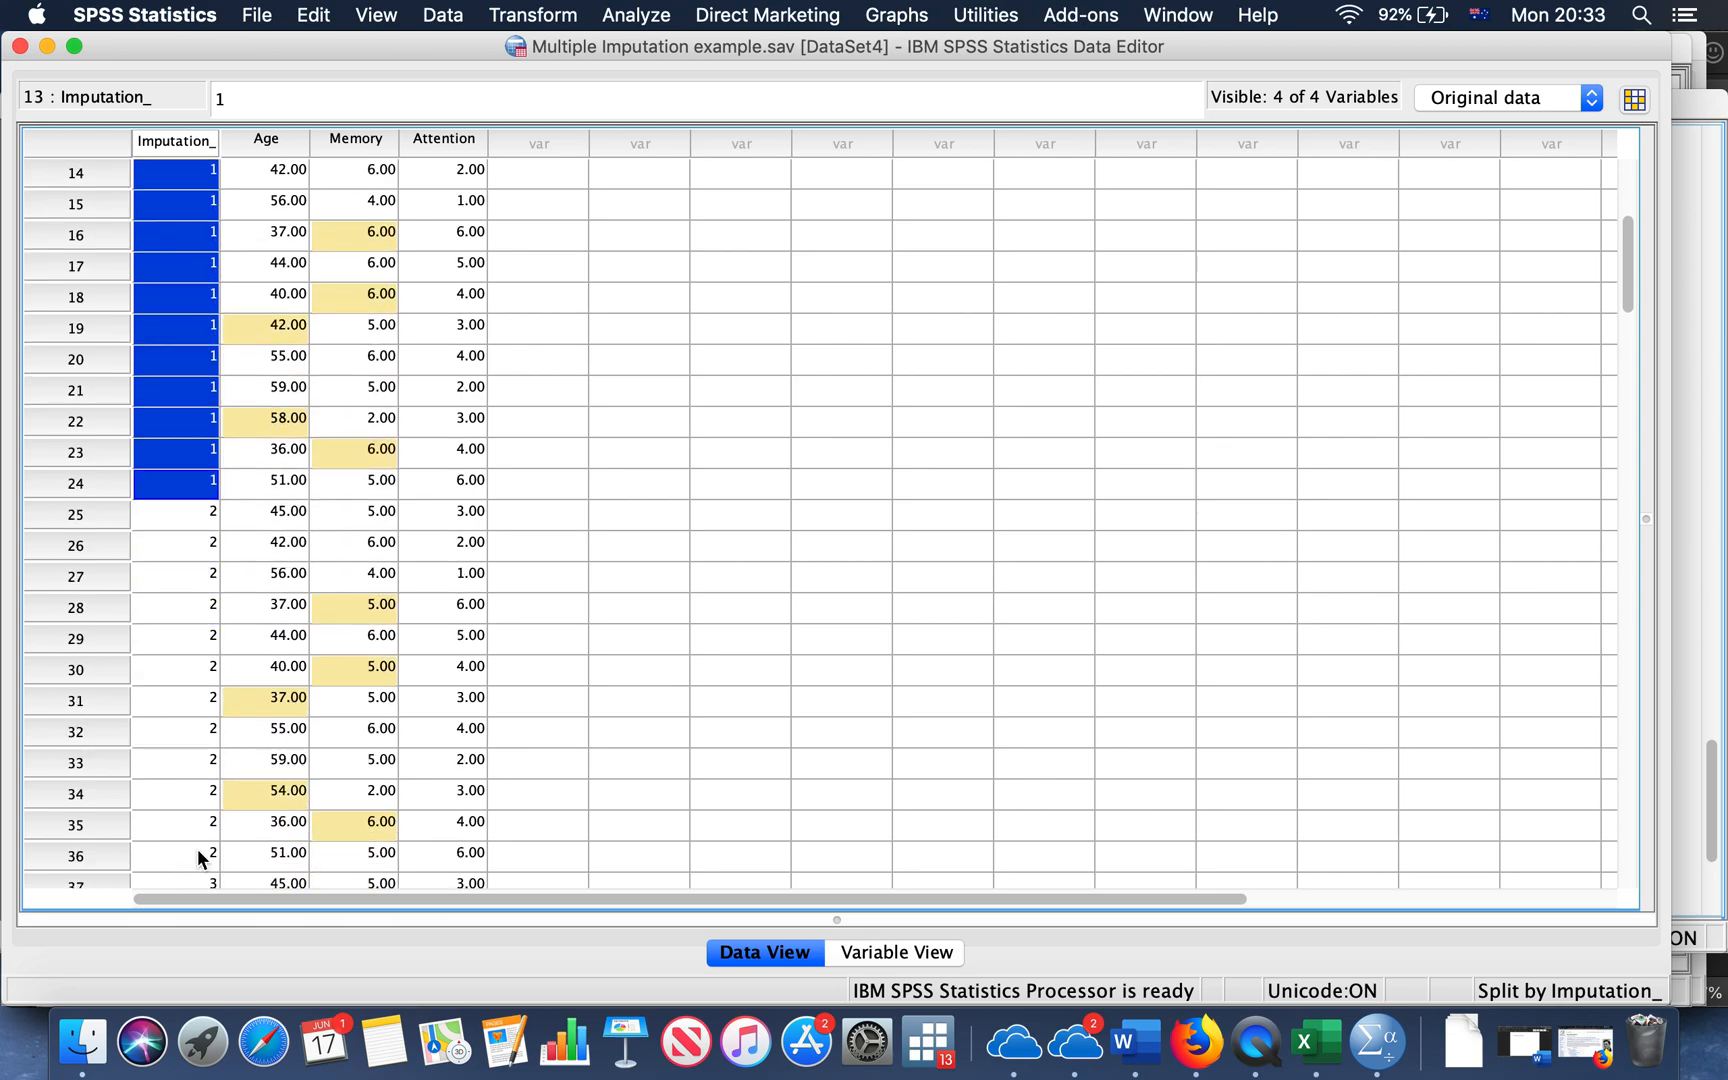
scroll("up", 3)
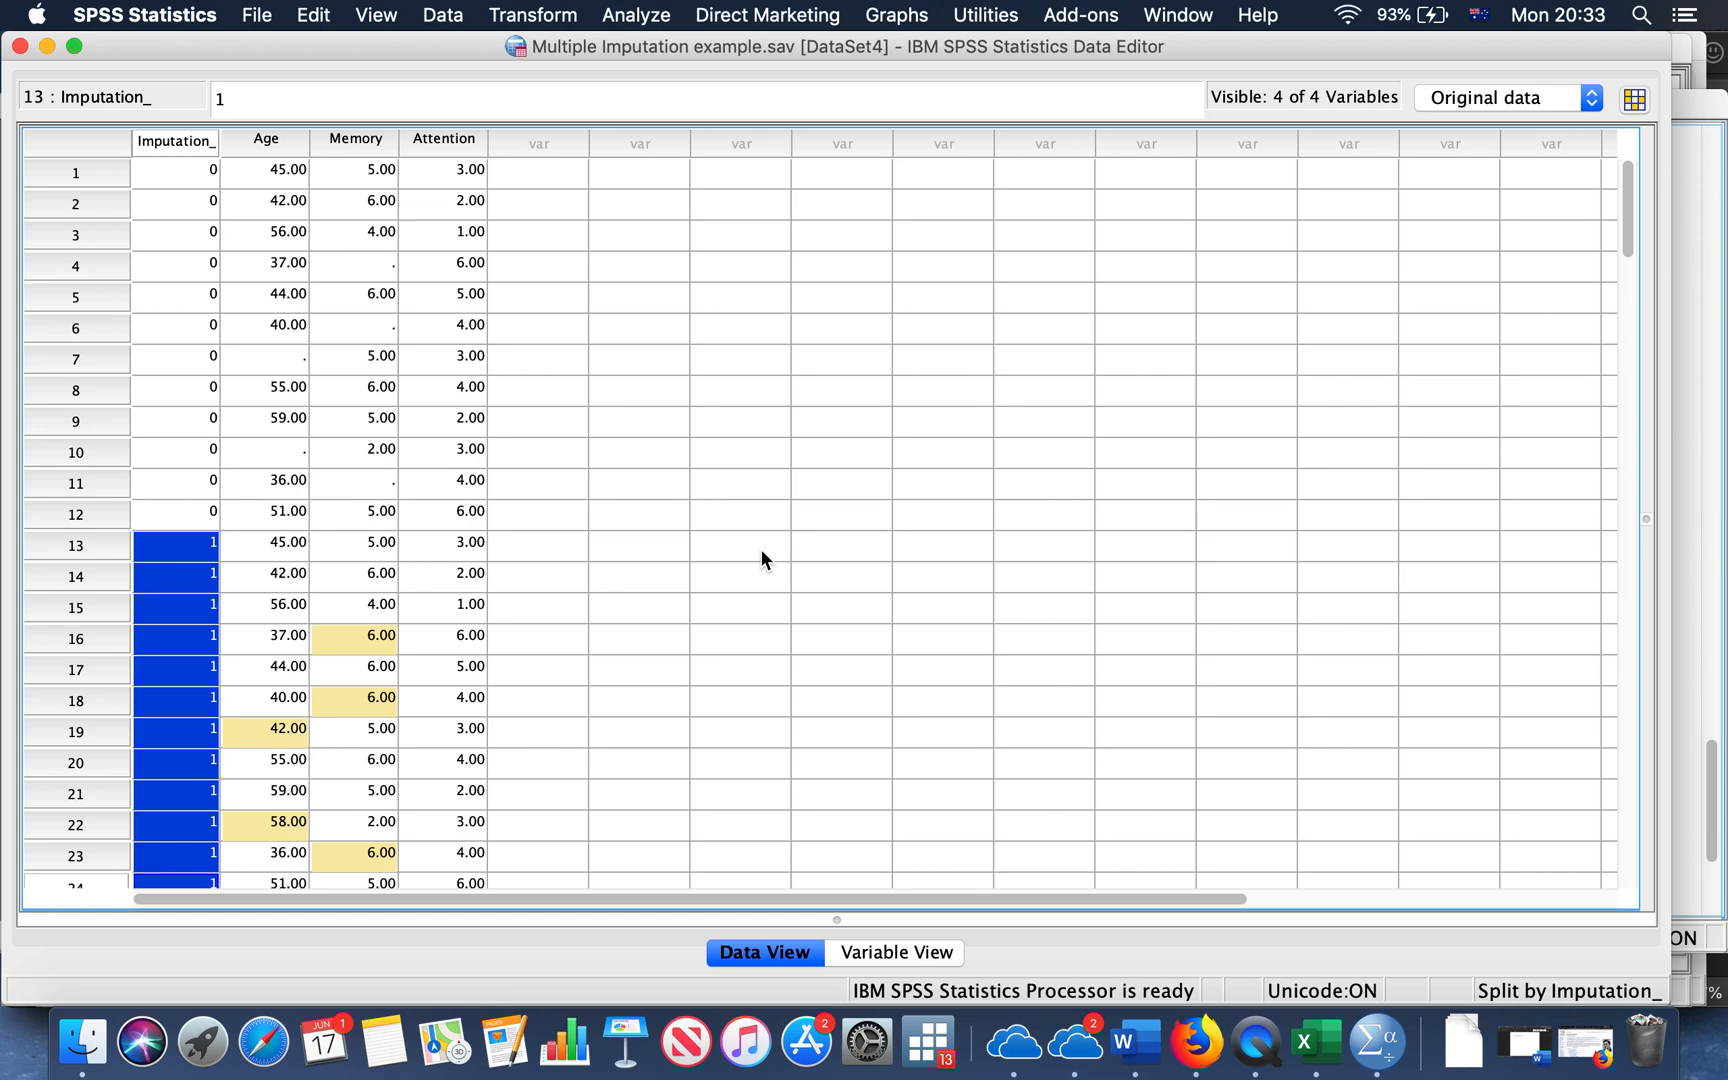
mouse_move(274, 140)
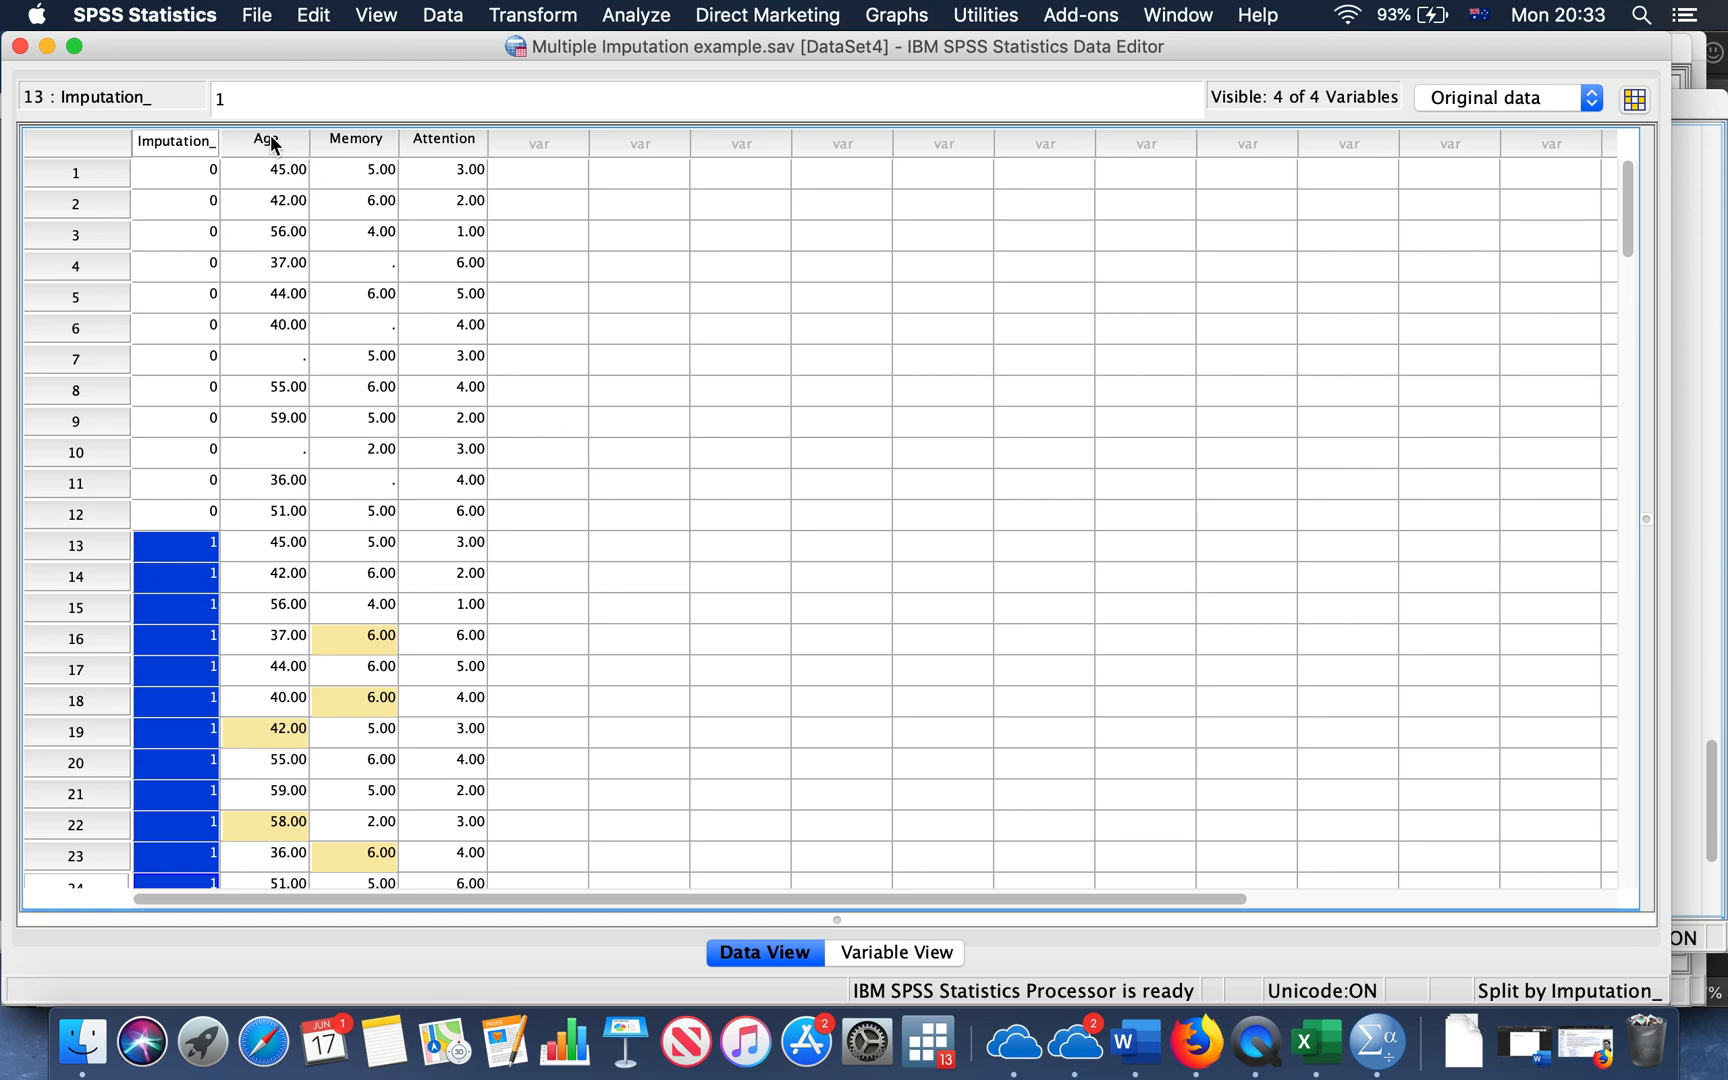
Run descriptive statistics on Age and Memory and jump to the Age frequency table in the Viewer
left_click(266, 138)
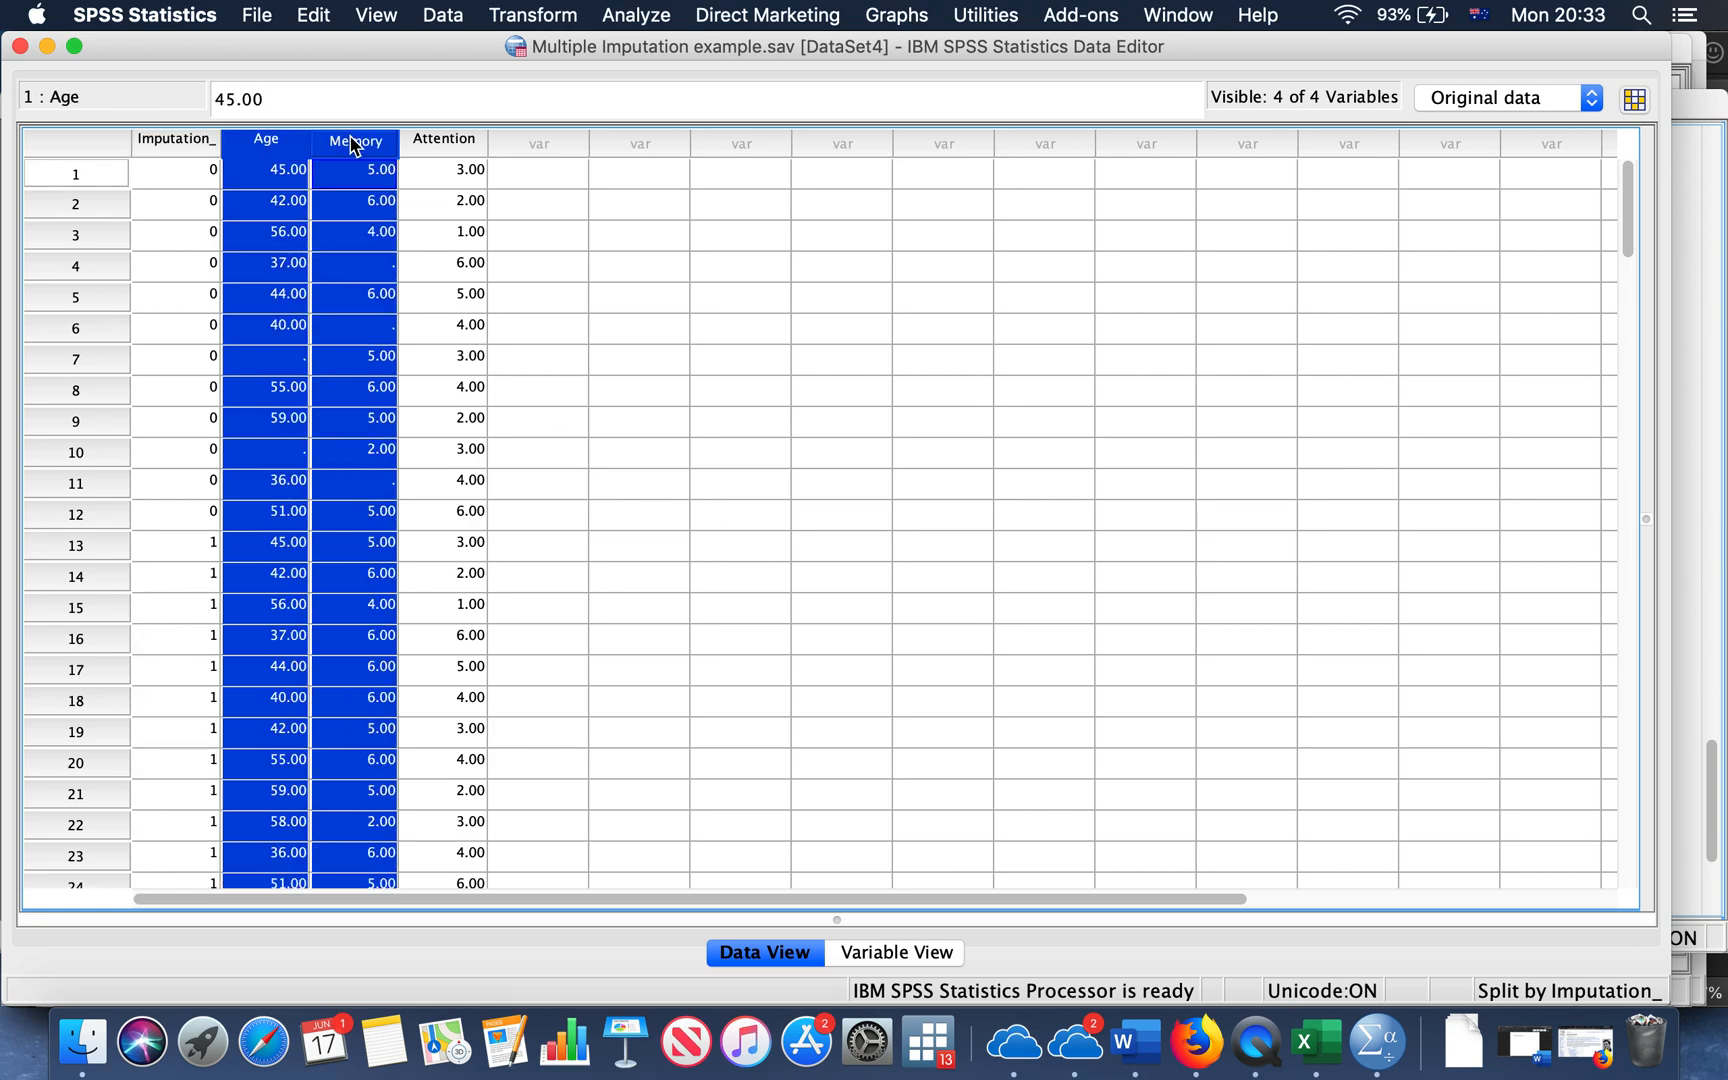
right_click(354, 142)
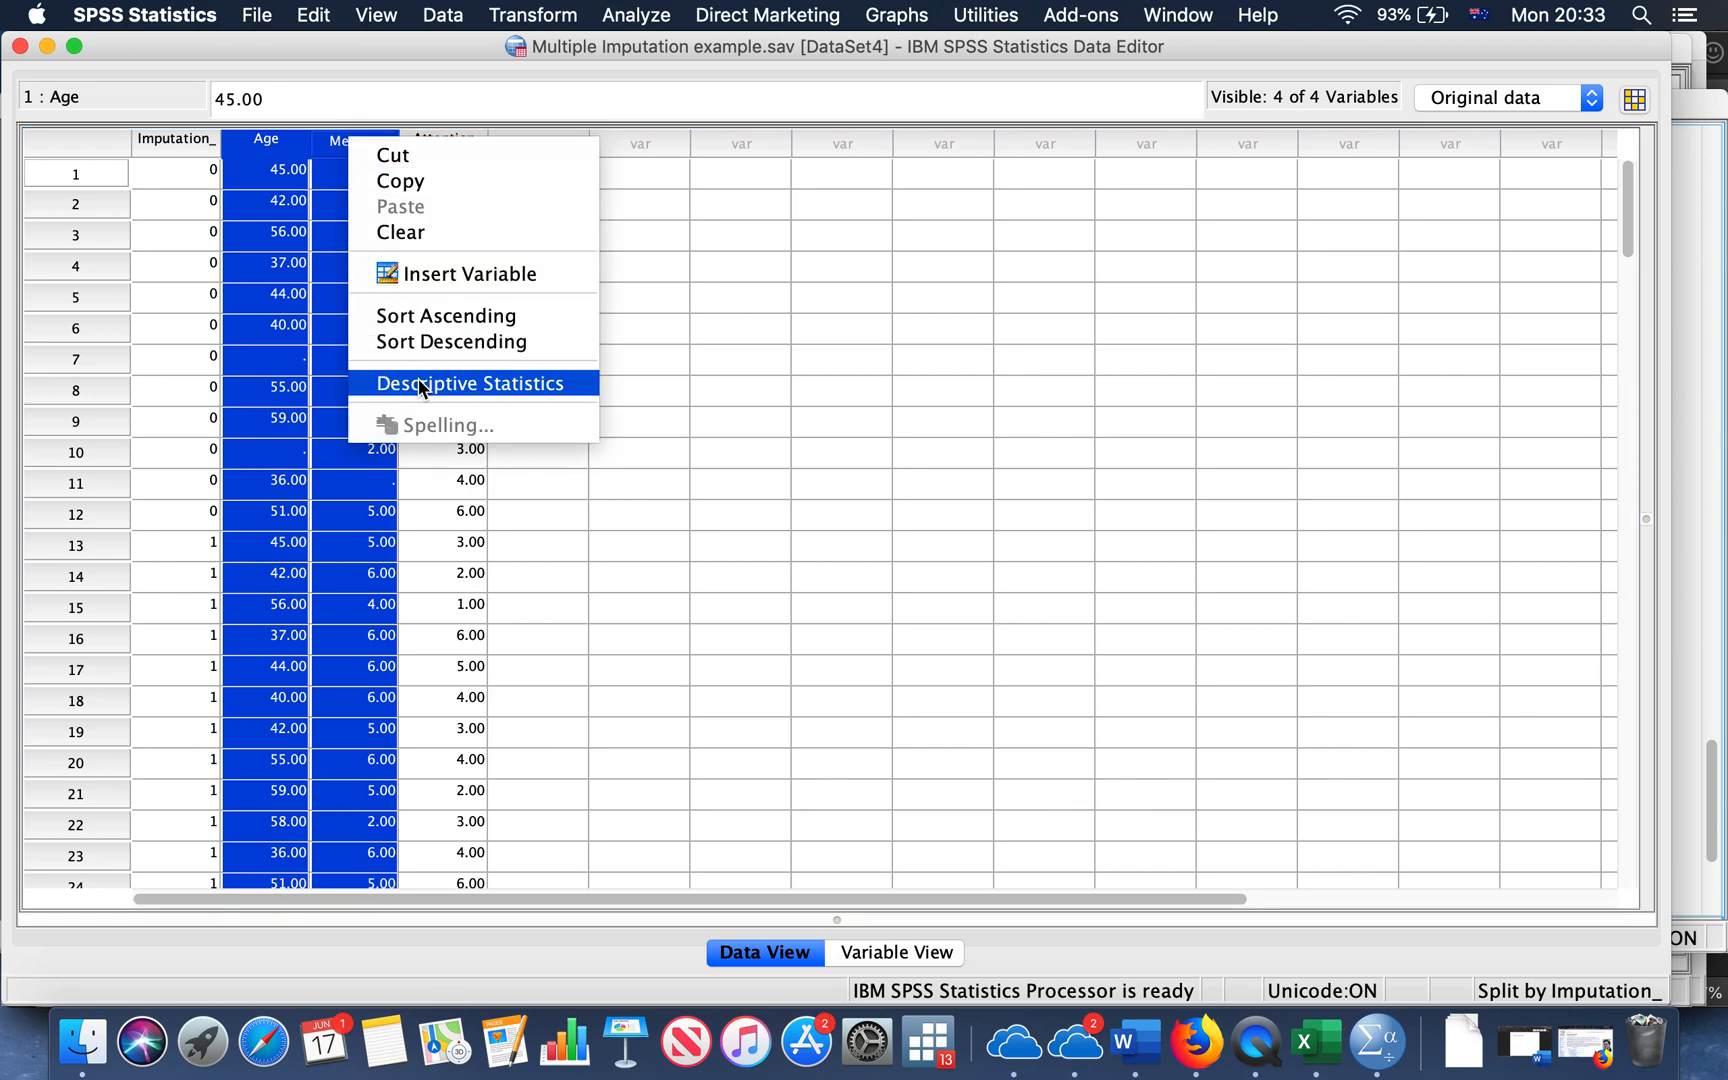
left_click(470, 382)
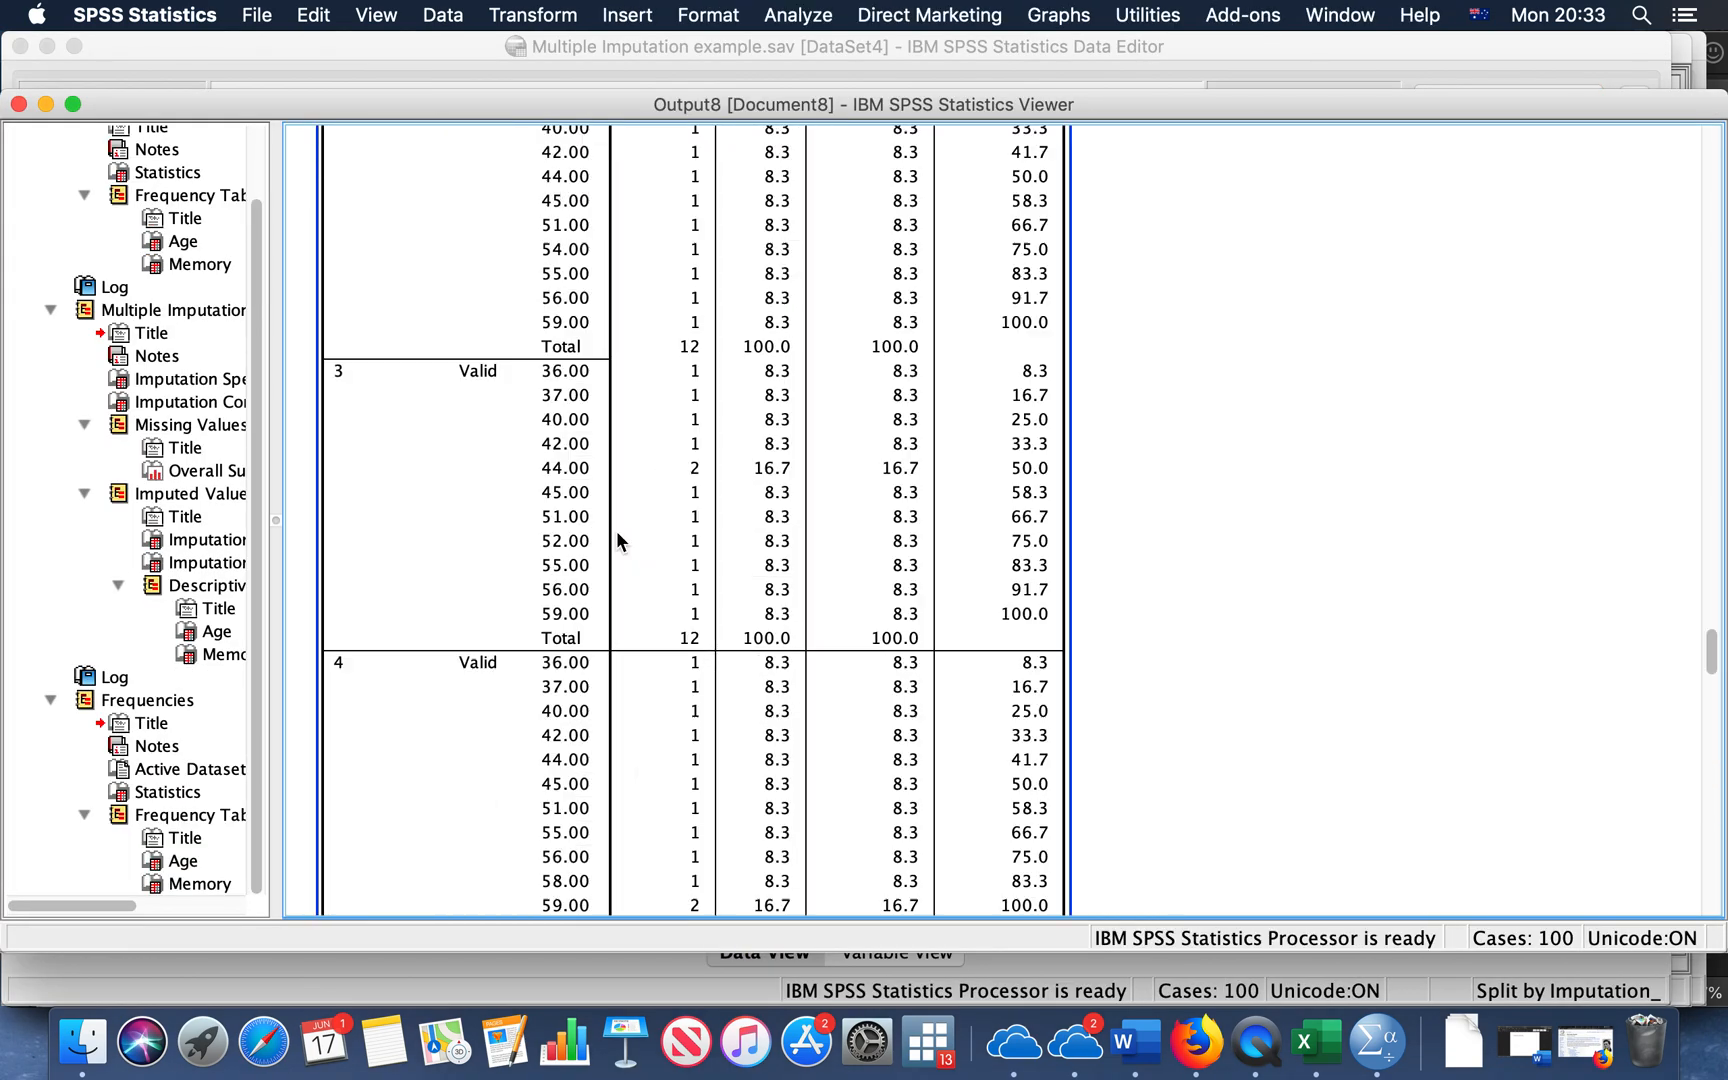
scroll("down", 3)
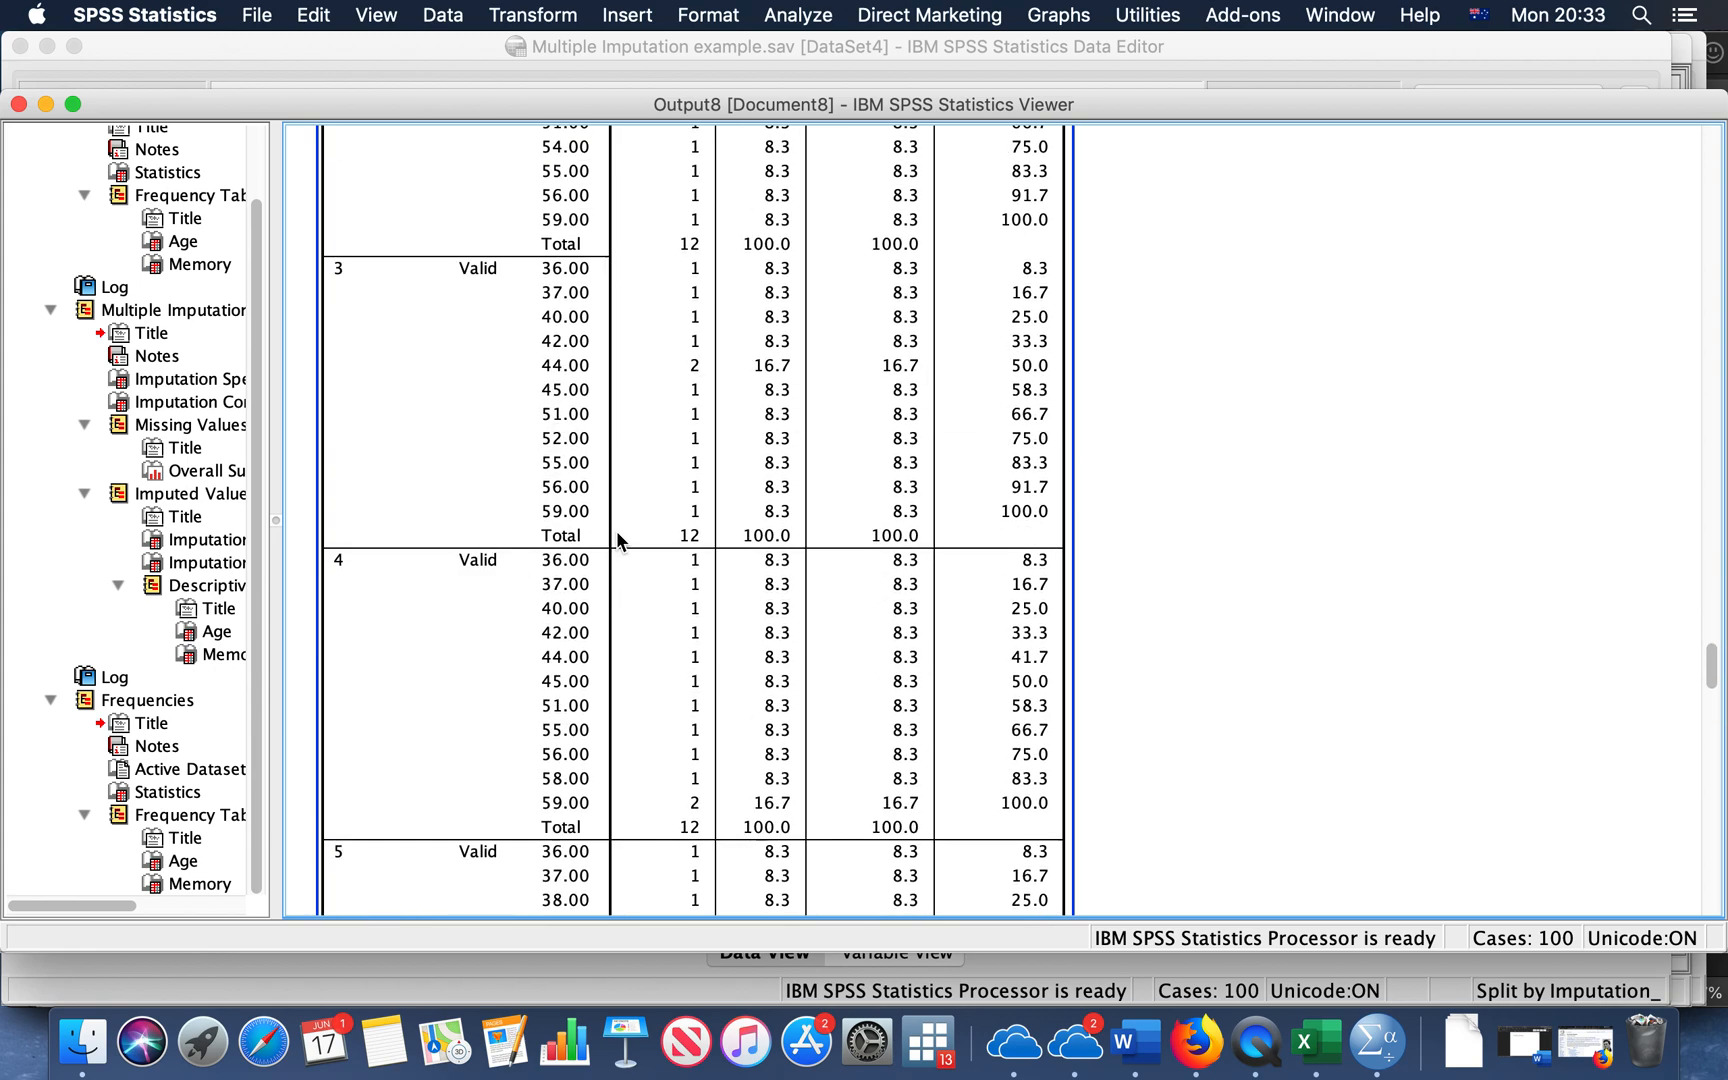
left_click(182, 860)
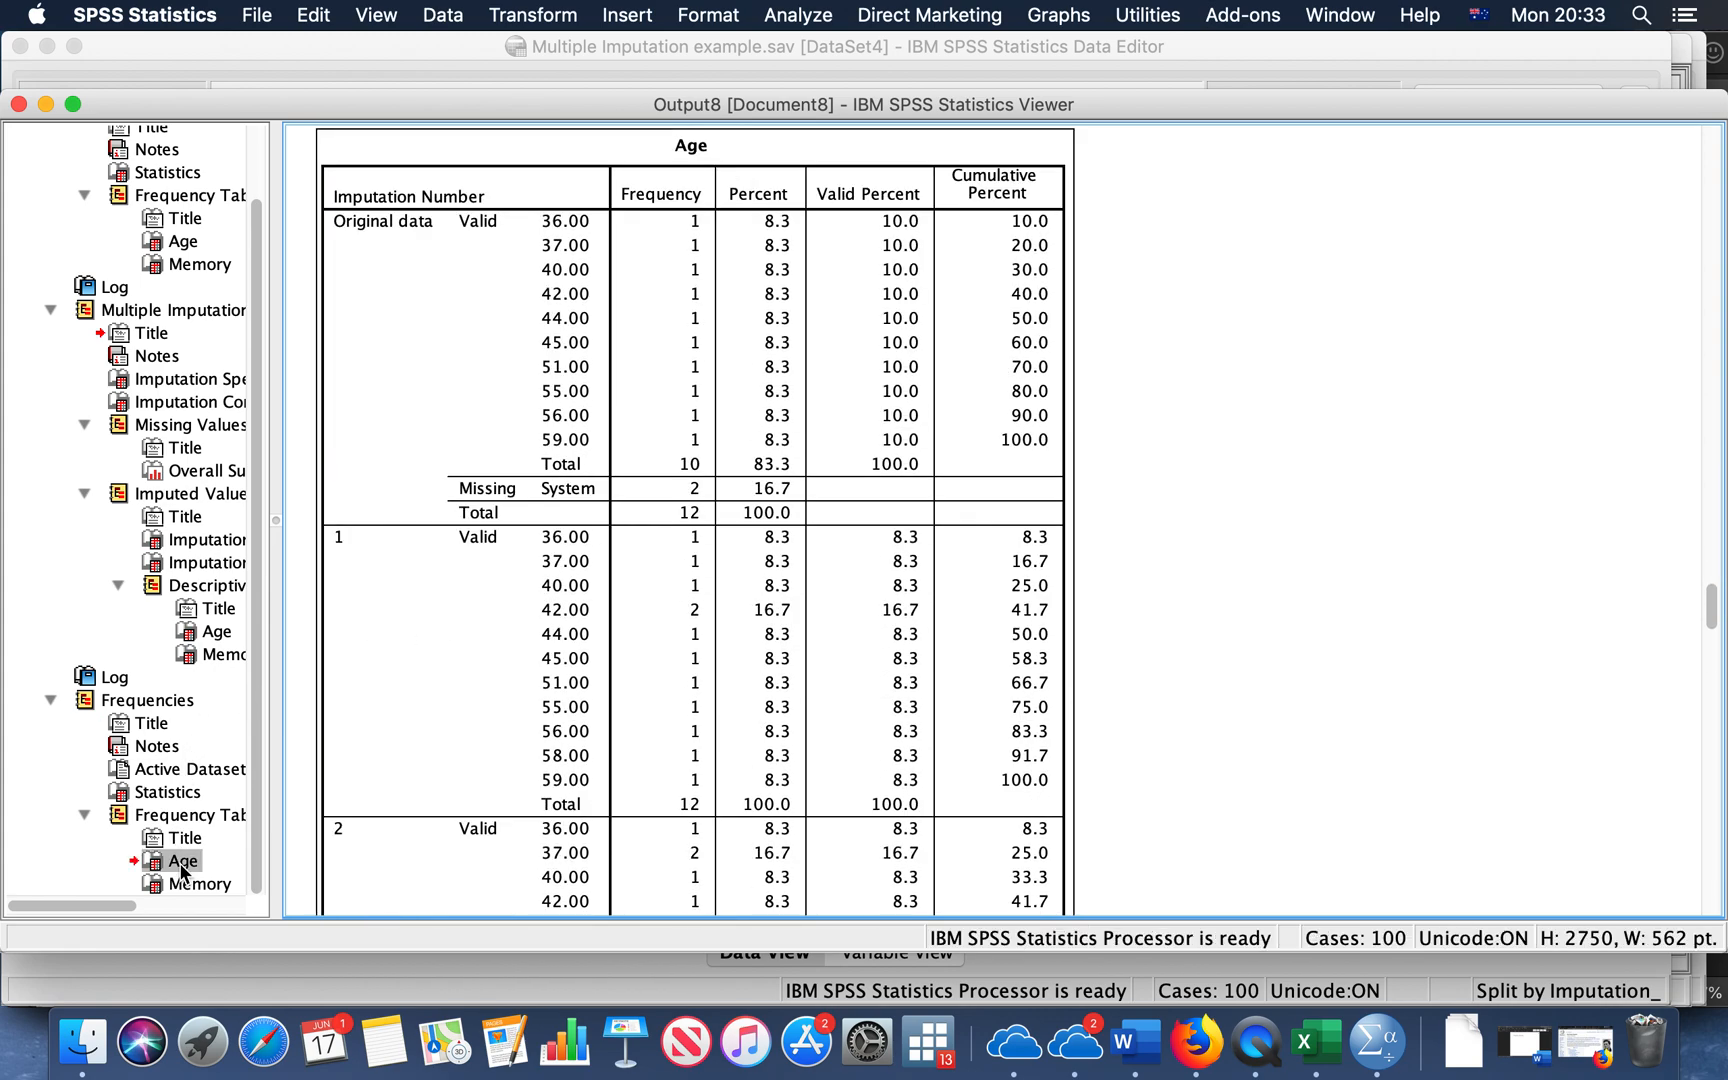
left_click(182, 860)
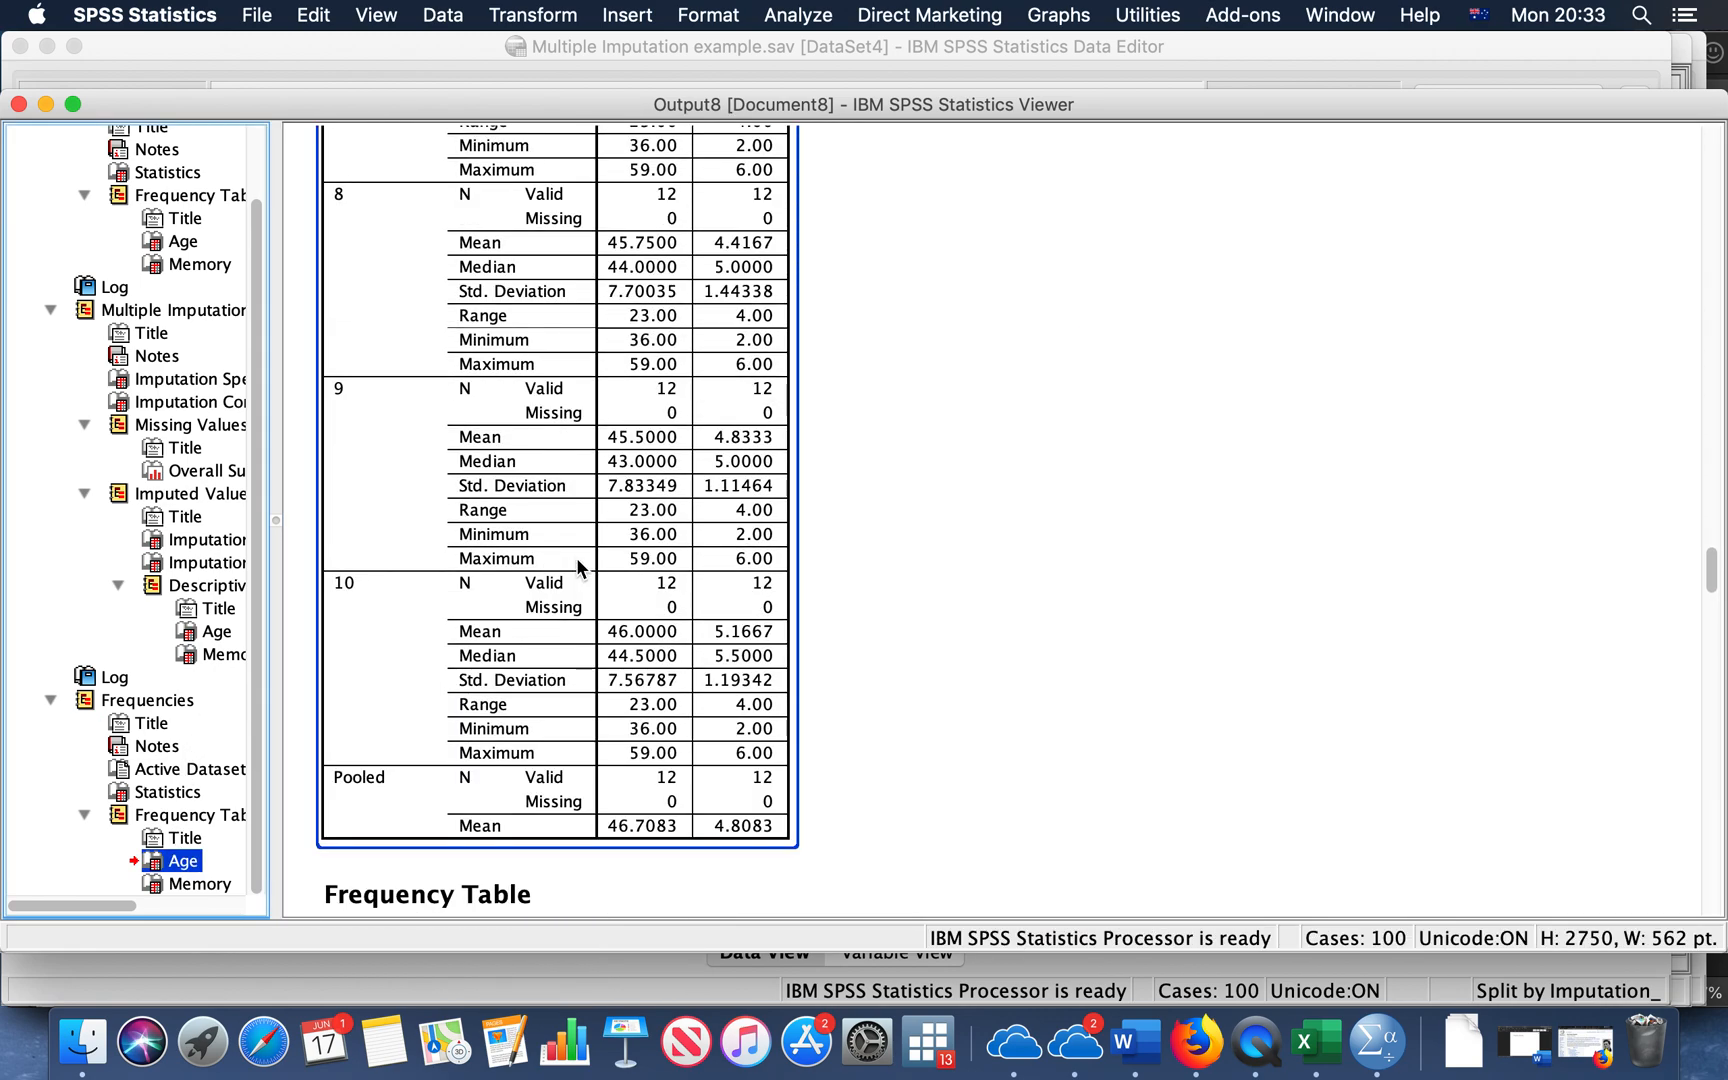
scroll("up", 3)
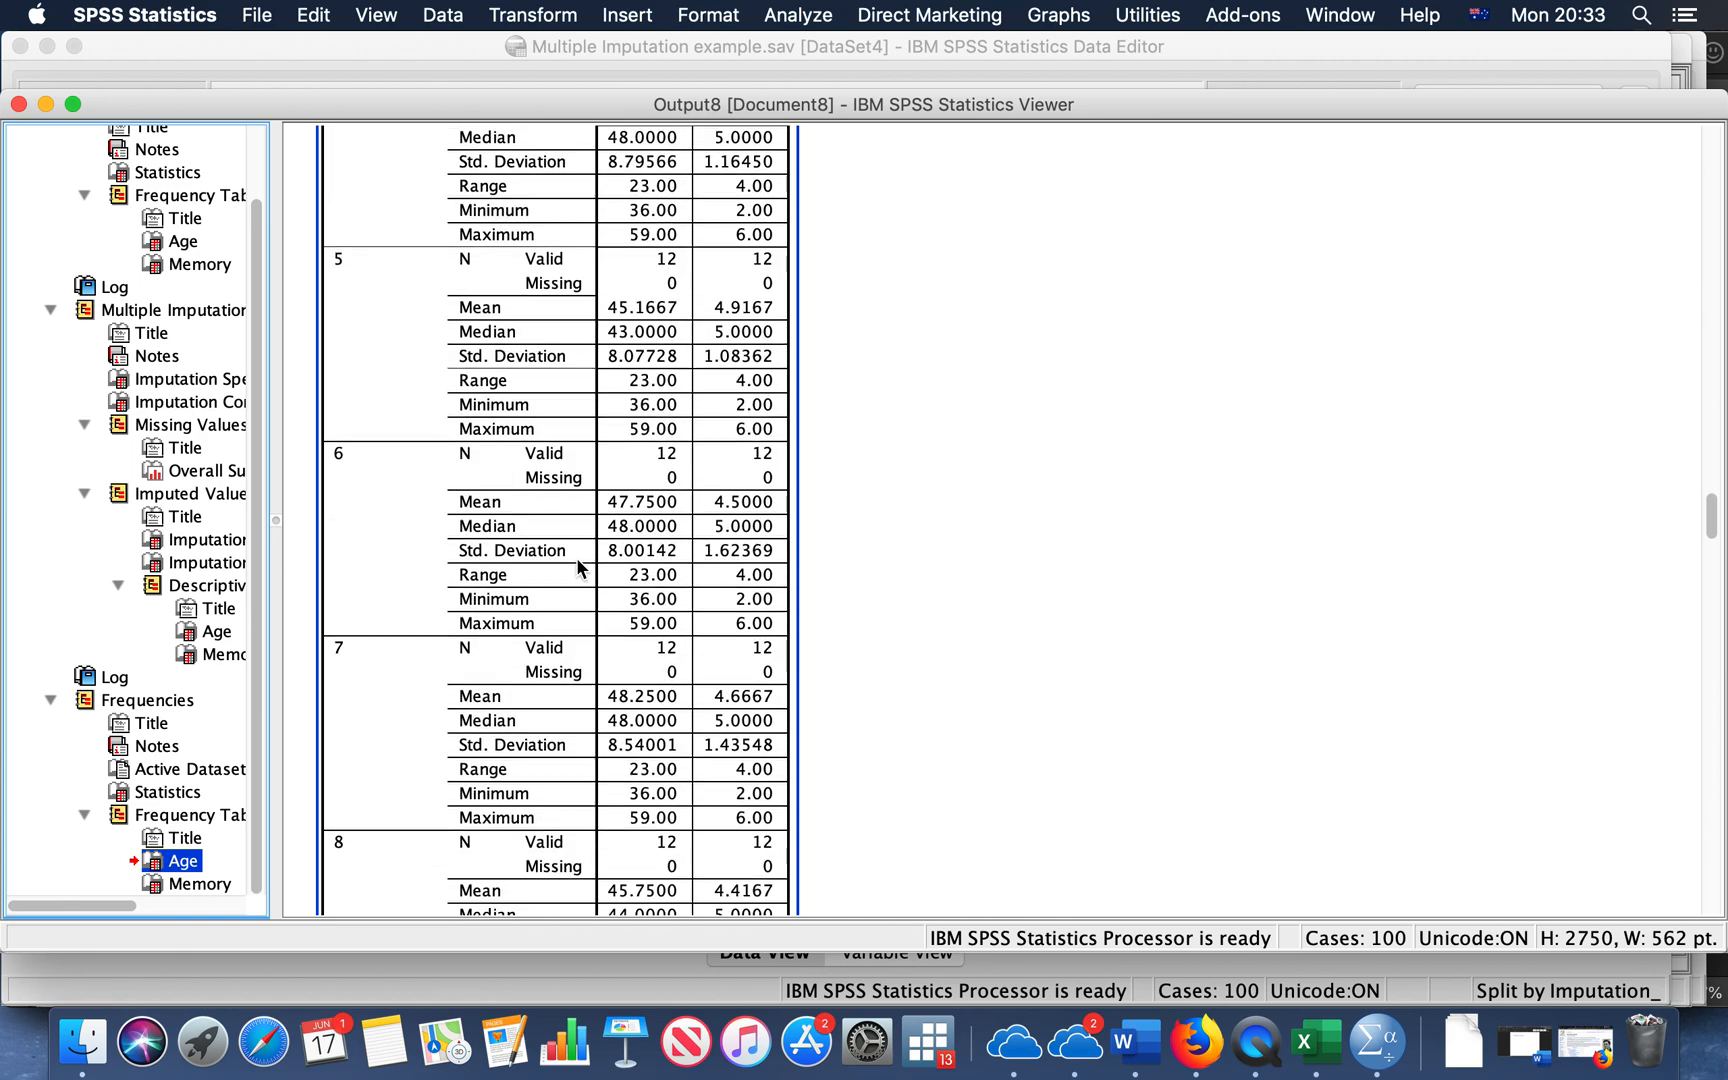
scroll("down", 3)
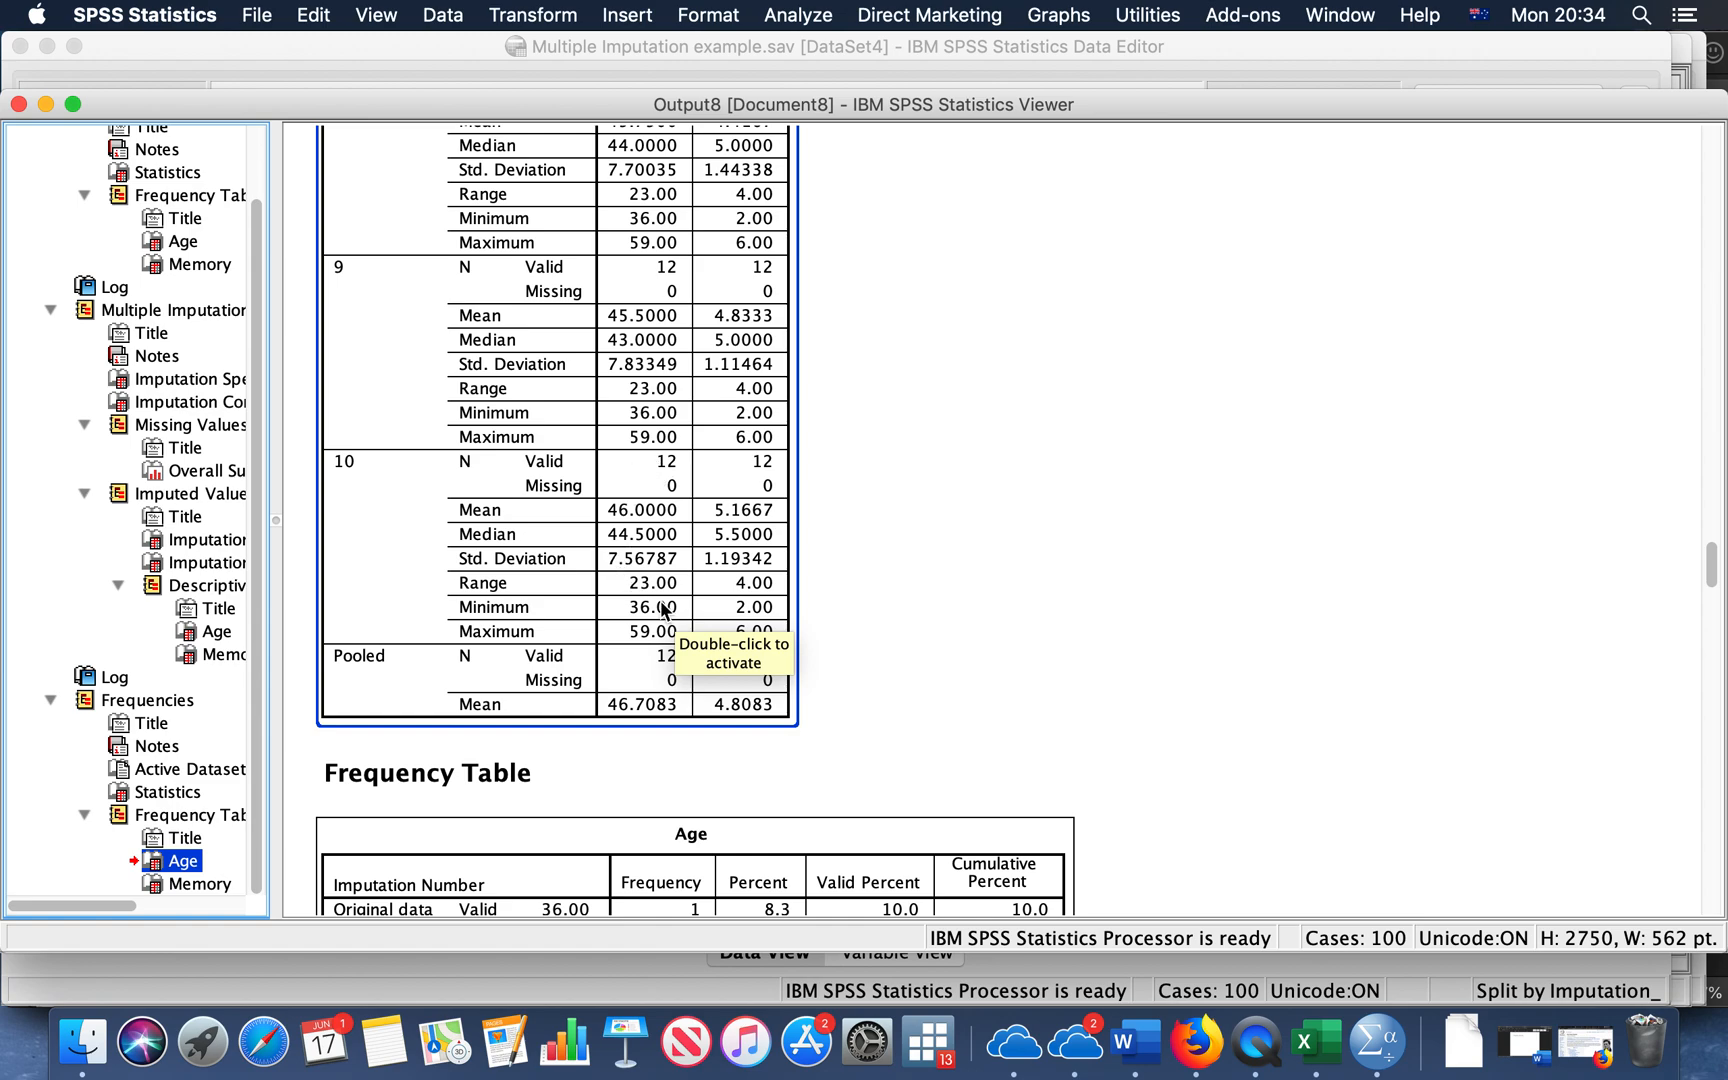
mouse_move(984, 618)
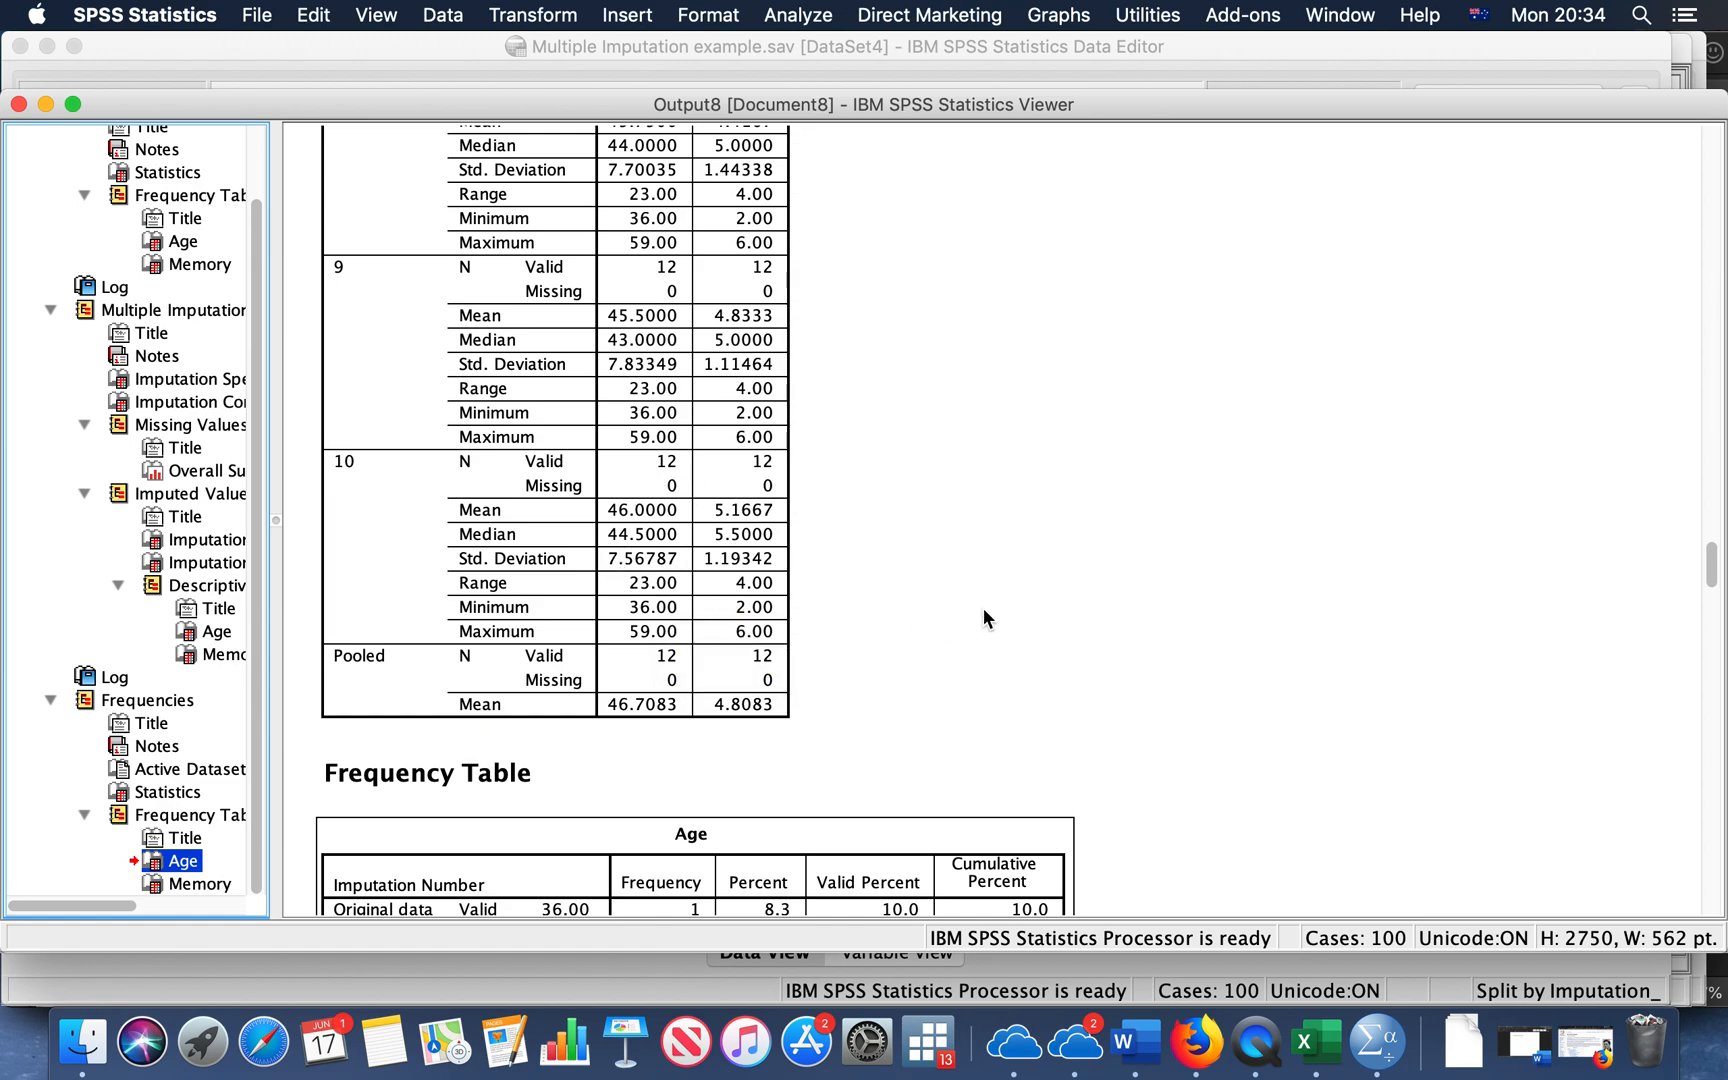
mouse_move(1712, 580)
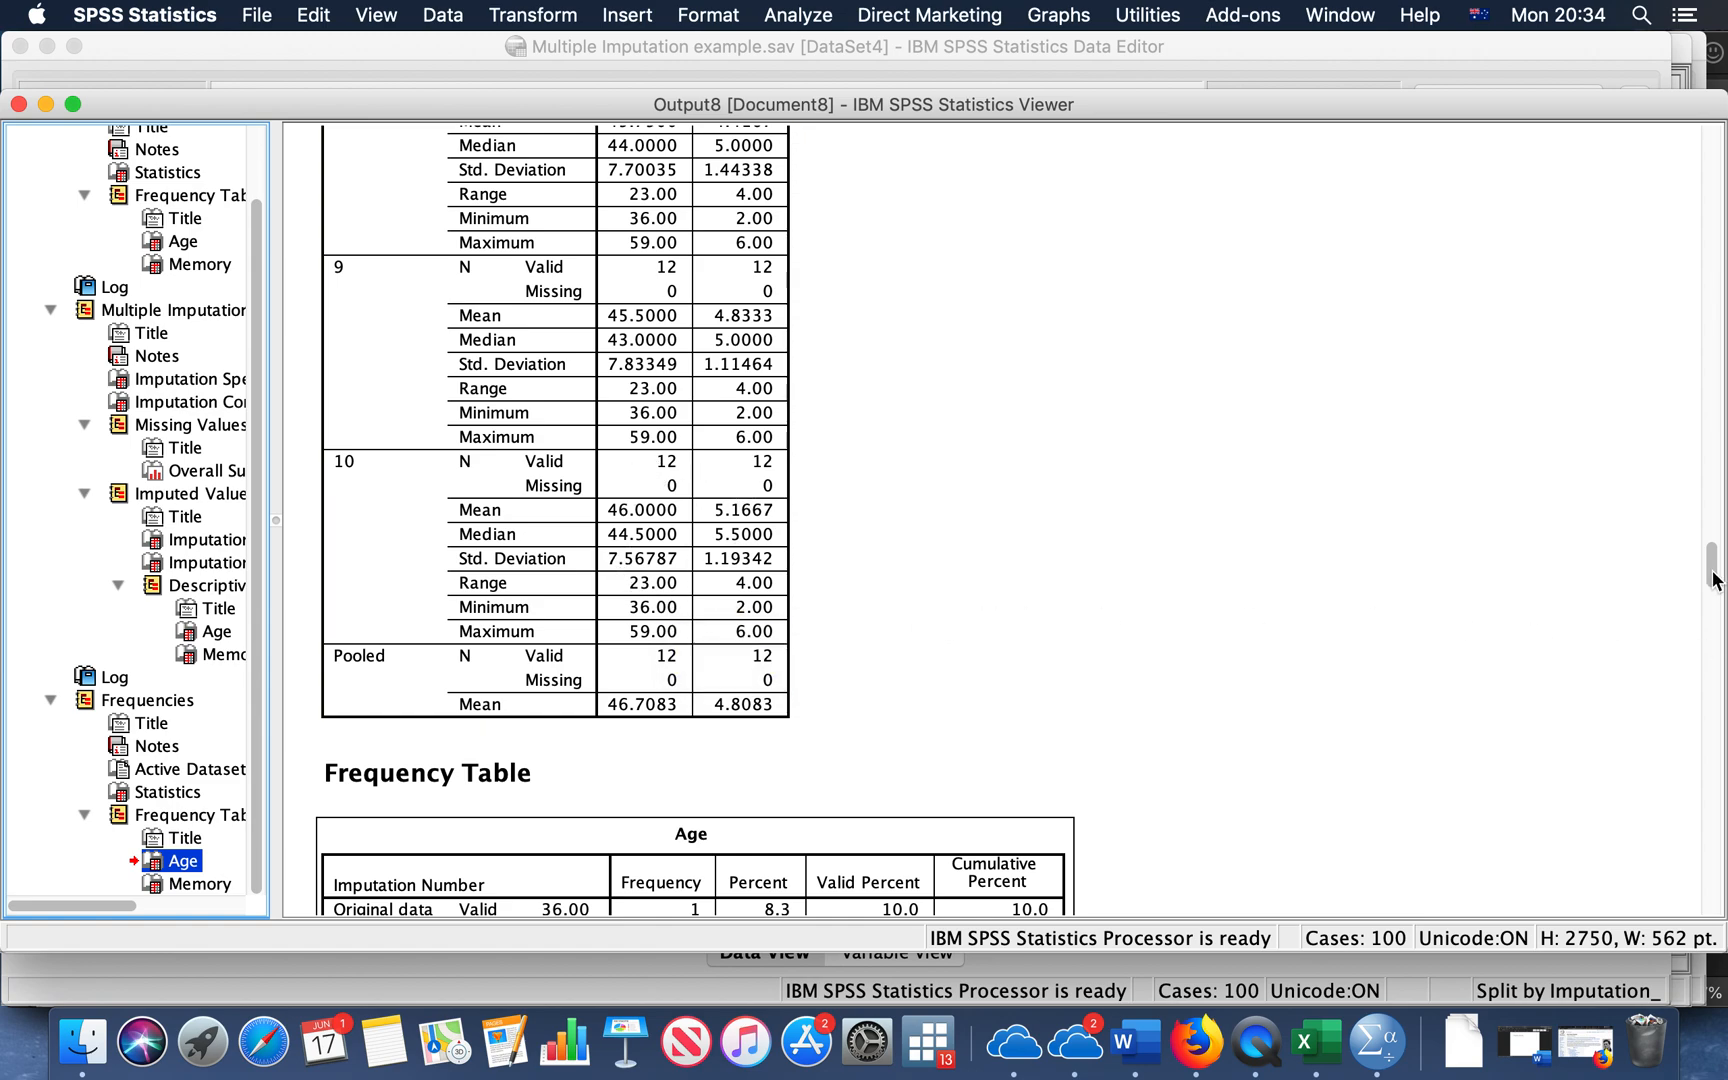
Select the Frequencies Statistics table and scroll through imputations 1-10 to the Pooled rows
scroll("up", 3)
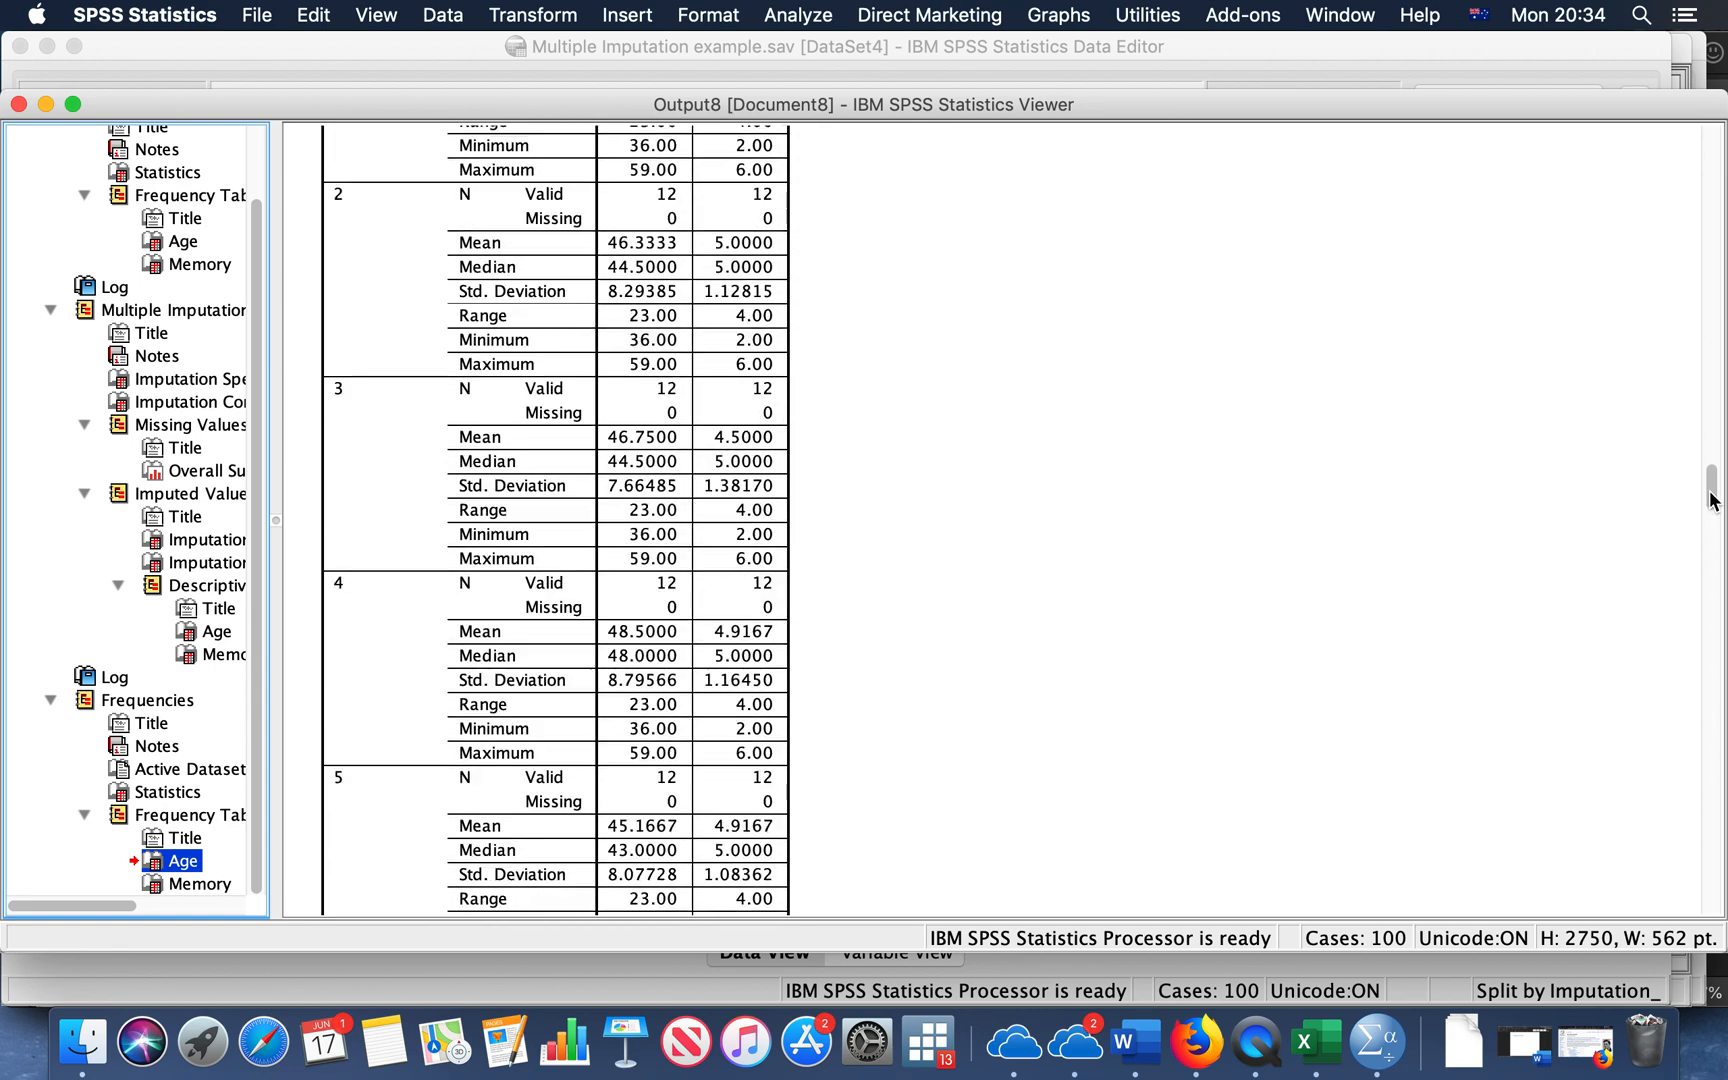
scroll("up", 3)
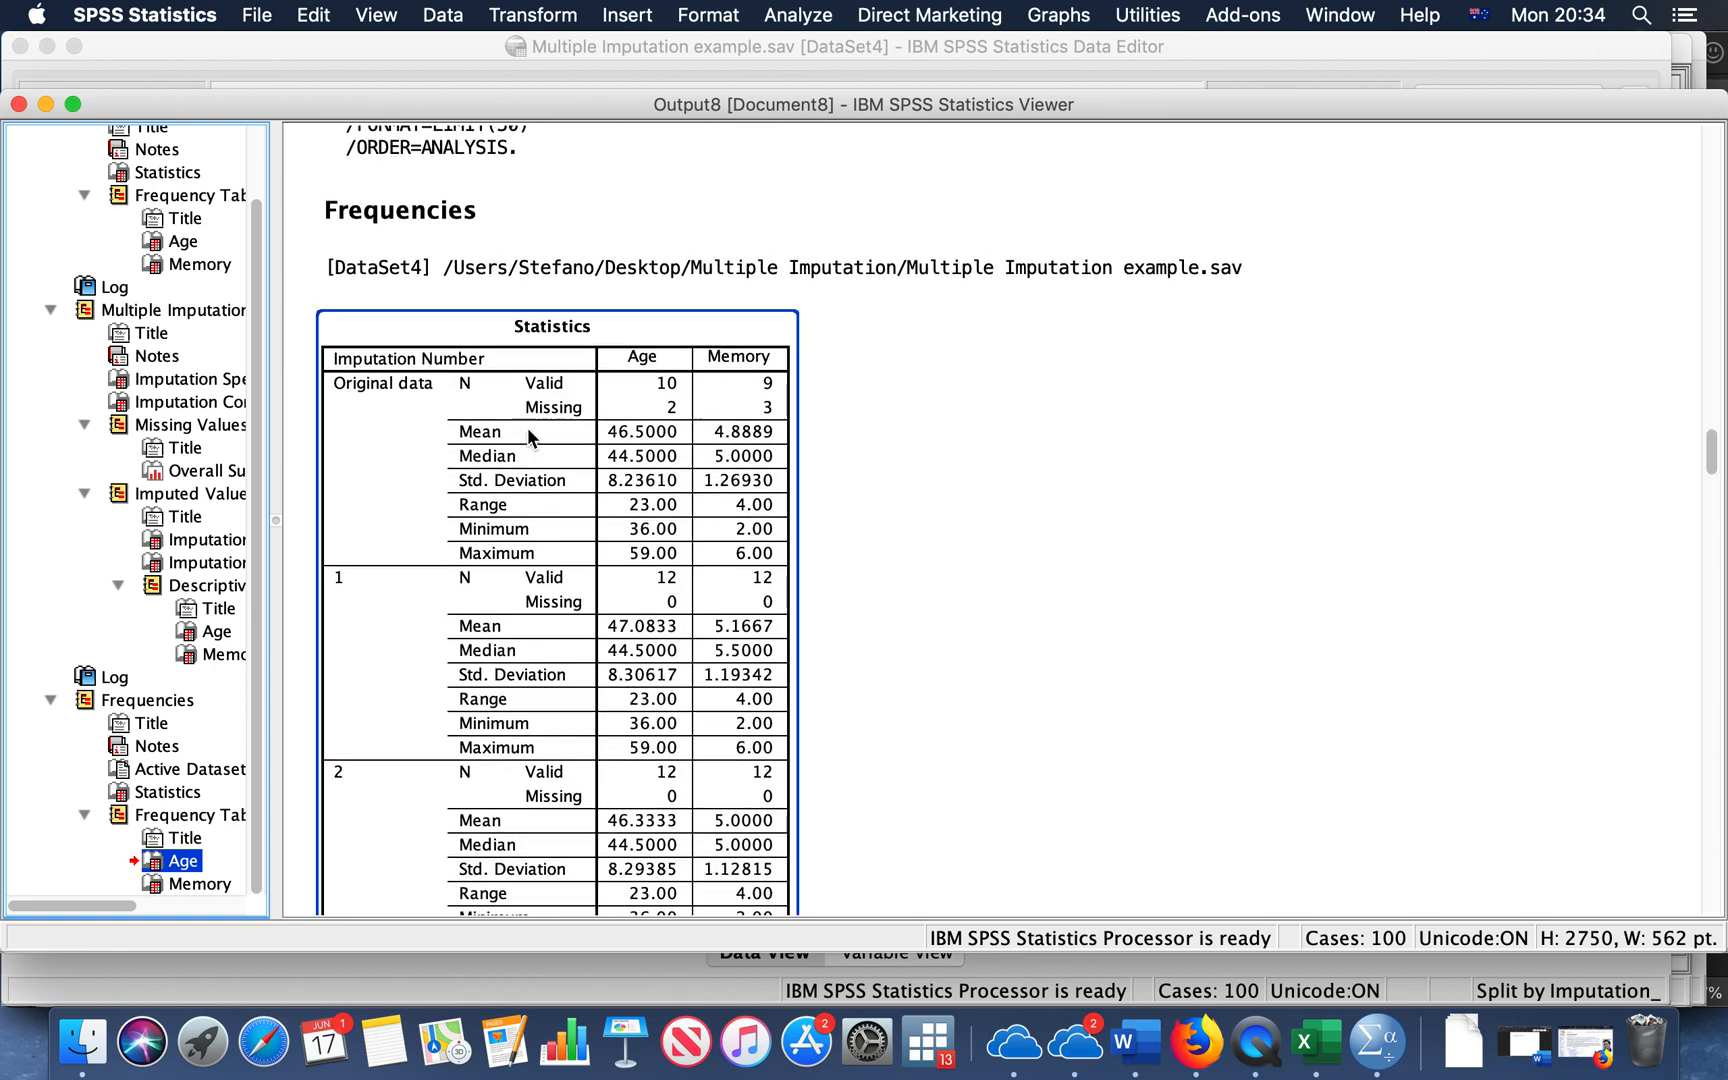
mouse_move(662, 386)
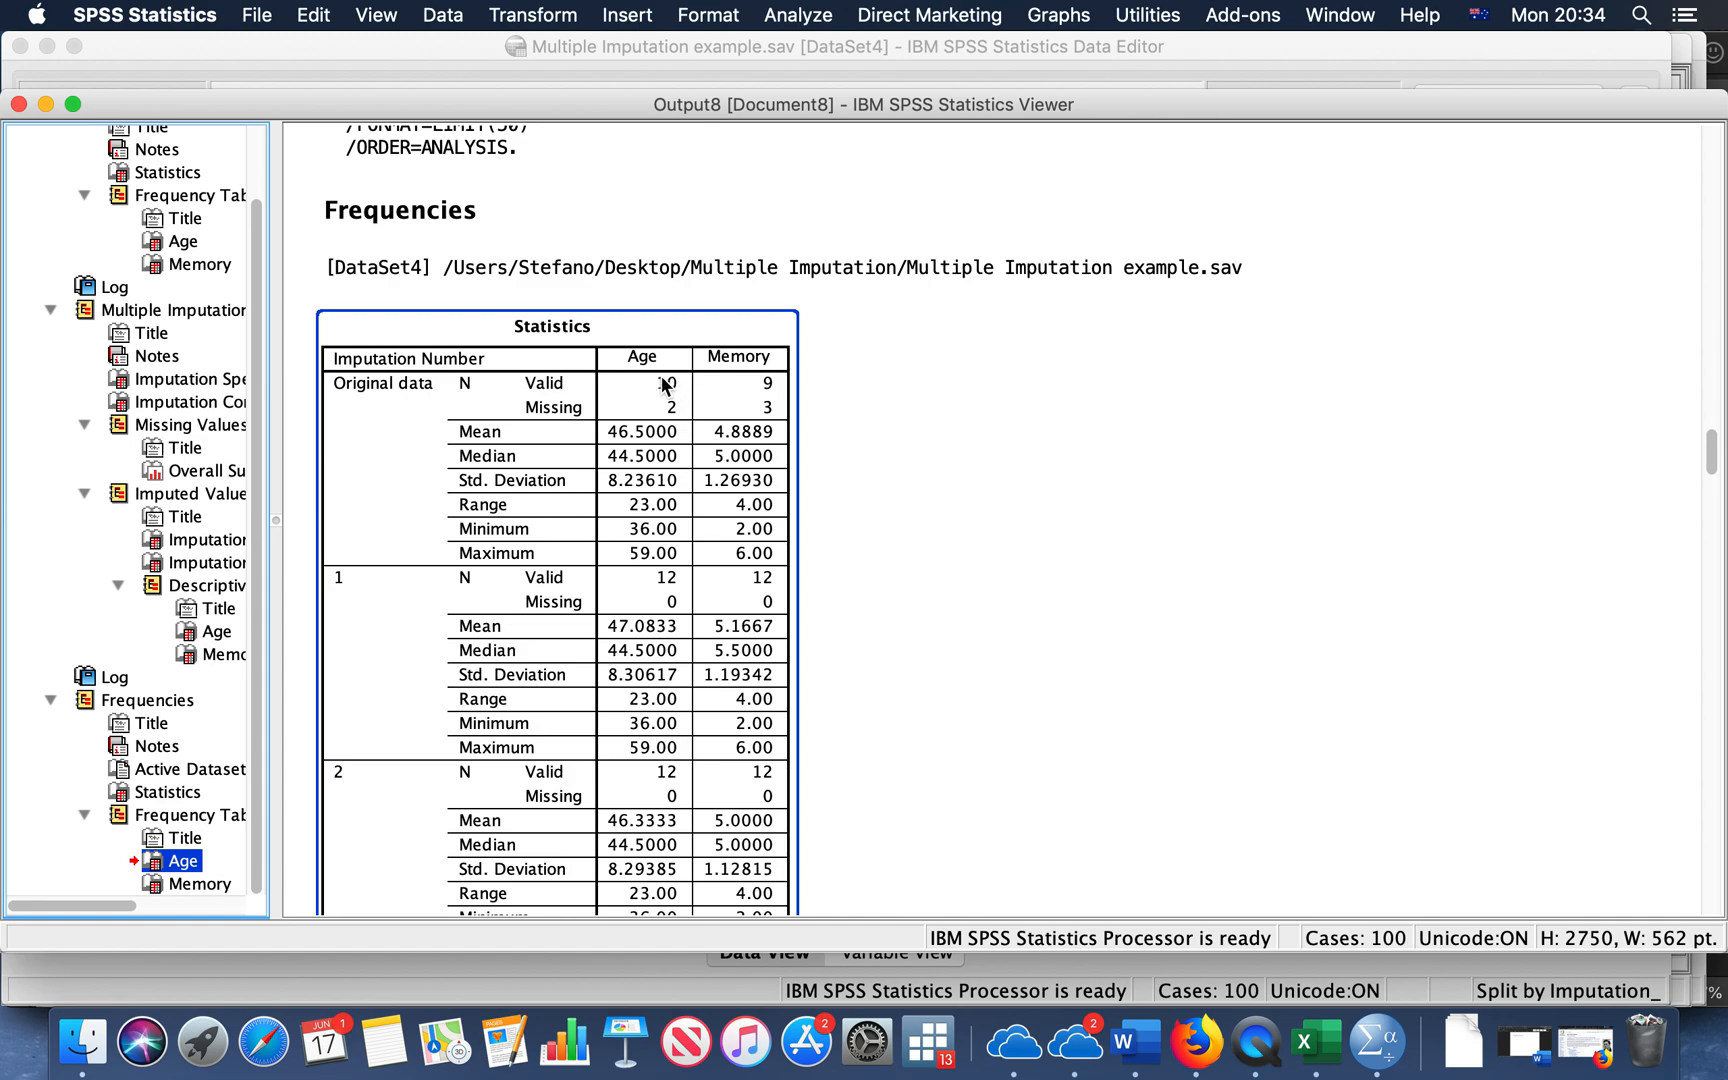
mouse_move(592, 416)
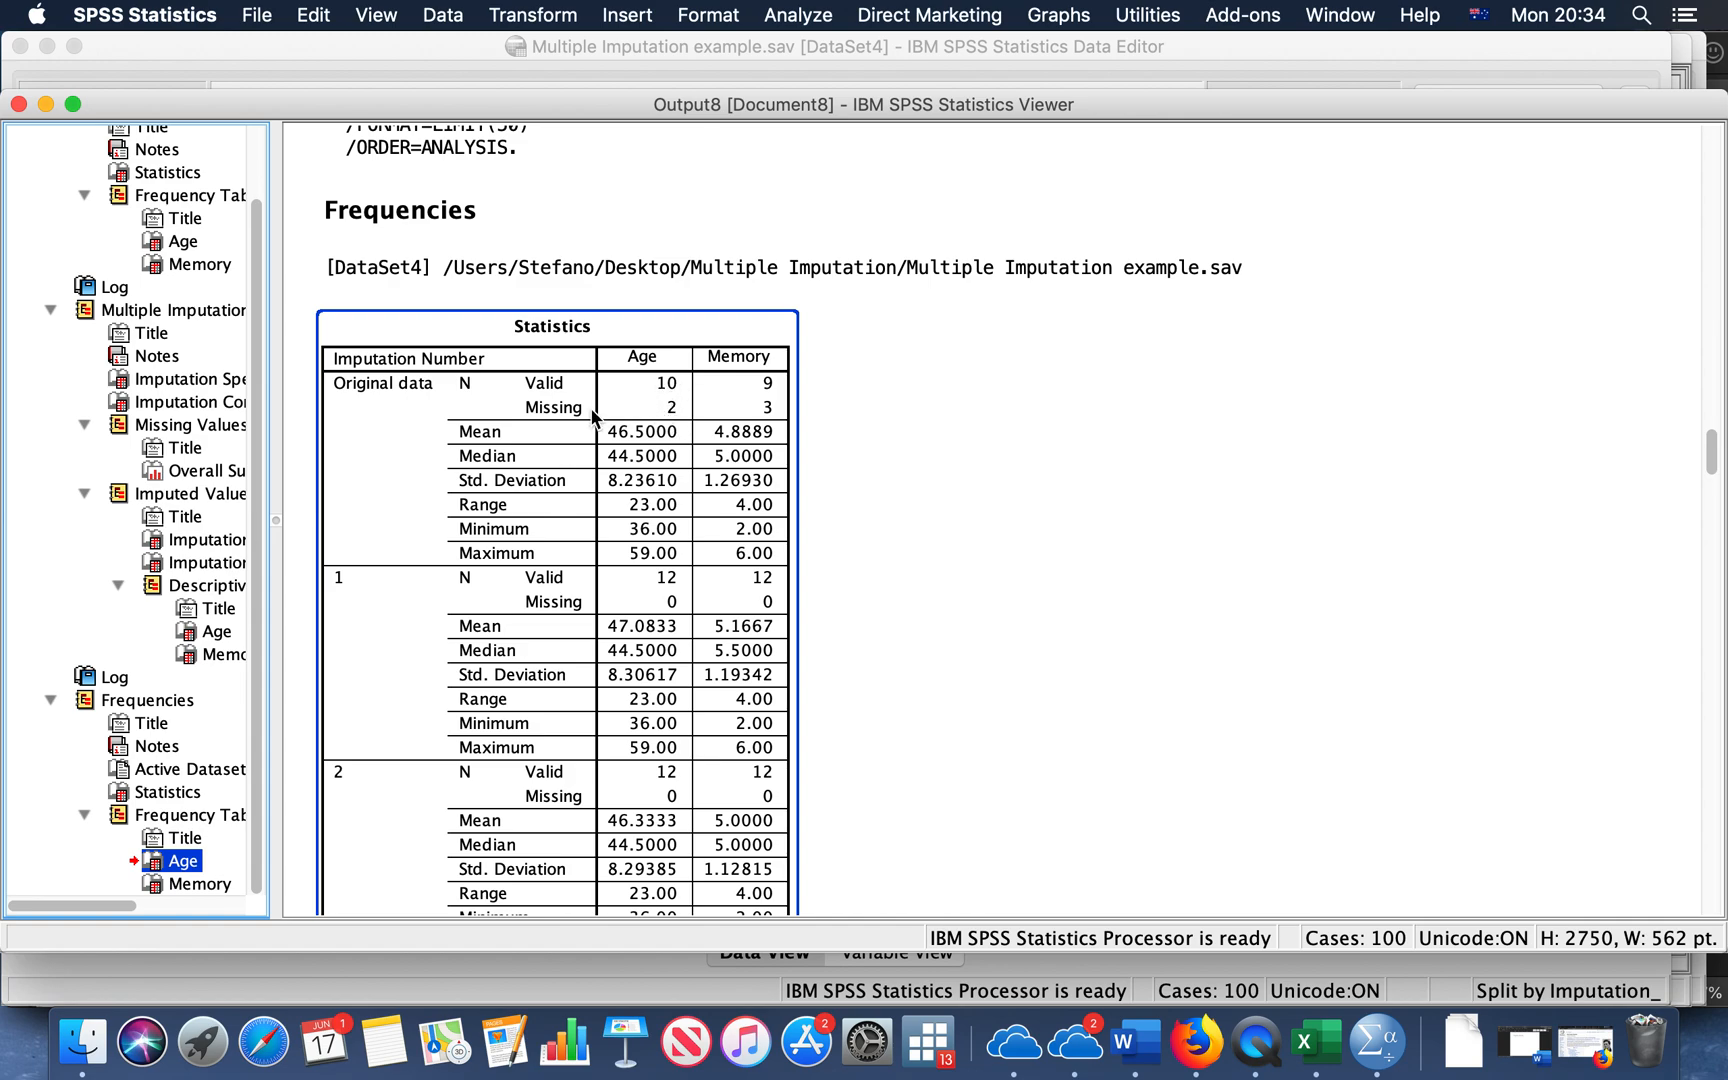
mouse_move(472, 594)
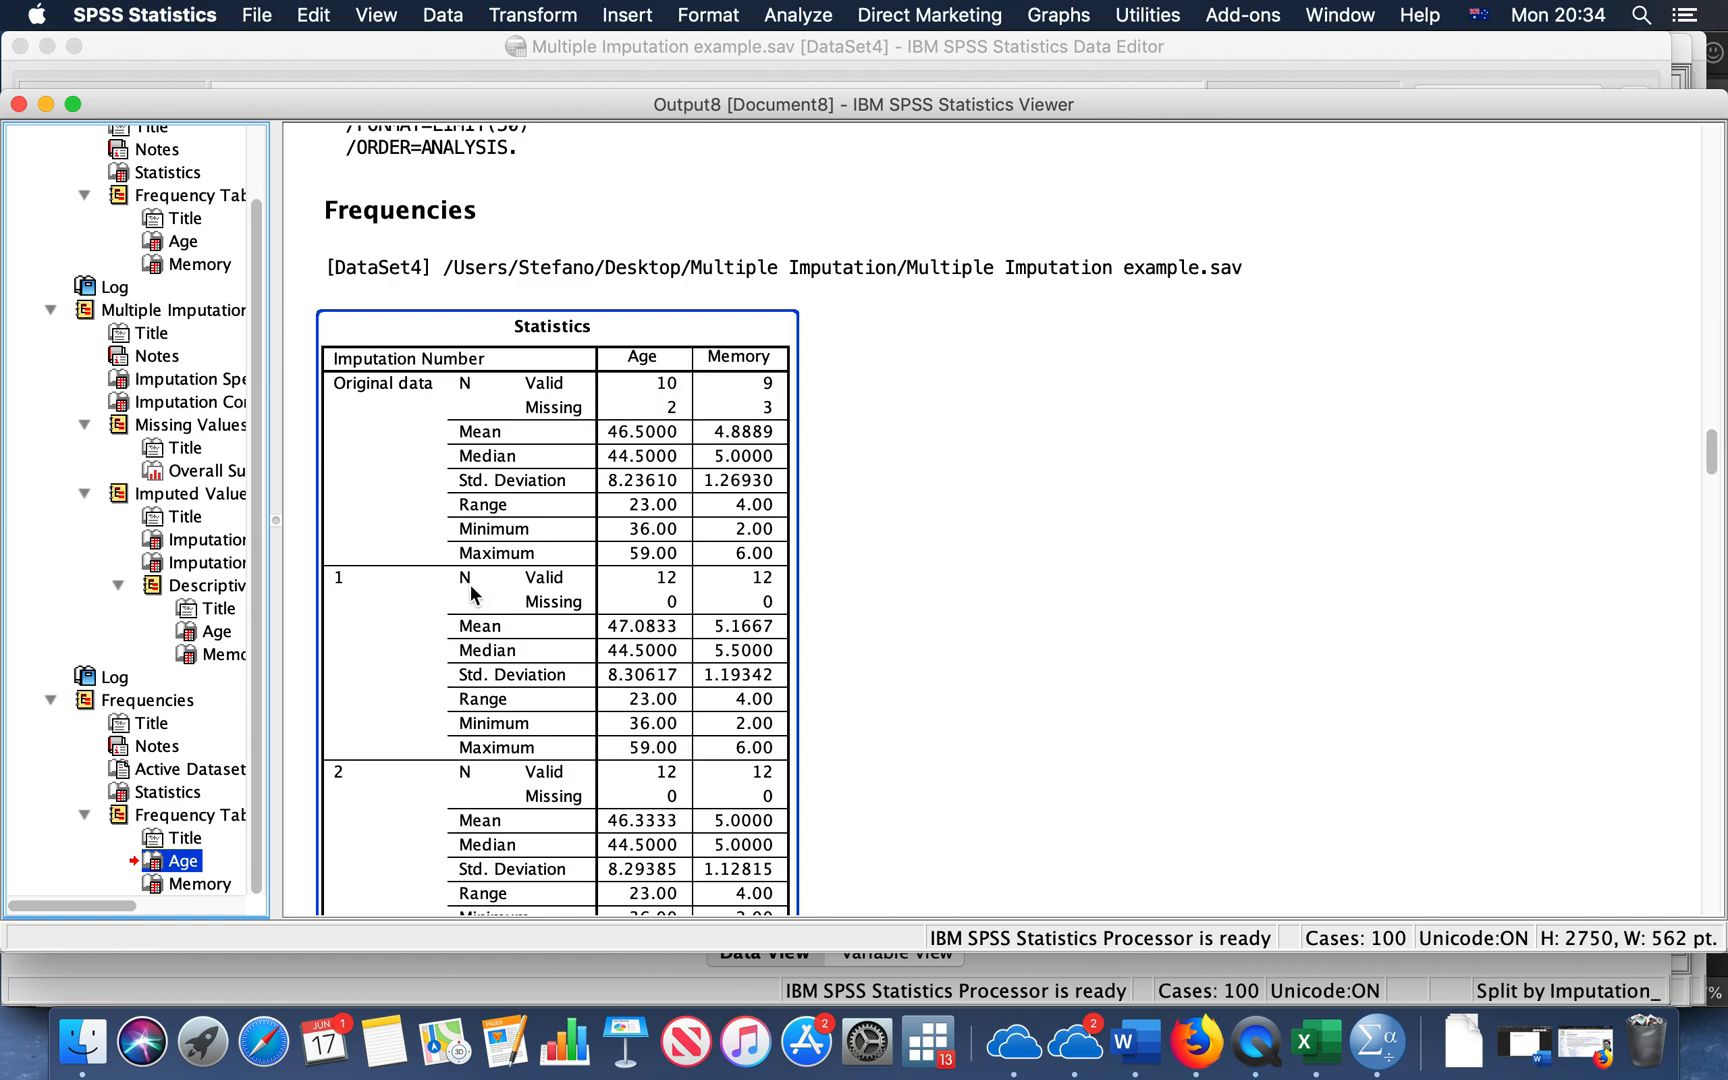
mouse_move(380, 590)
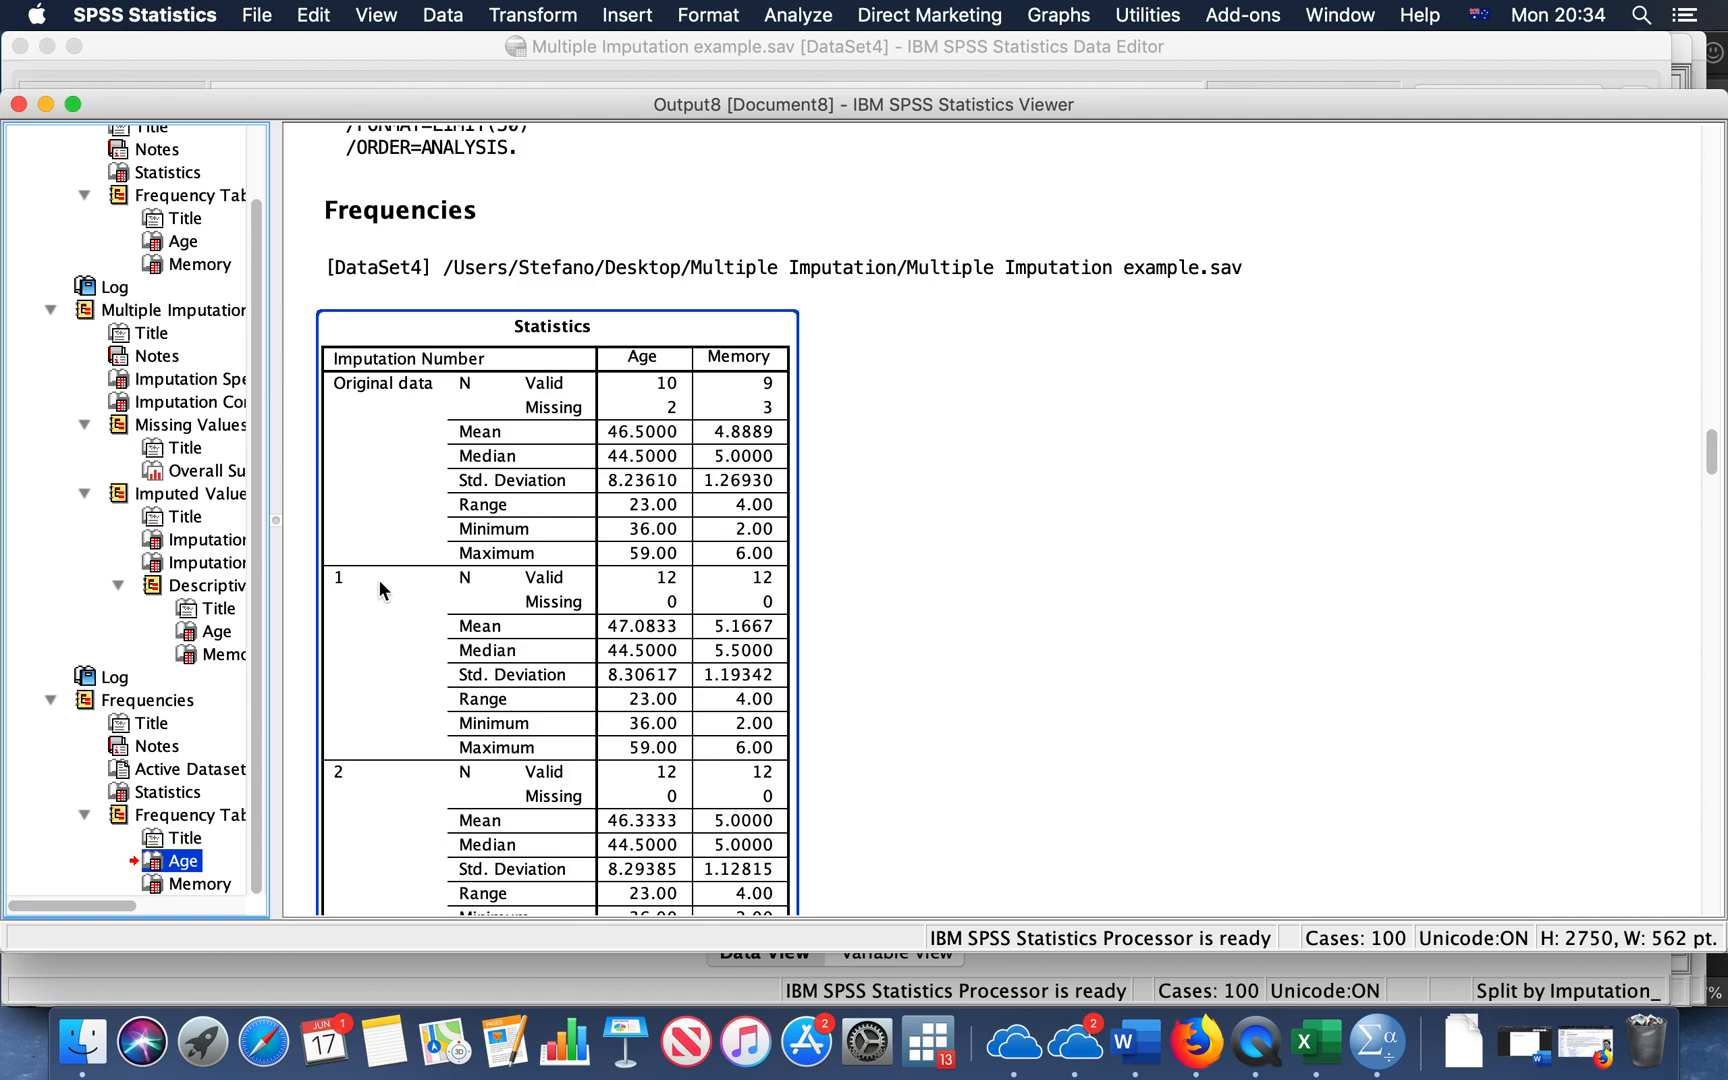
mouse_move(342, 590)
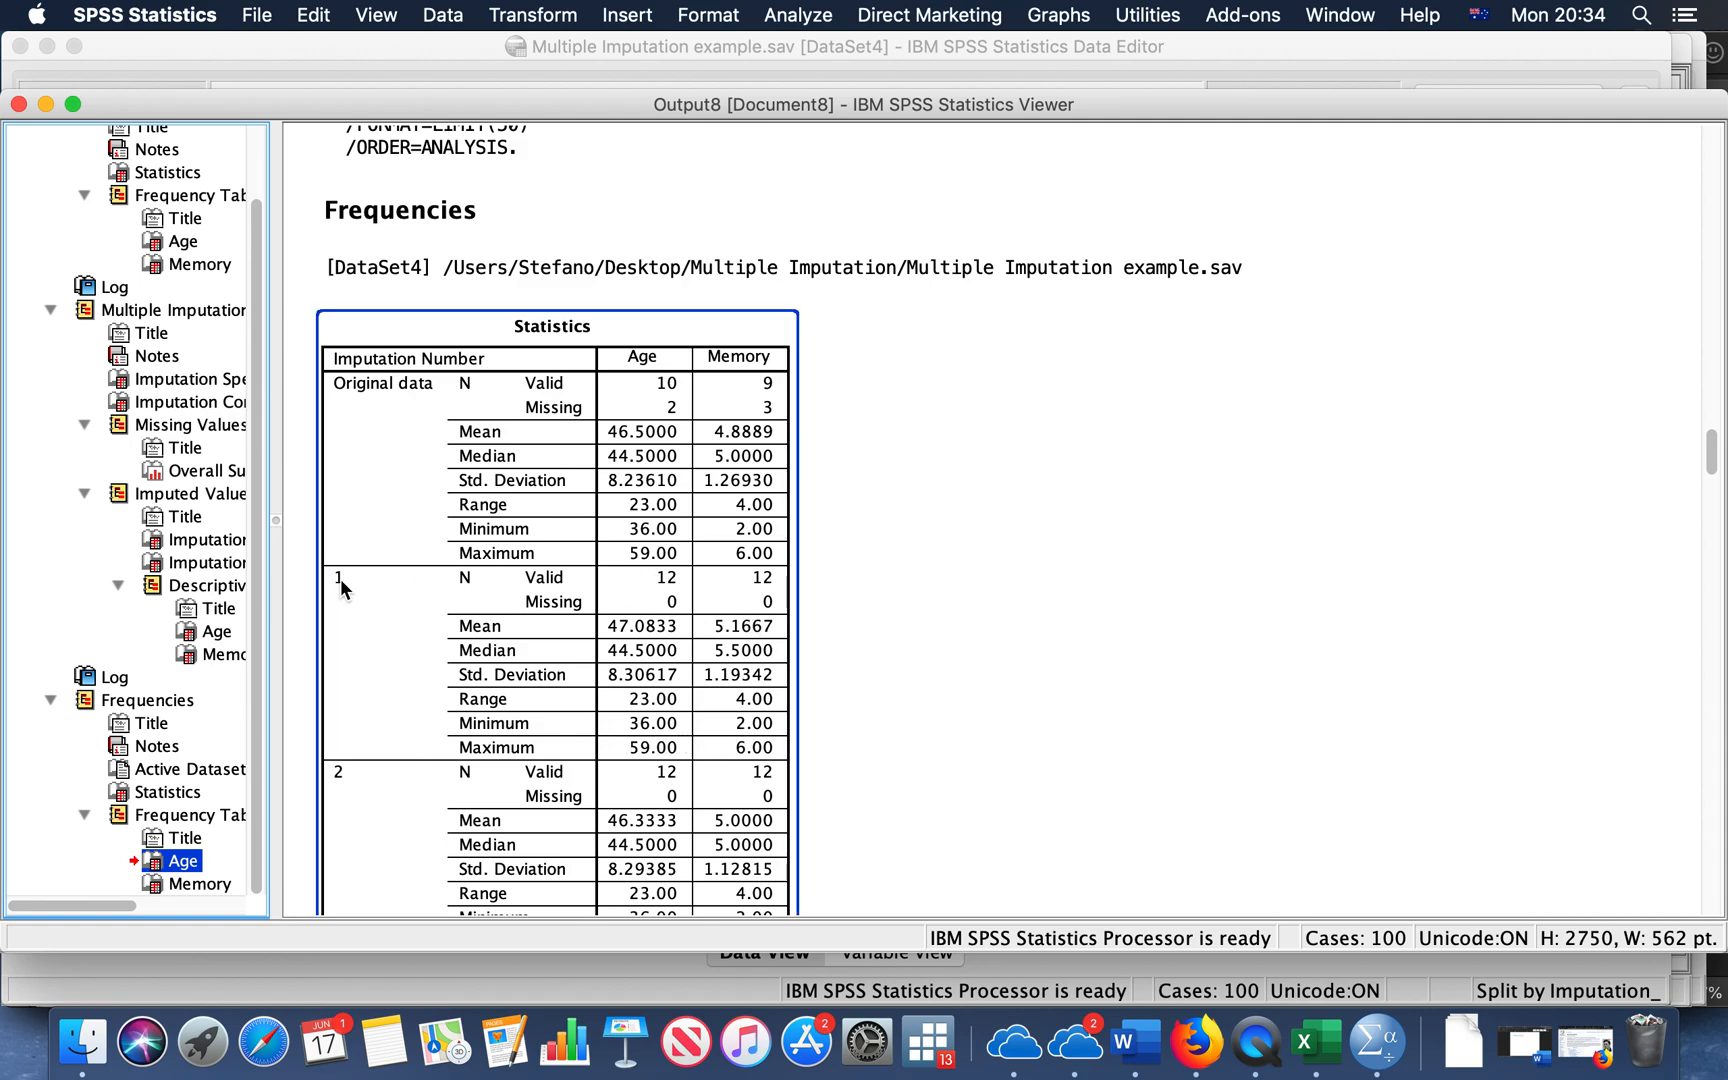
left_click(168, 792)
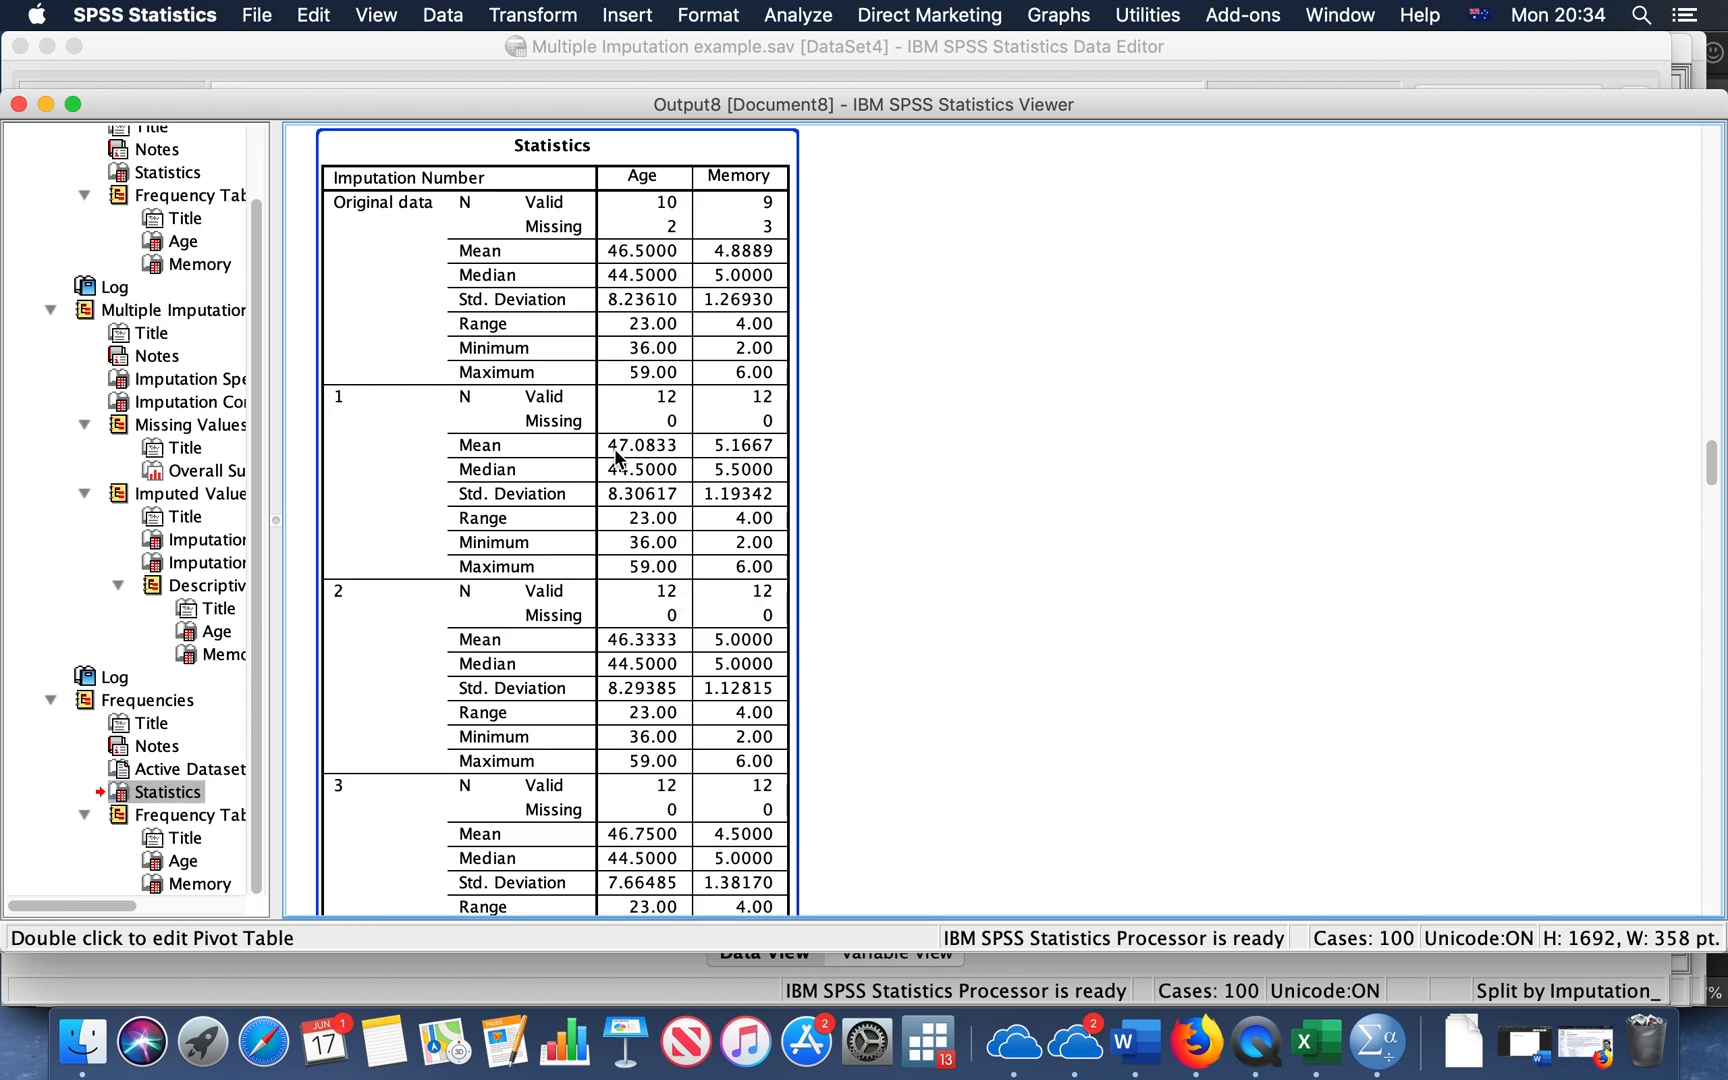
mouse_move(626, 484)
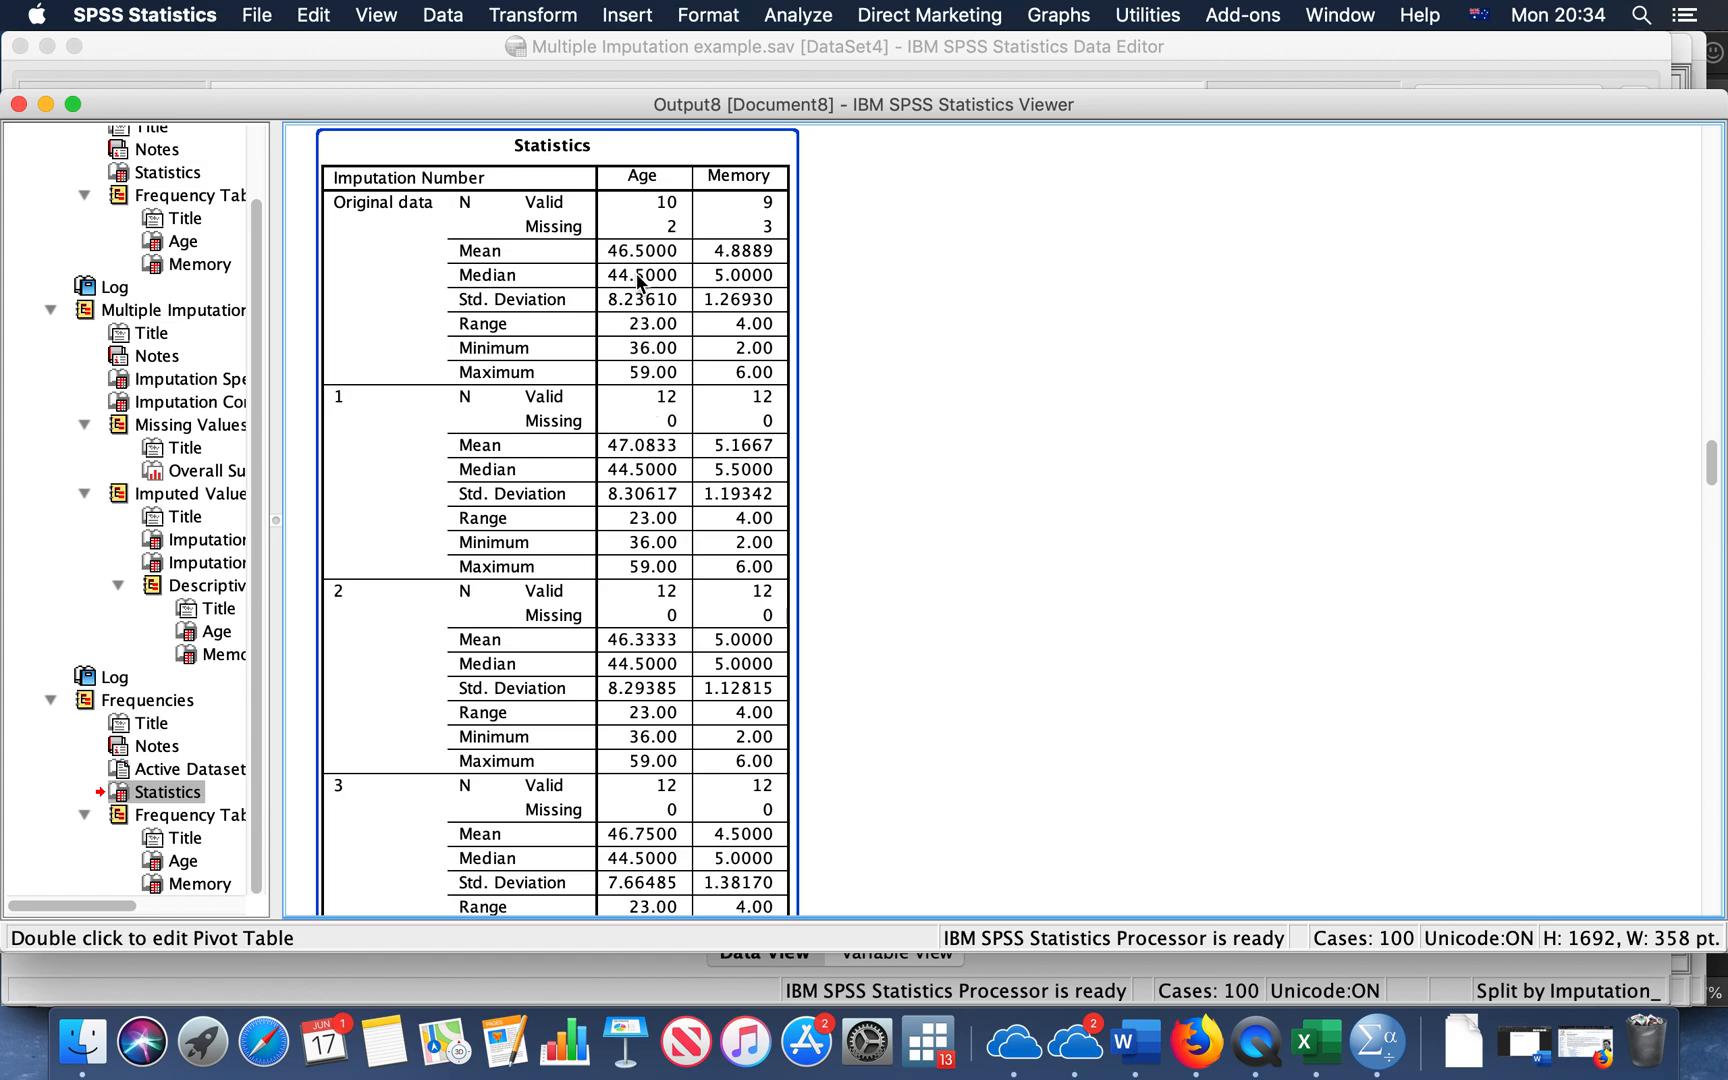
mouse_move(672, 468)
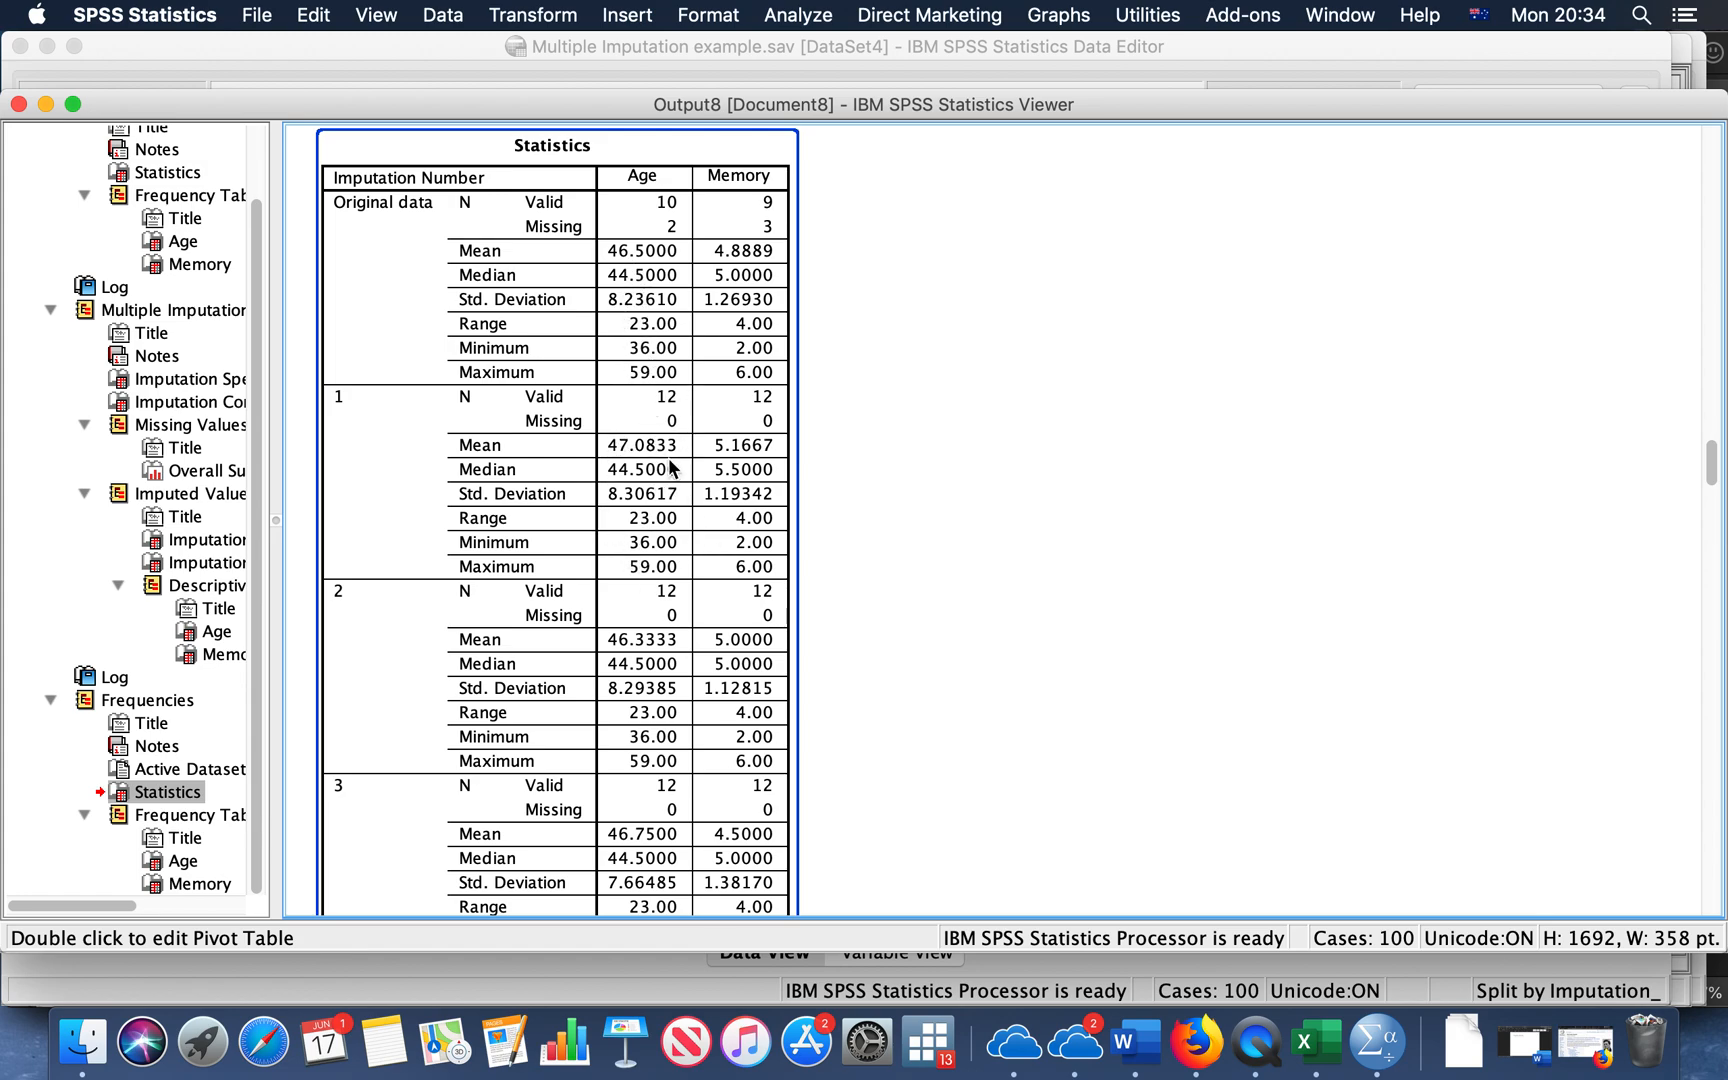
mouse_move(634, 298)
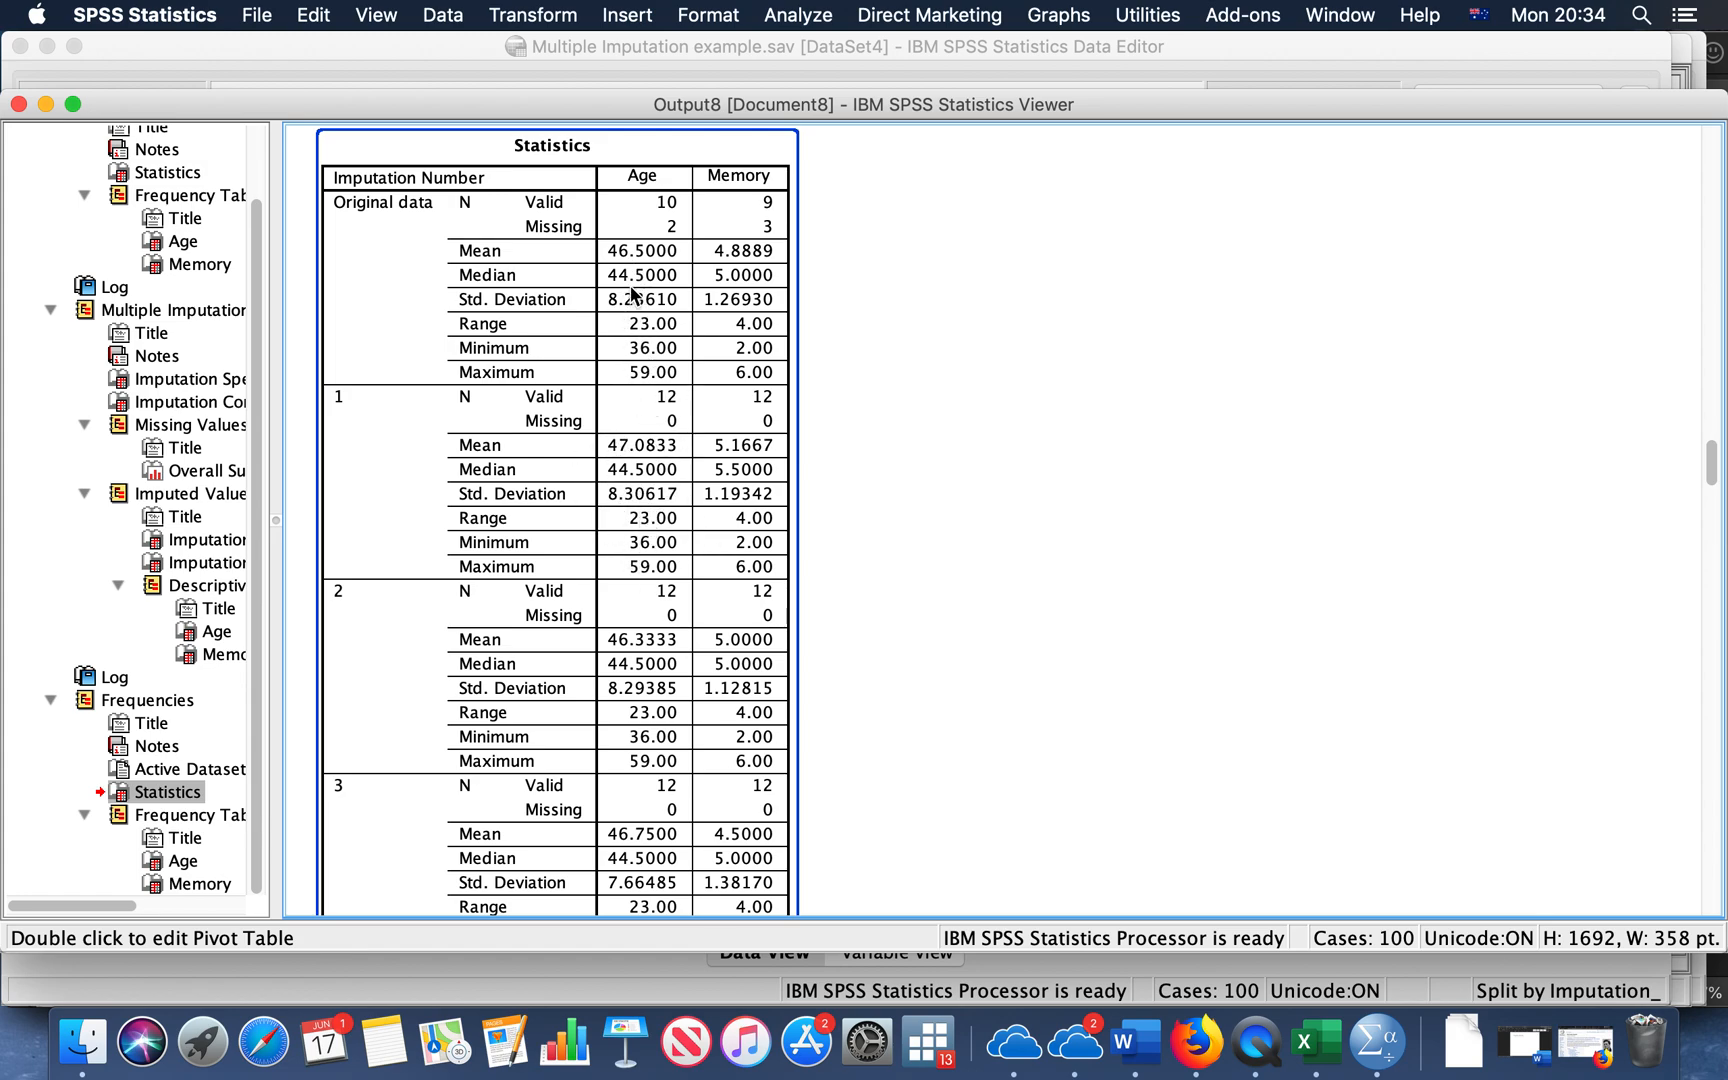
scroll("down", 3)
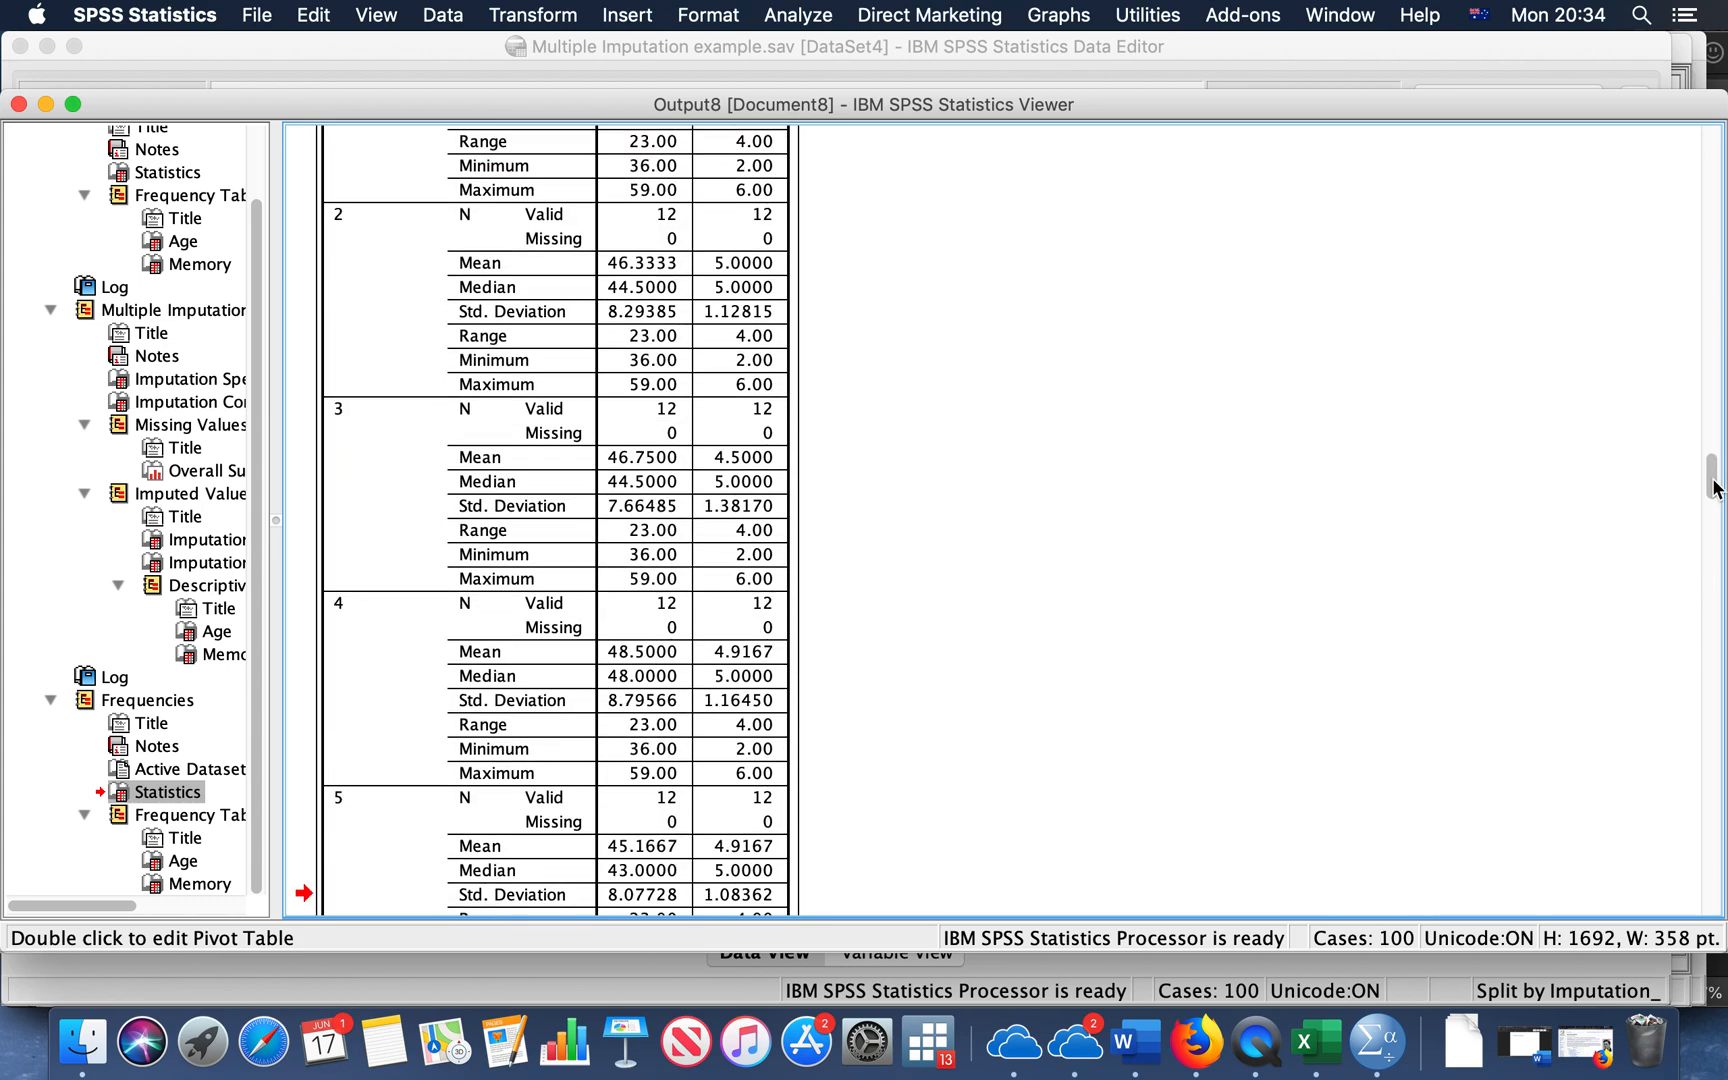
scroll("down", 3)
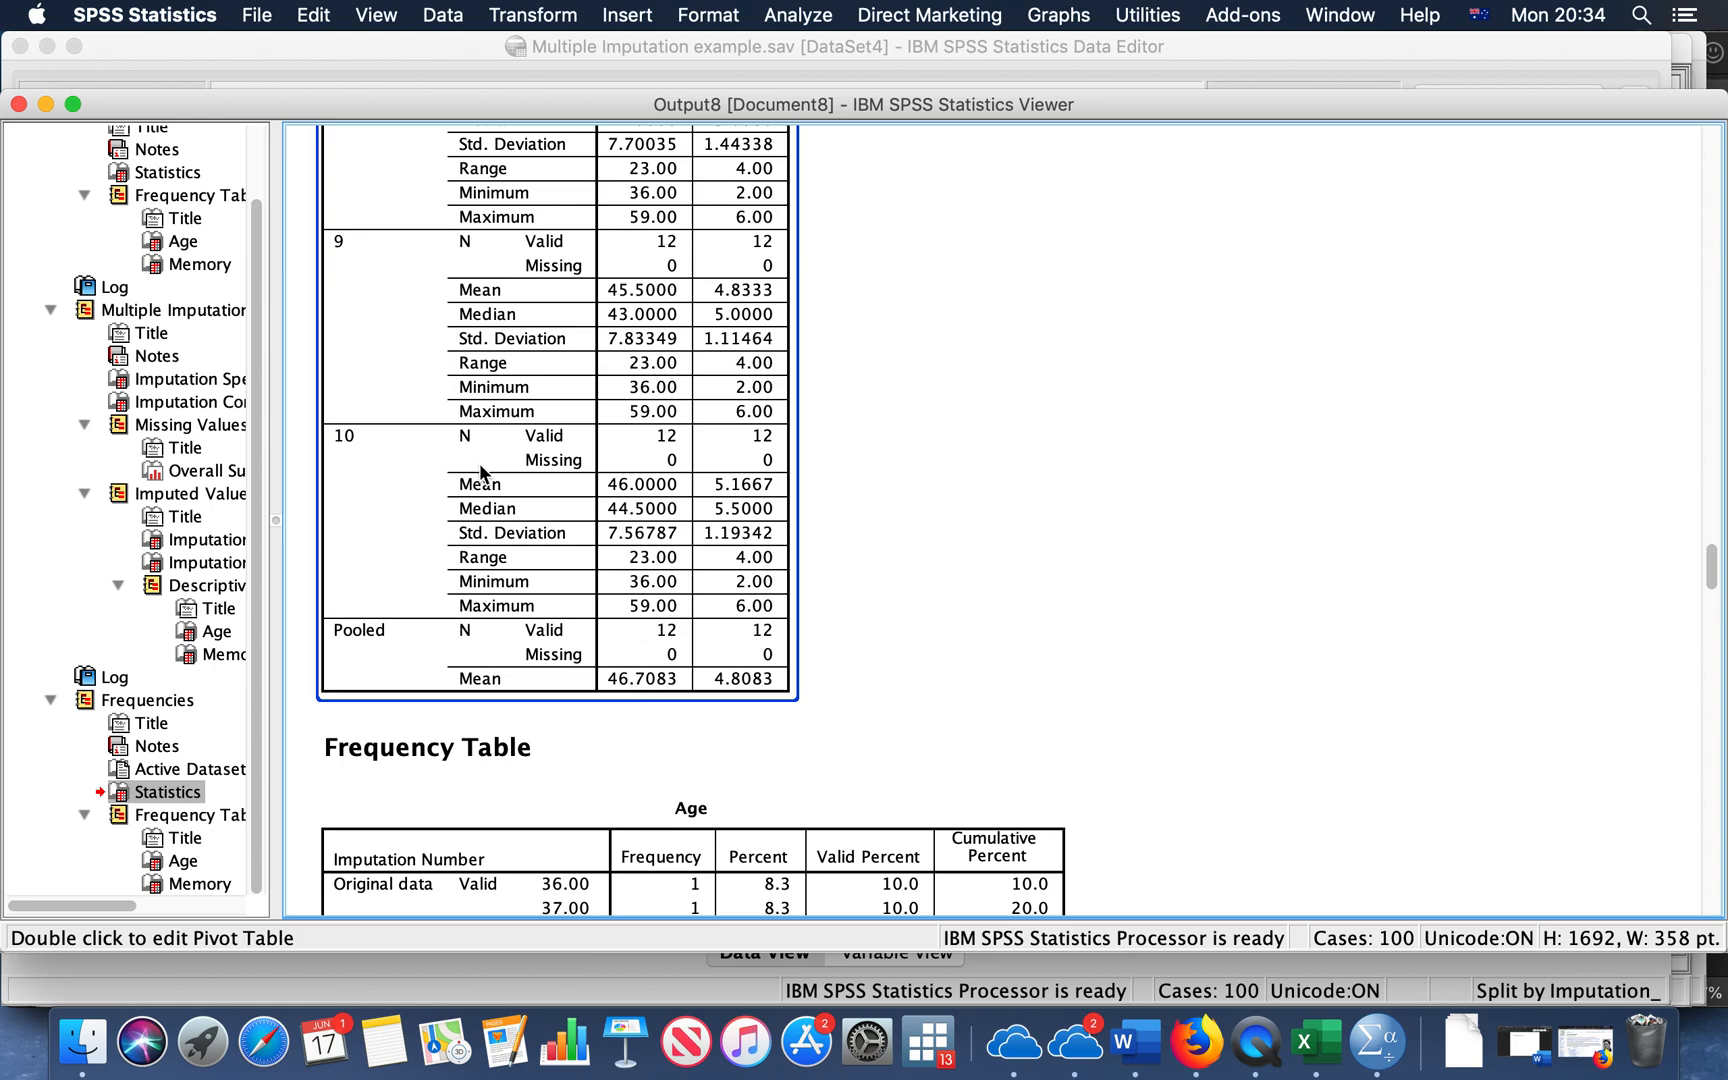
mouse_move(610, 244)
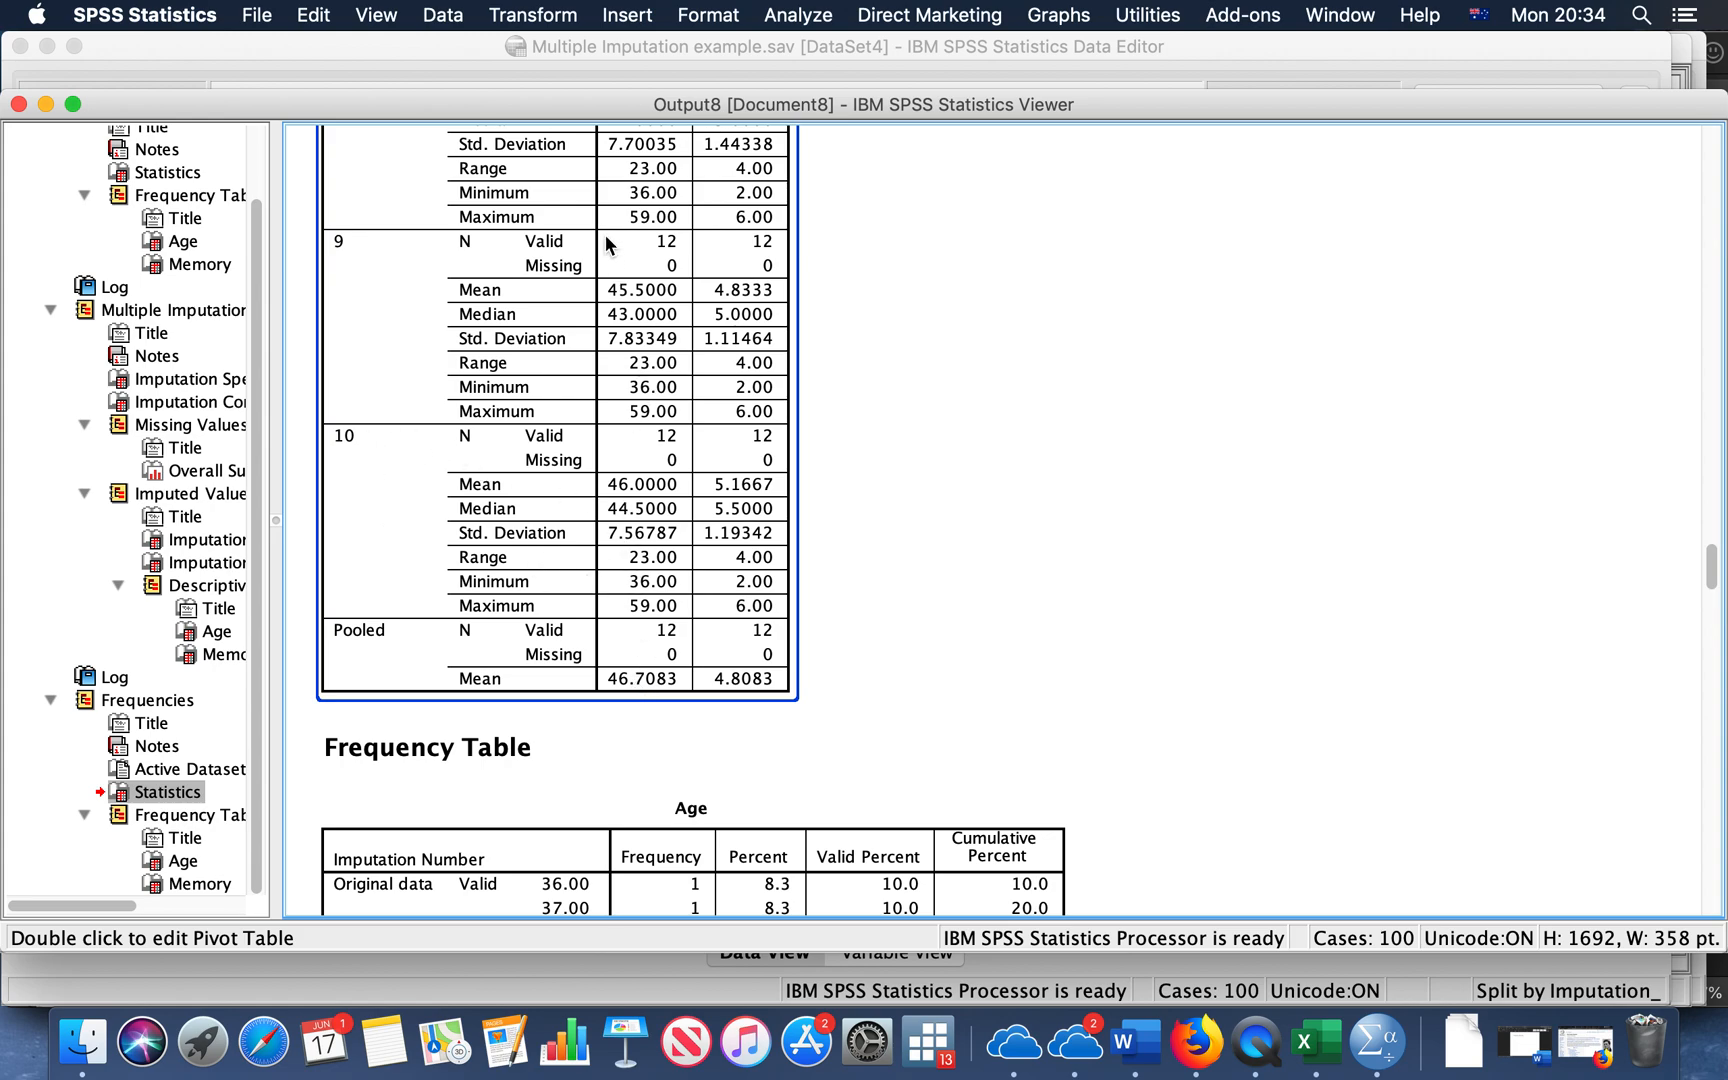
mouse_move(770, 384)
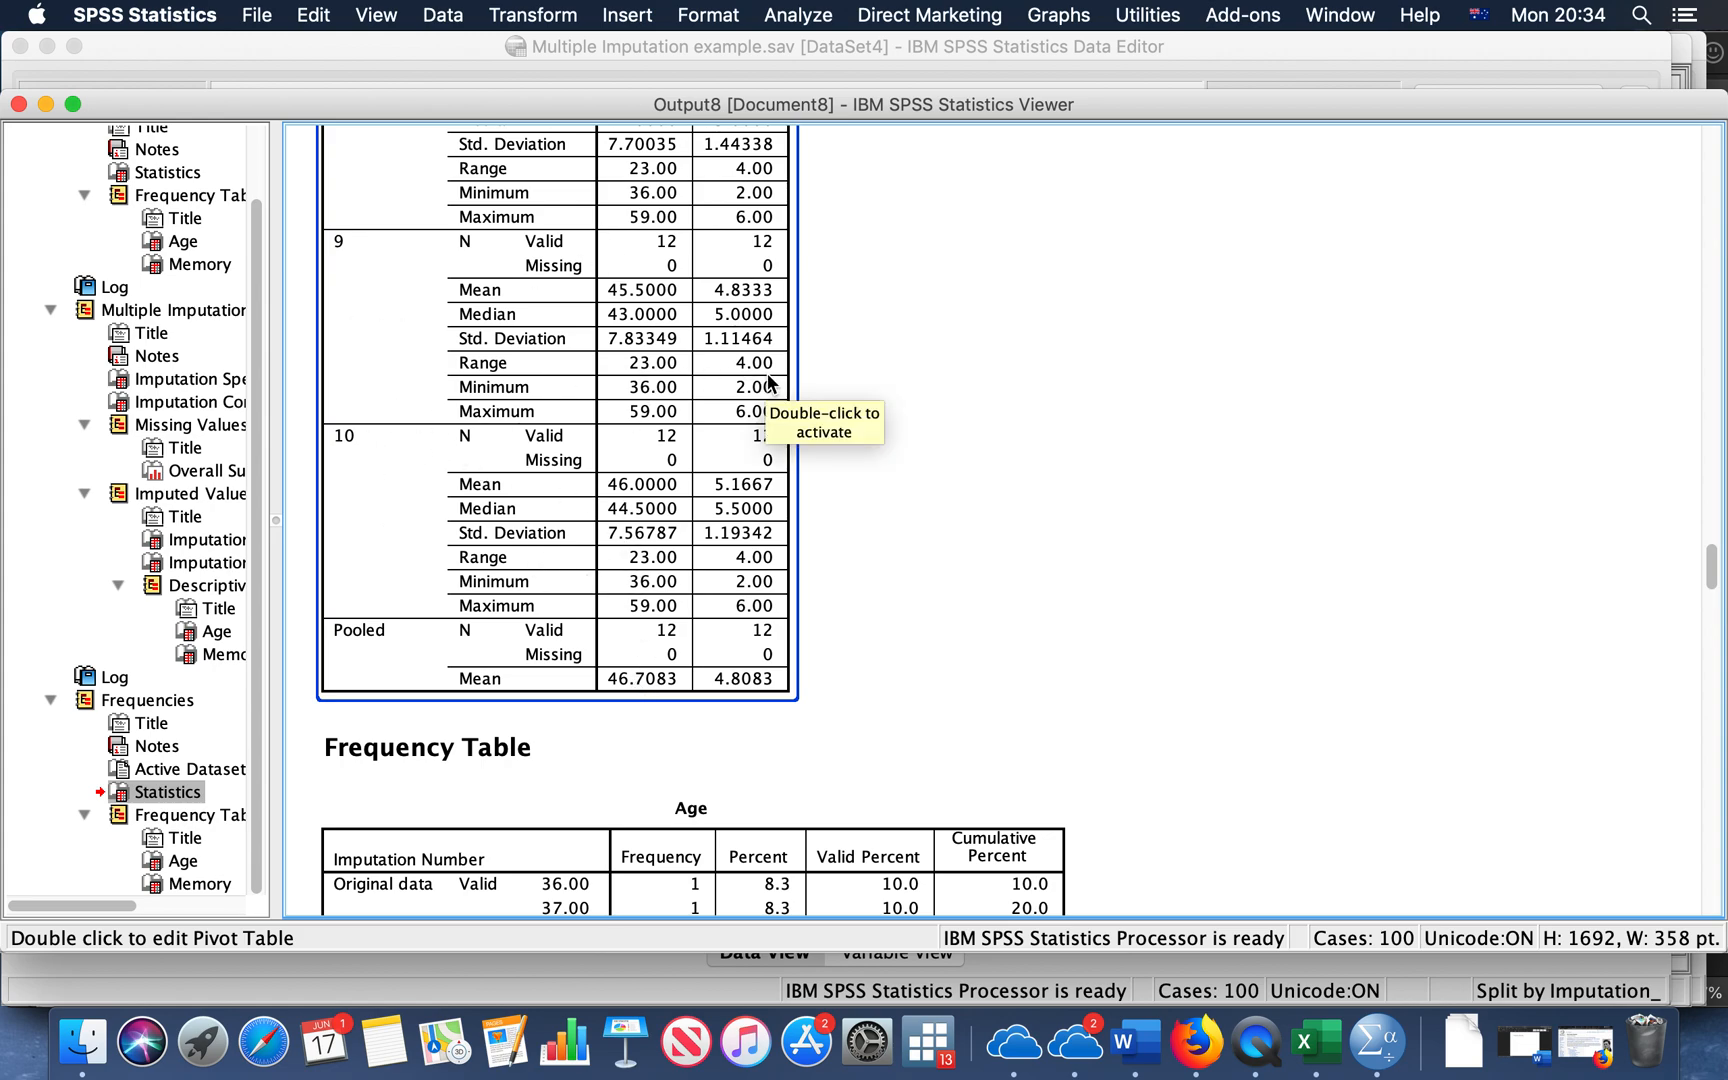
mouse_move(1004, 536)
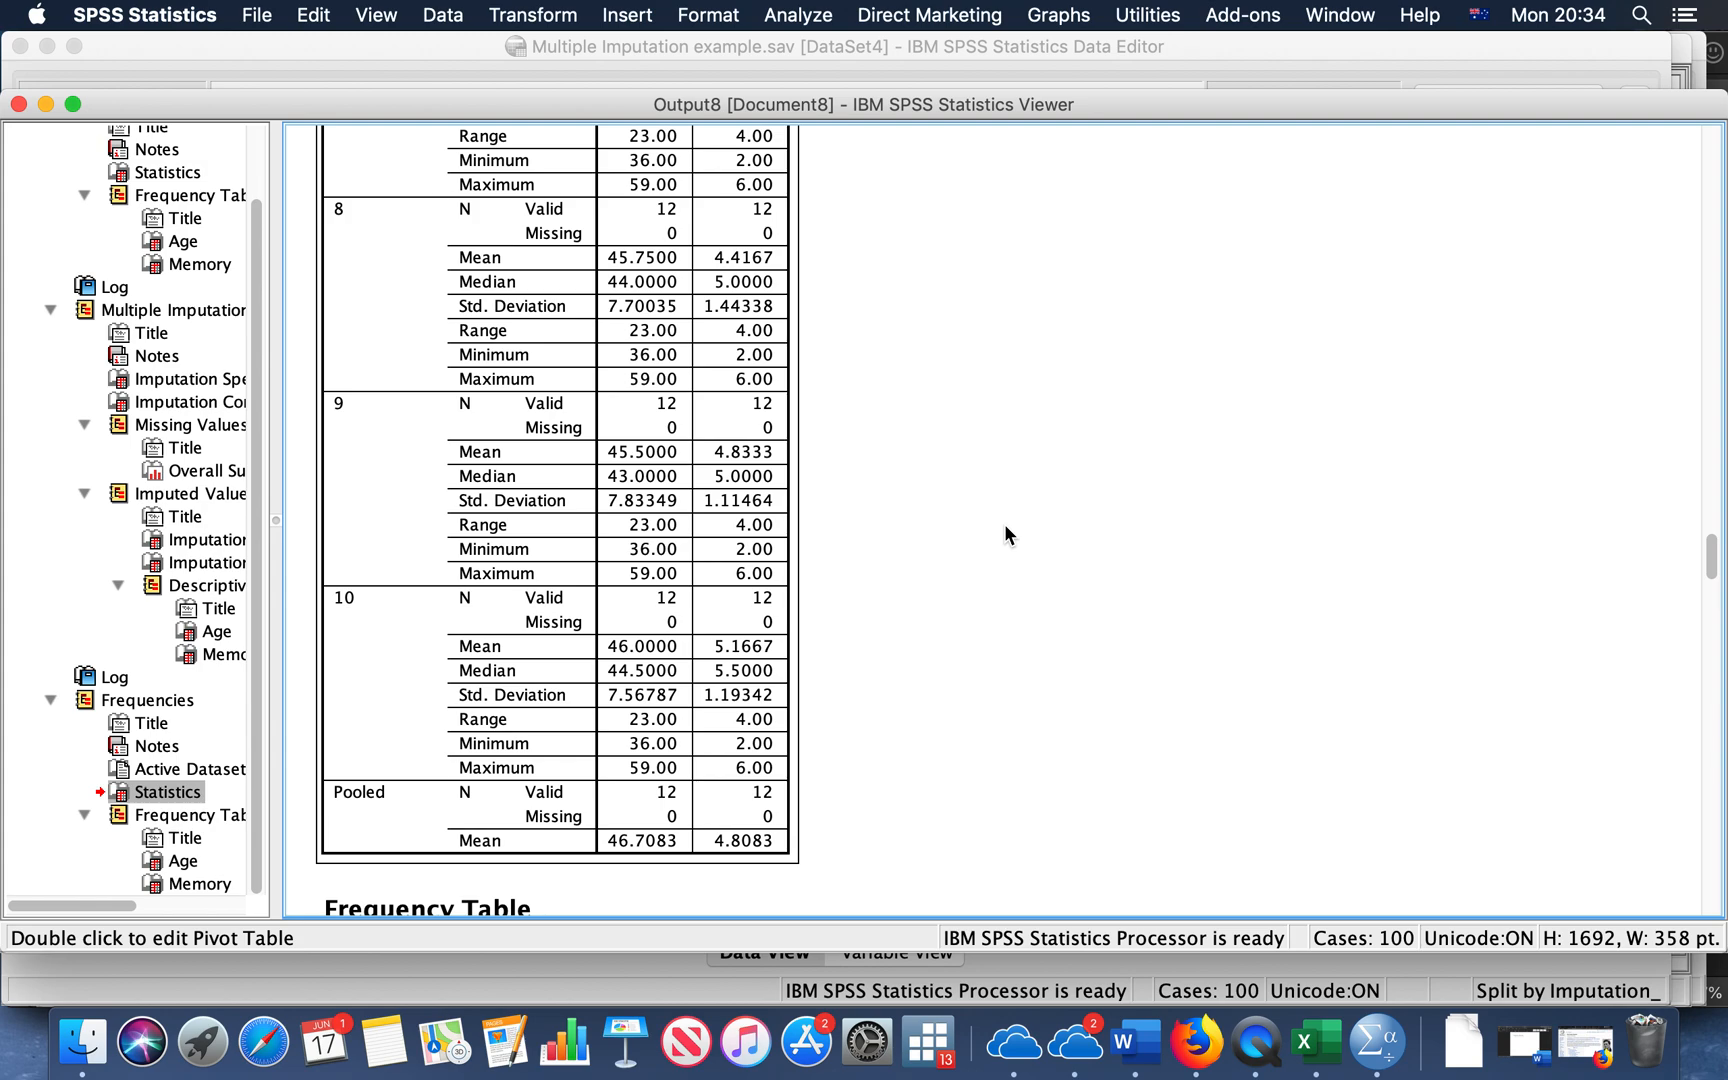
mouse_move(1138, 674)
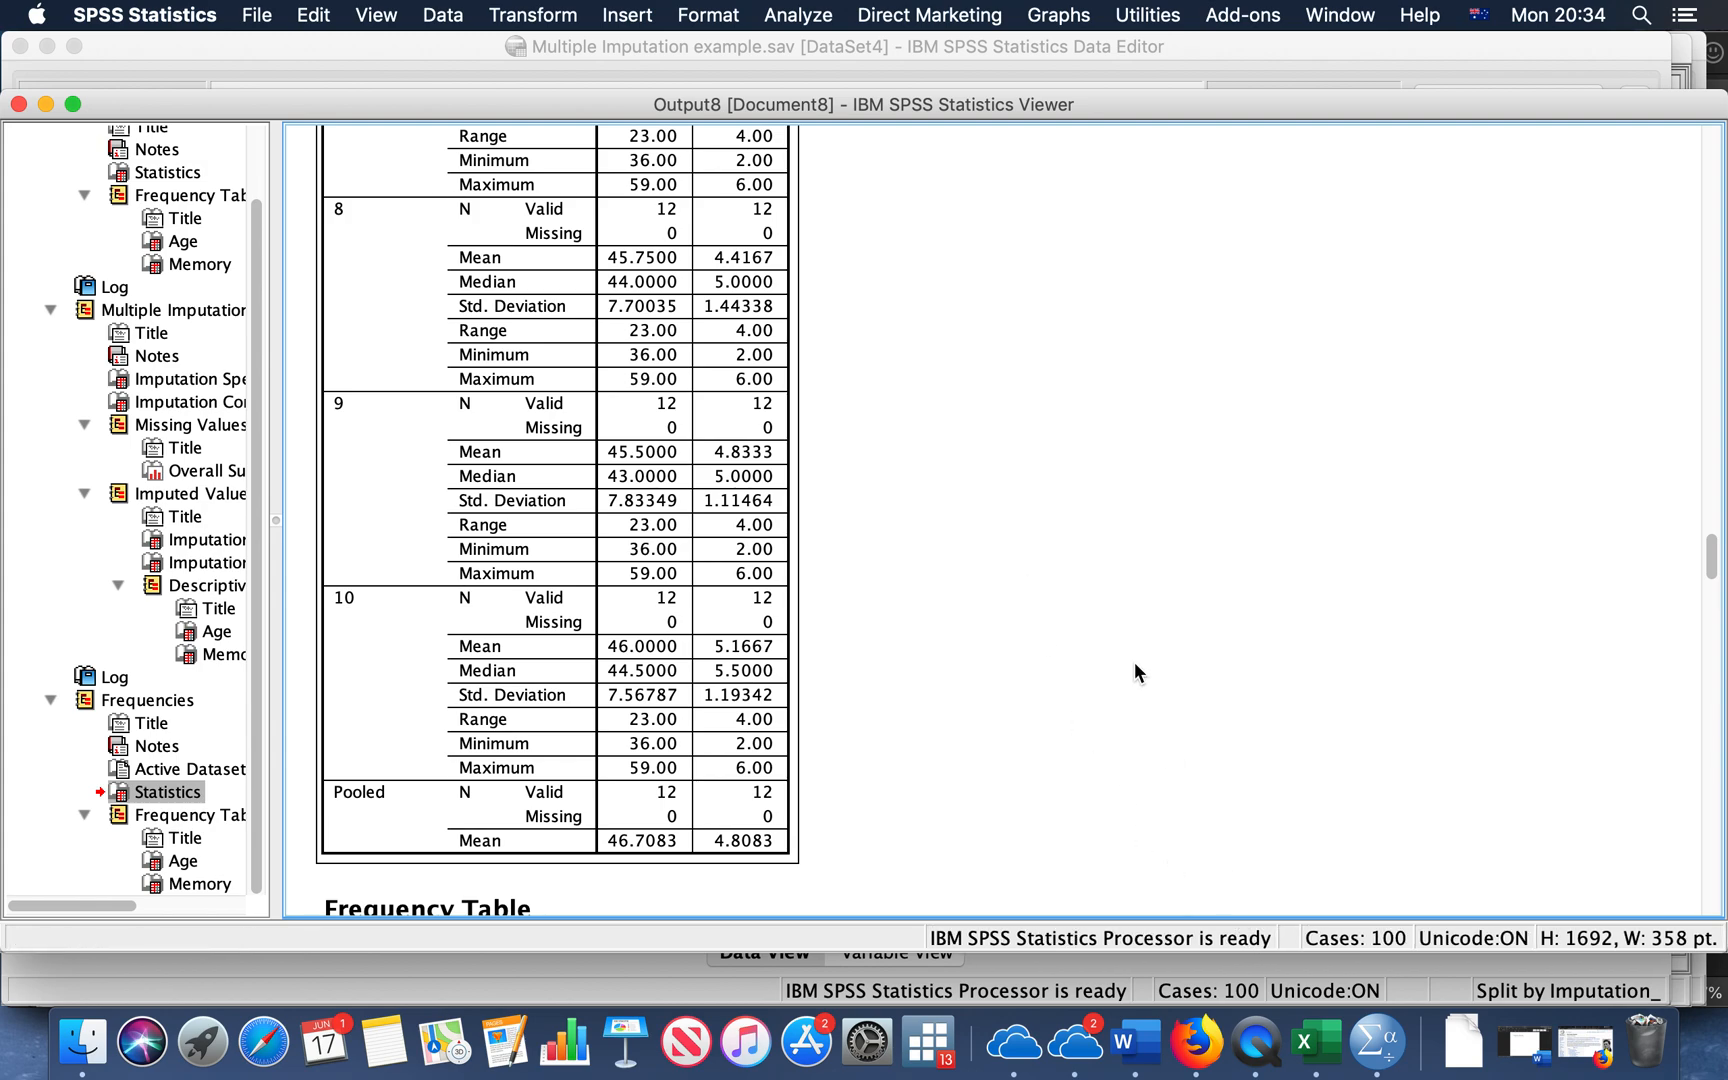
mouse_move(188, 784)
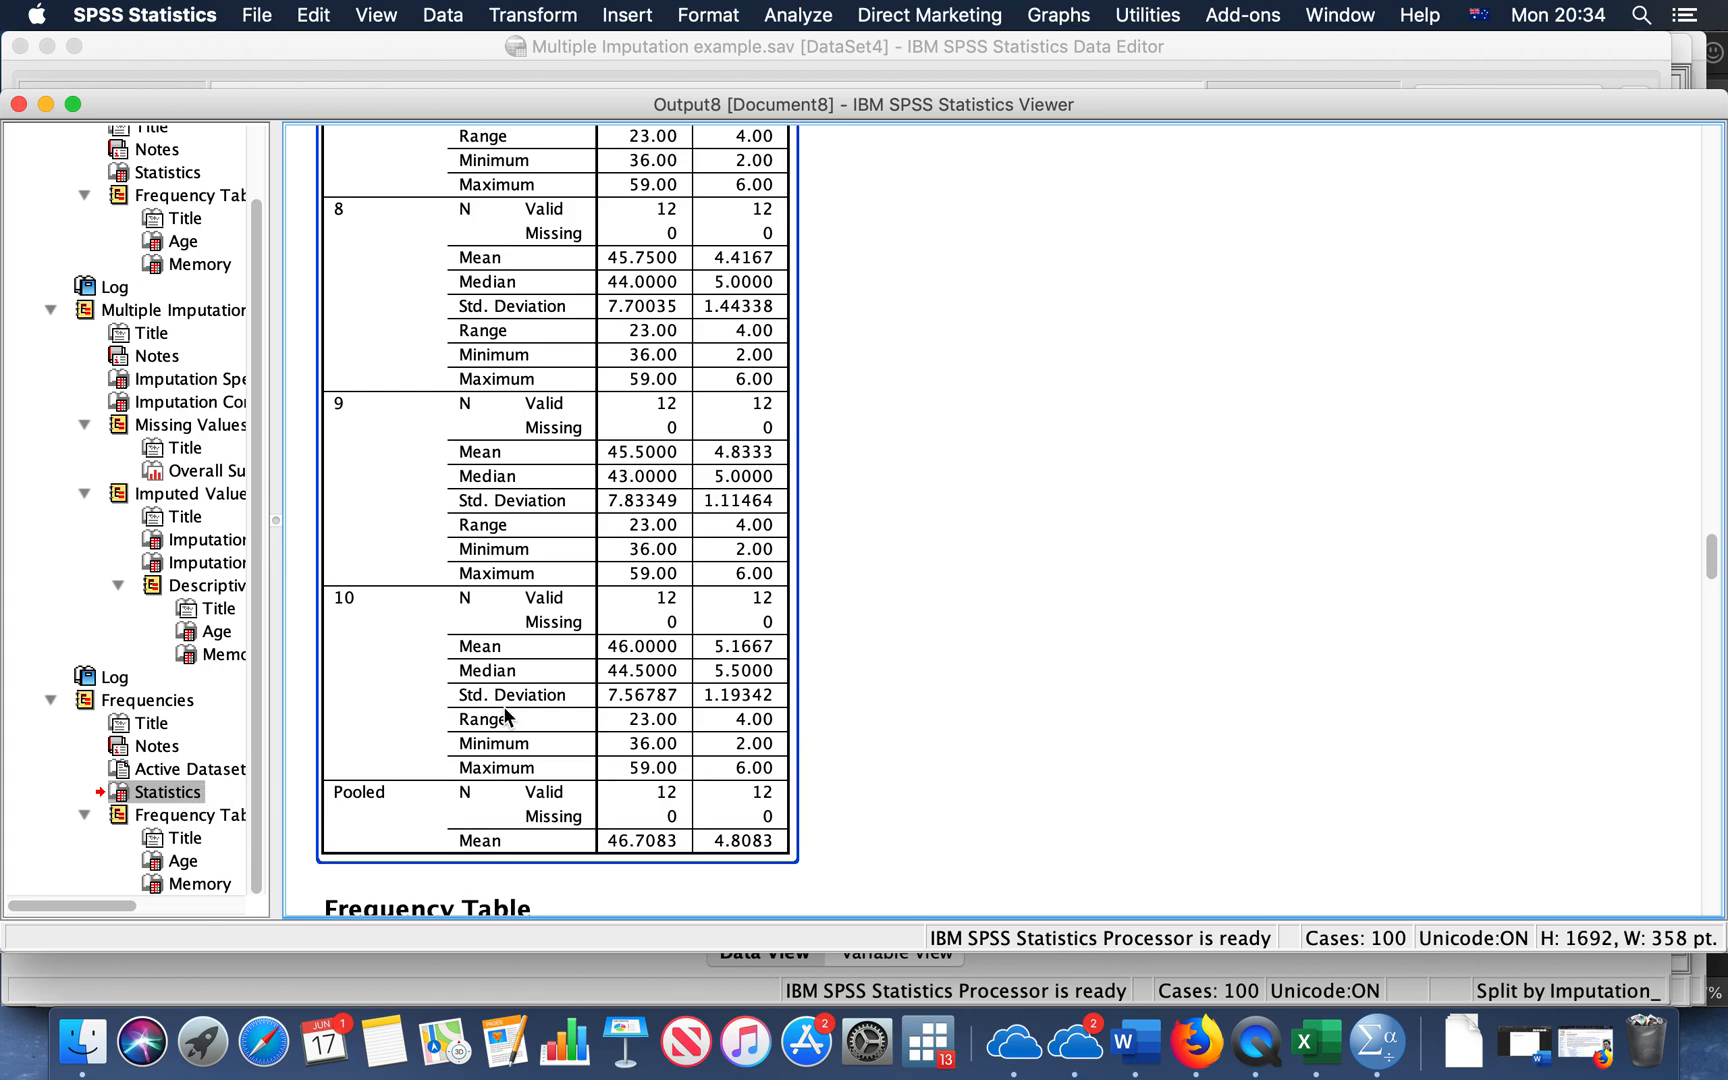
Scroll back over the per-imputation Age and Memory statistics in the Statistics pivot table
scroll("up", 3)
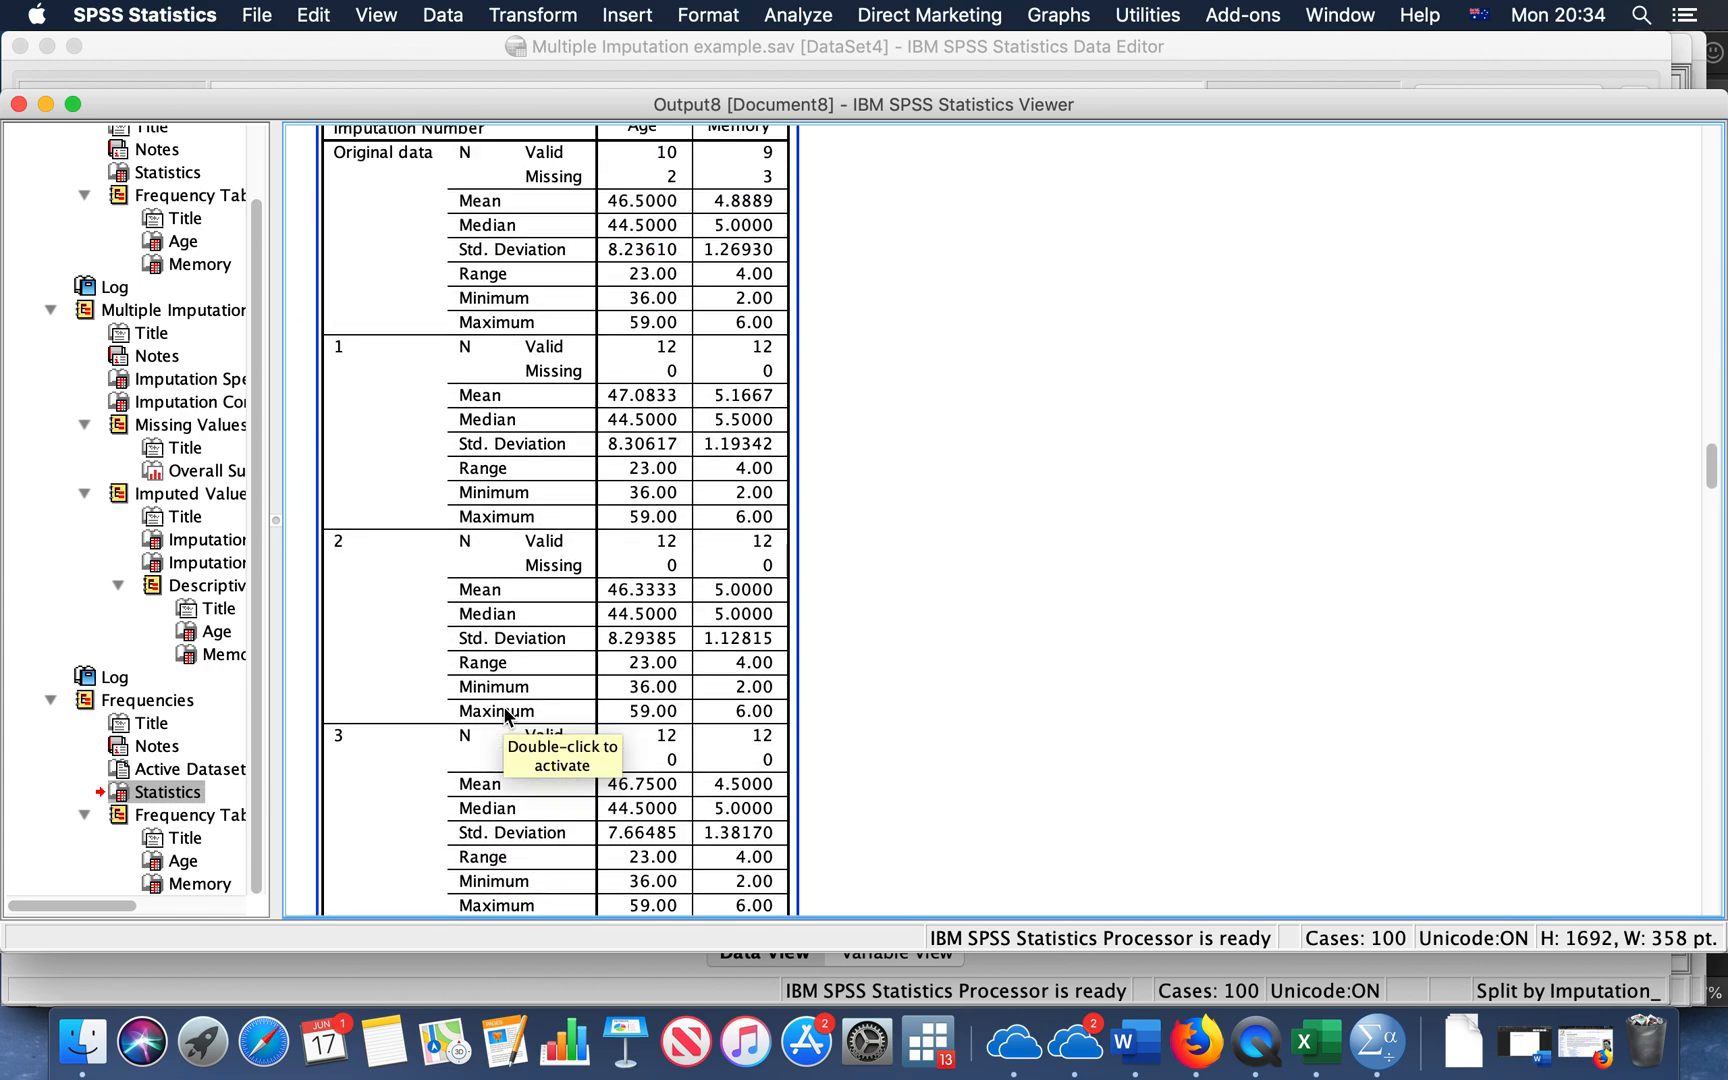
scroll("up", 3)
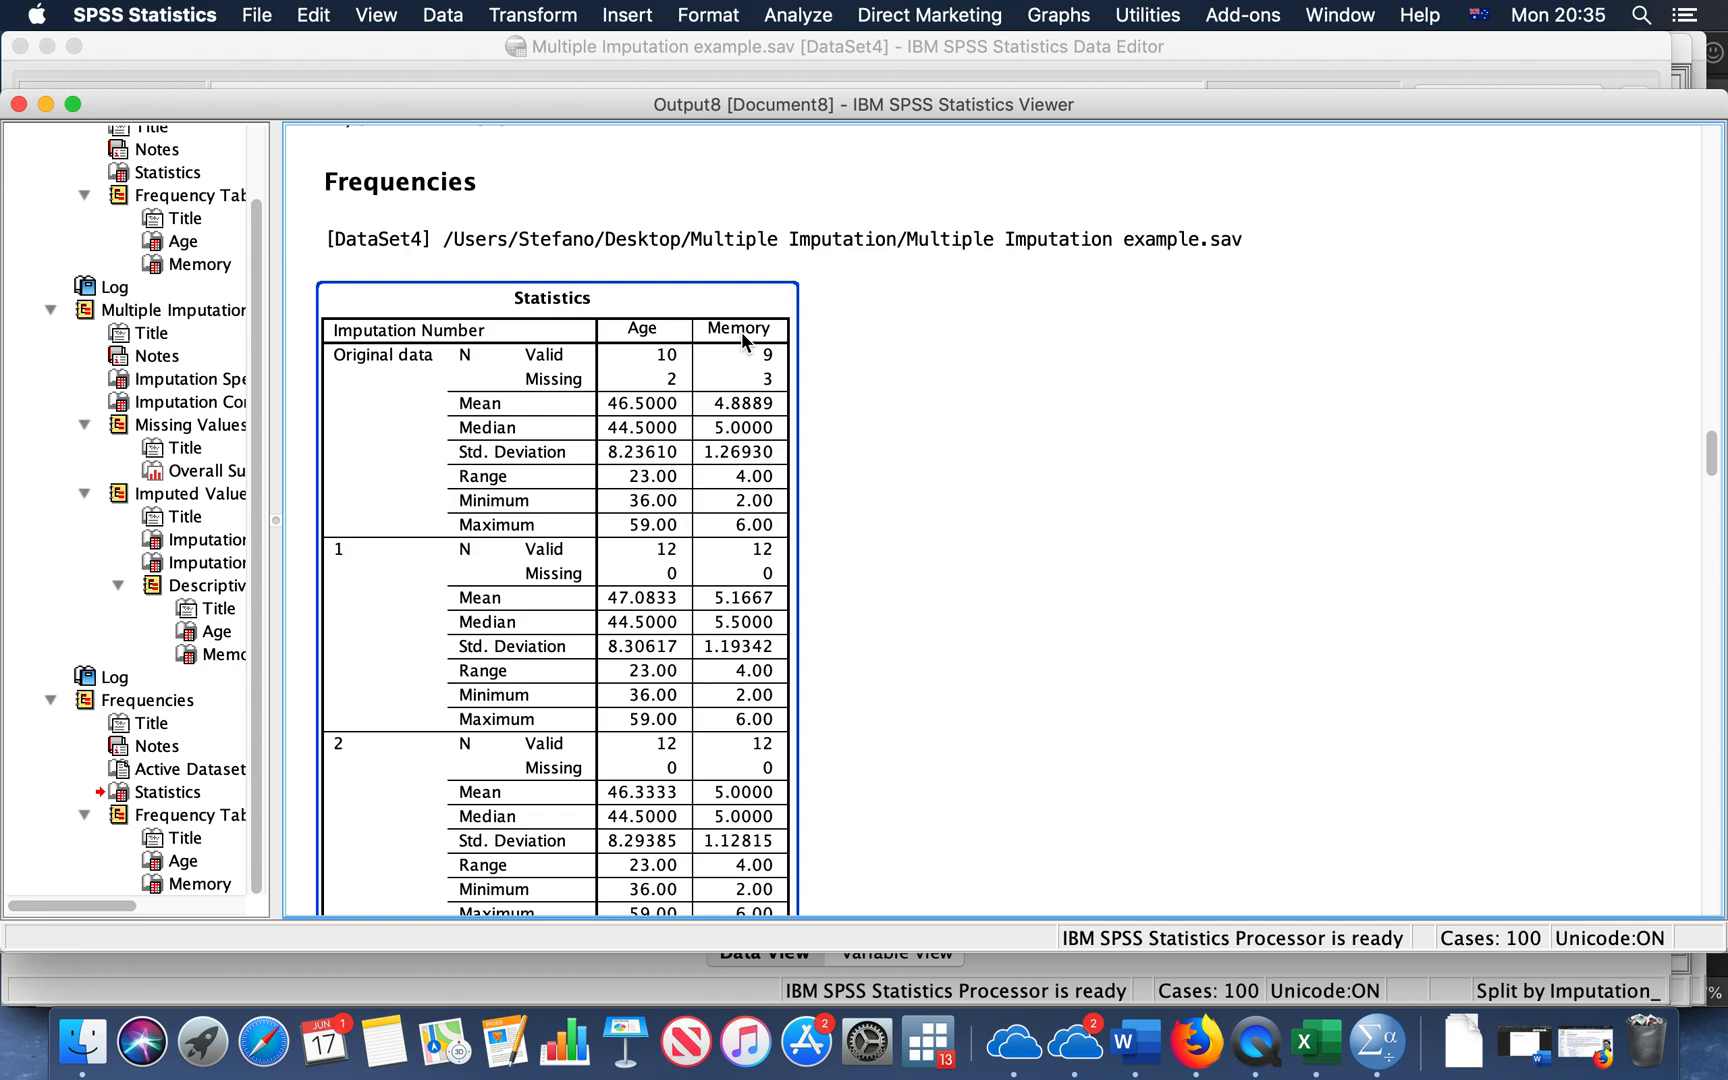
mouse_move(782, 360)
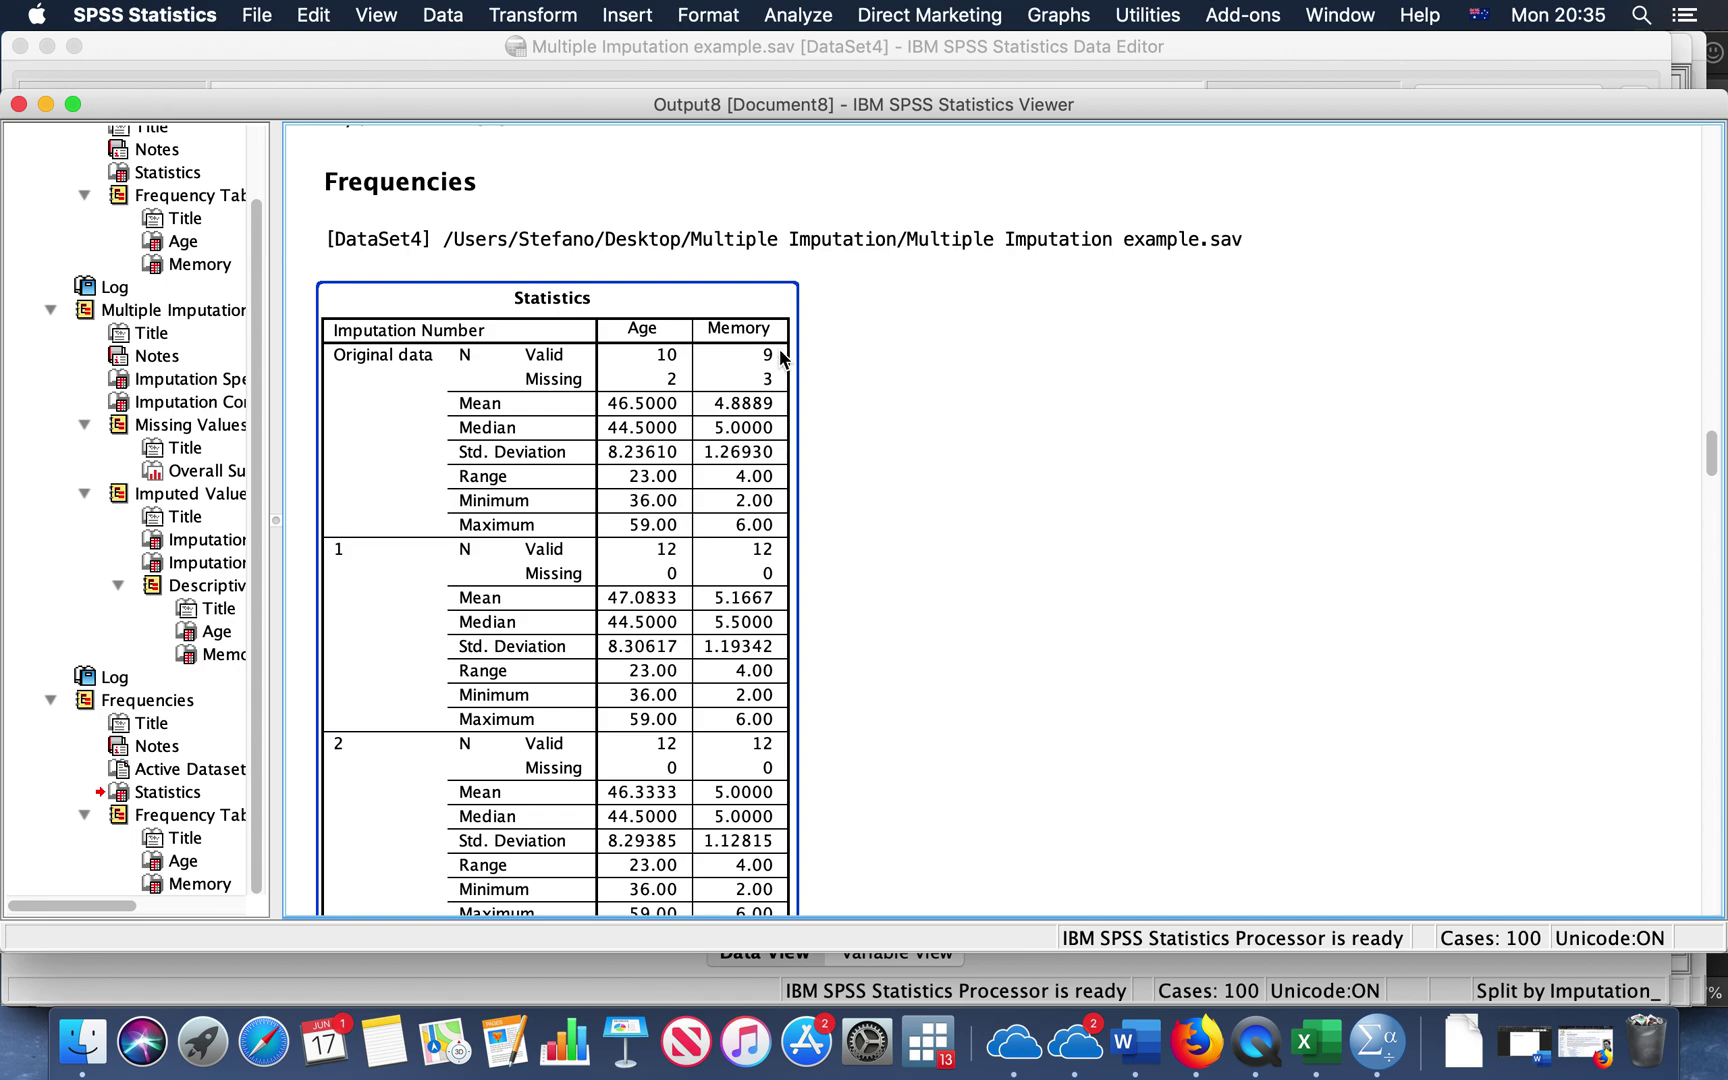
scroll("down", 3)
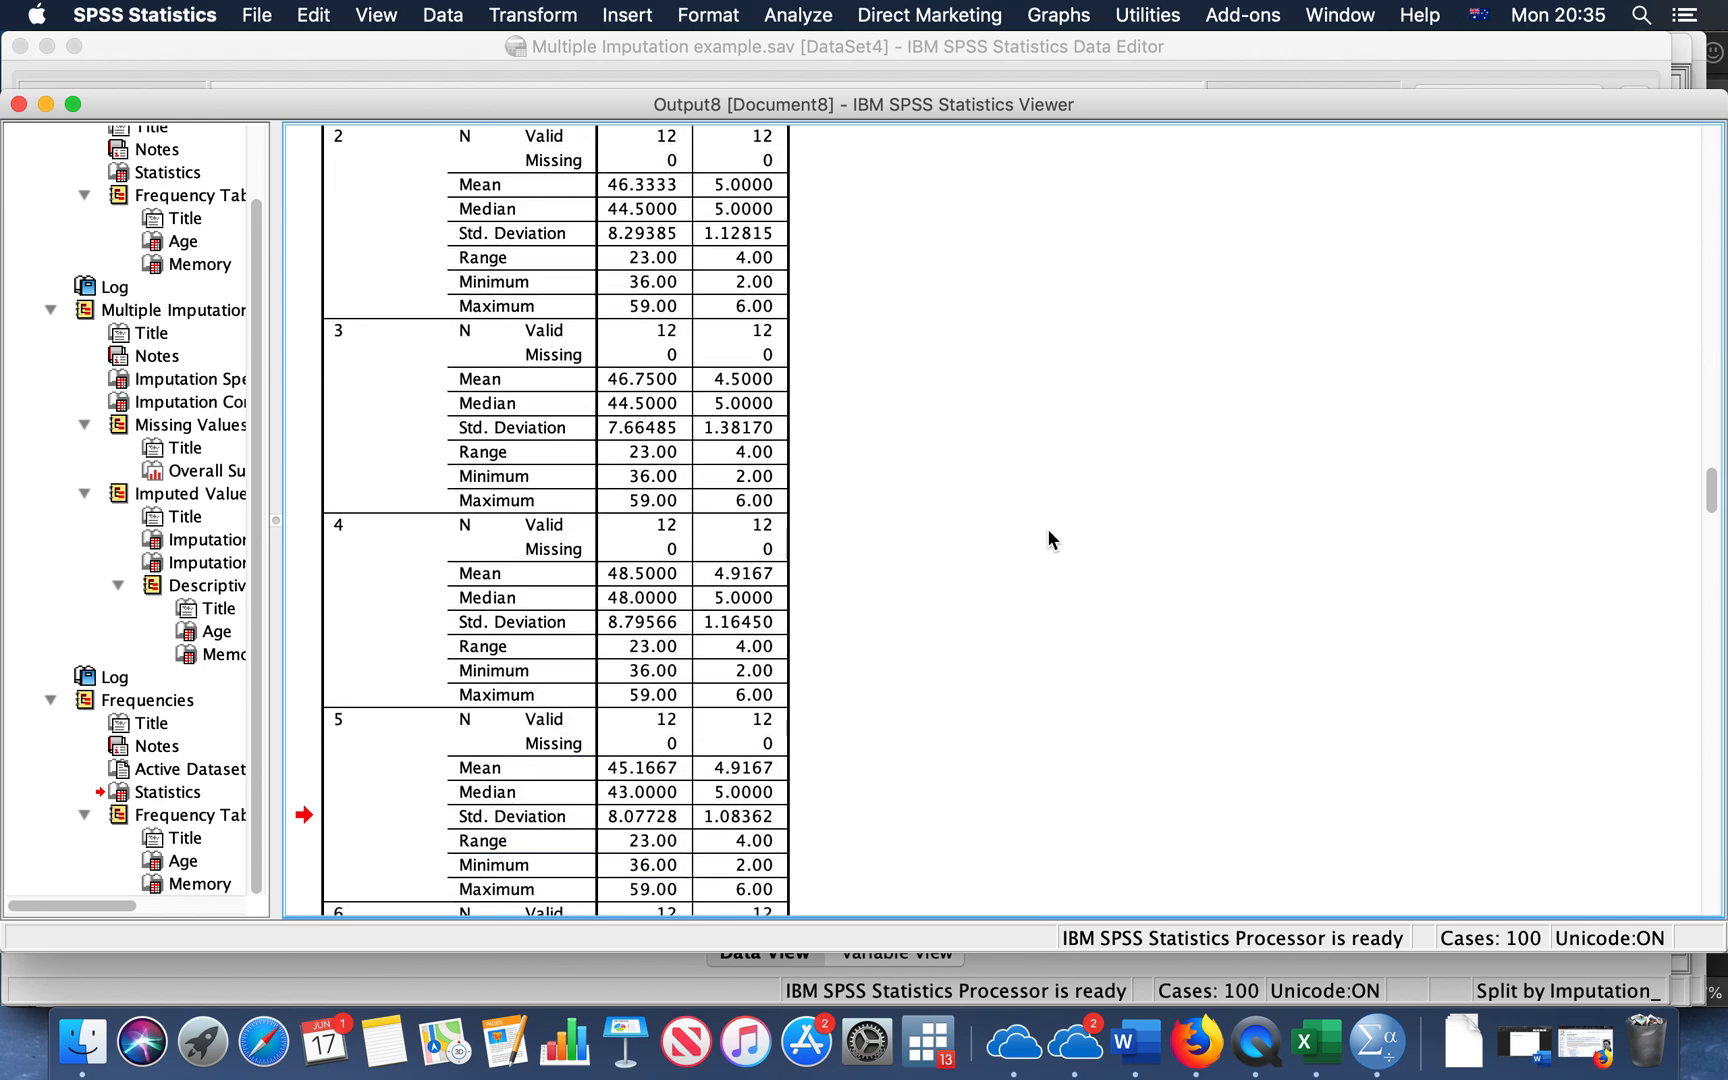
scroll("down", 3)
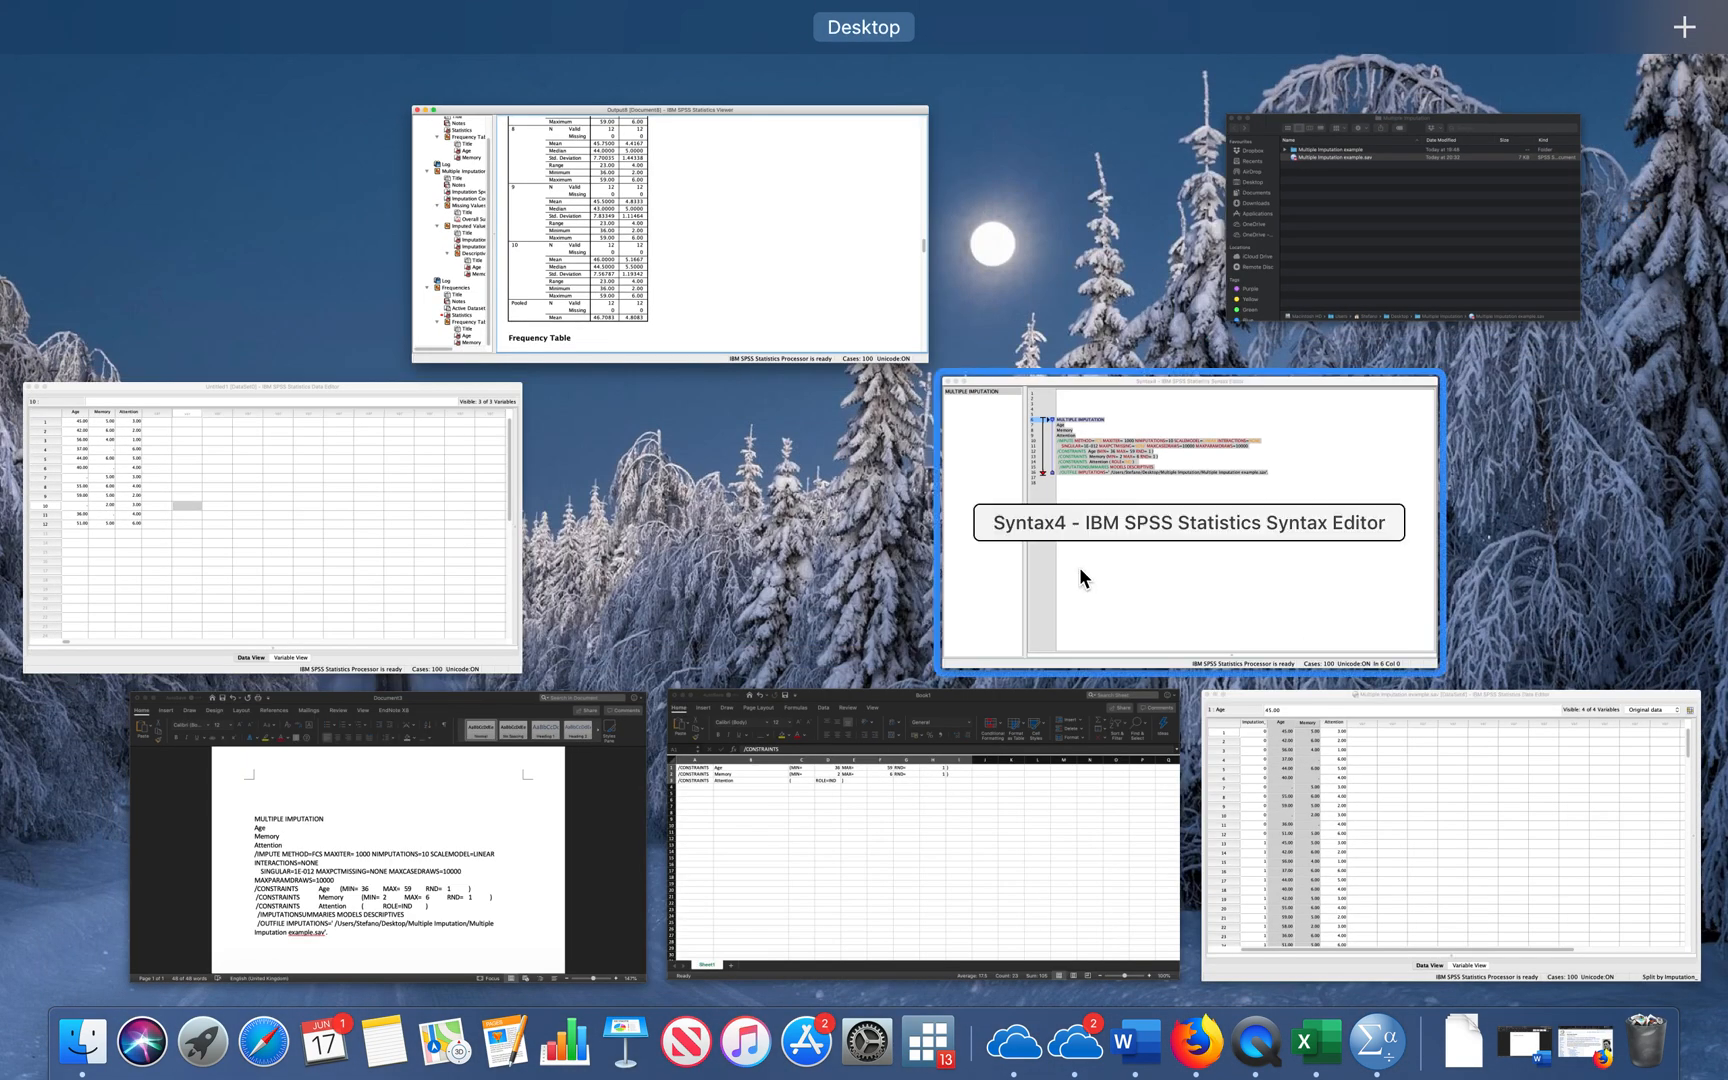
left_click(1188, 522)
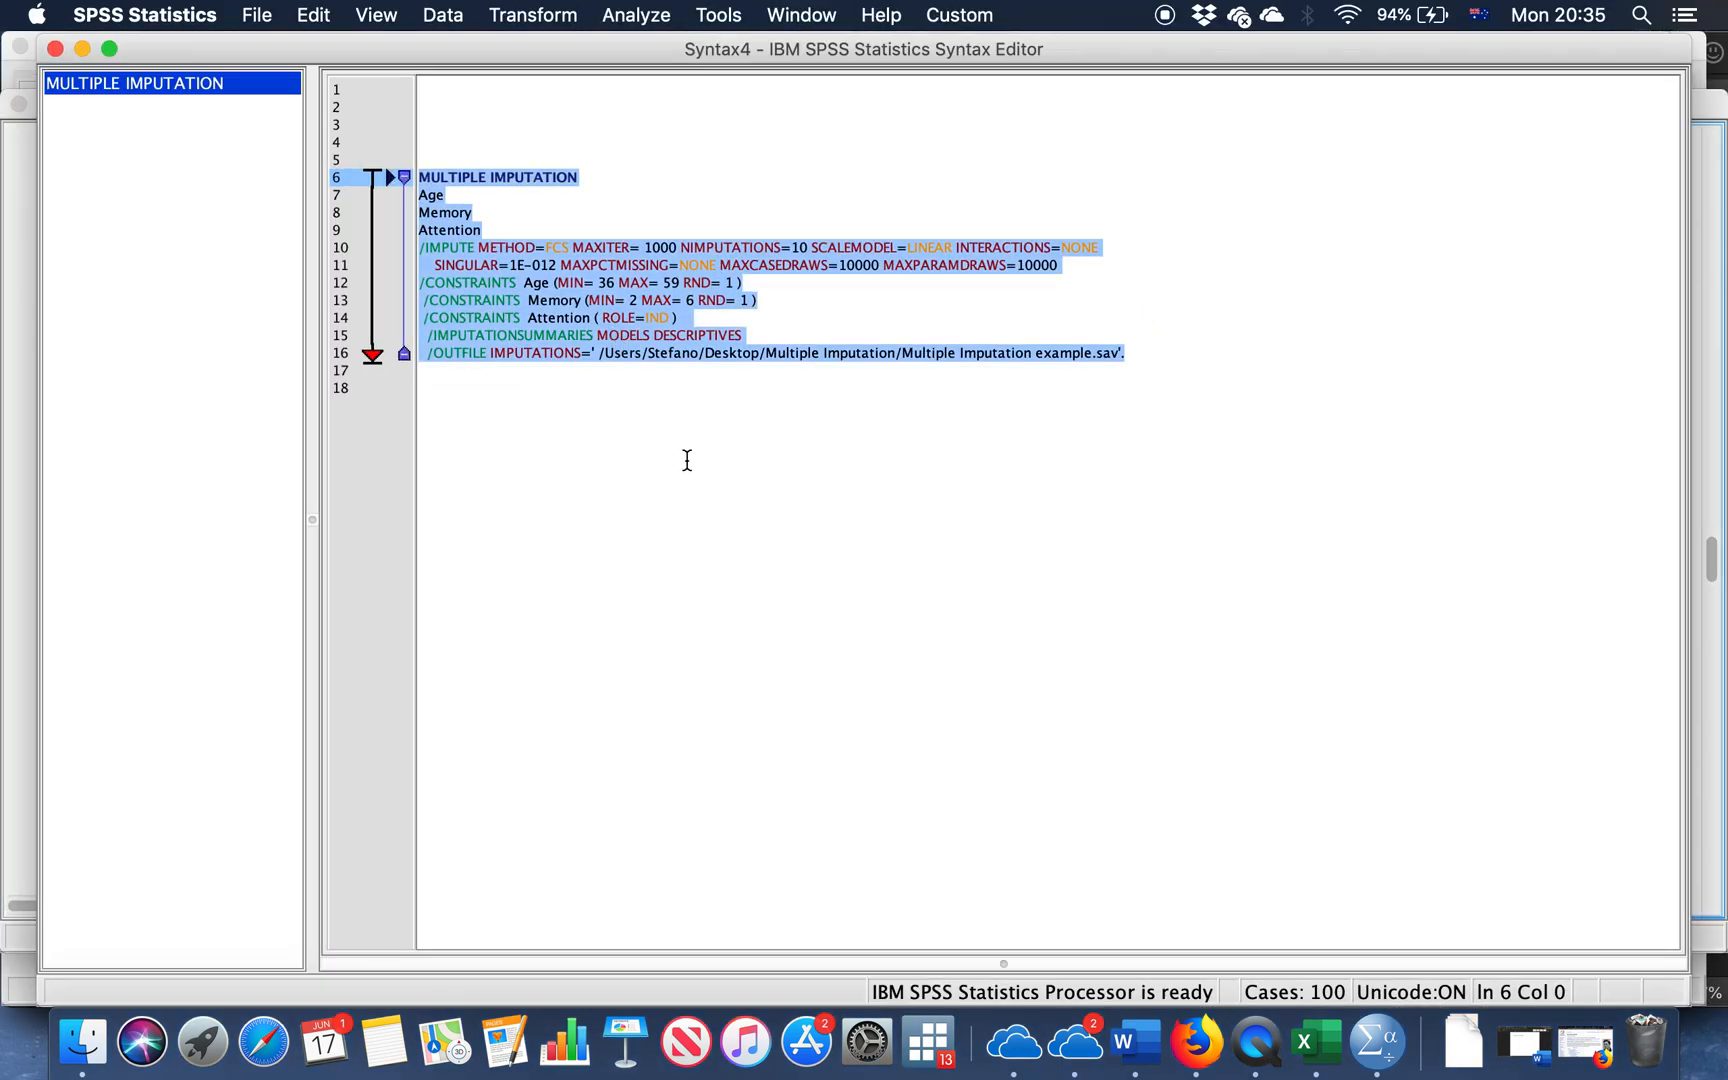
left_click(632, 318)
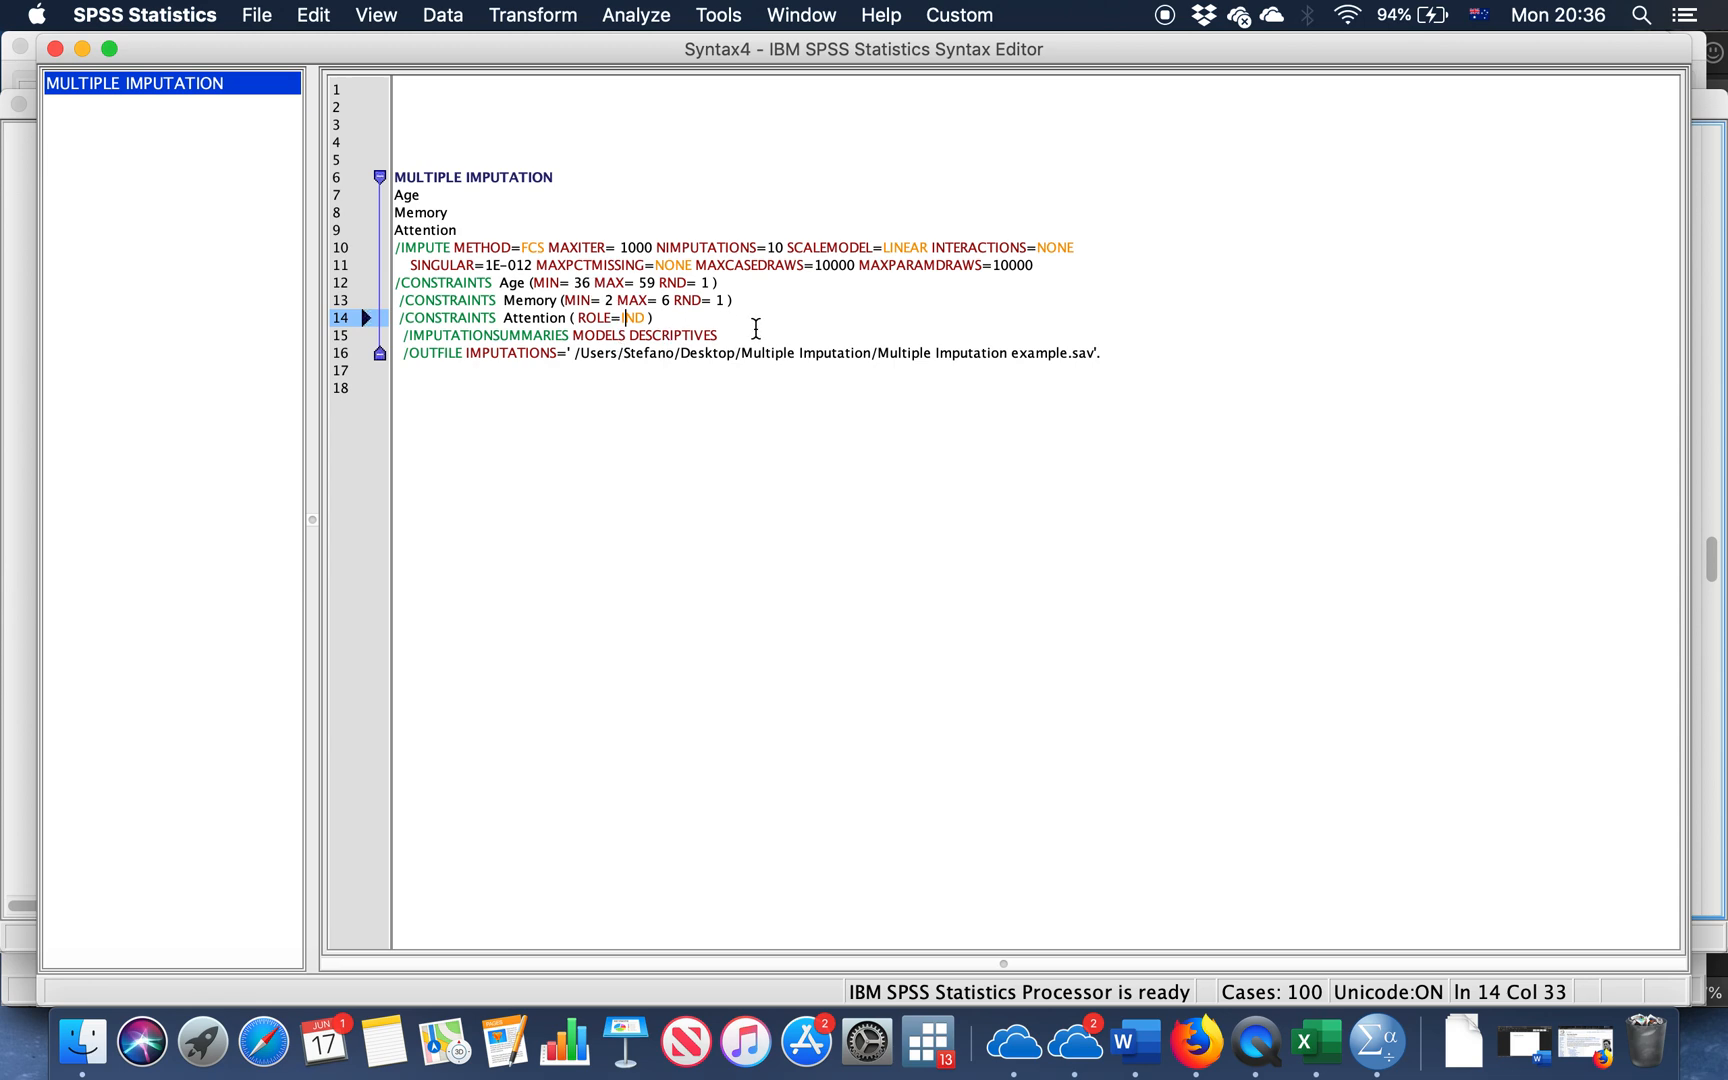
mouse_move(764, 332)
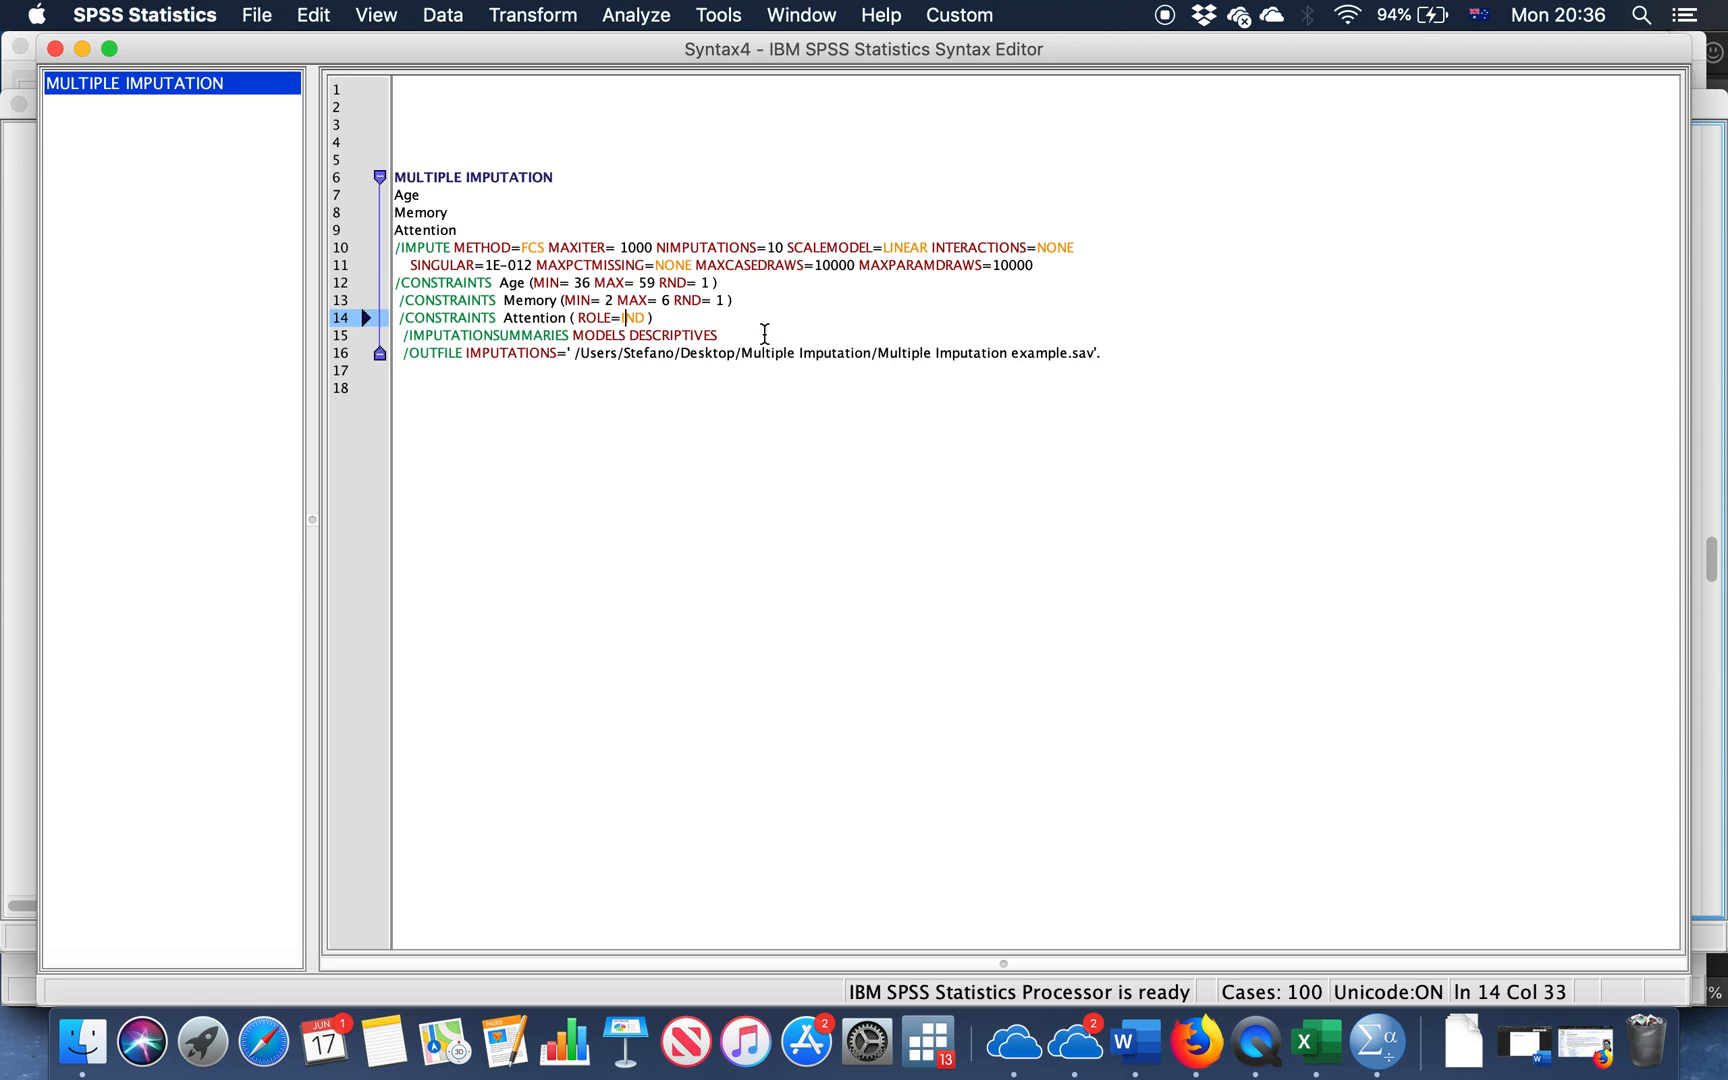
left_click(724, 336)
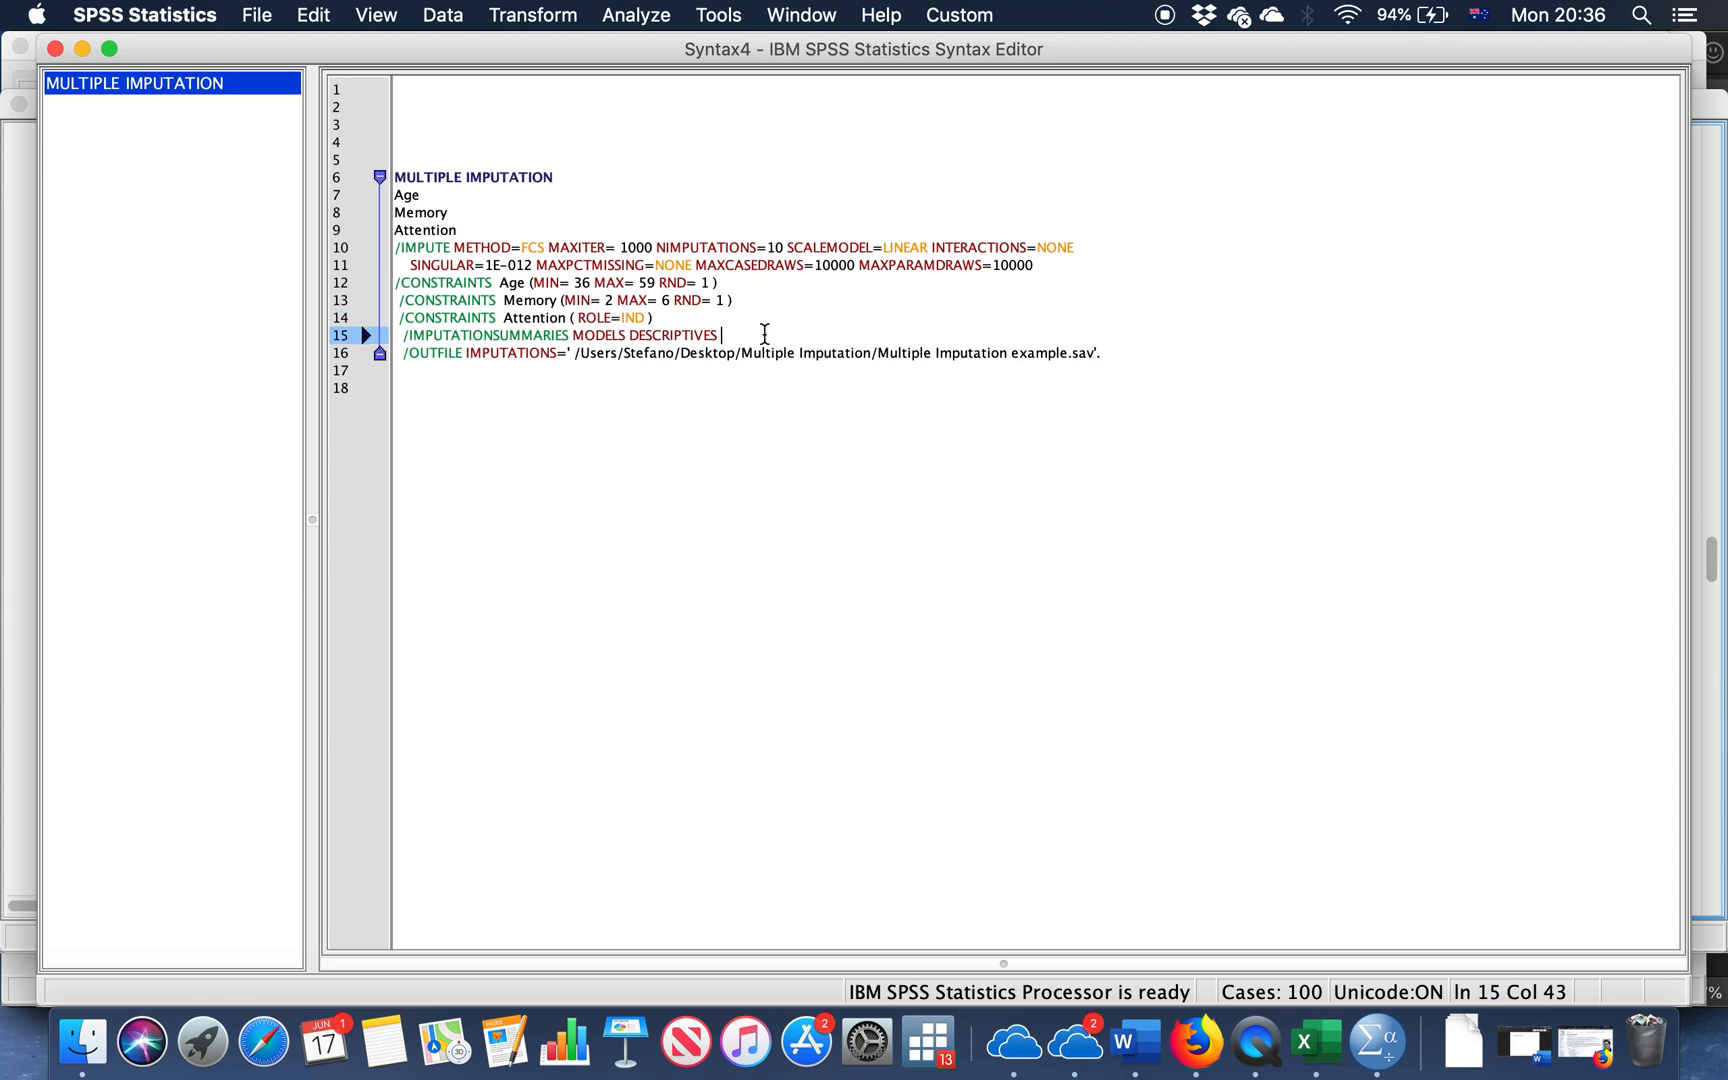
key("return")
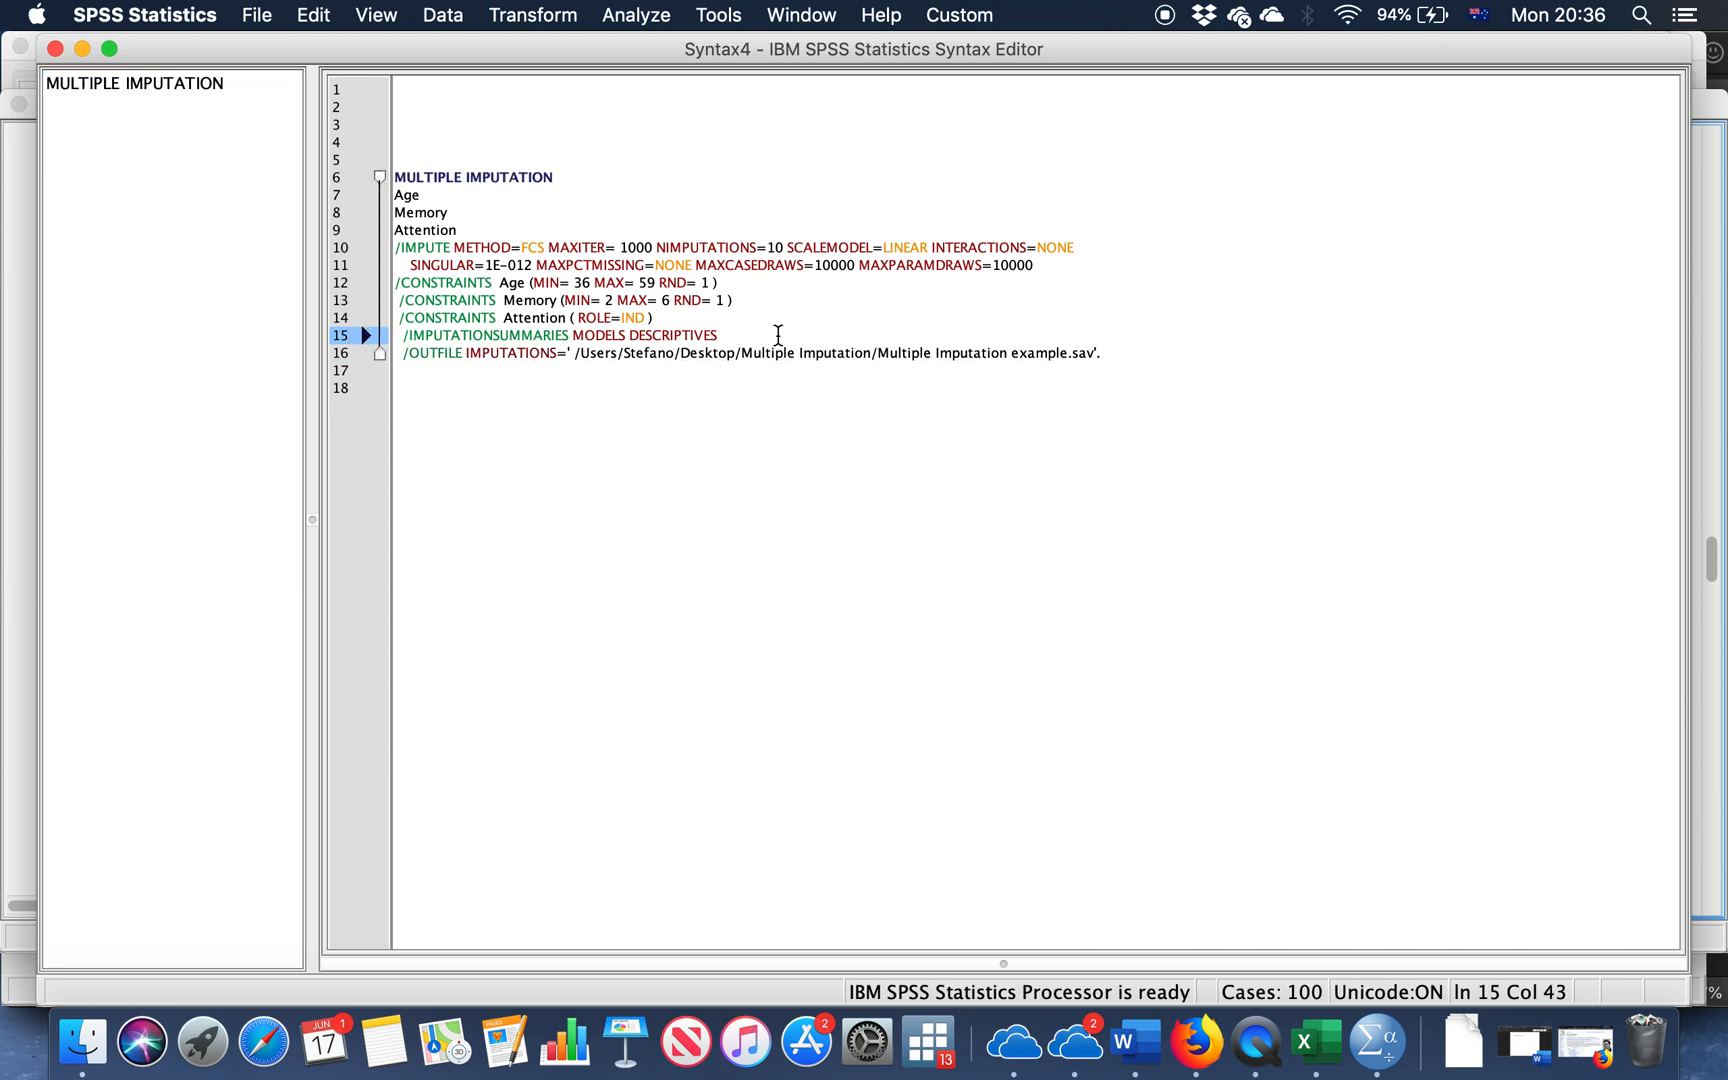
mouse_move(920, 596)
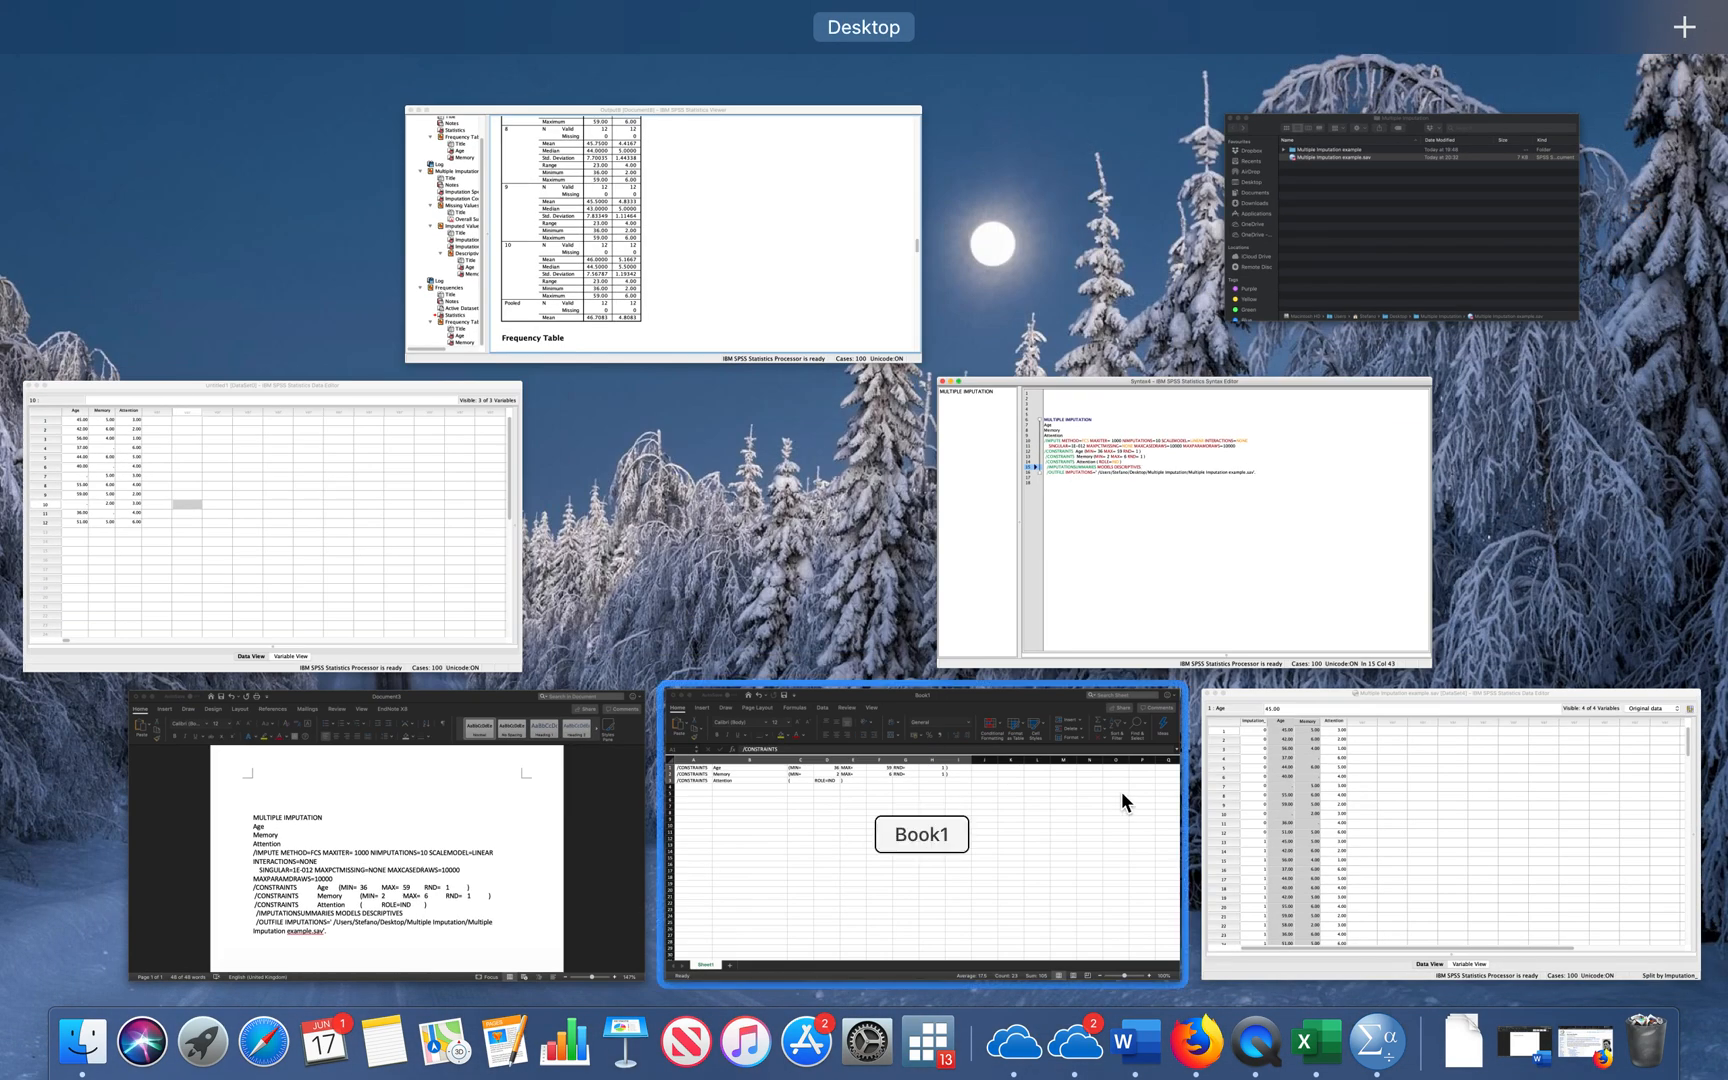
left_click(1422, 838)
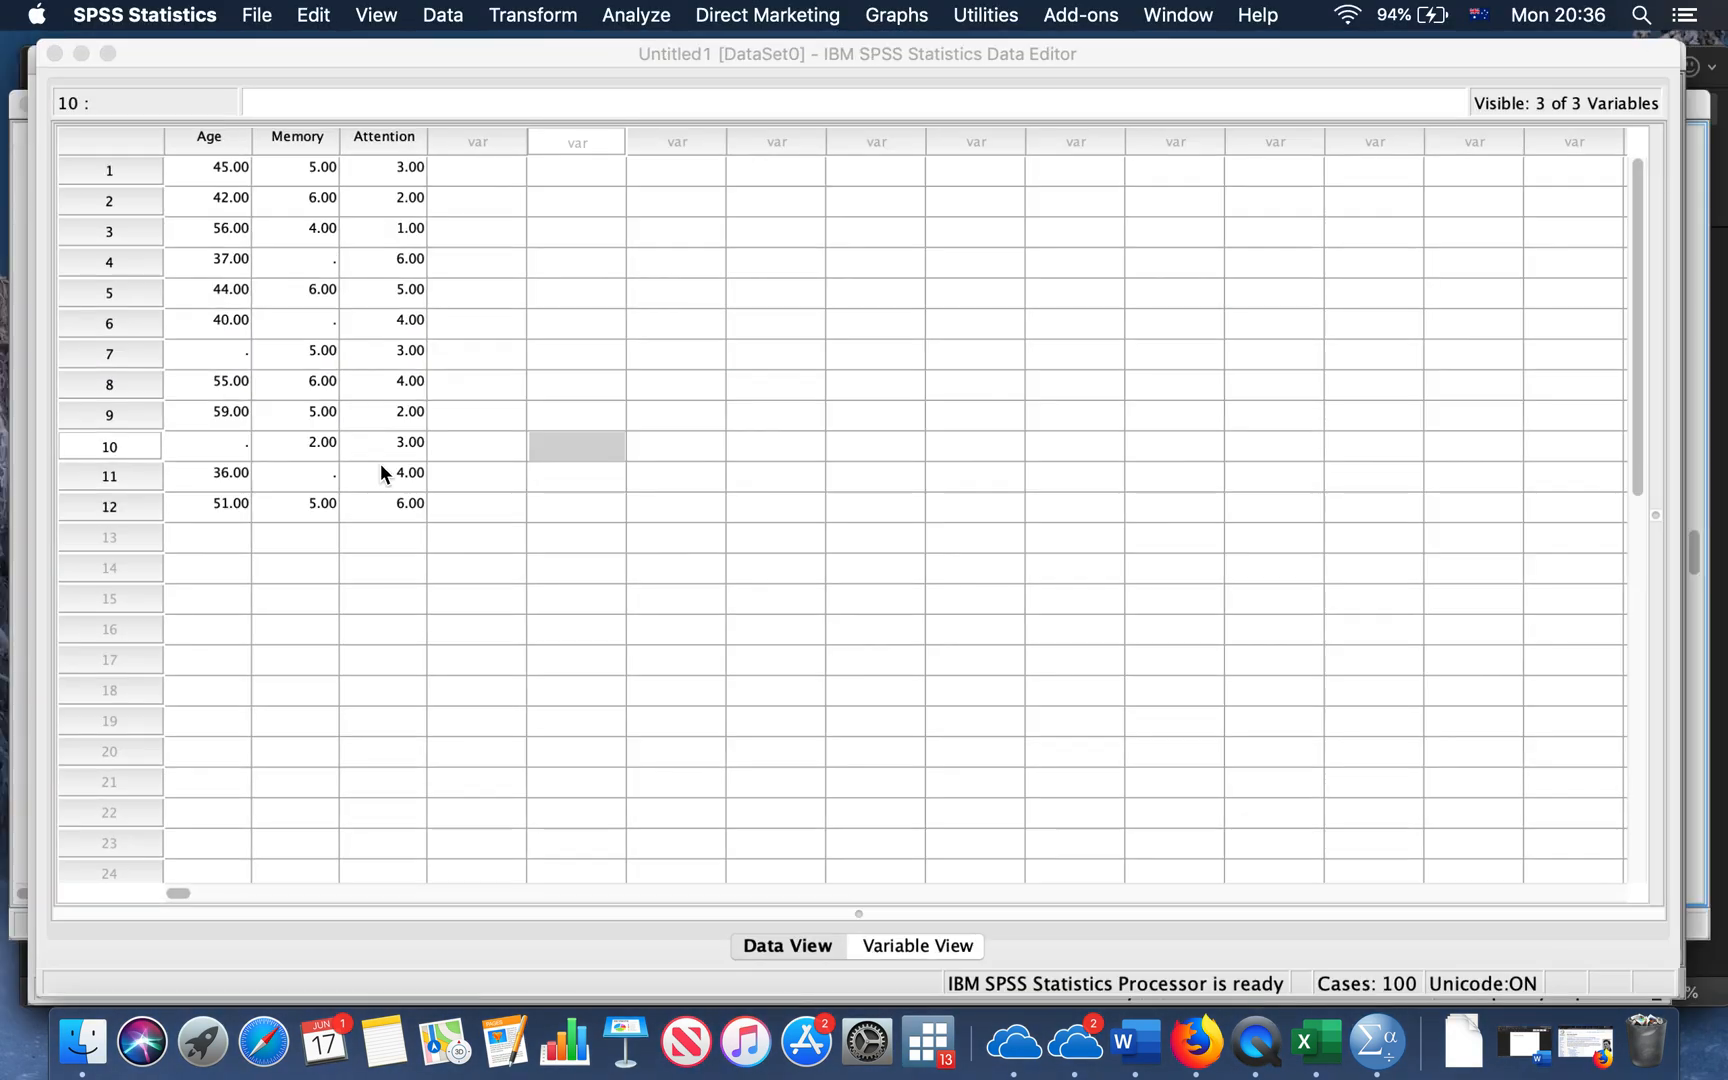
left_click(576, 446)
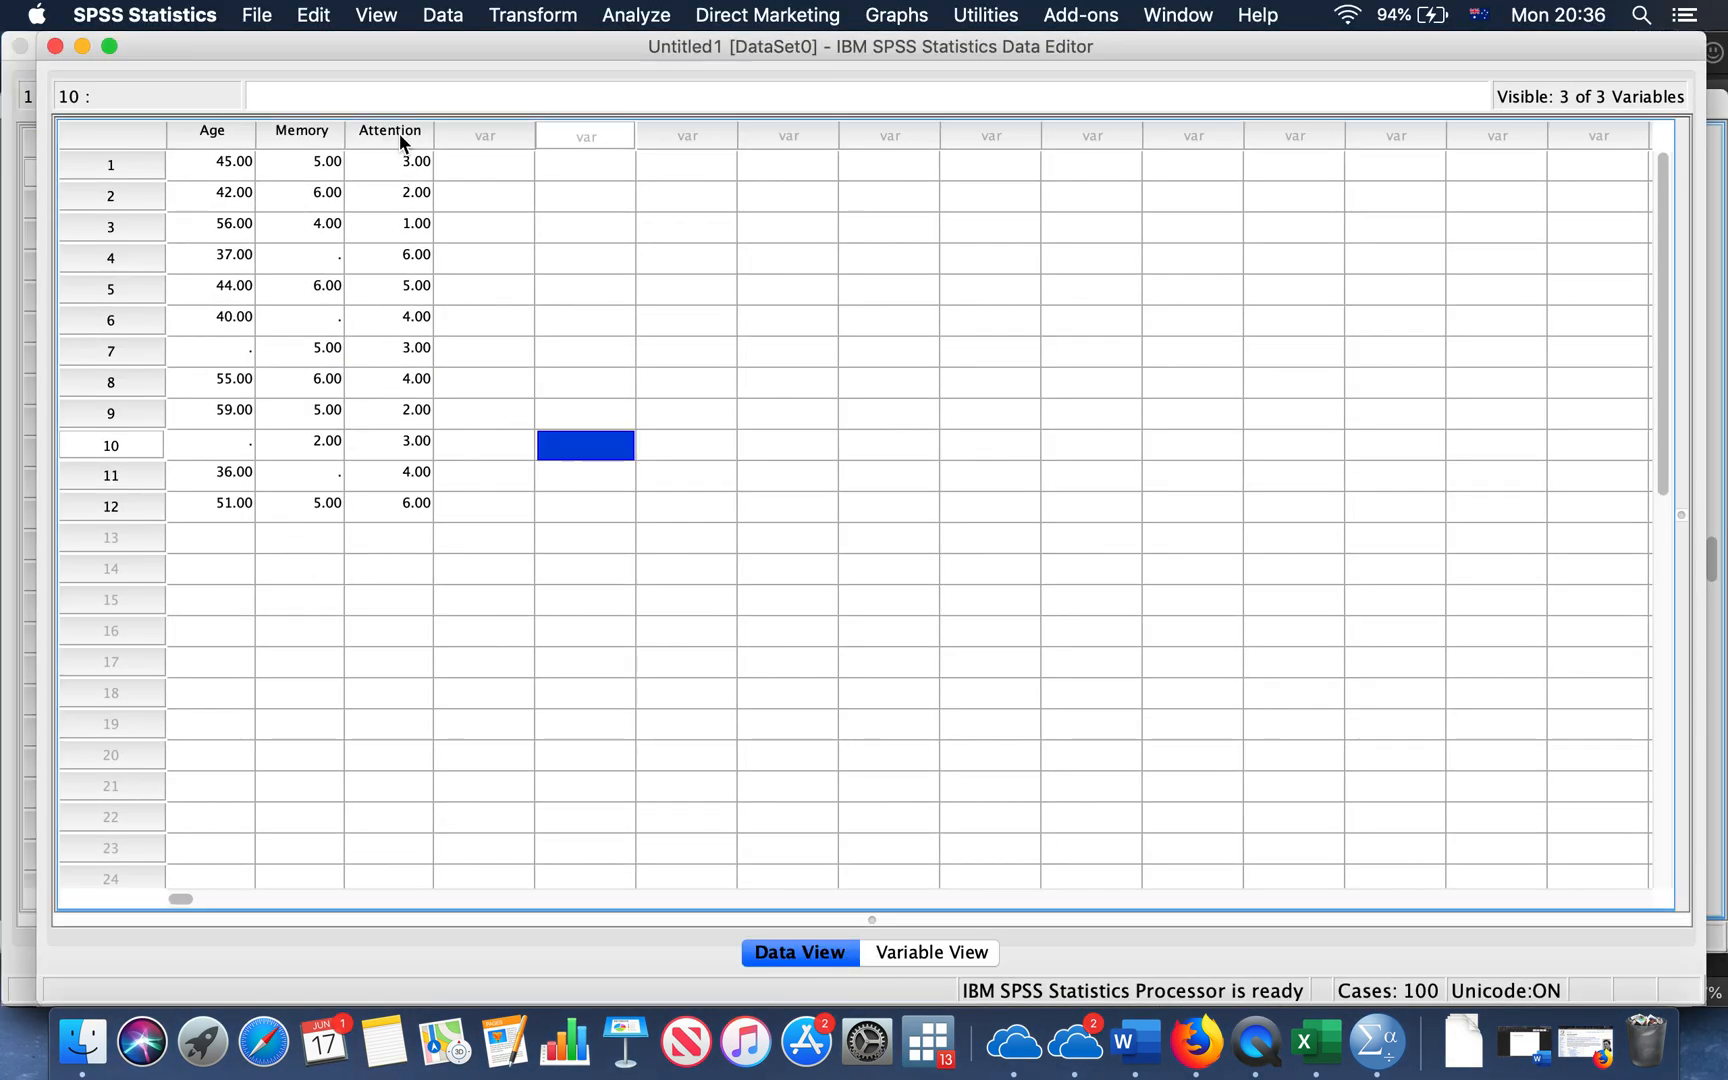
left_click(926, 952)
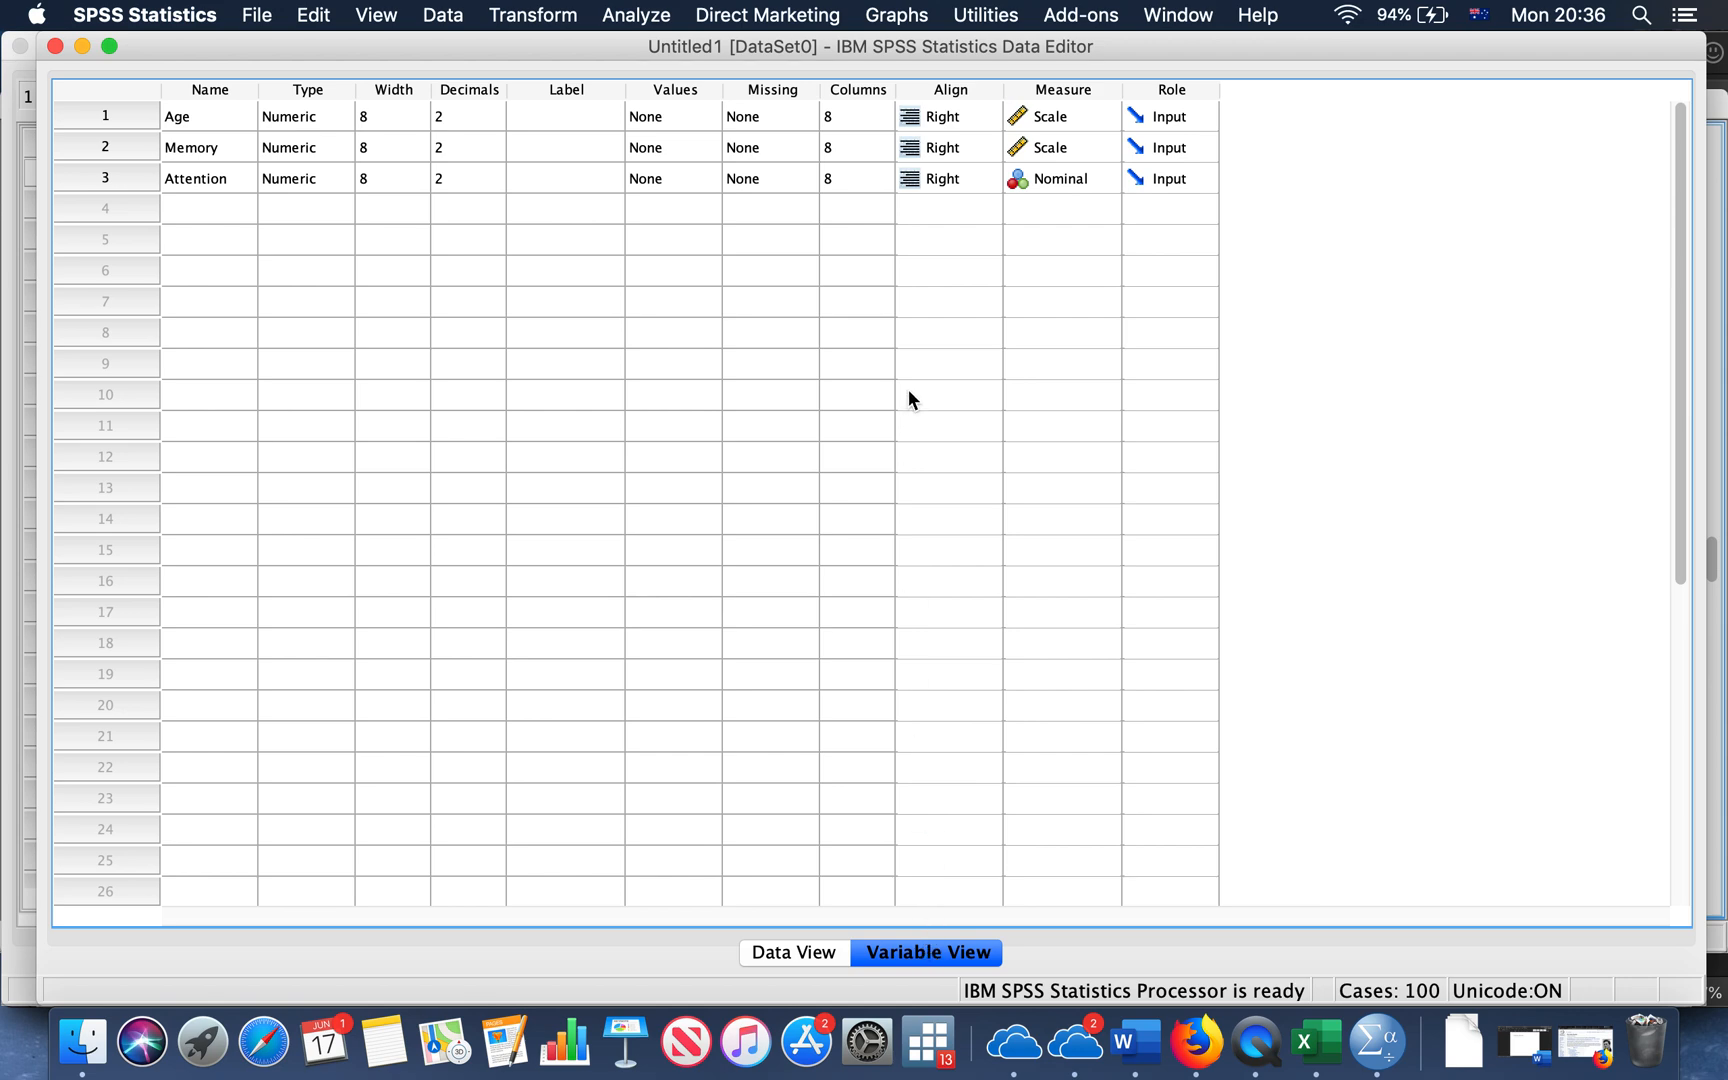
mouse_move(304, 248)
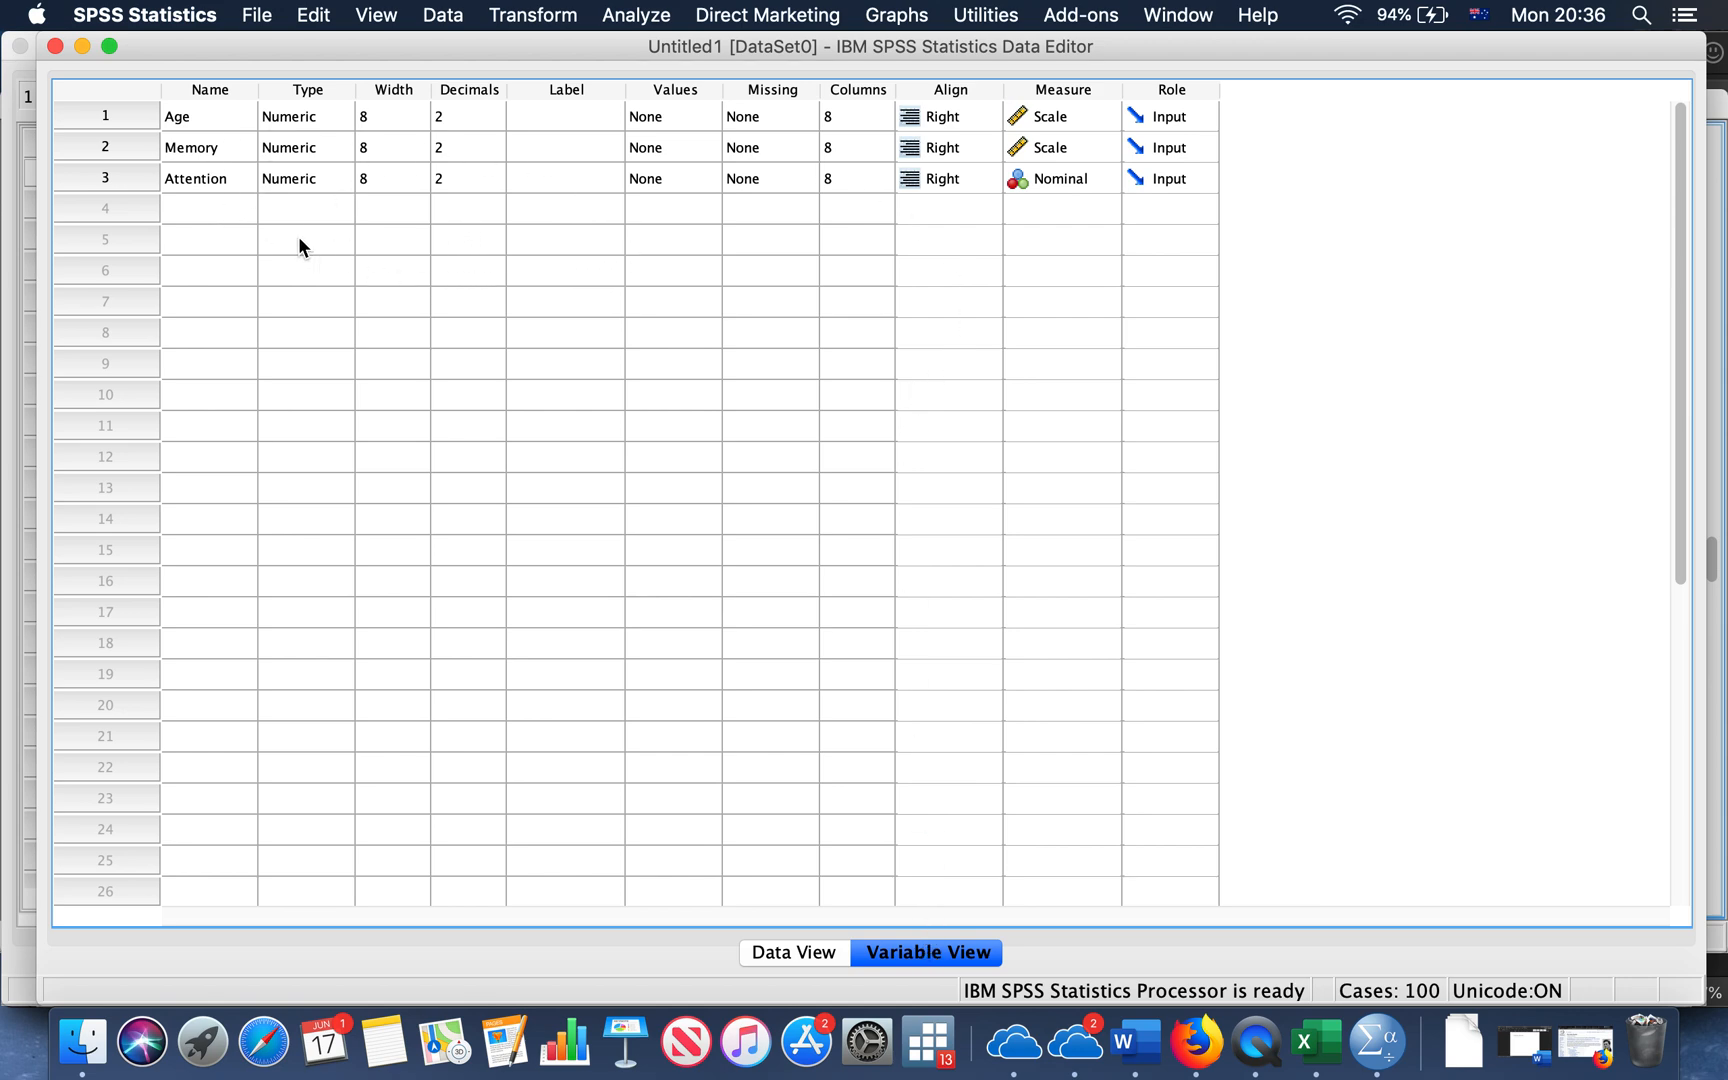
left_click(792, 952)
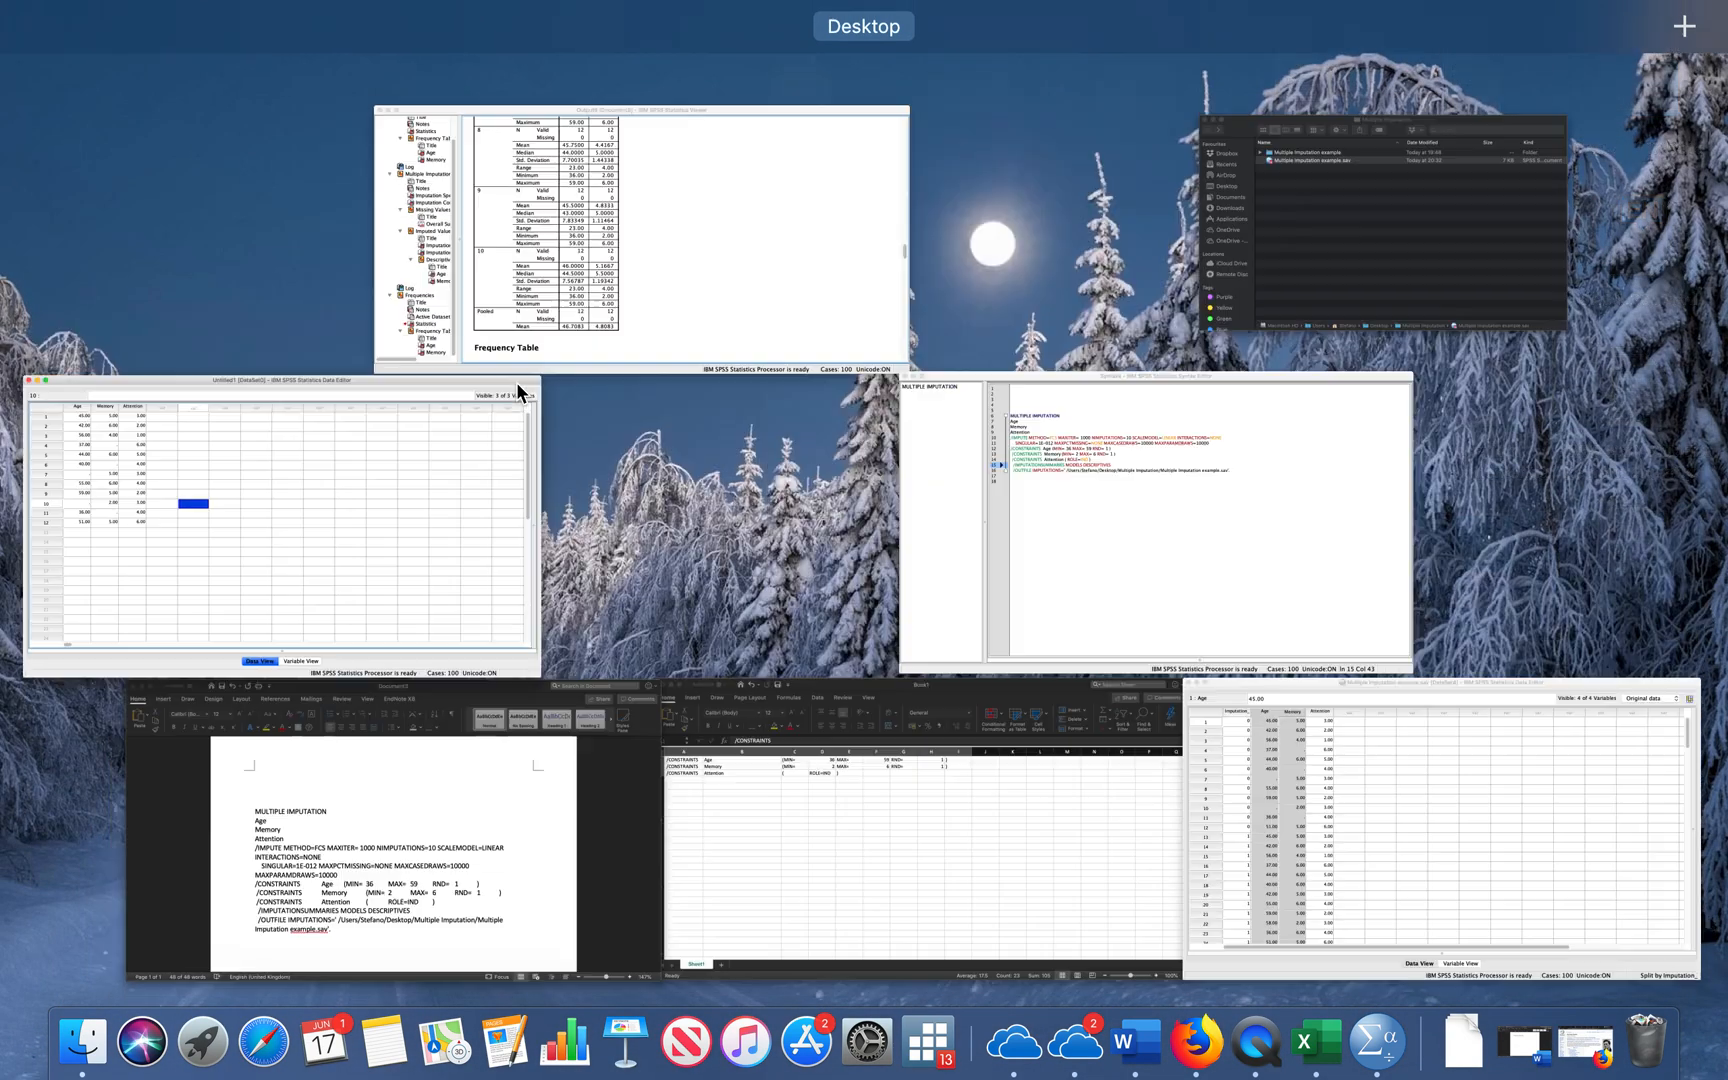
mouse_move(1154, 518)
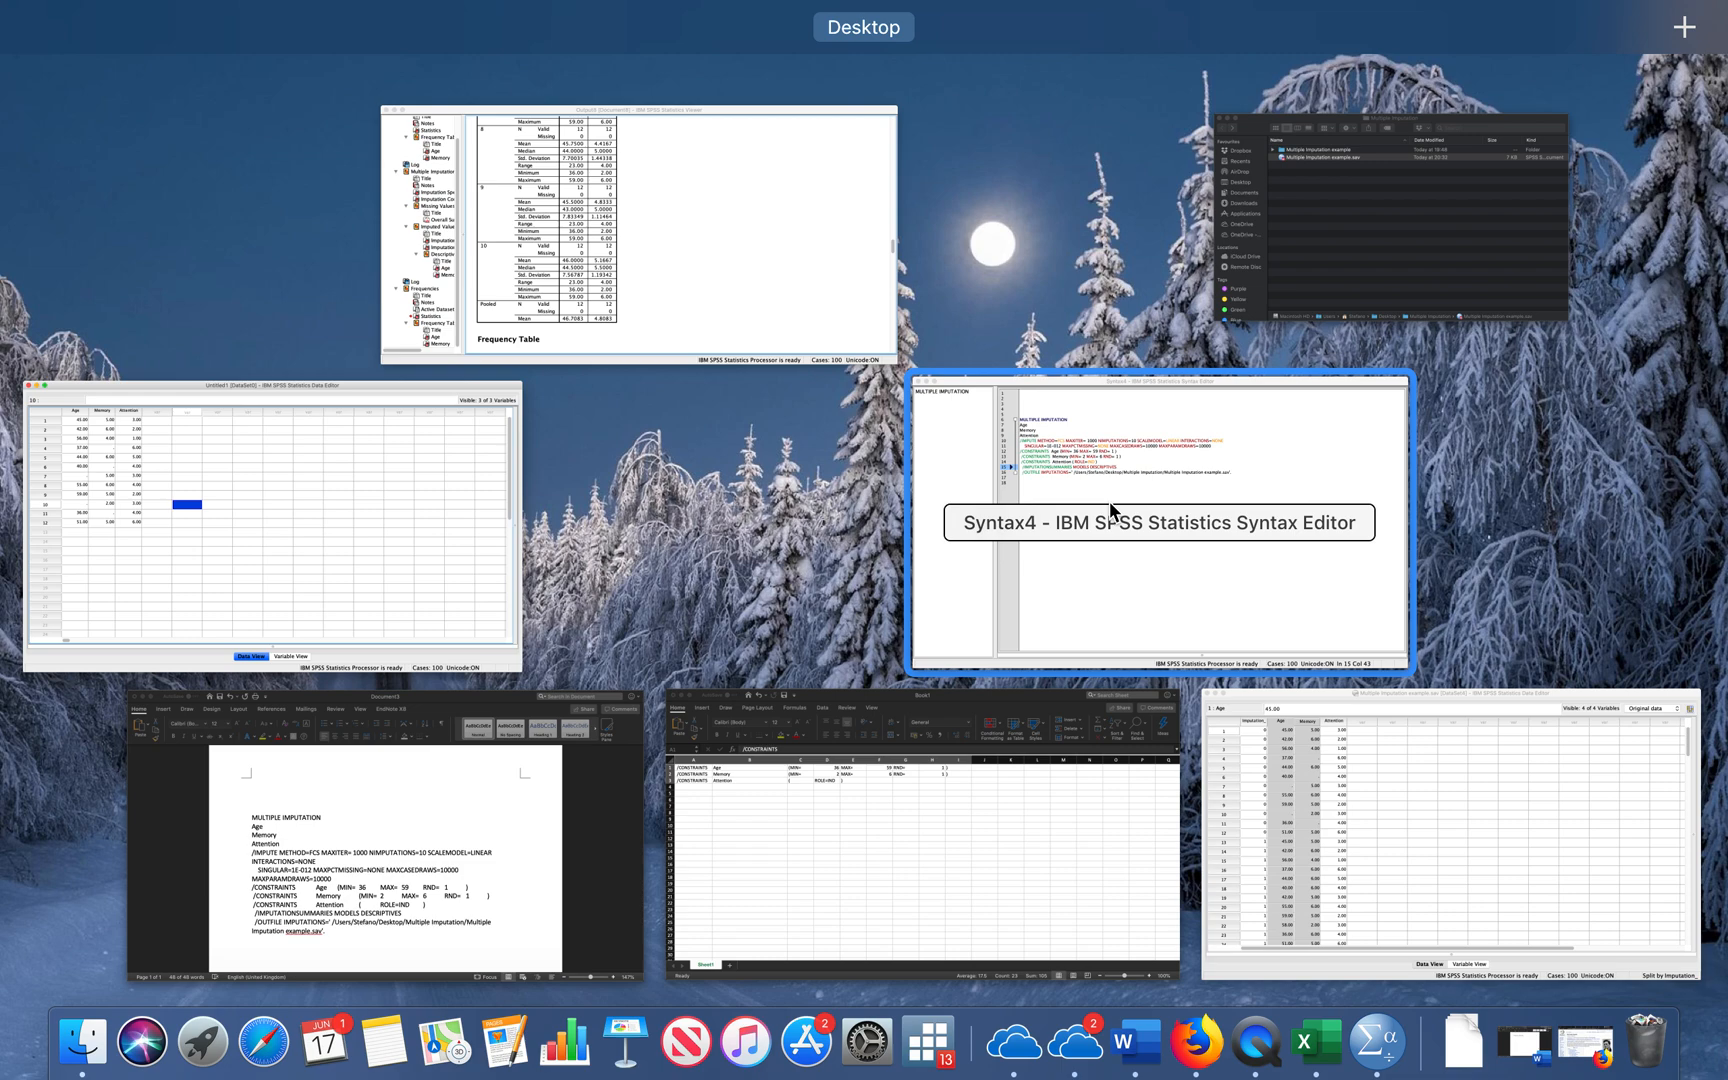
Bring the Output8 Viewer window with the imputation statistics back to the front
left_click(640, 232)
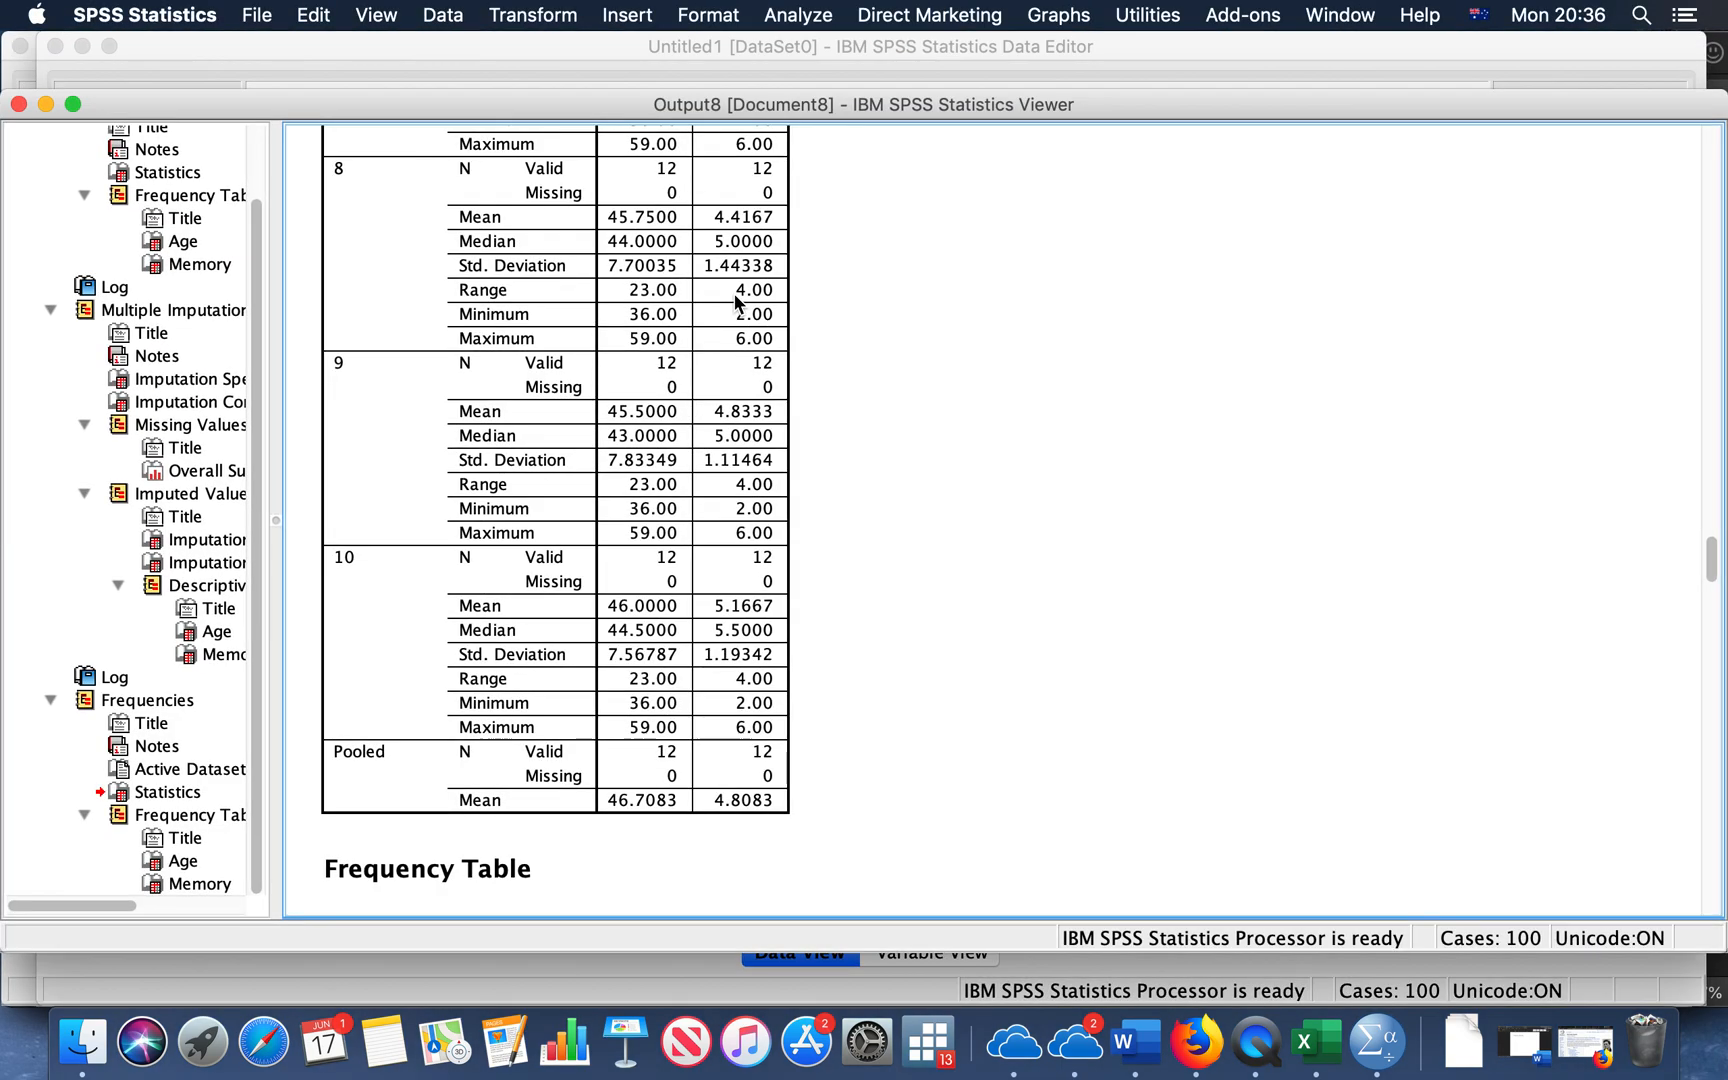